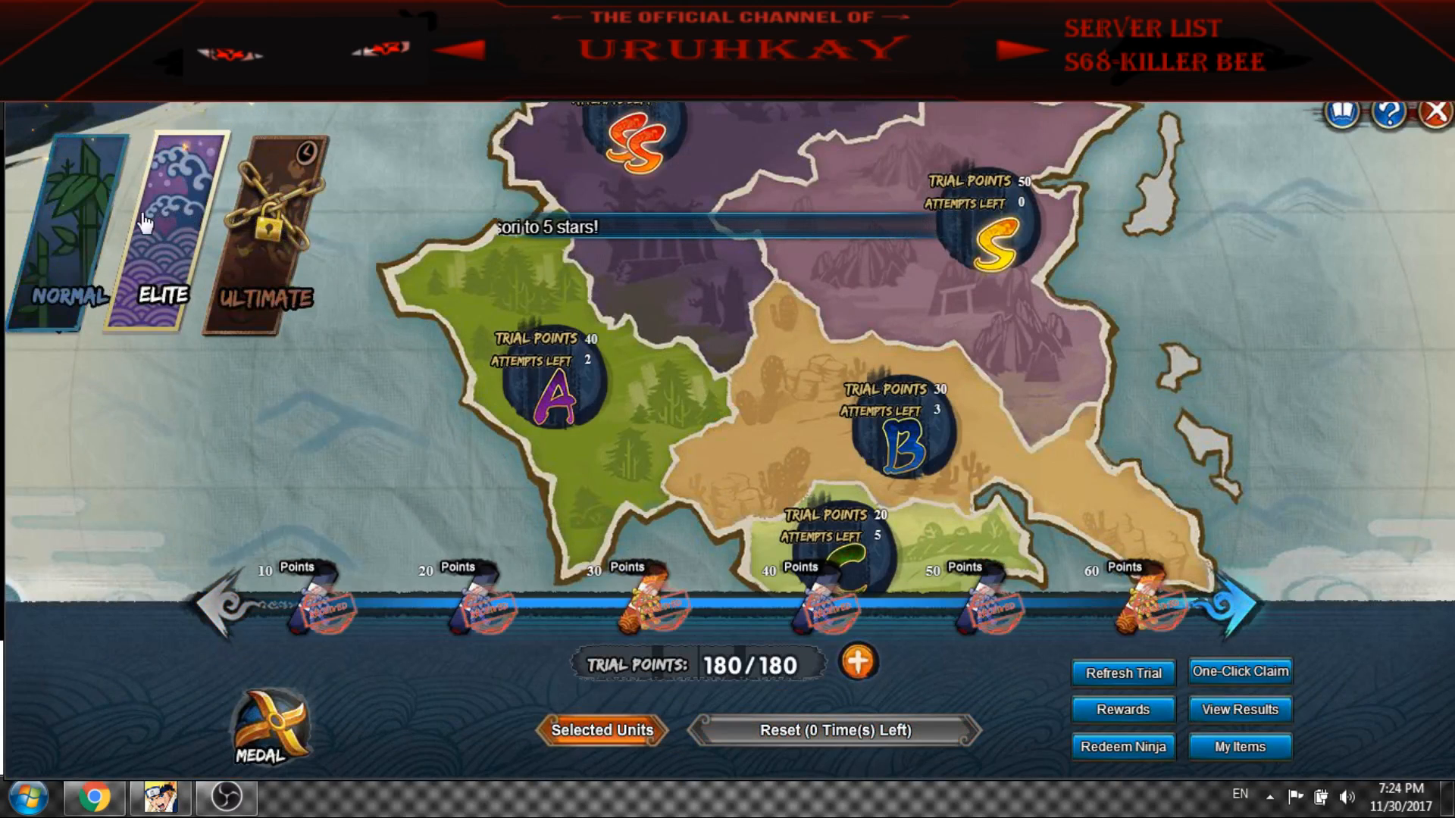
# Try the Elite difficulty, dismiss its warning, and page the rewards track to the 130–180 point tiers
pyautogui.click(162, 227)
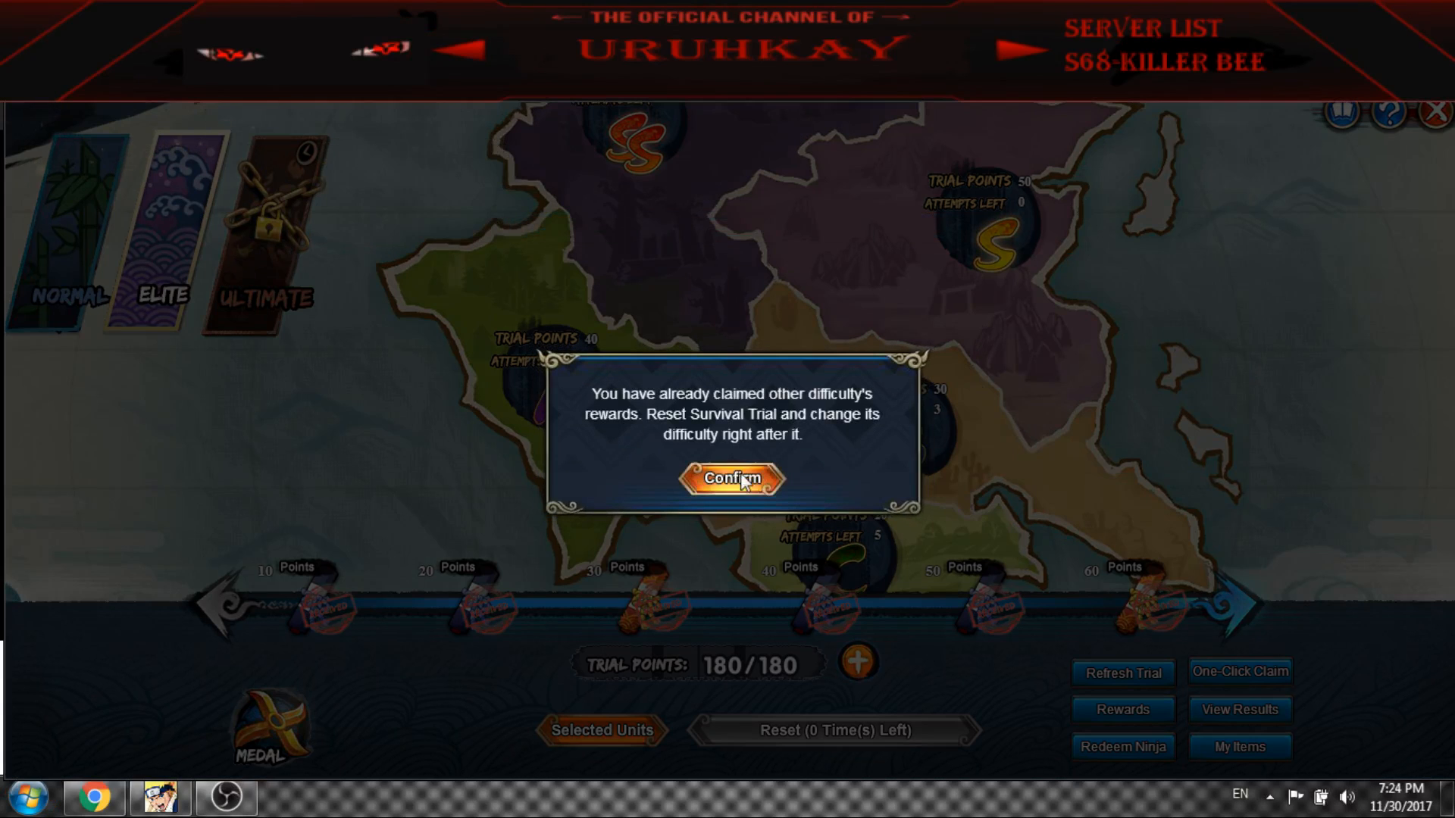
pyautogui.click(732, 479)
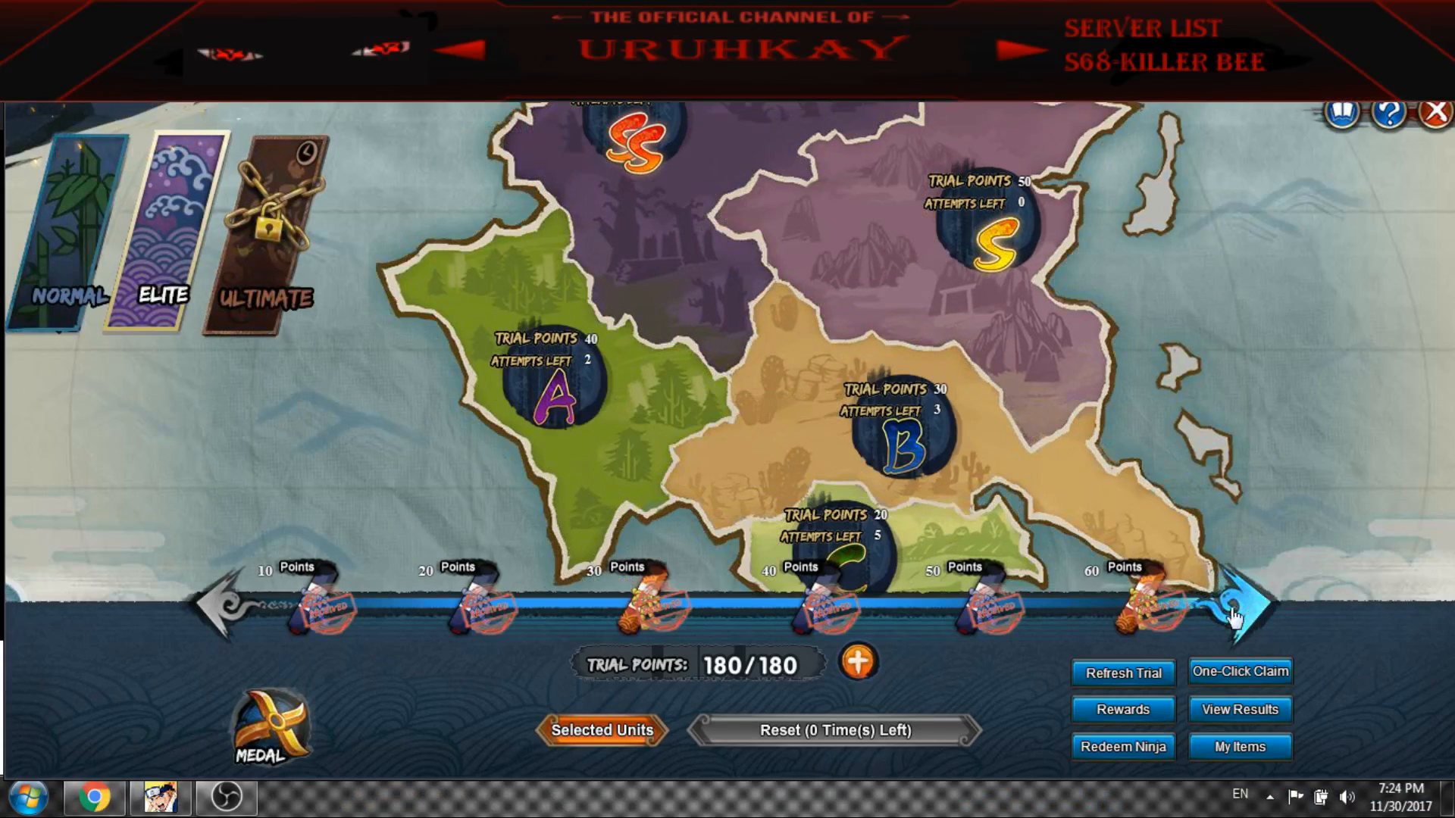
pyautogui.moveTo(1243, 603)
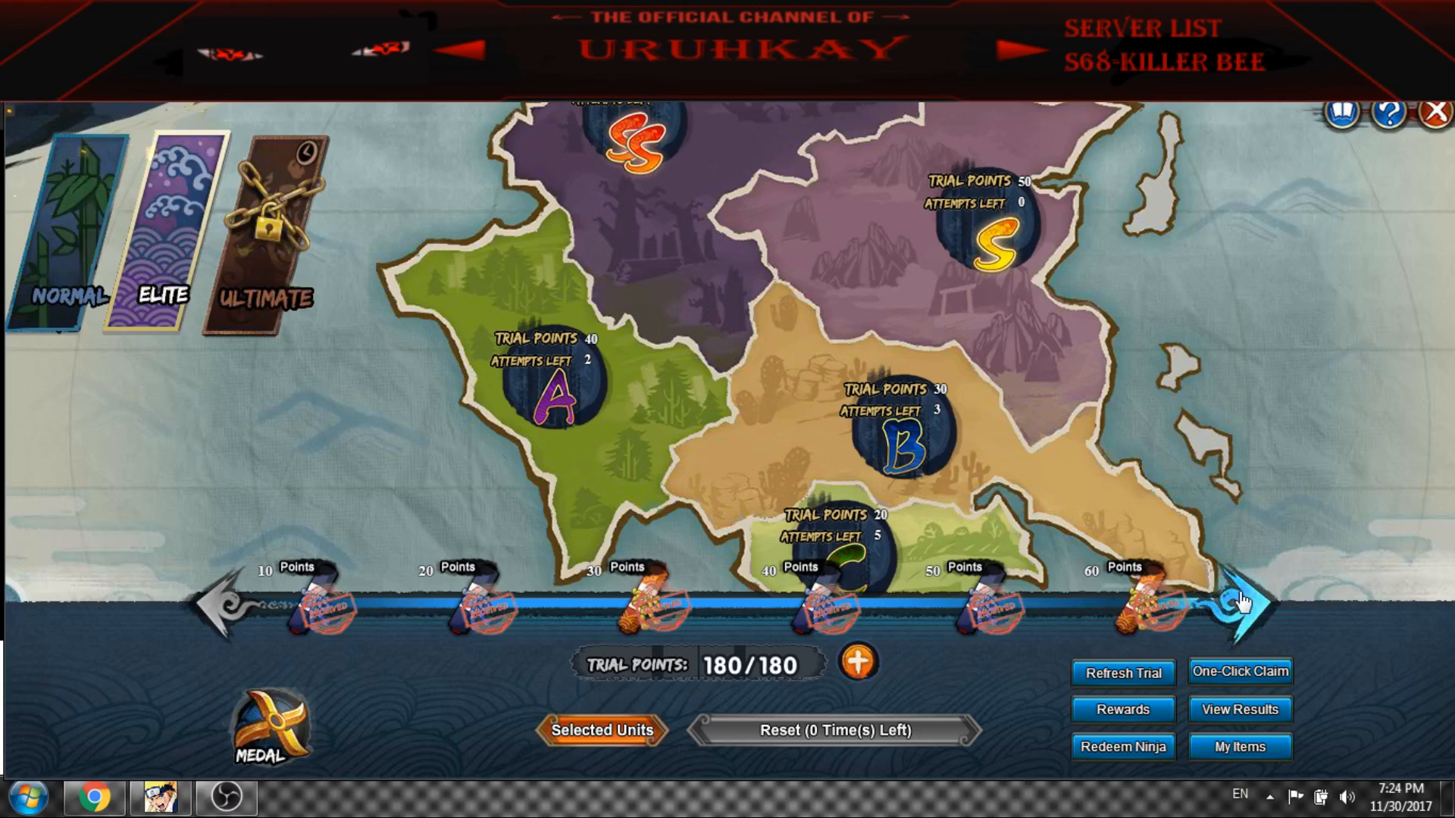
pyautogui.click(1243, 601)
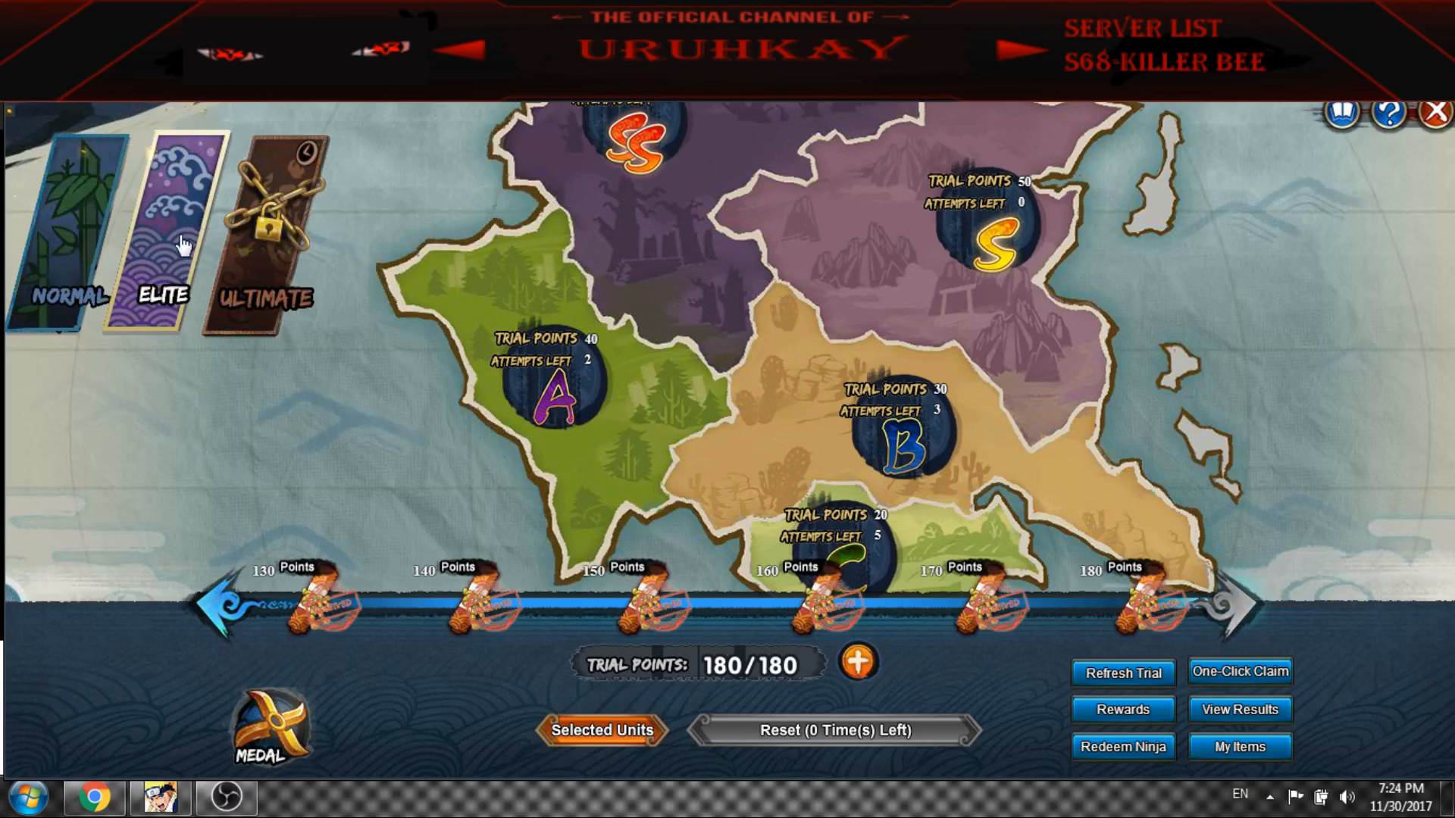
pyautogui.moveTo(267, 223)
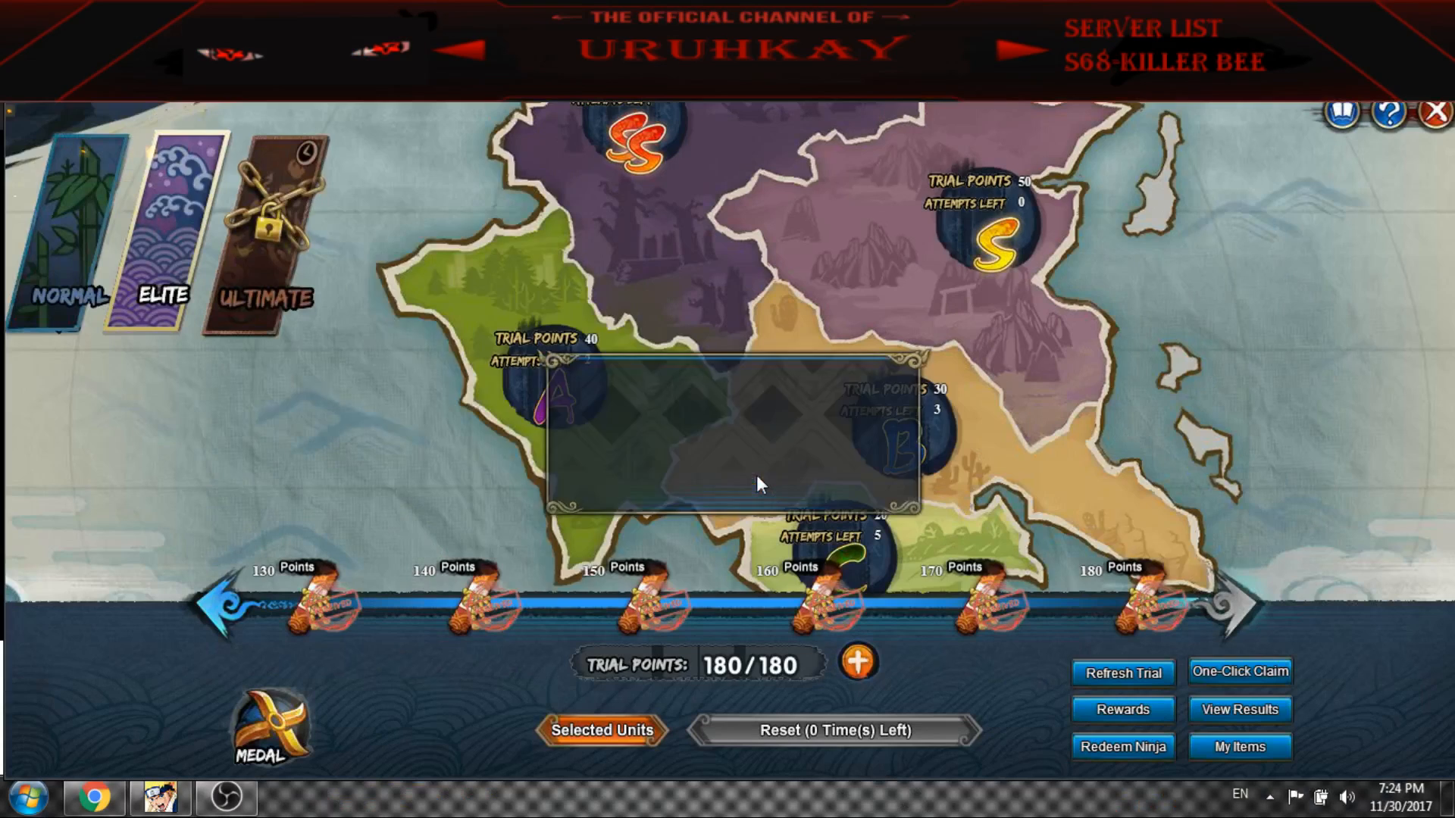
pyautogui.moveTo(266, 232)
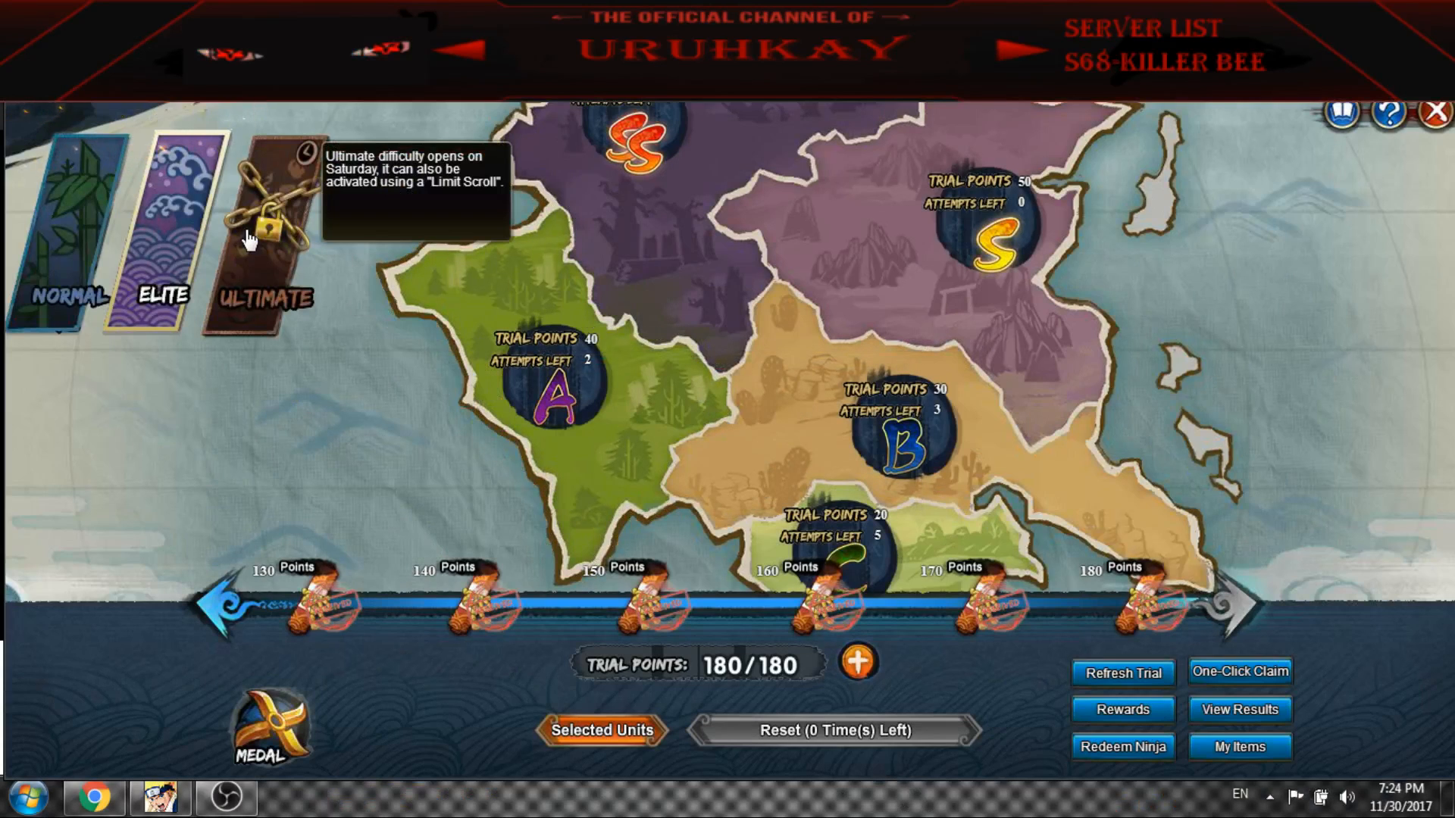
pyautogui.moveTo(273, 226)
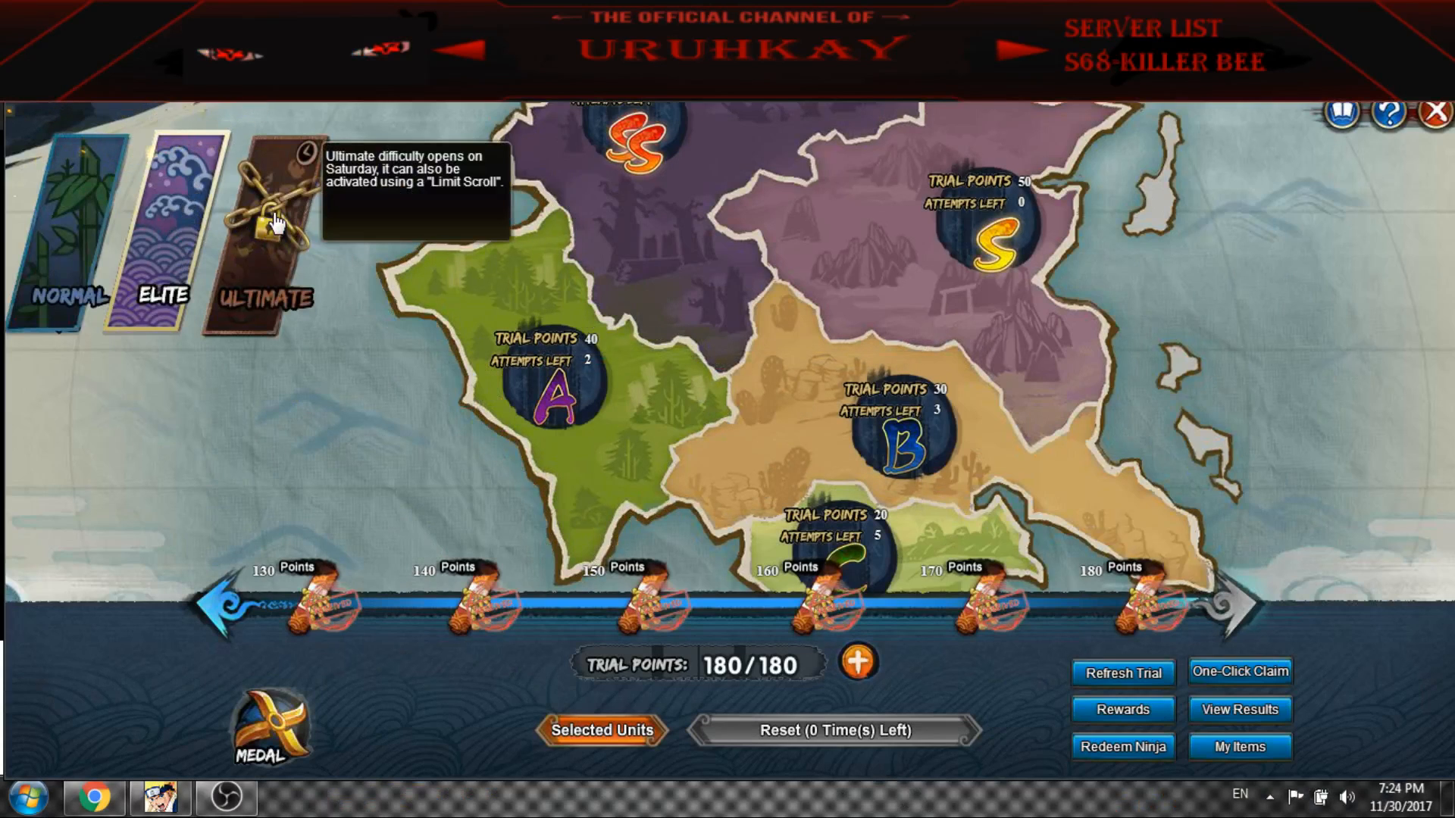
pyautogui.moveTo(288, 288)
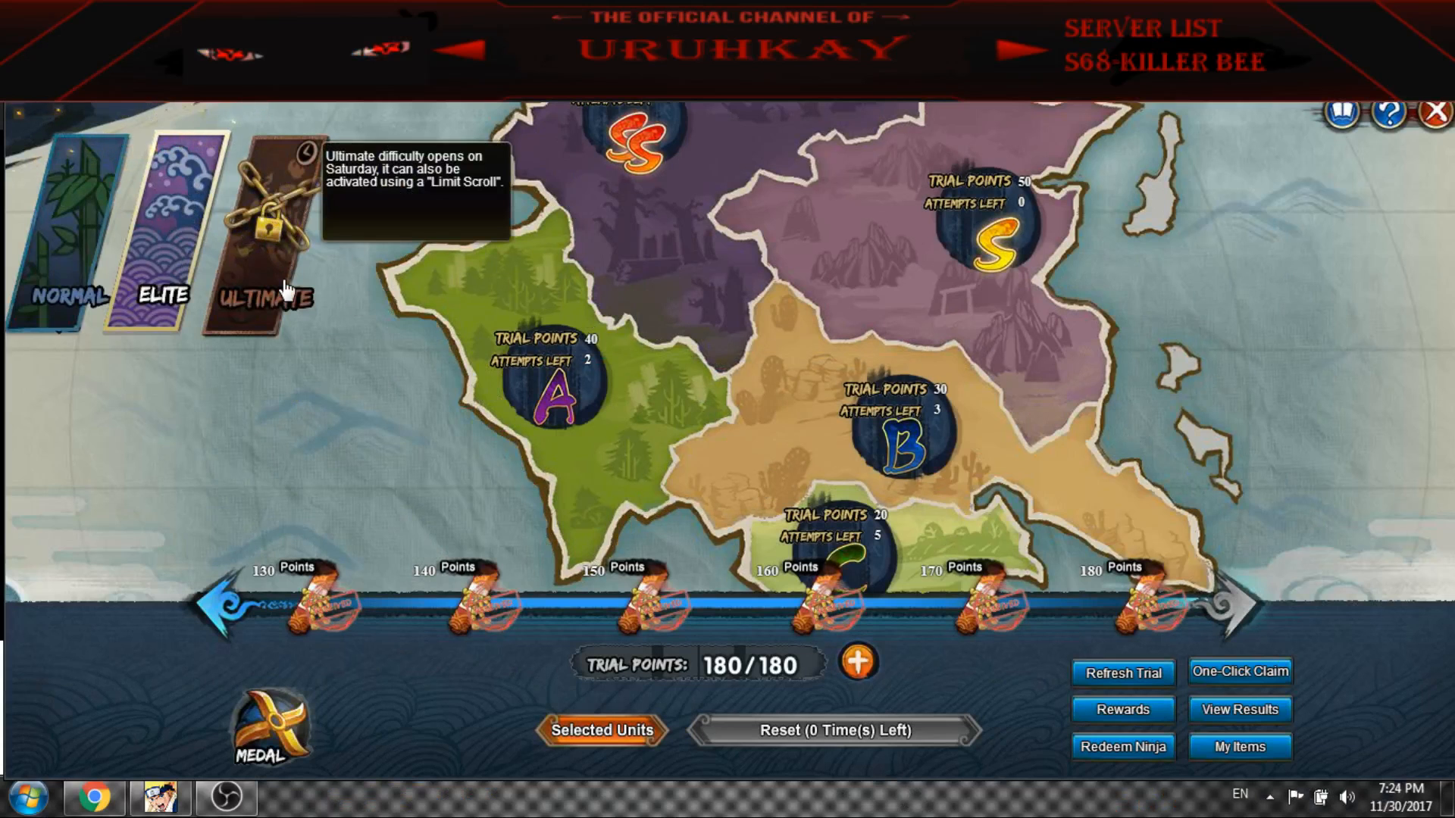
pyautogui.moveTo(270, 200)
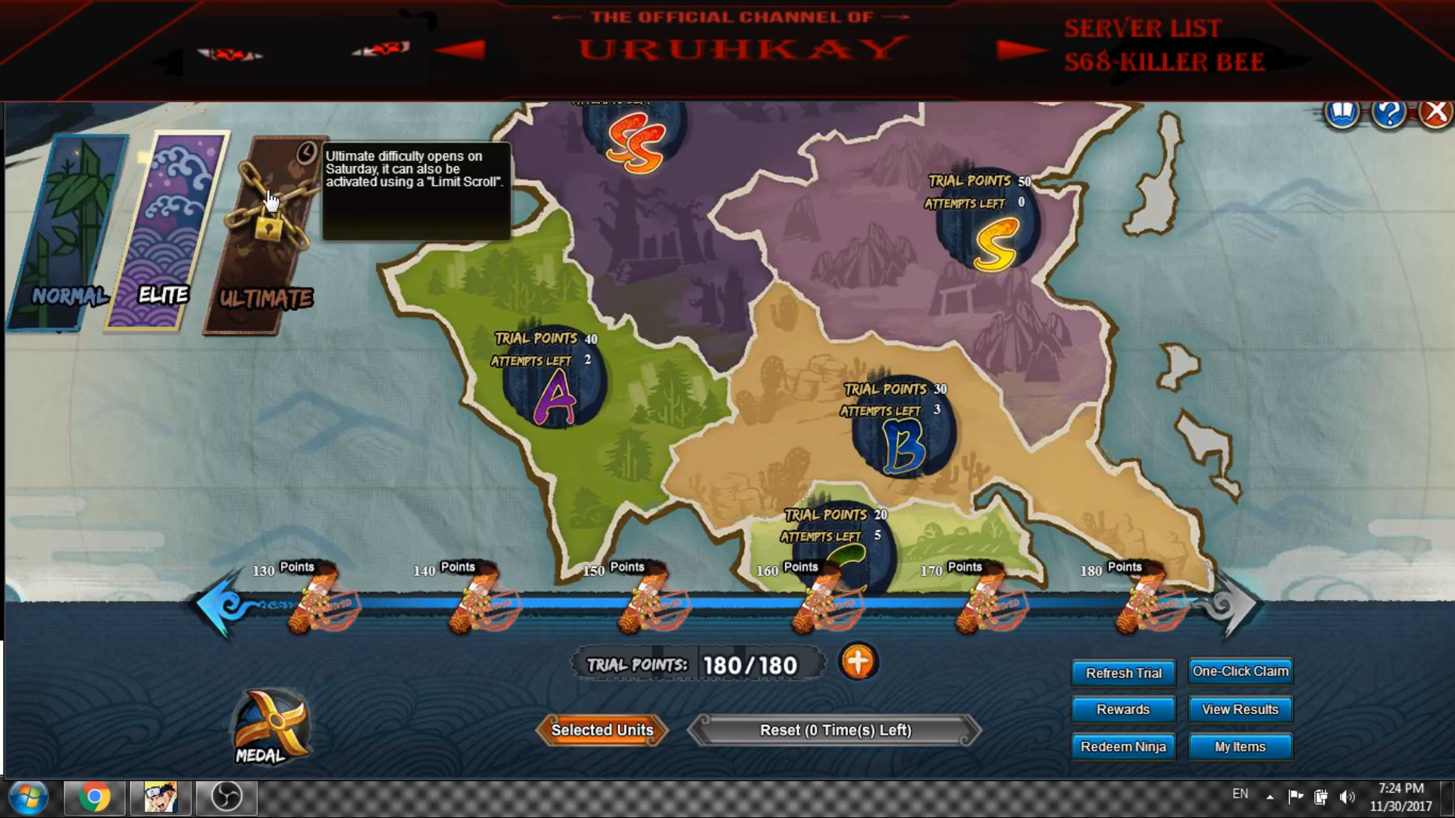
pyautogui.moveTo(1389, 220)
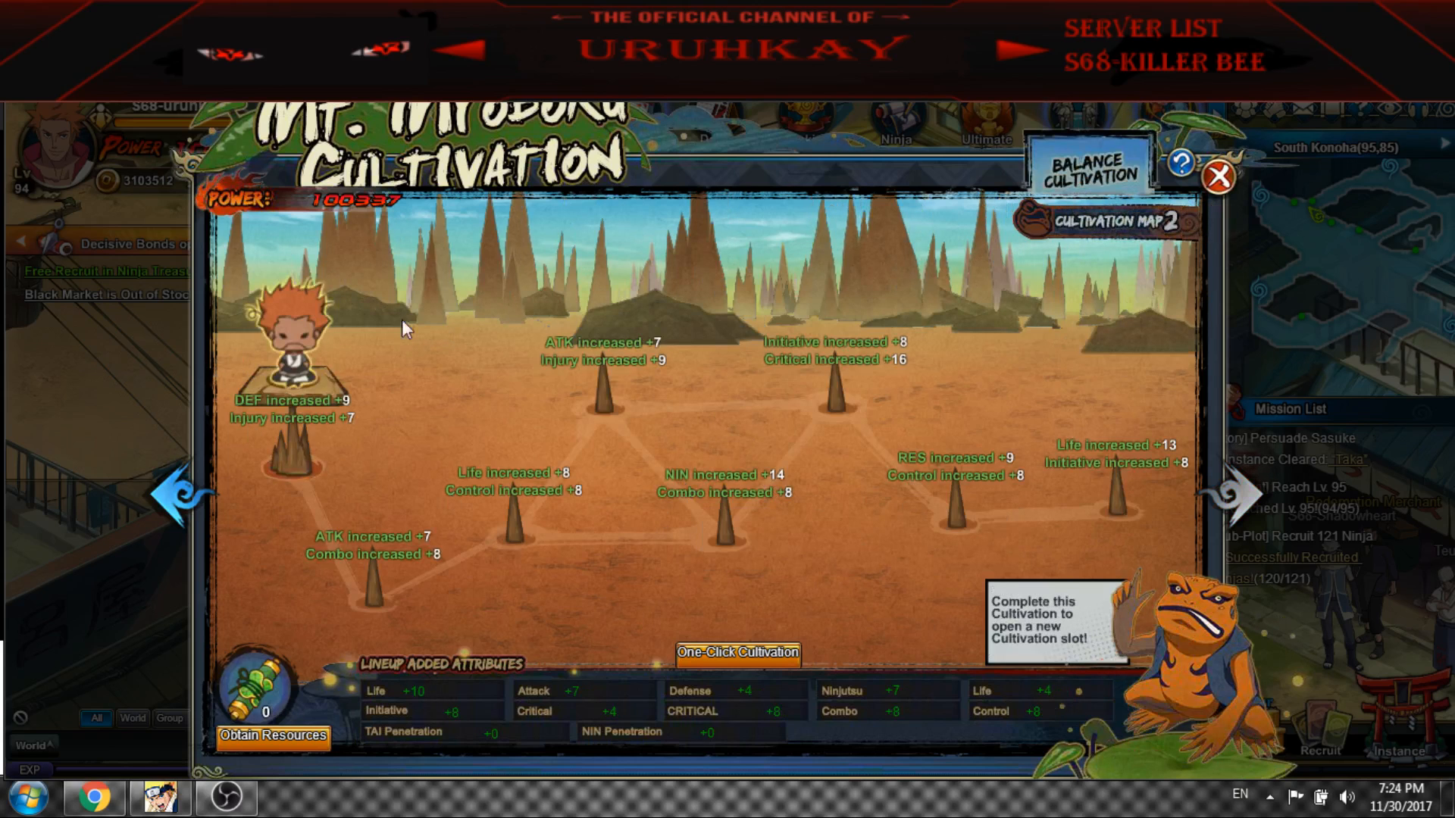
pyautogui.moveTo(316, 413)
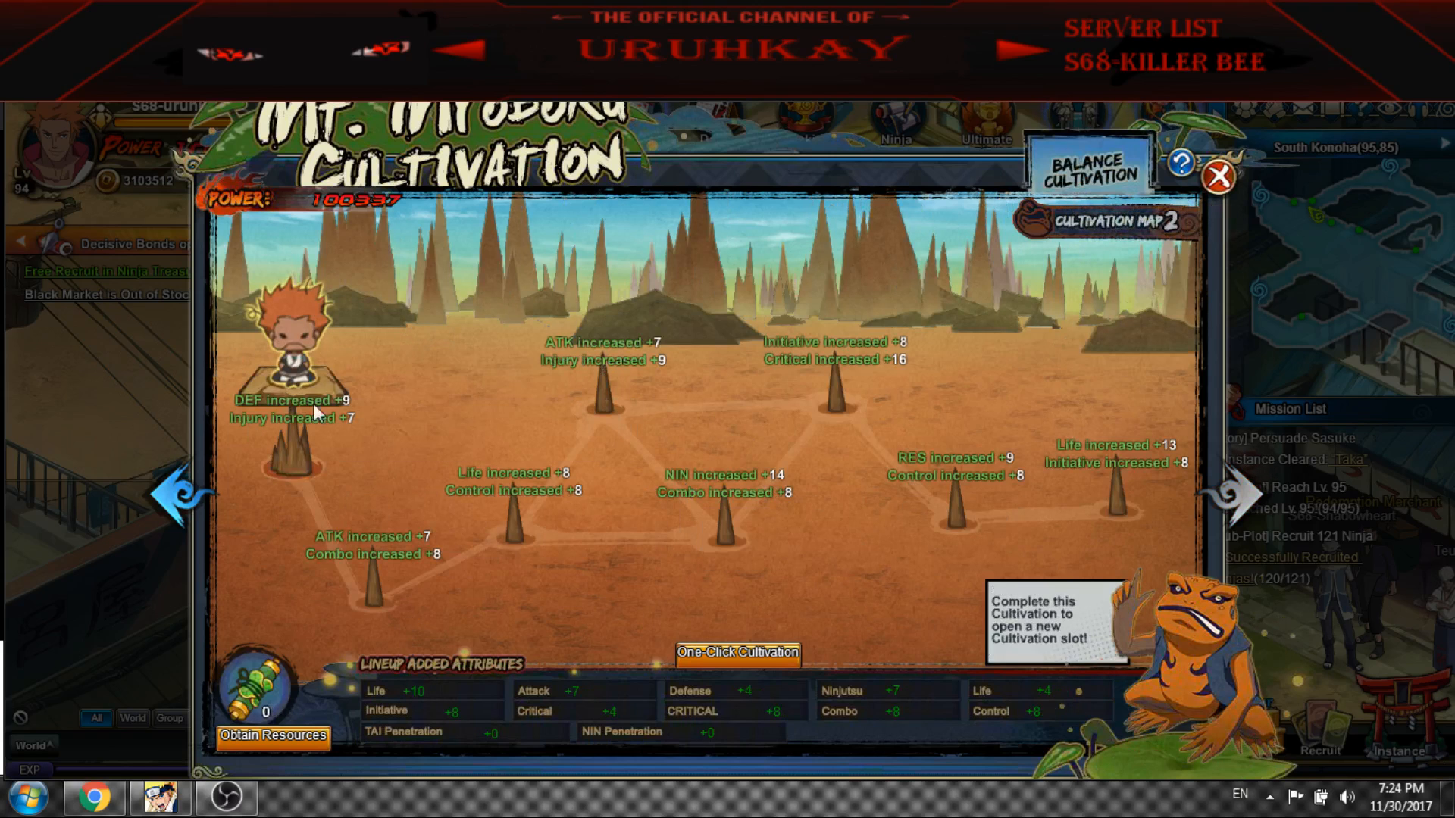
pyautogui.moveTo(297, 358)
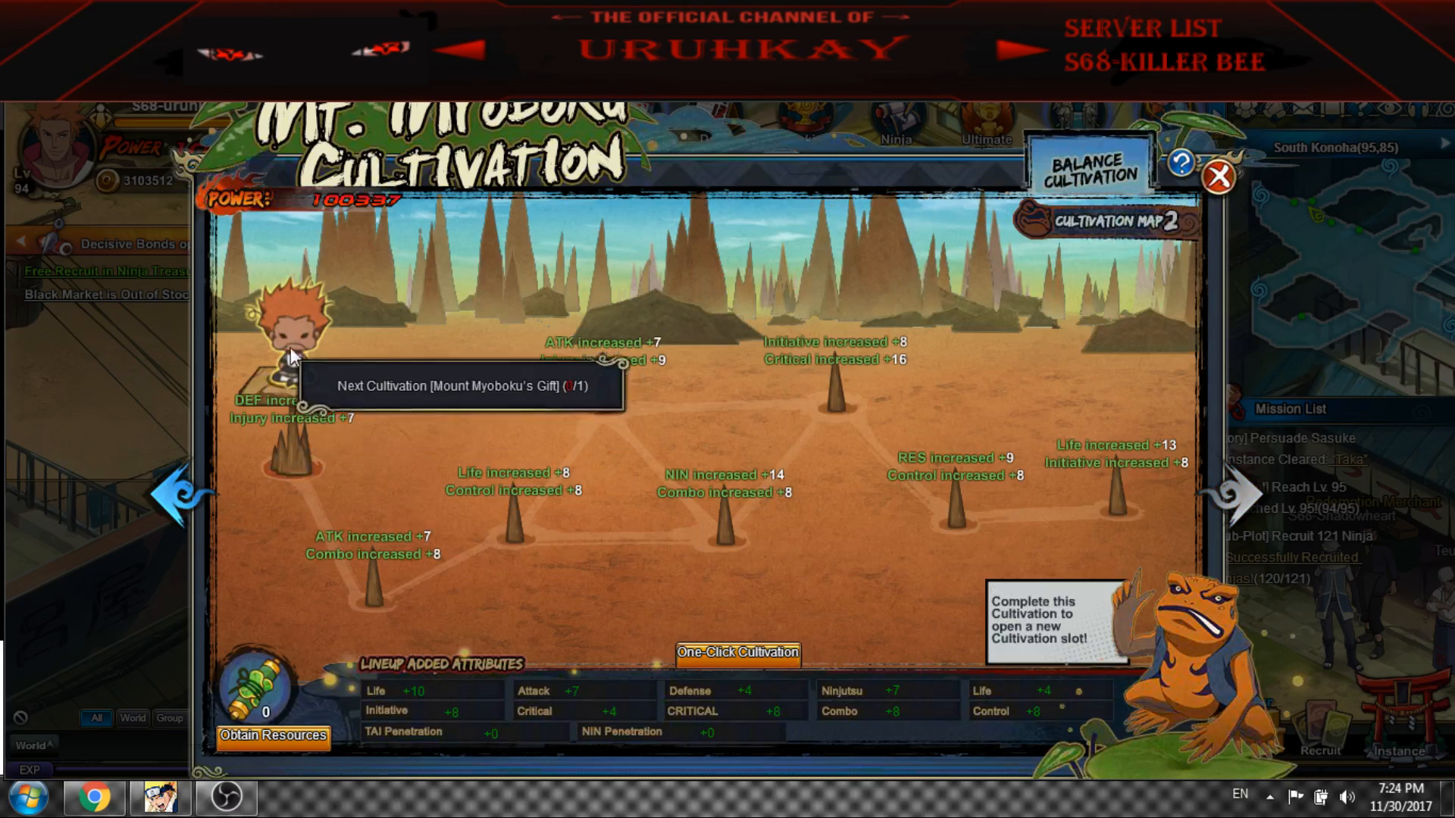
pyautogui.moveTo(230, 659)
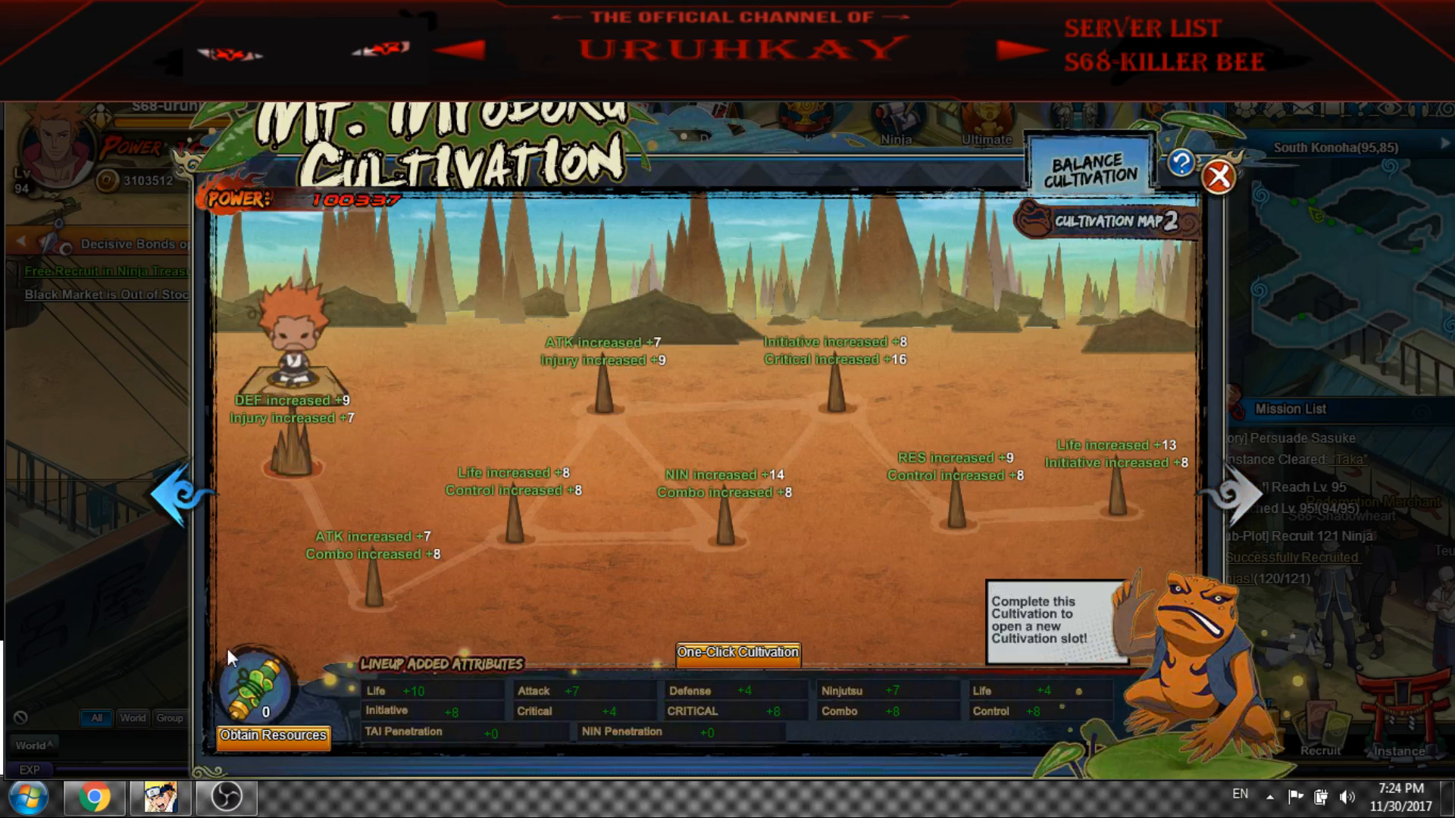
# View Daily Activities practice rewards, the Timed Events list, and the Daily Bonus 200% Rich Field food boost
pyautogui.click(270, 694)
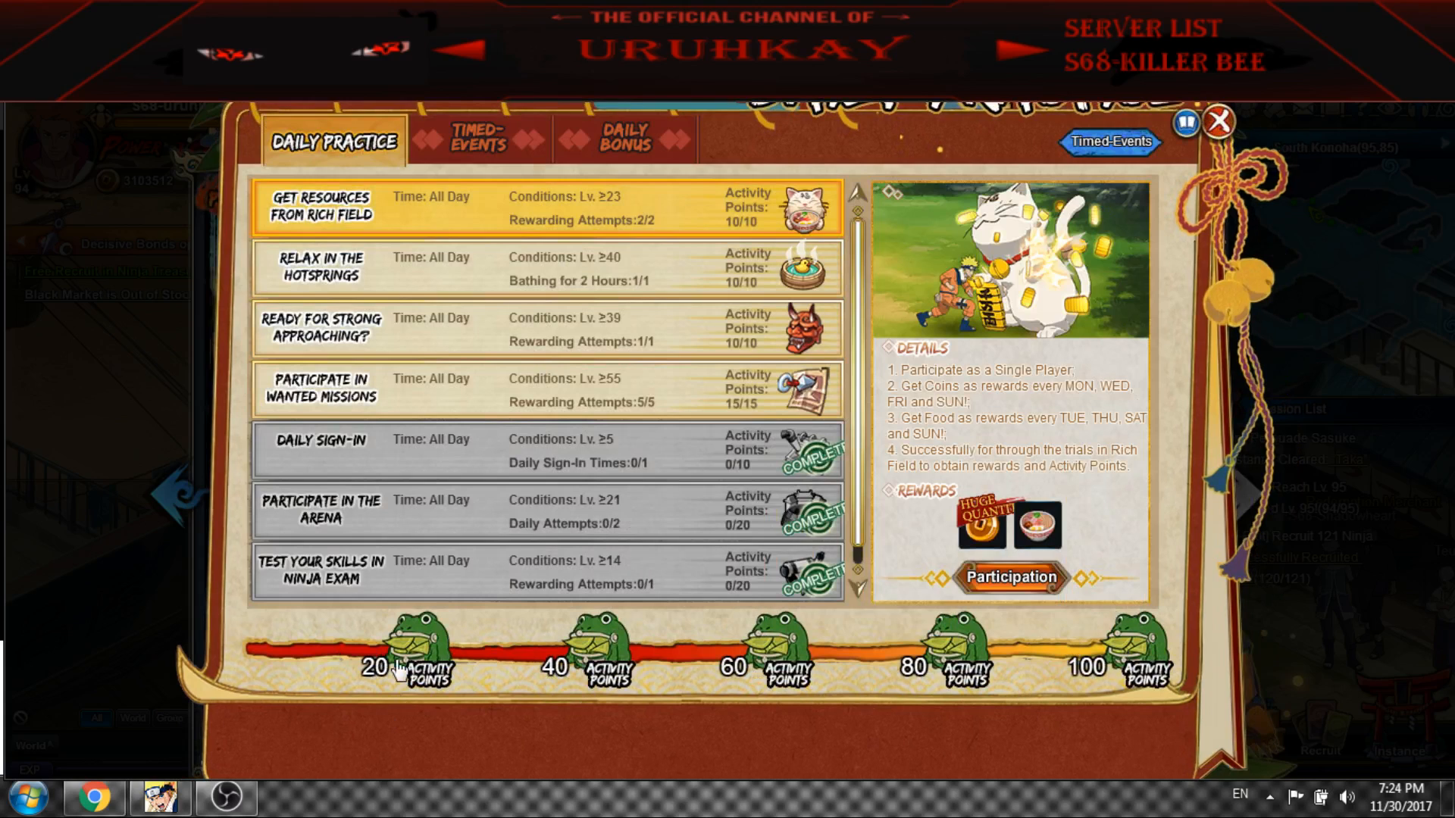
pyautogui.moveTo(1142, 645)
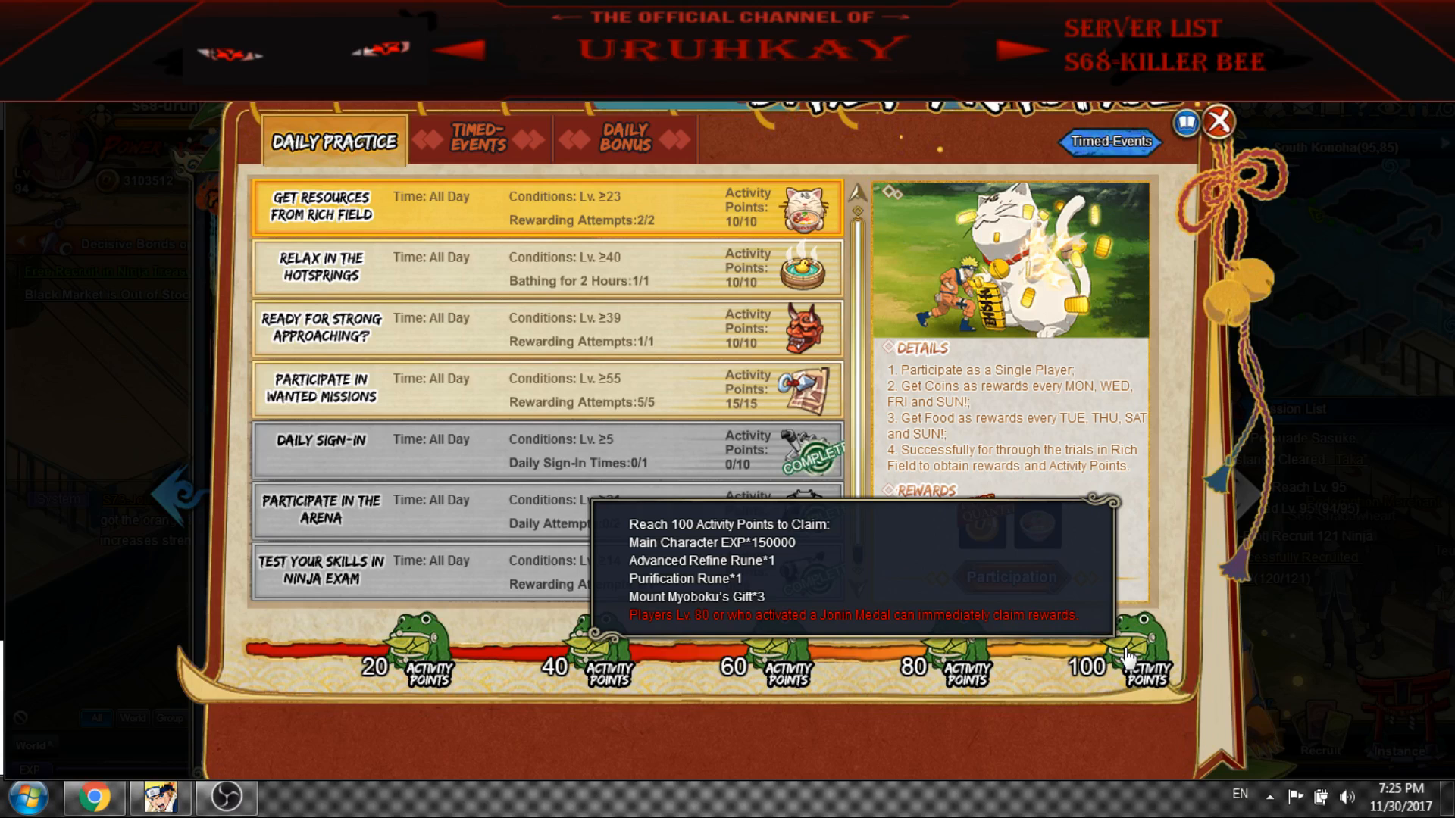
pyautogui.moveTo(979, 651)
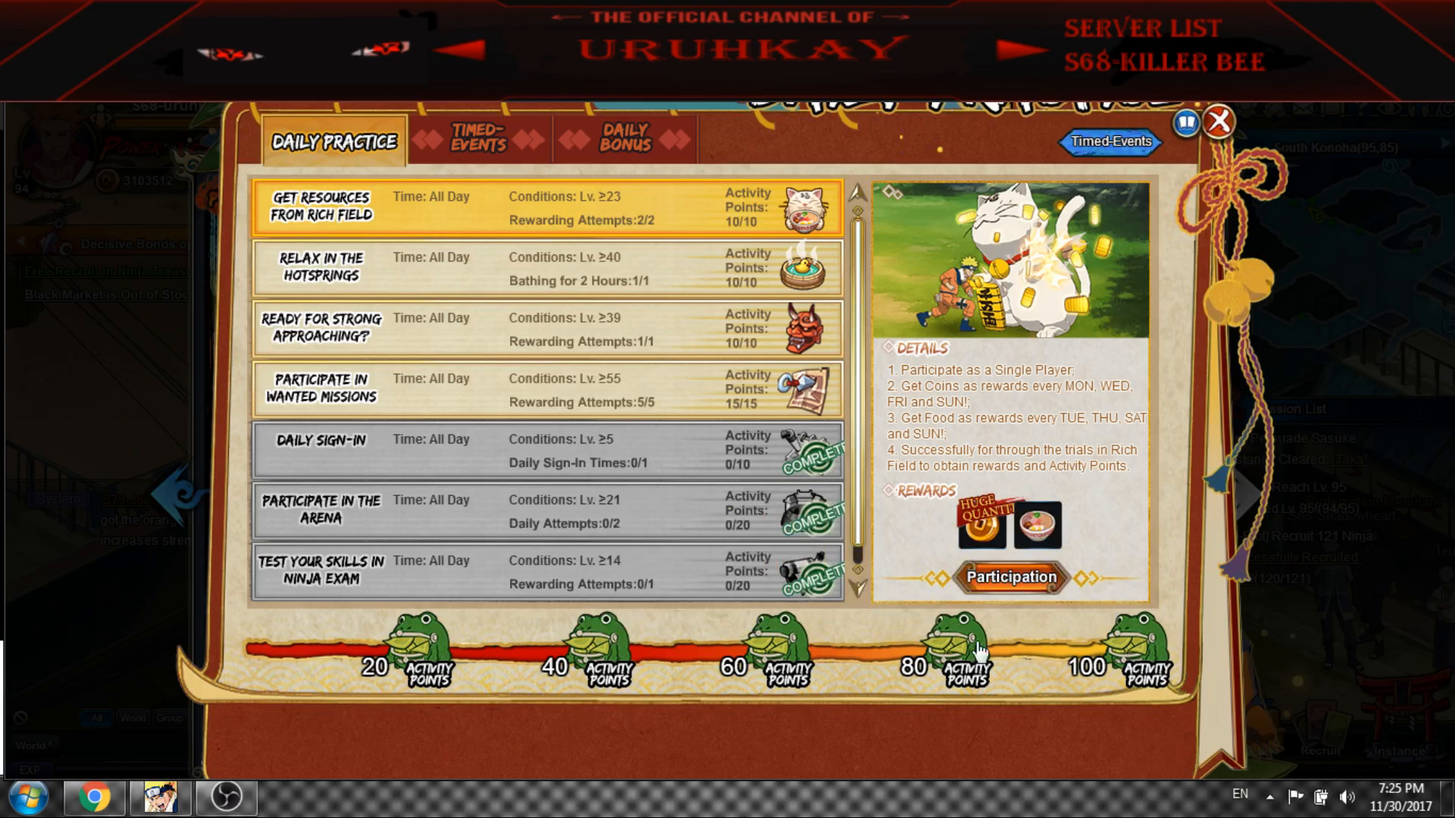
pyautogui.moveTo(964, 640)
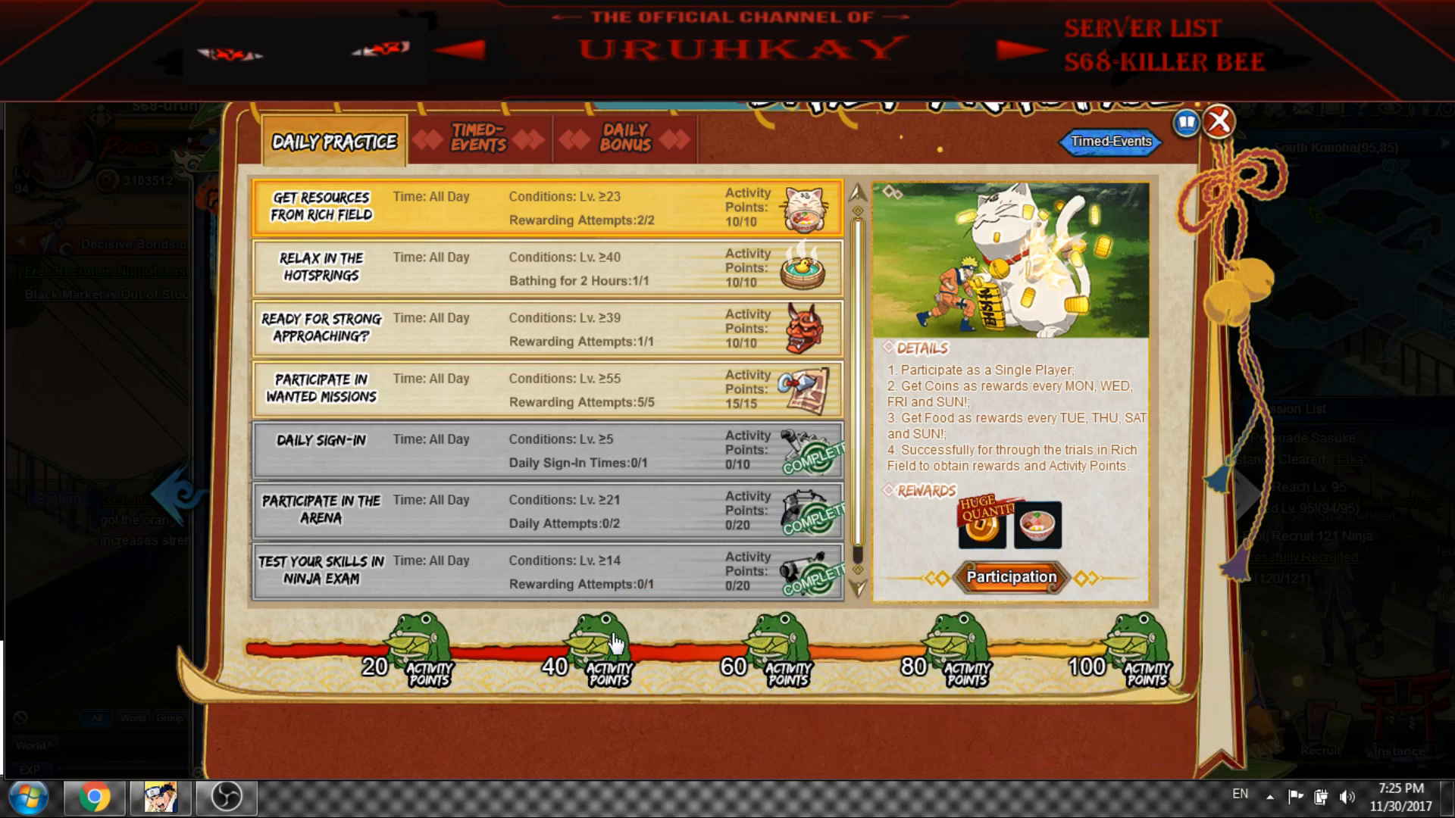
pyautogui.moveTo(425, 650)
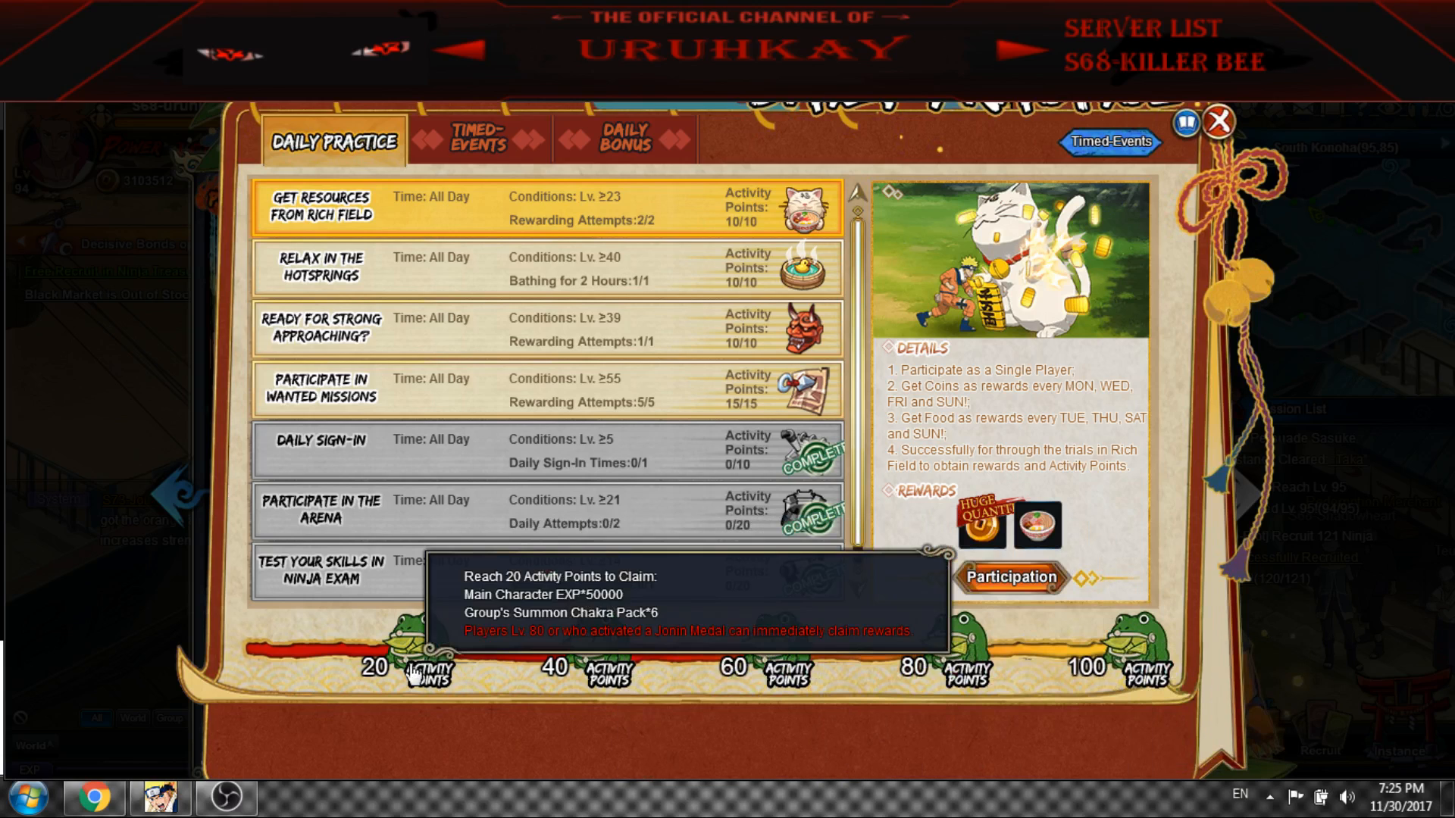
pyautogui.moveTo(611, 651)
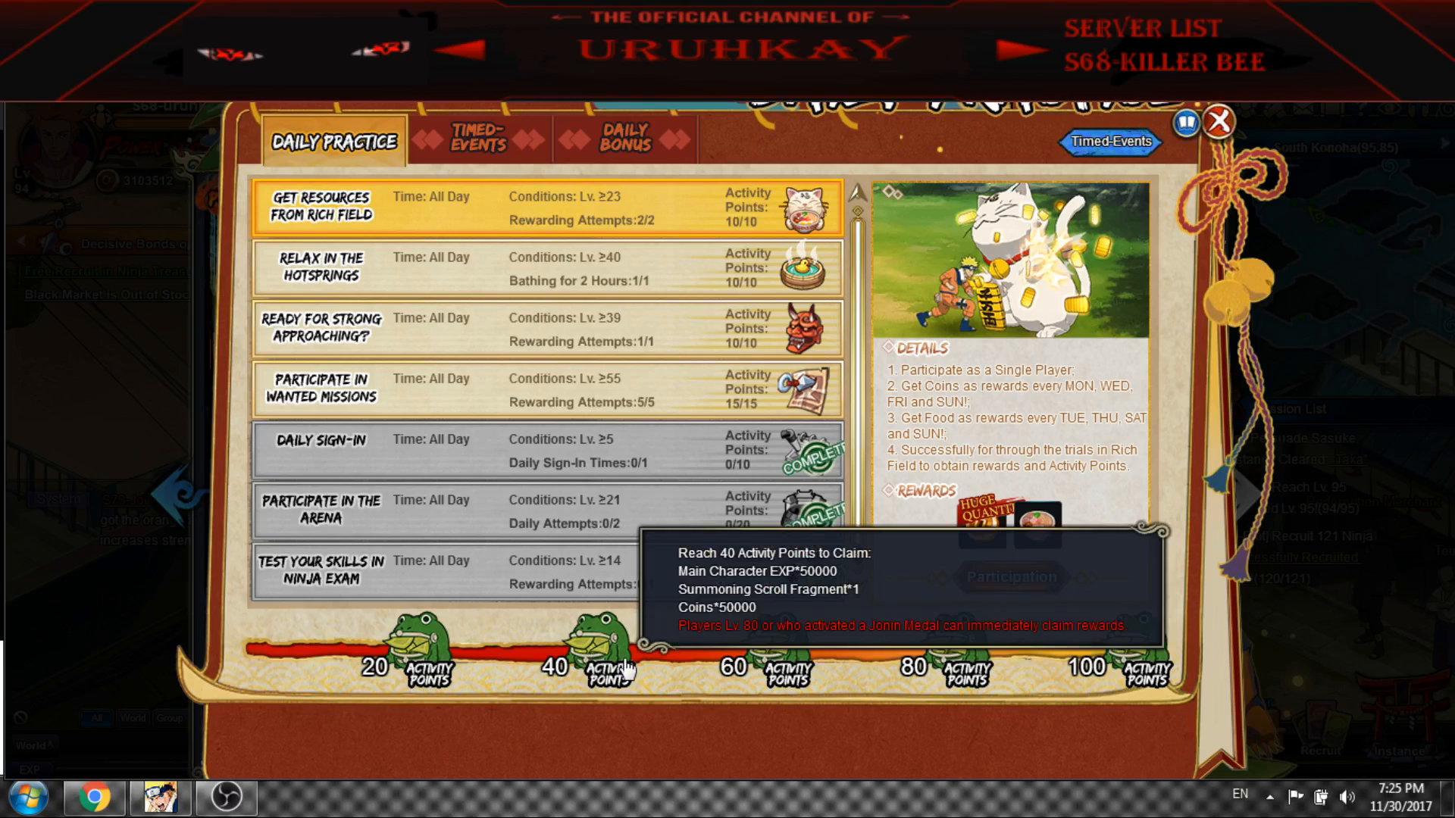
pyautogui.moveTo(695, 357)
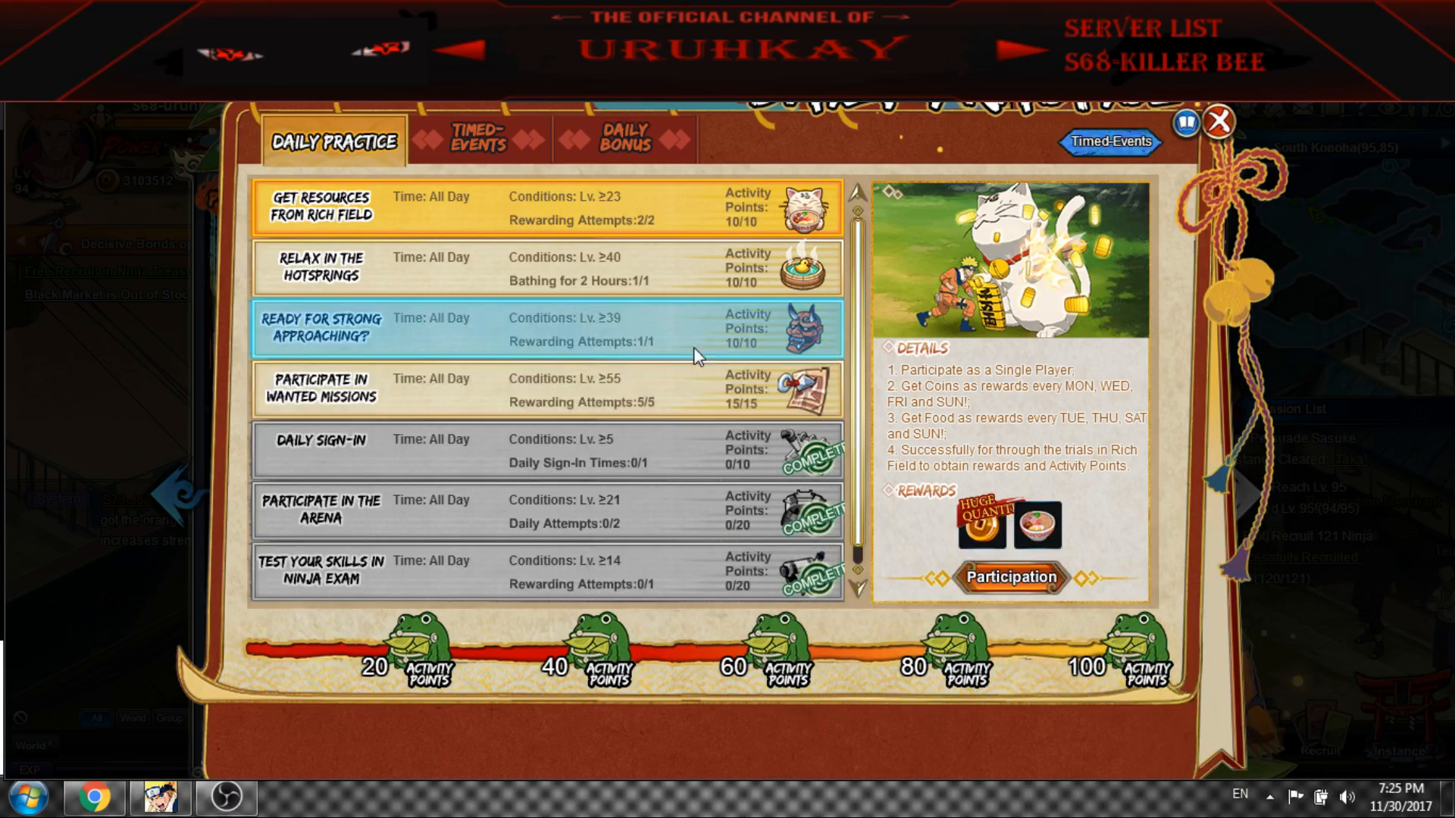
pyautogui.click(477, 139)
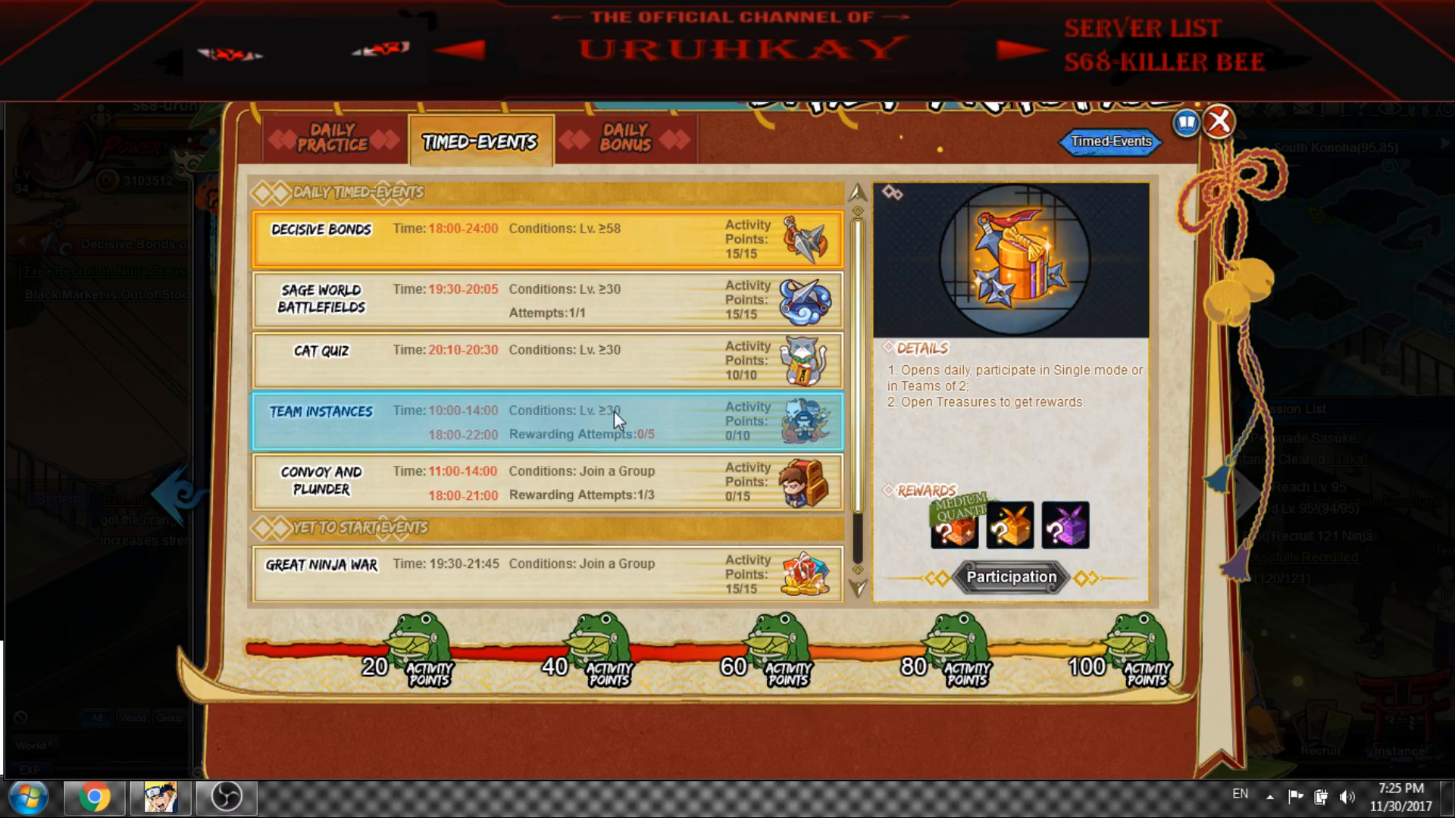
pyautogui.click(625, 139)
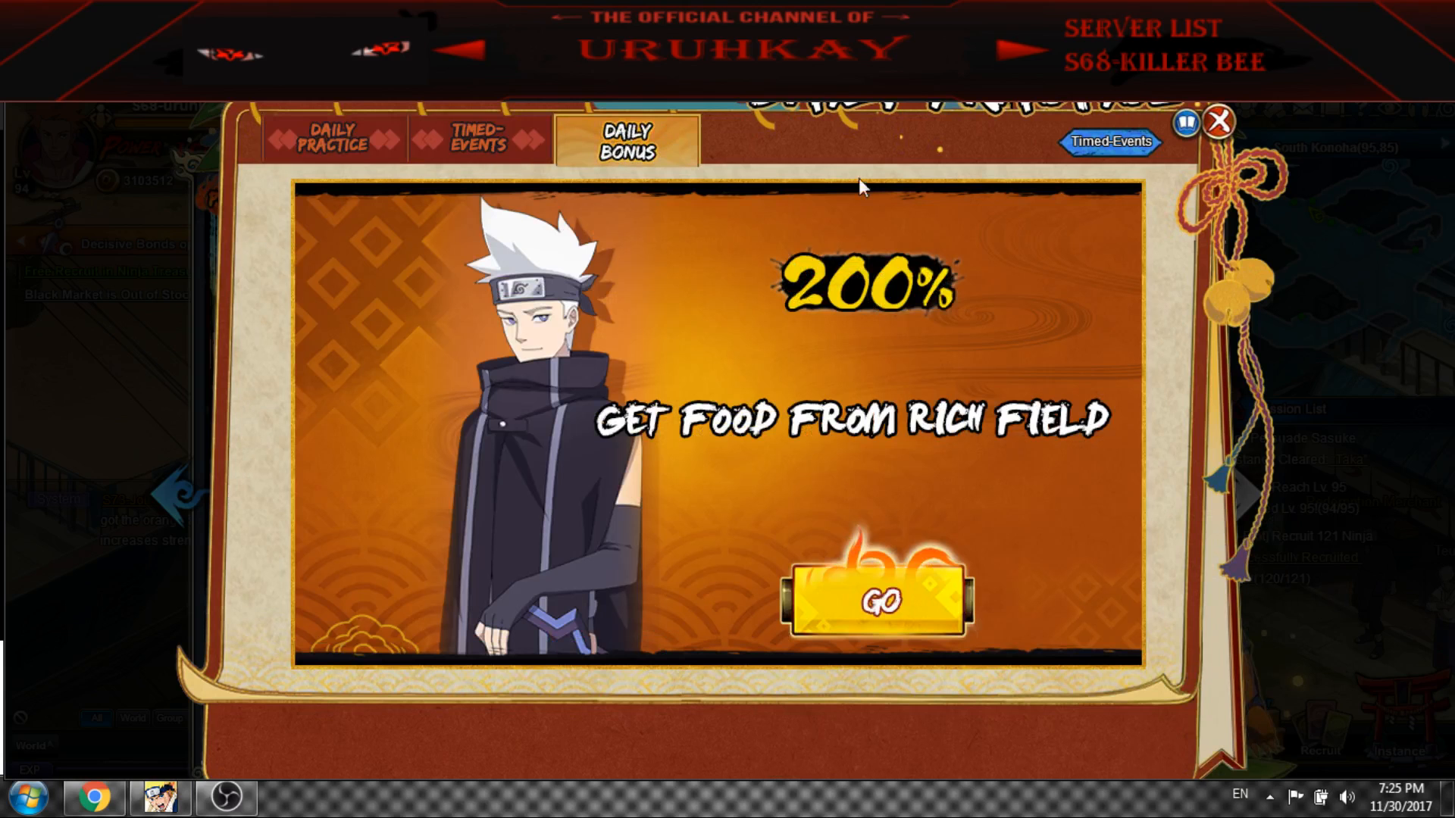
# Close Daily Activities and the Cultivation map, then bring up the Benefit Hall's Daily Benefits
pyautogui.click(1218, 121)
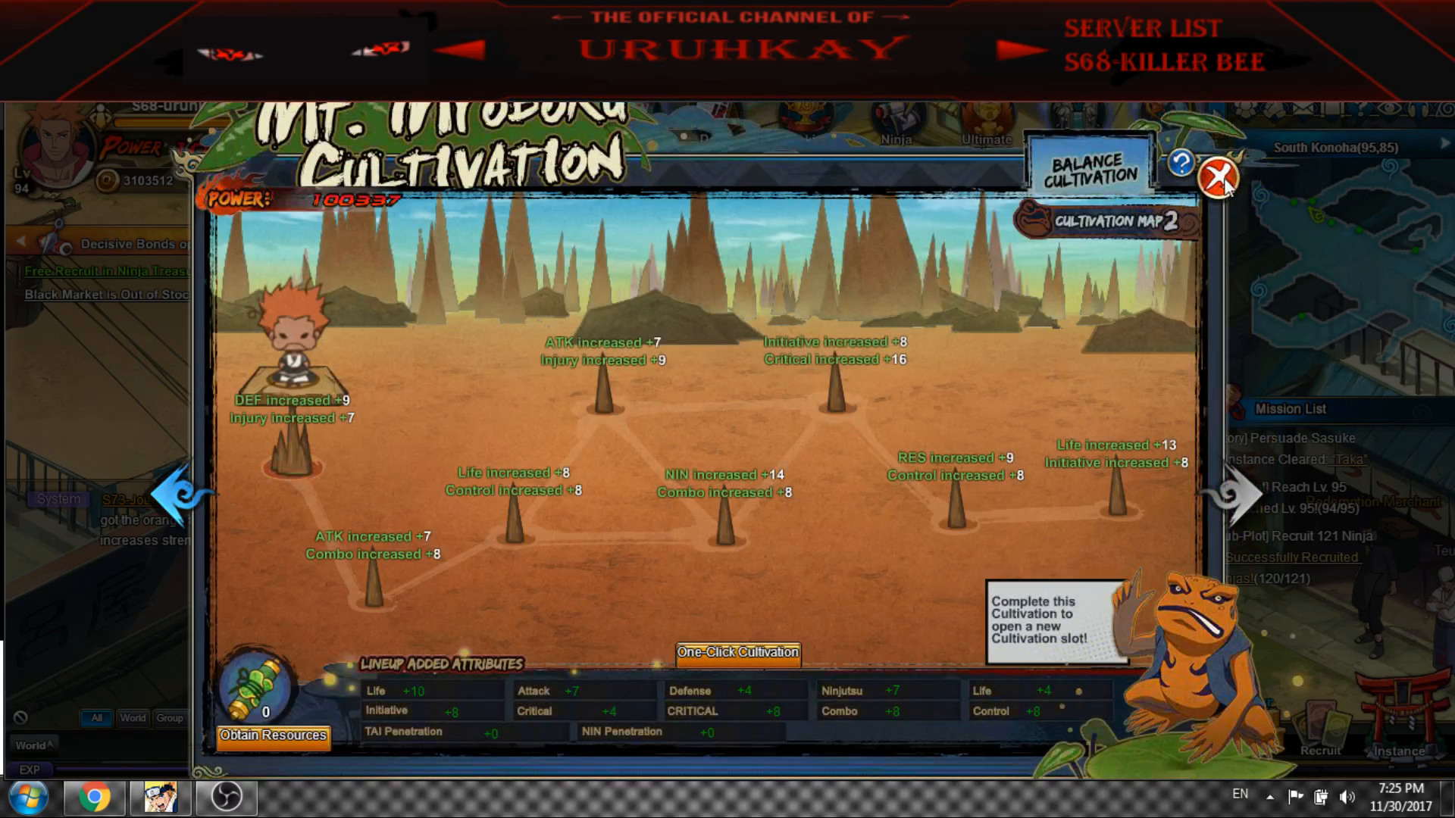
pyautogui.click(1221, 176)
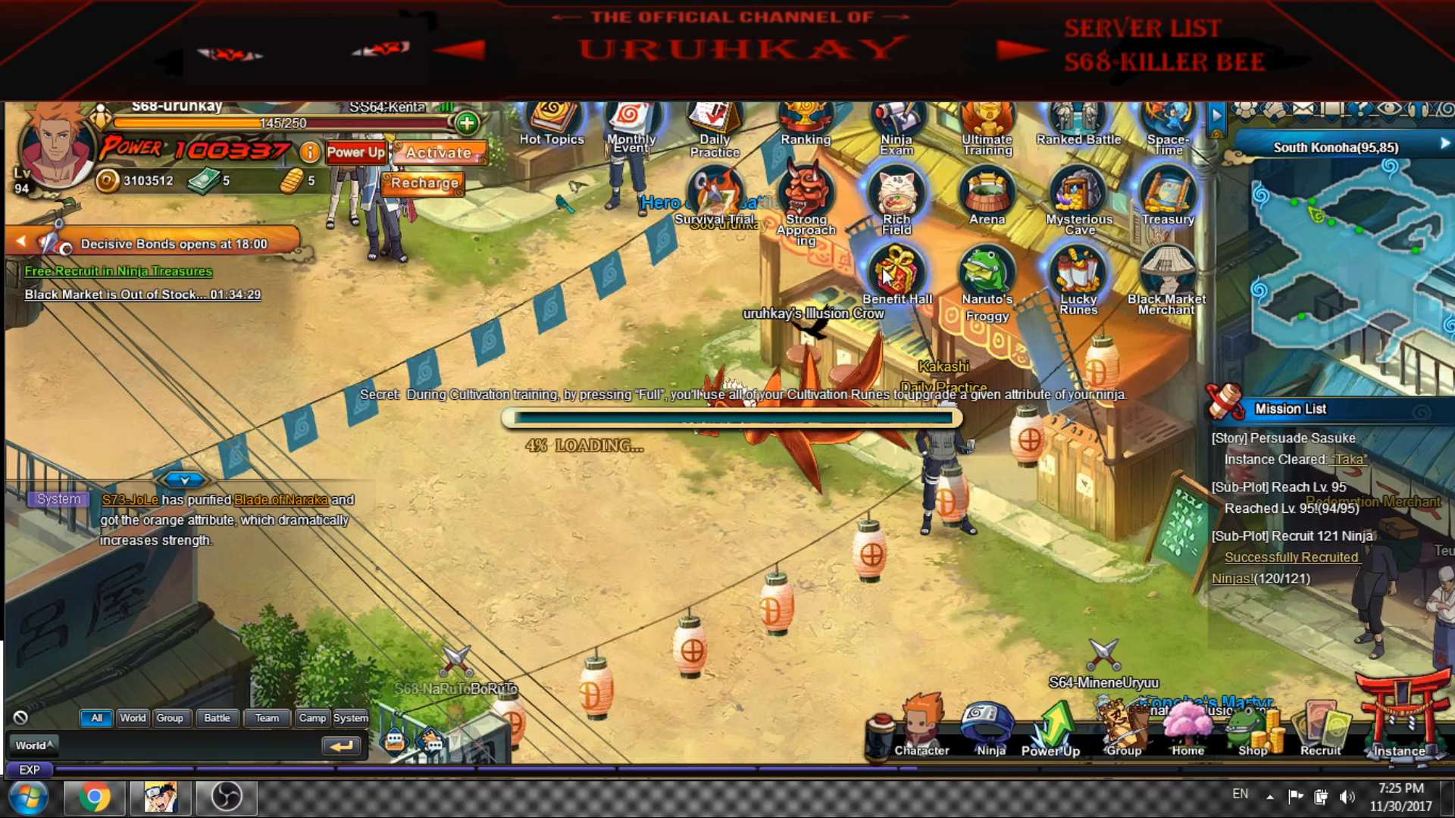
pyautogui.click(894, 272)
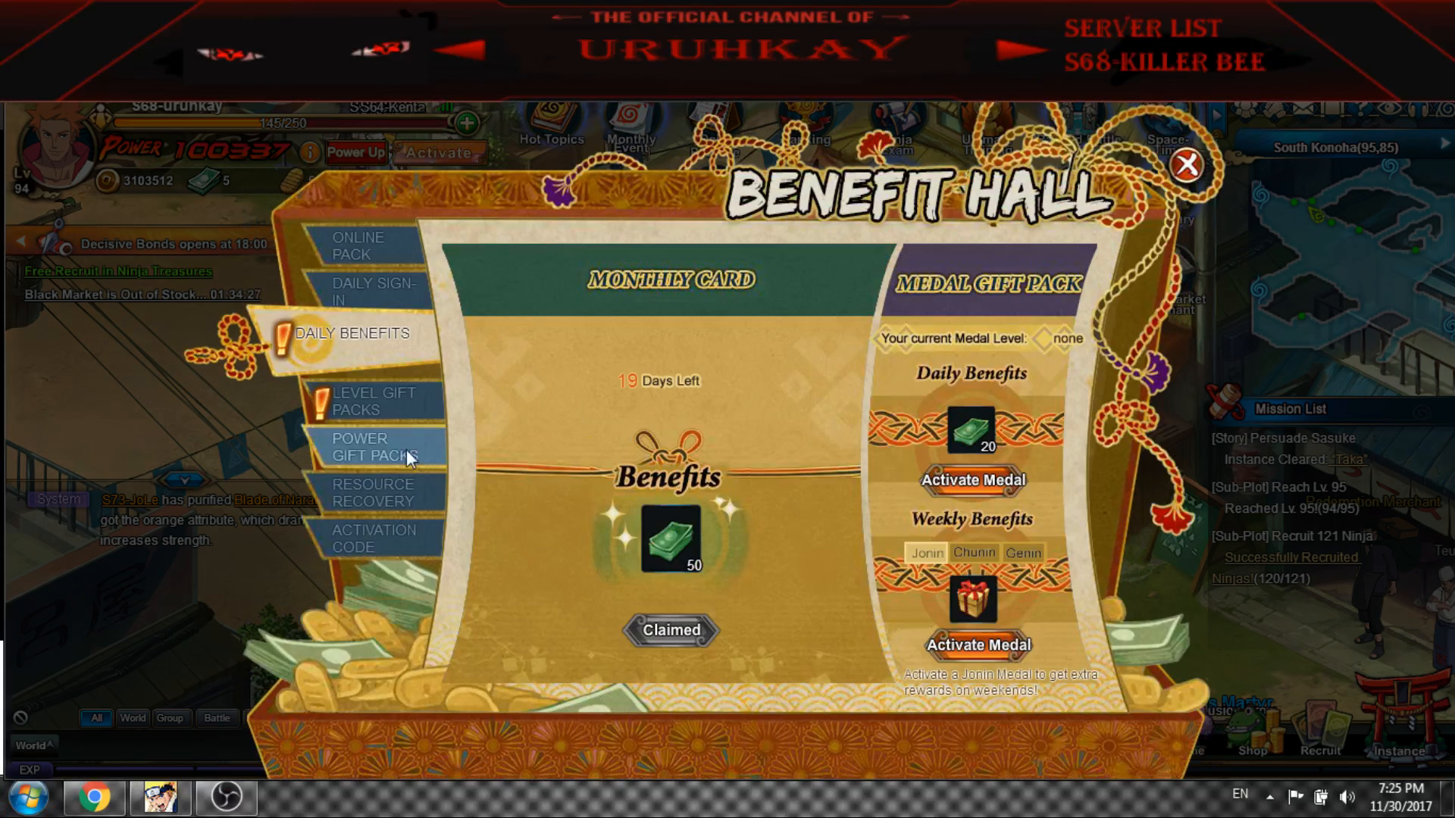
pyautogui.moveTo(671, 543)
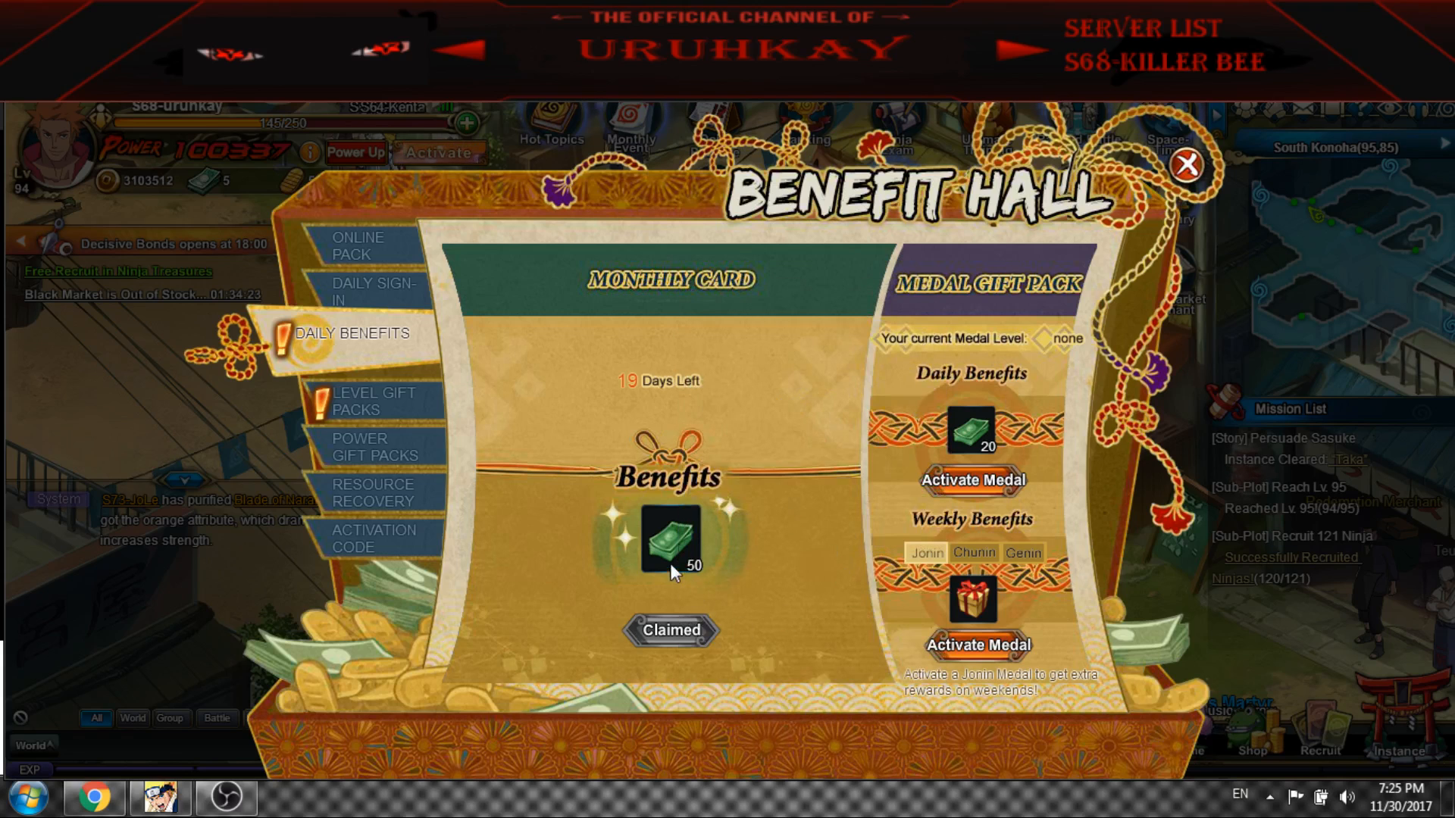
pyautogui.moveTo(380, 515)
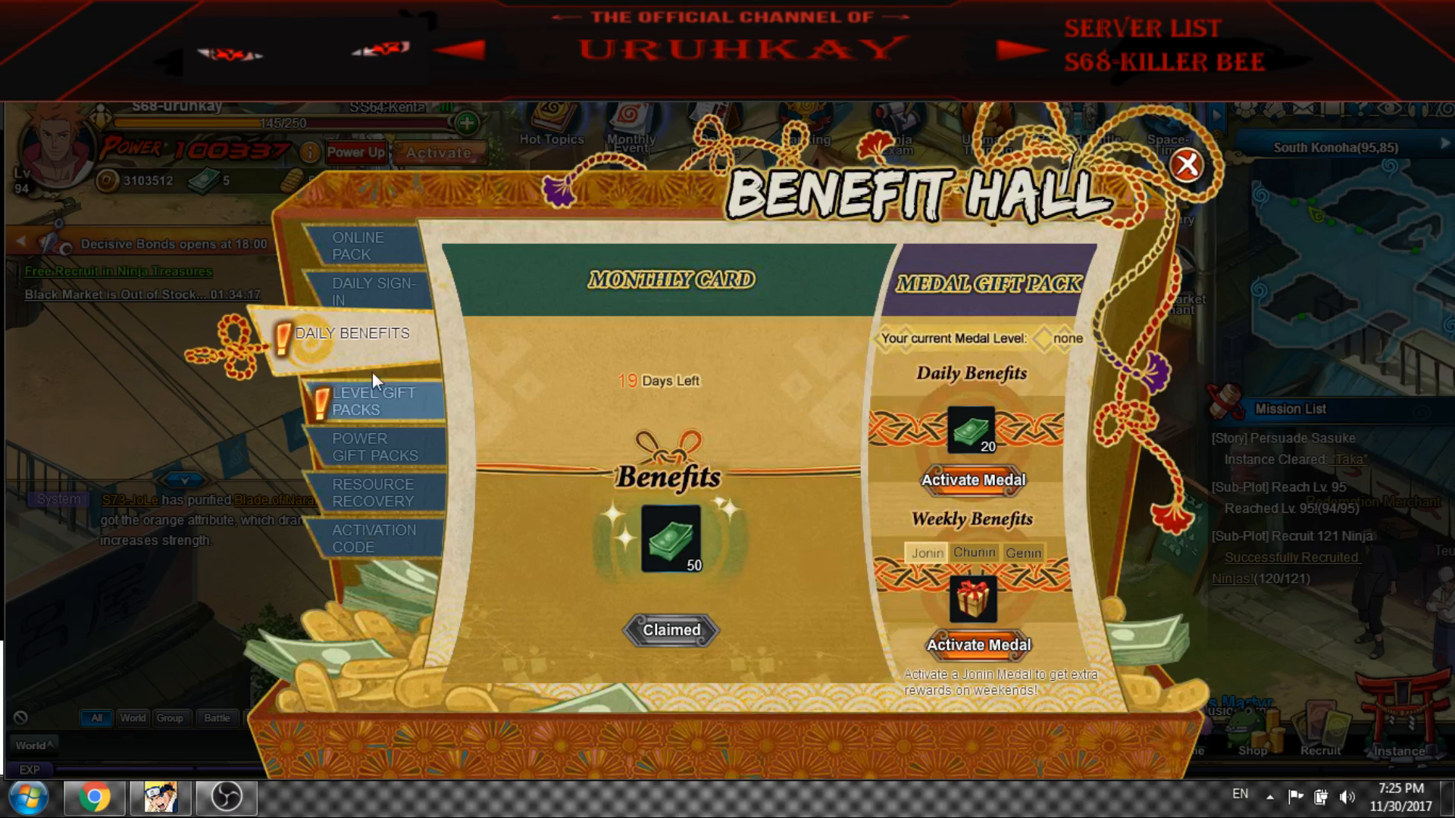
pyautogui.moveTo(700, 444)
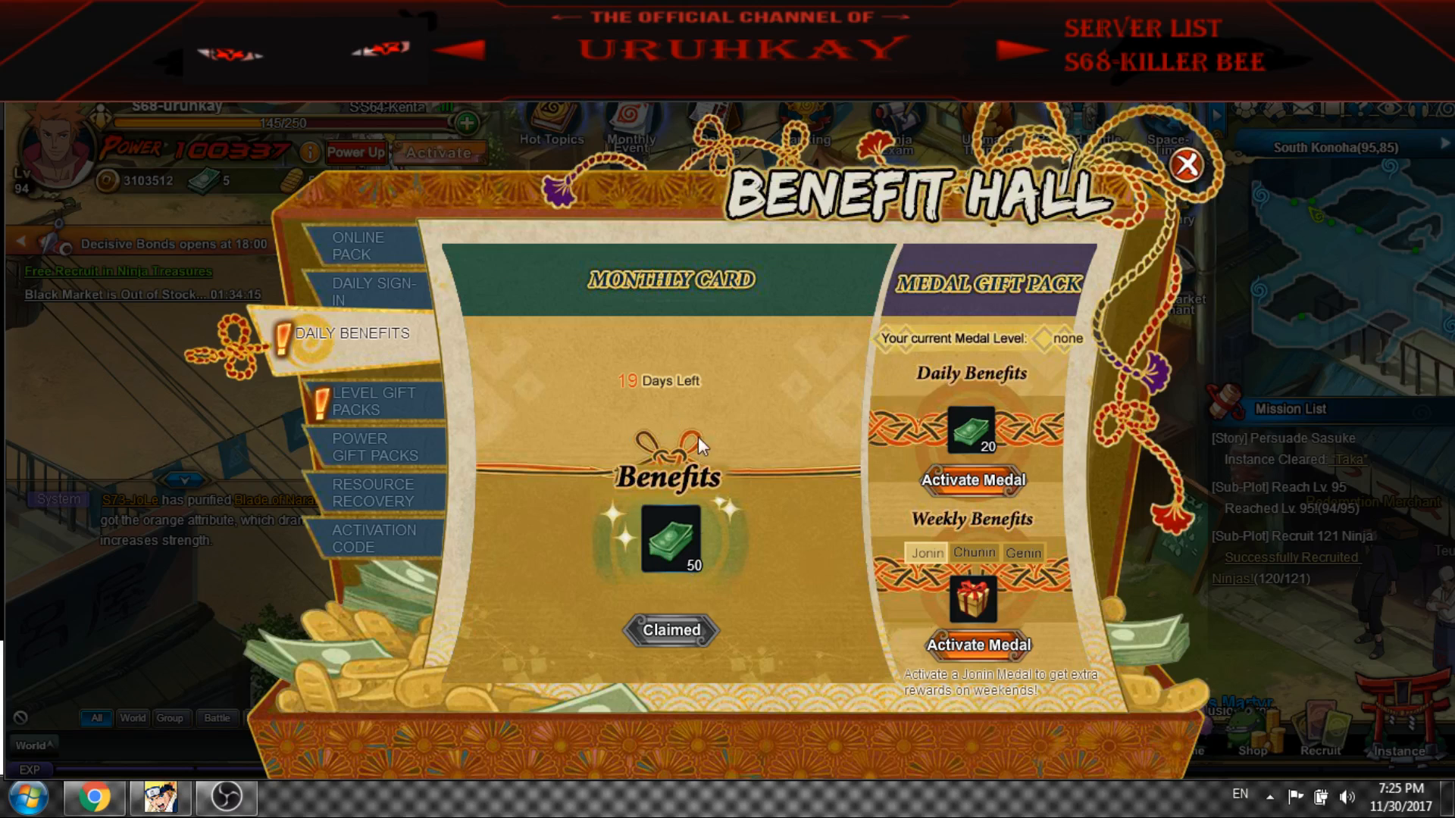
pyautogui.moveTo(374, 400)
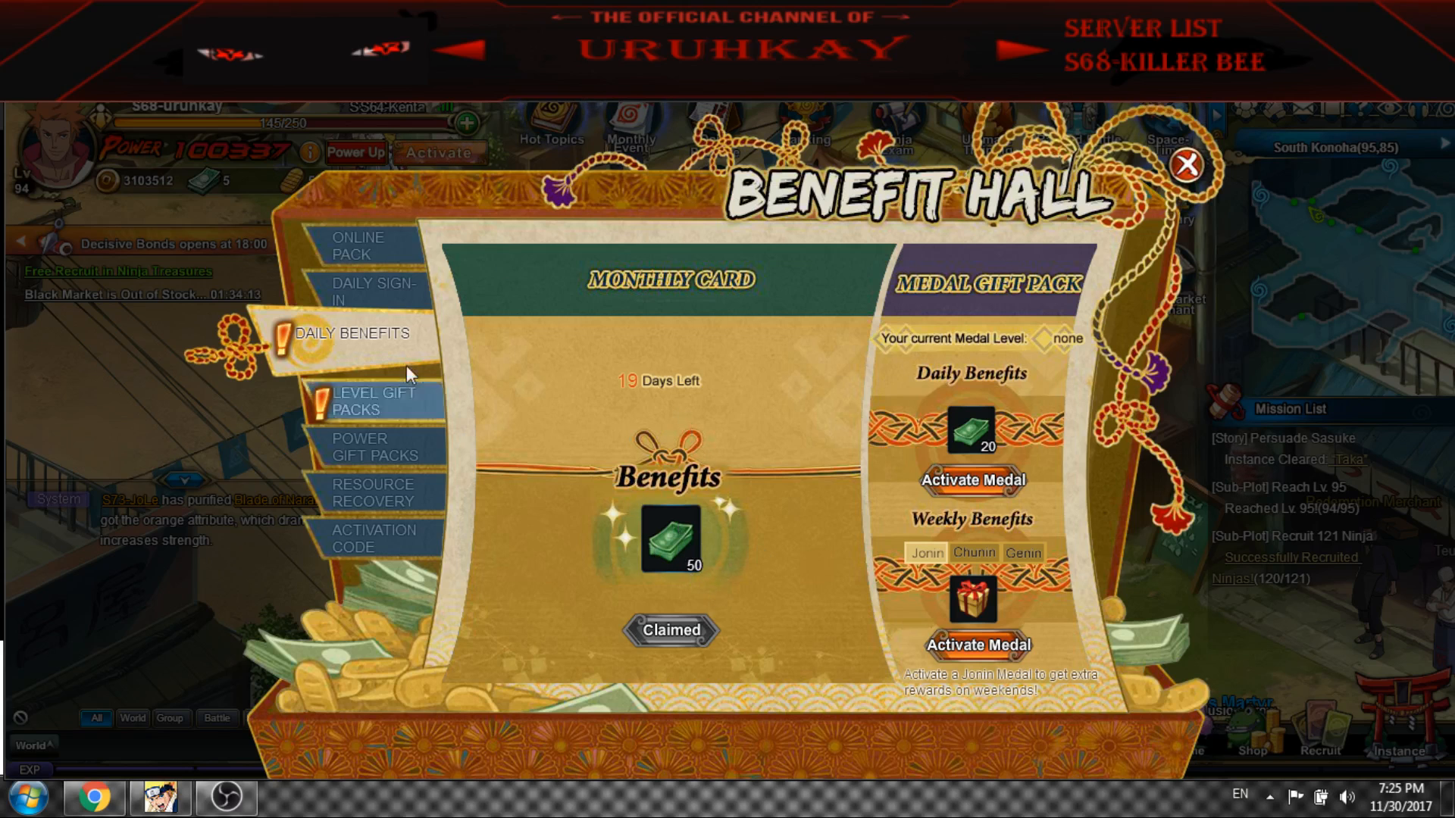
# Check the Benefit Hall's level gifts, online packs and daily sign-in calendar, then return to the village
pyautogui.click(373, 400)
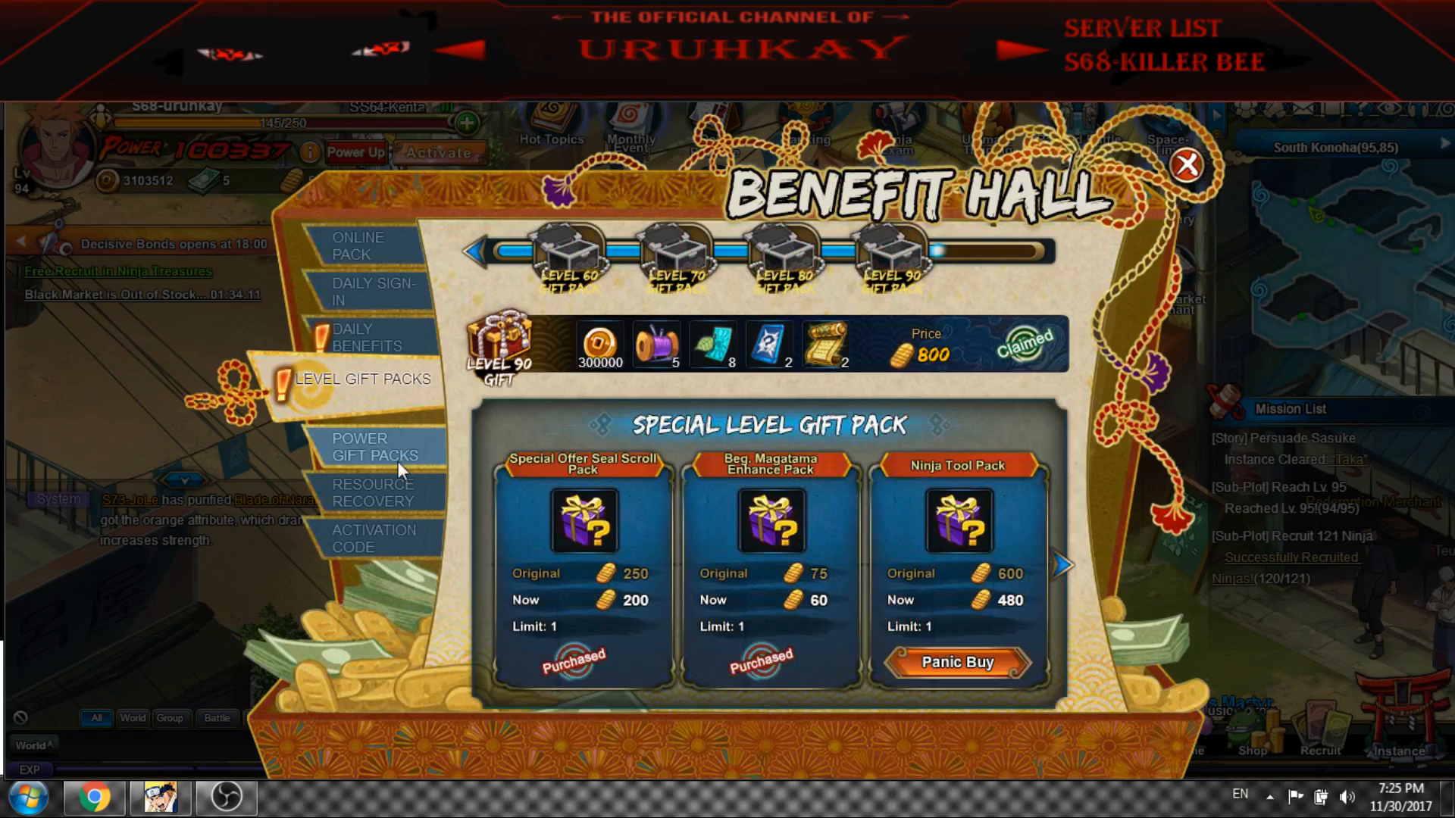
pyautogui.click(373, 492)
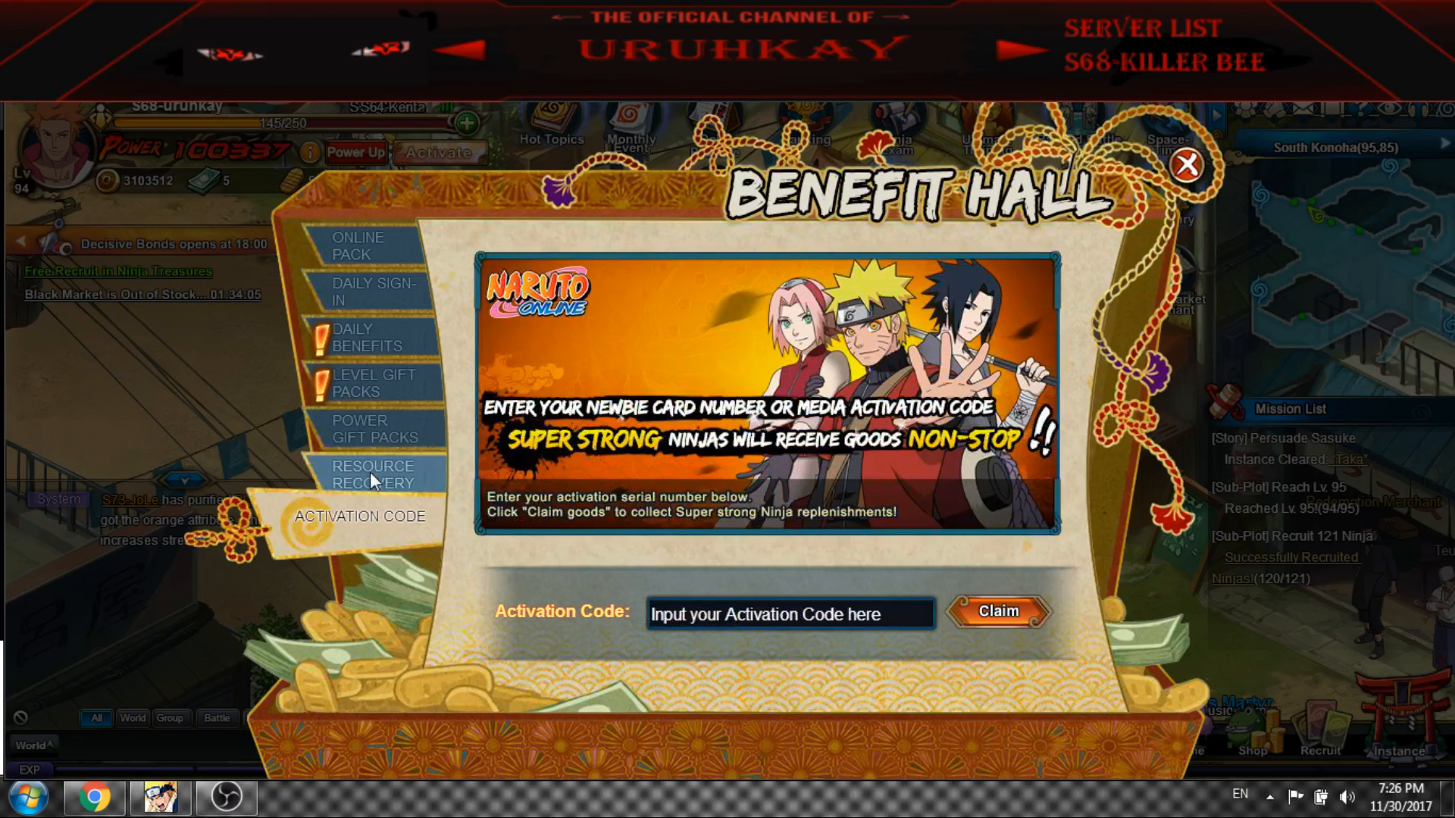
pyautogui.click(353, 246)
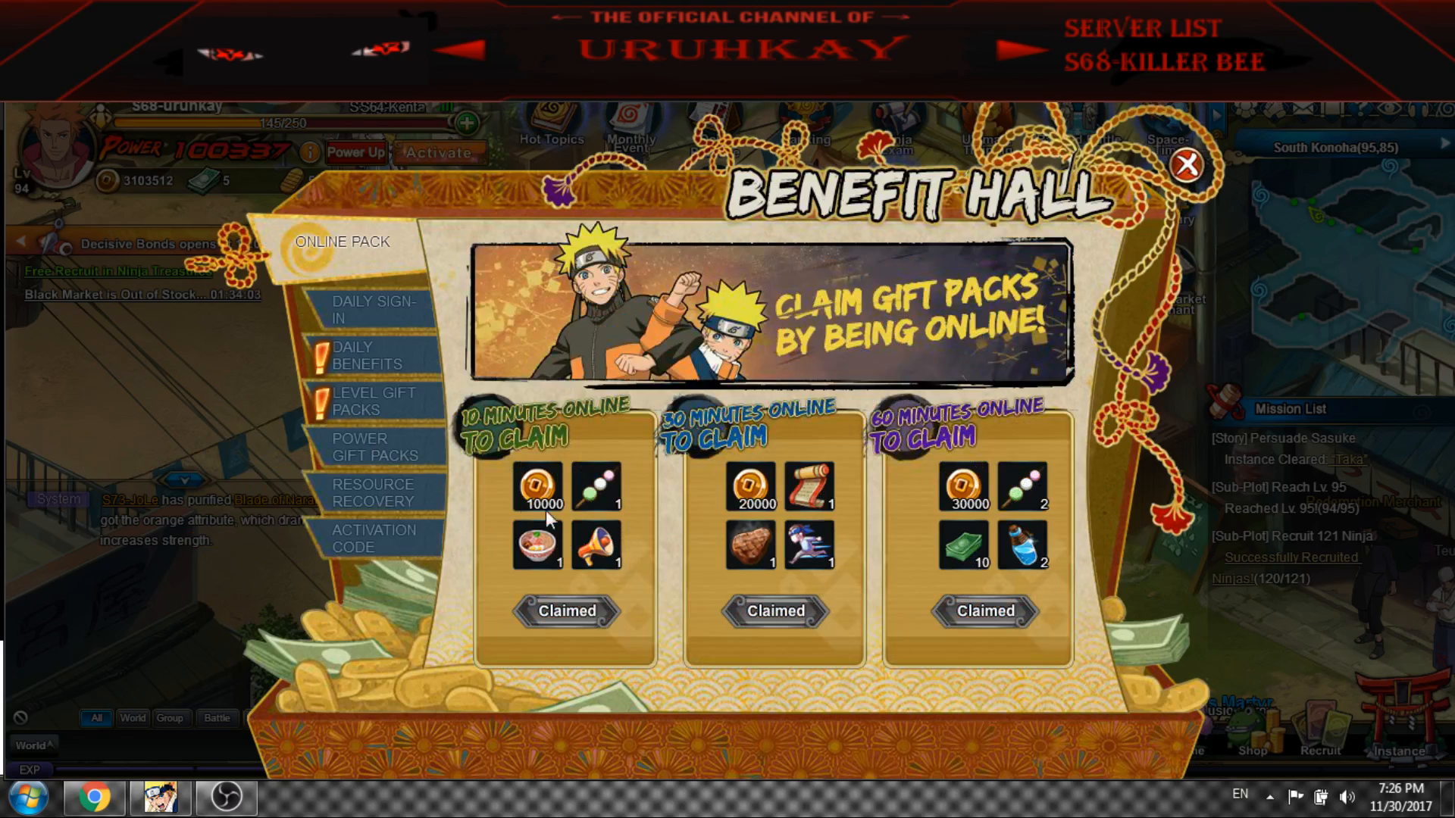
pyautogui.moveTo(974, 576)
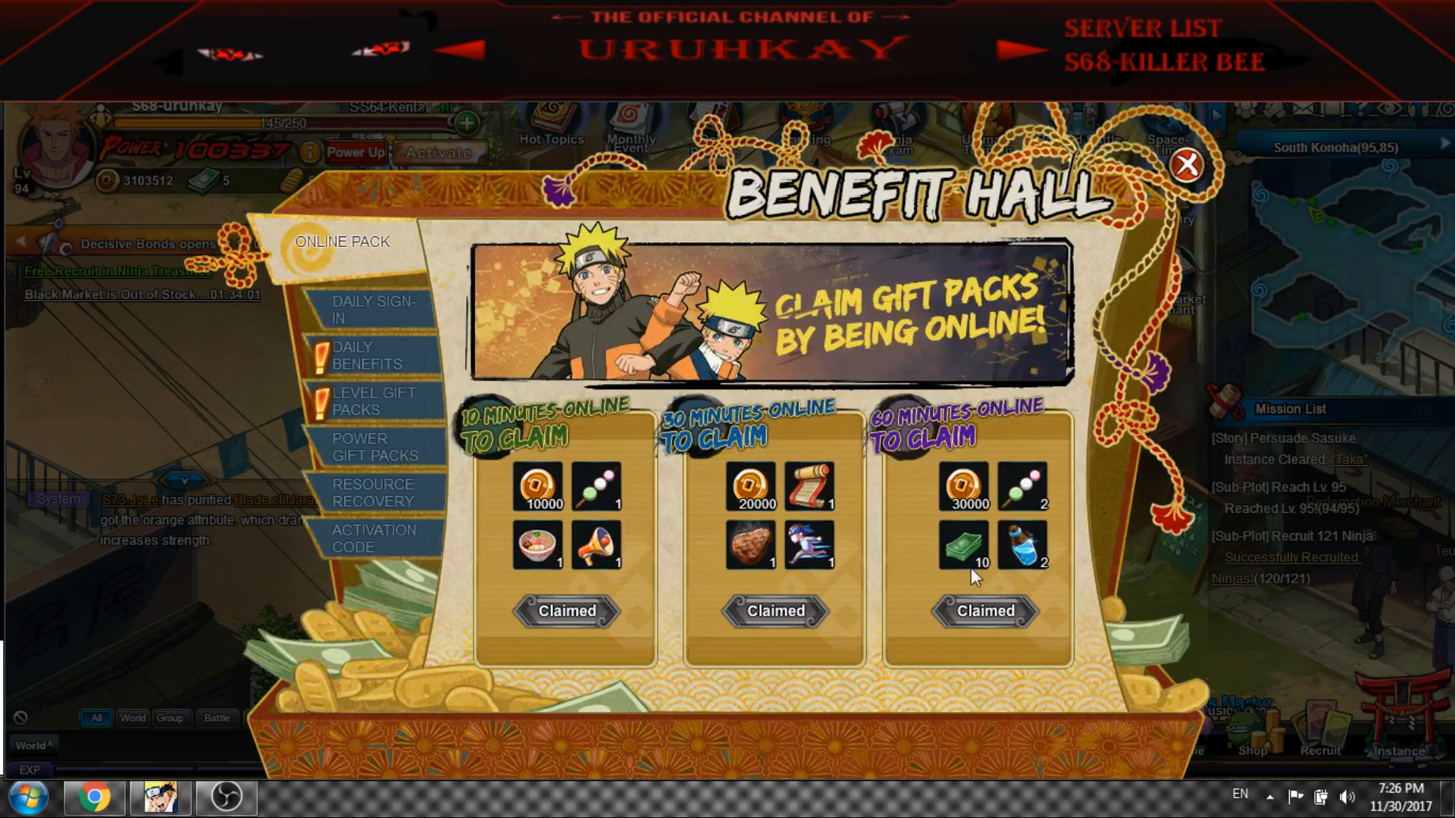
pyautogui.moveTo(1023, 548)
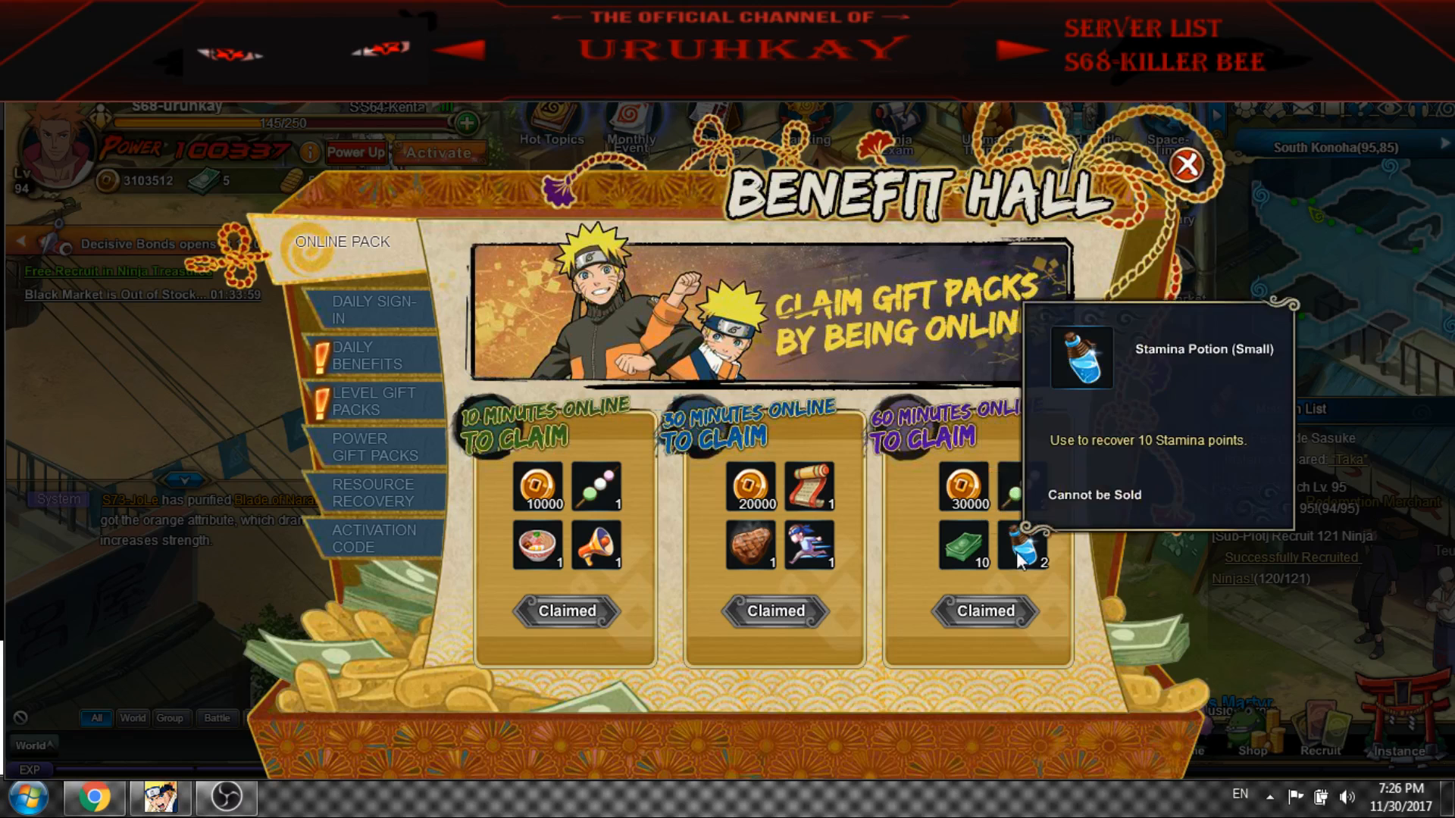
pyautogui.moveTo(324, 325)
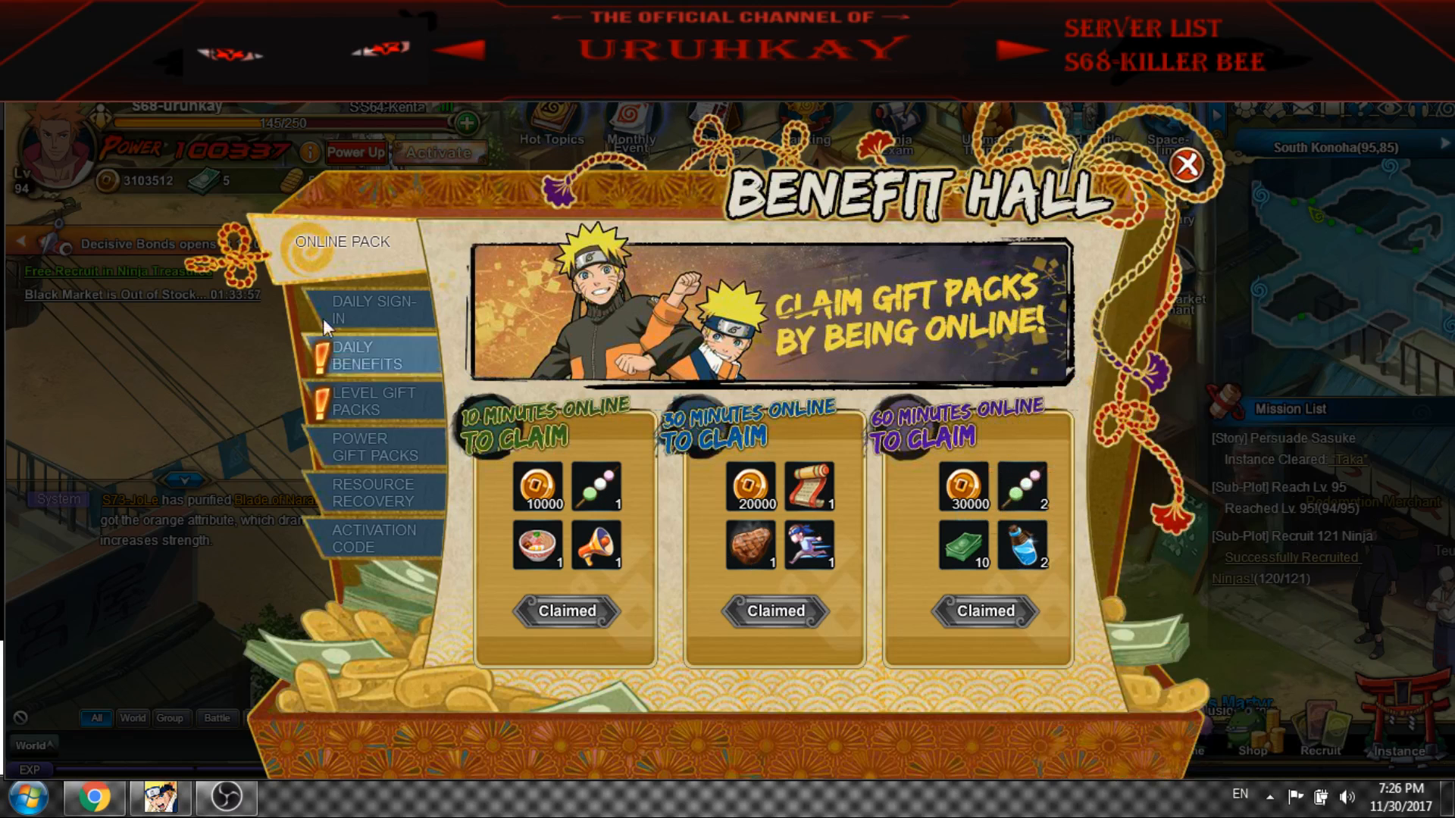
pyautogui.click(369, 309)
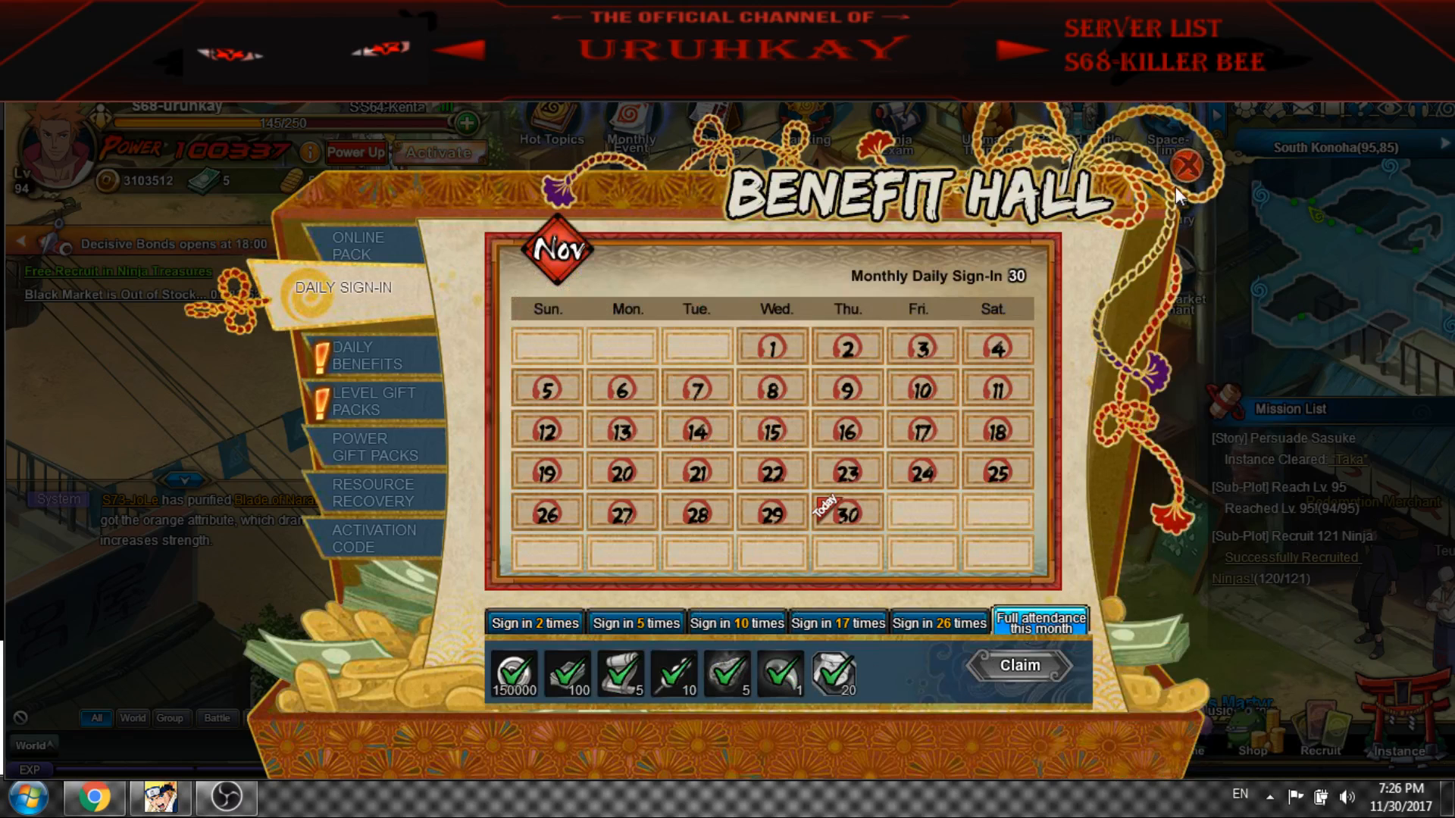
pyautogui.click(1185, 165)
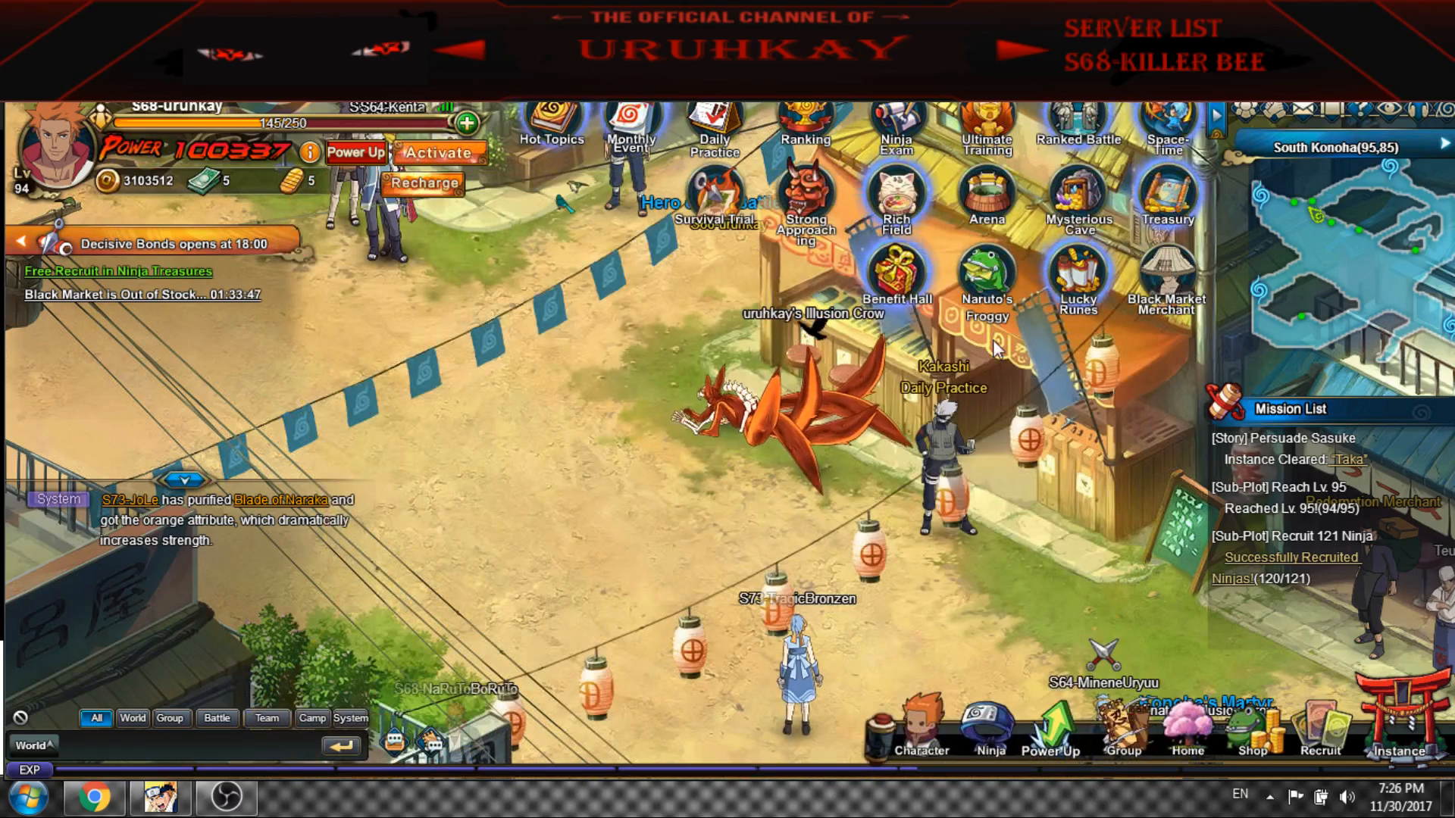
# View the Naruto's Froggy deposit tiers and close the event
pyautogui.click(985, 281)
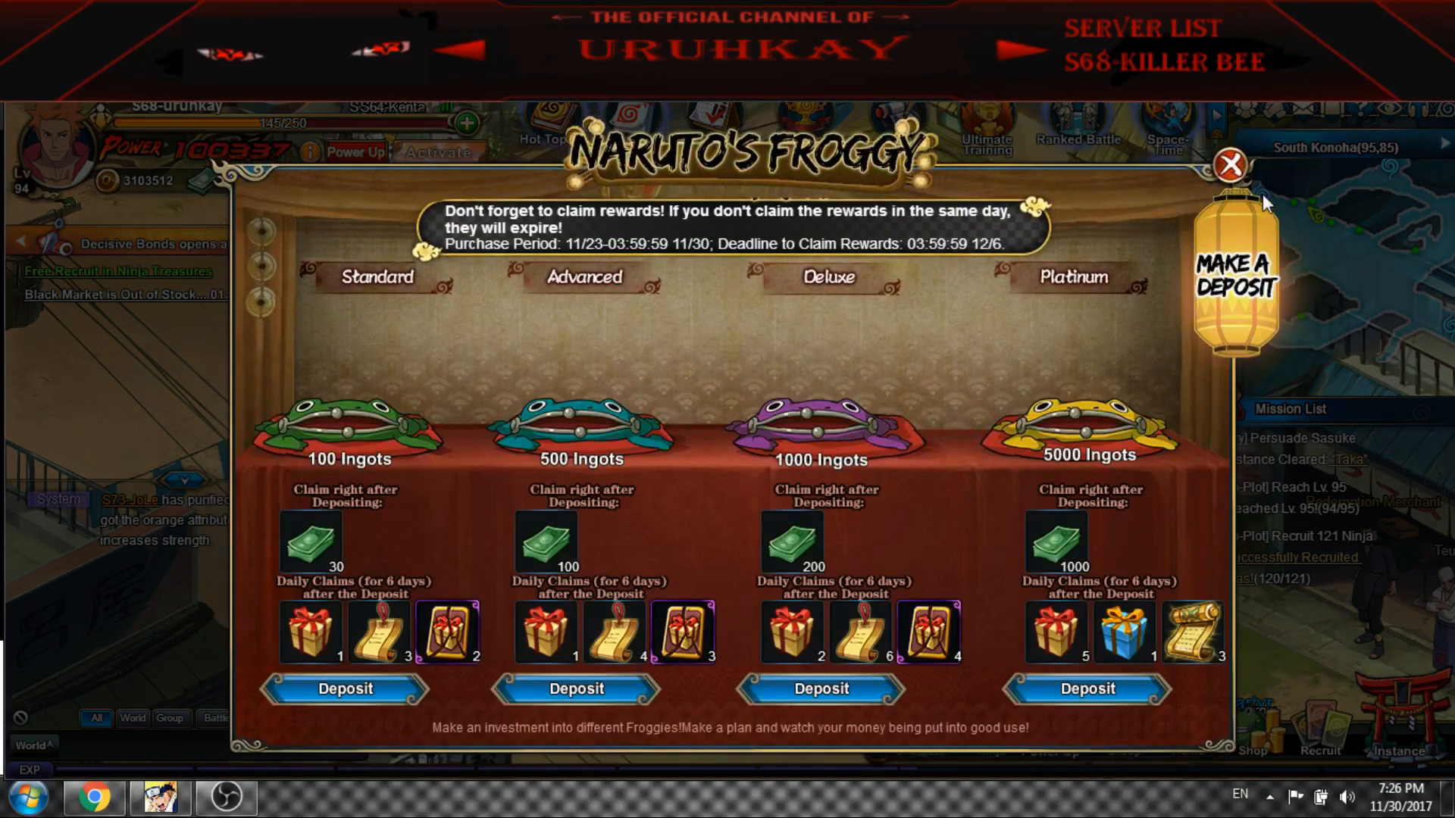
pyautogui.click(1228, 166)
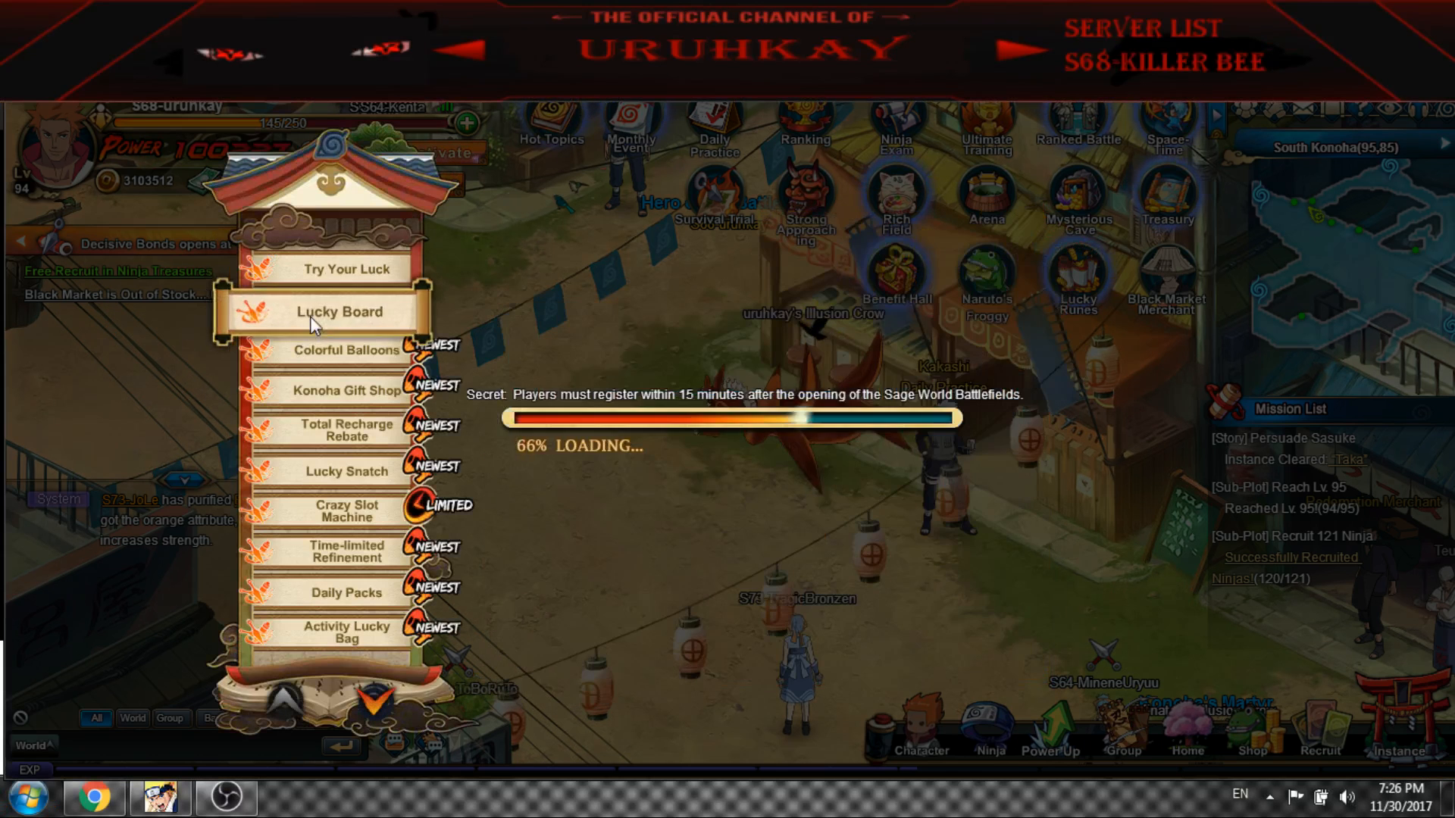
# Check the Lucky Board event, then Colorful Balloons and its redeemable rewards list at 2 points
pyautogui.click(344, 311)
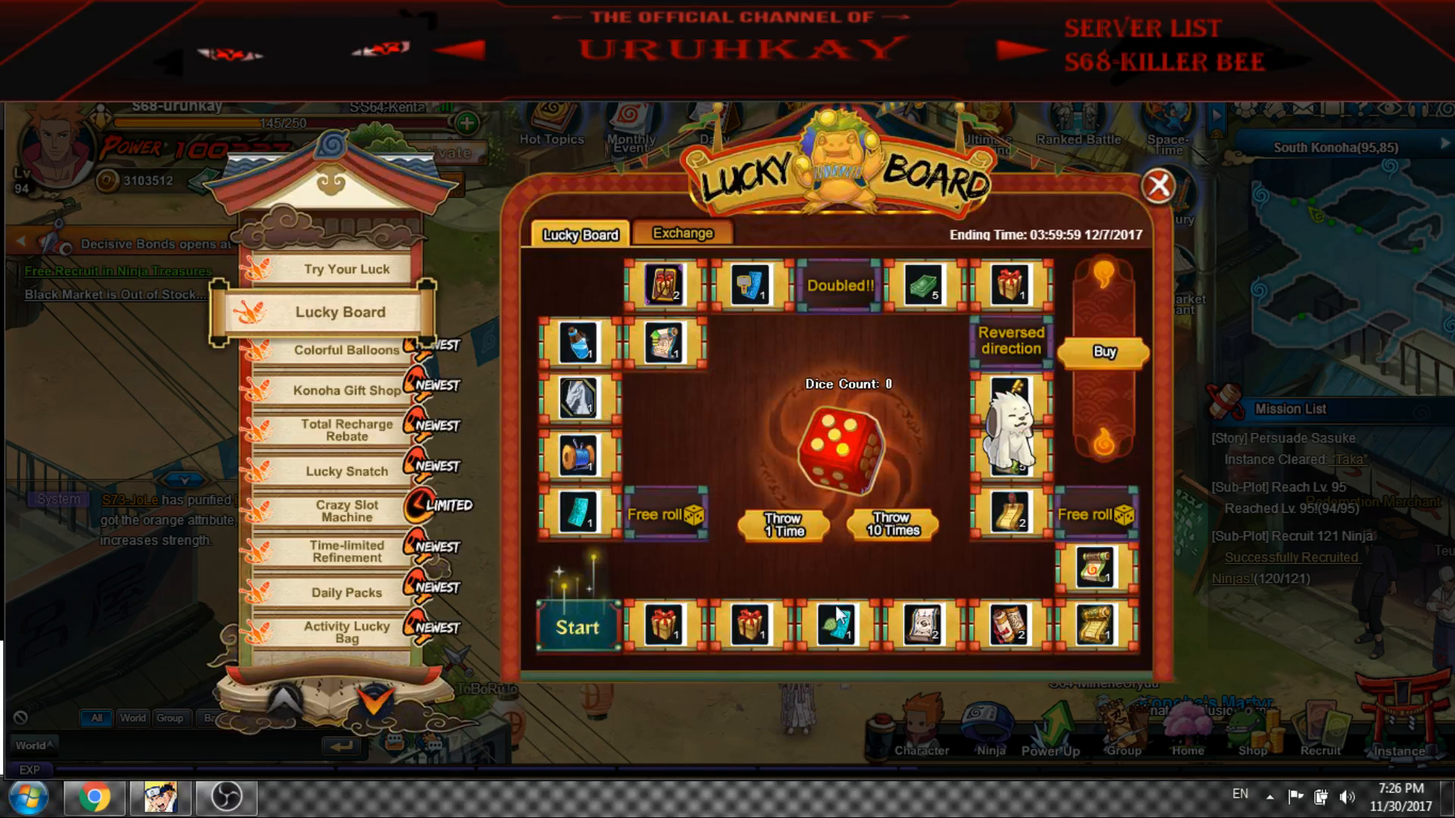
pyautogui.moveTo(877, 259)
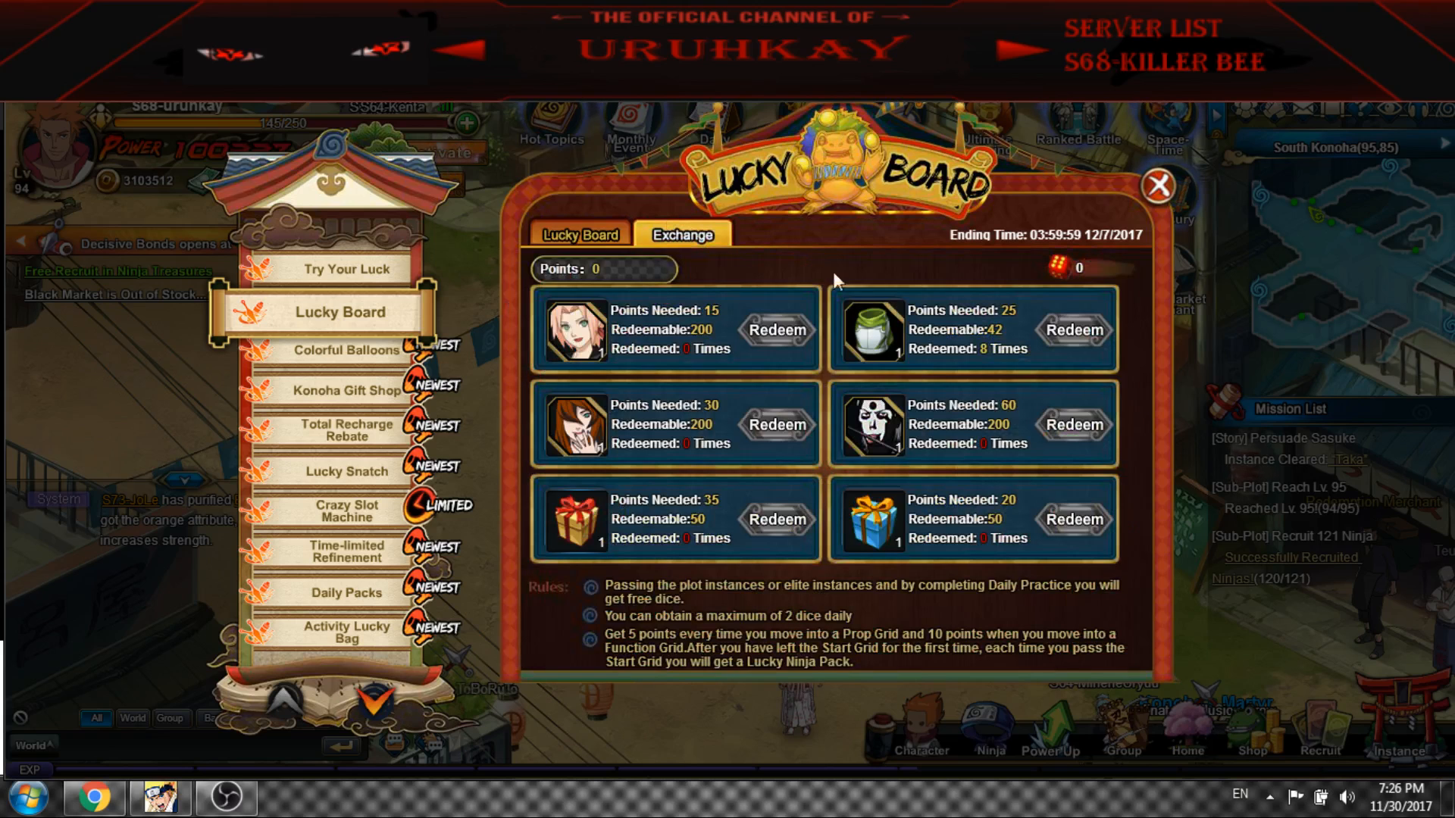
pyautogui.moveTo(870, 330)
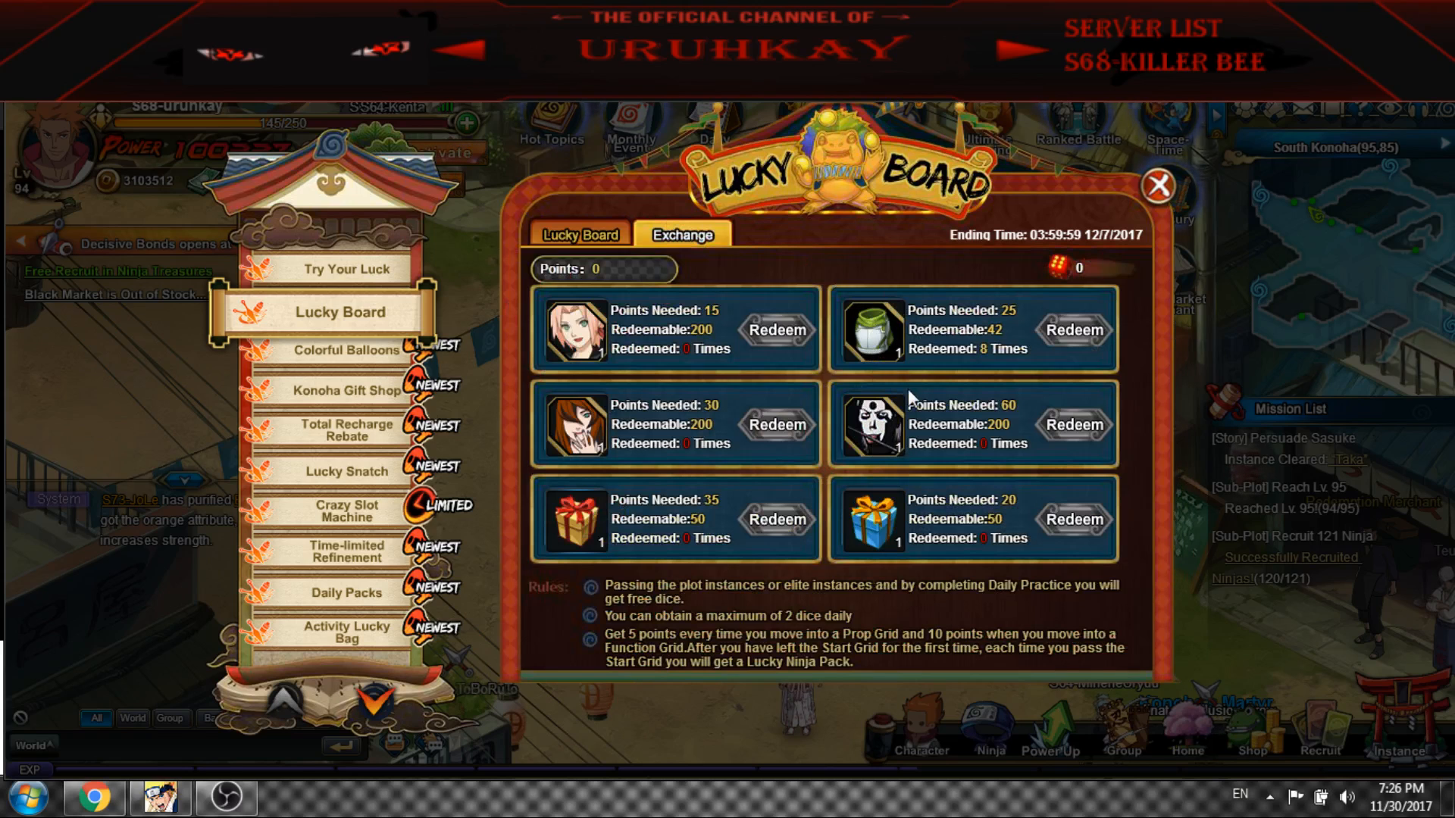
pyautogui.moveTo(877, 331)
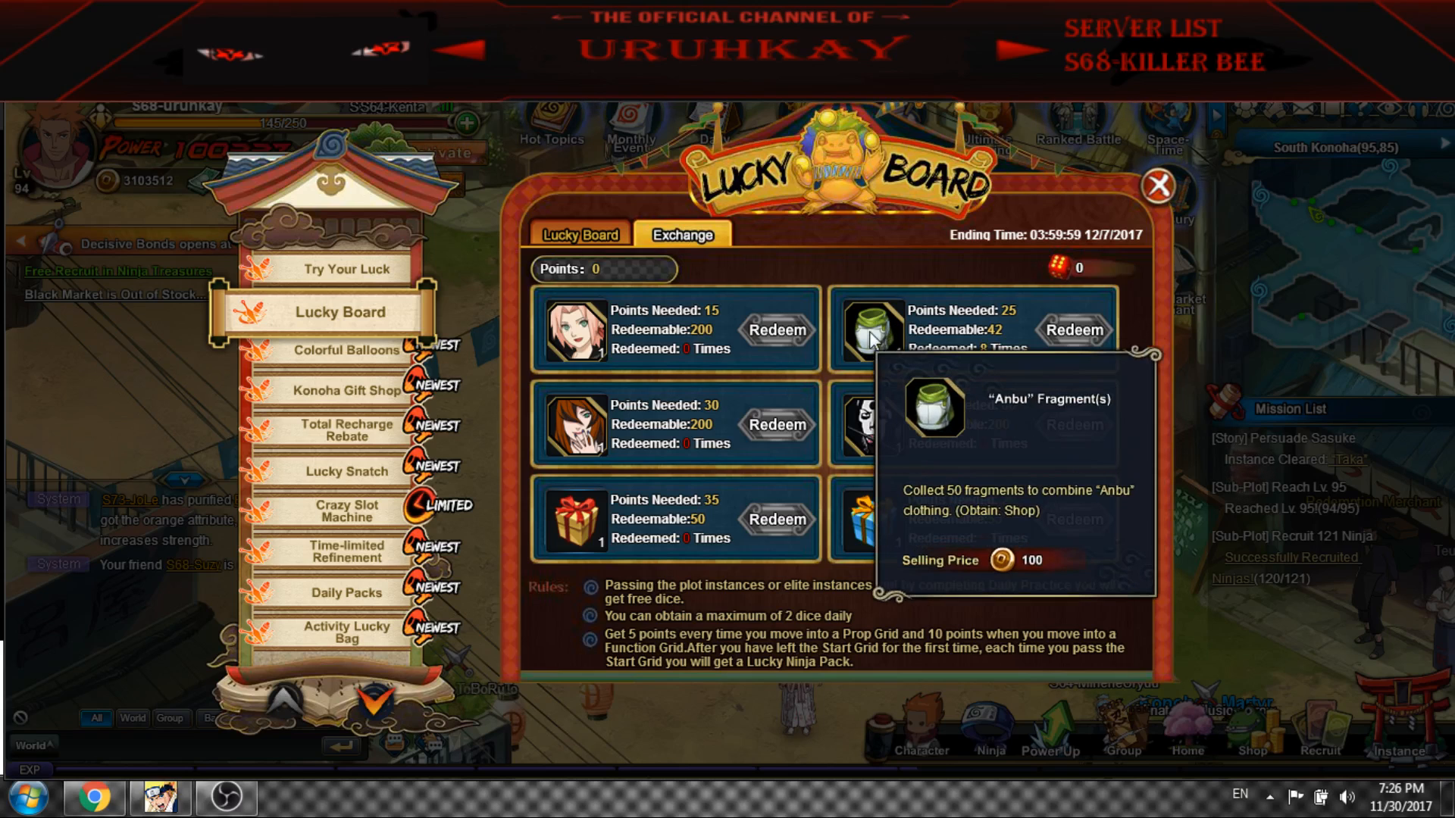
pyautogui.moveTo(766, 355)
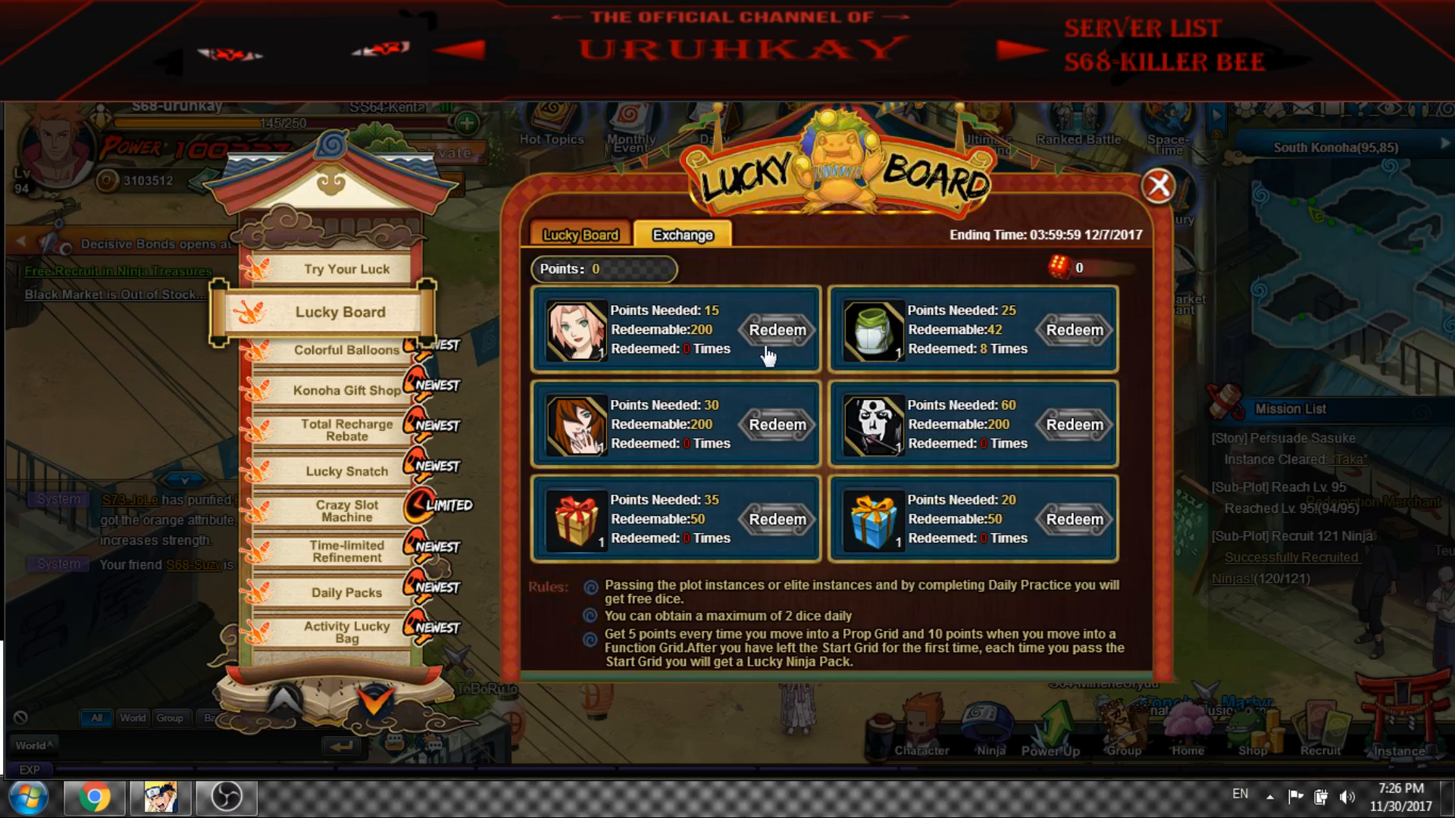
pyautogui.moveTo(345, 350)
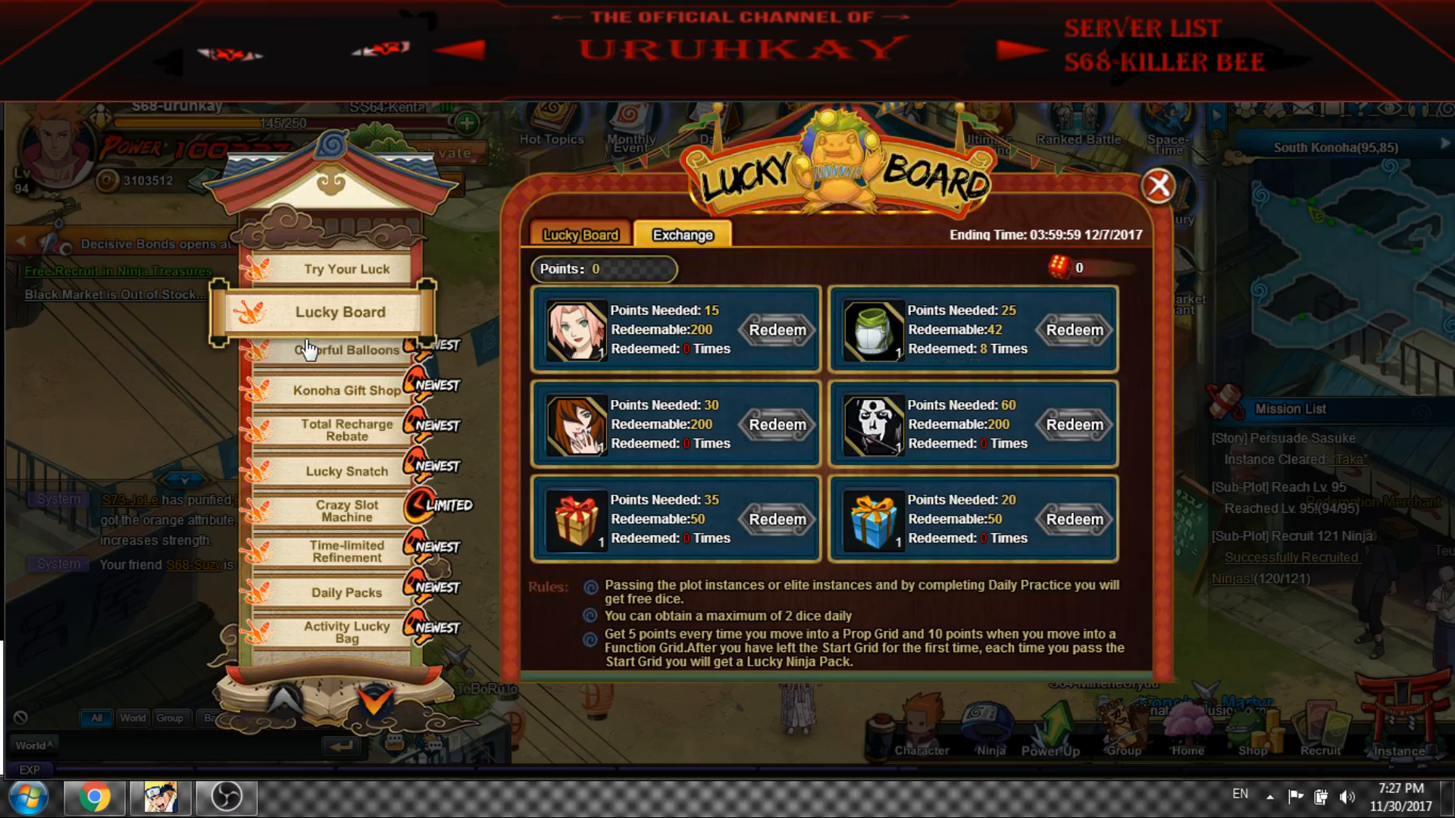
pyautogui.click(345, 350)
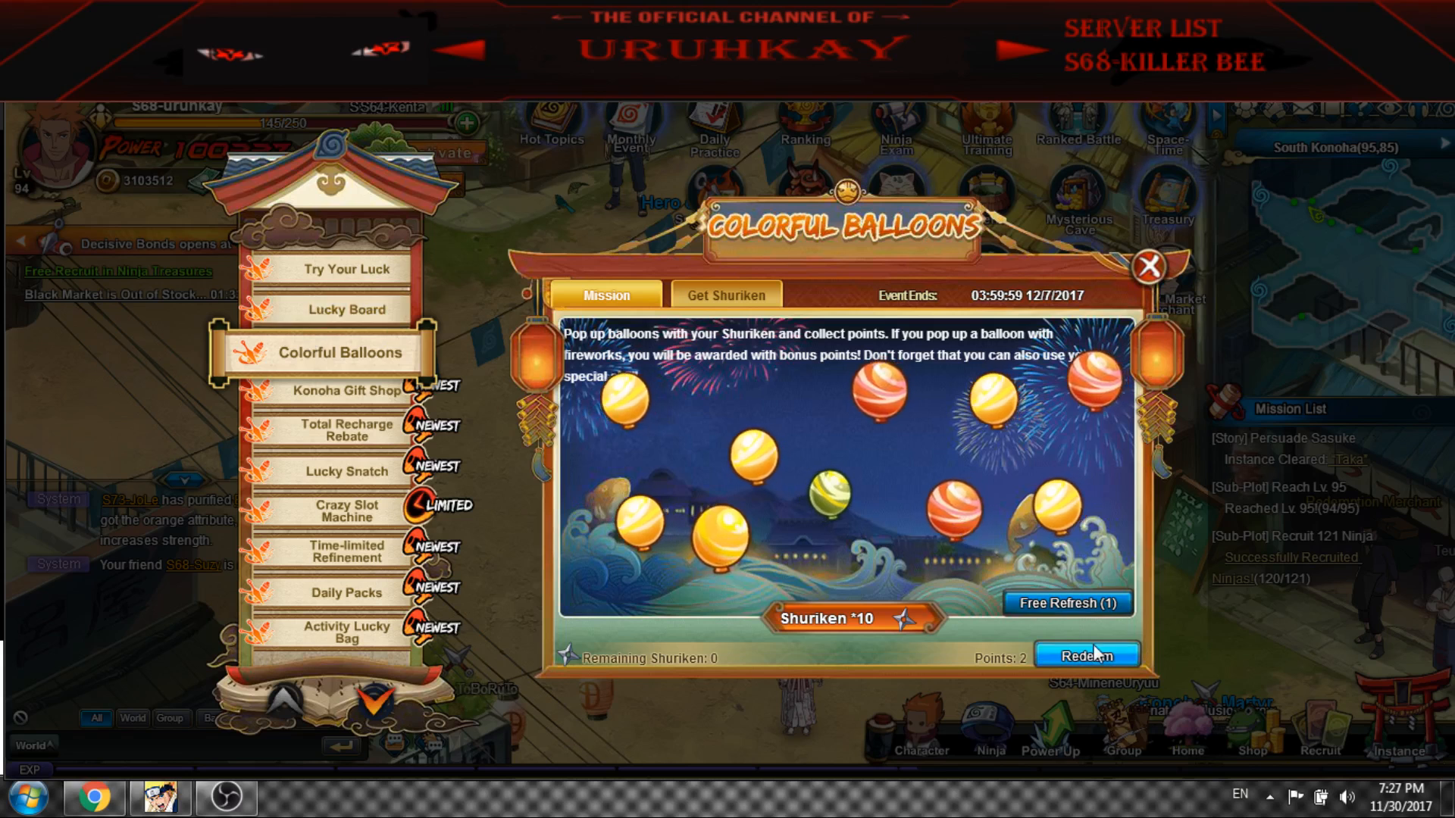
pyautogui.click(1087, 654)
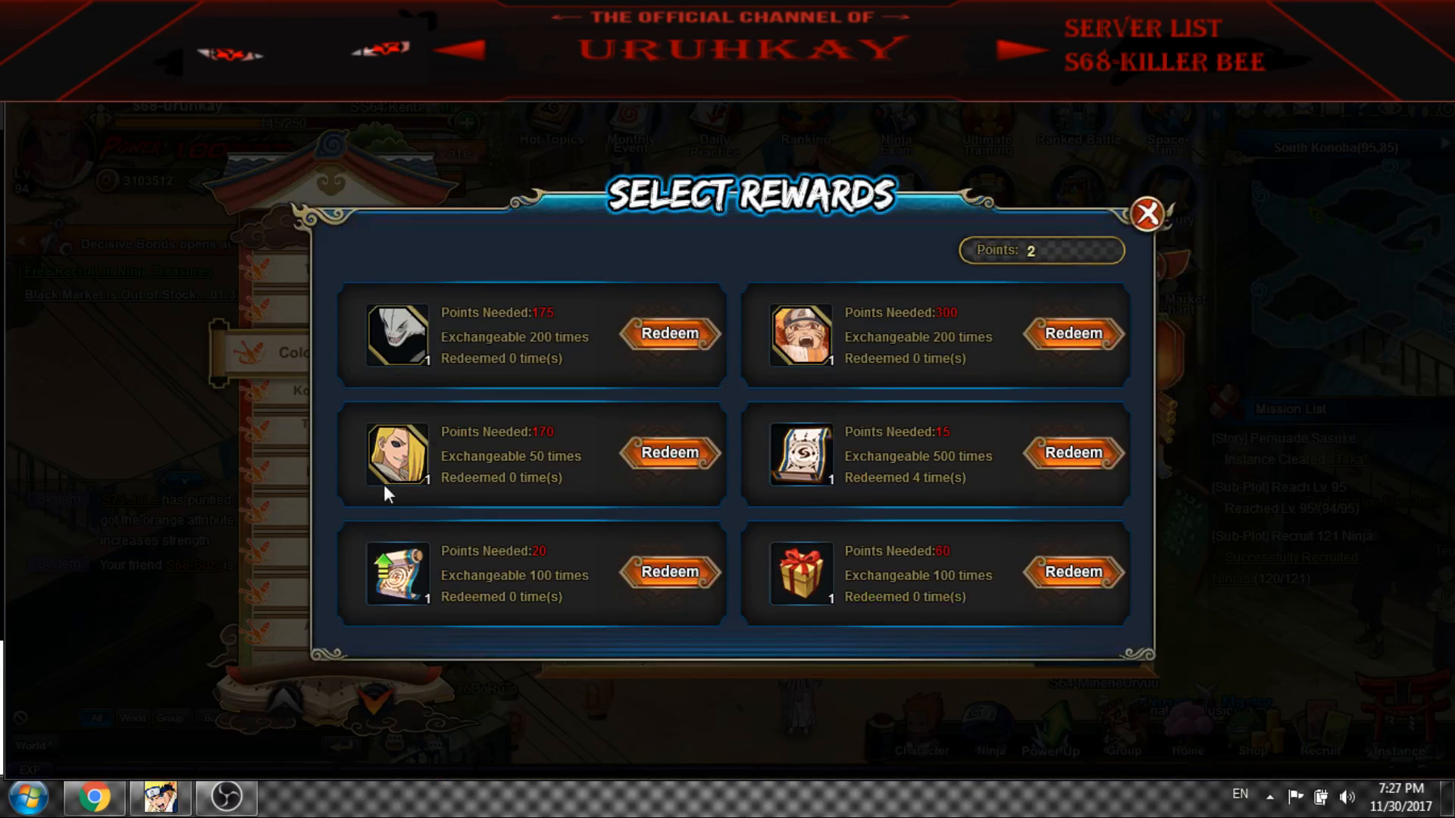
pyautogui.moveTo(388, 372)
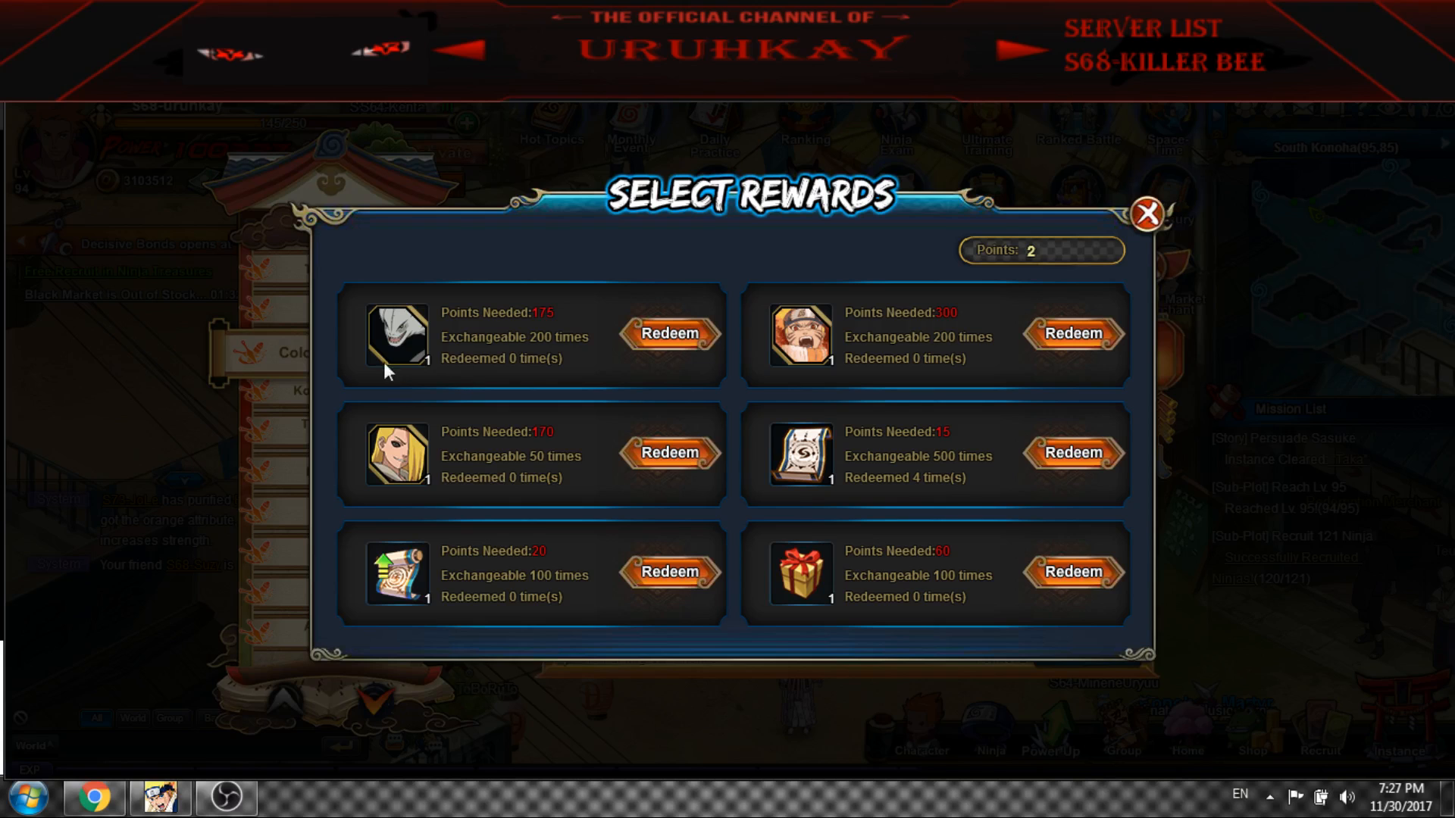
pyautogui.moveTo(581, 611)
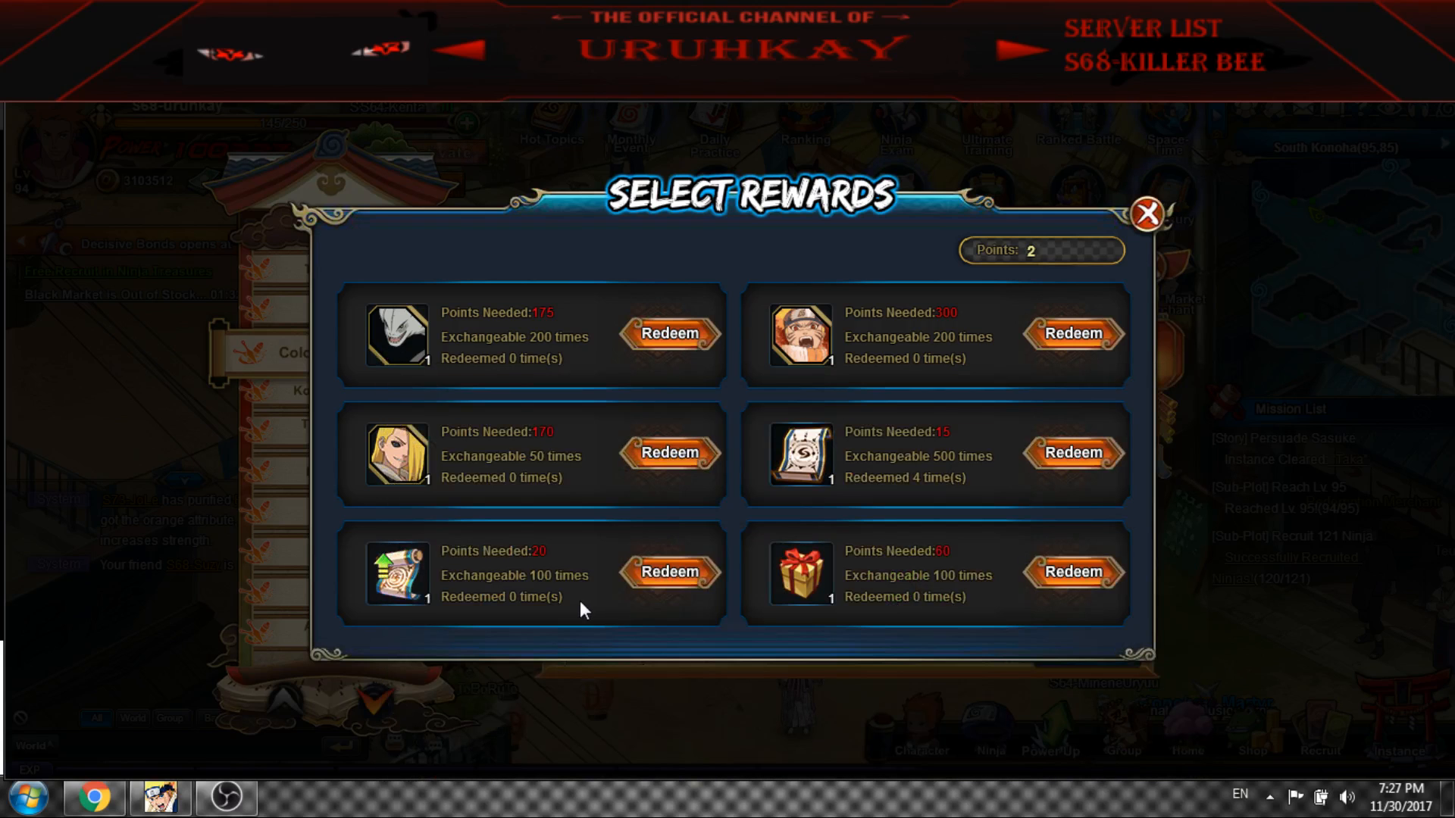
pyautogui.moveTo(397, 454)
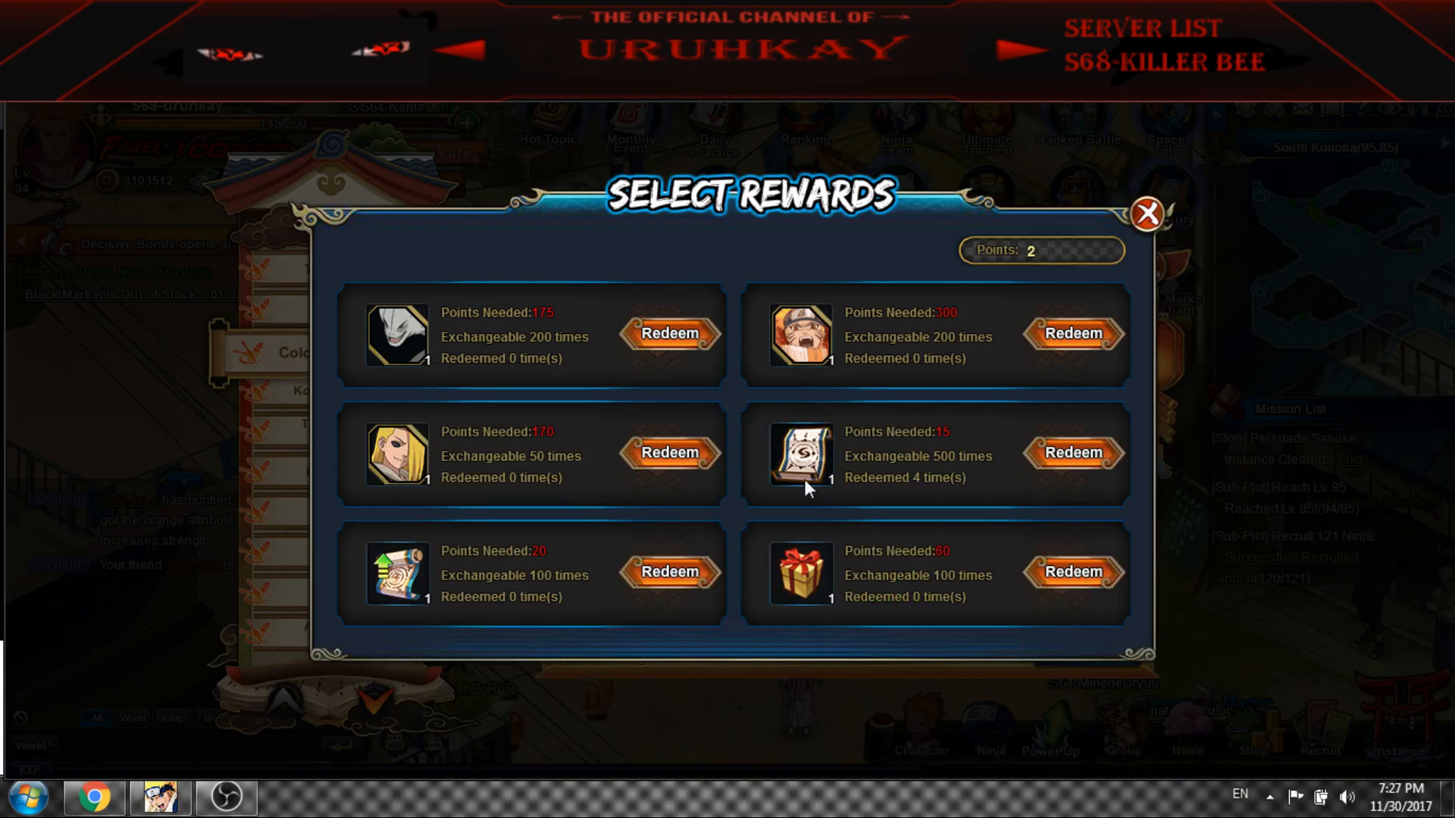
pyautogui.moveTo(792, 455)
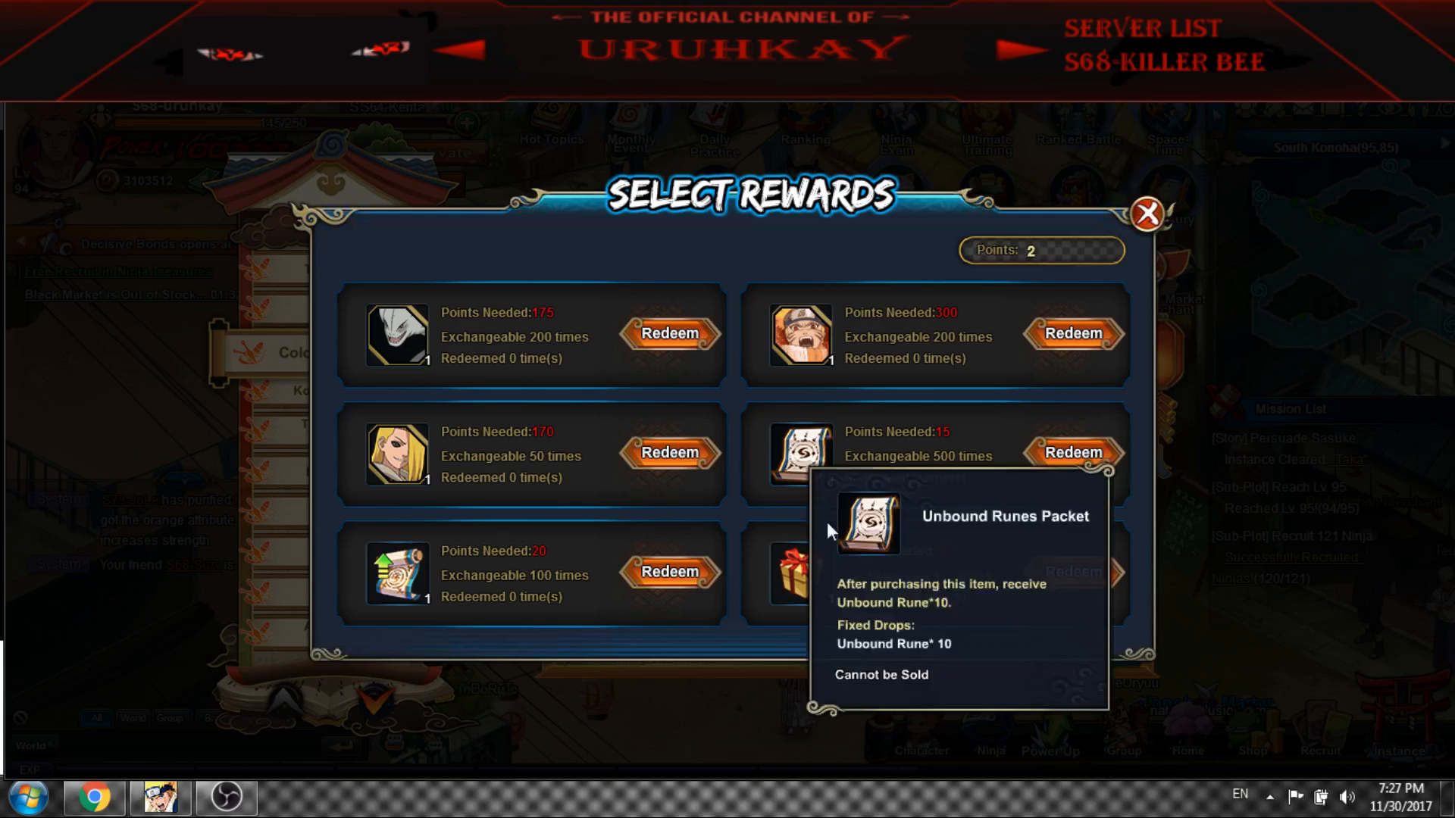
pyautogui.moveTo(800, 572)
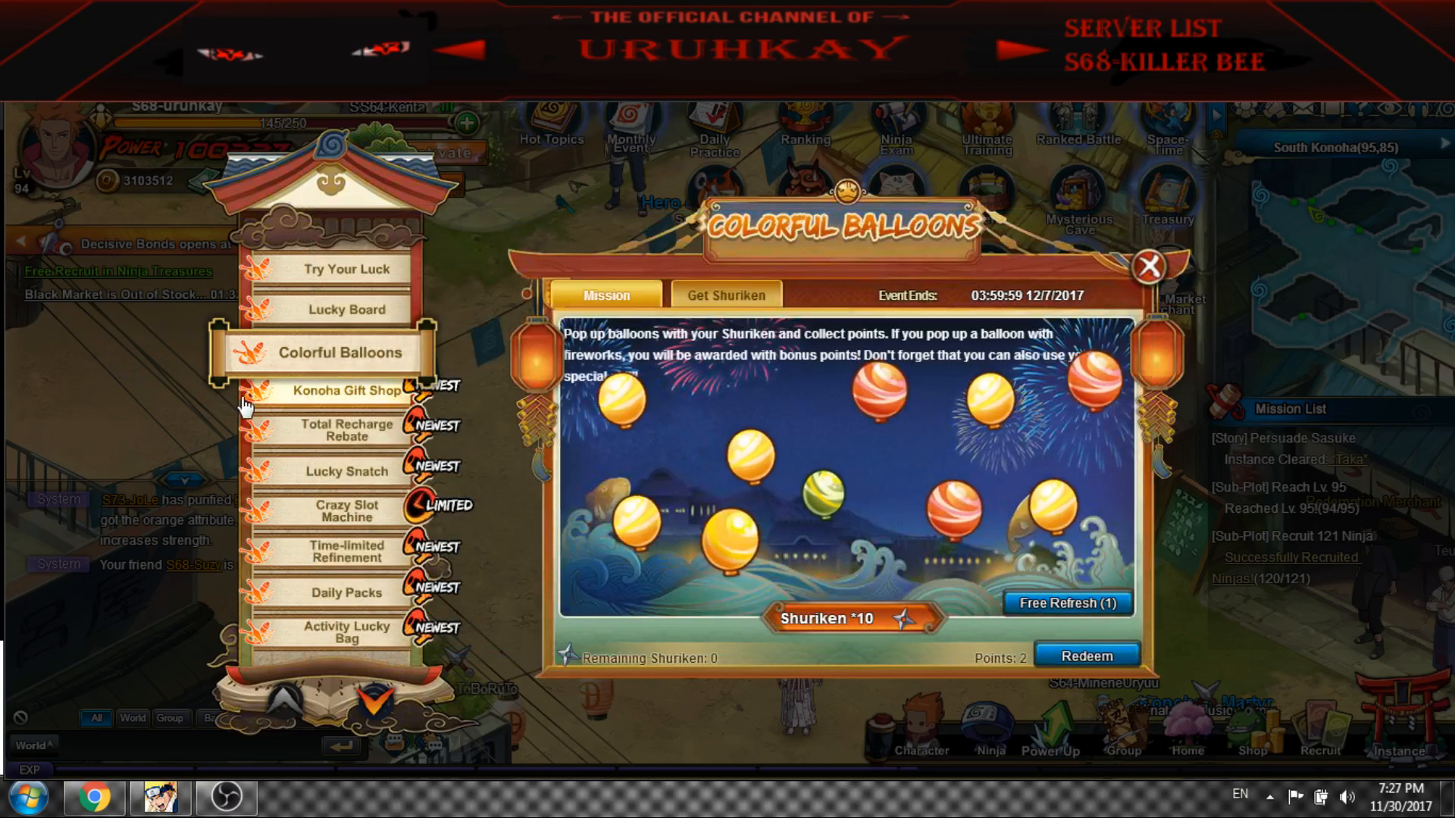
# Browse both pages of Konoha Gift Shop limited offers, then view the Total Recharge Rebate tiers
pyautogui.click(346, 391)
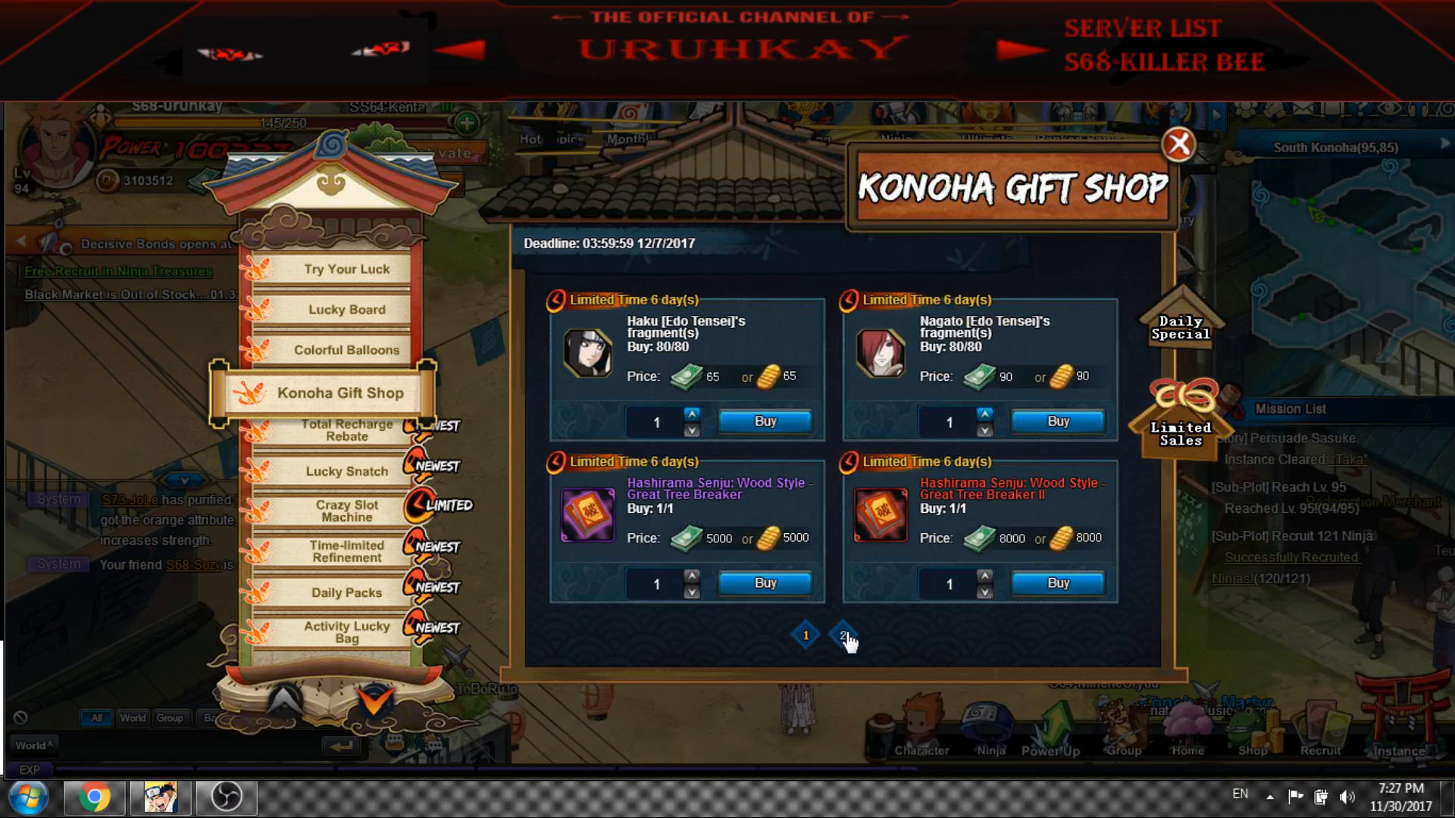
pyautogui.click(843, 635)
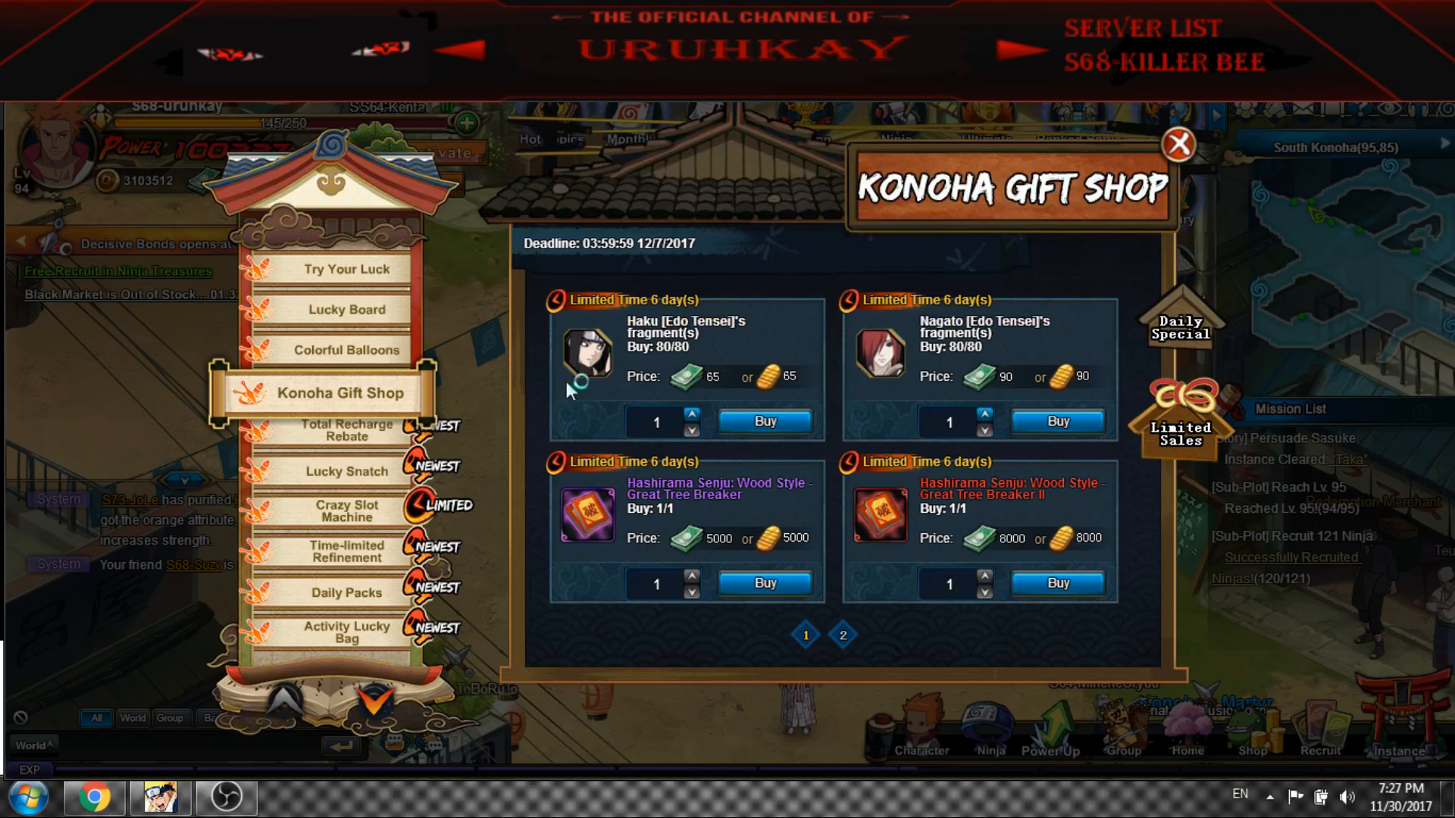
pyautogui.moveTo(377, 443)
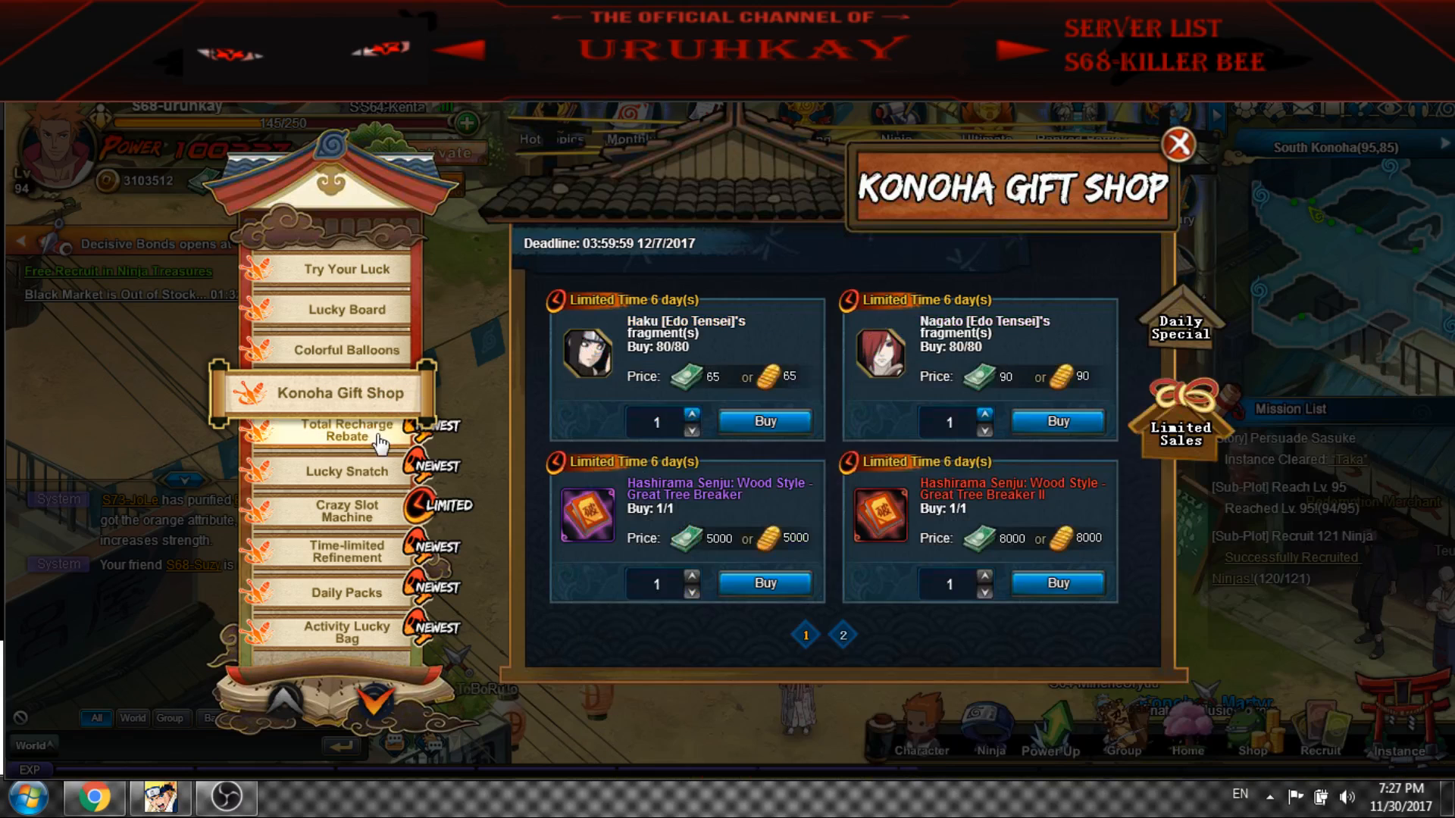
pyautogui.click(346, 432)
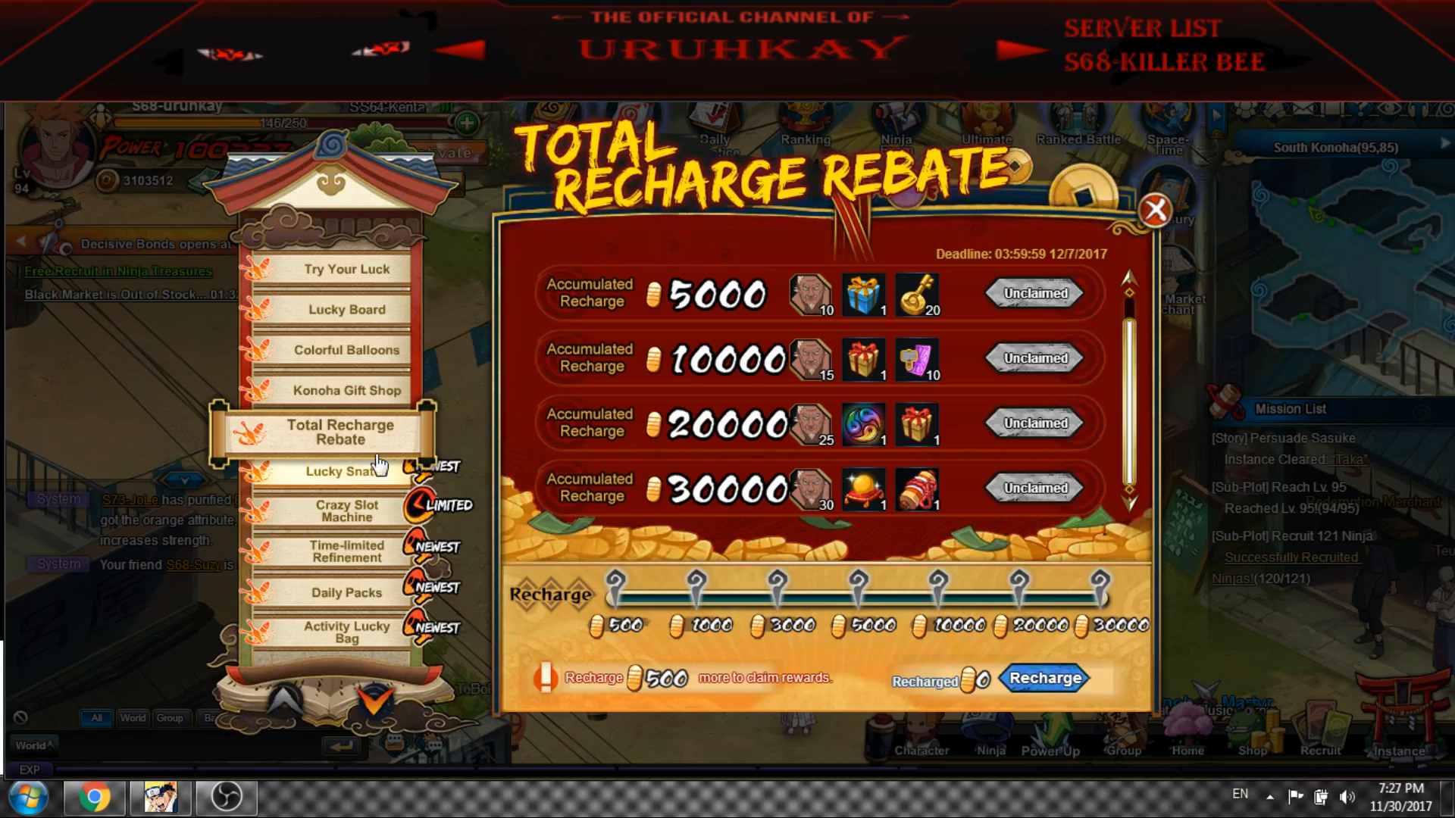
# Preview the Lucky Snatch draw prizes, then view the Crazy Slot Machine's prize pack
pyautogui.click(346, 473)
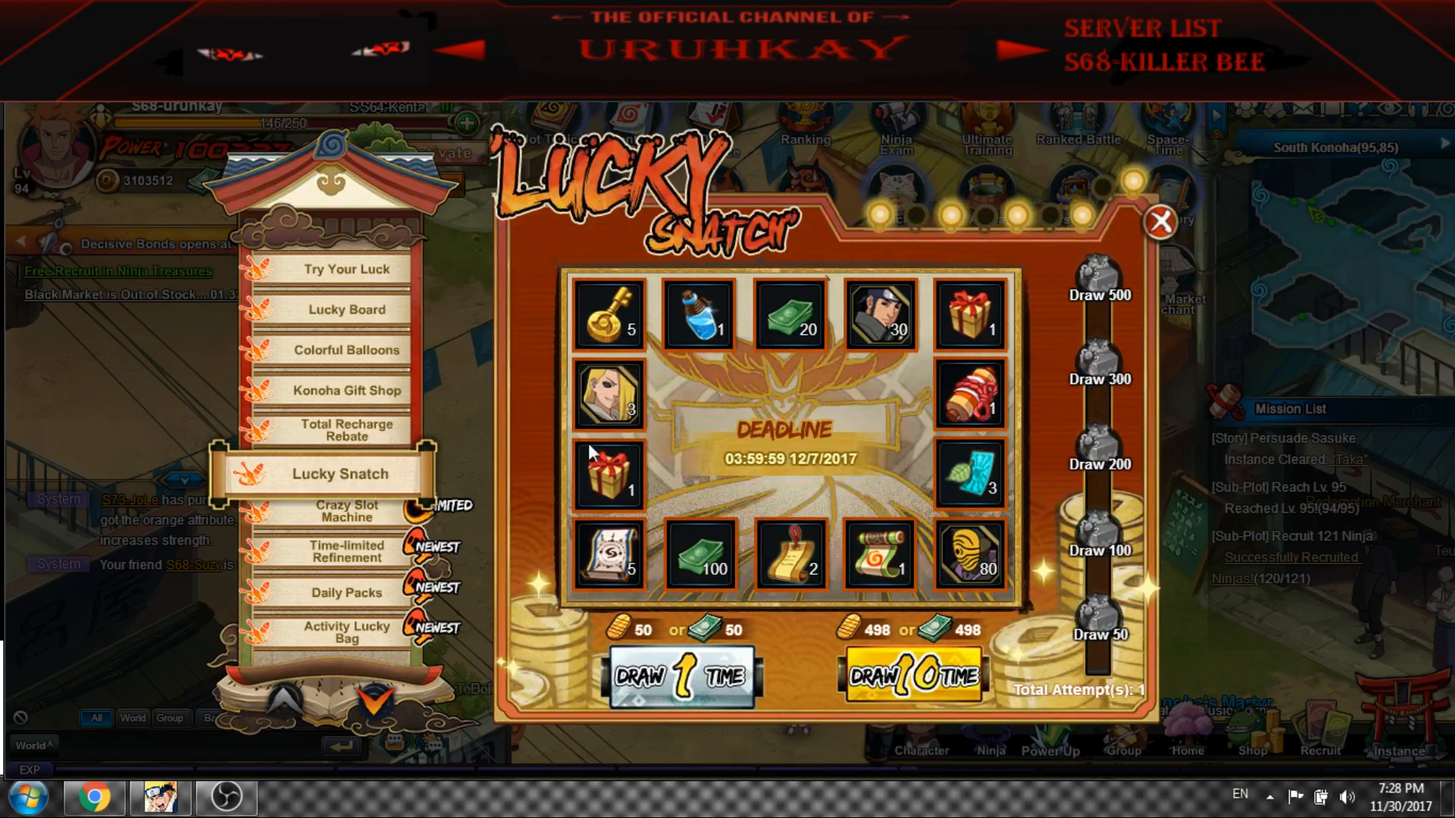
pyautogui.click(877, 314)
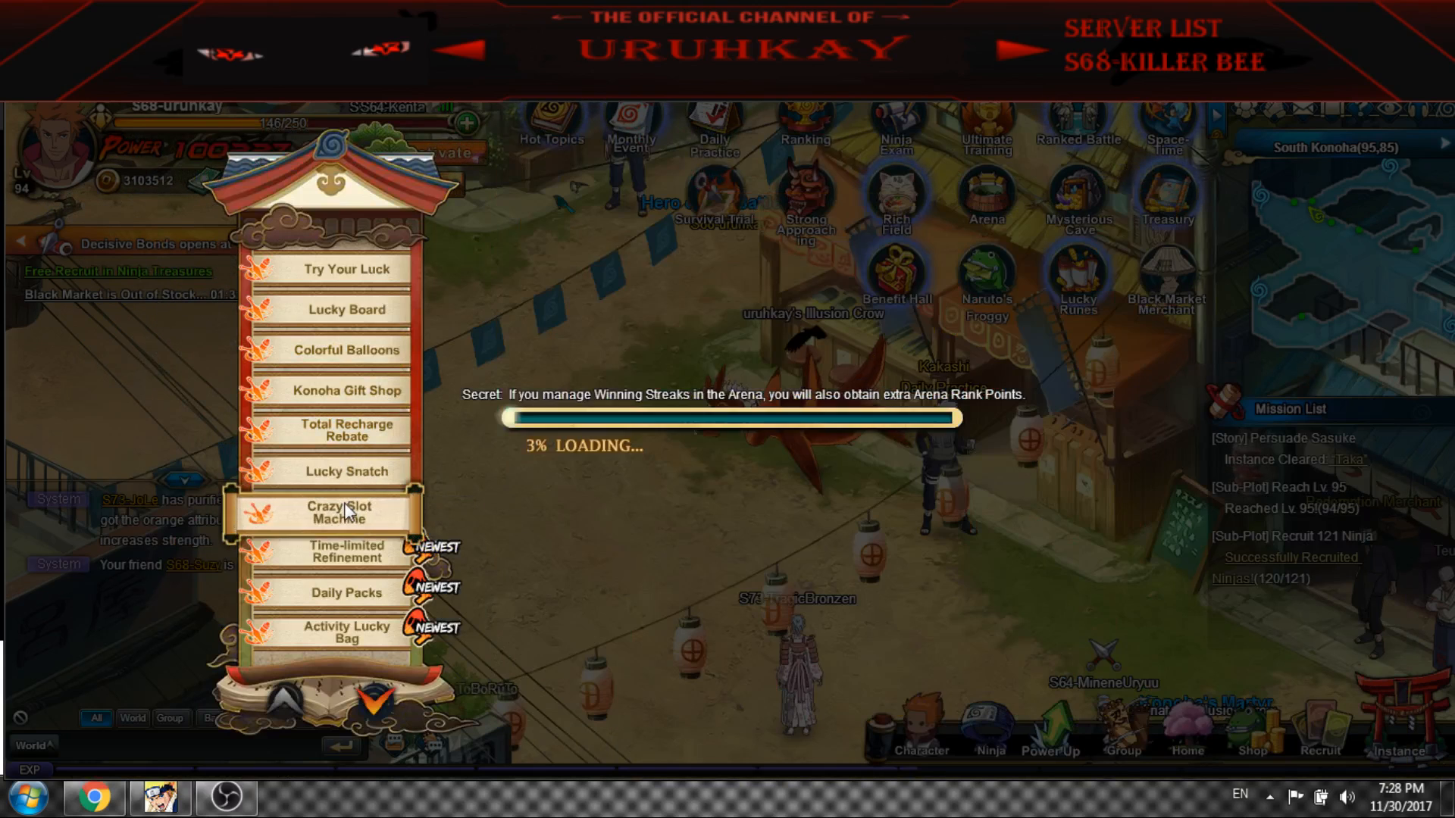
pyautogui.click(344, 512)
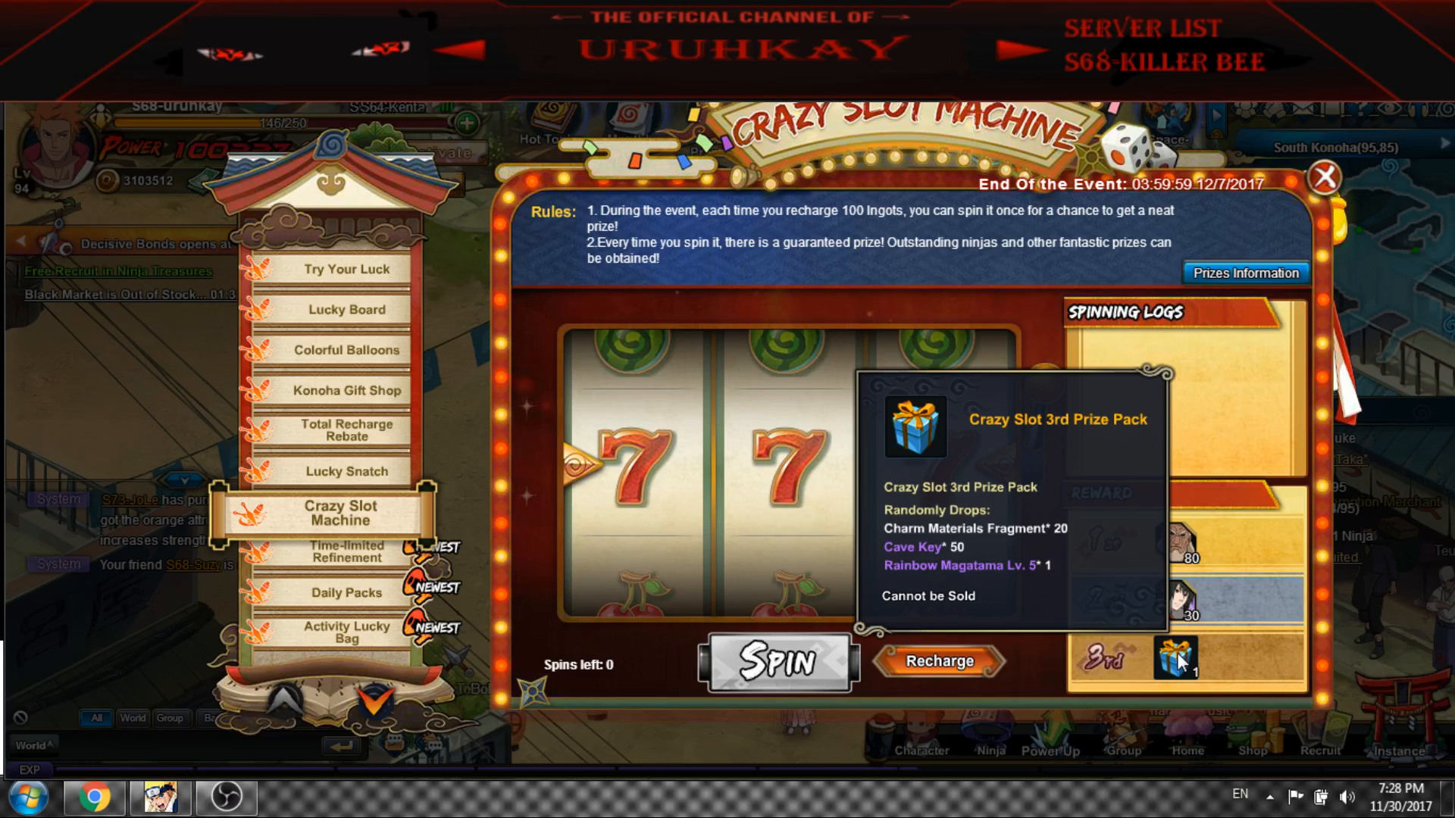
# Skim Time-limited Refinement and Daily Packs, then move to the next events page with the Monthly Card Gift
pyautogui.click(345, 554)
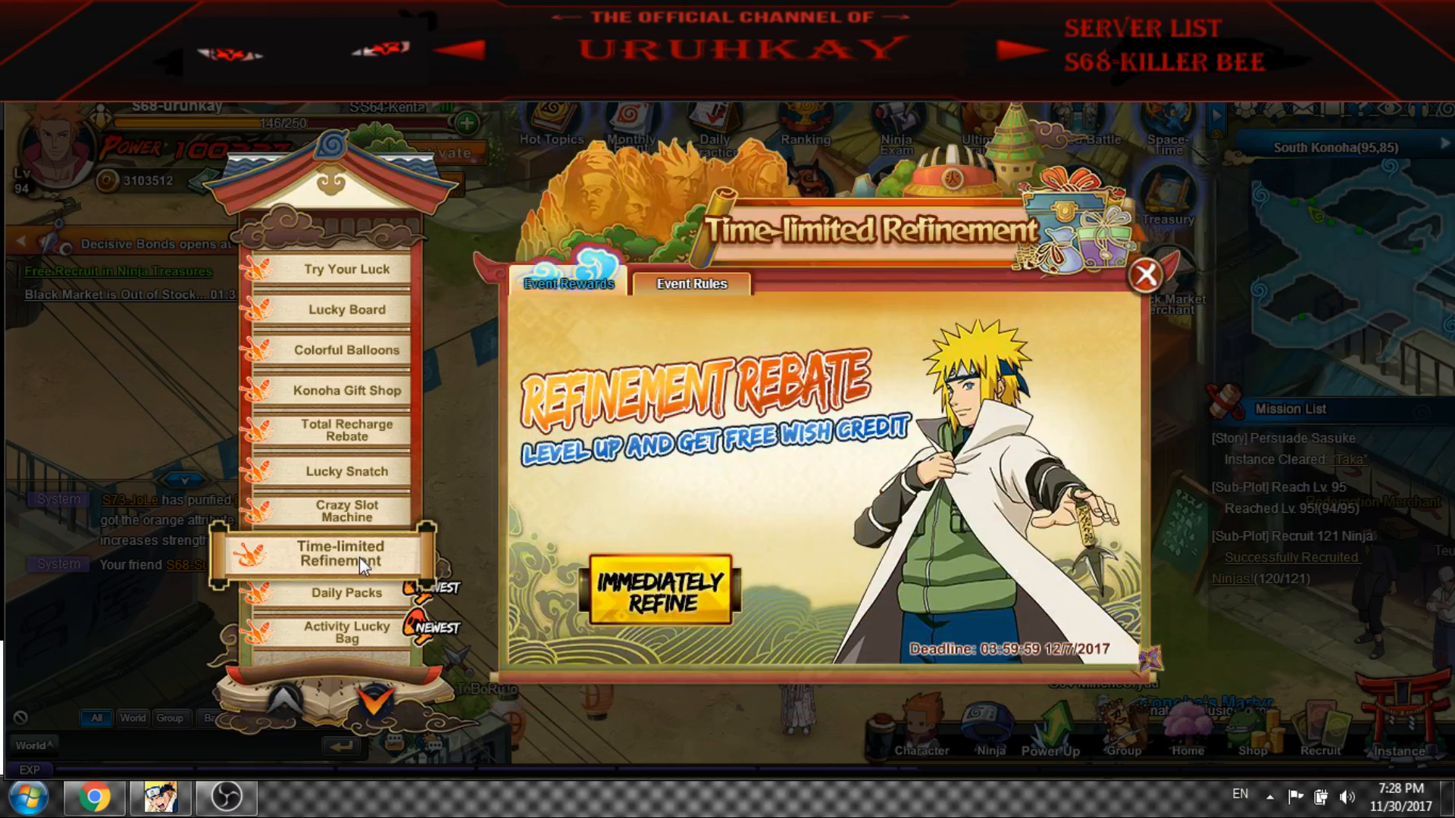
pyautogui.click(345, 594)
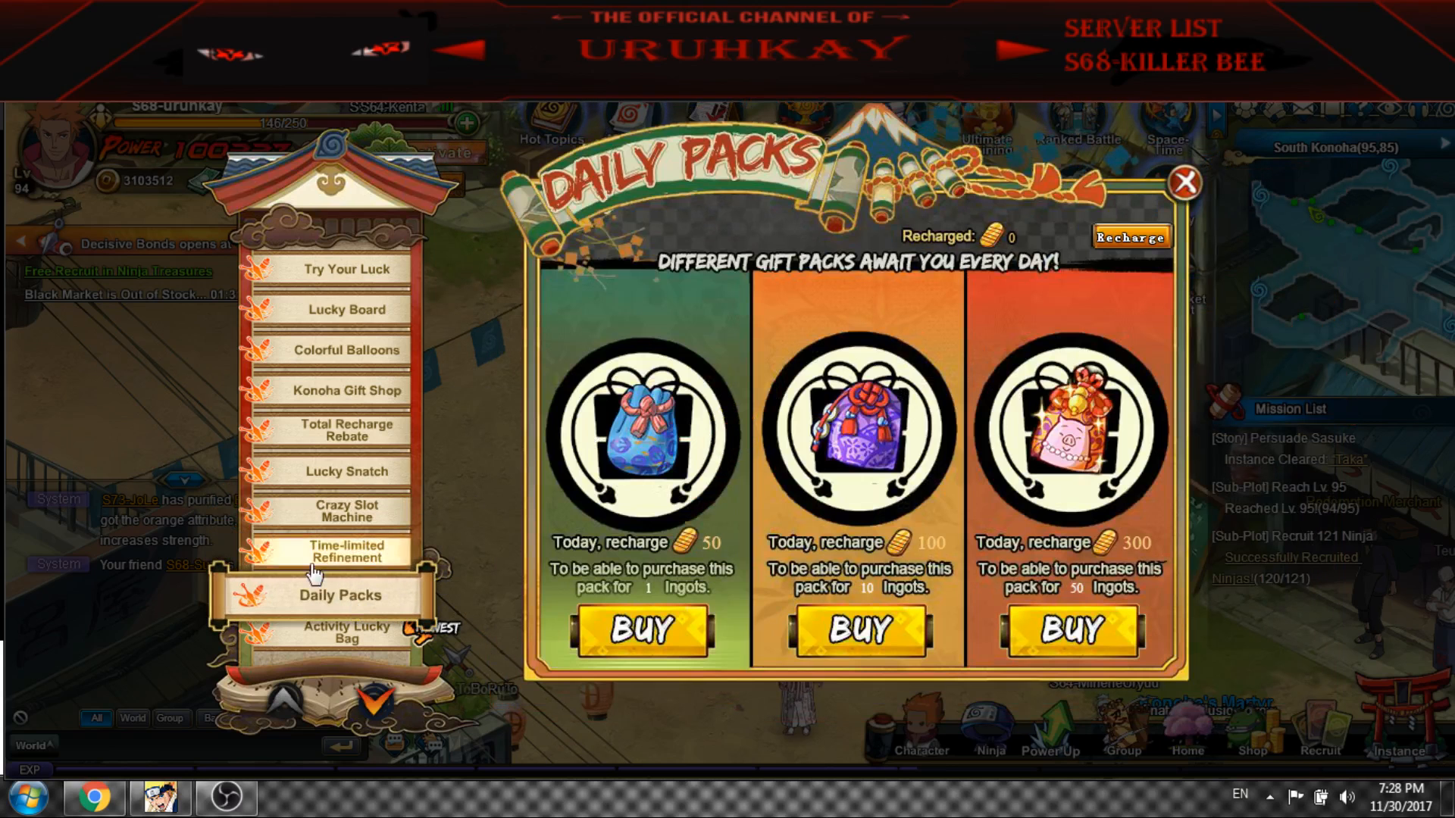
pyautogui.click(346, 553)
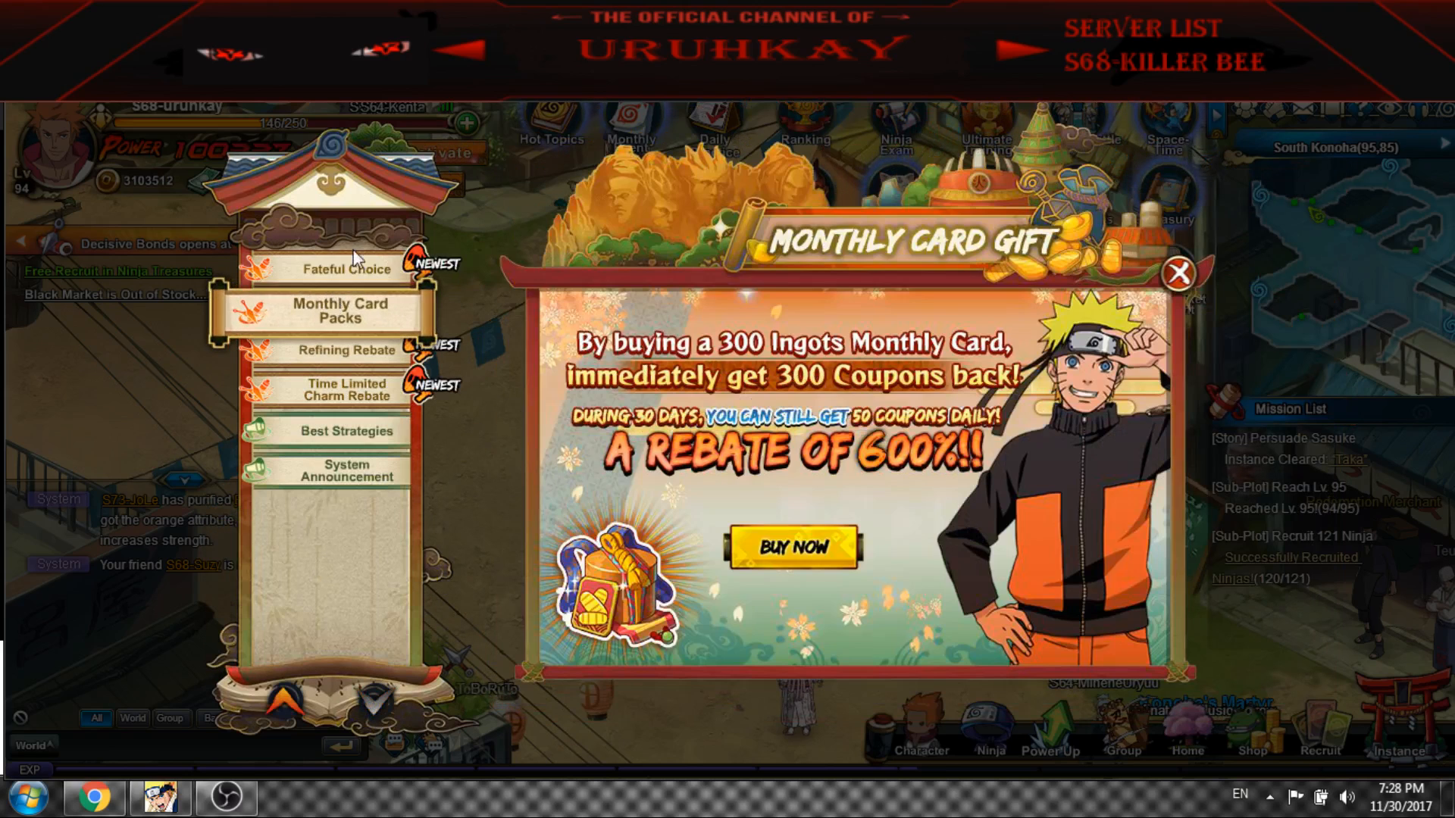
# Scroll the Time-Limited Charm Rebate rewards, check Refining Rebate, then view Fateful Choice's Namikaze and Uchiha sides
pyautogui.click(346, 350)
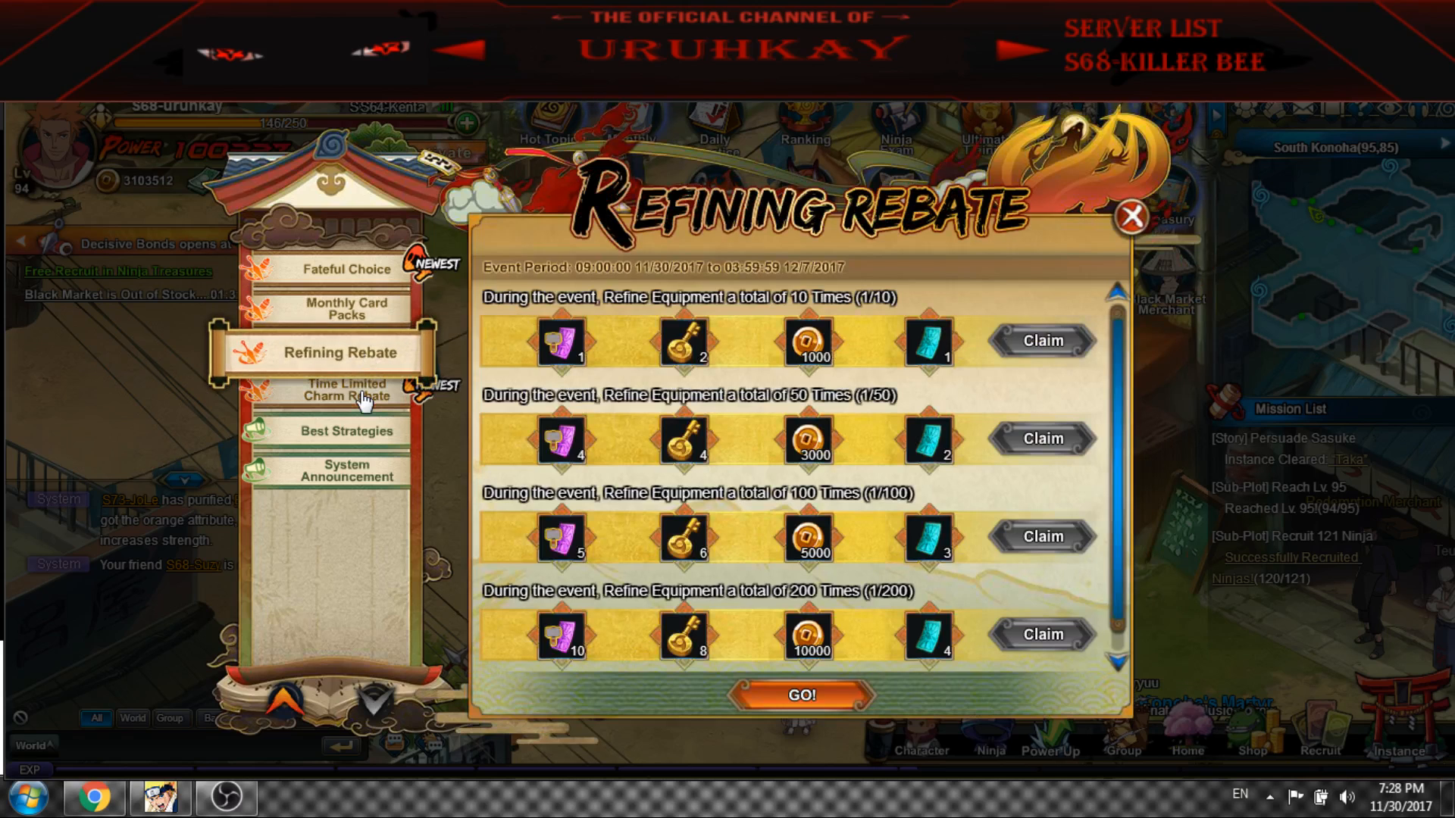
pyautogui.click(346, 391)
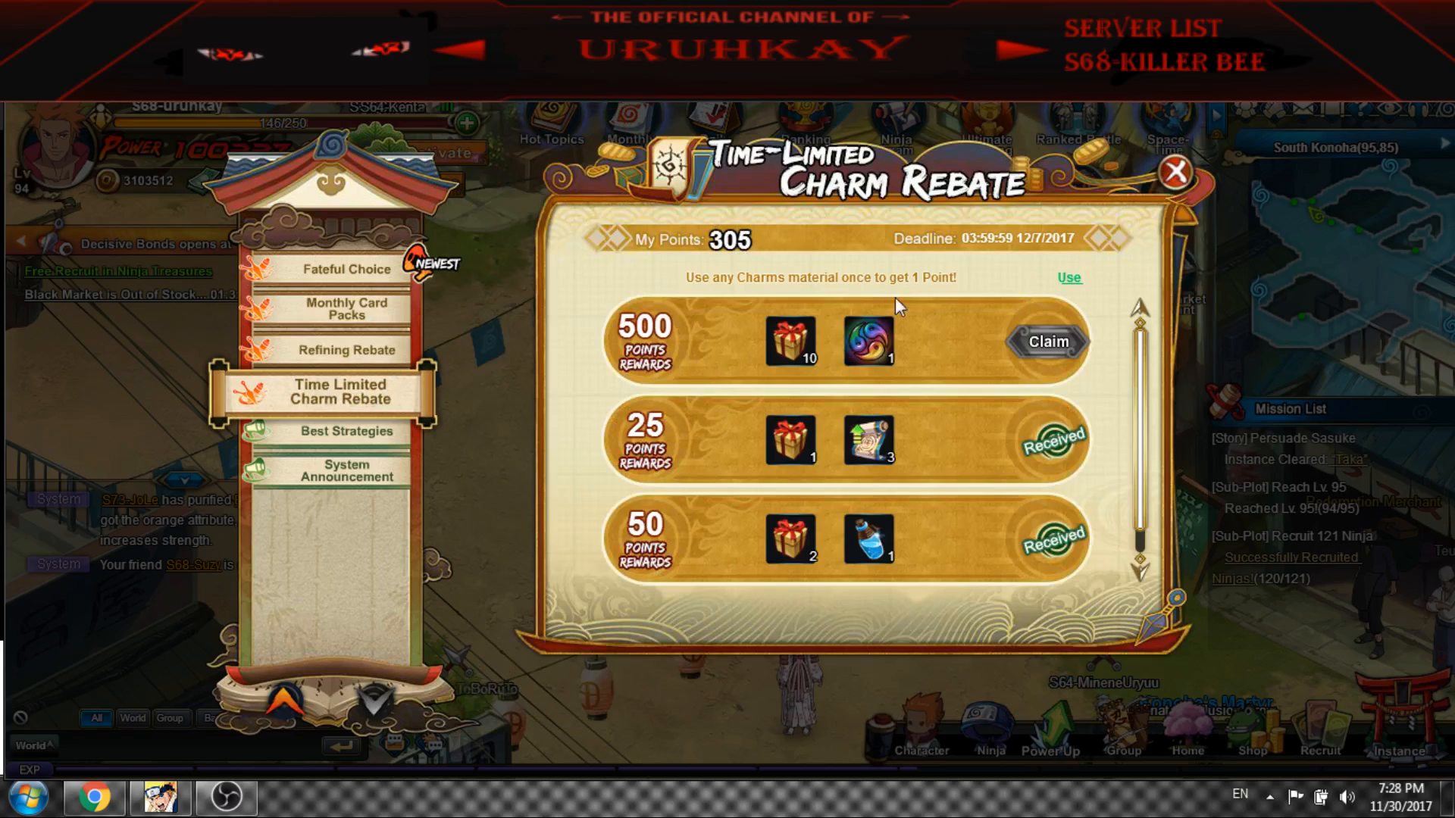
pyautogui.moveTo(733, 270)
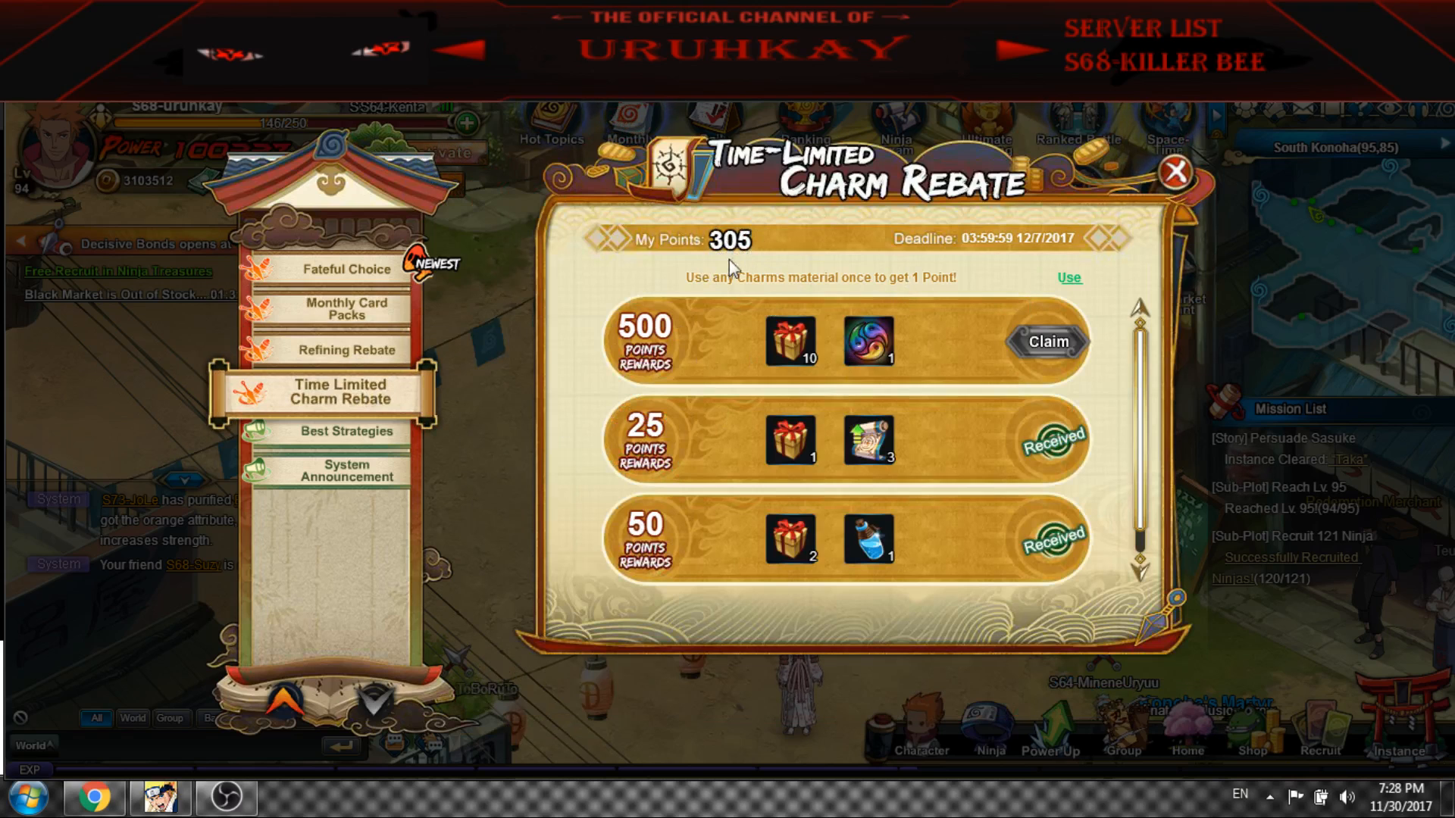
pyautogui.scroll(-3)
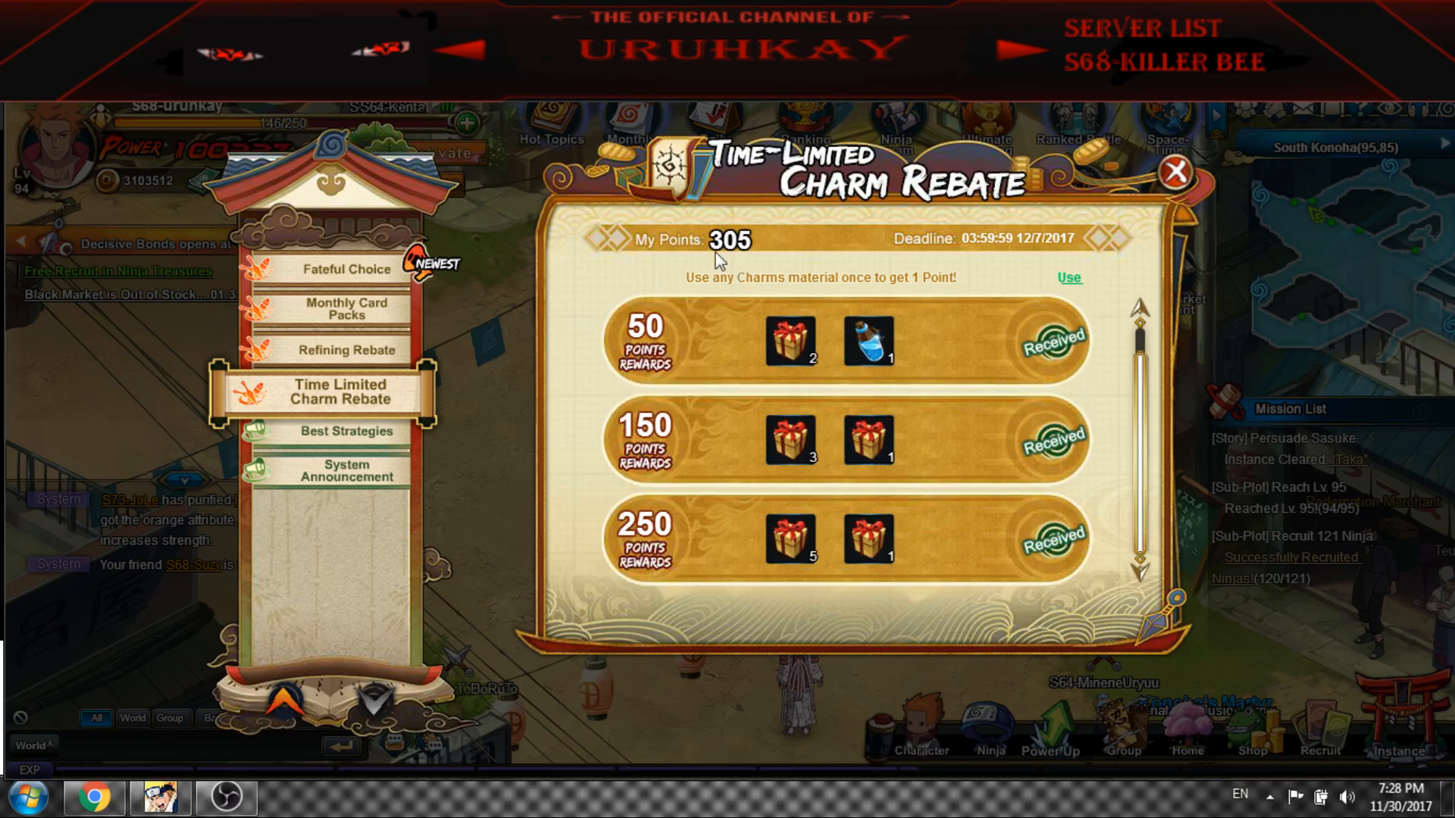
pyautogui.scroll(-3)
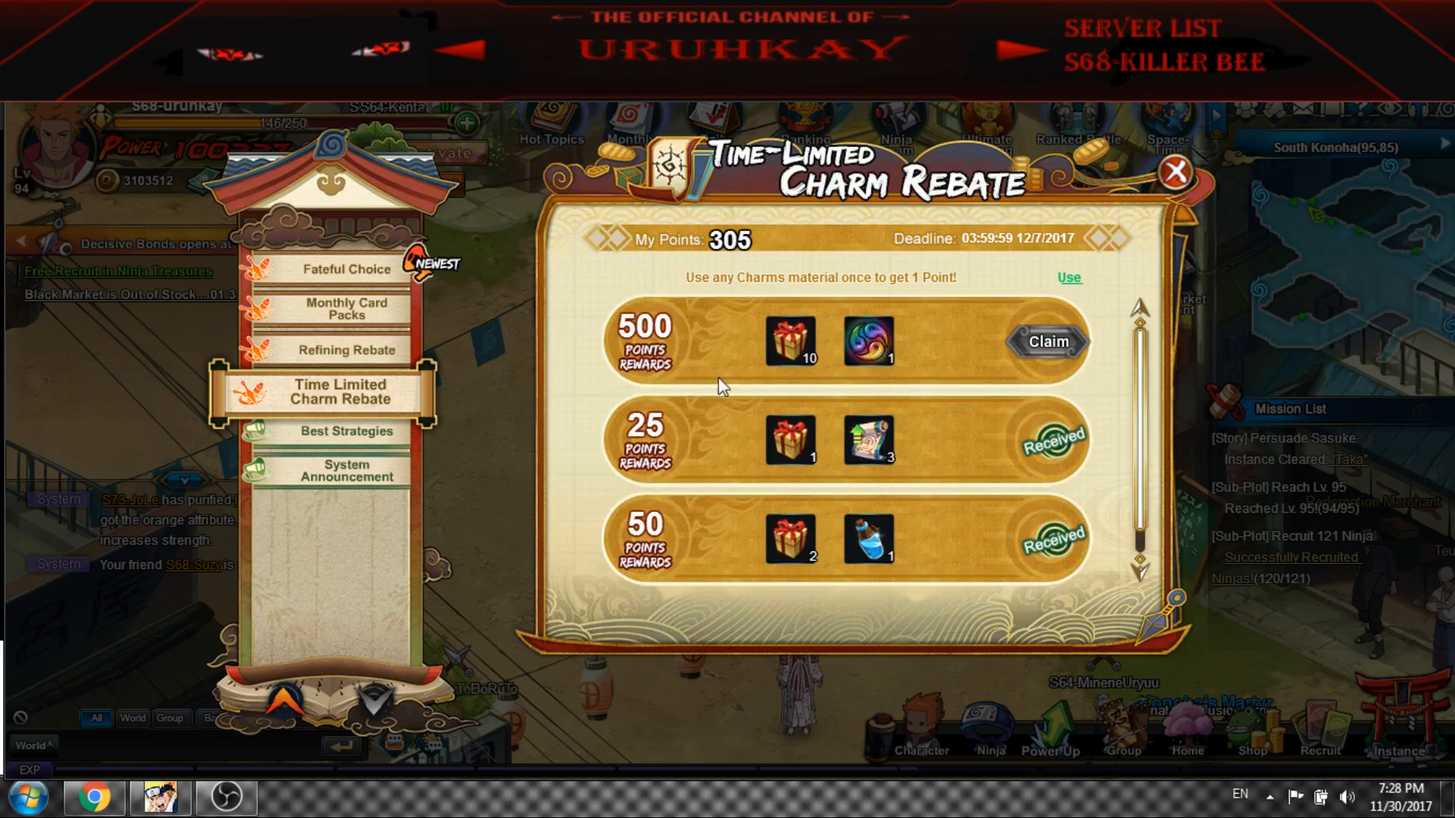
pyautogui.moveTo(852, 565)
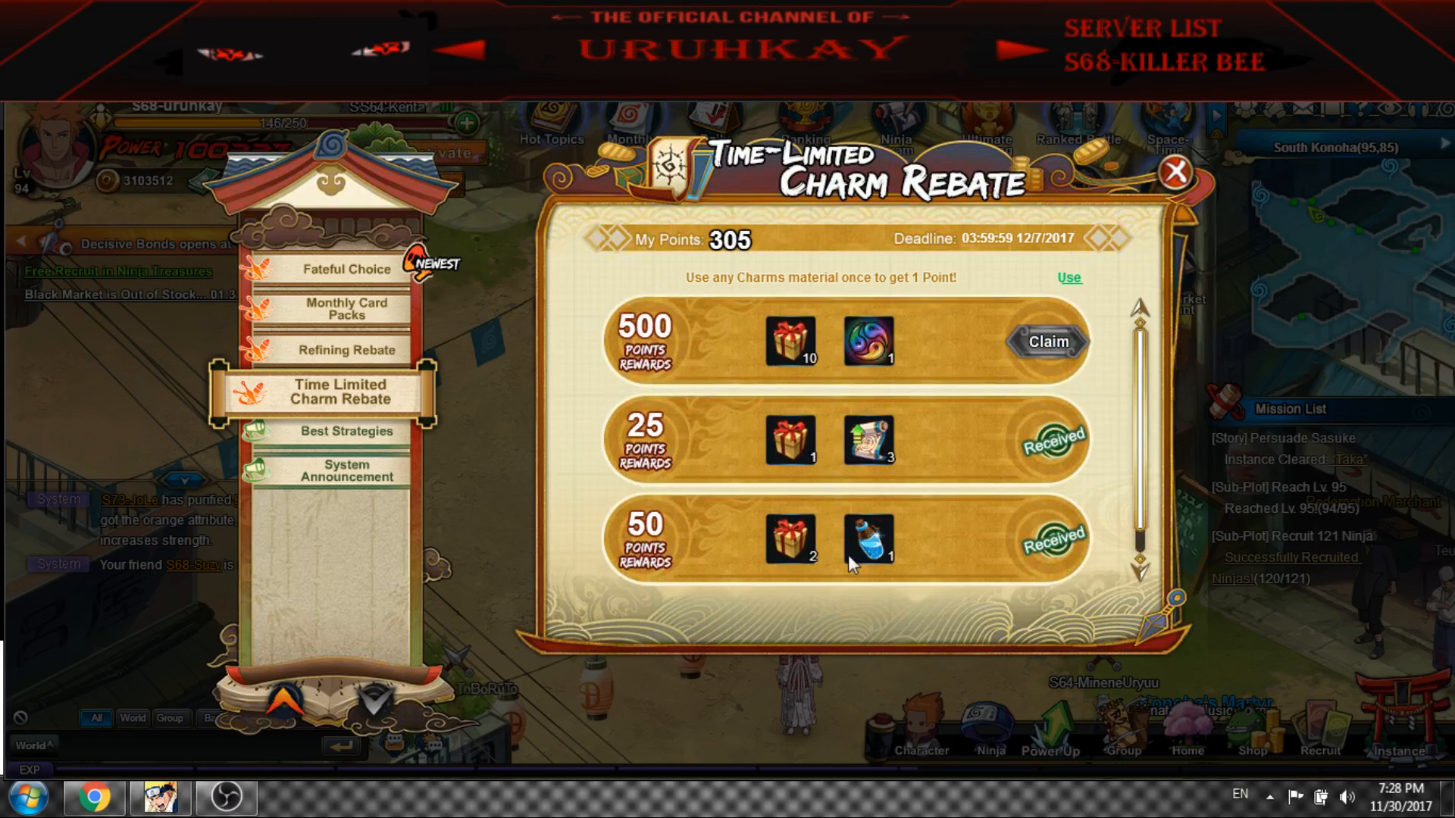
pyautogui.click(346, 350)
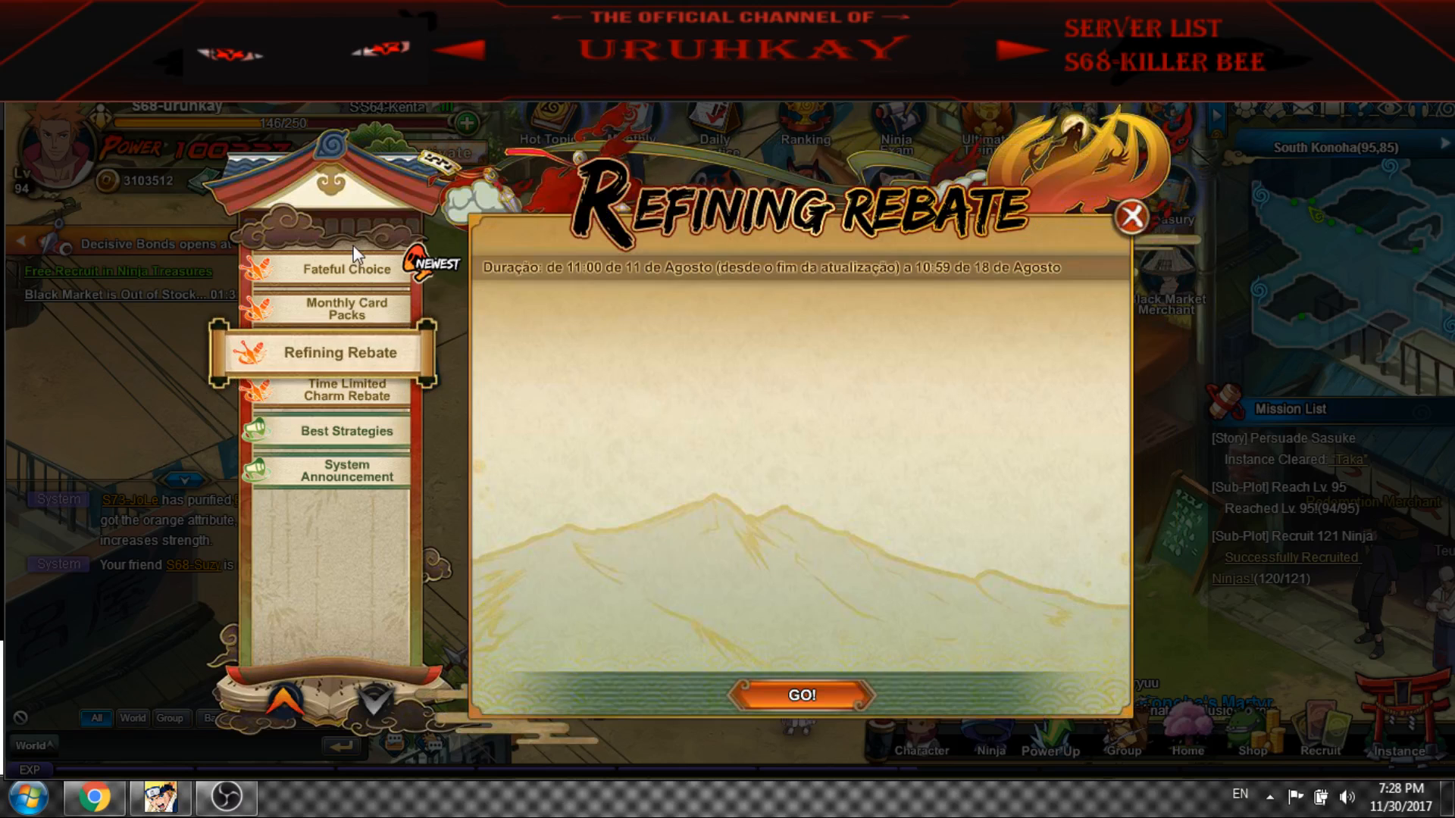
pyautogui.click(345, 269)
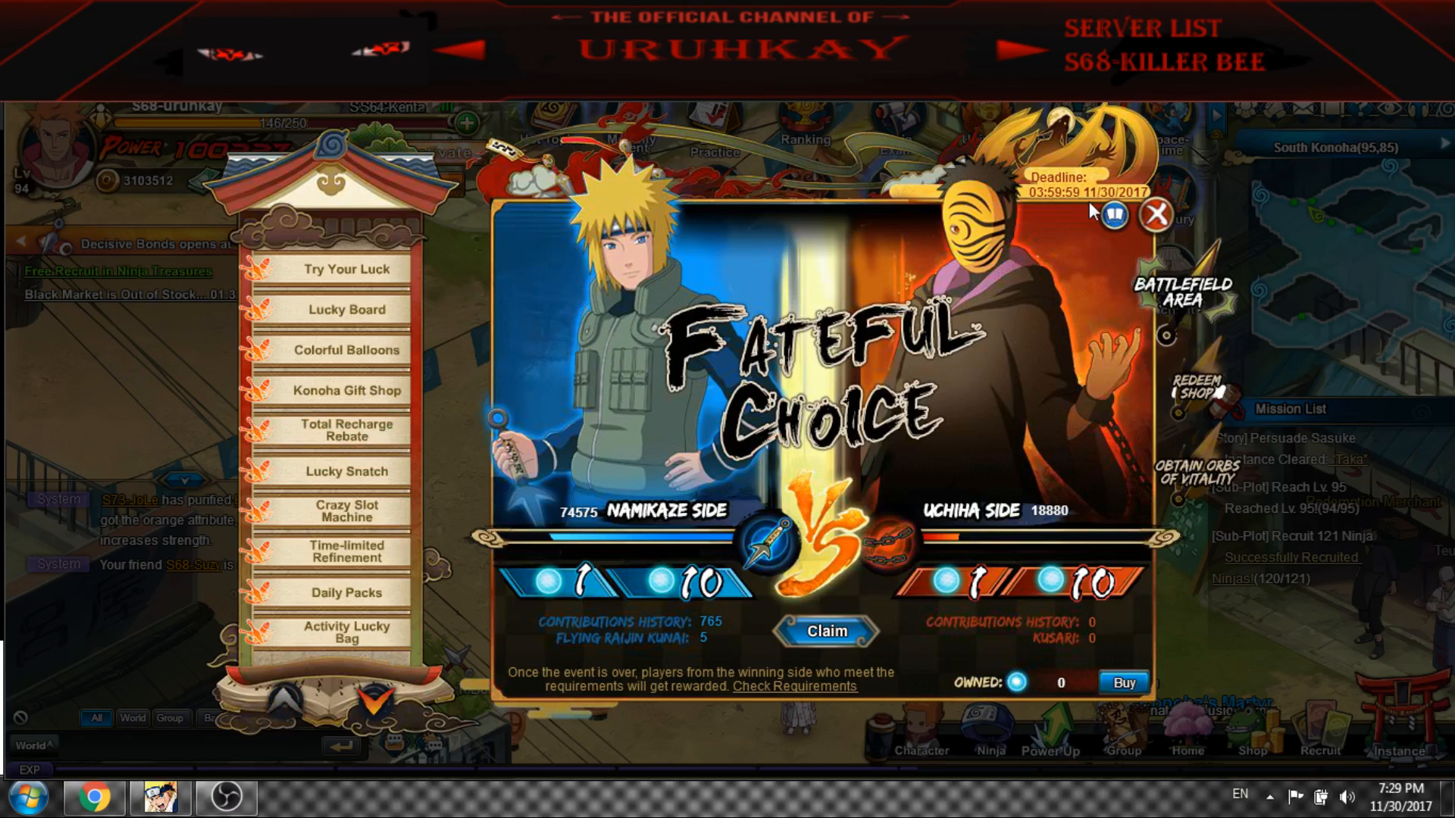
# Glance at Daily Packs, then bring up Lucky Snatch with its prize grid and draw options
pyautogui.click(345, 592)
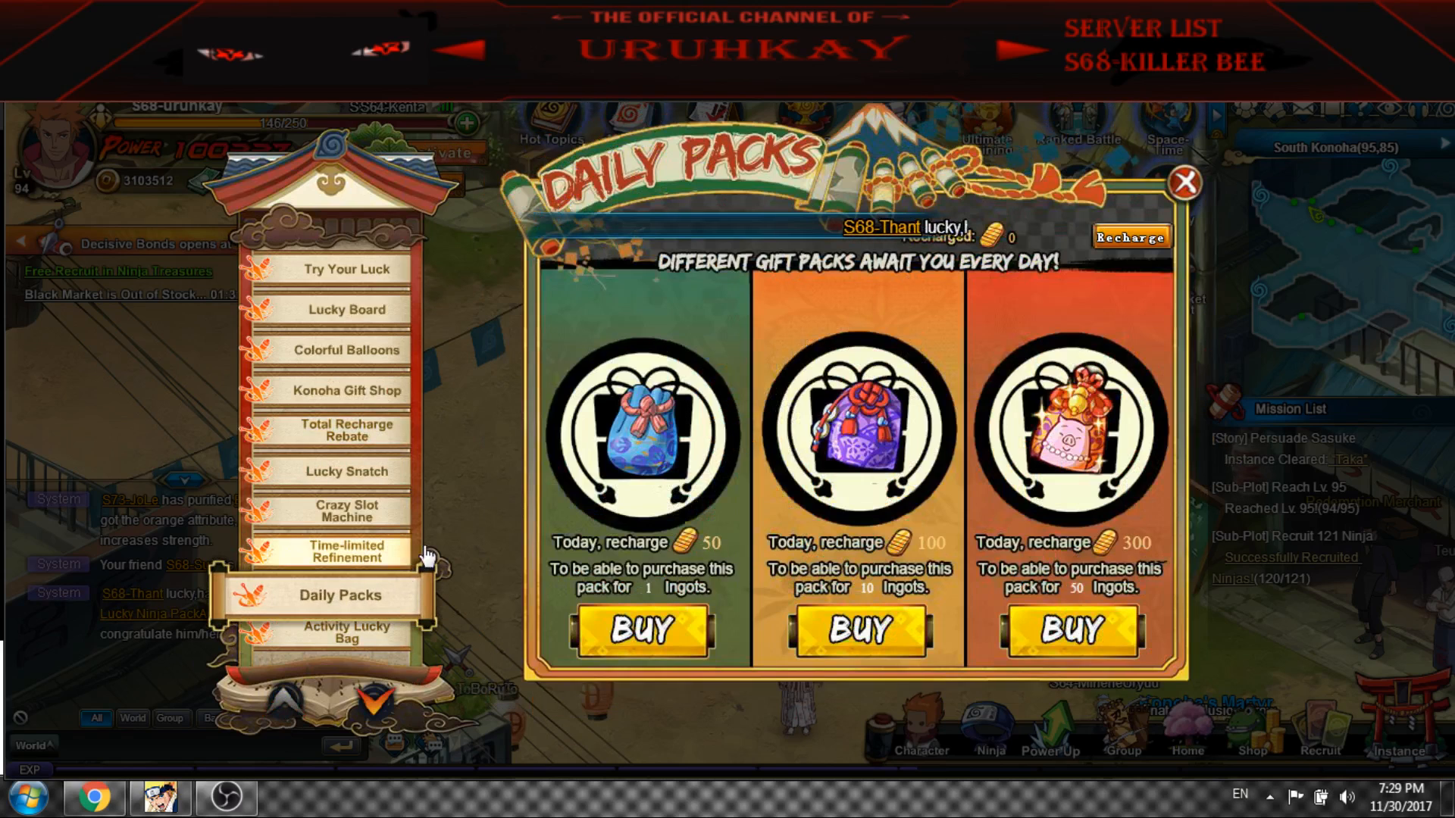
pyautogui.click(346, 471)
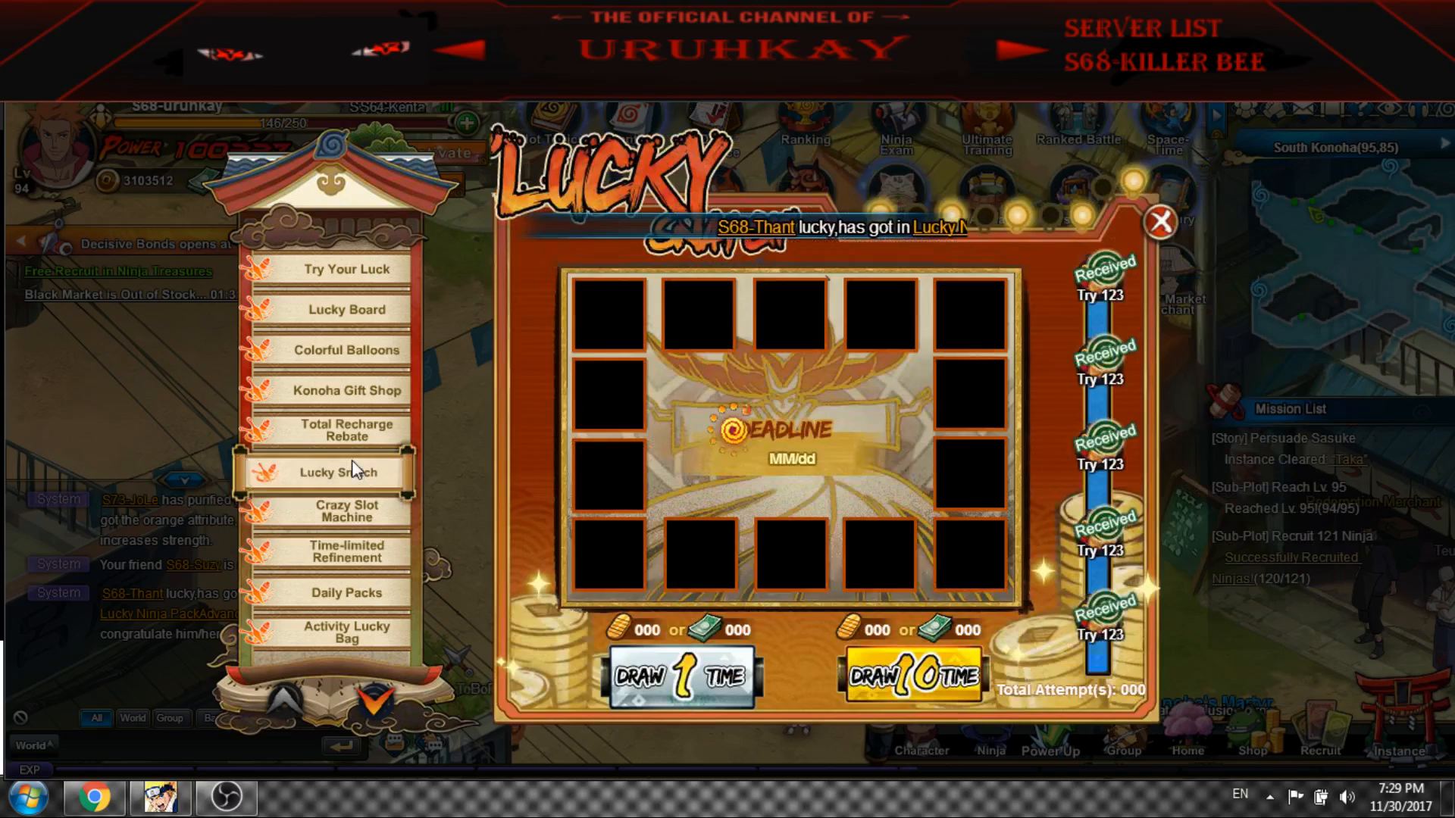
pyautogui.click(336, 472)
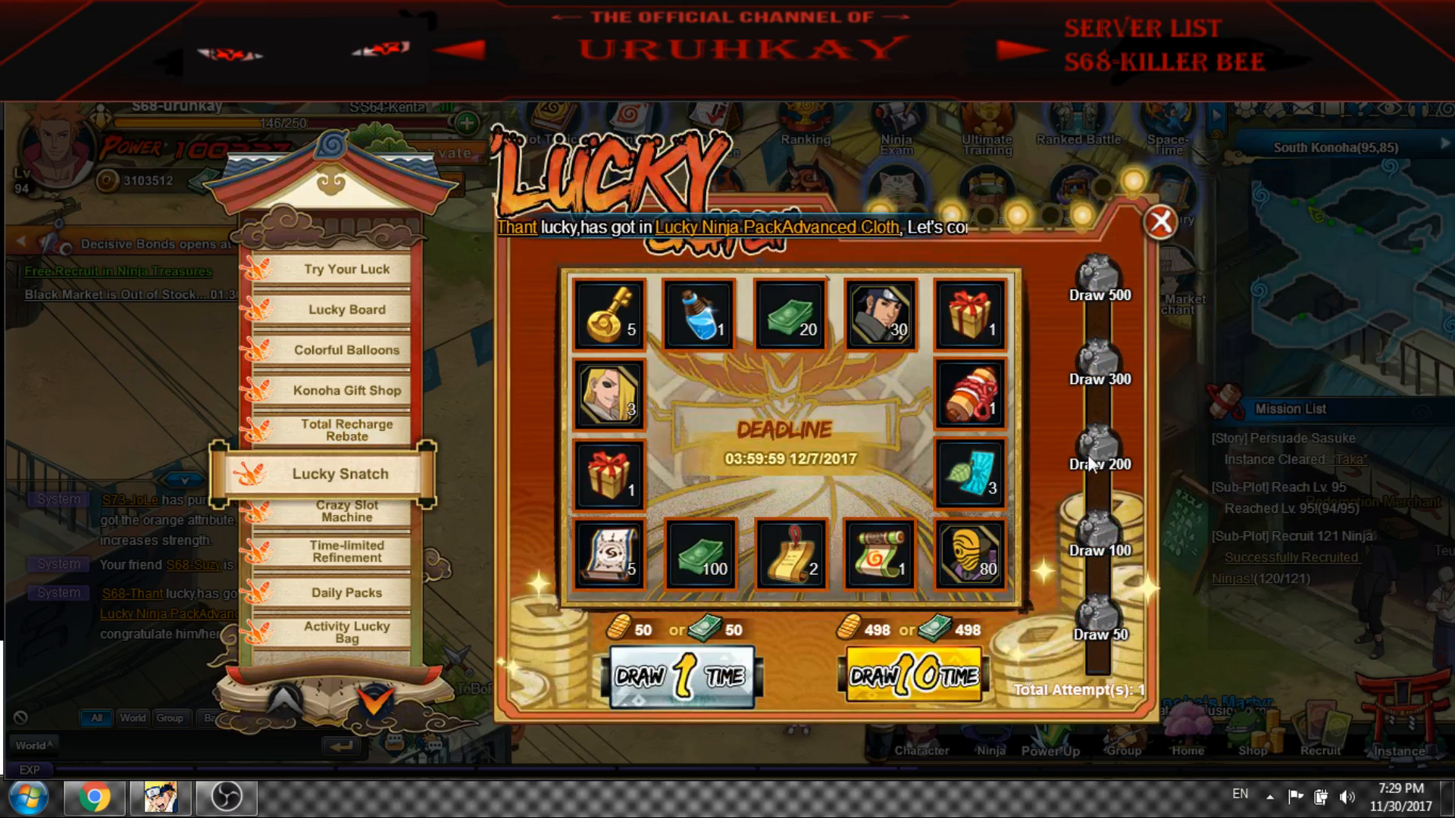
pyautogui.moveTo(1100, 367)
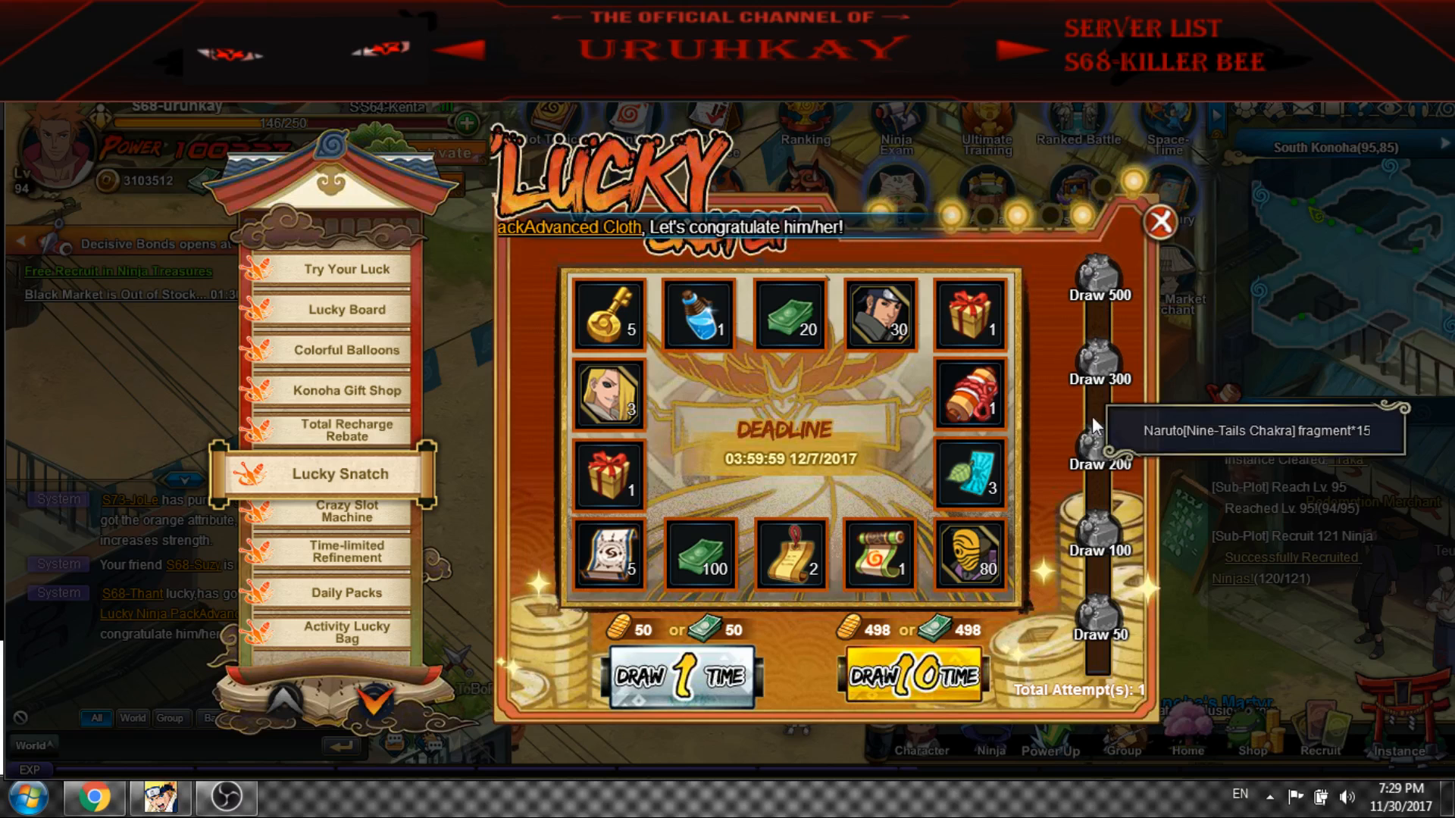
pyautogui.moveTo(551, 455)
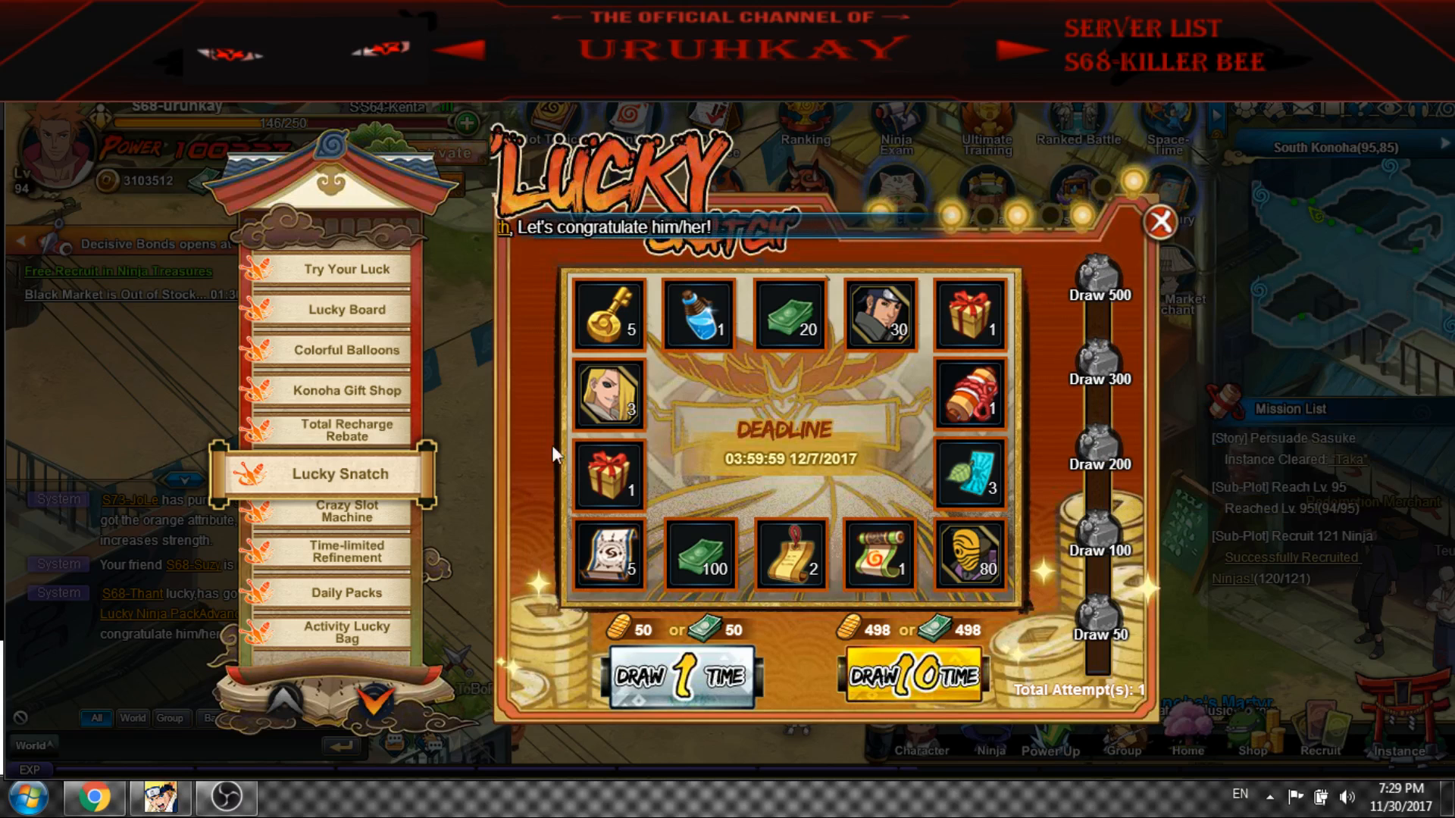
pyautogui.moveTo(1179, 415)
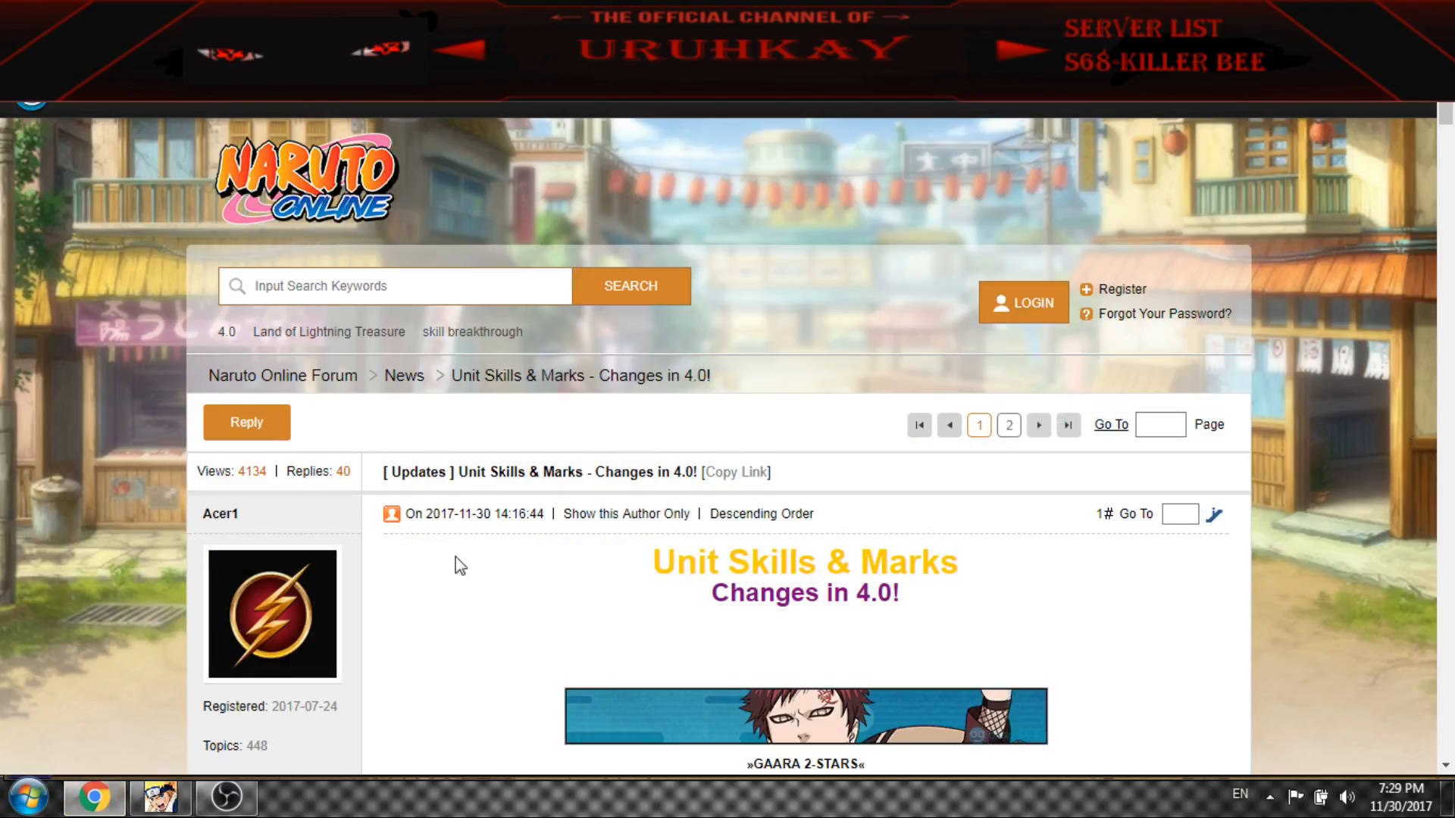
# Read the Tagged-opponent clause and the Calm Mind before/now descriptions, highlighting them
pyautogui.scroll(-3)
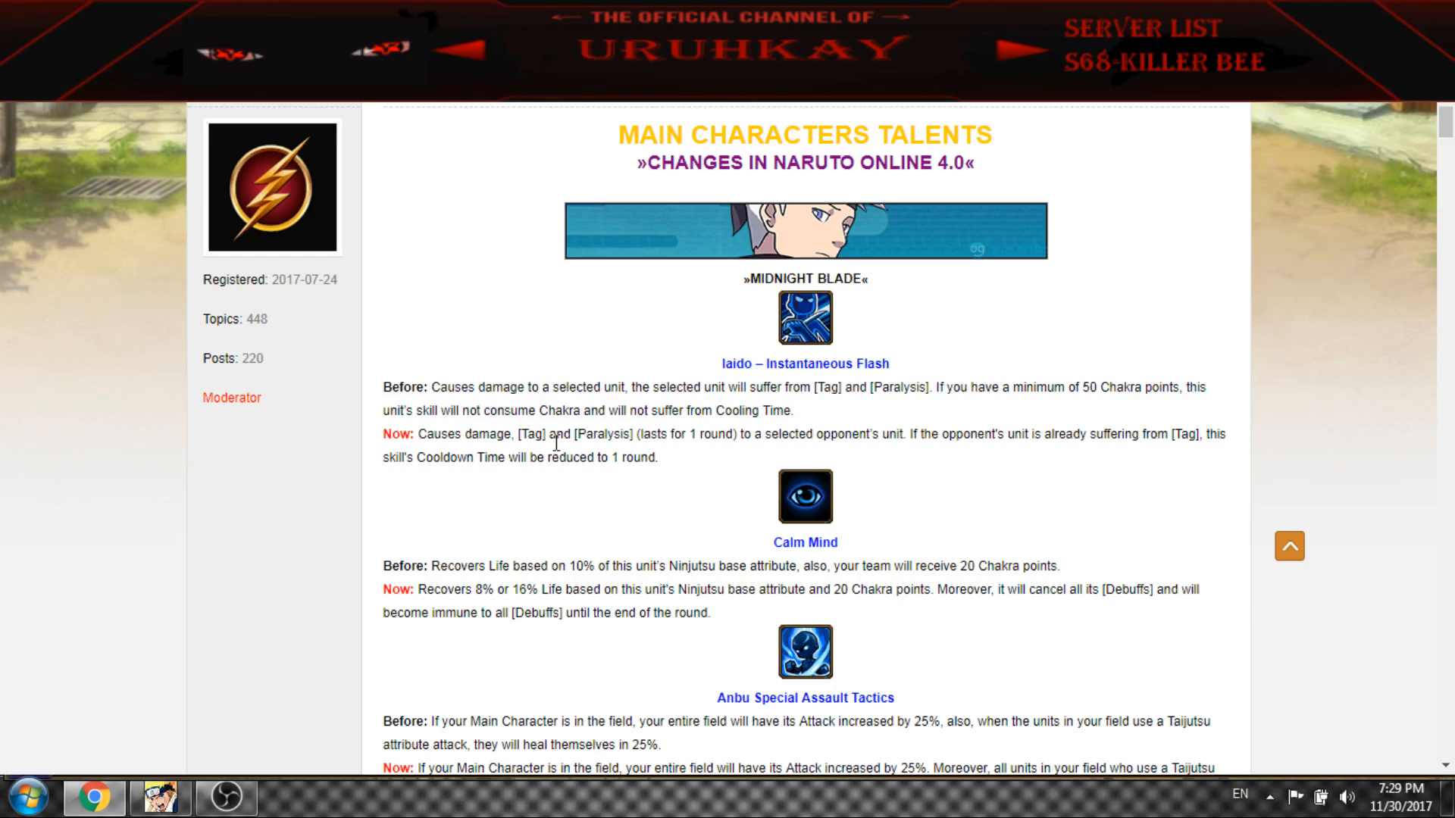
pyautogui.moveTo(867, 444)
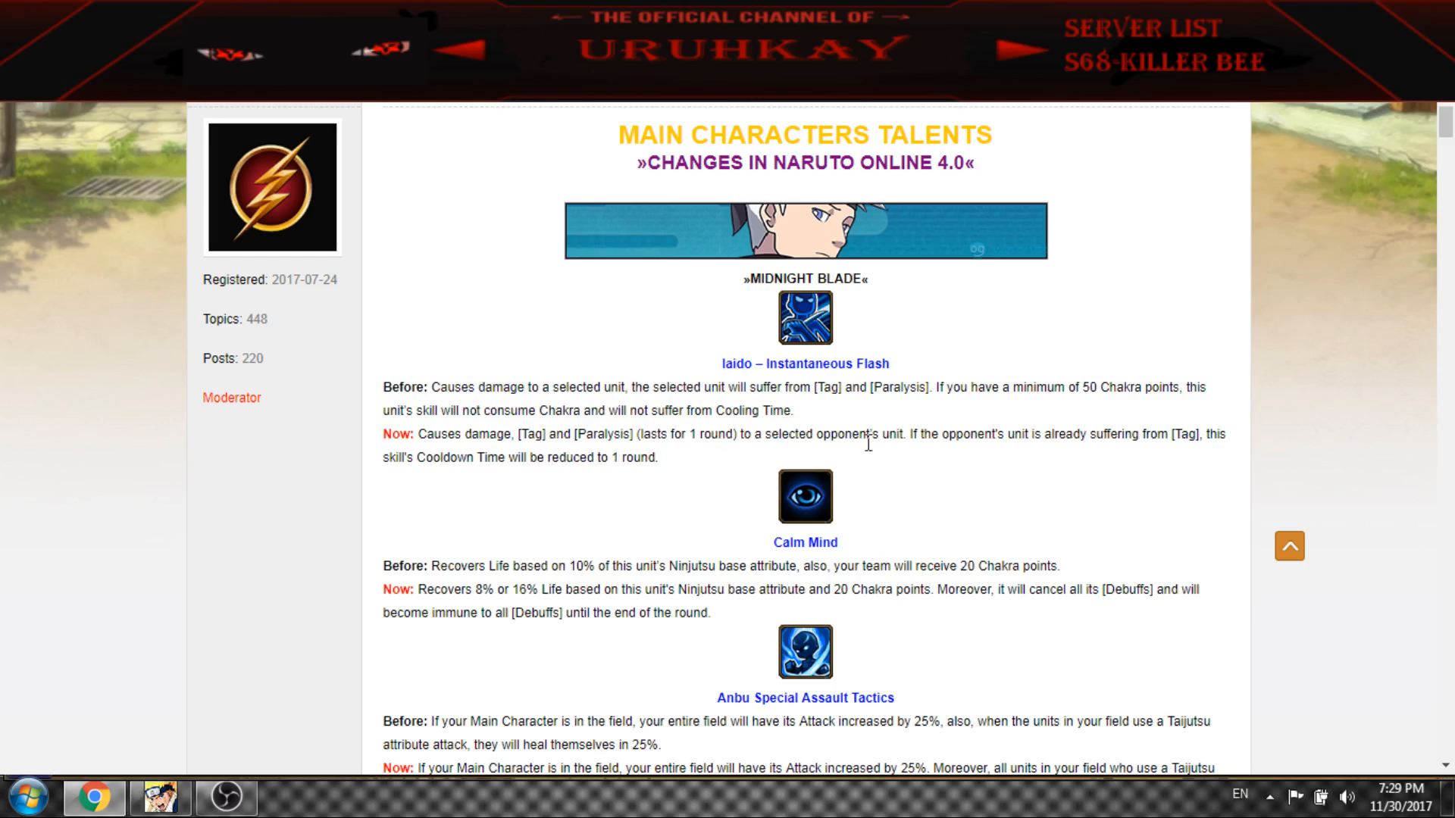
pyautogui.moveTo(911, 433); pyautogui.dragTo(990, 433)
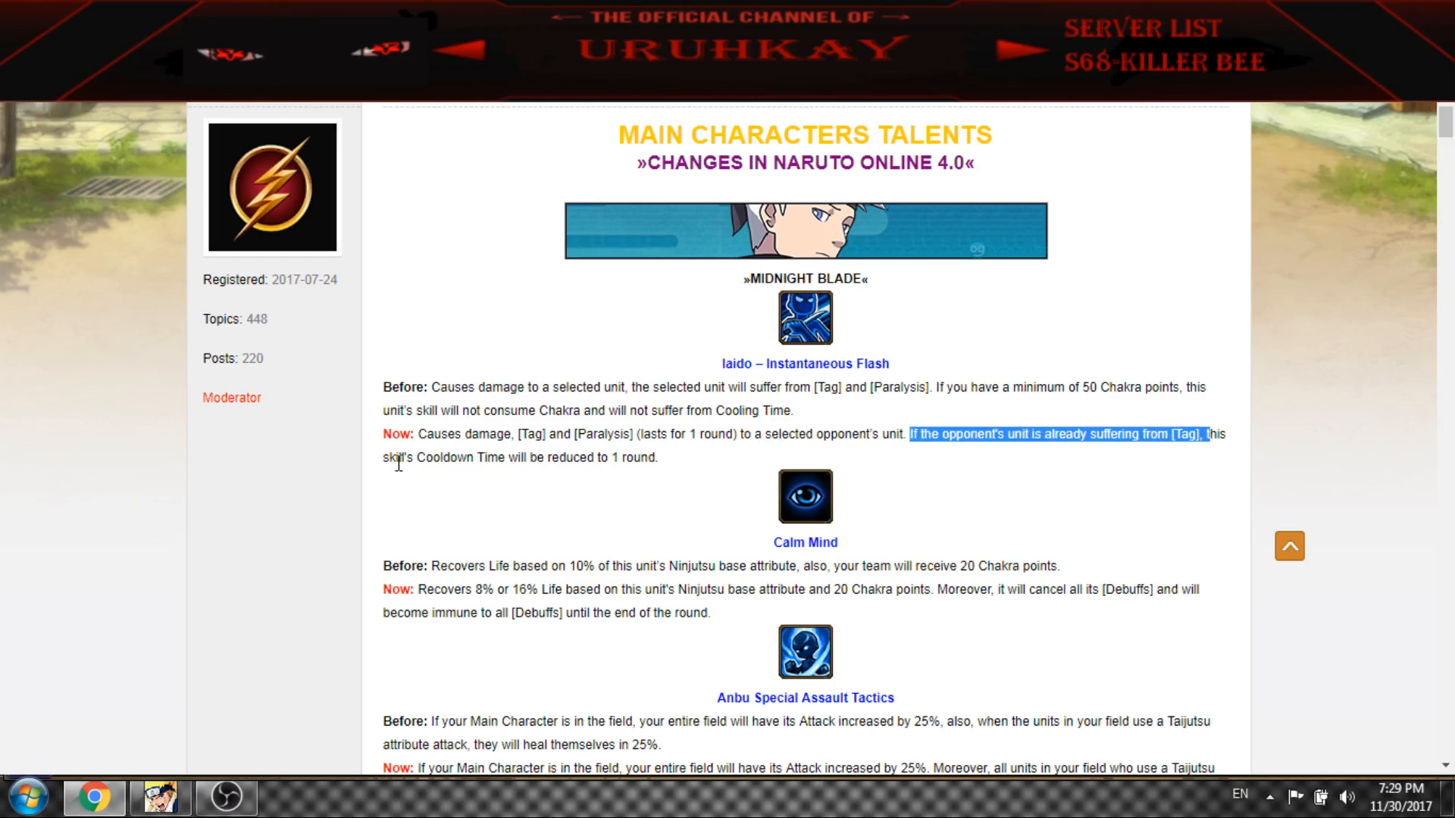
pyautogui.click(697, 472)
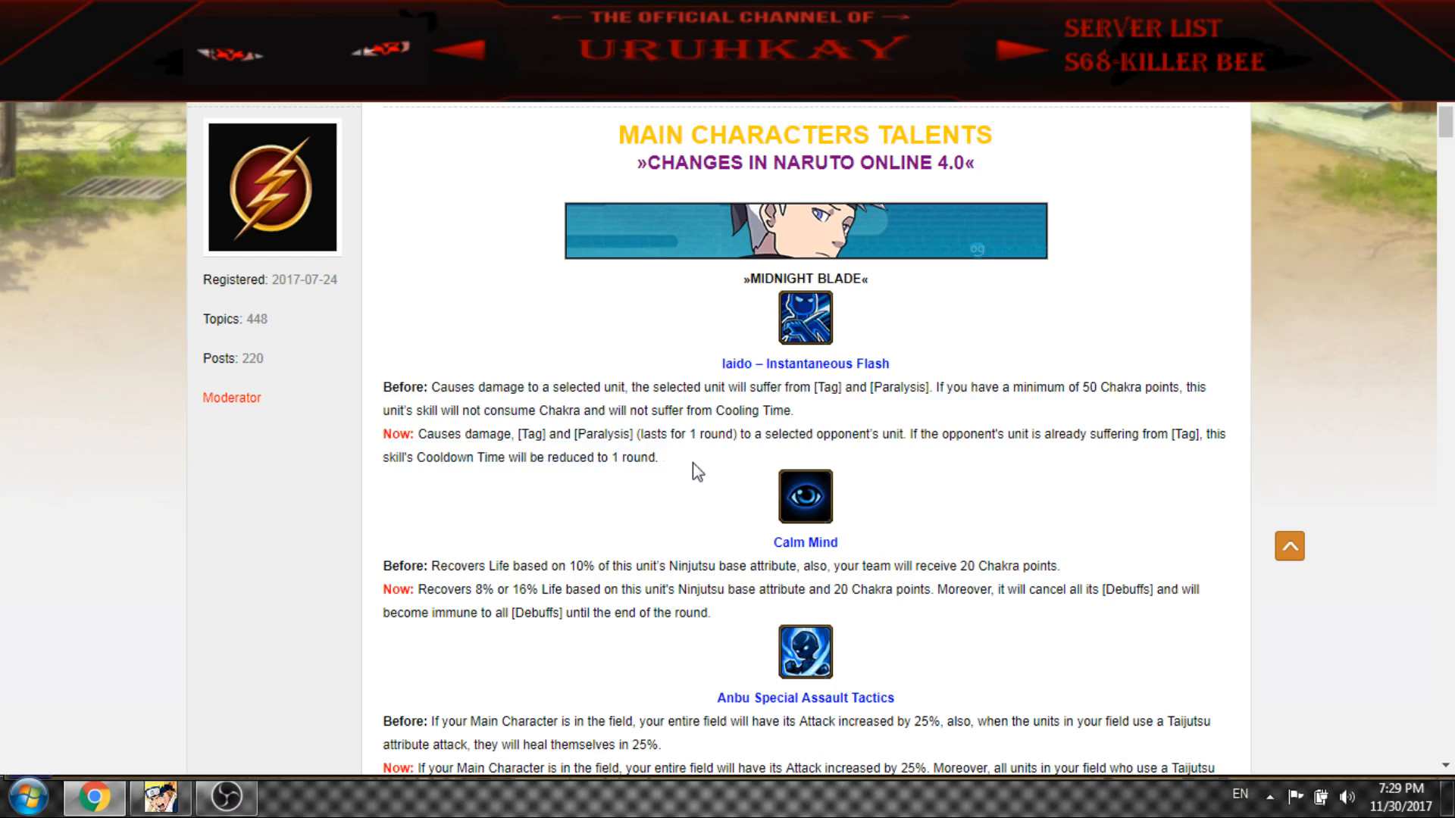
pyautogui.moveTo(503, 408)
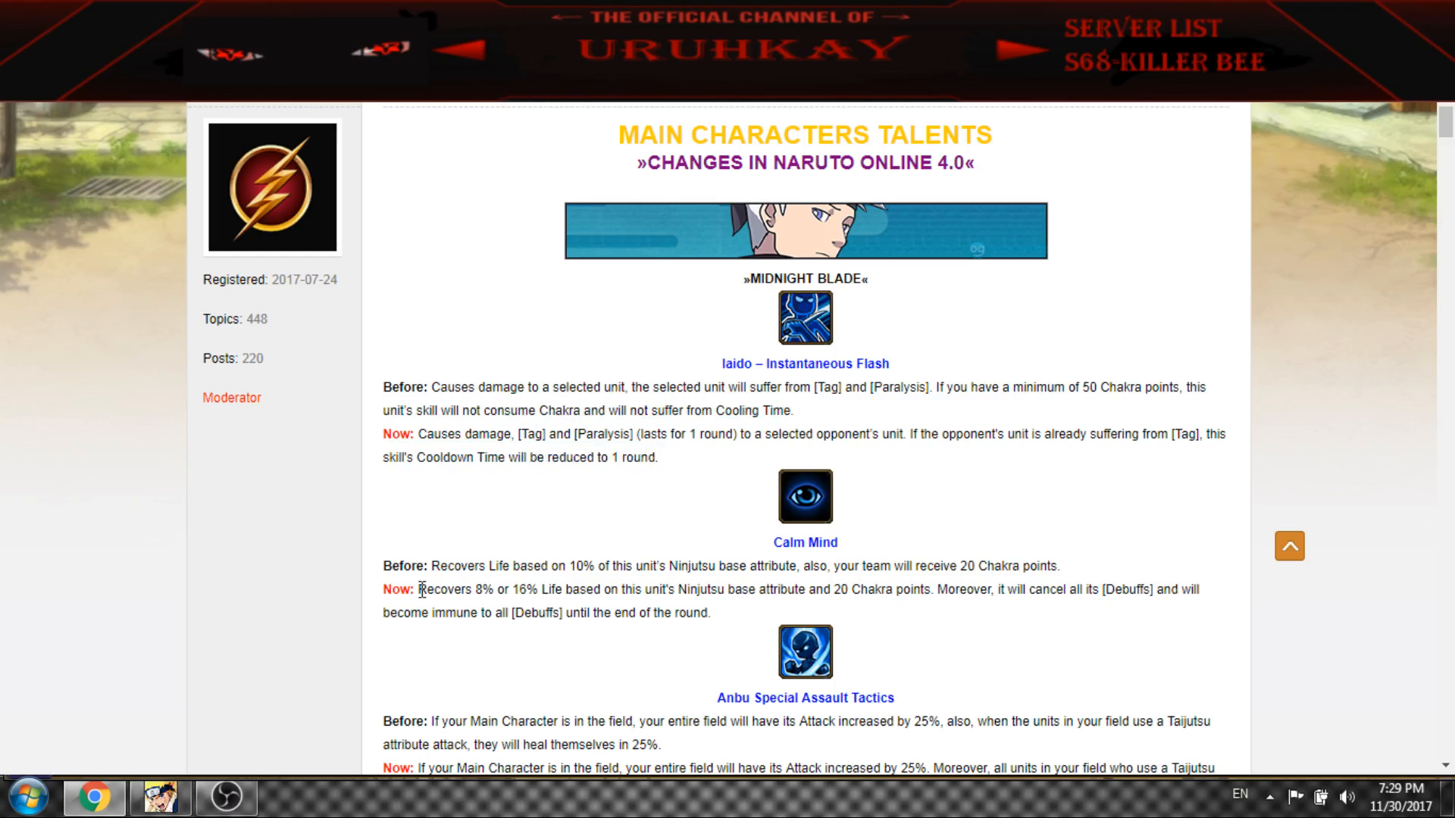
pyautogui.moveTo(427, 565); pyautogui.dragTo(710, 612)
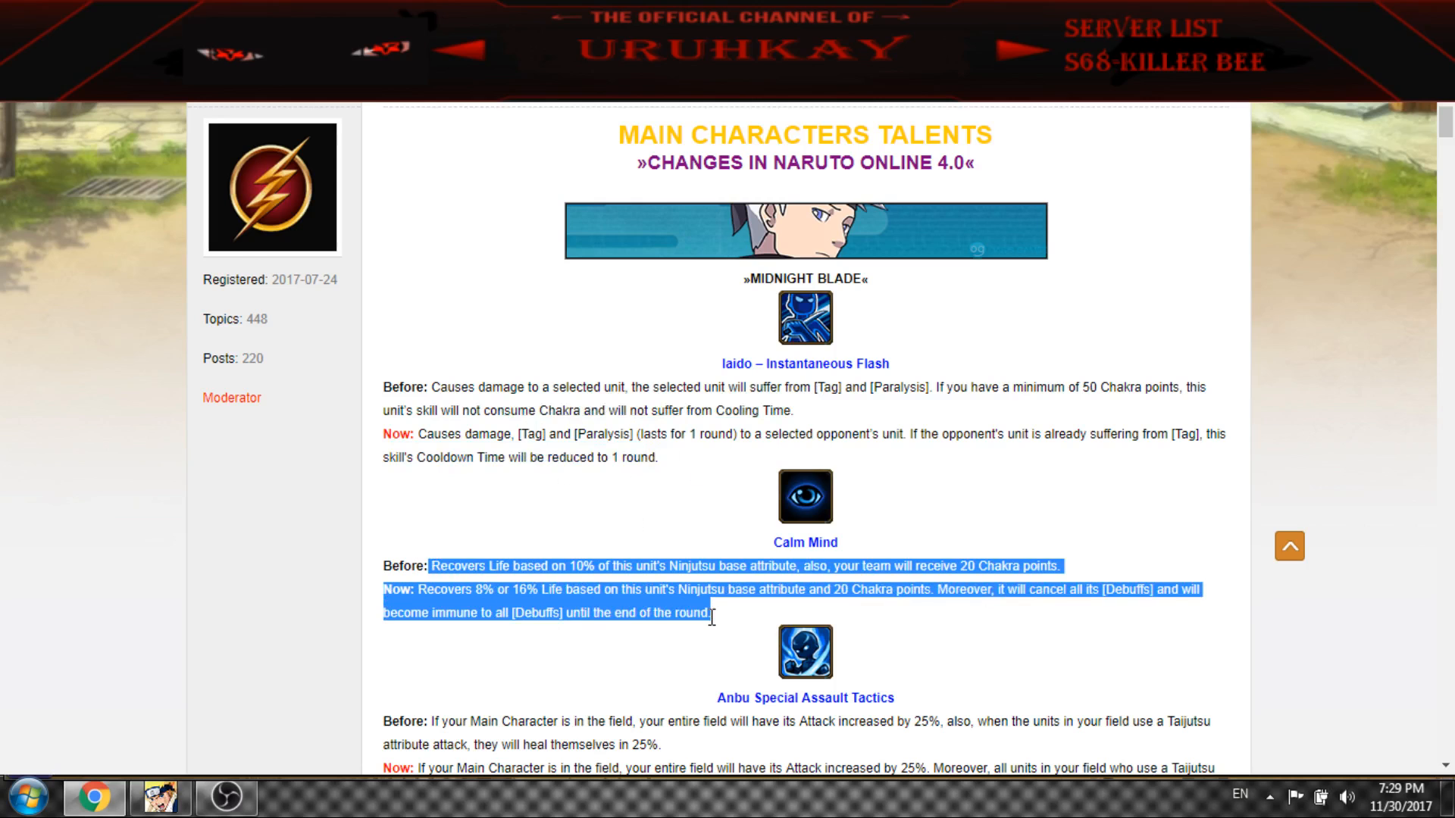
pyautogui.scroll(-3)
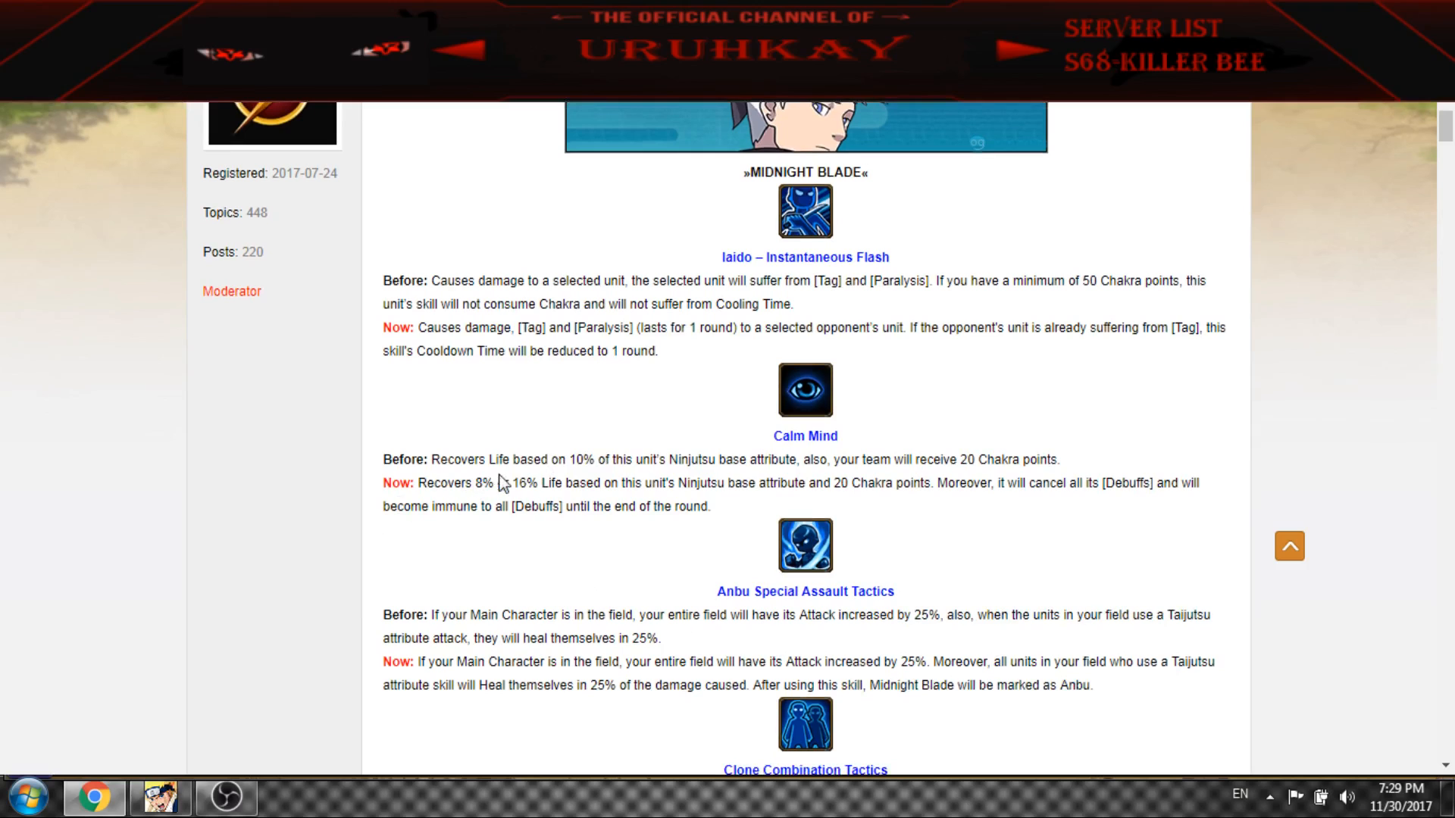
pyautogui.moveTo(573, 477)
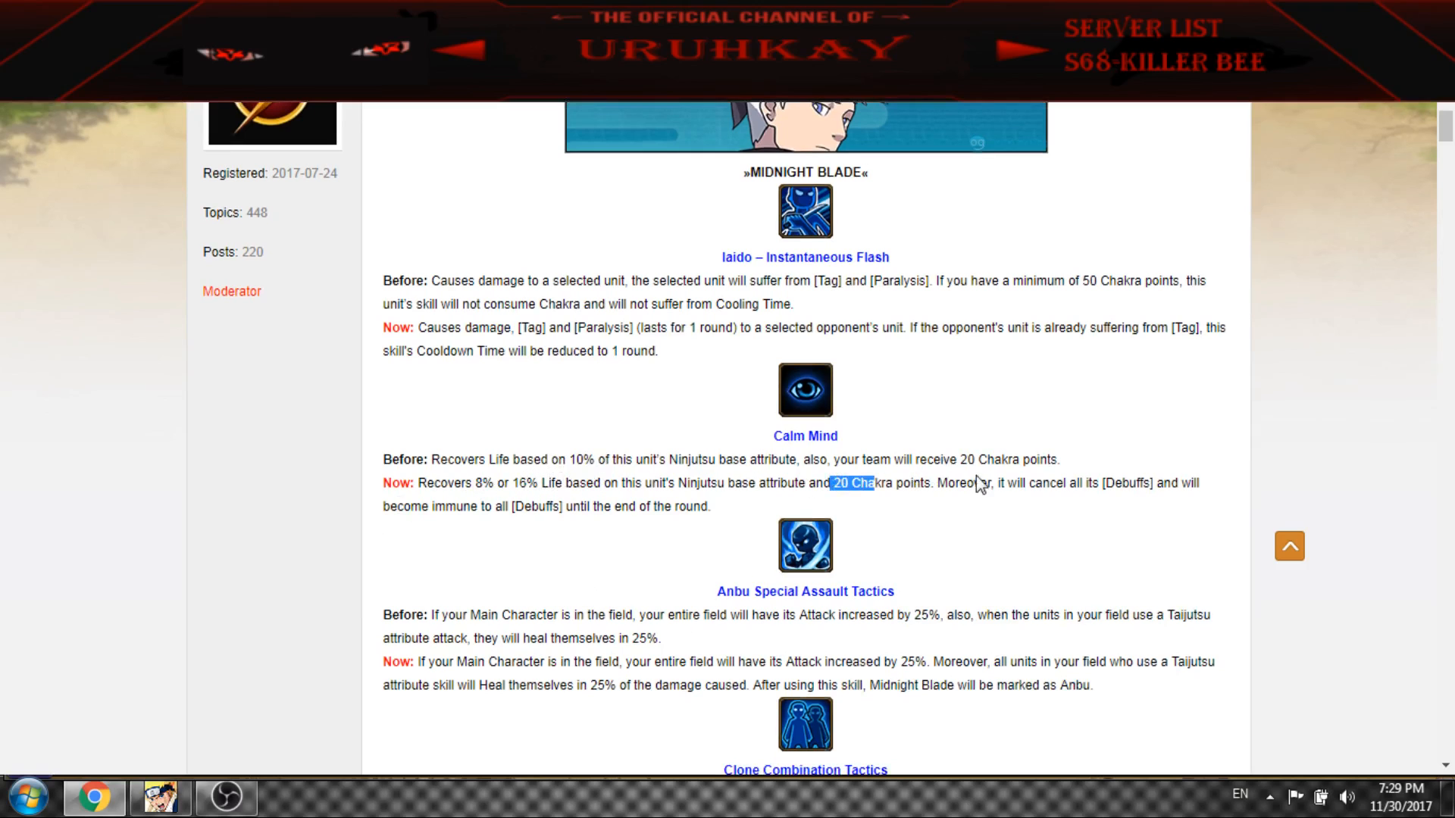
# Highlight the 20 Chakra points gain and Midnight Blade becoming marked as Anbu past Arena Prowess
pyautogui.moveTo(829, 482); pyautogui.dragTo(1127, 482)
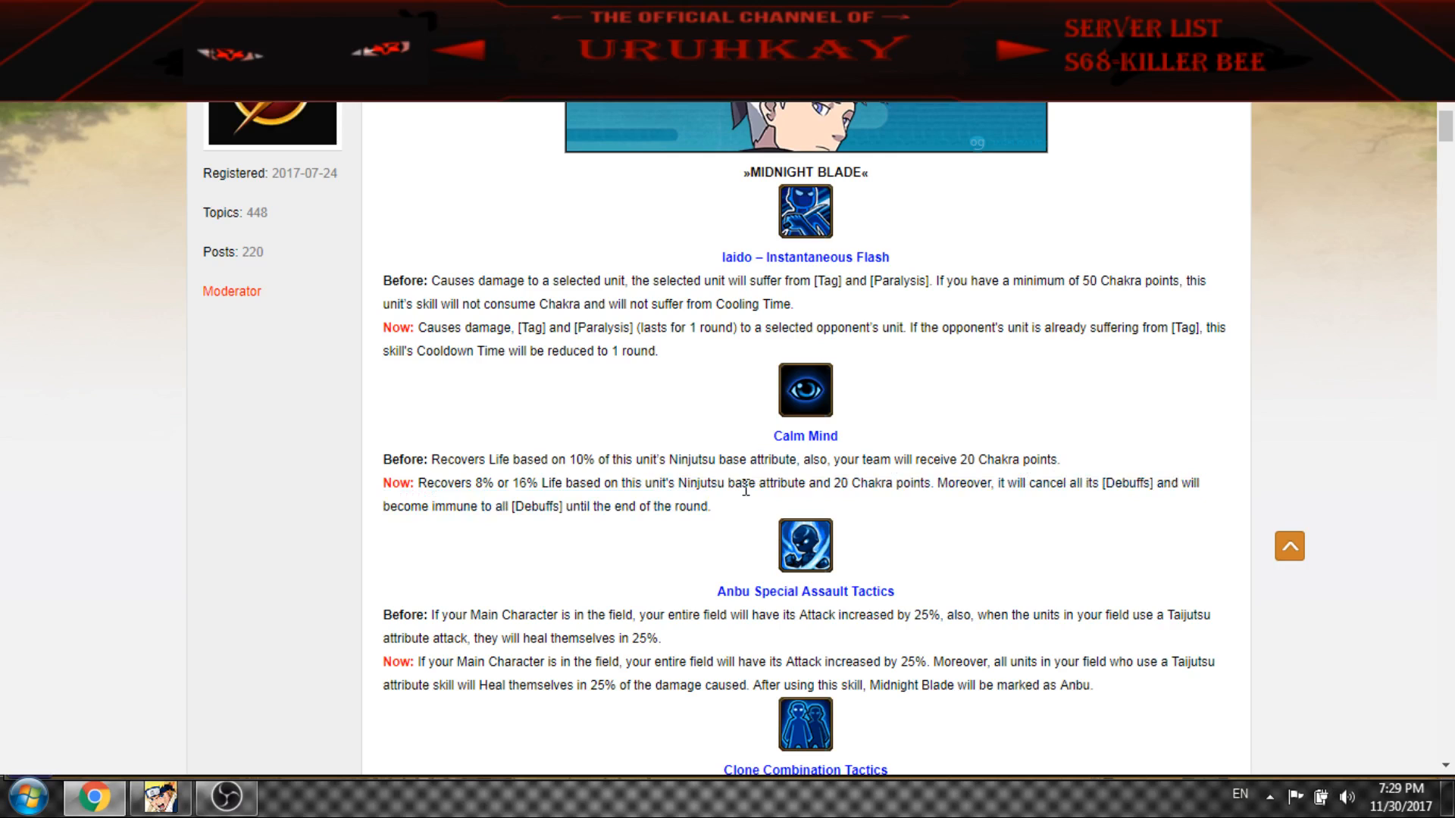
pyautogui.moveTo(1161, 520)
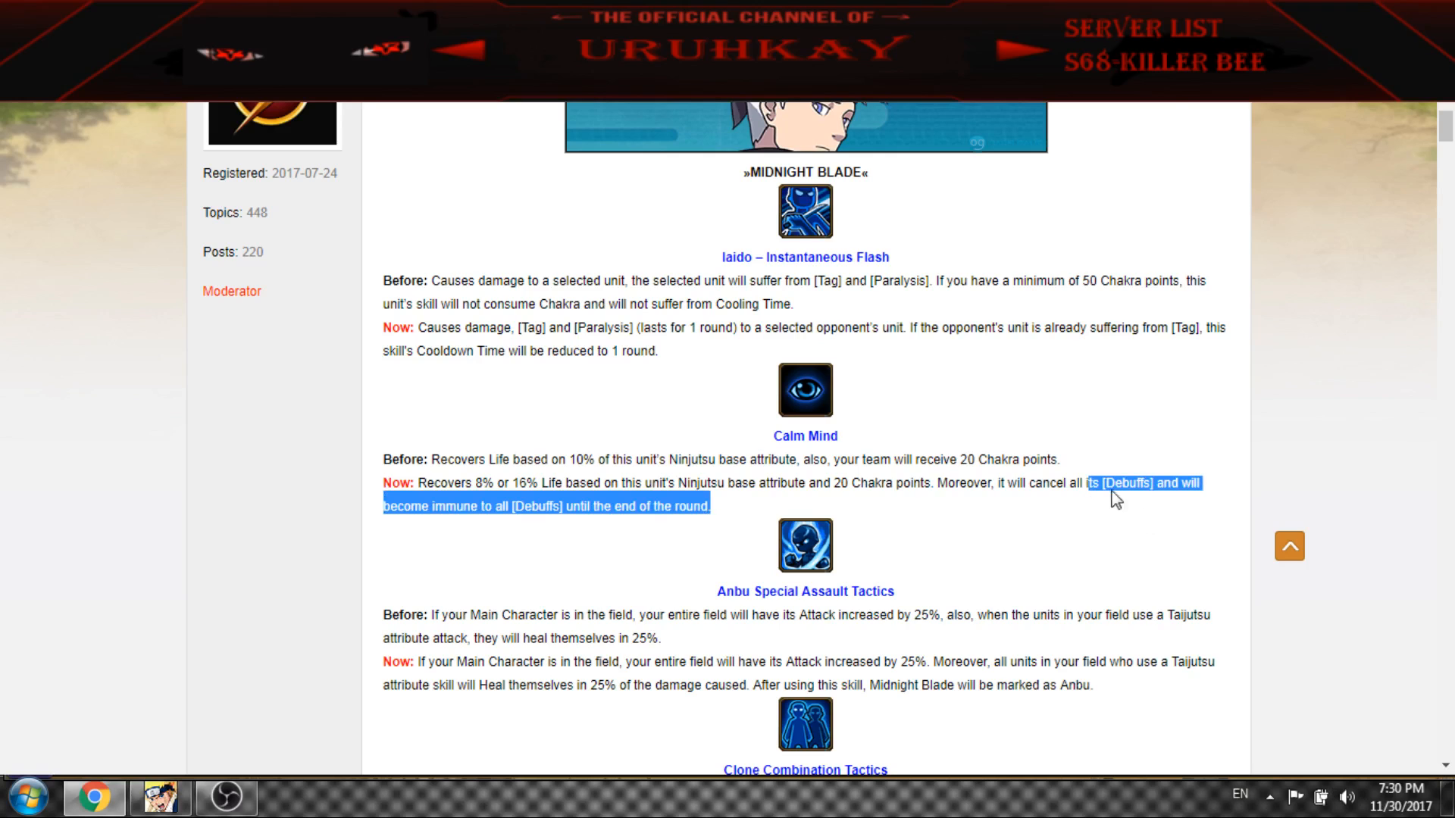
pyautogui.moveTo(704, 539)
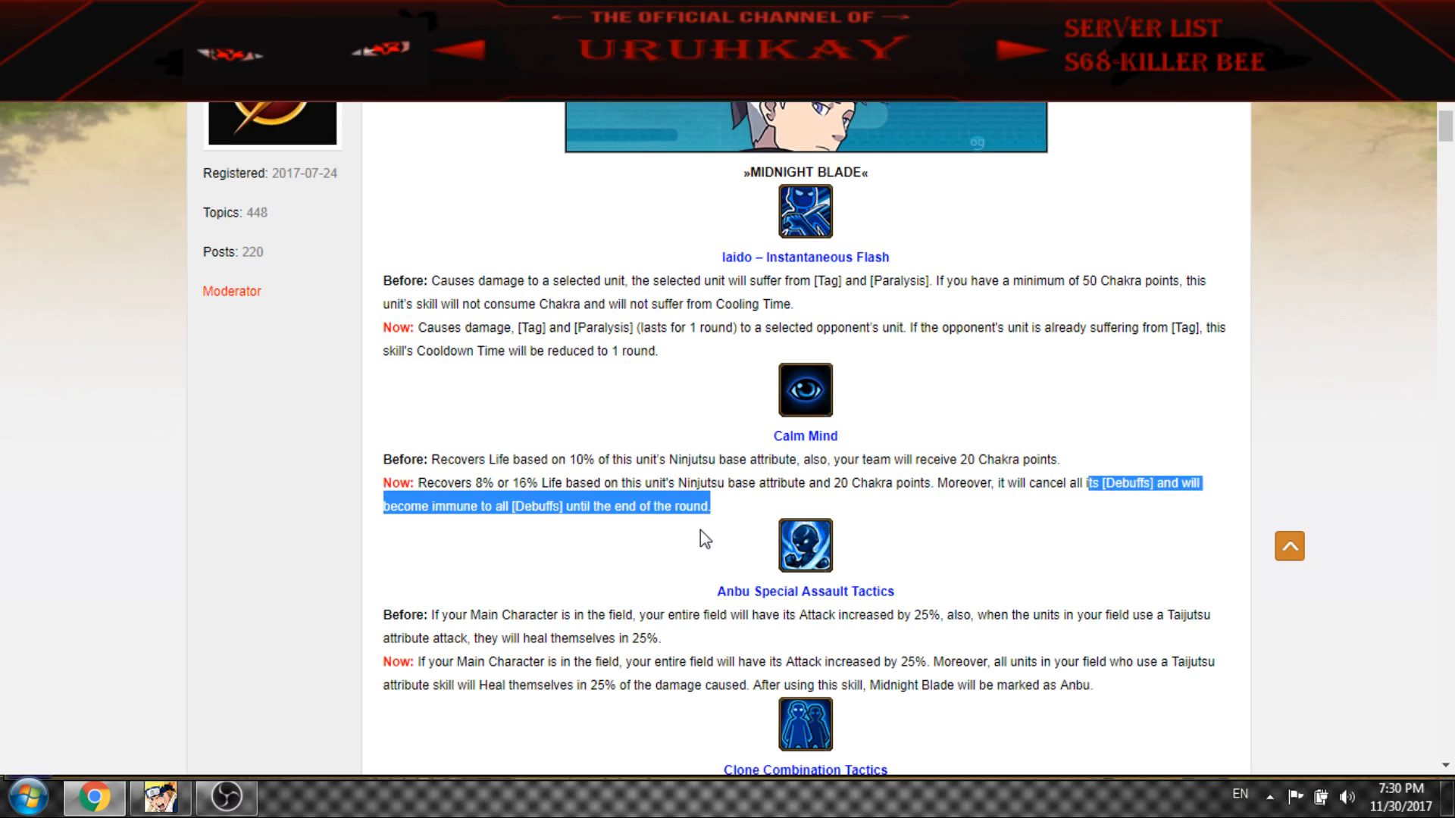
pyautogui.moveTo(929, 463)
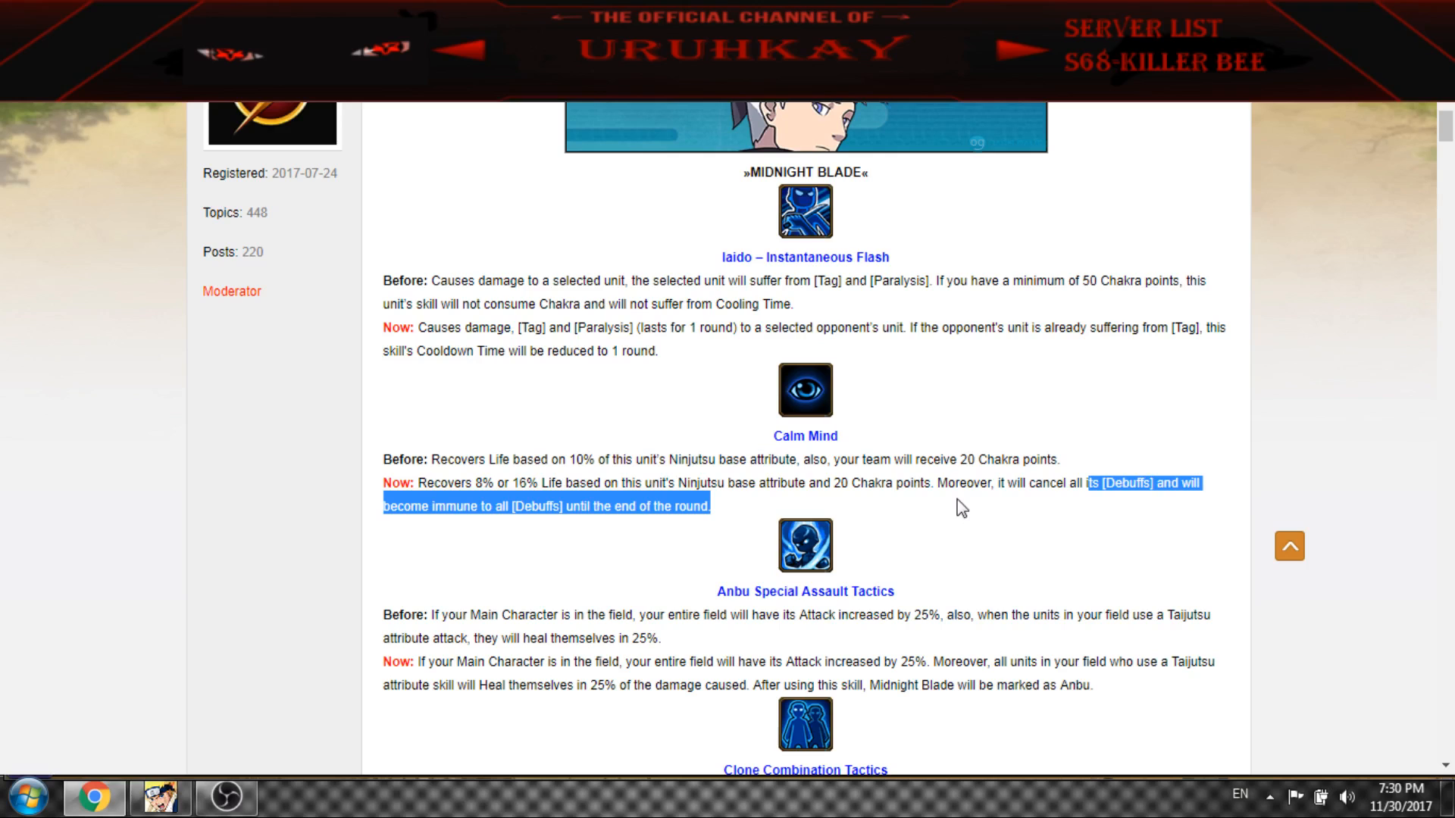
pyautogui.click(864, 522)
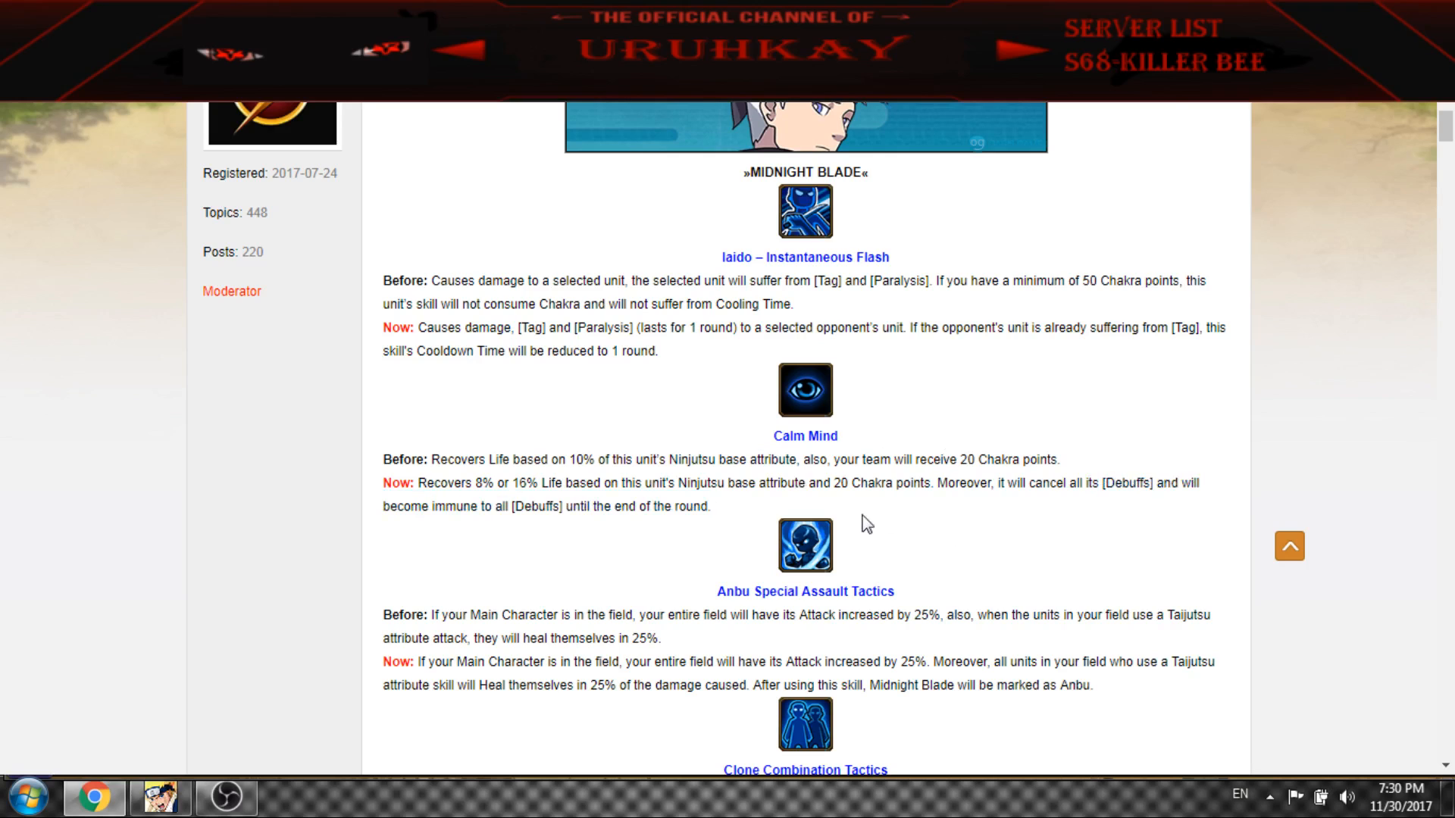
pyautogui.moveTo(525, 509)
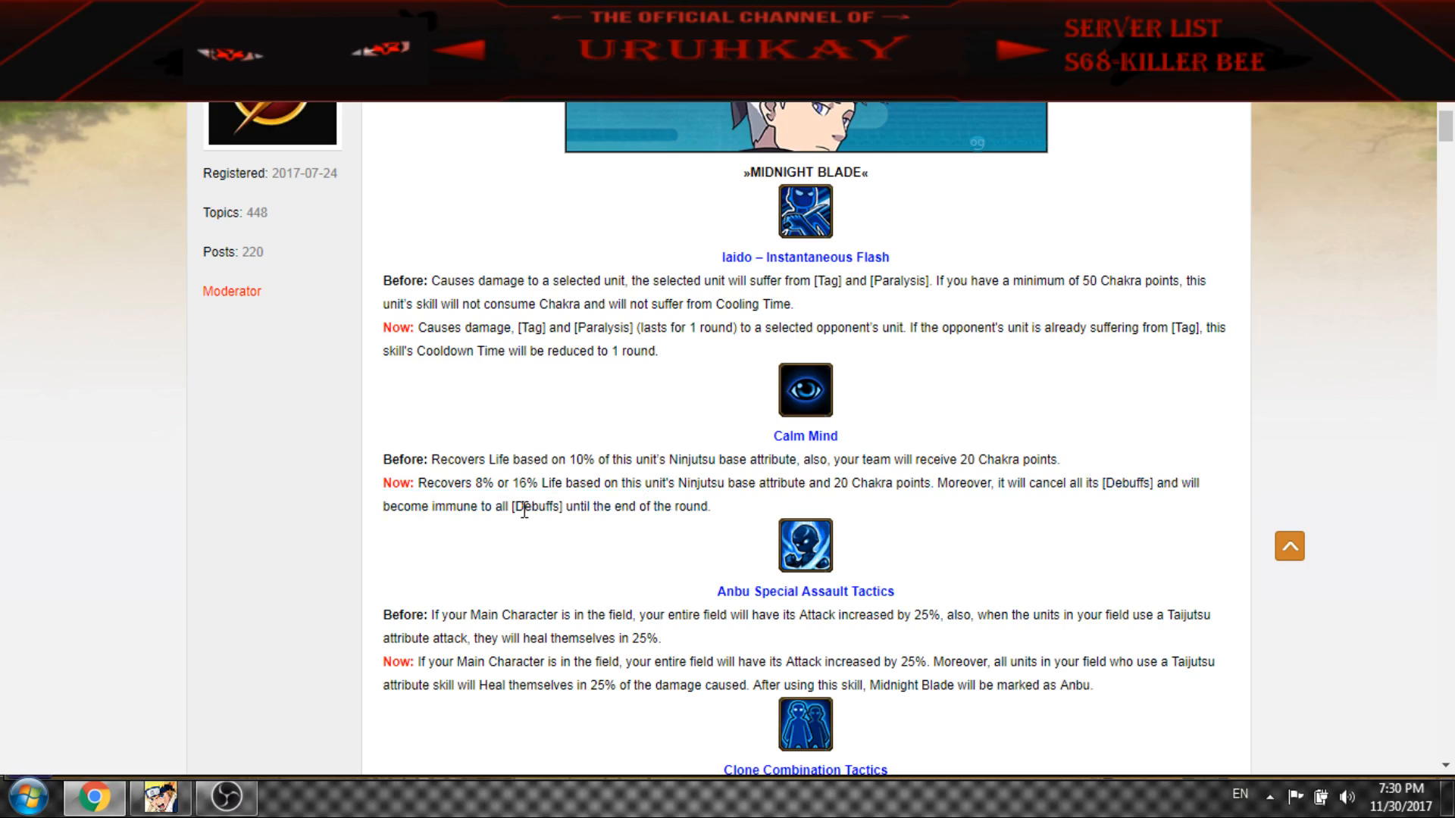
pyautogui.scroll(-3)
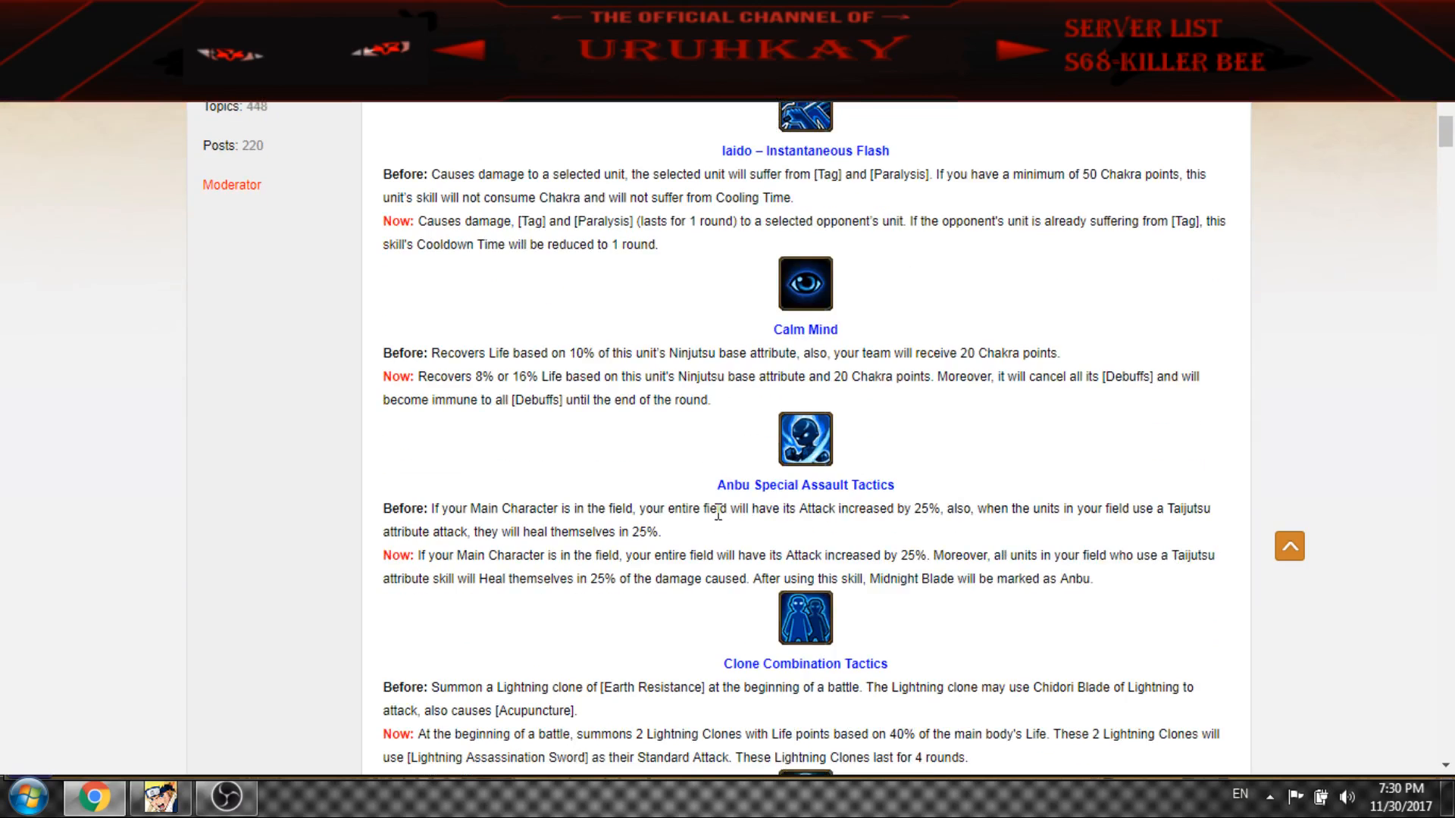
pyautogui.scroll(-3)
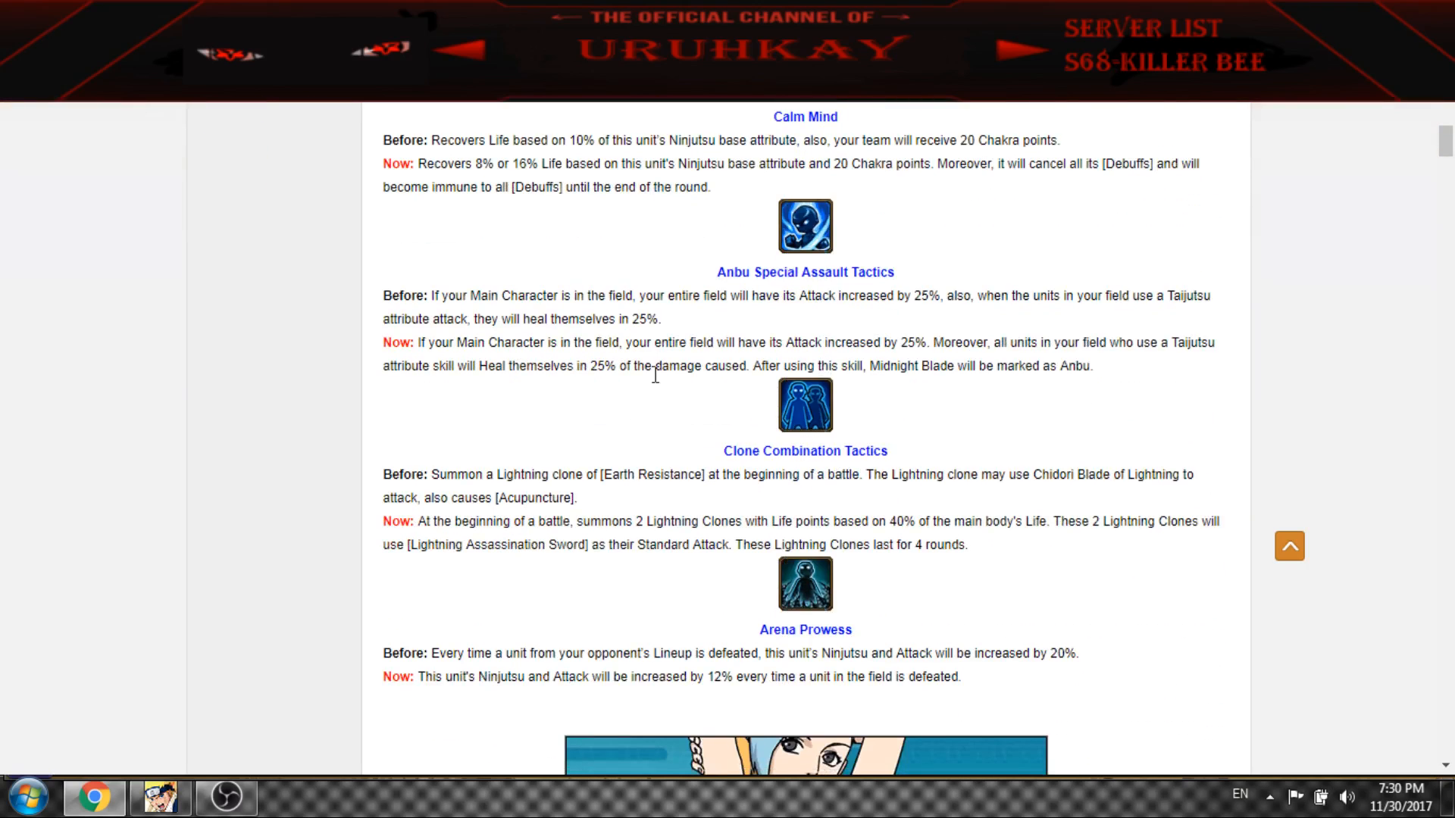
pyautogui.moveTo(1037, 371)
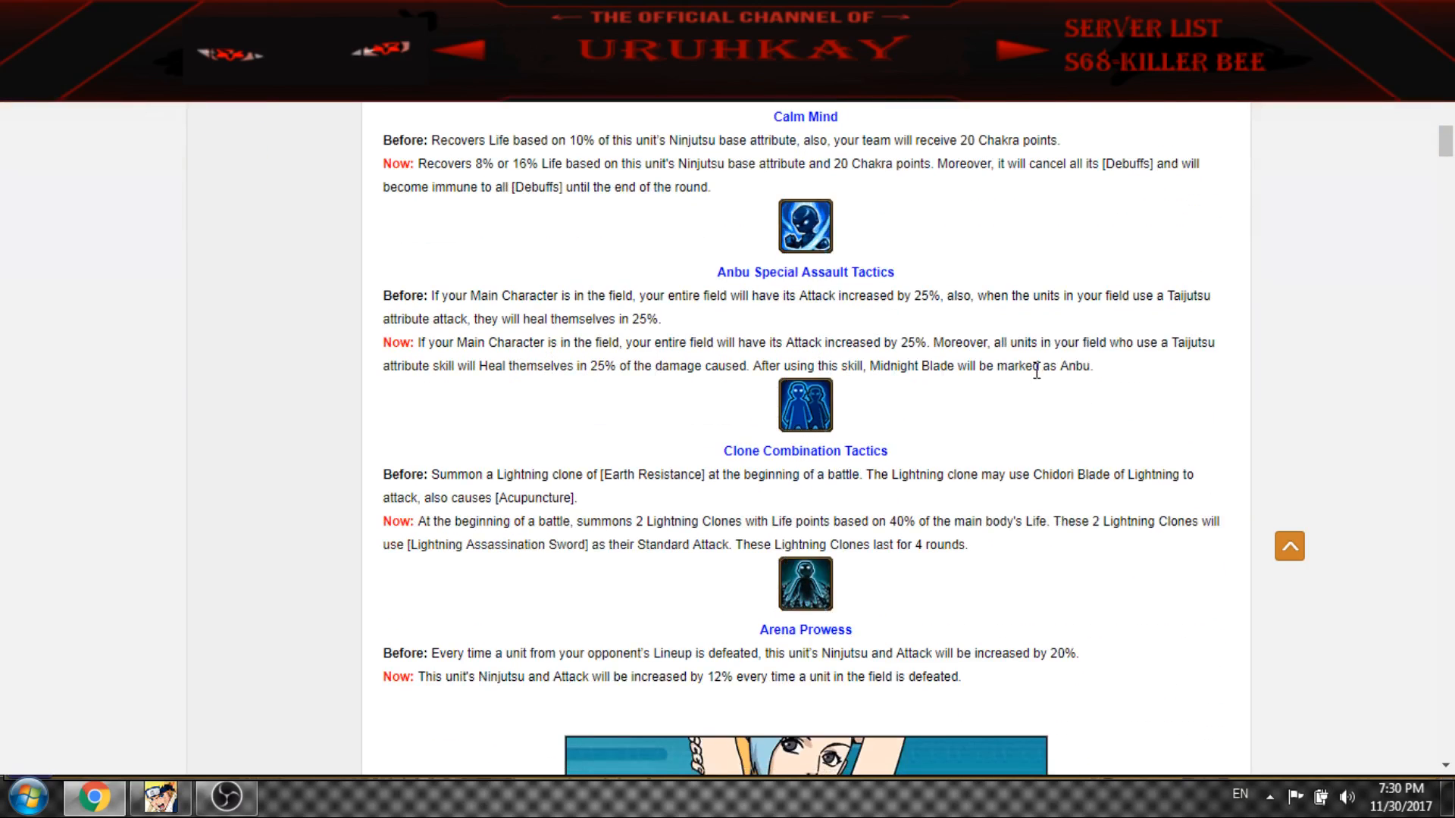
pyautogui.moveTo(812, 365); pyautogui.dragTo(1093, 365)
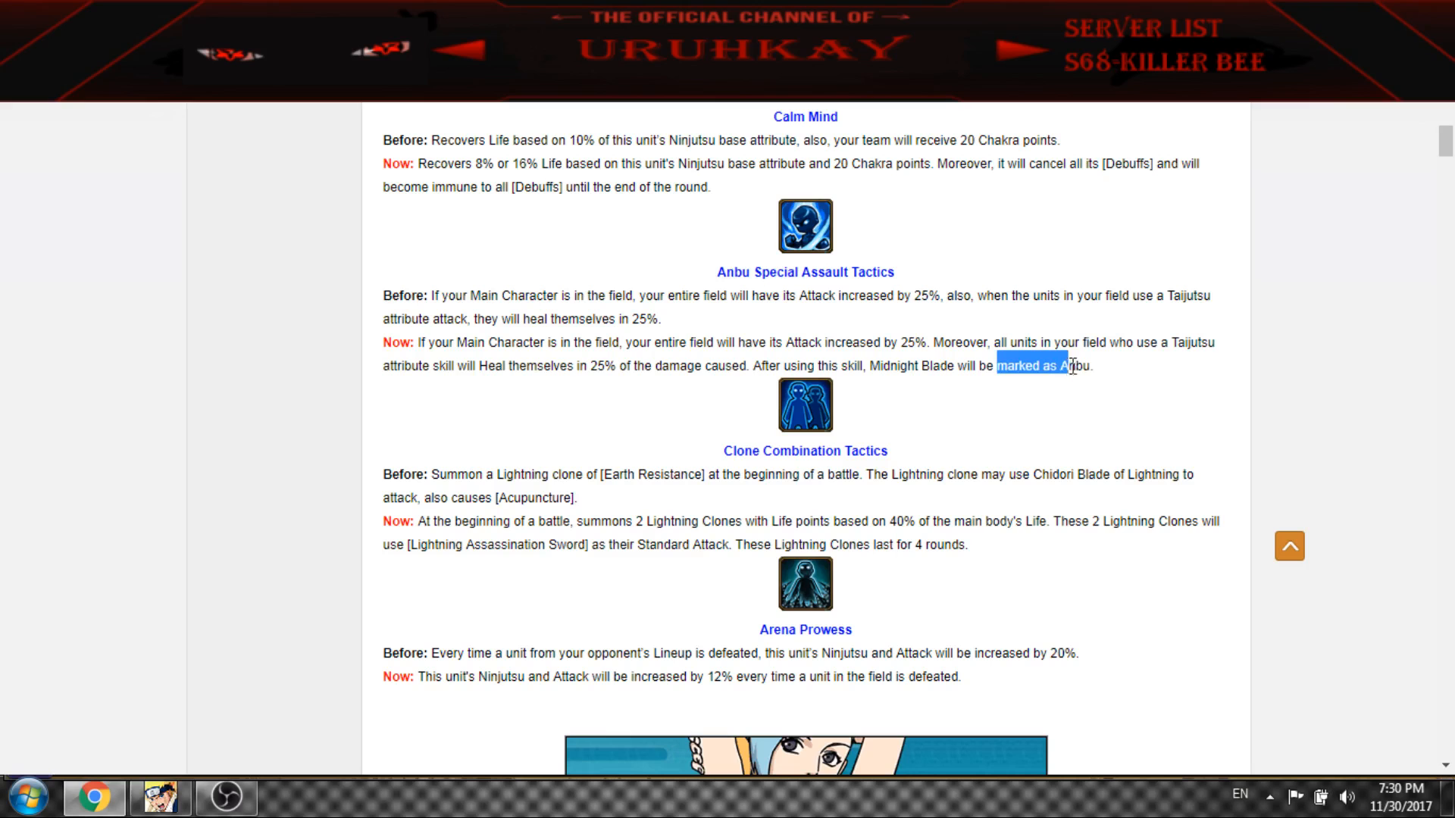
# Continue down to Azure Fang's Healing Jutsu and Soul Absorption changes
pyautogui.scroll(-3)
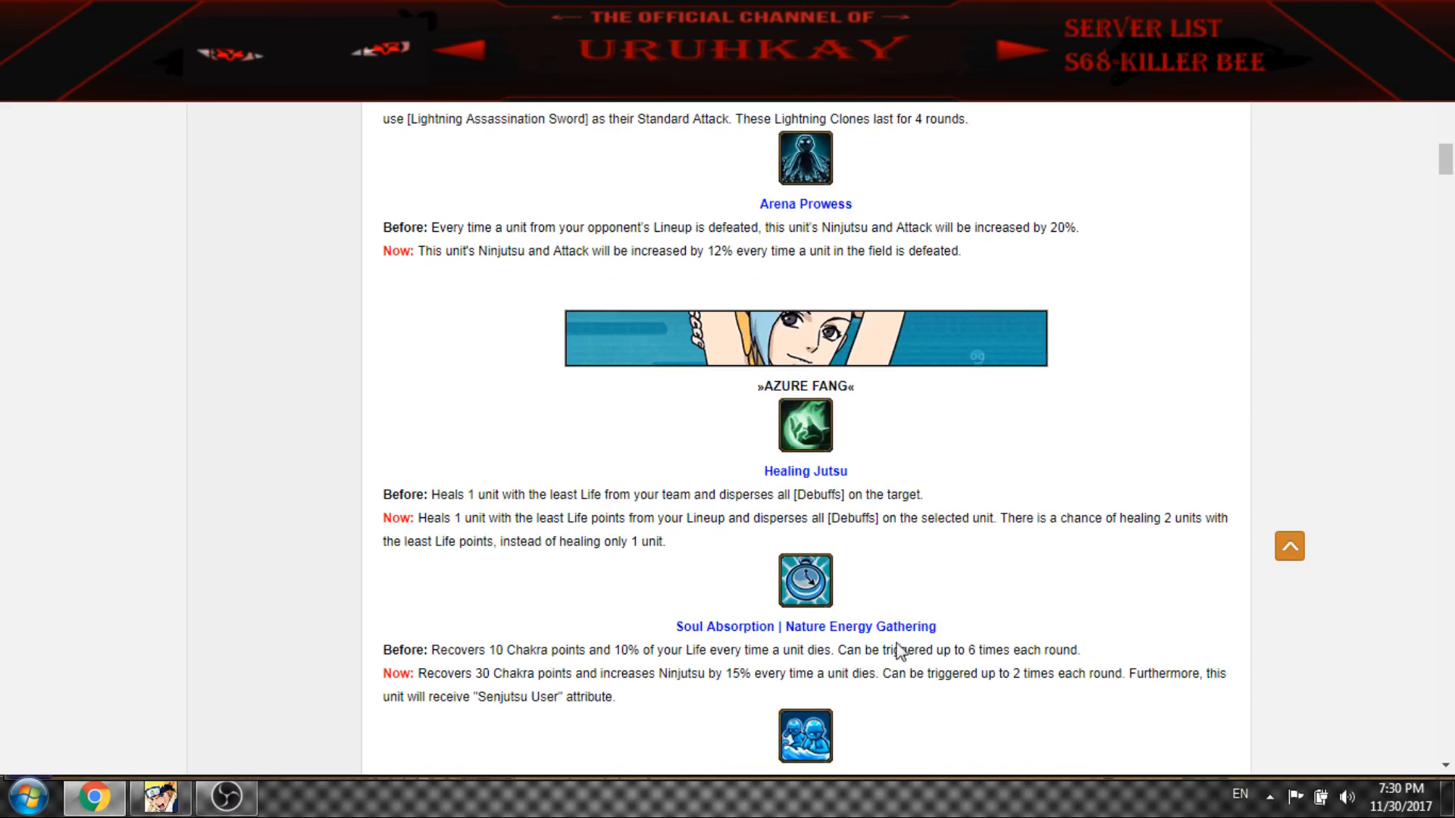
pyautogui.scroll(3)
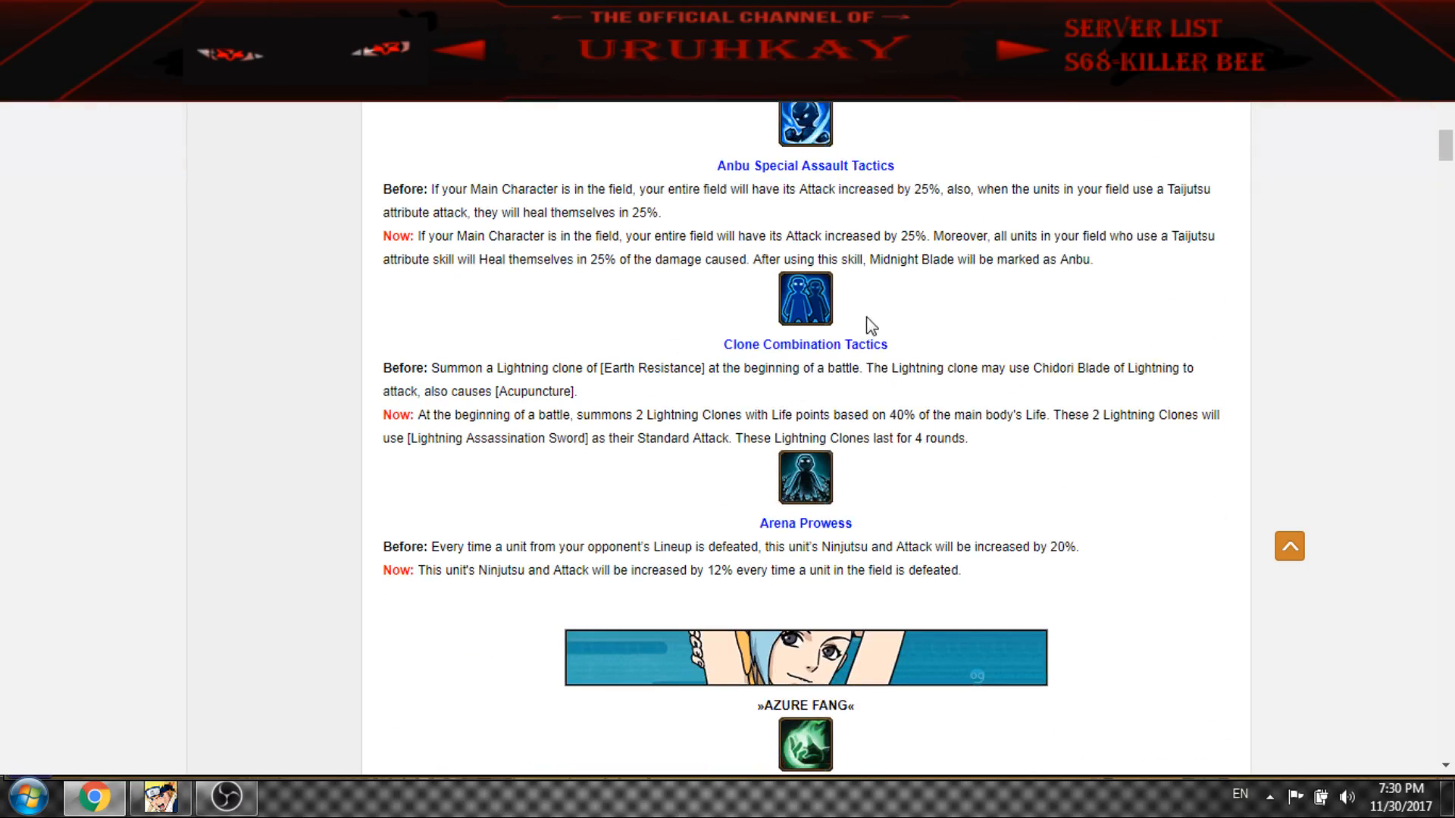
pyautogui.moveTo(662, 414)
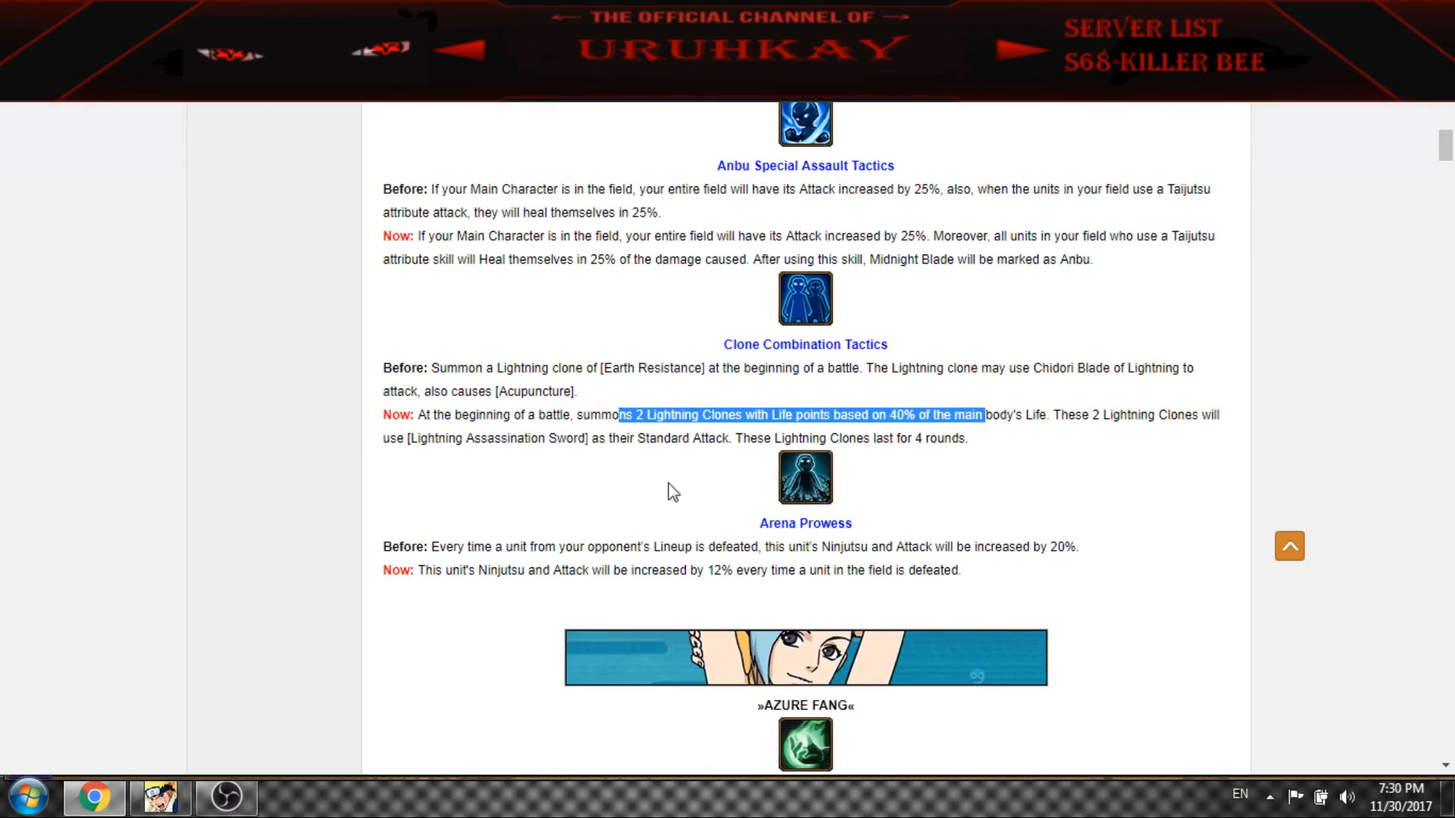
pyautogui.scroll(-3)
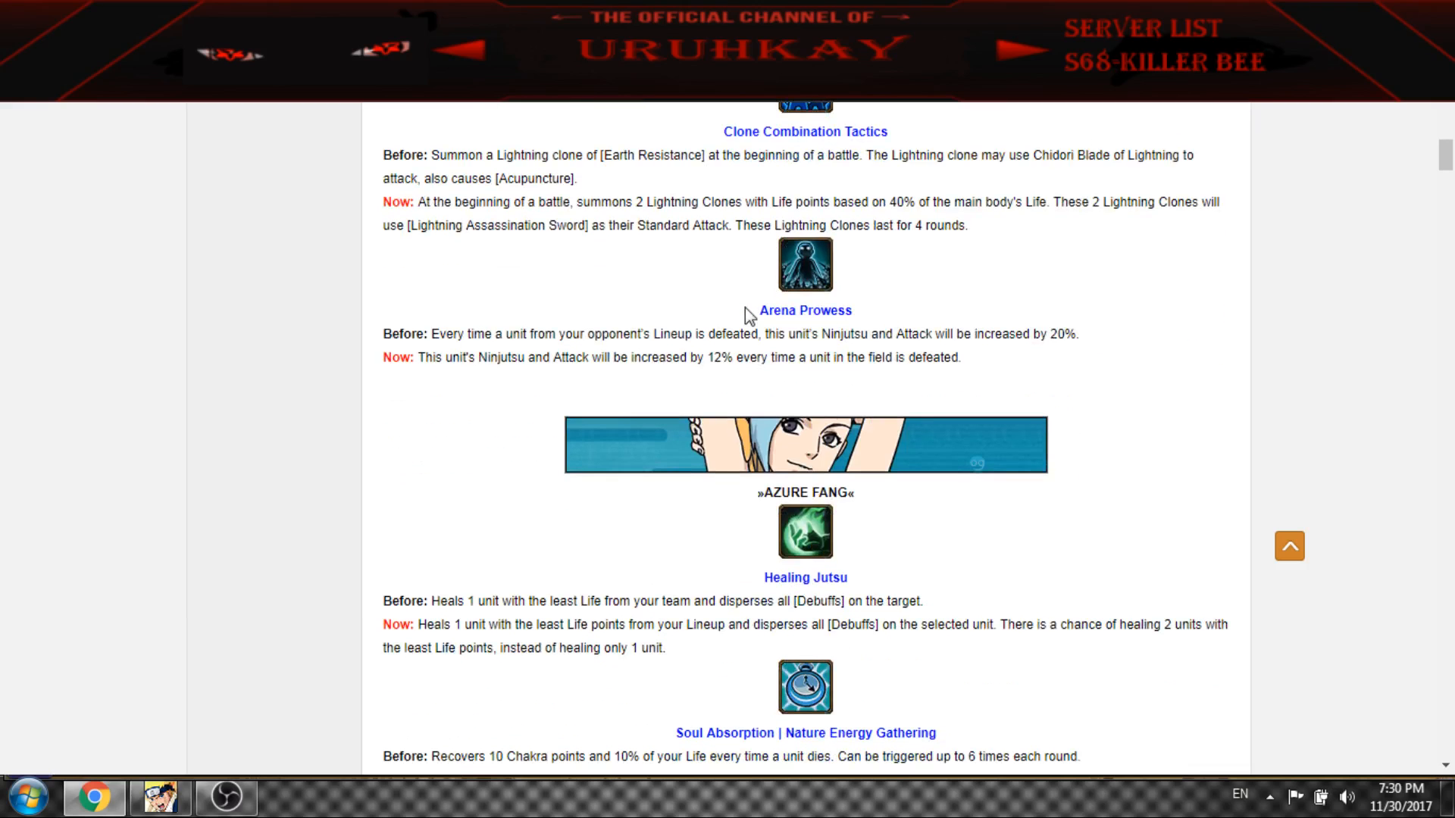
pyautogui.moveTo(873, 201); pyautogui.dragTo(956, 201)
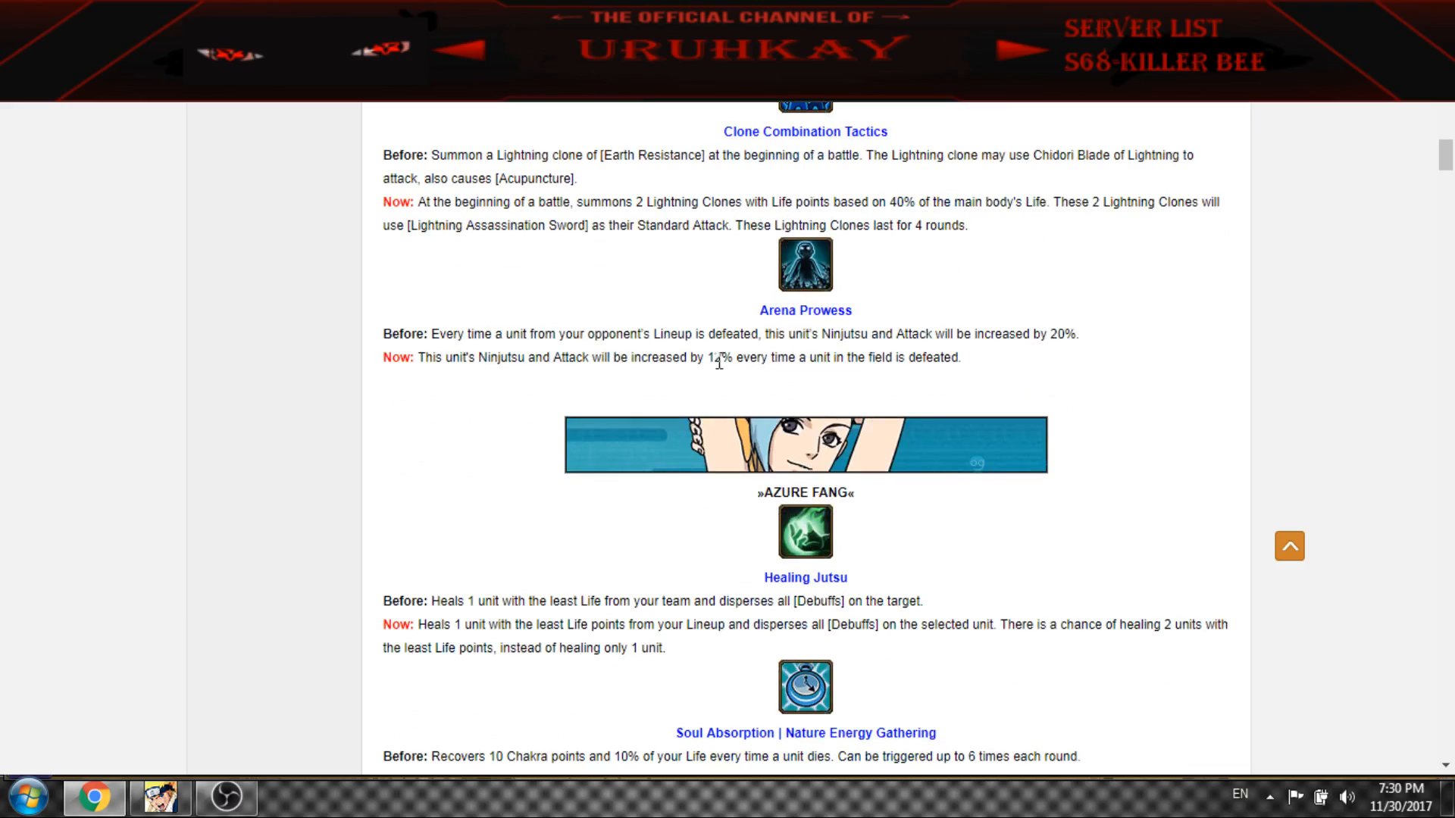
pyautogui.scroll(-3)
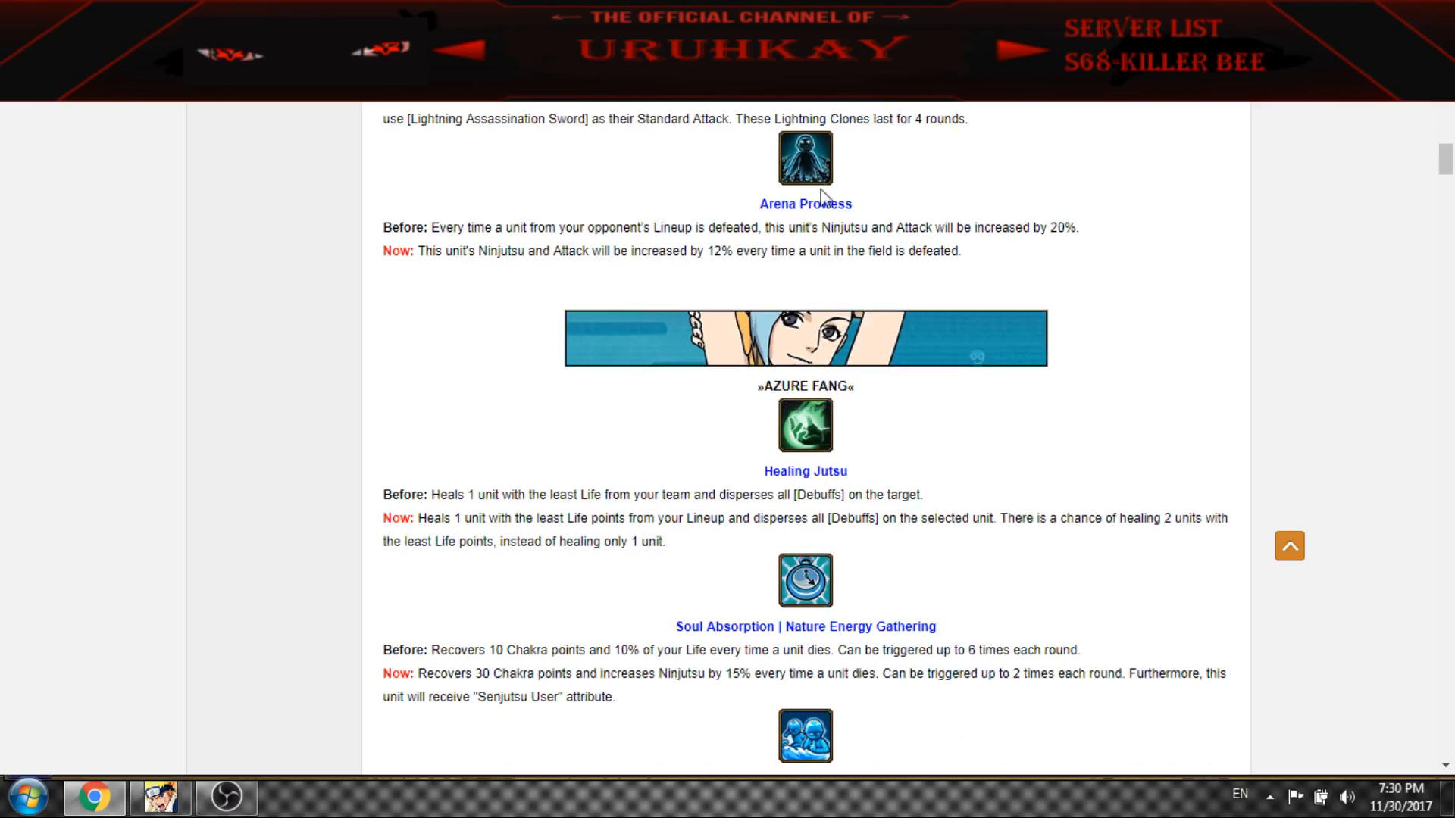
pyautogui.moveTo(594, 279)
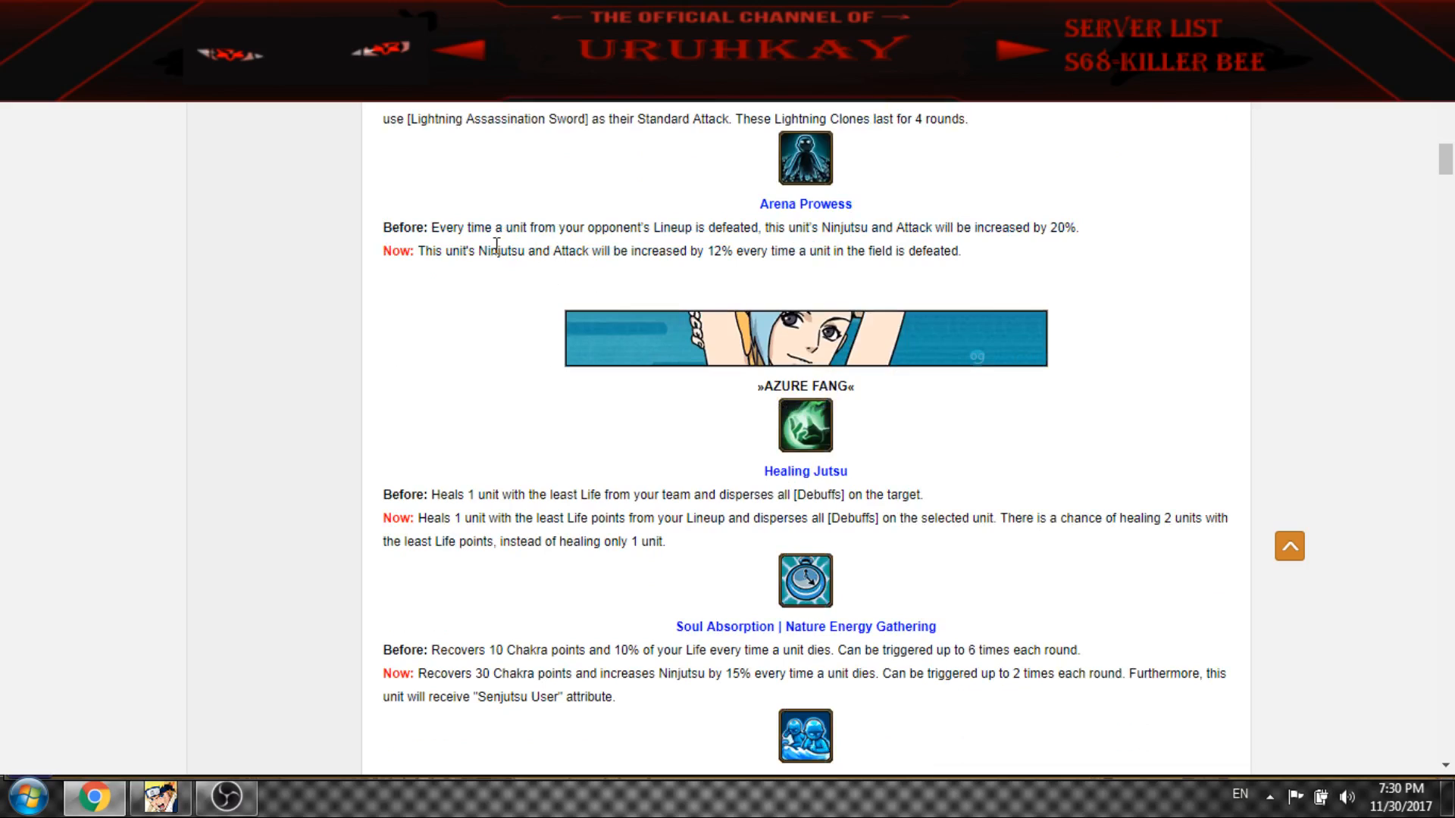
pyautogui.moveTo(753, 248)
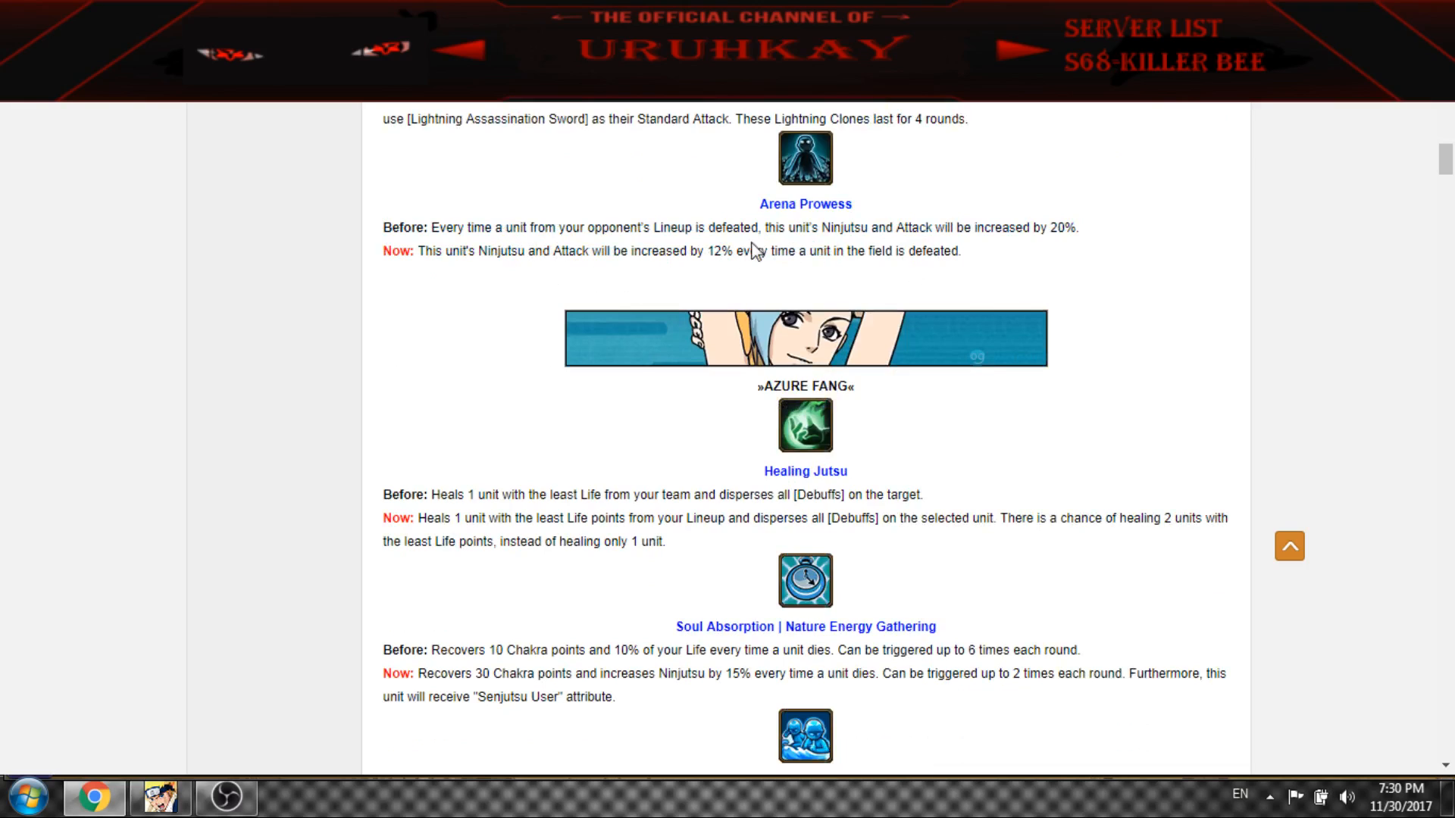
# Highlight Azure Fang's new Healing Jutsu wording and move on to Soul Absorption
pyautogui.scroll(-3)
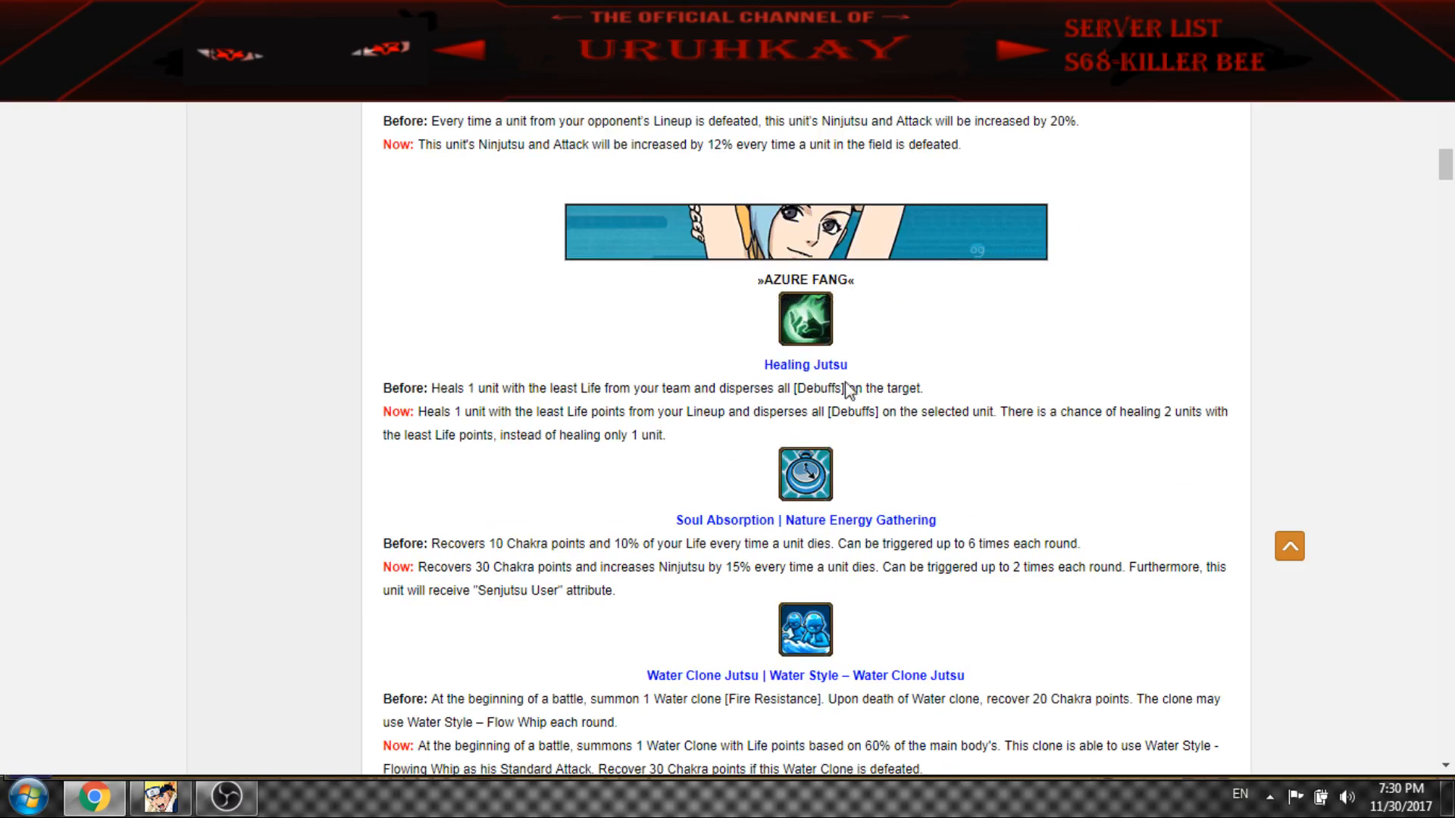
pyautogui.scroll(-3)
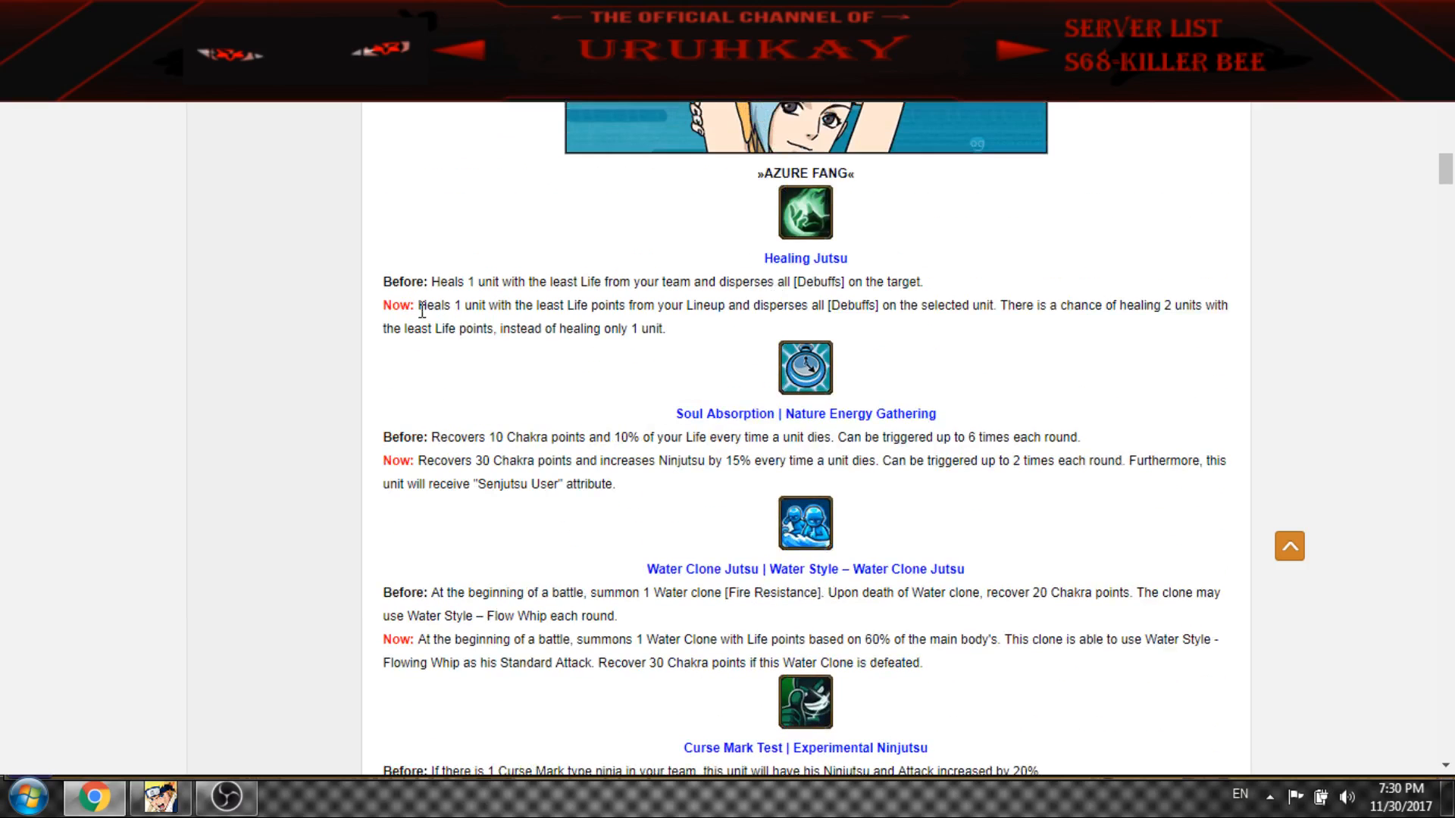
pyautogui.moveTo(417, 304); pyautogui.dragTo(575, 304)
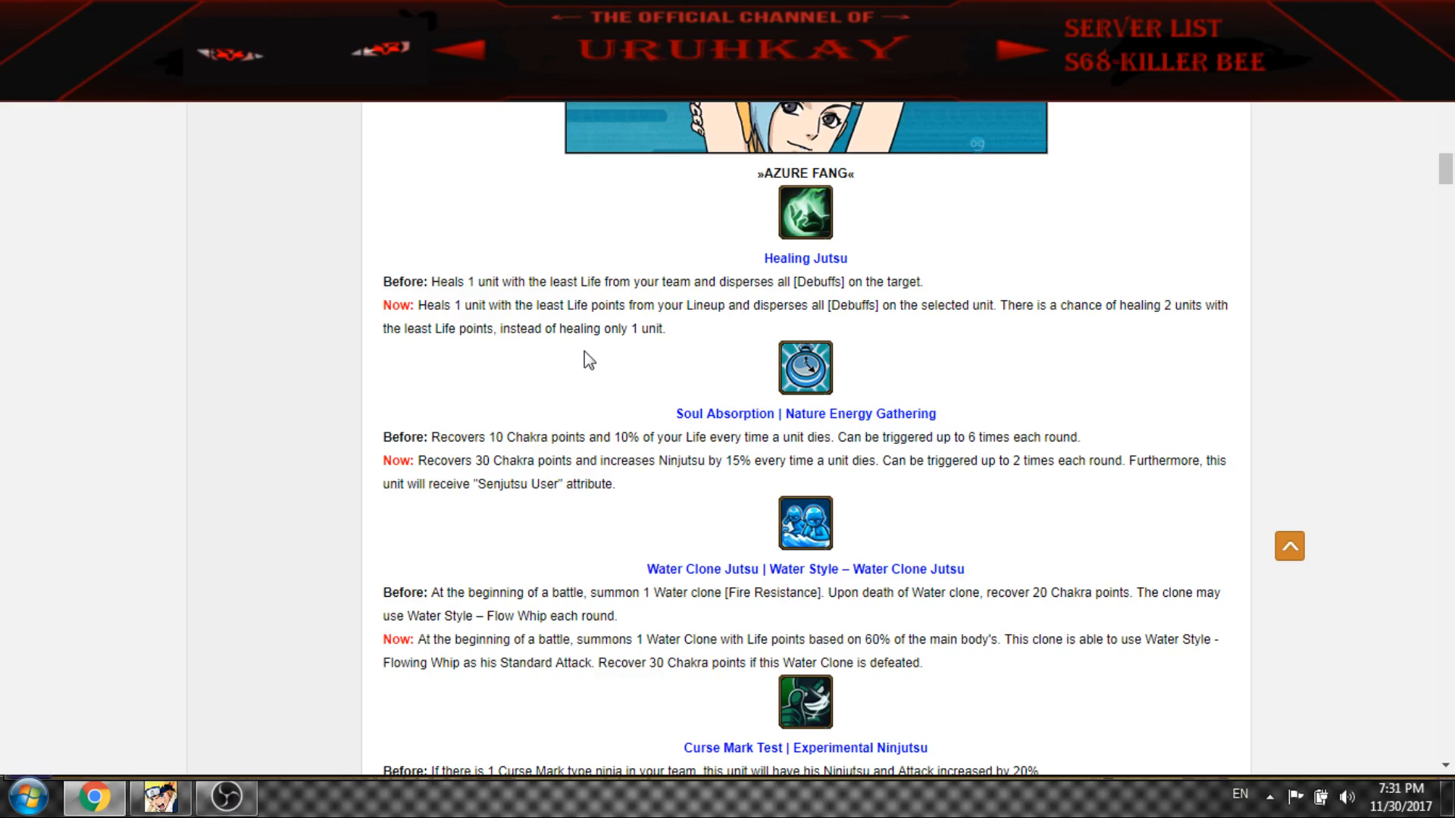
pyautogui.moveTo(587, 326)
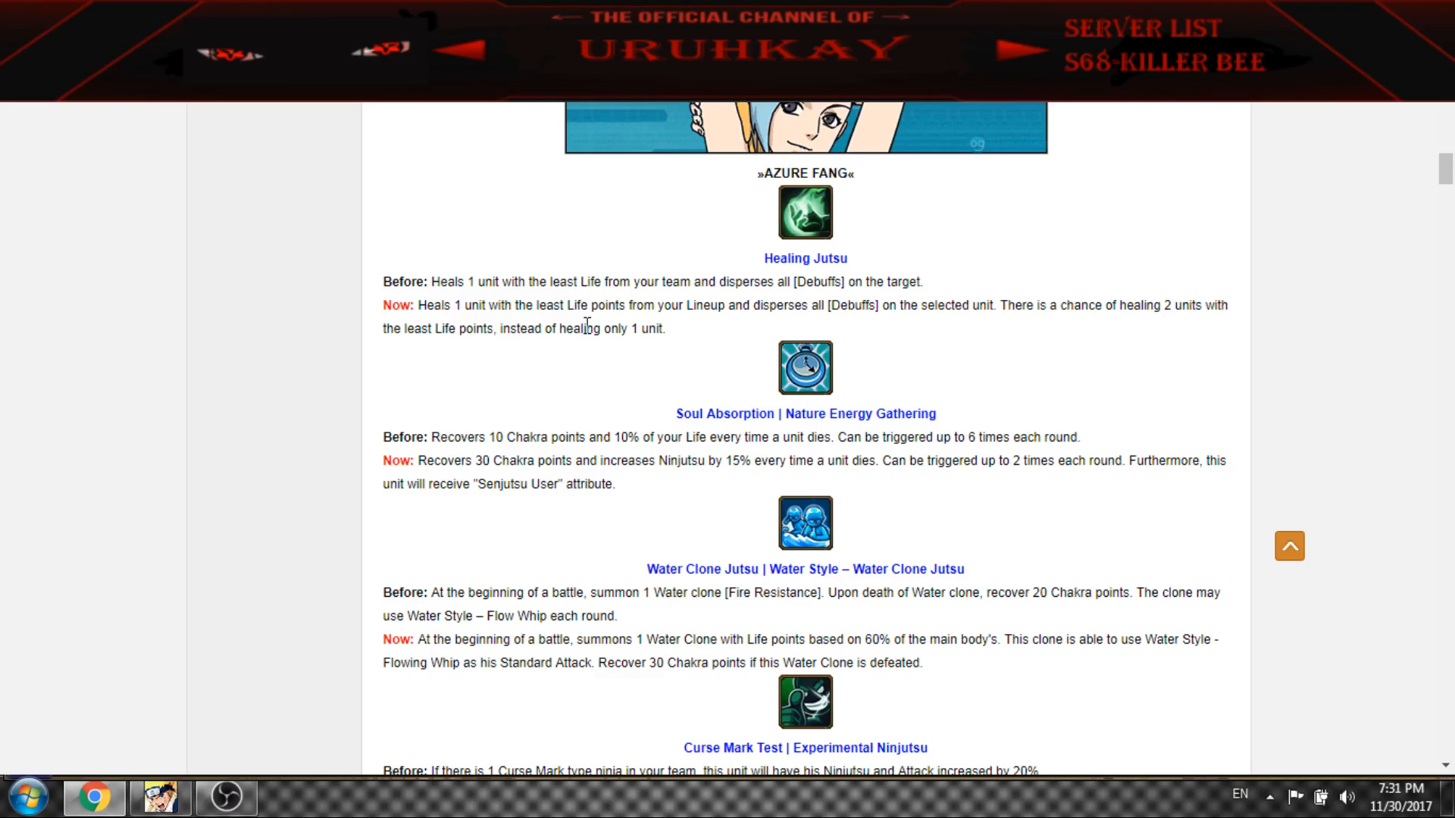
pyautogui.moveTo(602, 419)
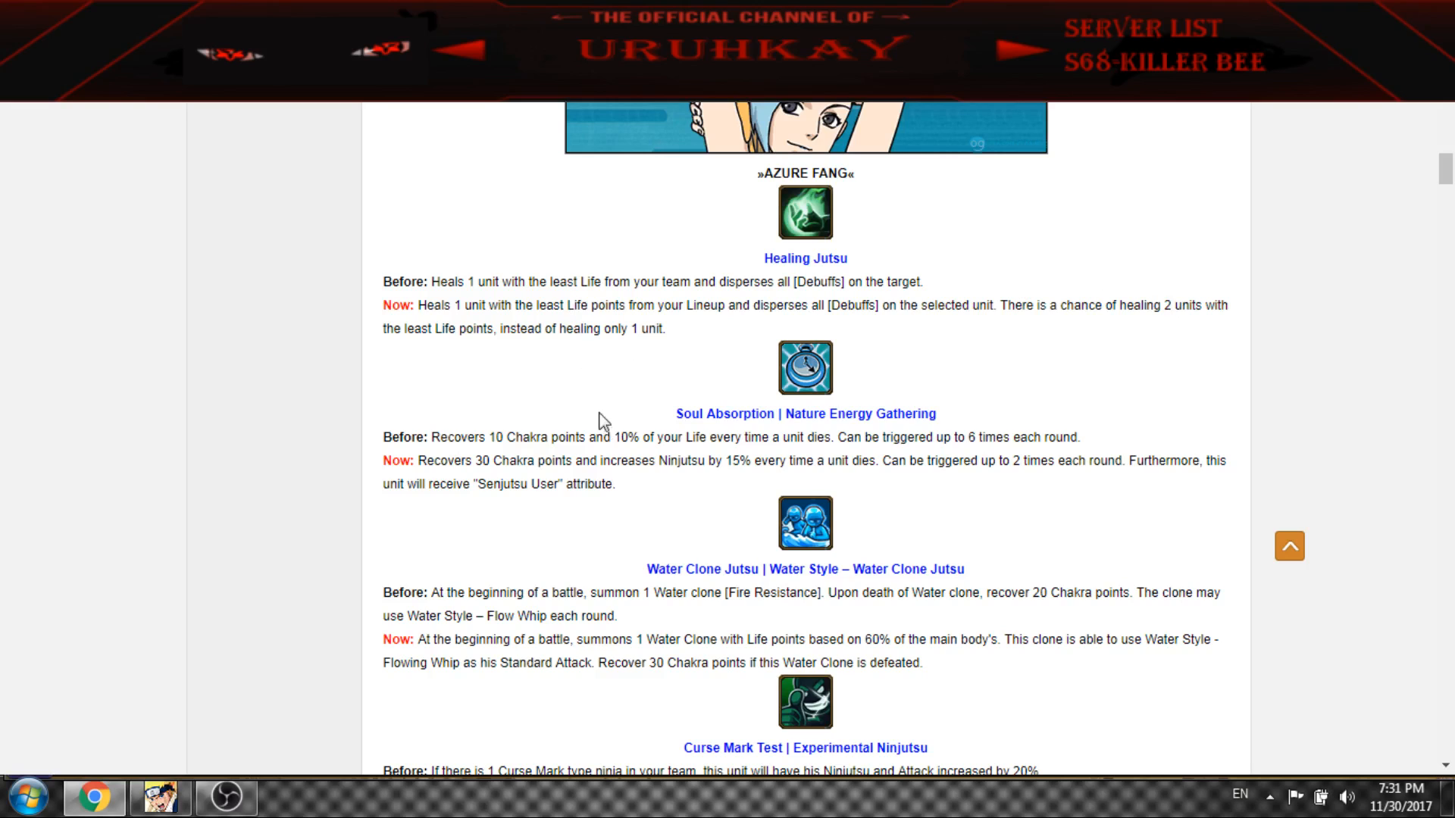
pyautogui.scroll(-3)
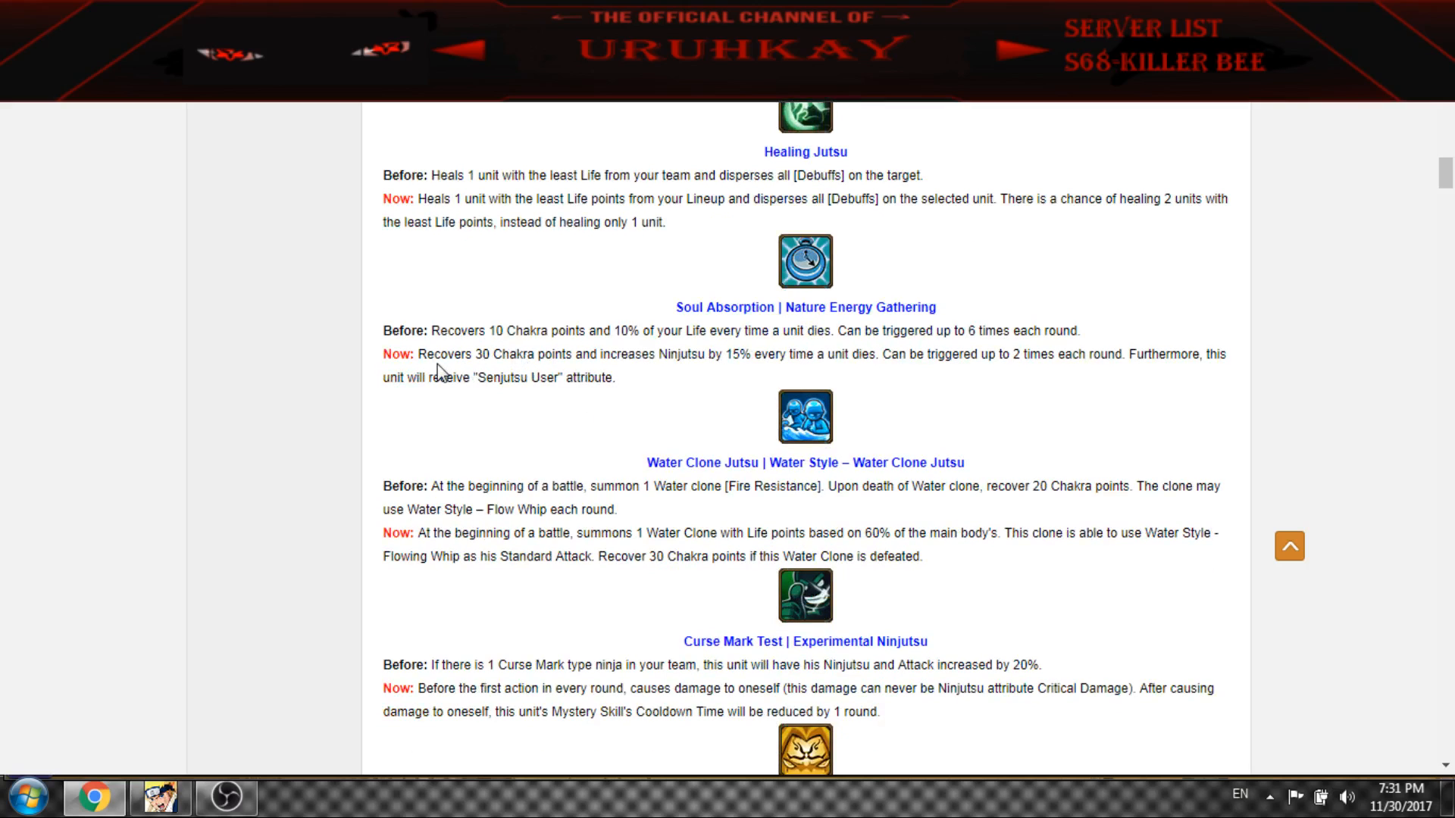
# Highlight Soul Absorption's new chakra recovery and two-trigger limit, then reach Water Clone Jutsu and Reserve Seal
pyautogui.moveTo(418, 353); pyautogui.dragTo(509, 353)
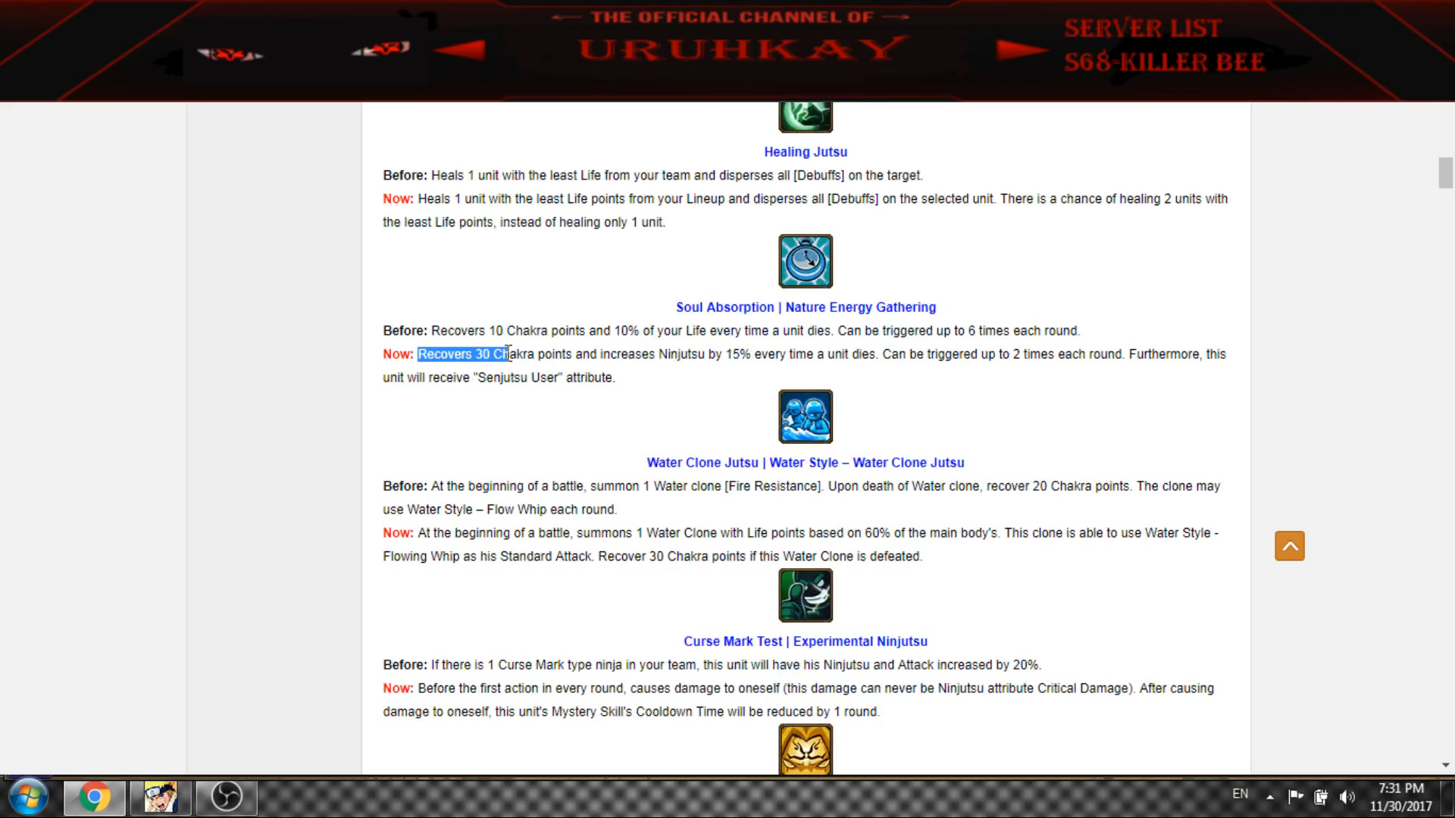
pyautogui.moveTo(511, 353); pyautogui.dragTo(738, 353)
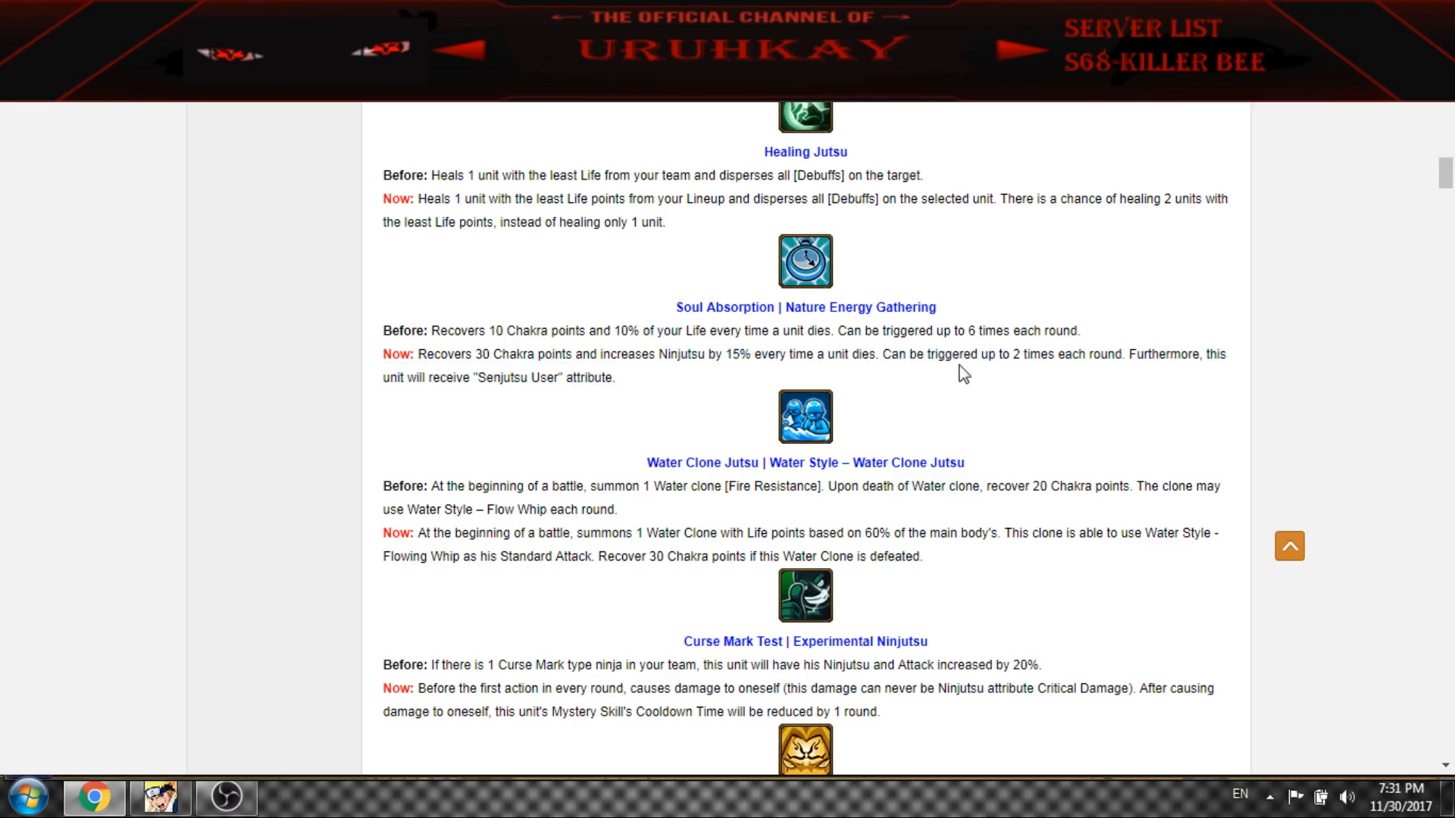
pyautogui.moveTo(883, 353); pyautogui.dragTo(1022, 353)
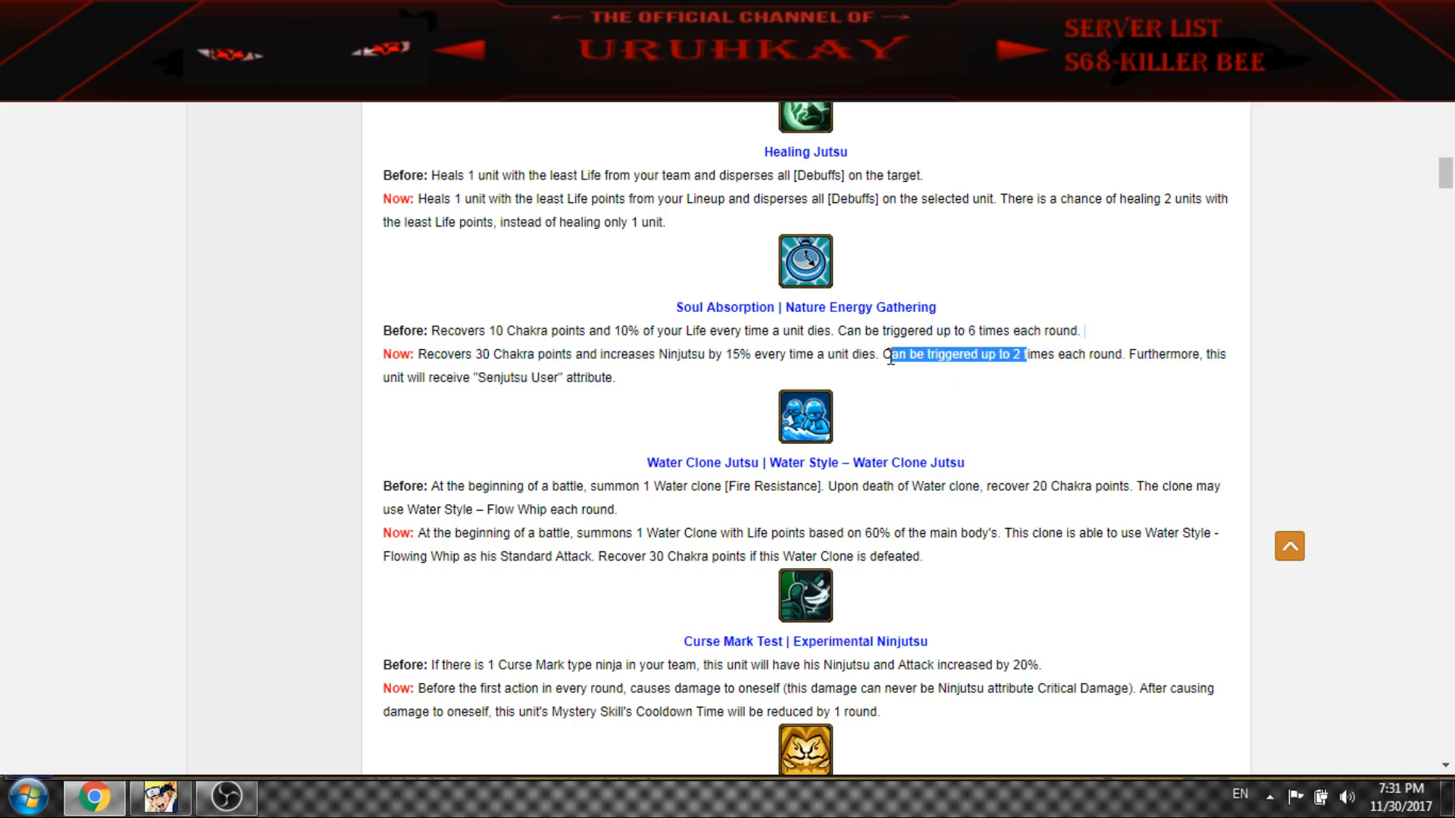
pyautogui.click(941, 387)
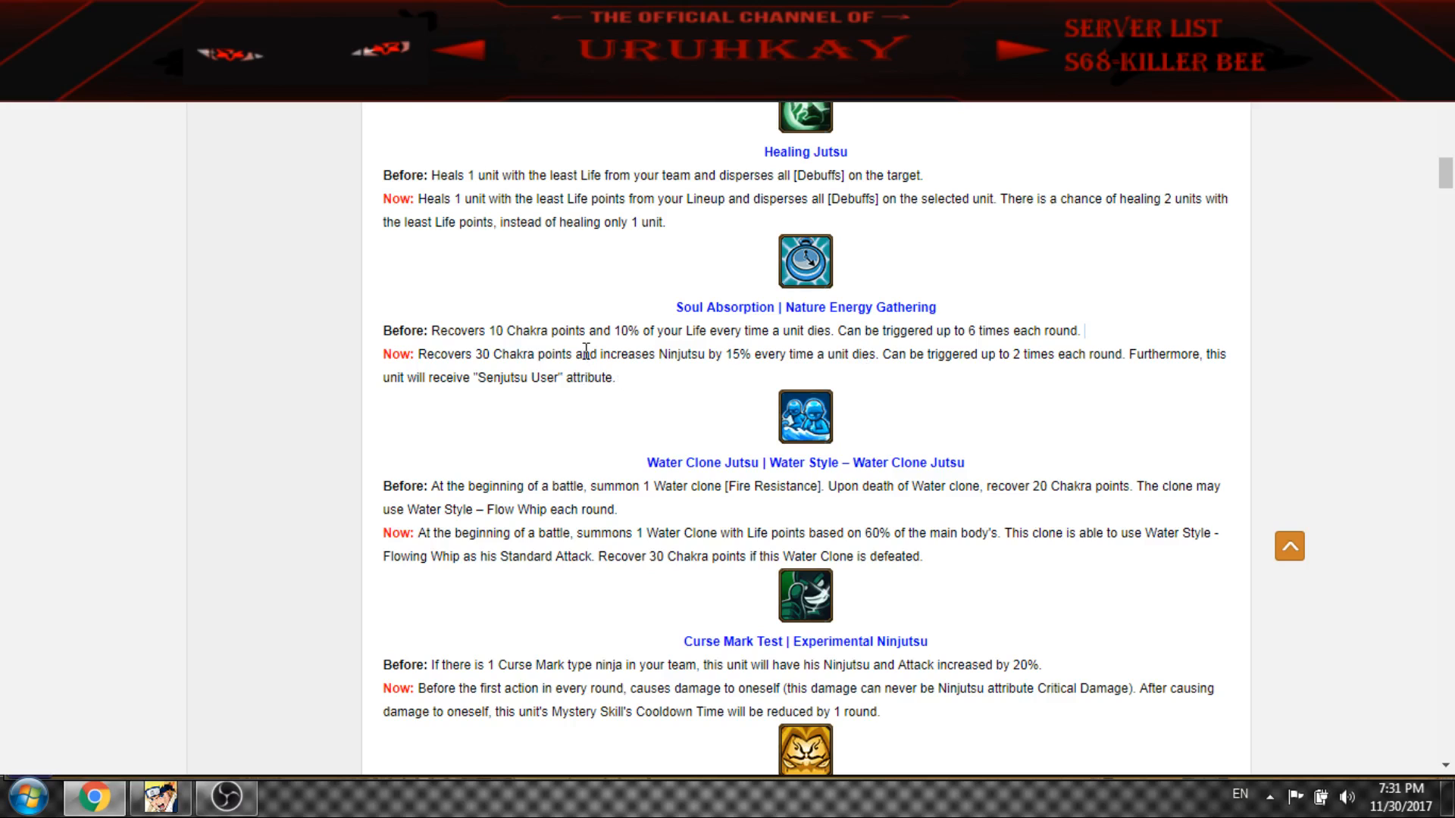
pyautogui.moveTo(918, 340)
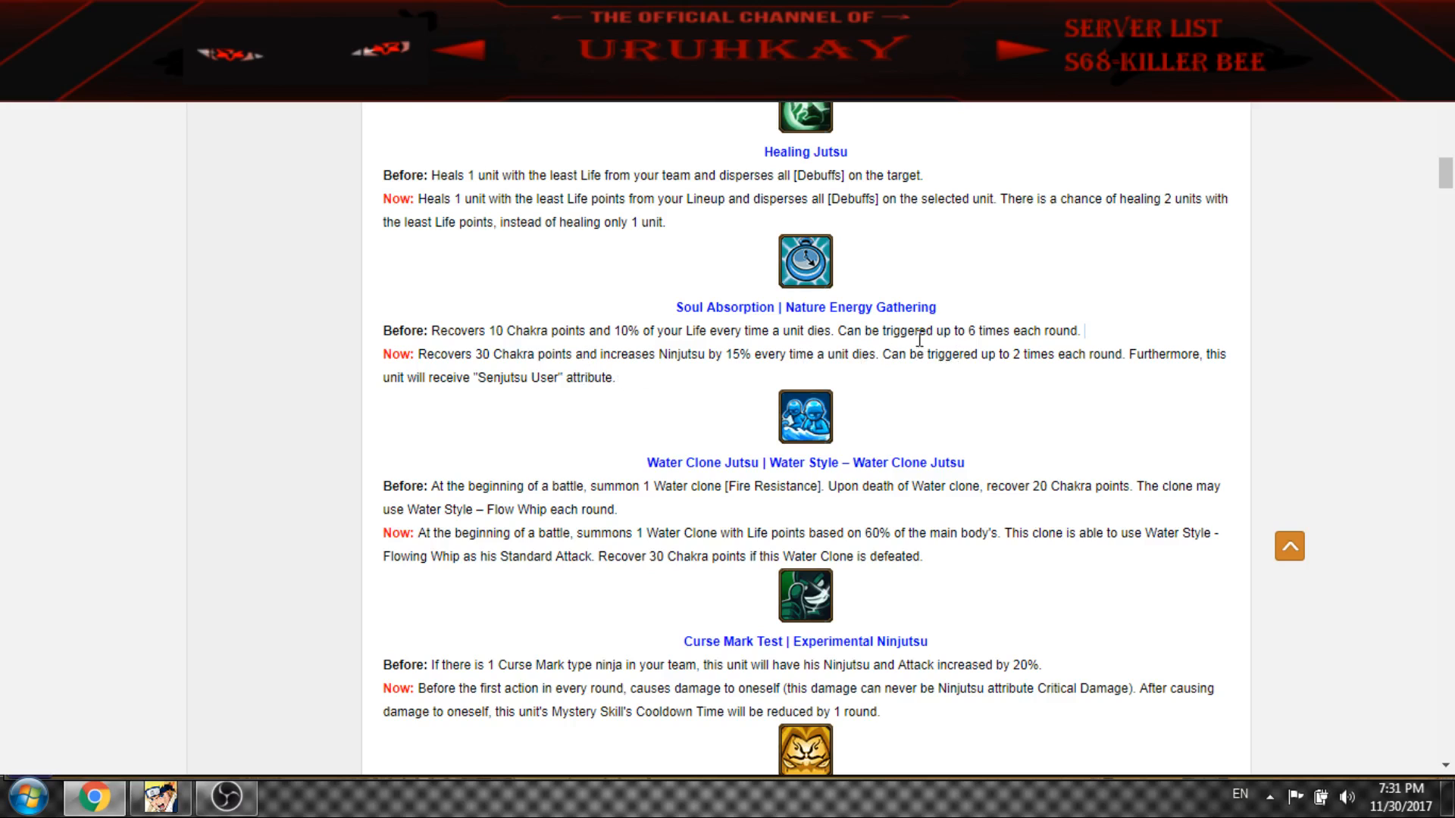
pyautogui.moveTo(891, 362)
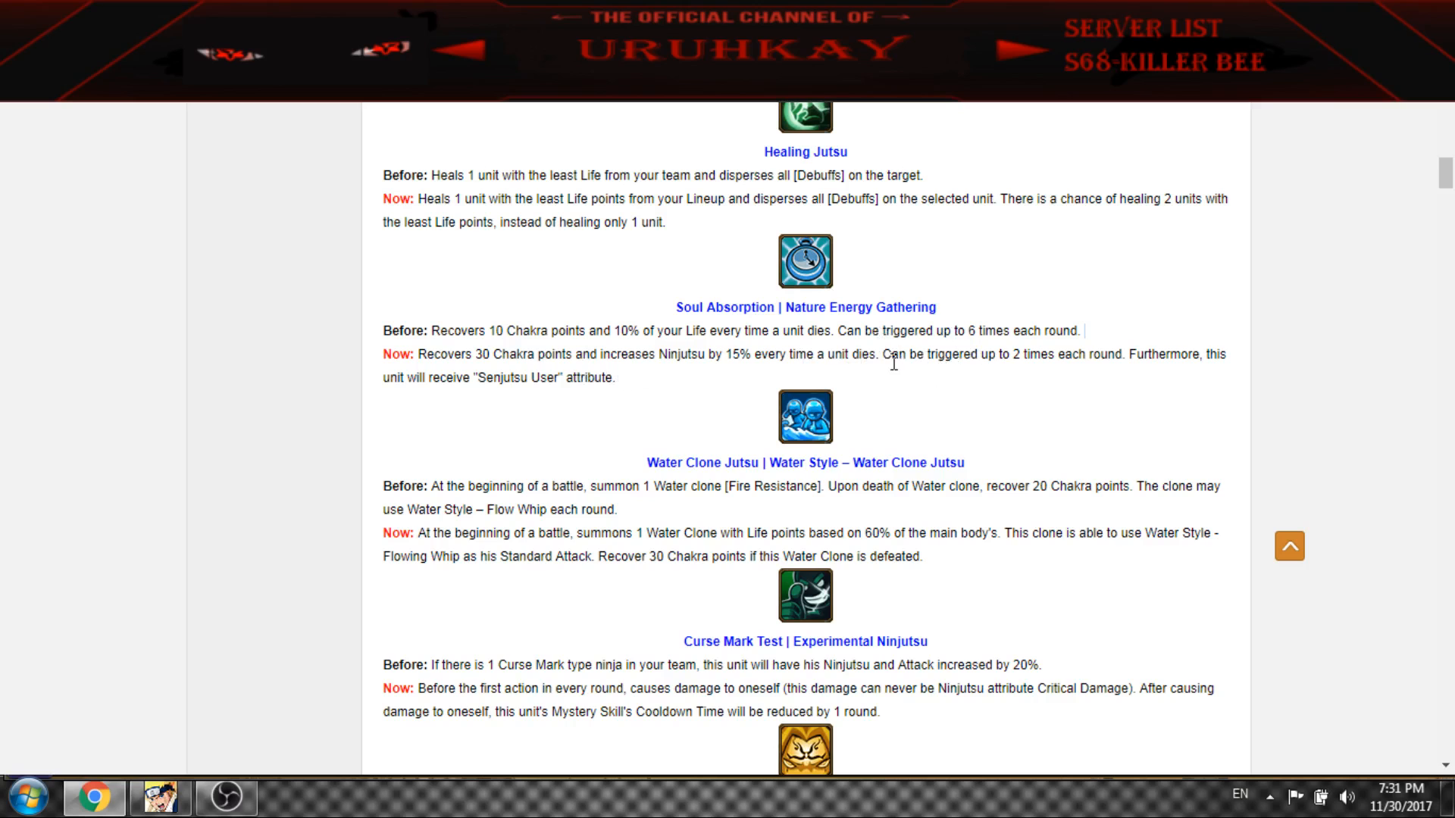
pyautogui.scroll(-3)
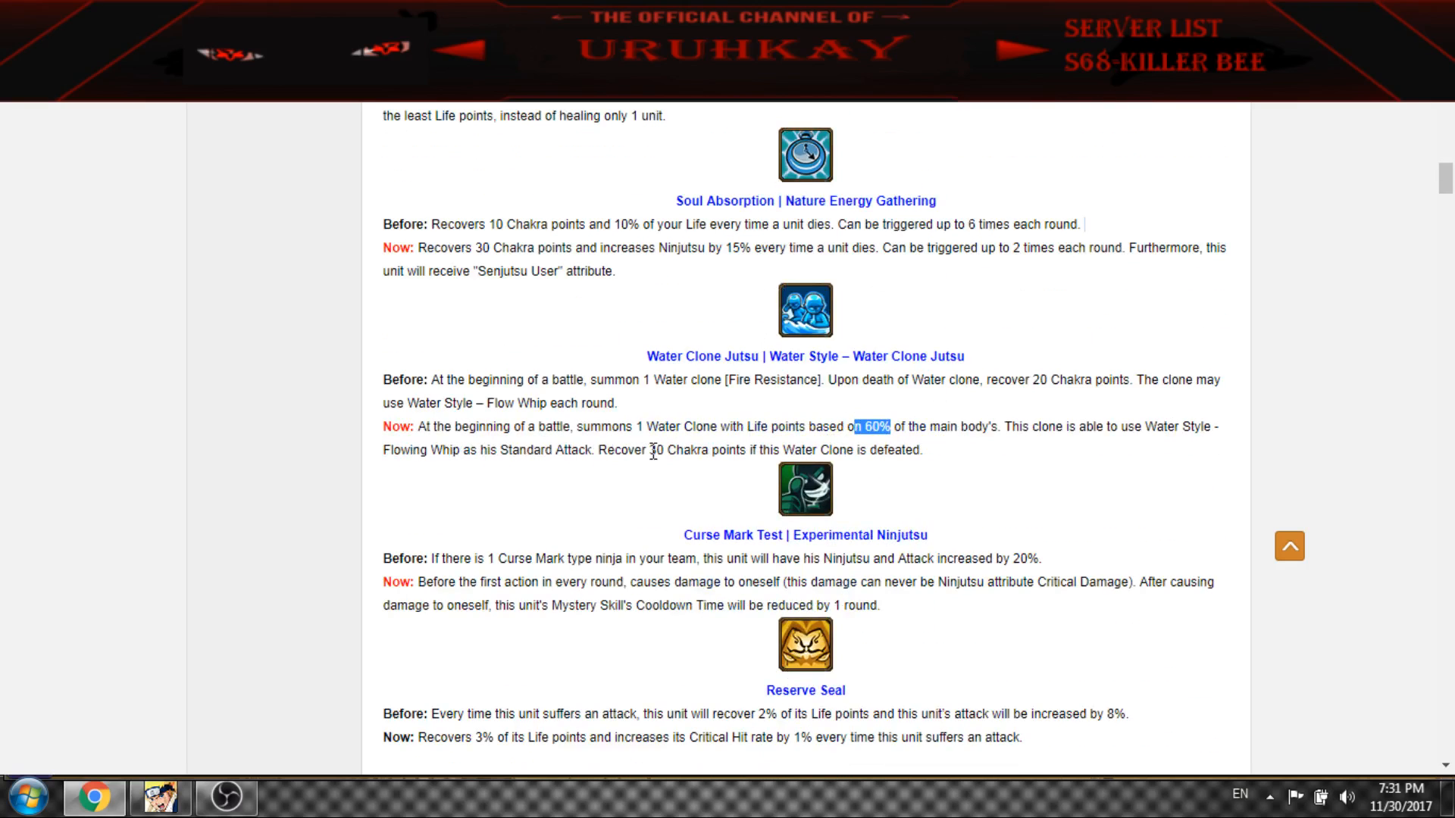
# Highlight Curse Mark Test's Mystery Skill cooldown reduction, then reach Reserve Seal and Scarlet Blaze
pyautogui.scroll(-3)
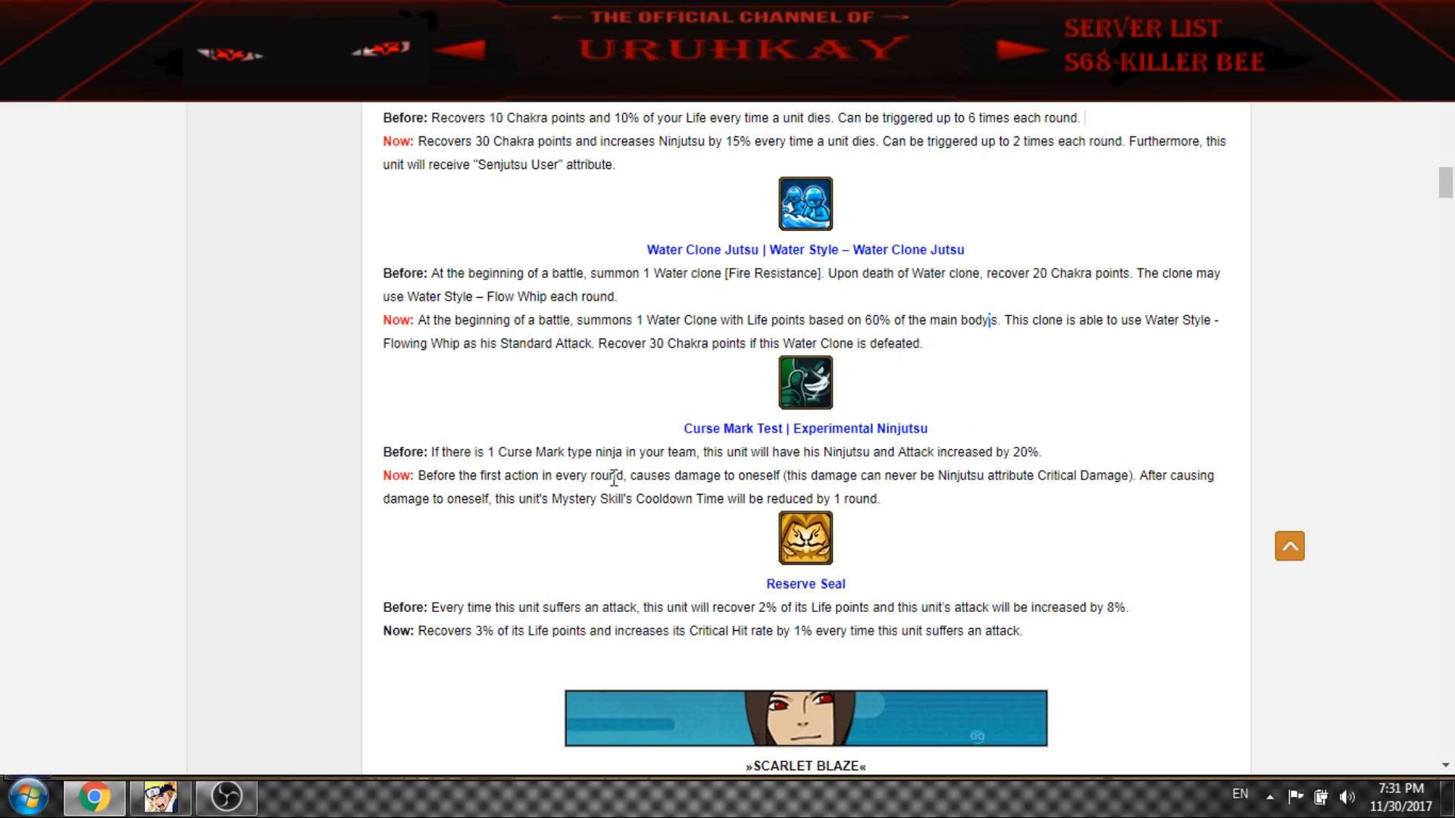
pyautogui.moveTo(475, 468)
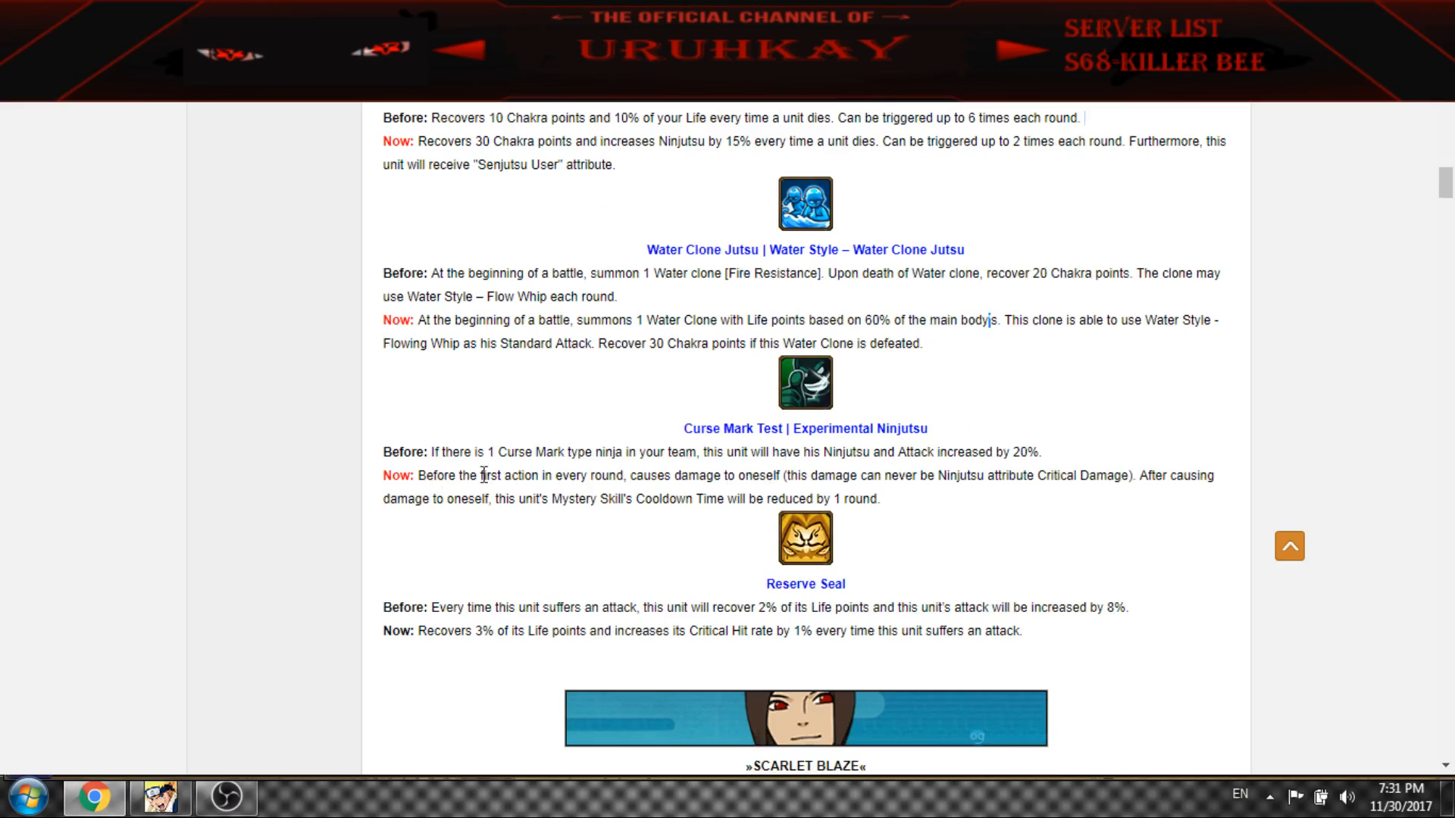
pyautogui.moveTo(612, 482)
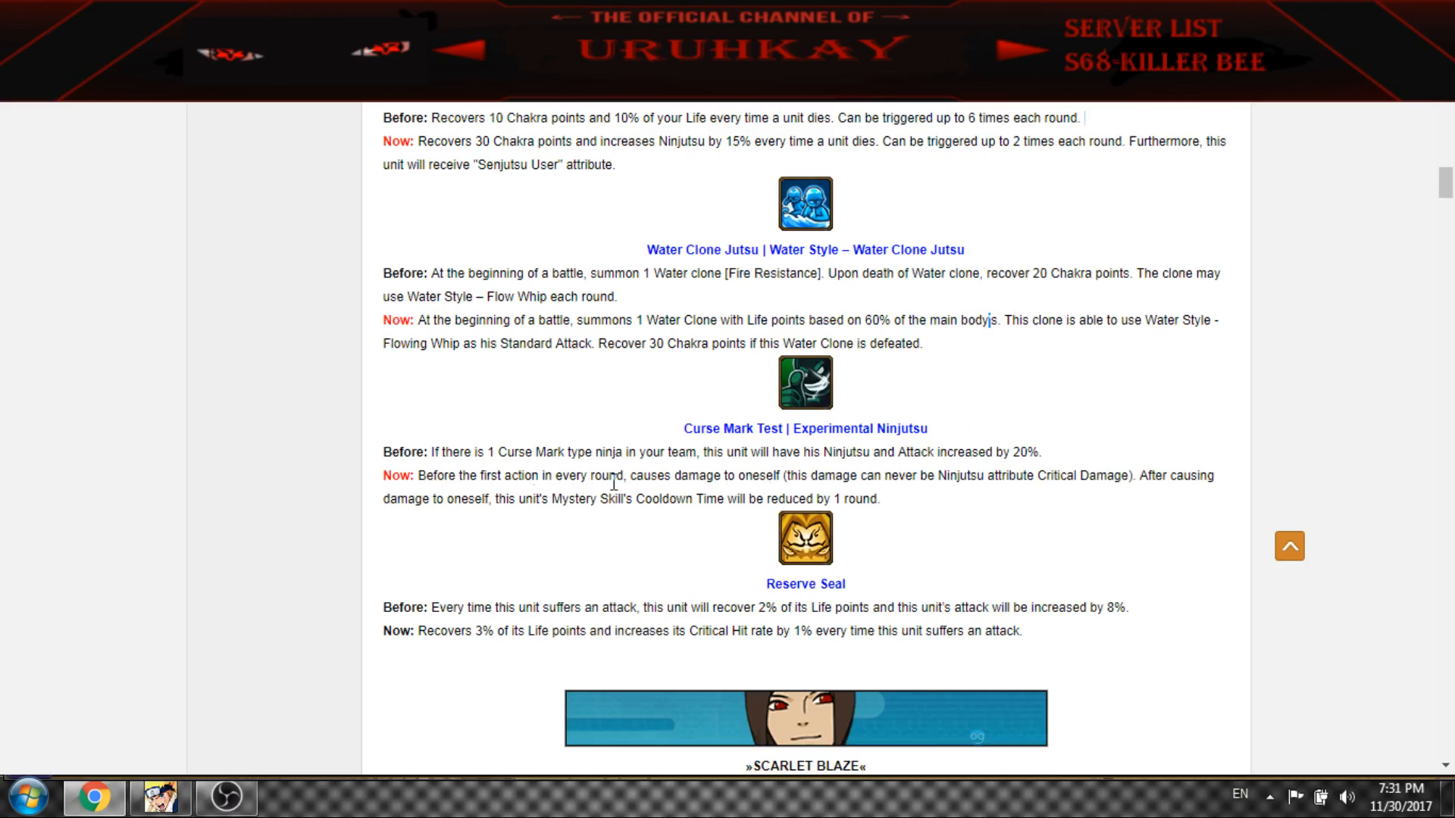
pyautogui.moveTo(493, 498); pyautogui.dragTo(616, 499)
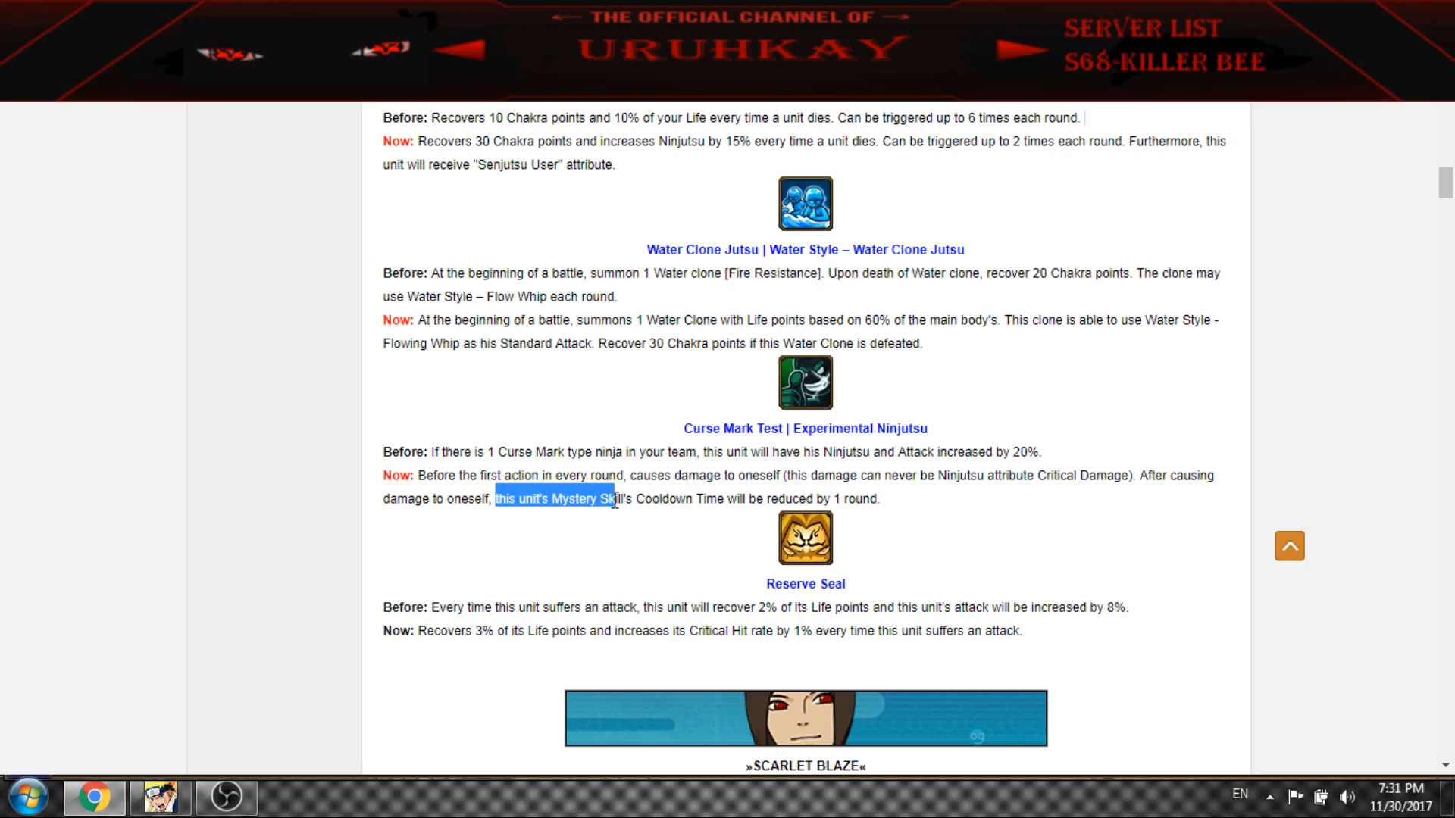
pyautogui.moveTo(612, 499); pyautogui.dragTo(879, 499)
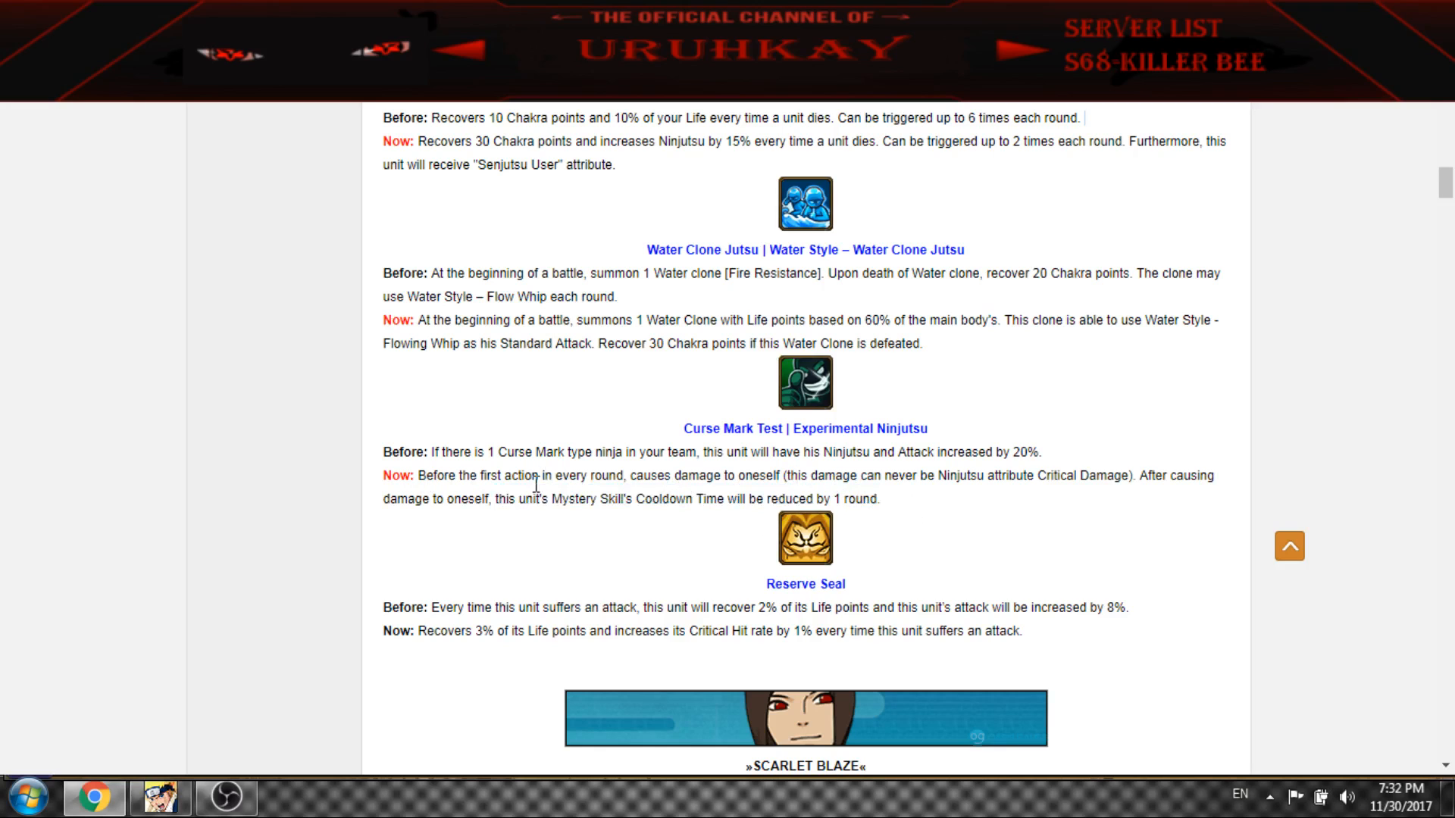
pyautogui.moveTo(676, 474)
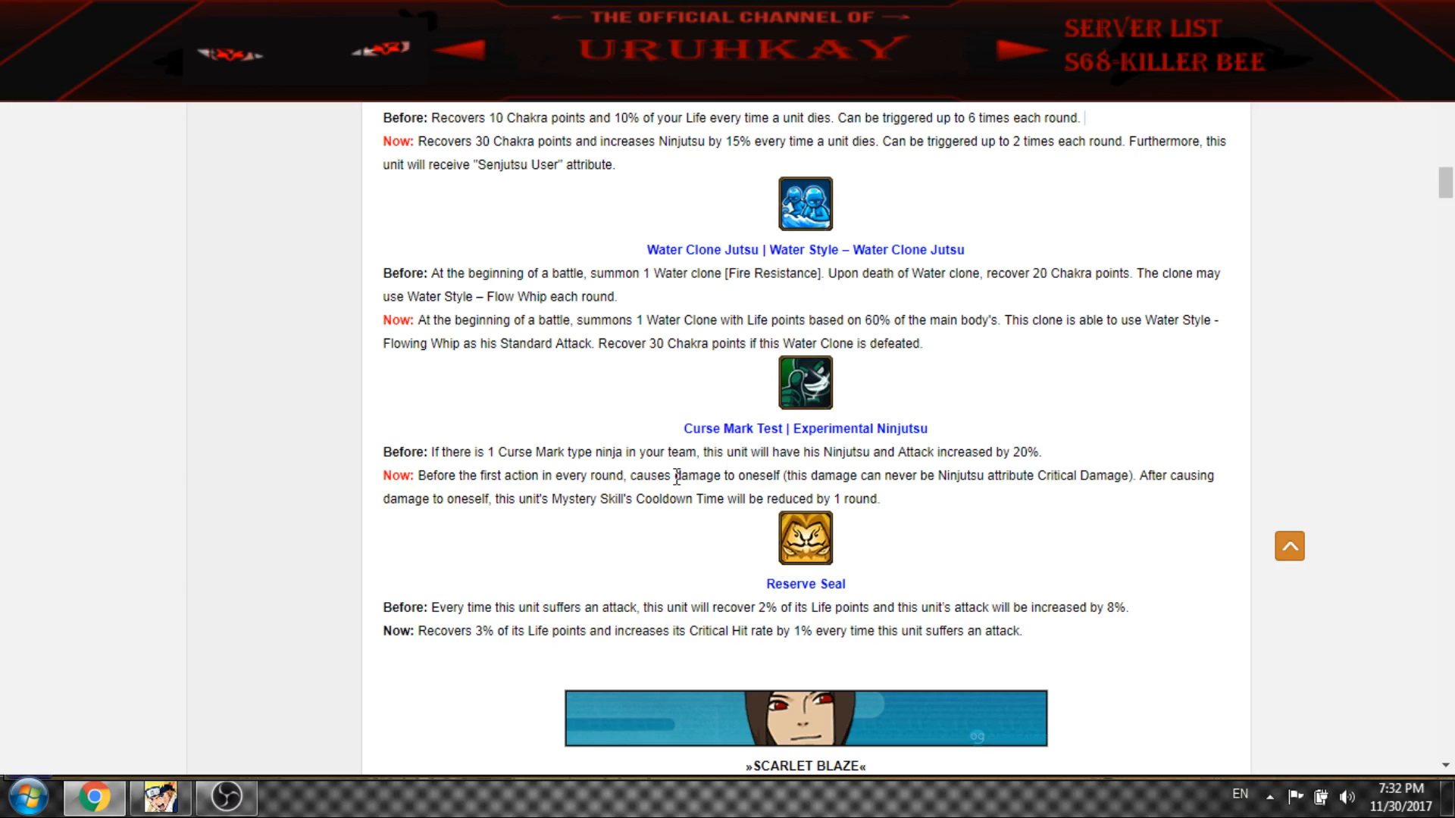
pyautogui.moveTo(788, 401)
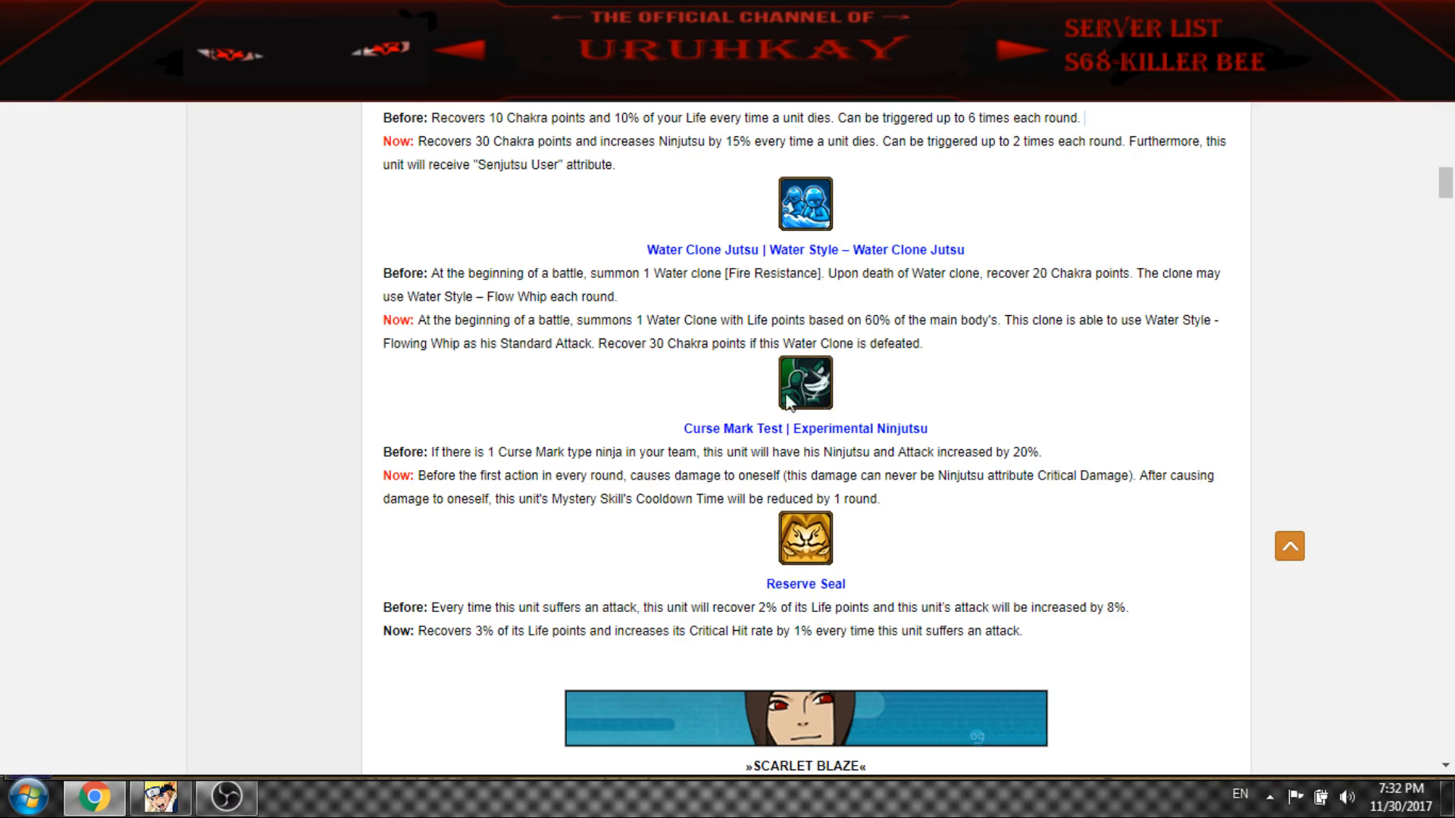
pyautogui.moveTo(734, 432)
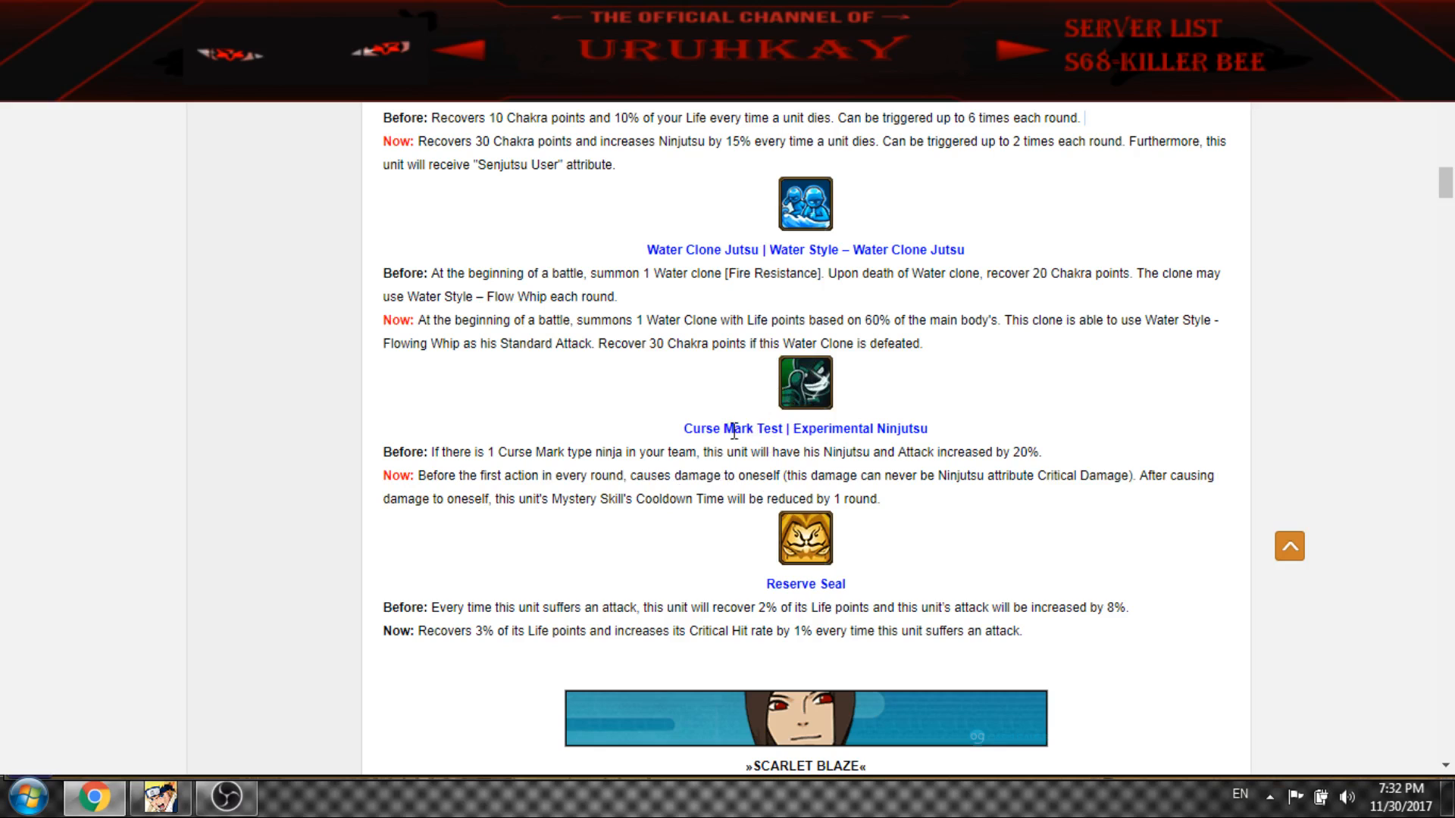
pyautogui.moveTo(773, 427)
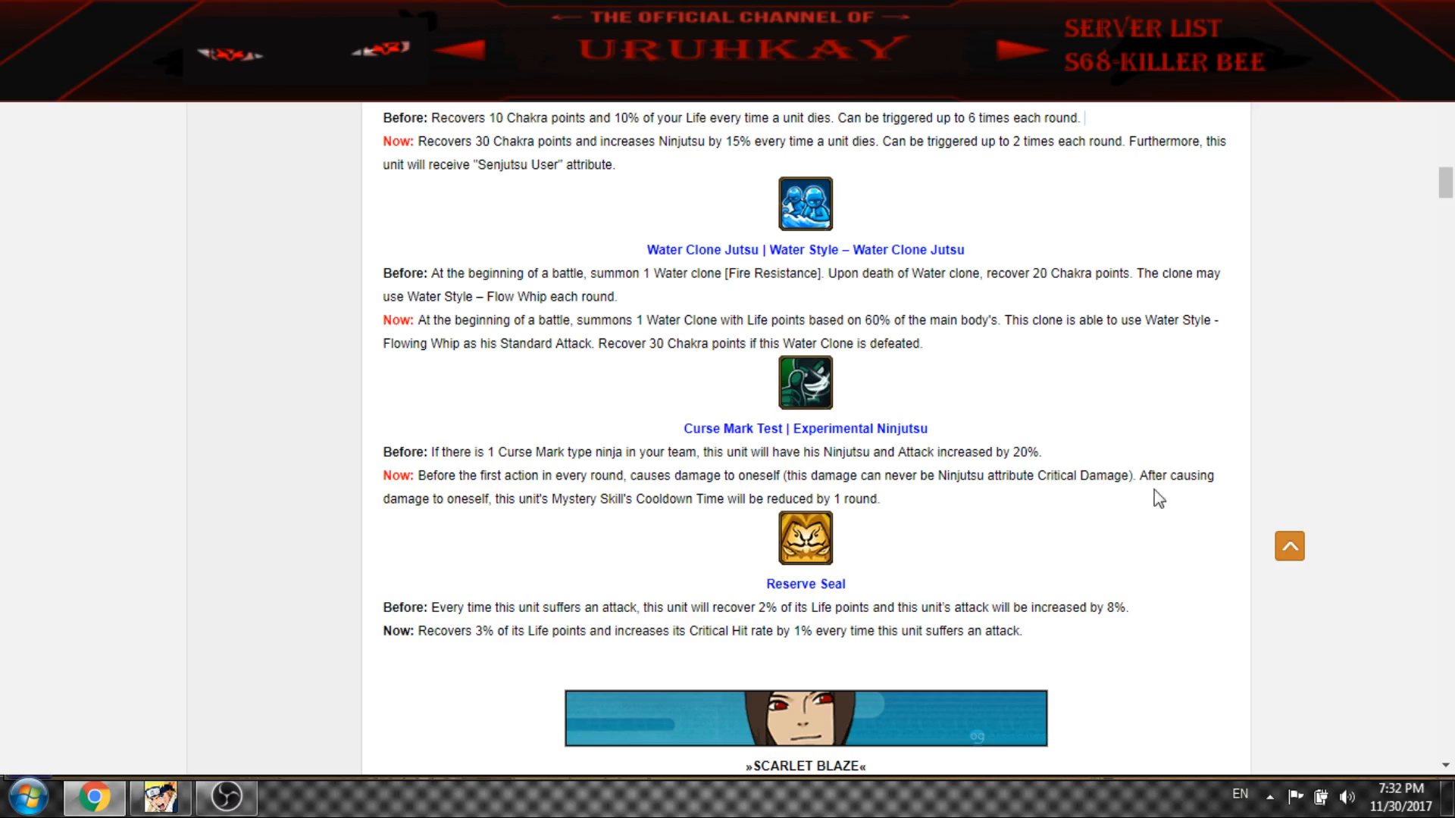
pyautogui.scroll(-3)
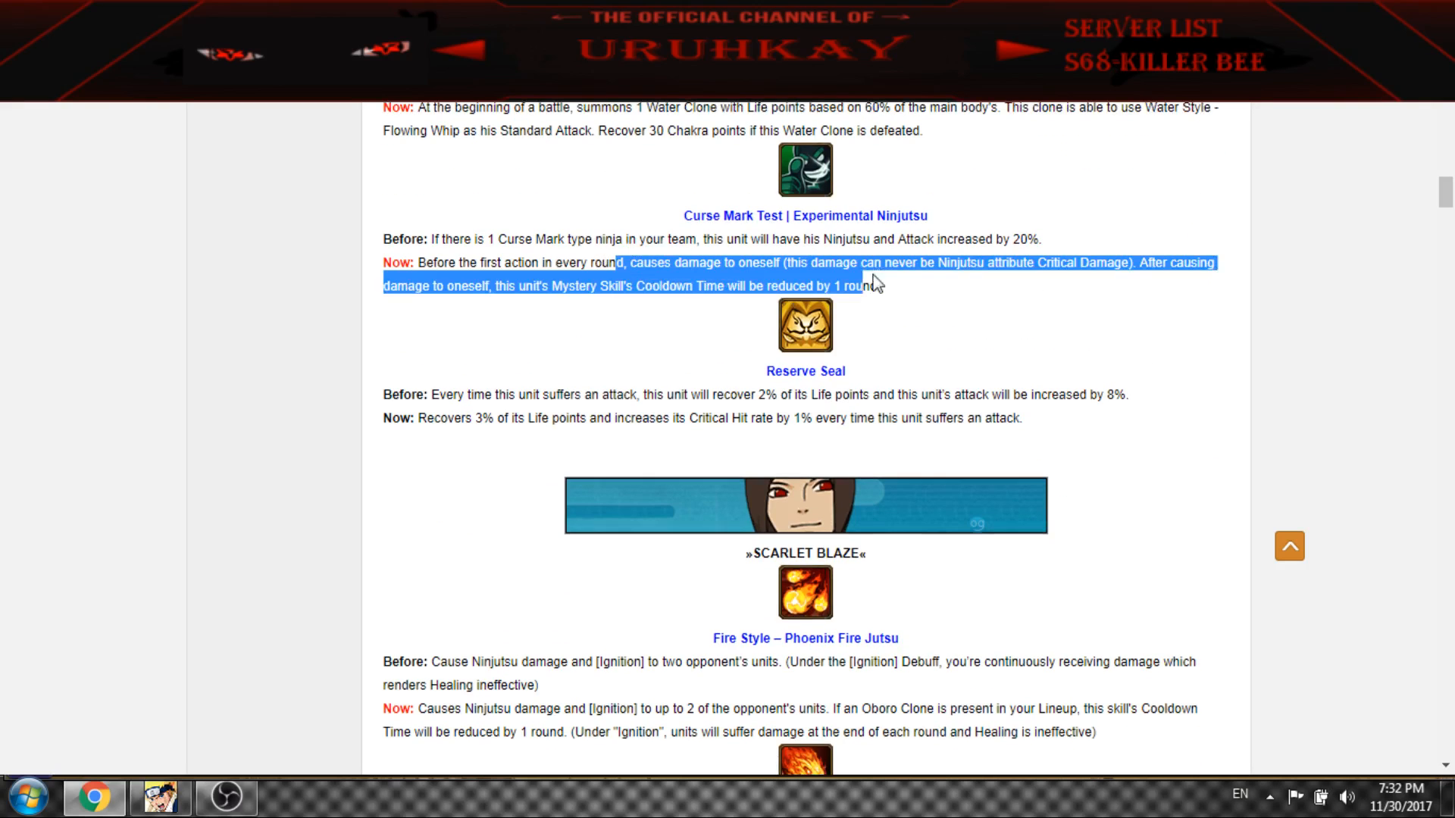
pyautogui.click(757, 262)
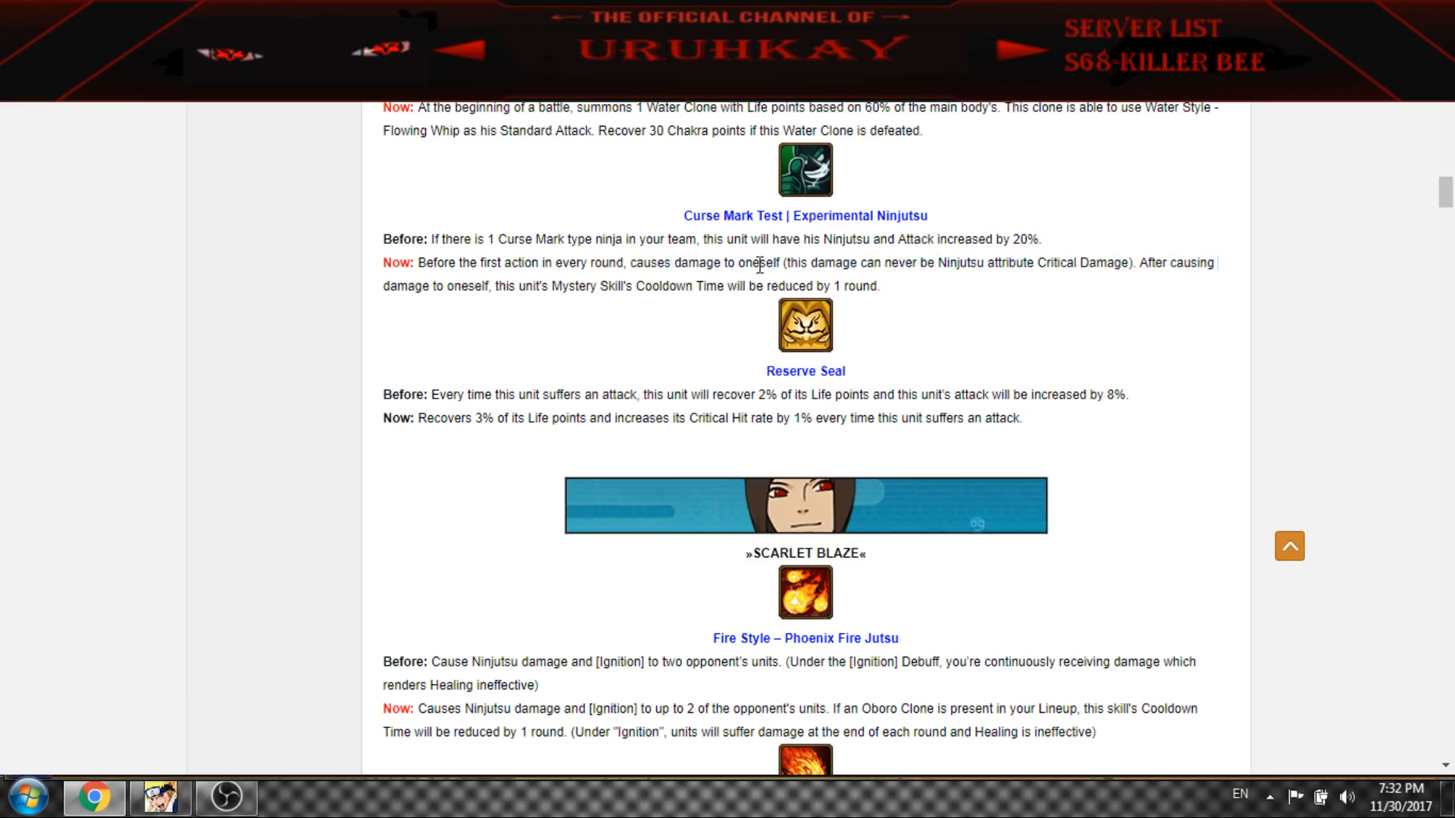
pyautogui.moveTo(889, 299)
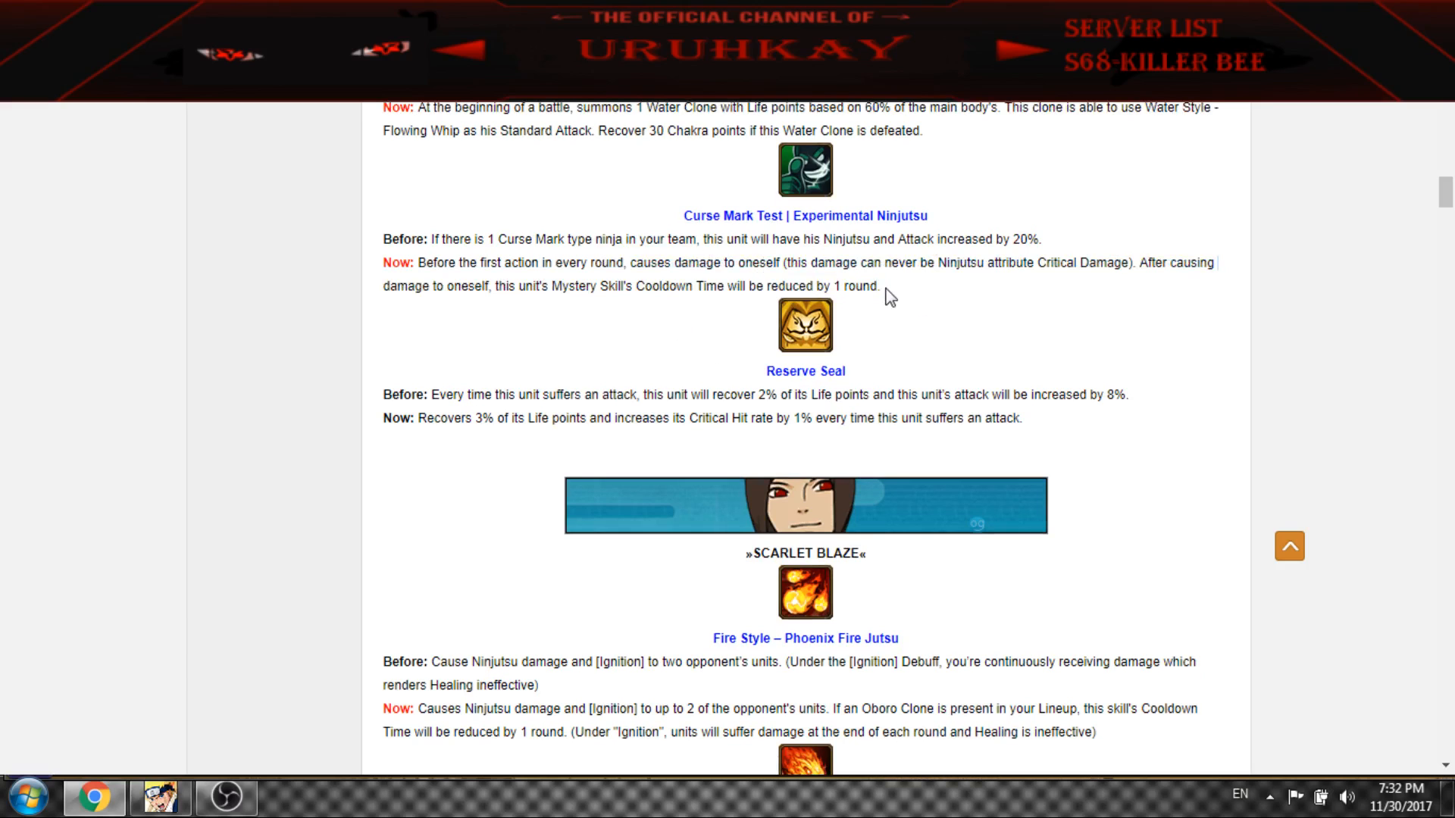
pyautogui.moveTo(728, 197)
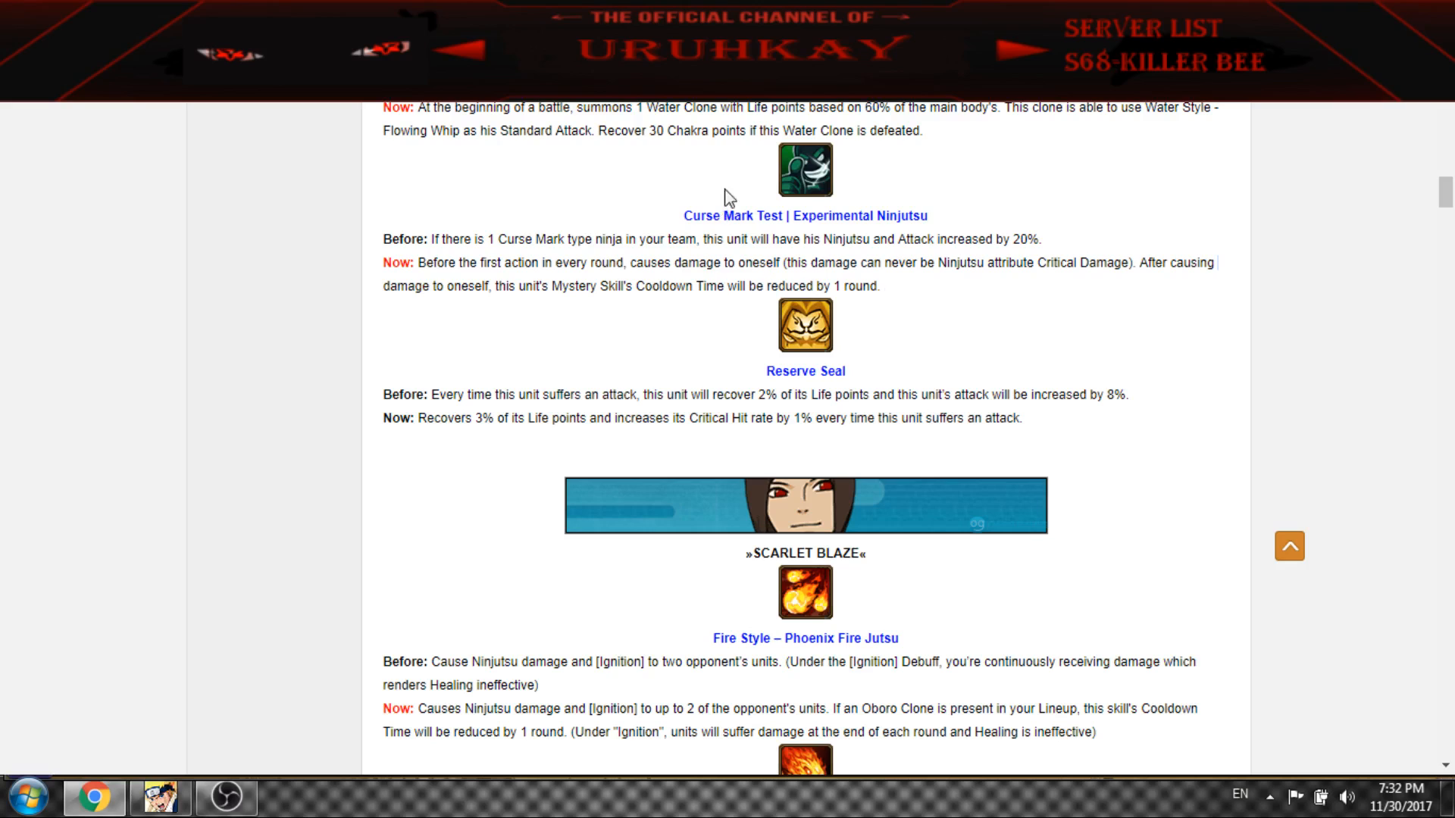
pyautogui.moveTo(821, 359)
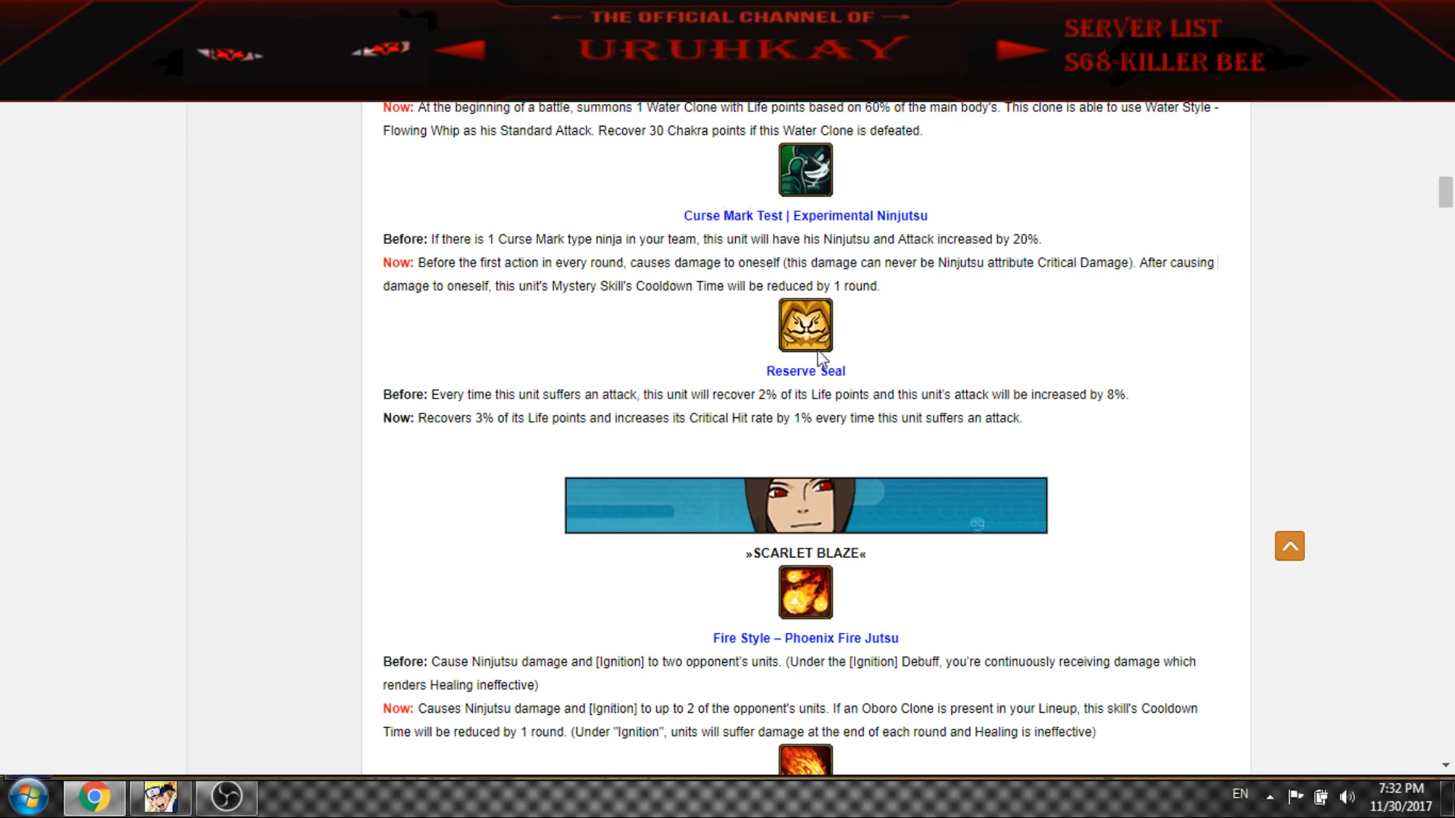
# Highlight Phoenix Fire Jutsu's Ninjutsu damage, Ignition wording and one-round cooldown reduction
pyautogui.scroll(-3)
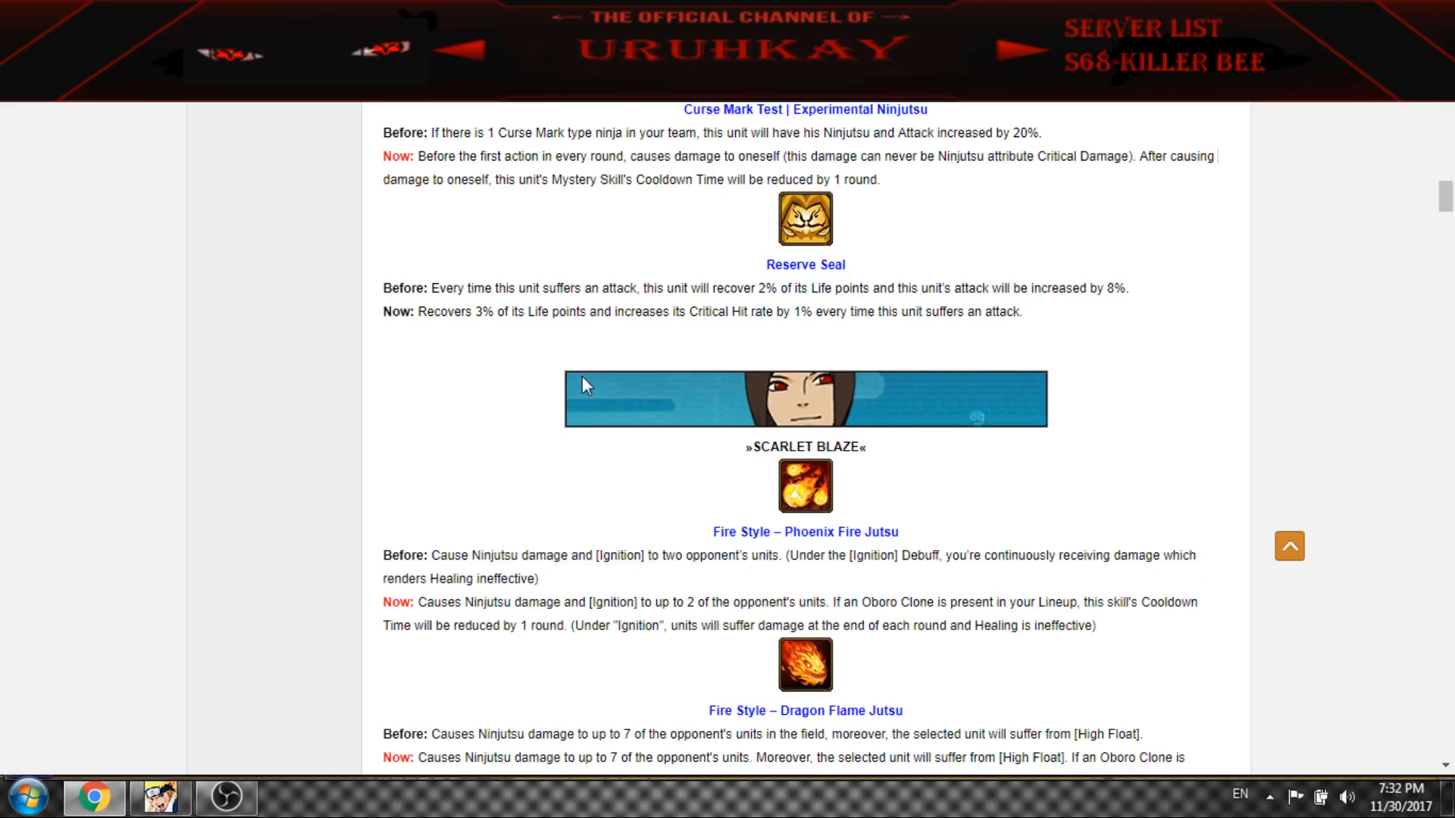
pyautogui.moveTo(499, 288)
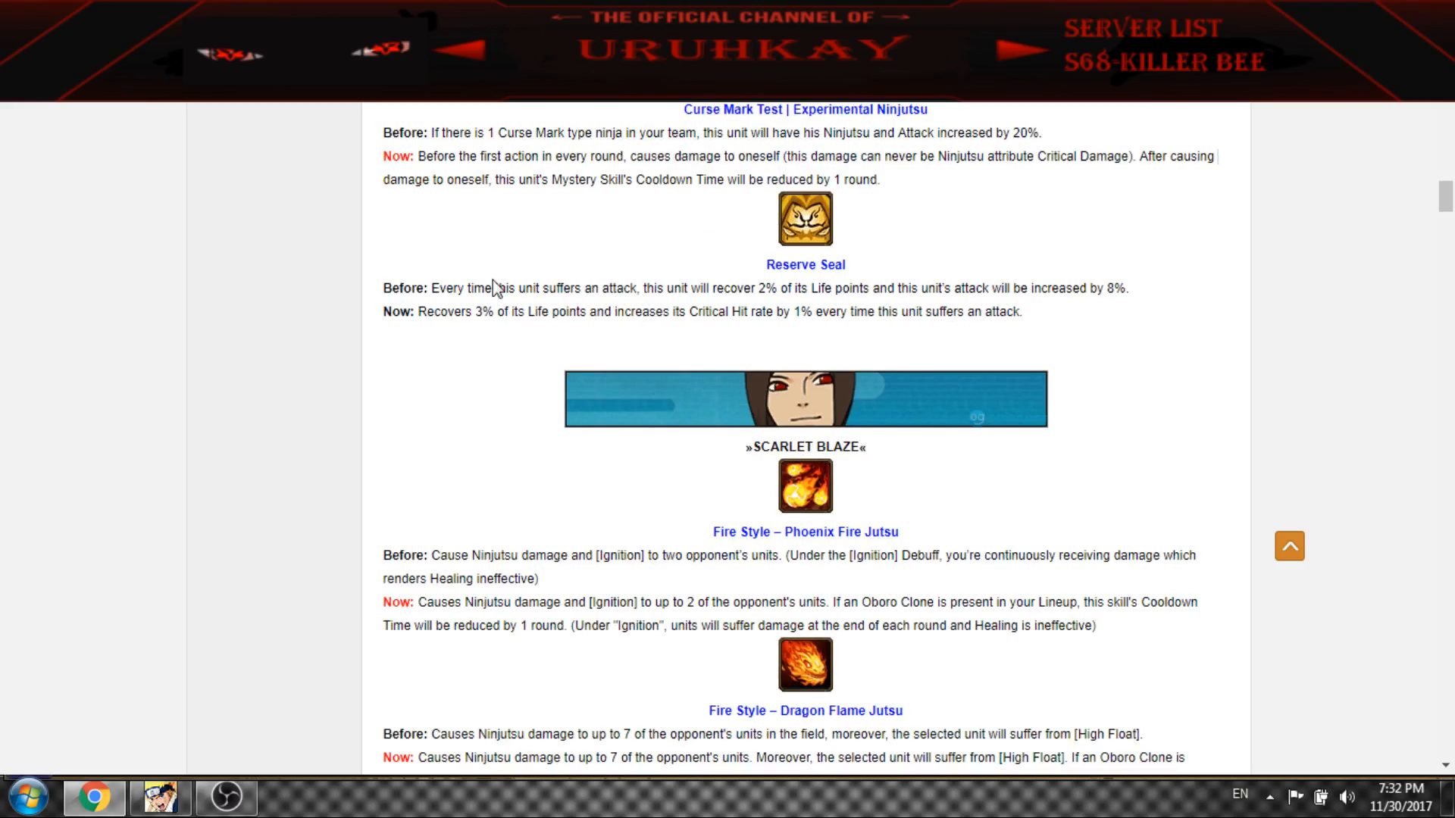
pyautogui.moveTo(476, 306)
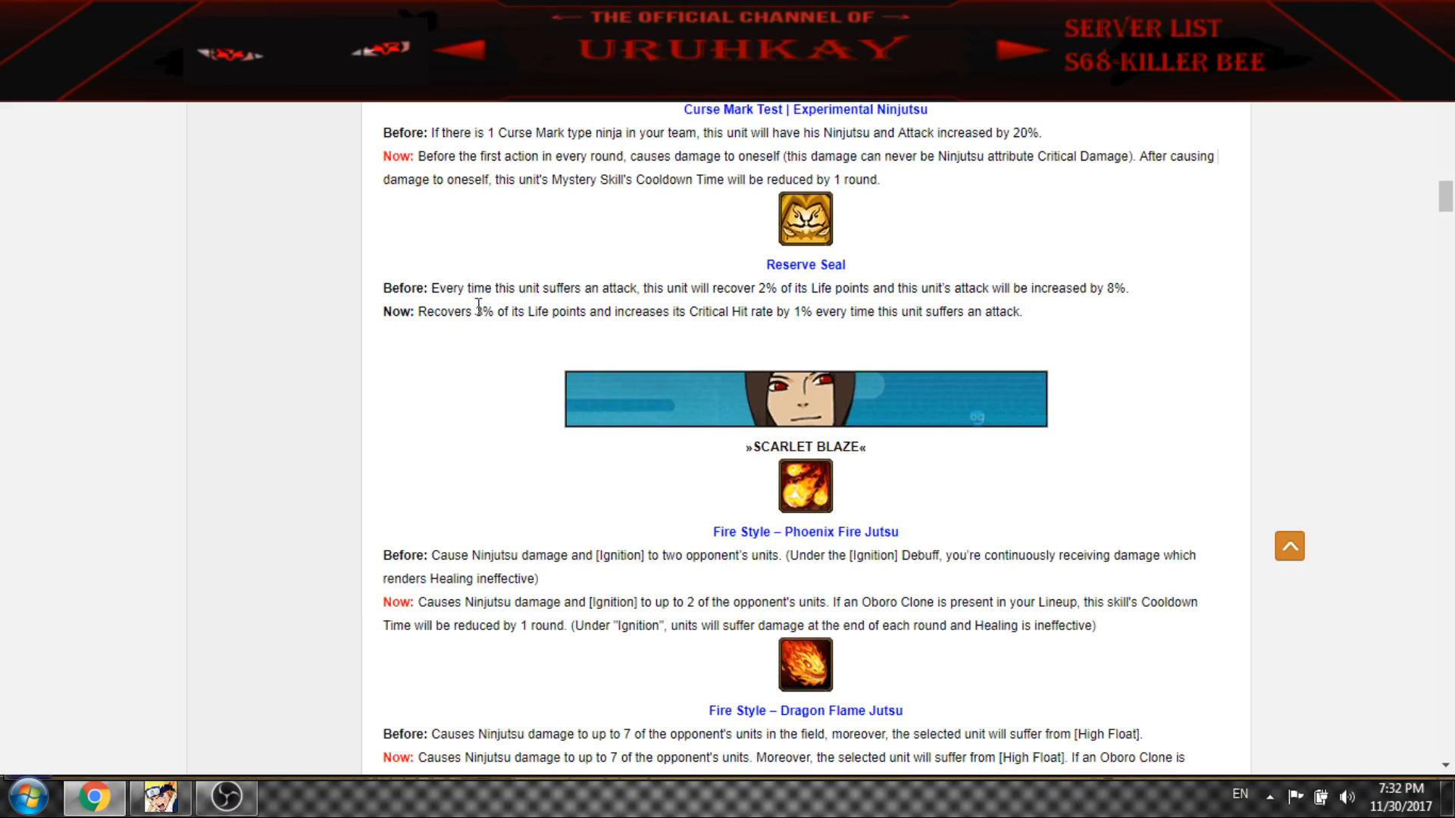
pyautogui.moveTo(471, 313); pyautogui.dragTo(667, 312)
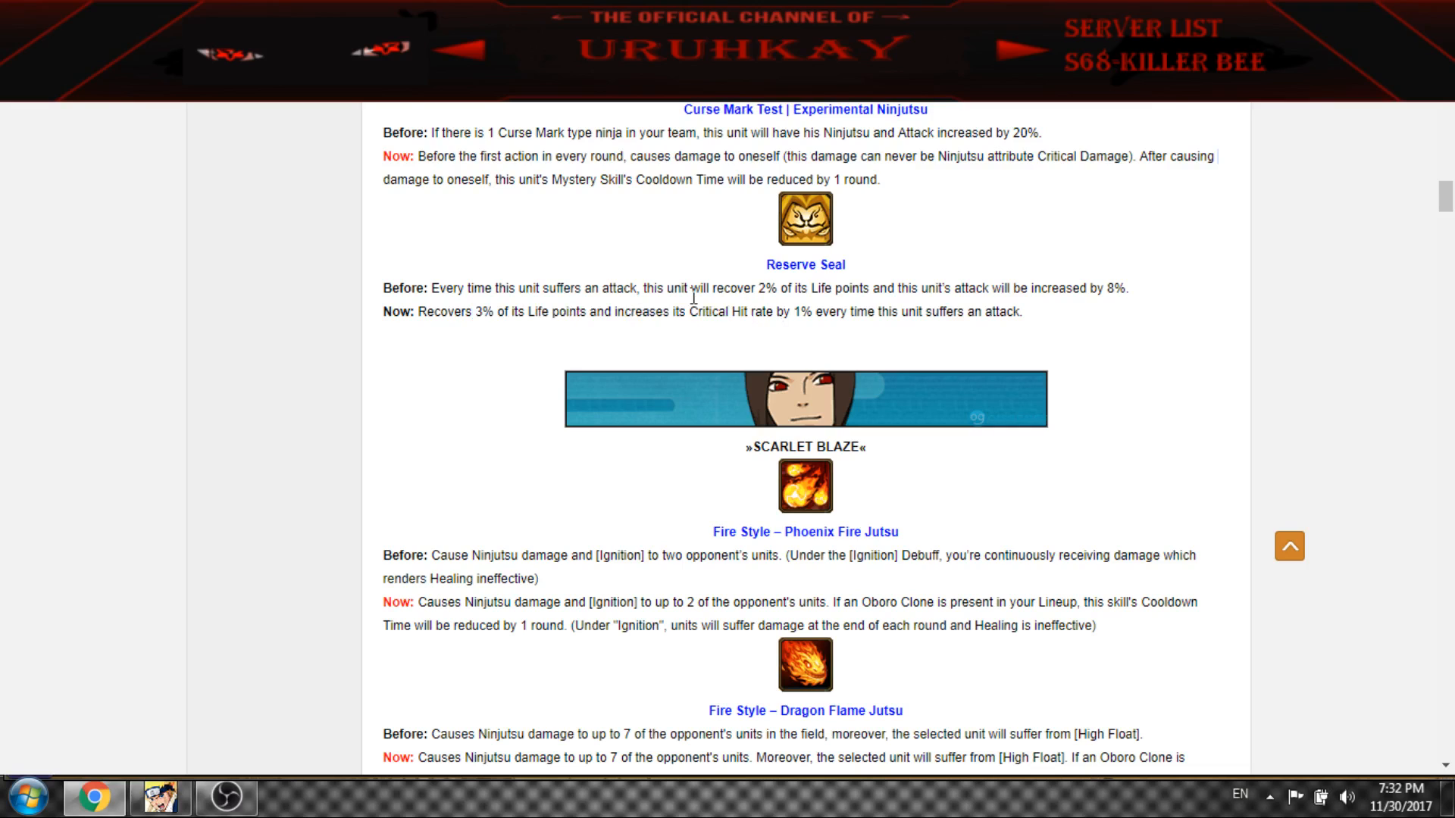
pyautogui.moveTo(825, 309)
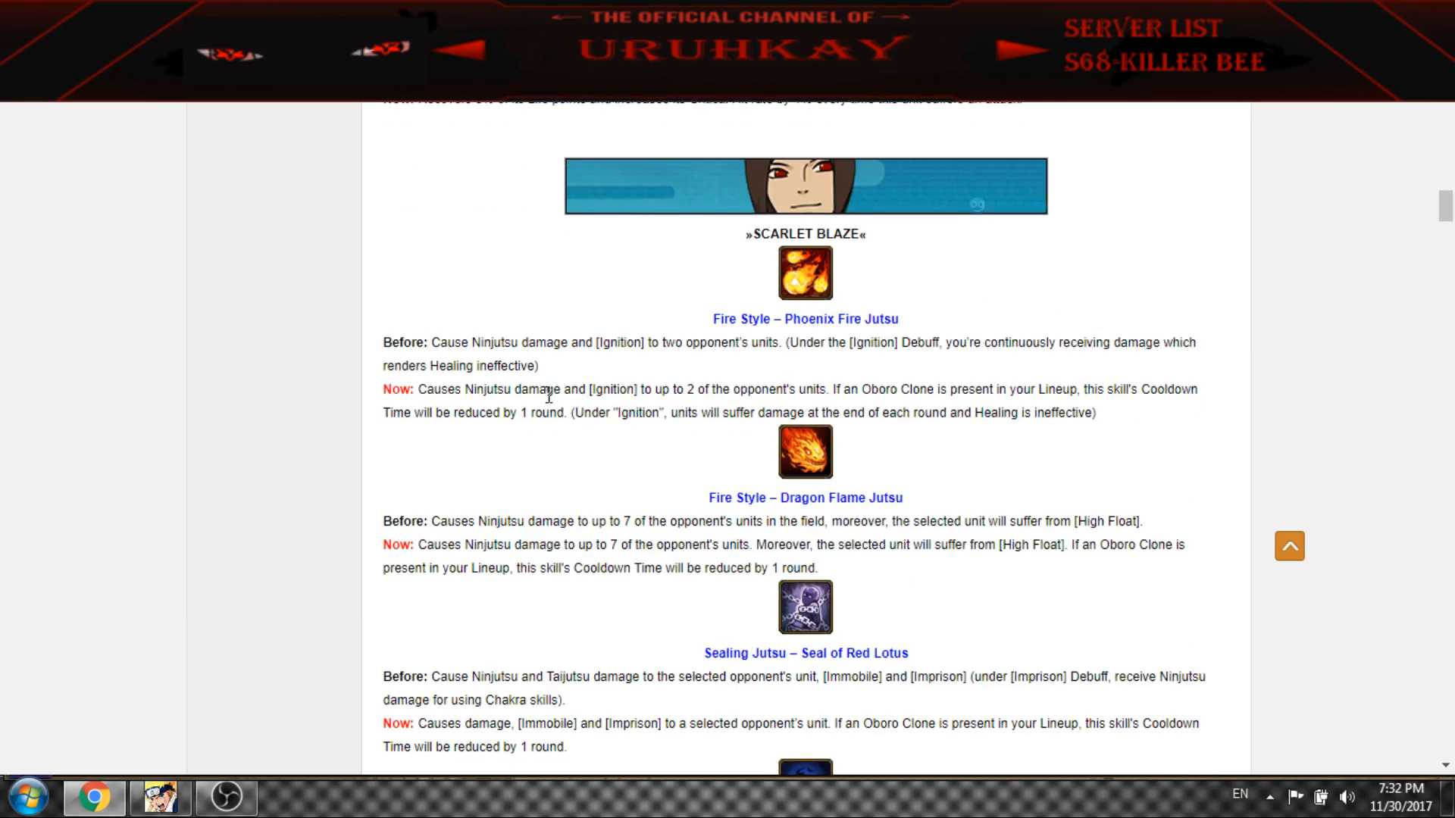
pyautogui.moveTo(487, 385)
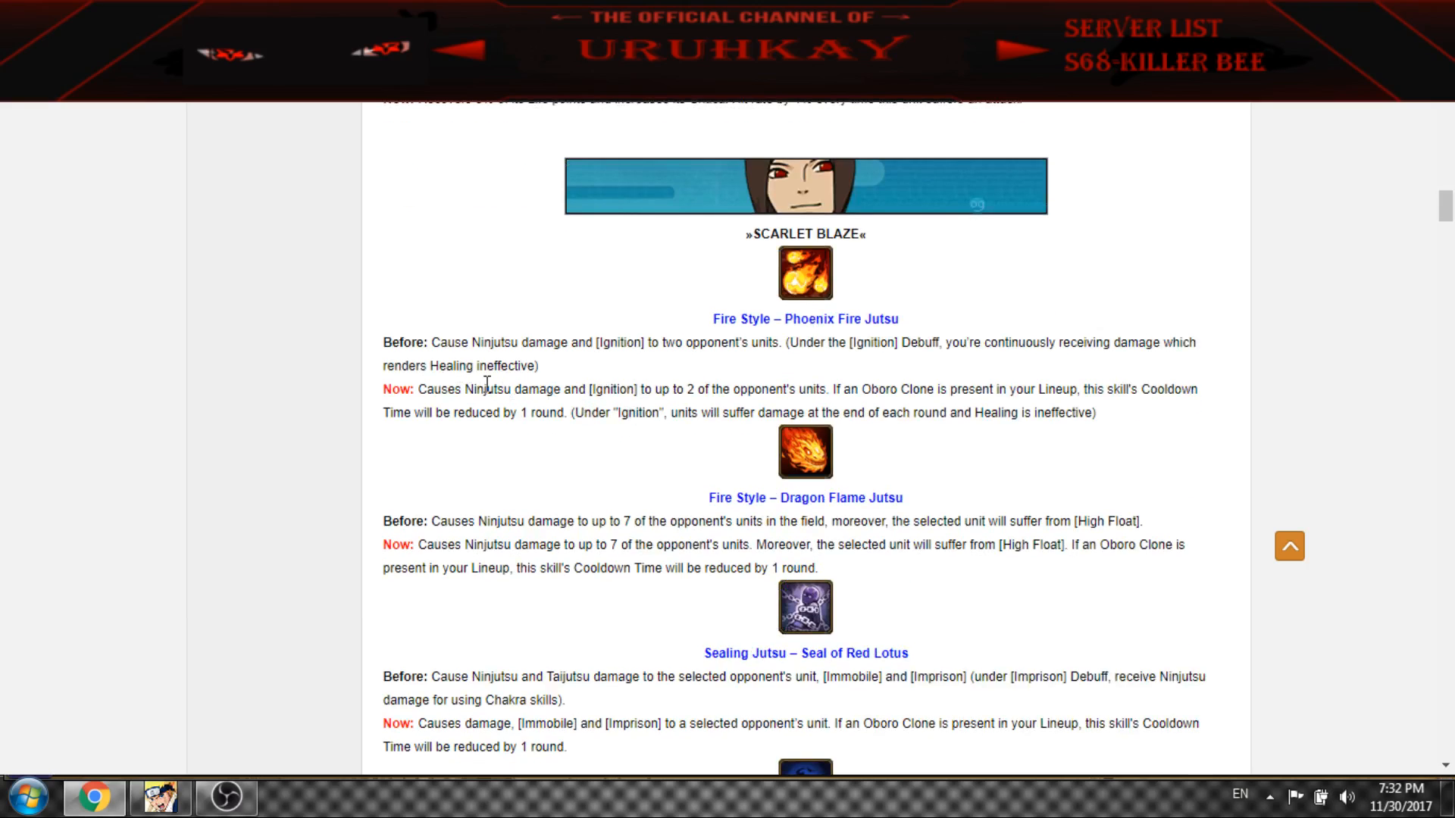
pyautogui.moveTo(474, 389); pyautogui.dragTo(629, 389)
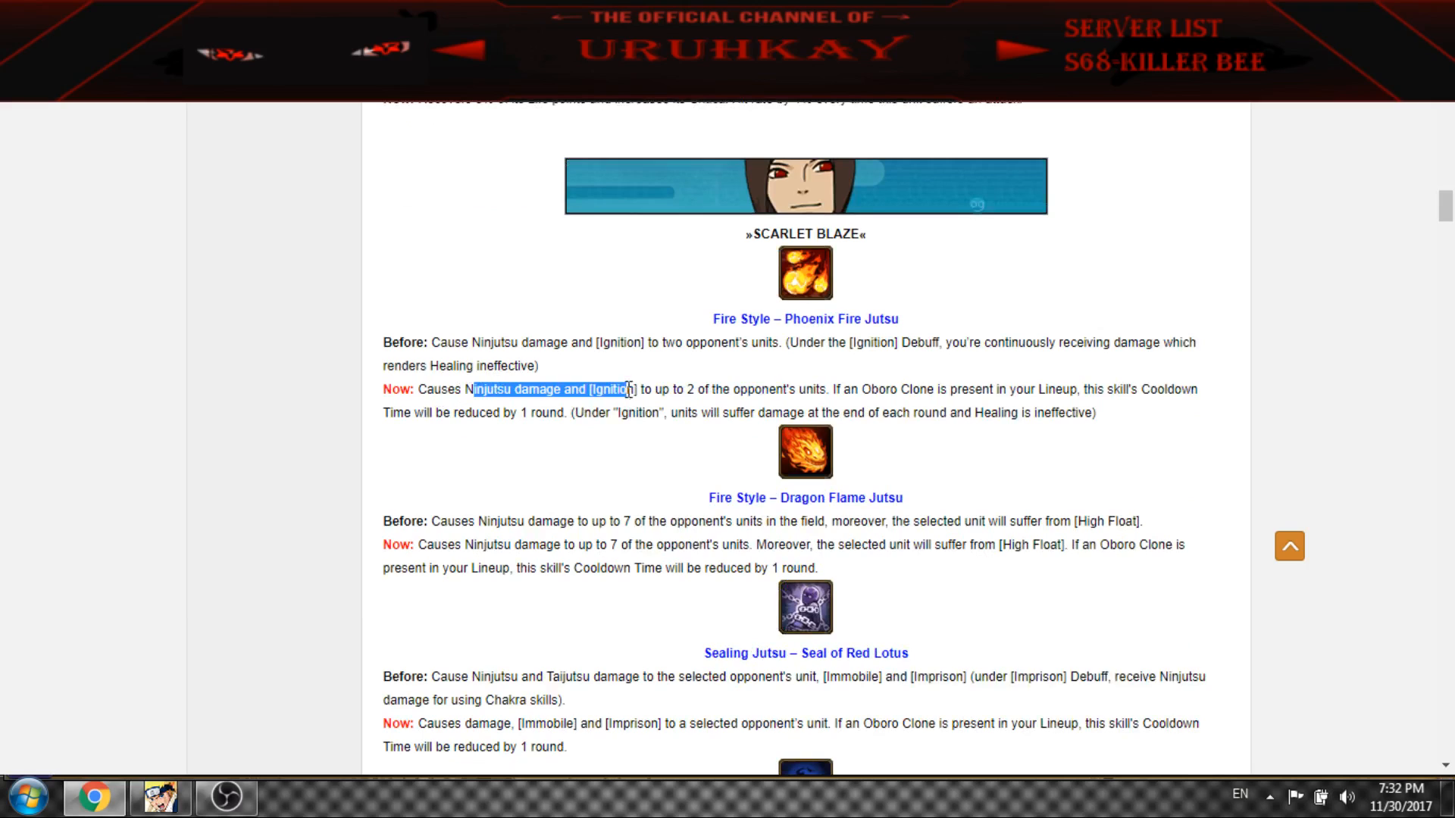
pyautogui.click(820, 382)
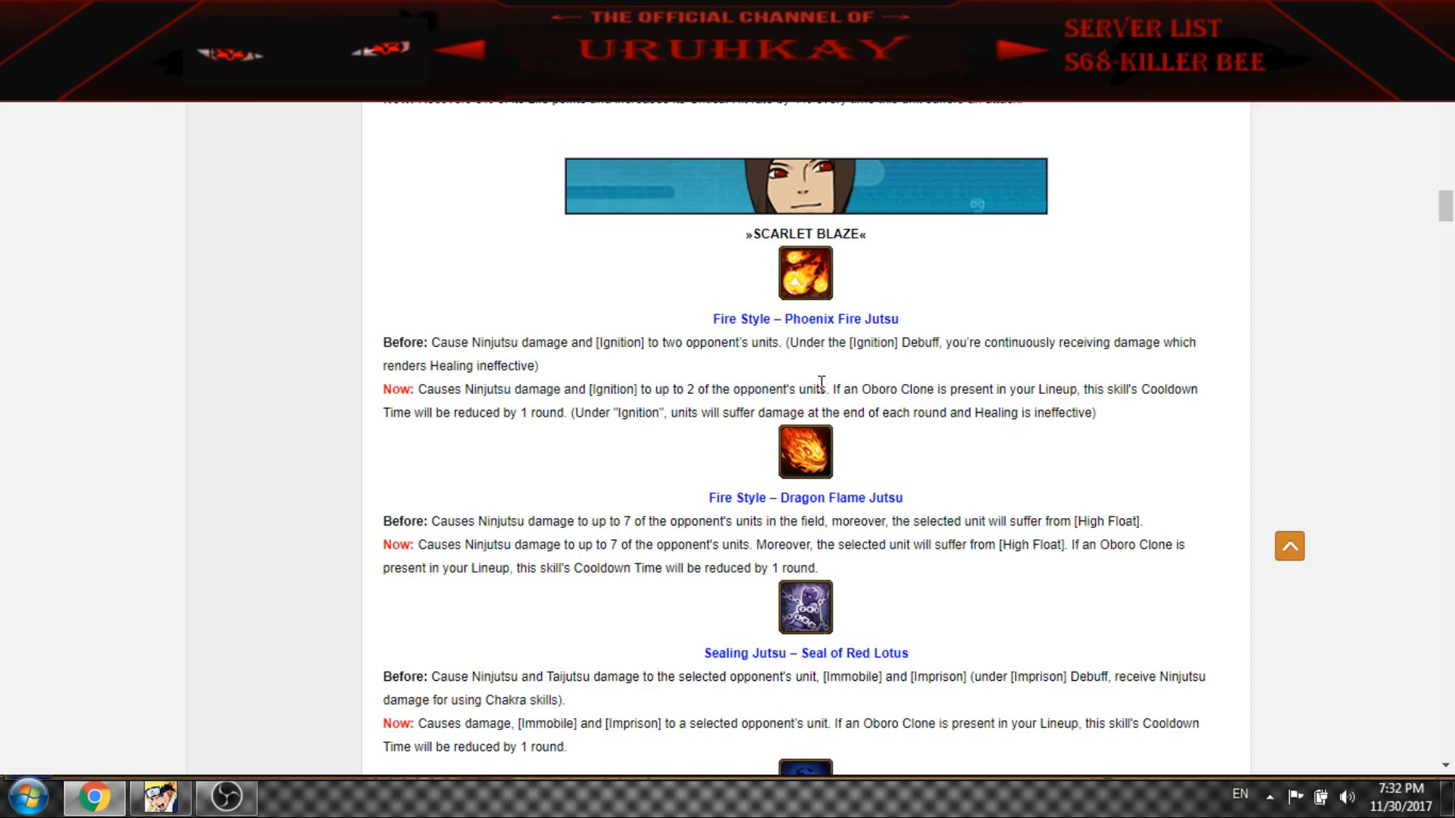
pyautogui.moveTo(932, 394)
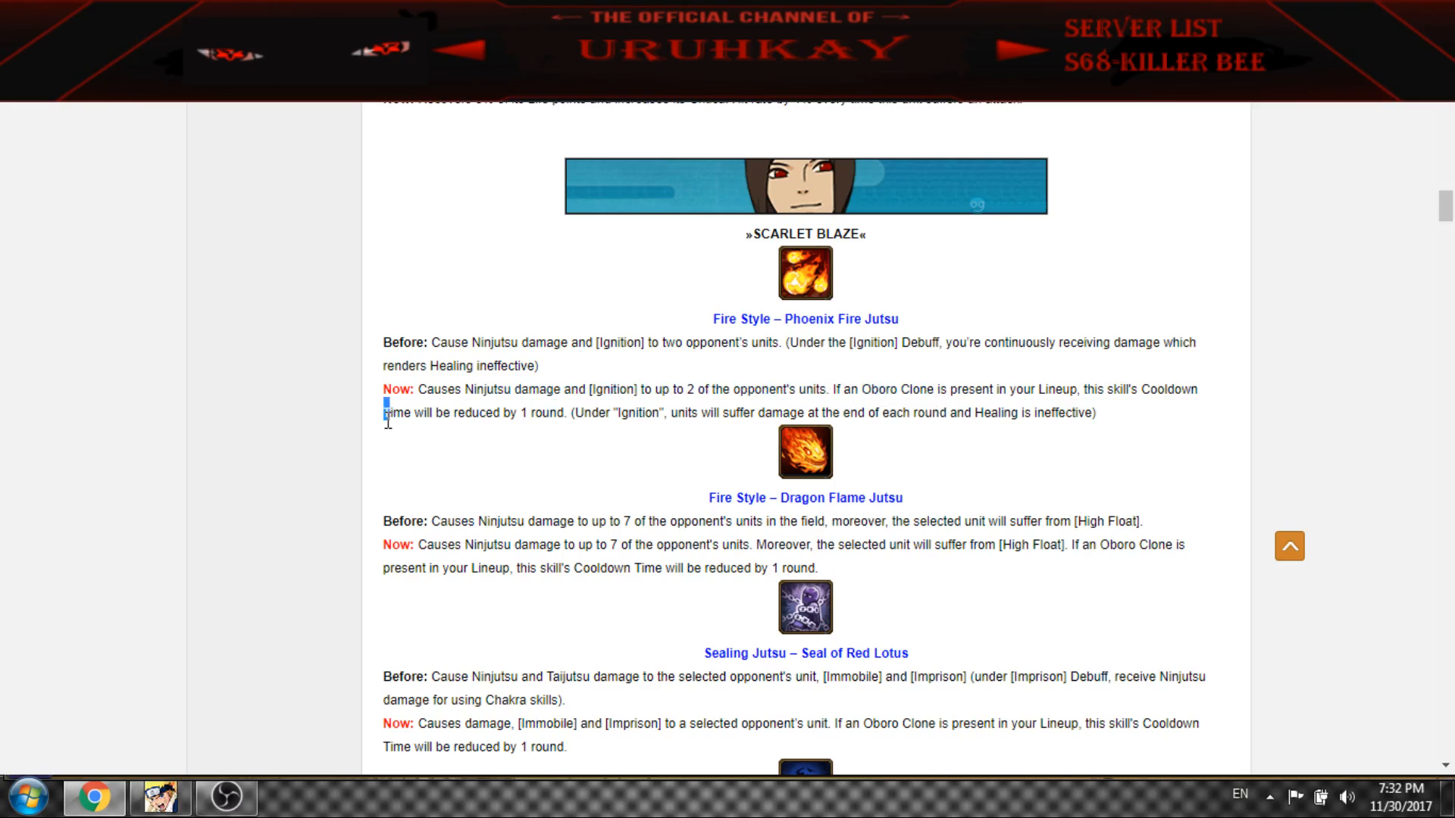
pyautogui.moveTo(383, 412); pyautogui.dragTo(547, 412)
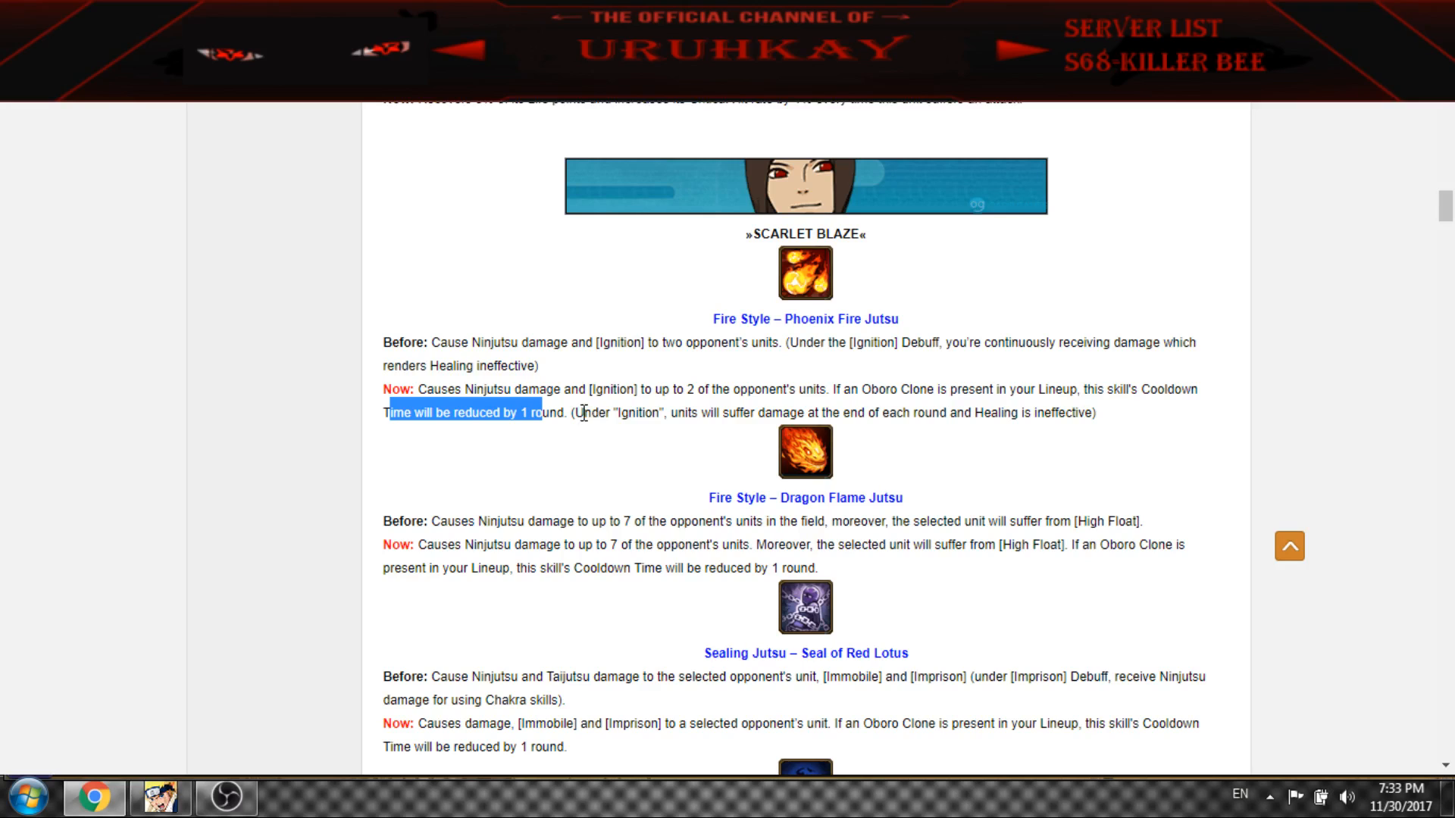
pyautogui.moveTo(582, 412)
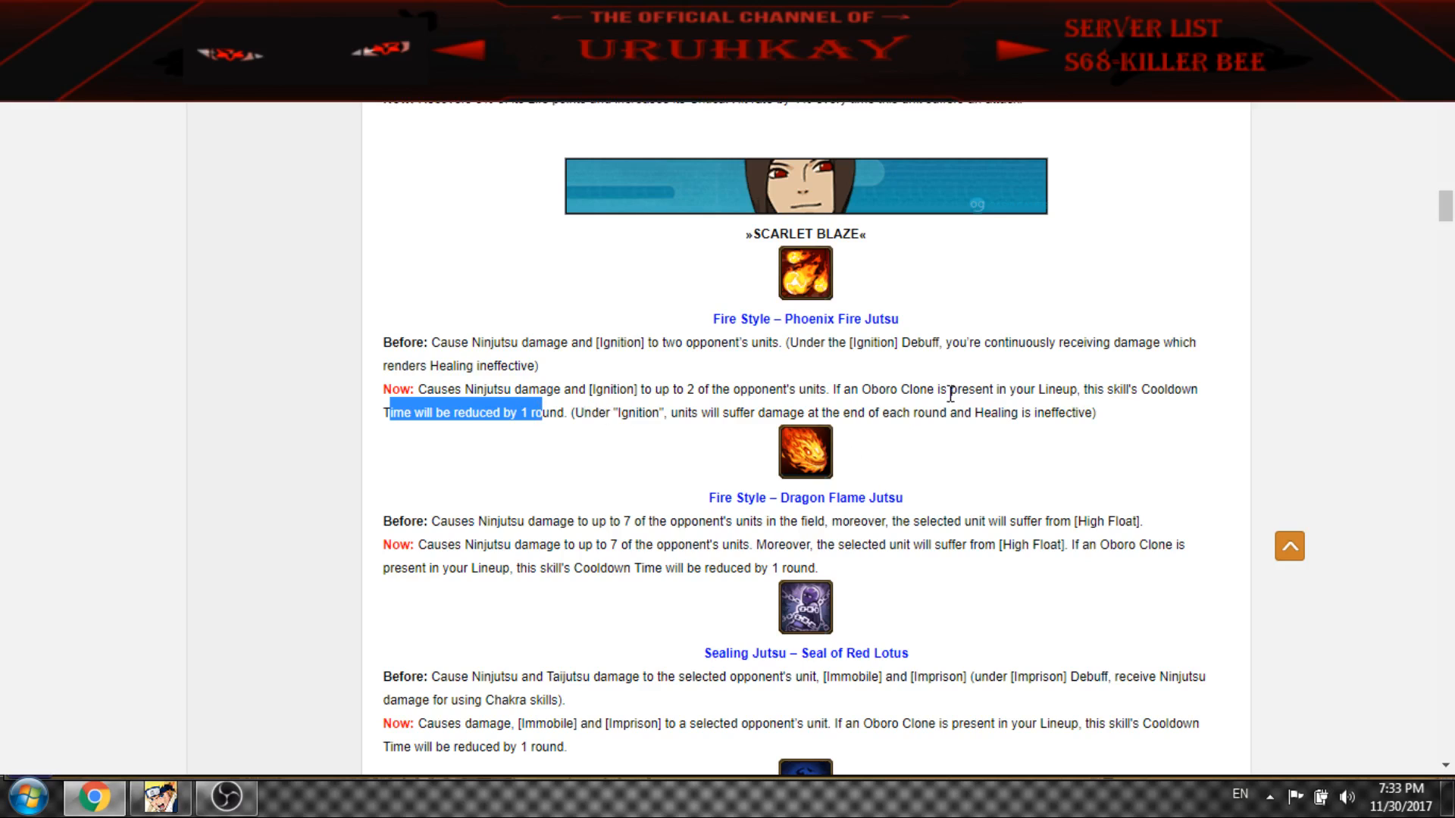
pyautogui.moveTo(754, 494)
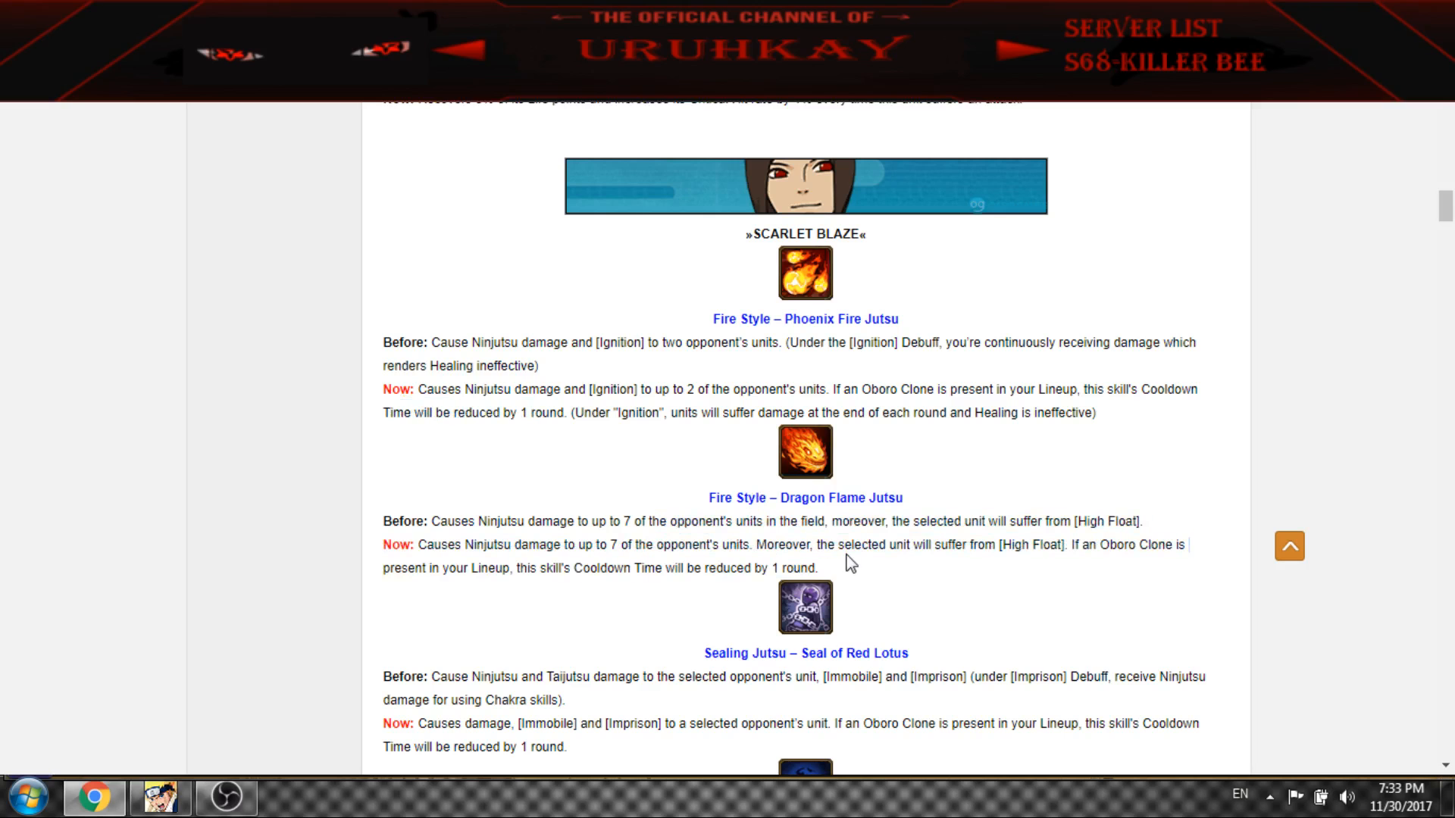
# Highlight Dragon Flame Jutsu's cooldown clause, Seal of Red Lotus, and Flame Jutsu's never-miss wording
pyautogui.scroll(-3)
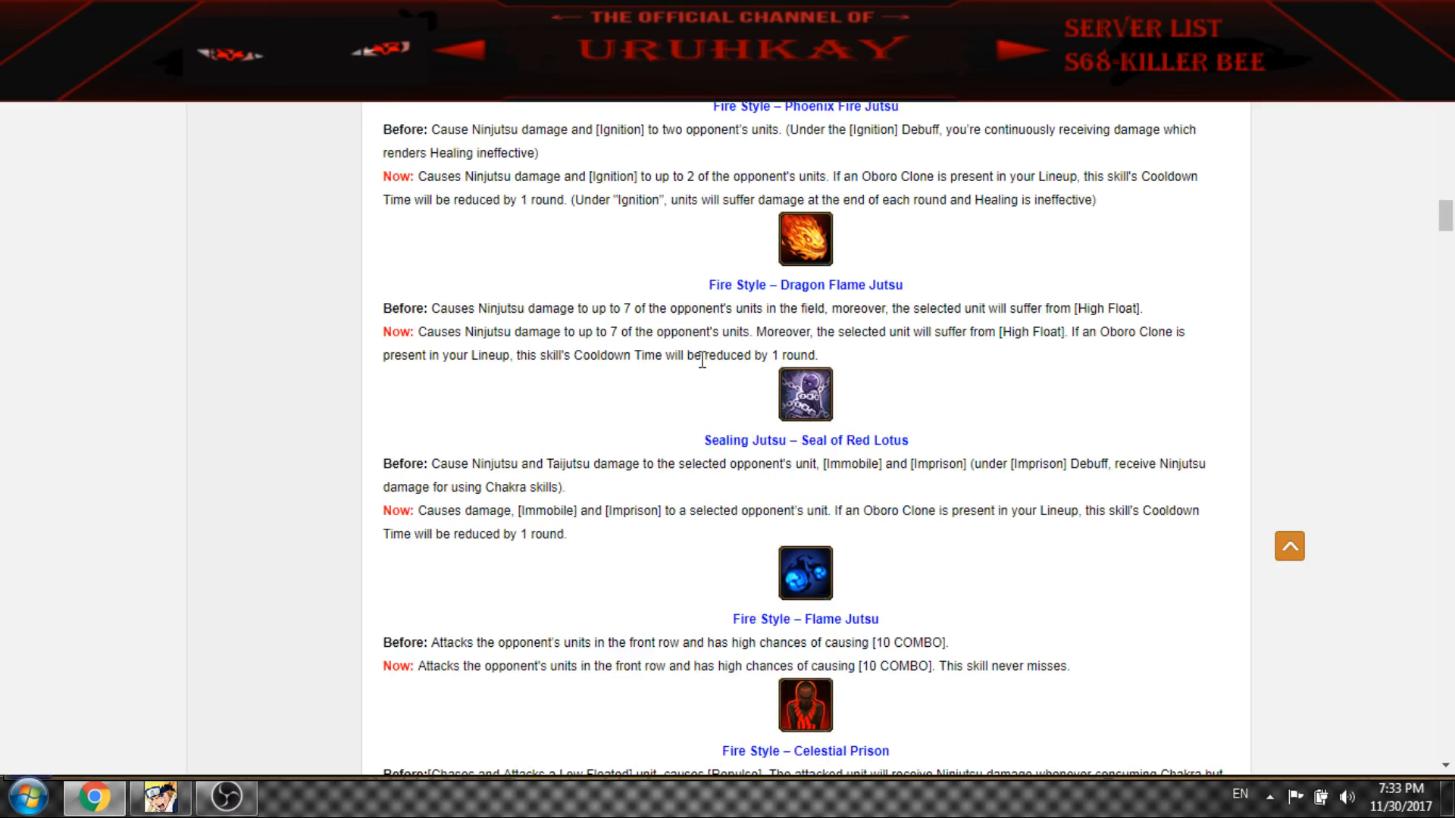
pyautogui.moveTo(886, 373)
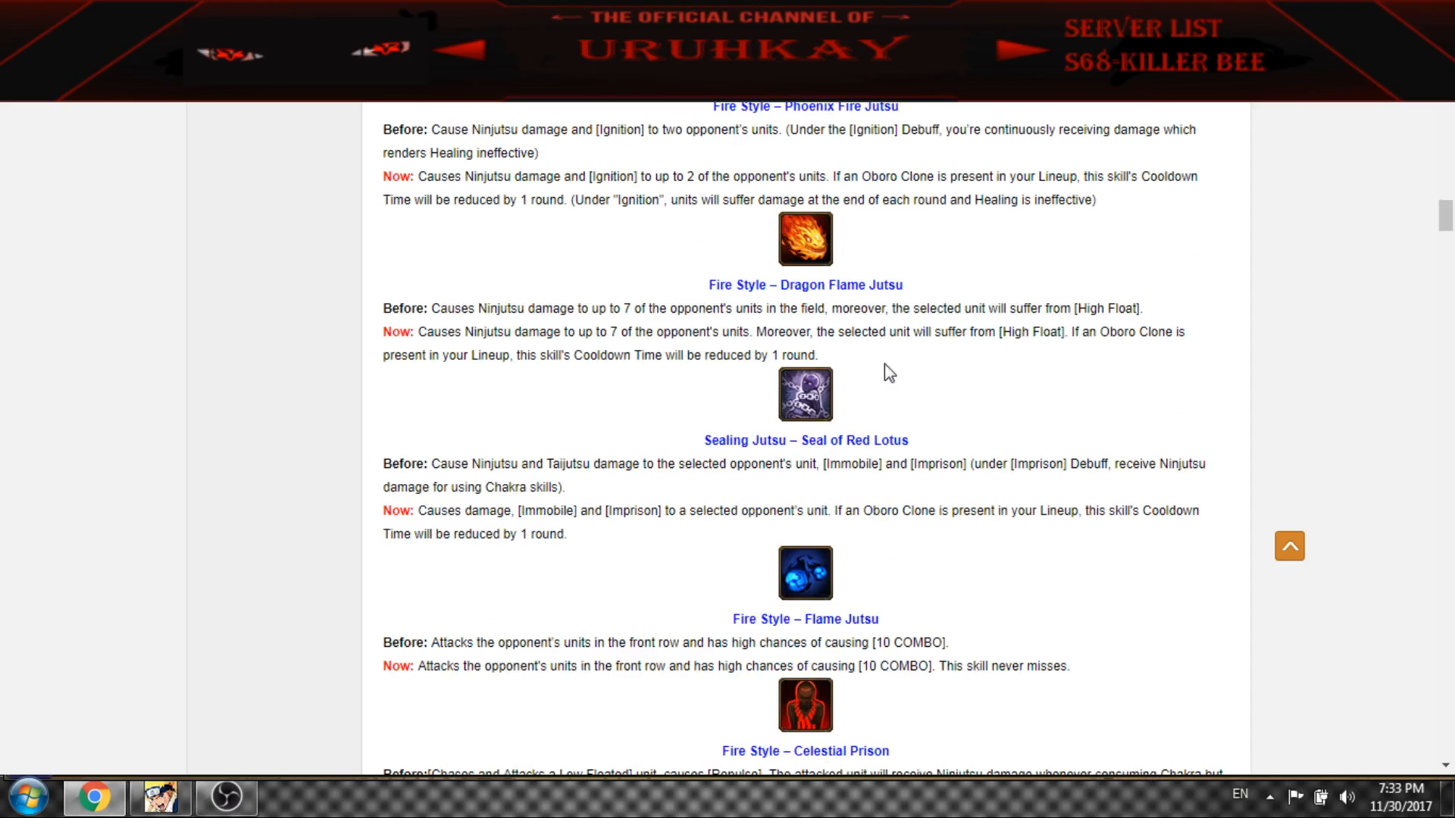
pyautogui.moveTo(848, 359)
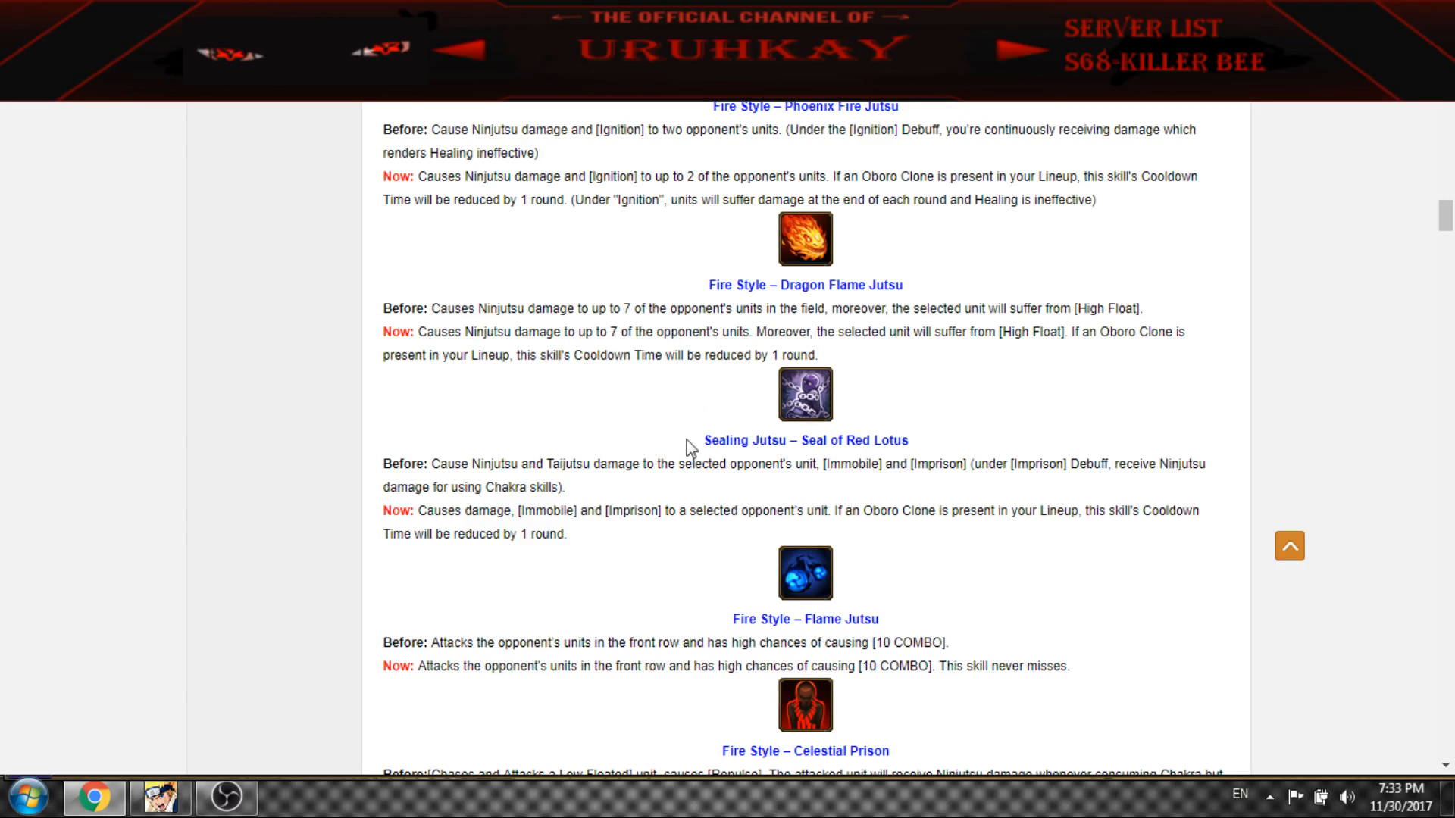
pyautogui.moveTo(667, 511)
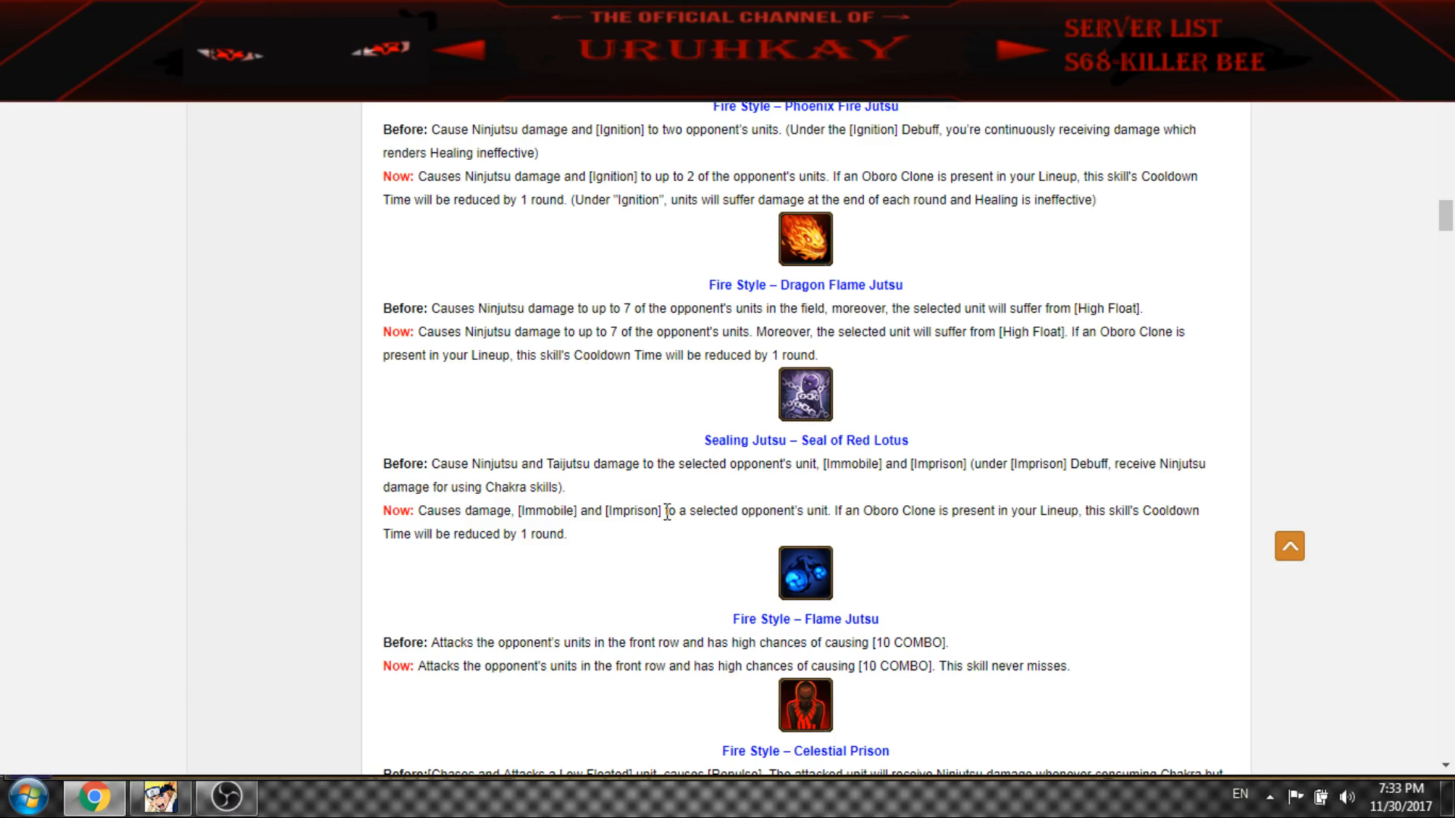
pyautogui.moveTo(497, 354); pyautogui.dragTo(820, 355)
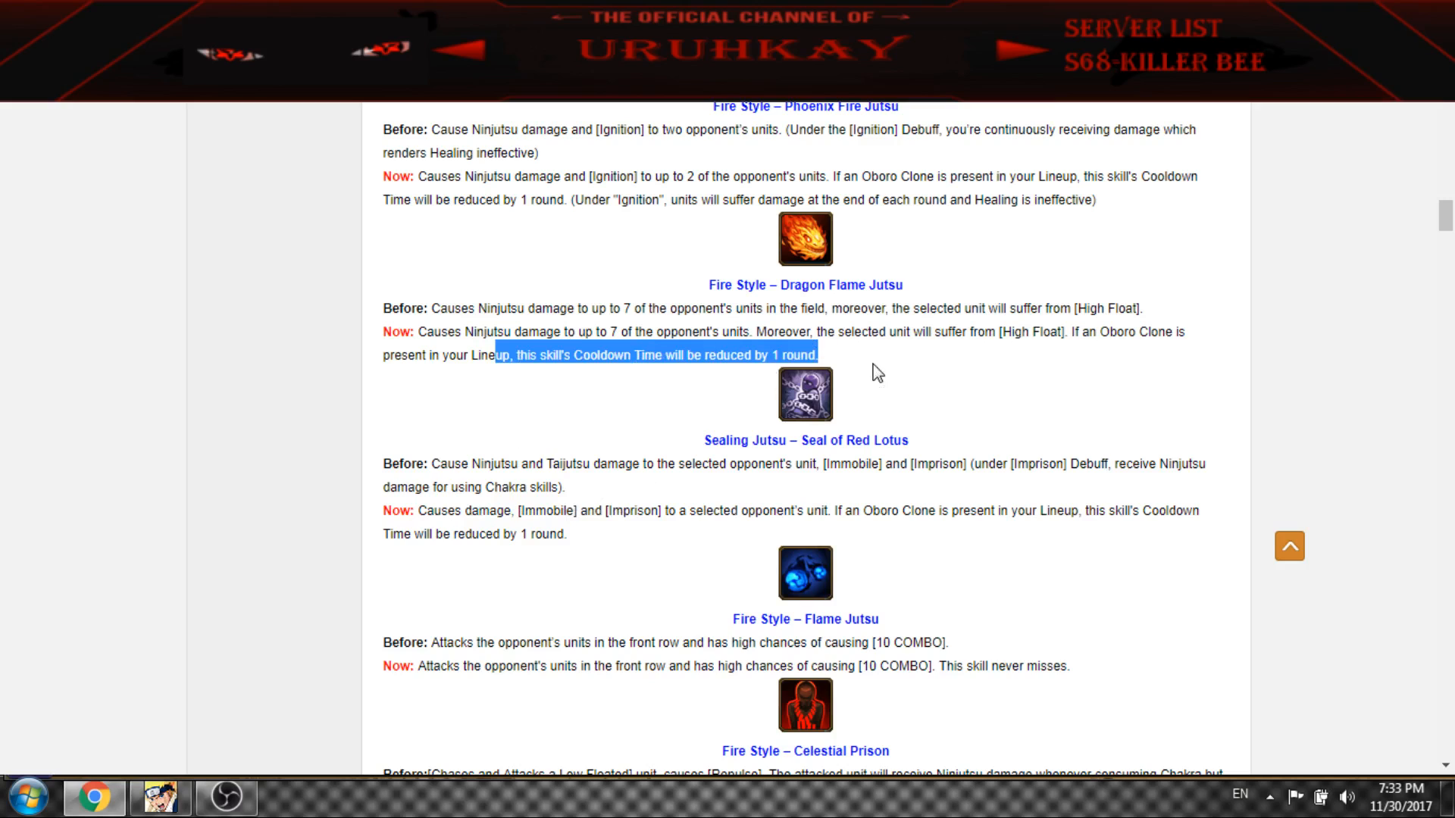
pyautogui.click(556, 355)
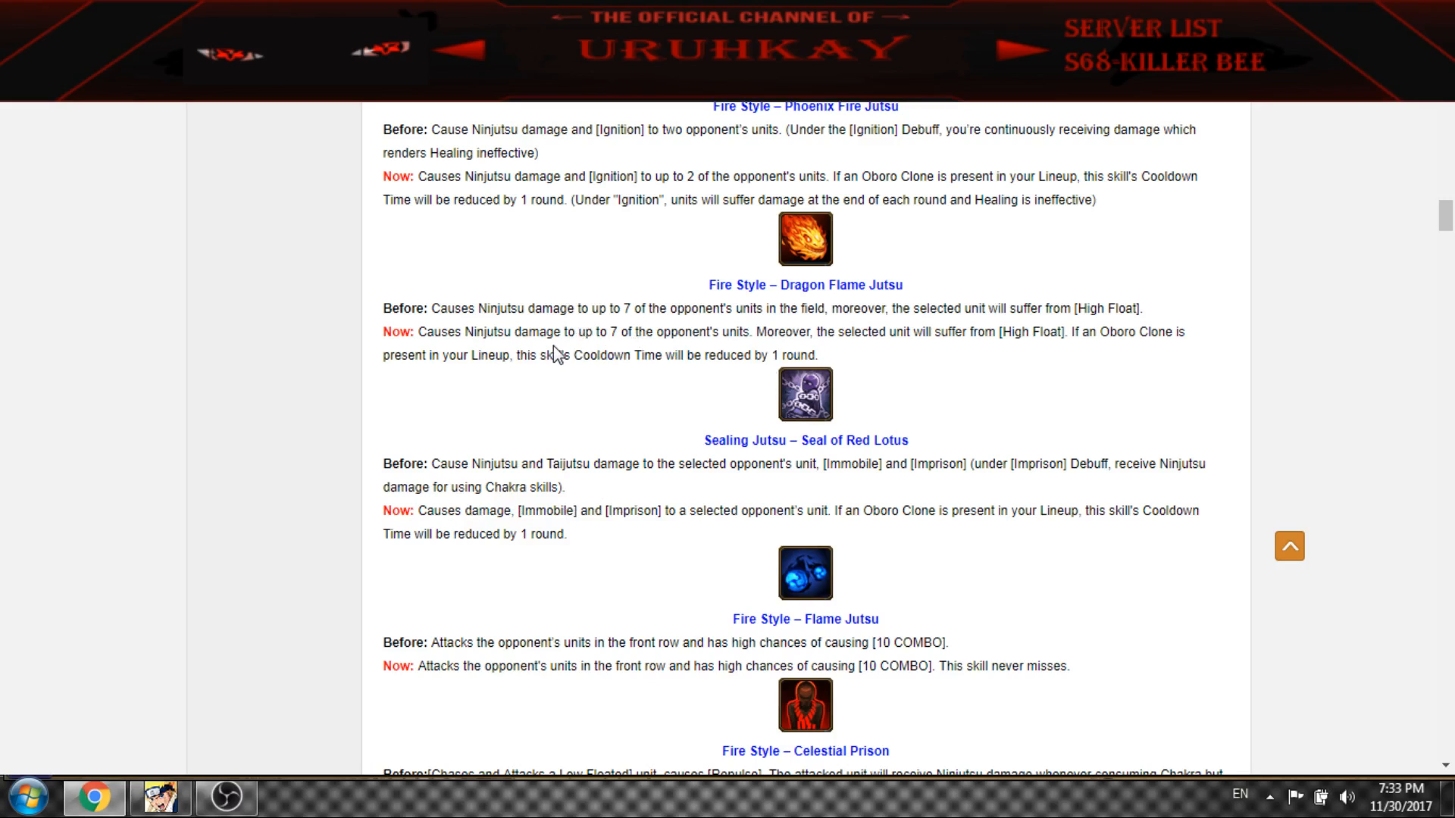
pyautogui.scroll(-3)
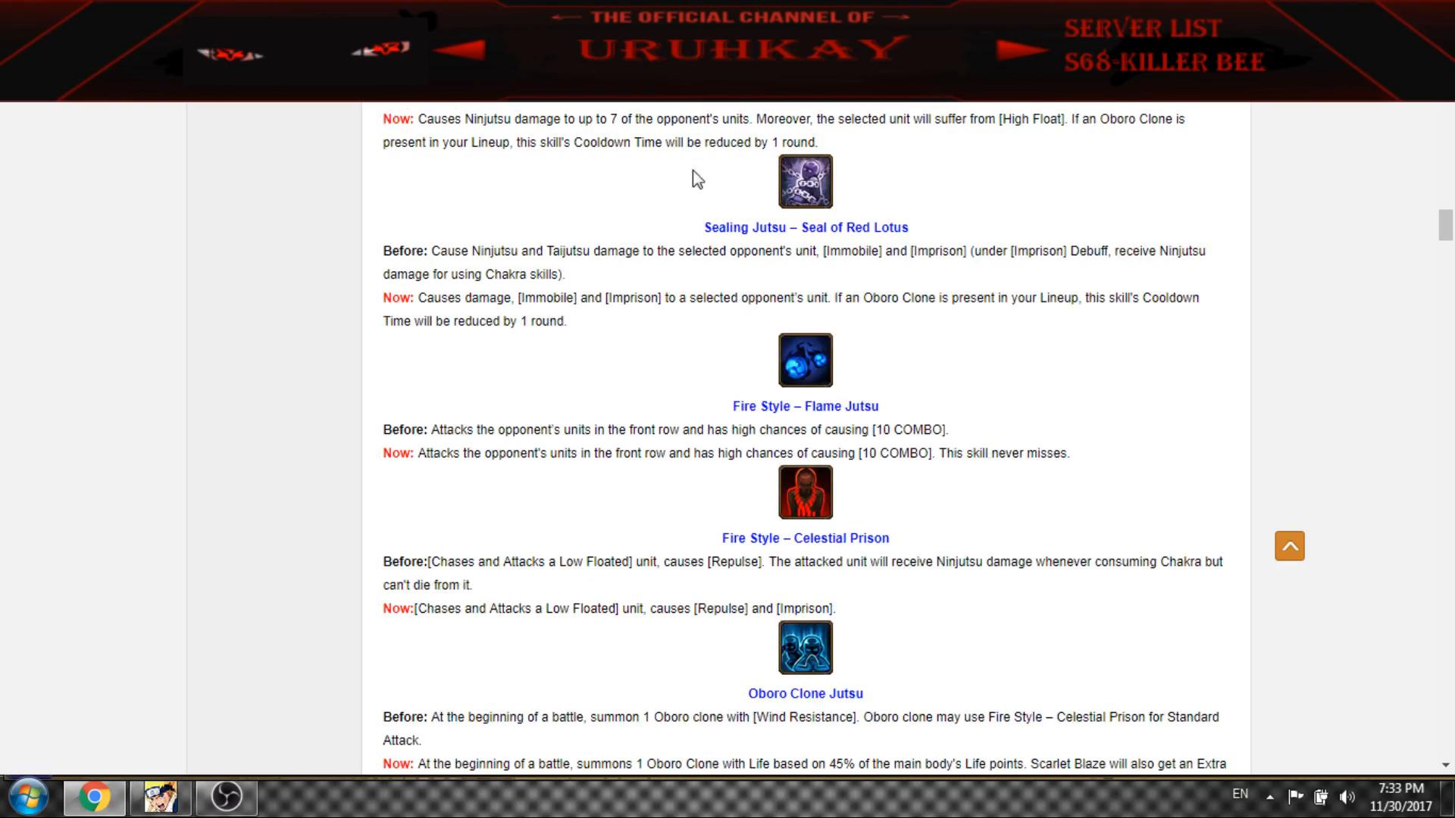
pyautogui.moveTo(477, 321)
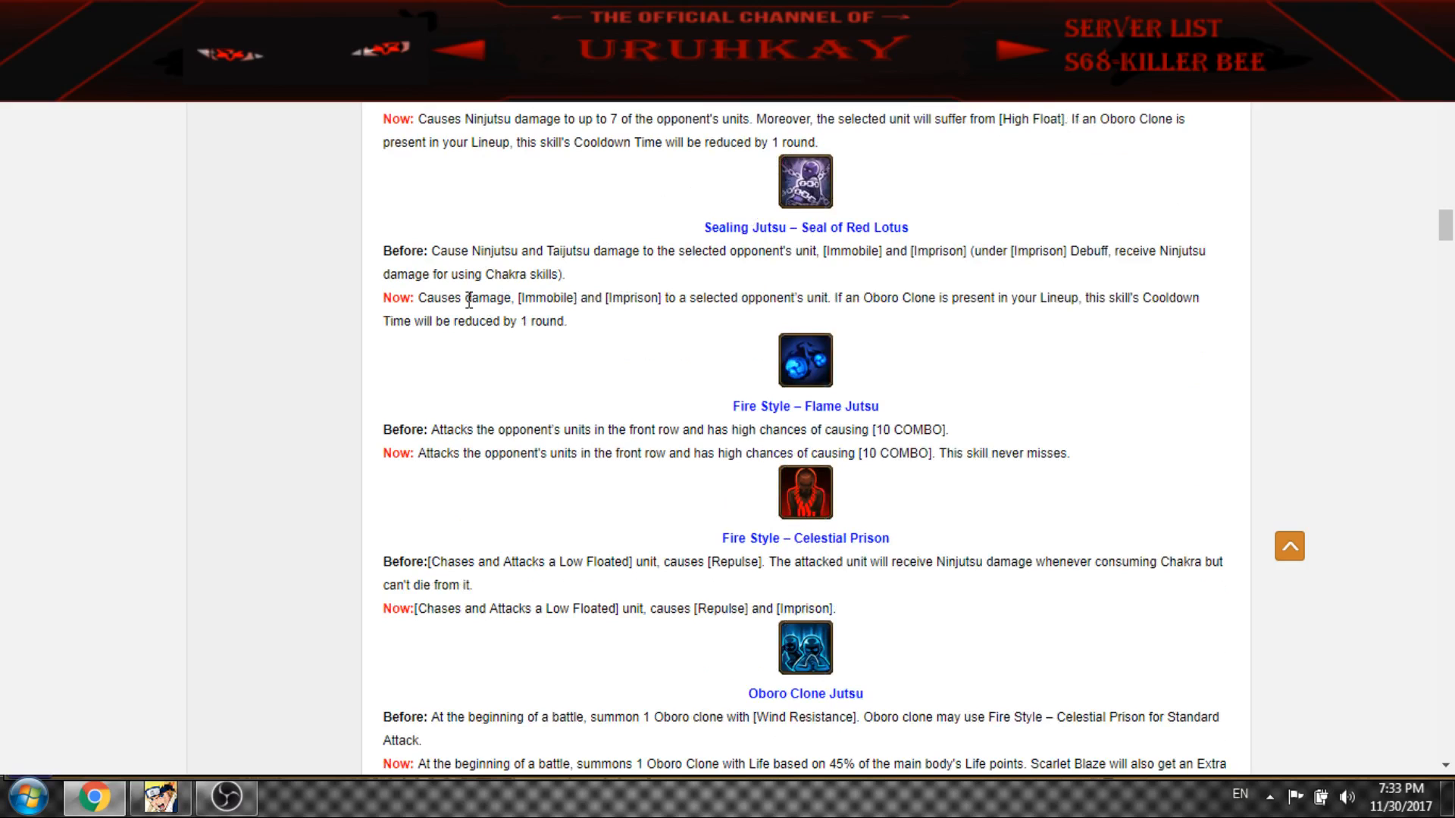
pyautogui.moveTo(464, 298); pyautogui.dragTo(1131, 299)
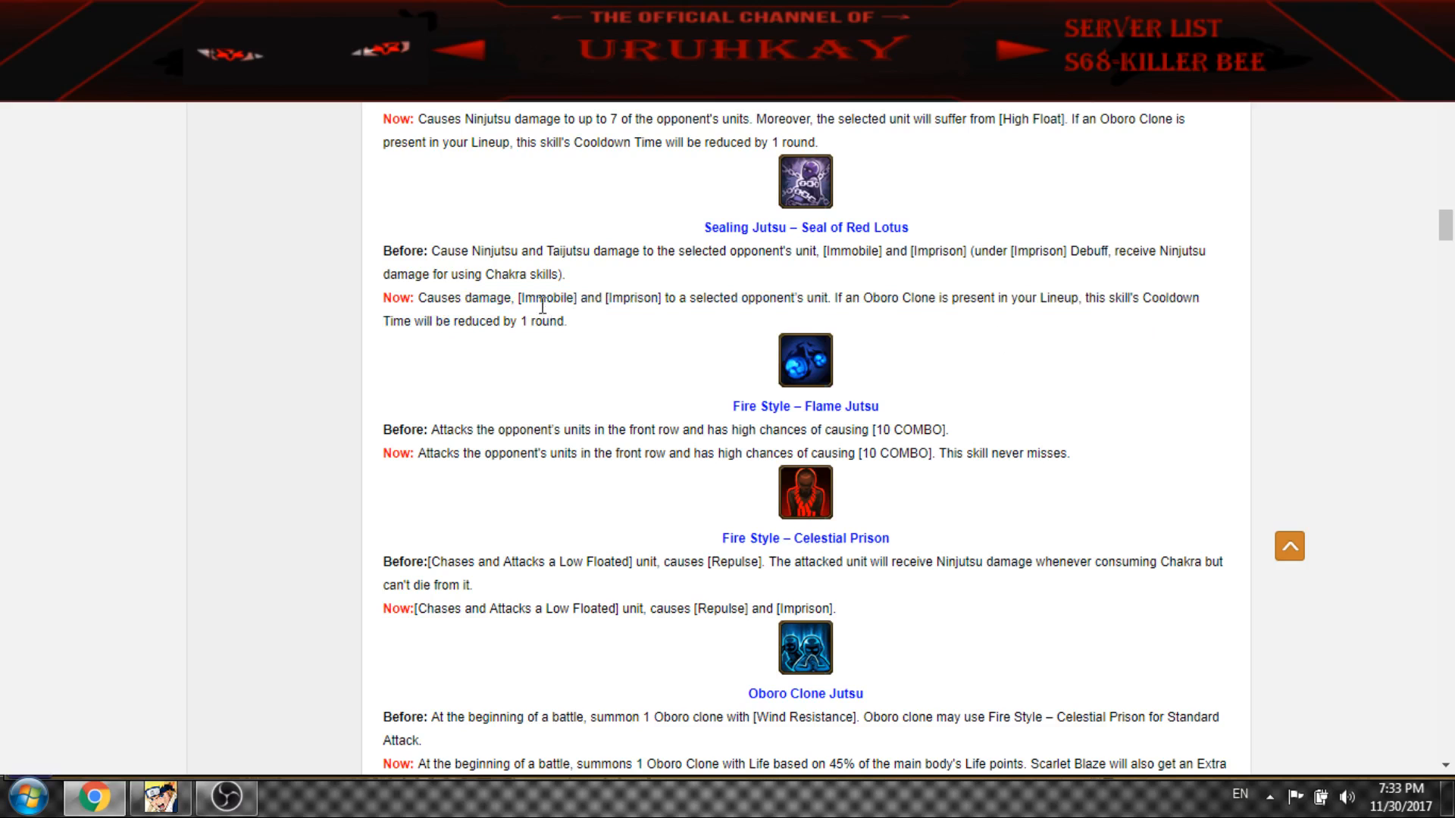
pyautogui.moveTo(572, 324)
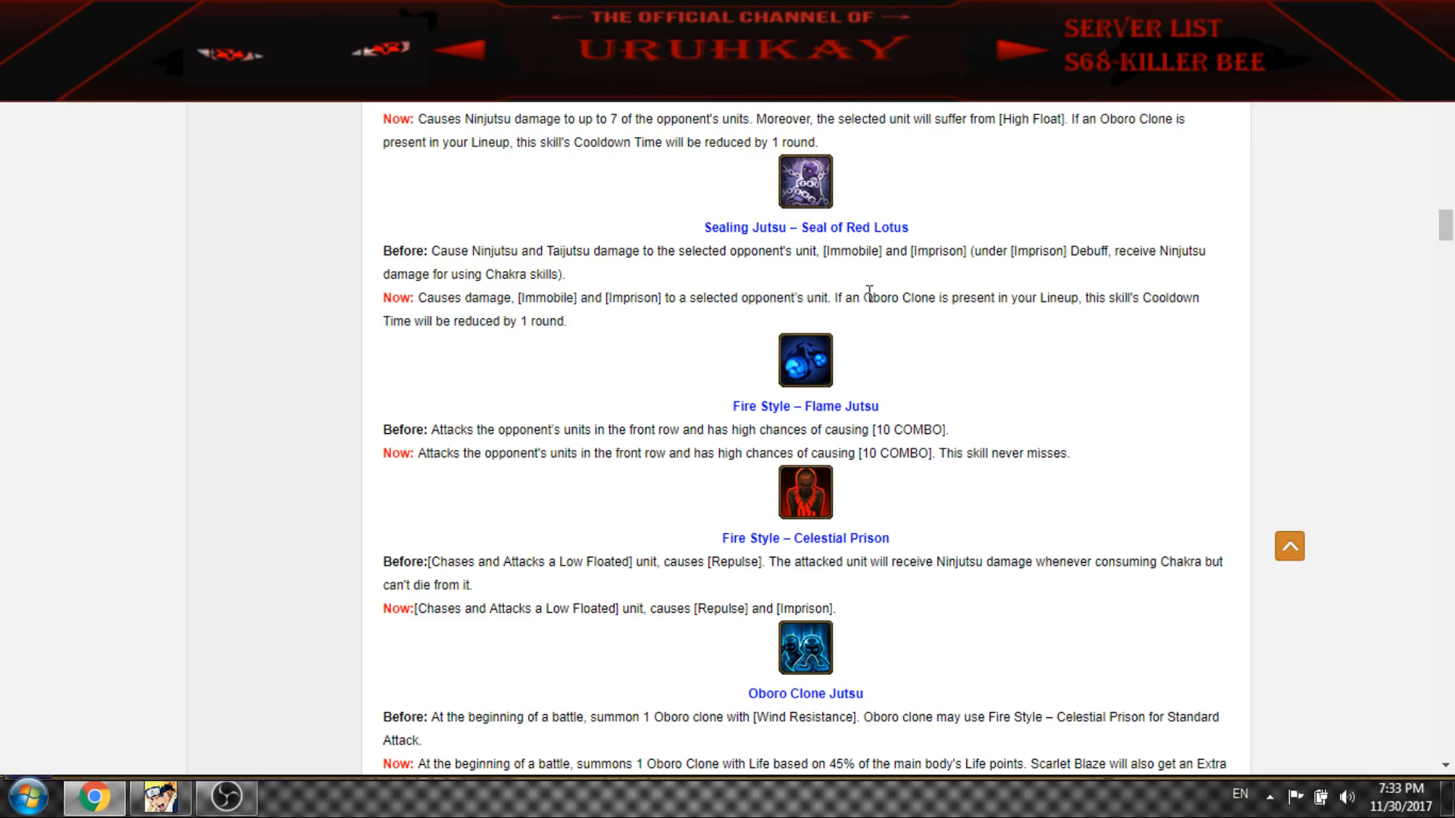
pyautogui.moveTo(580, 328)
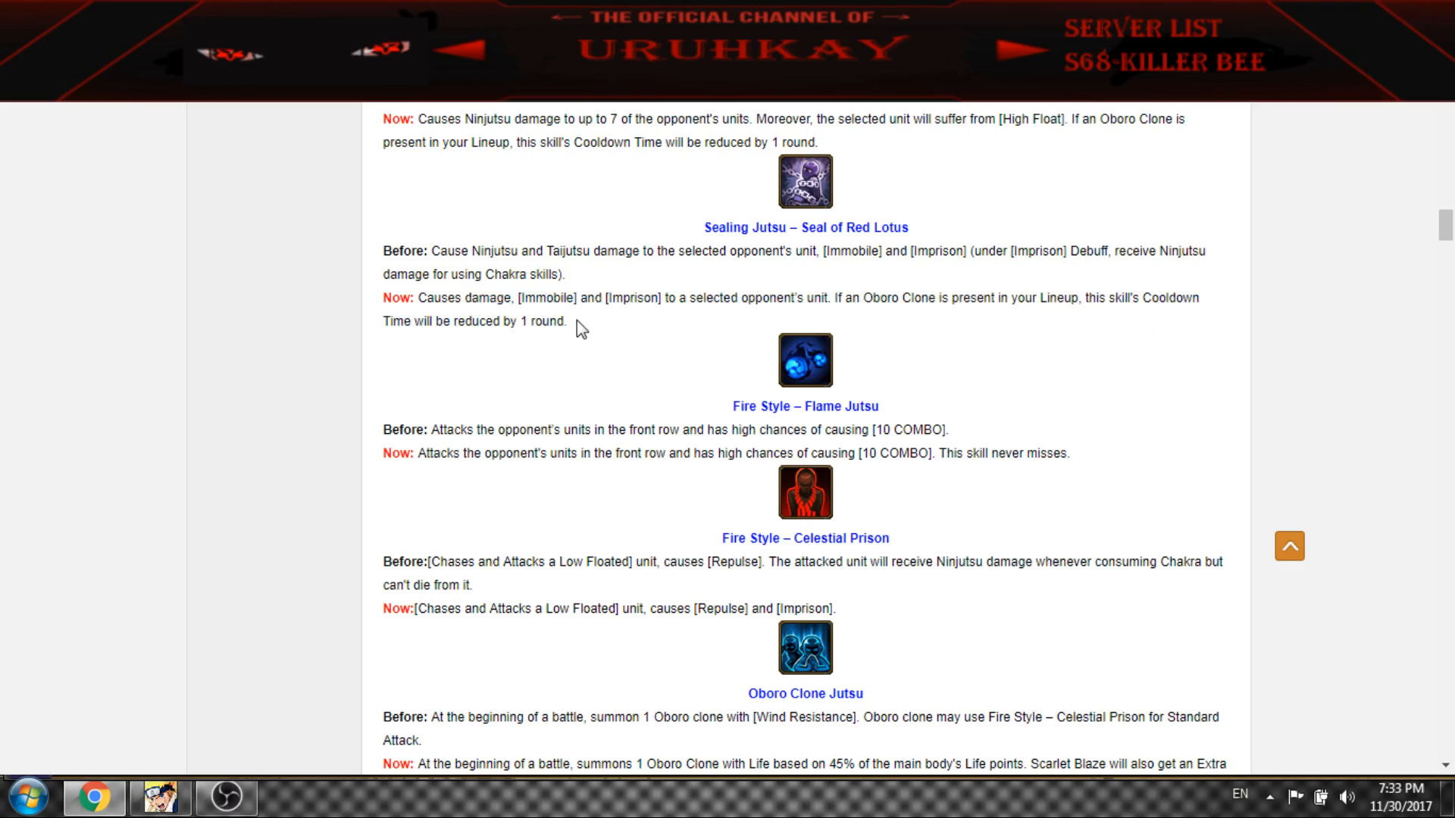
pyautogui.moveTo(611, 338)
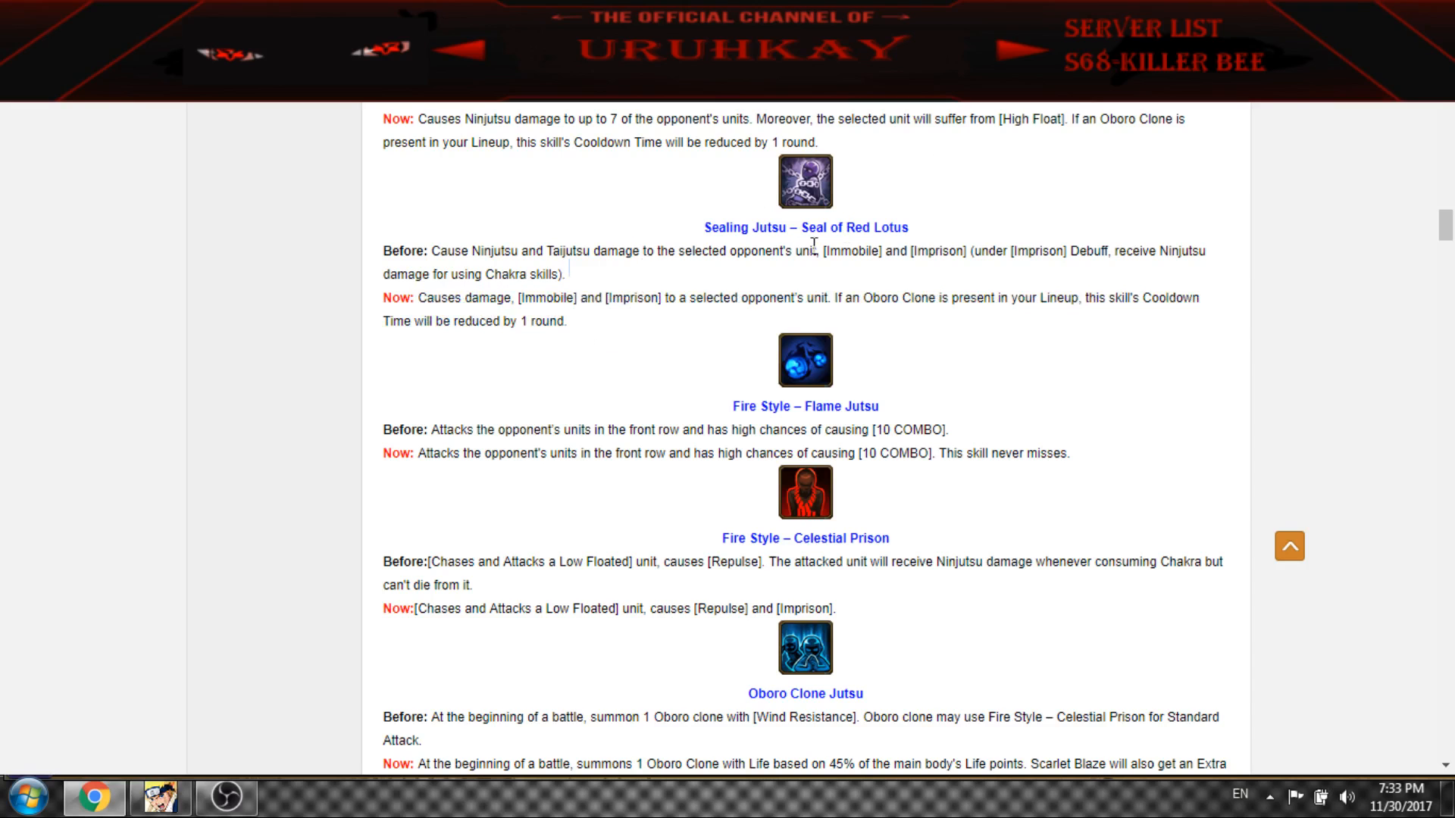
pyautogui.moveTo(413, 455)
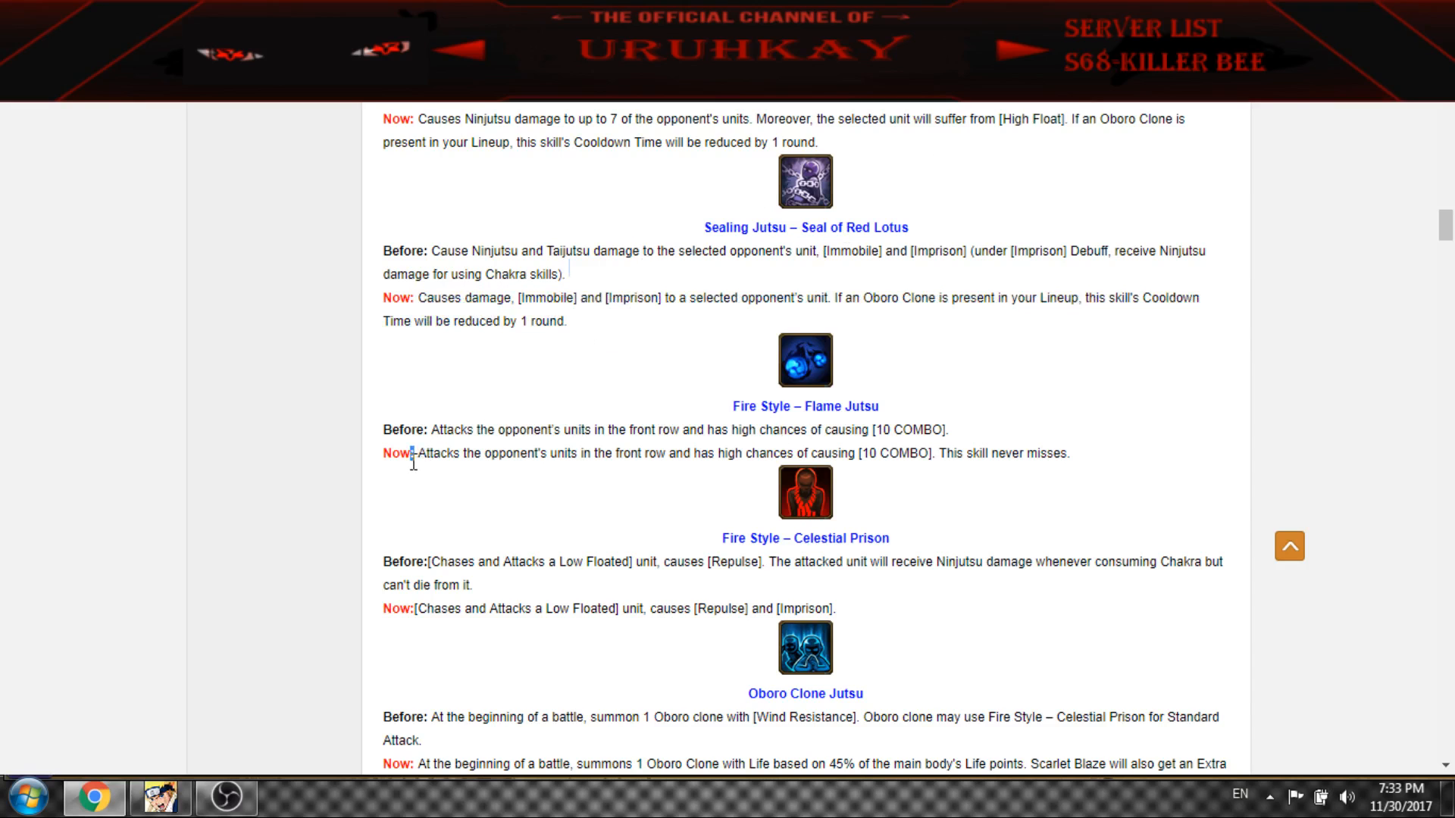
pyautogui.moveTo(415, 453); pyautogui.dragTo(1067, 453)
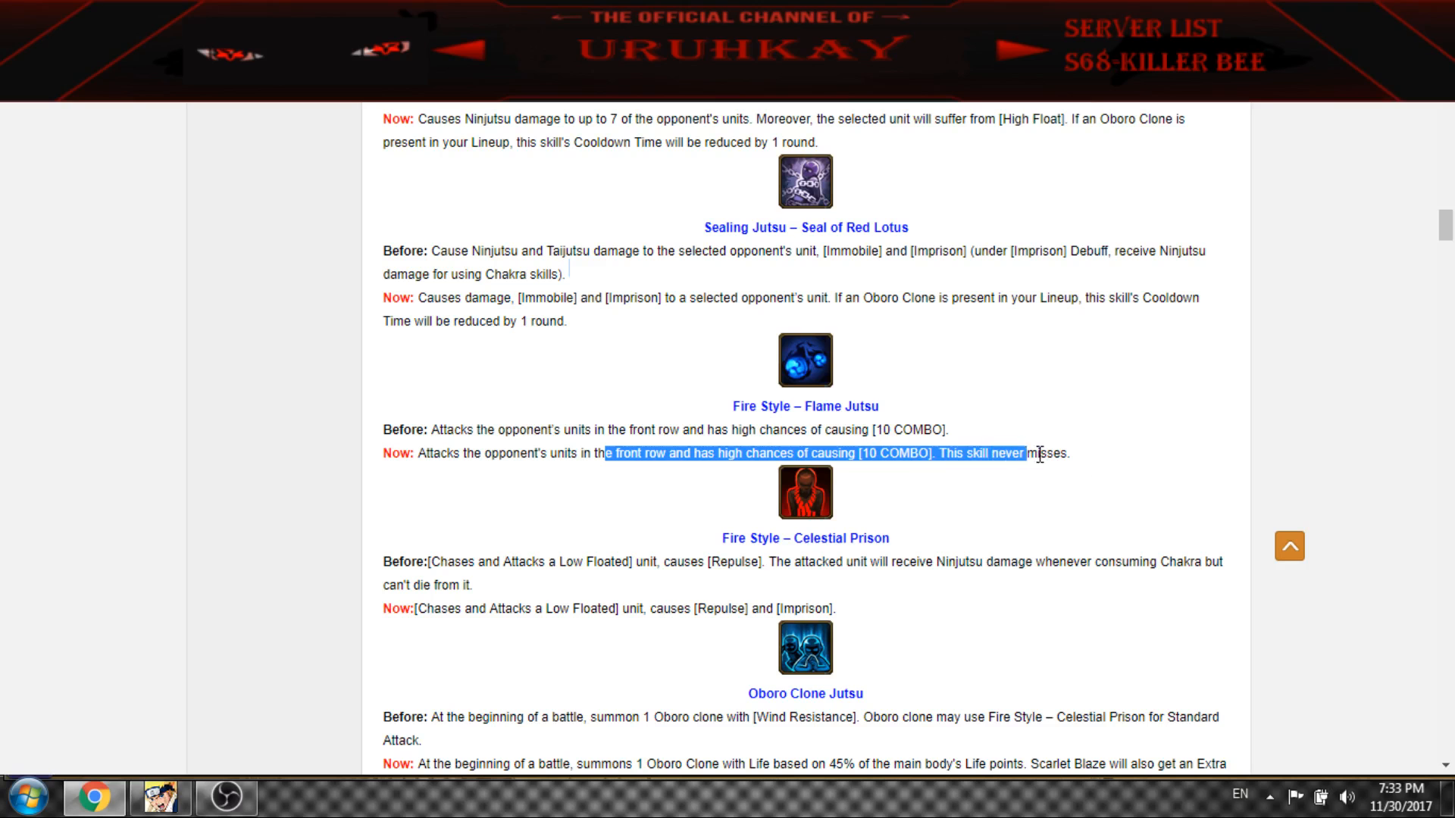
# Read past Oboro Clone Jutsu and Death Mirage to the end of the first patch-notes post
pyautogui.scroll(-3)
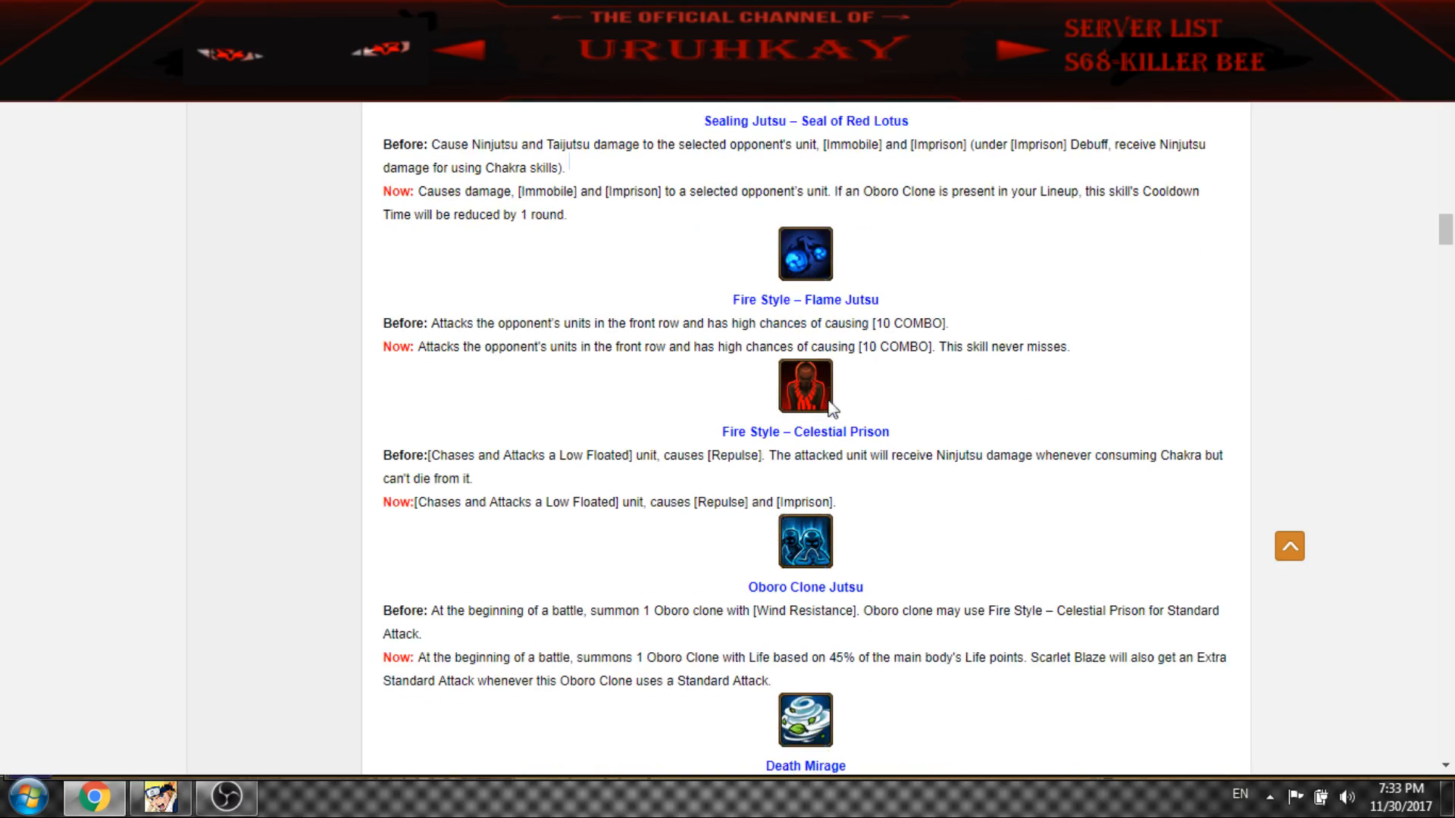
pyautogui.scroll(-3)
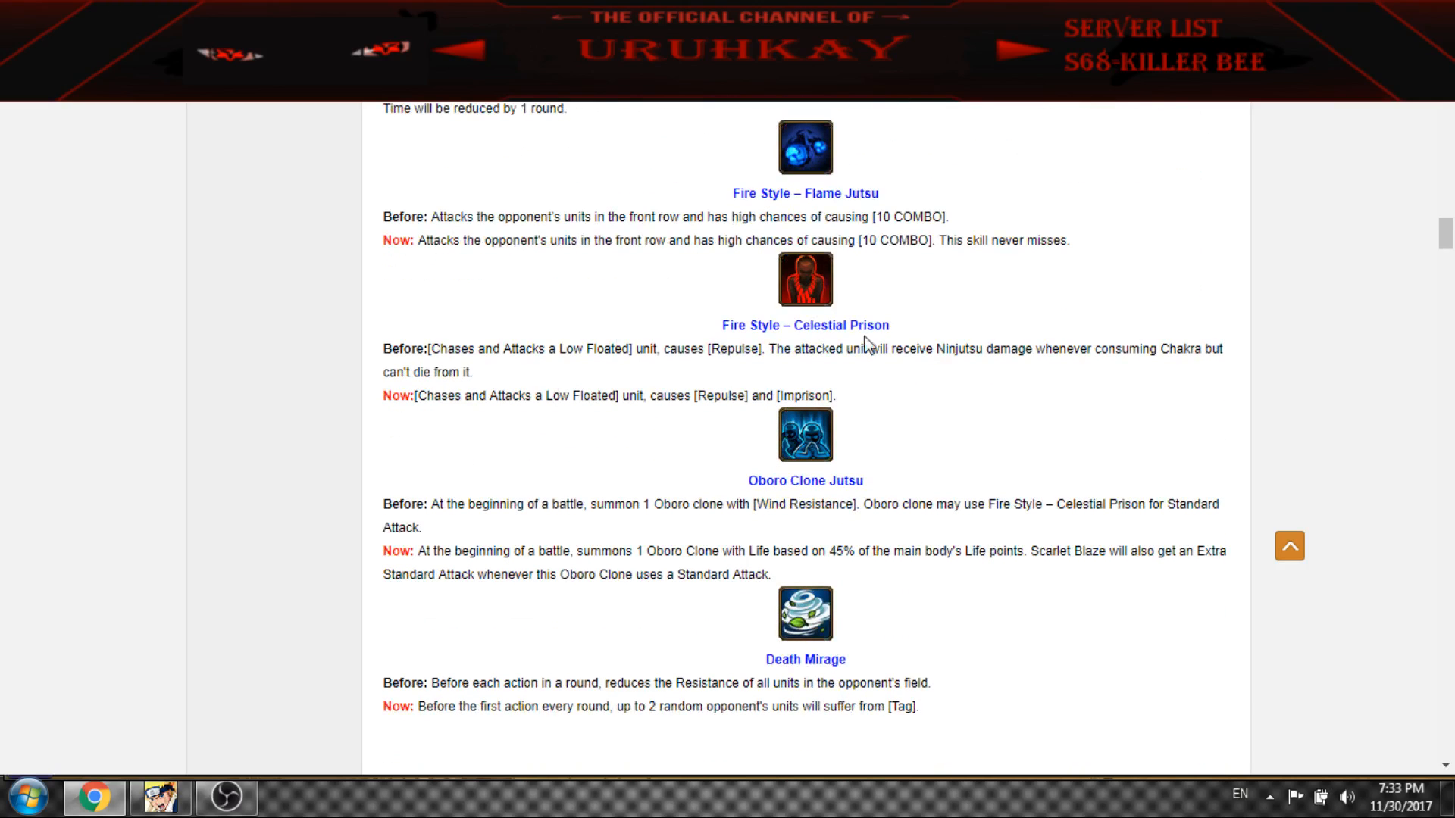
pyautogui.moveTo(810, 273)
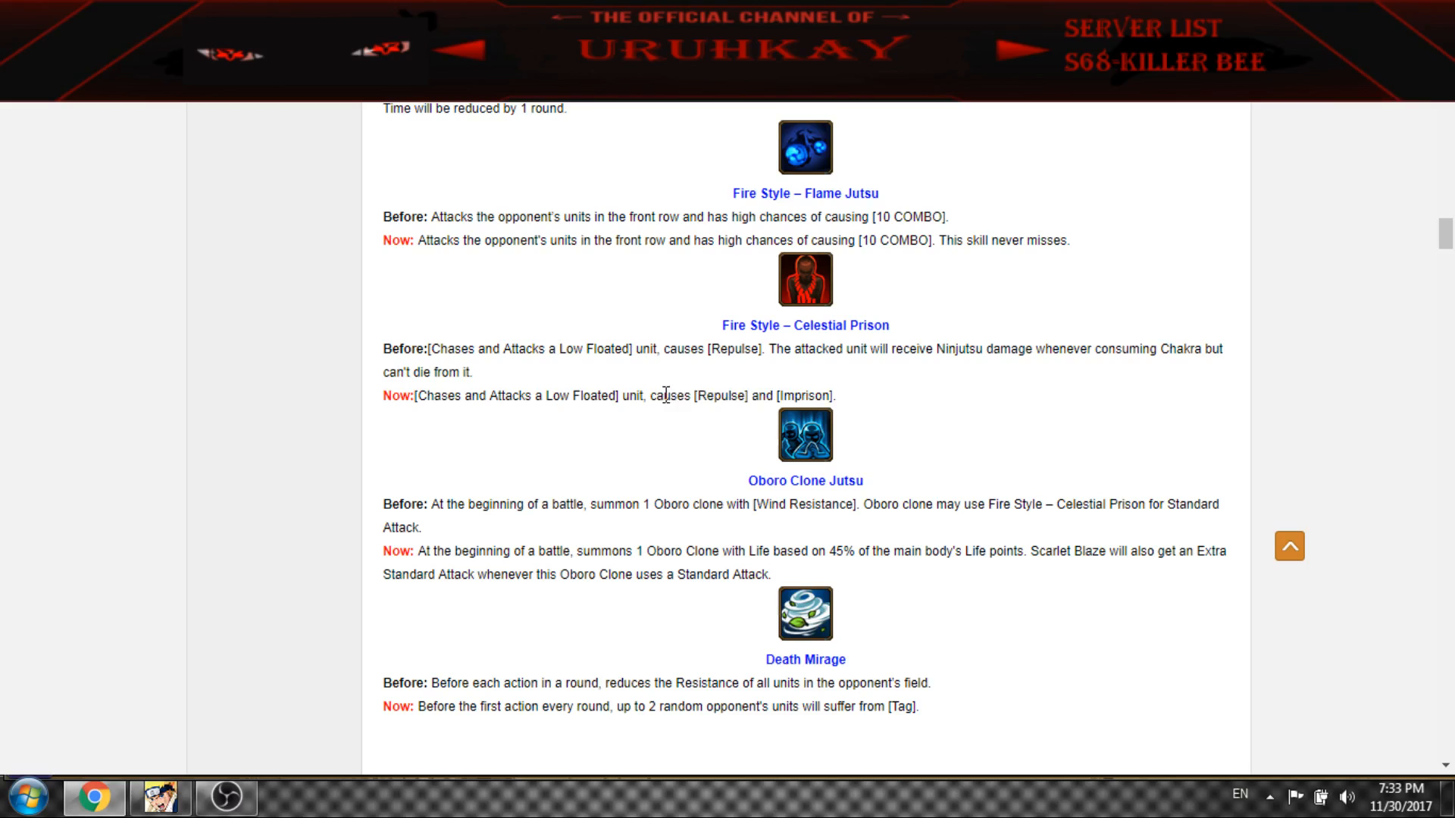
pyautogui.moveTo(752, 396); pyautogui.dragTo(835, 396)
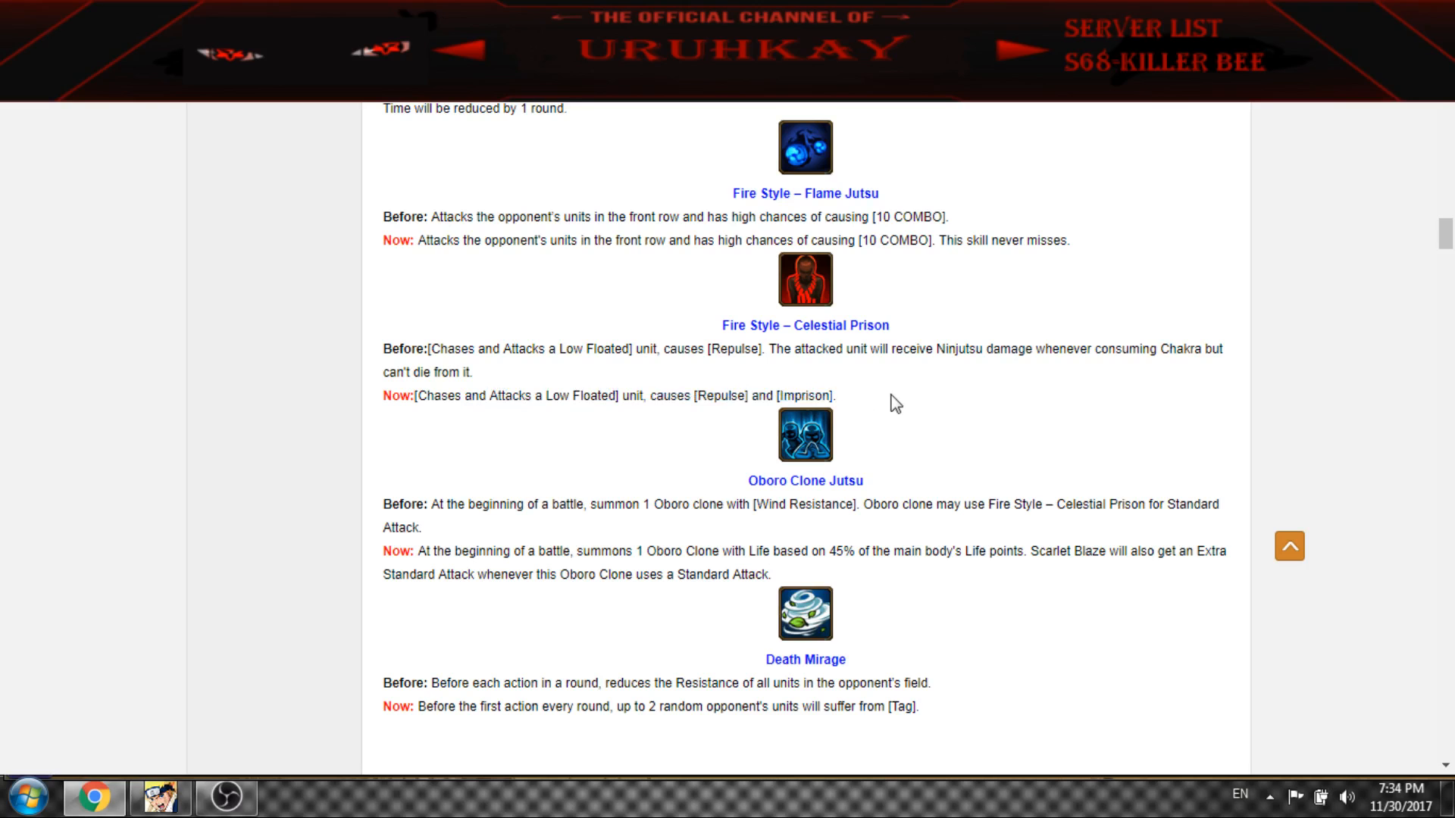
pyautogui.scroll(-3)
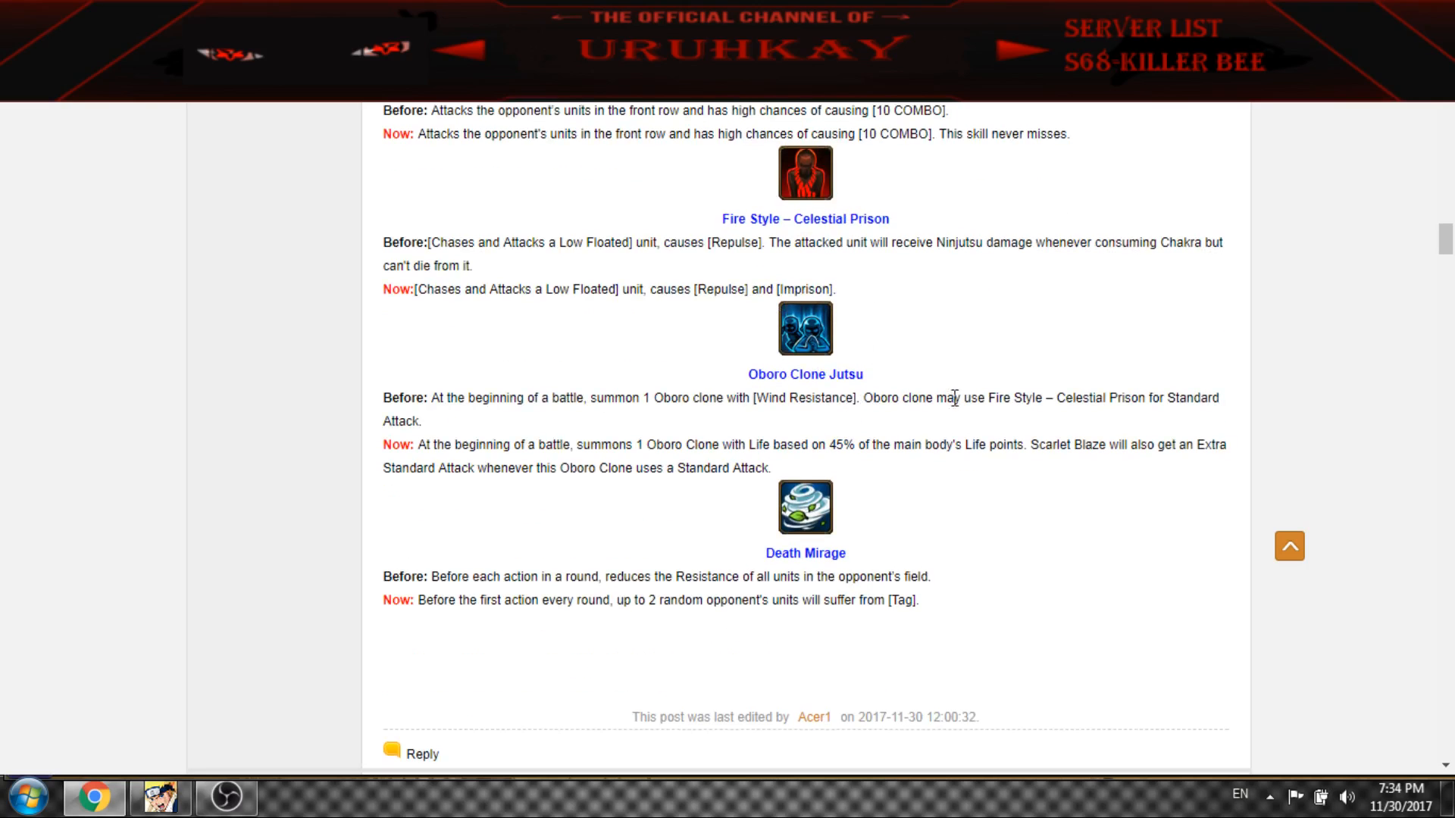
pyautogui.moveTo(1050, 448)
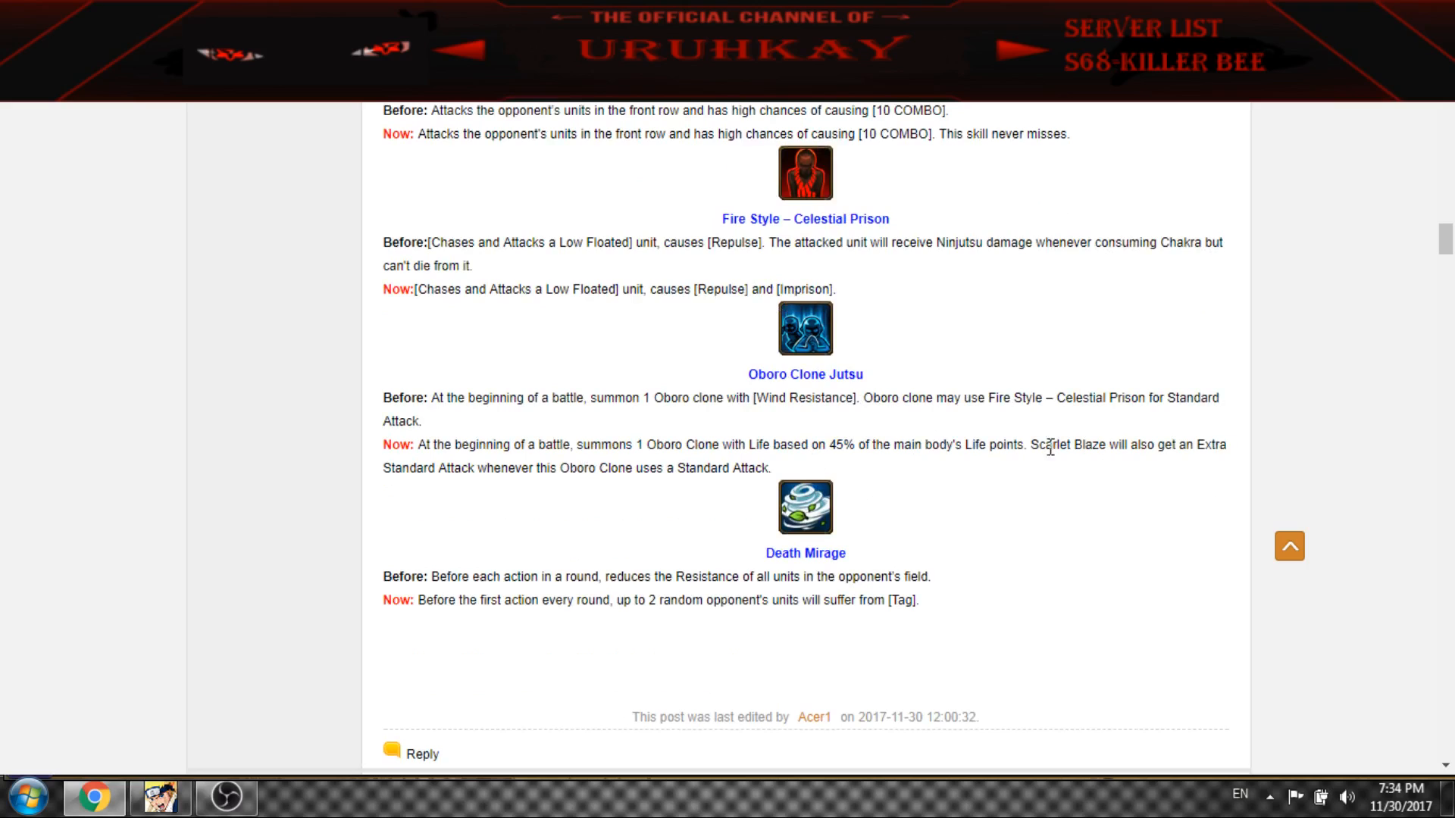
pyautogui.moveTo(861, 439)
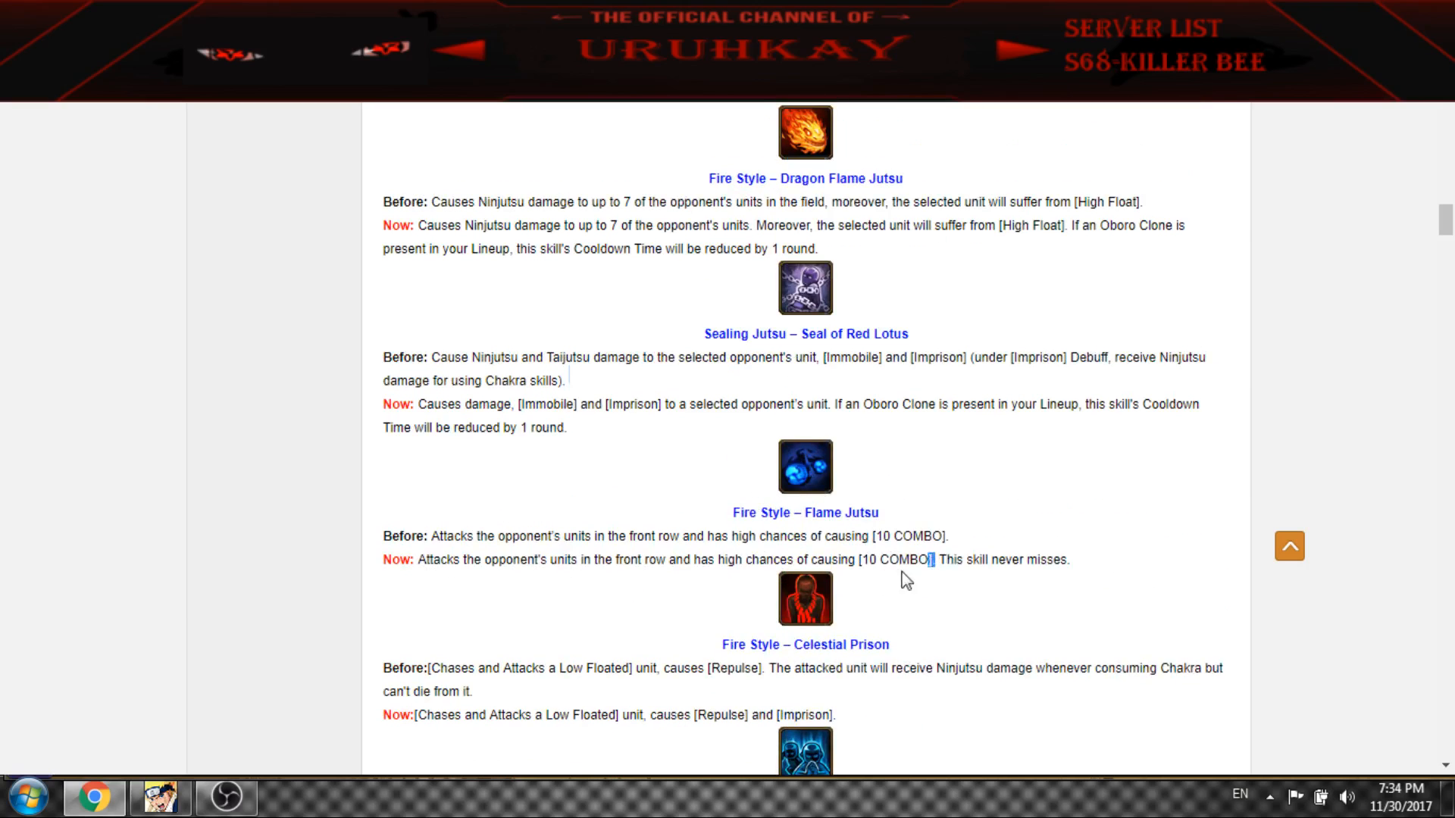
pyautogui.scroll(-3)
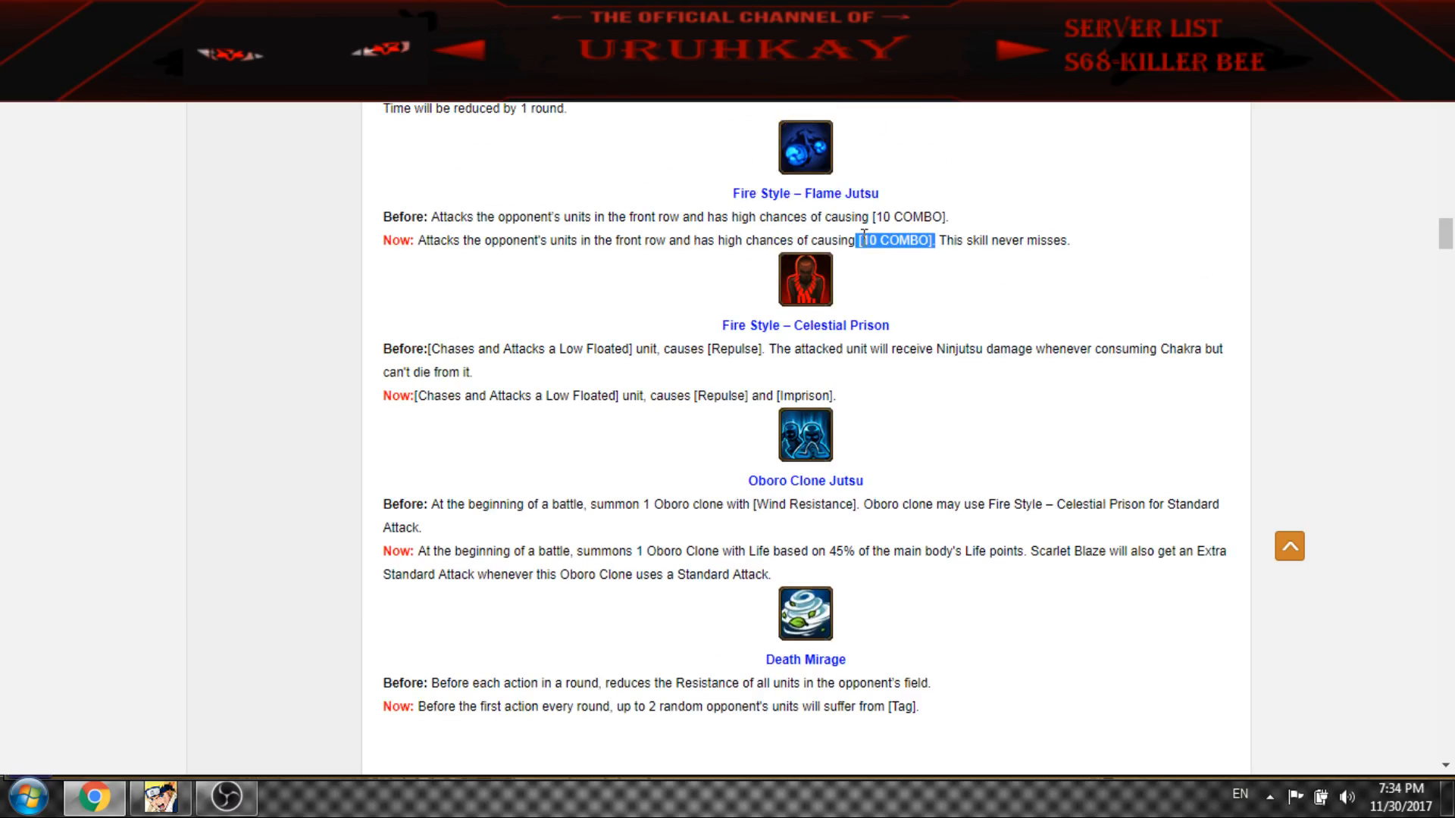
pyautogui.moveTo(883, 241)
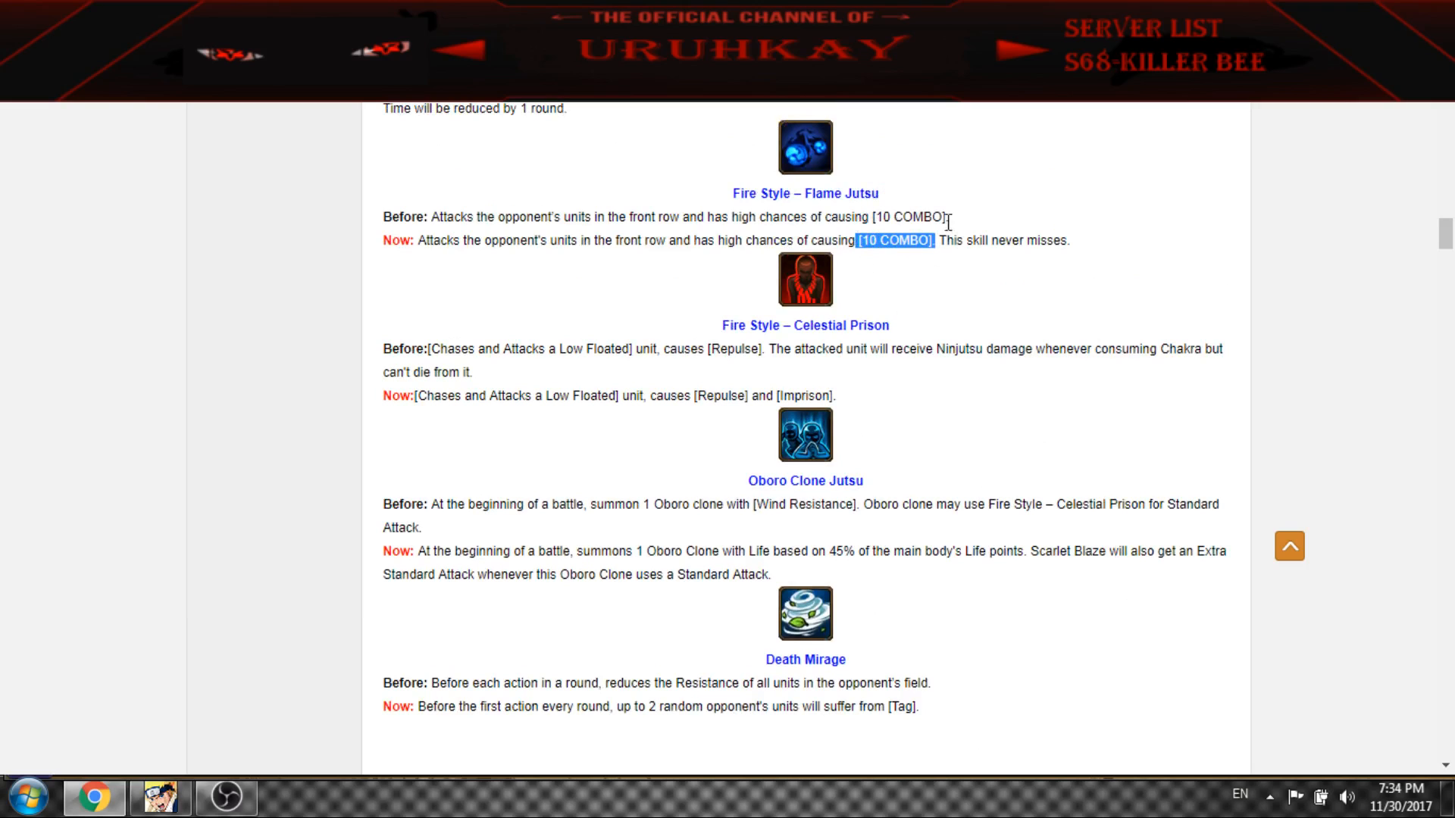
pyautogui.moveTo(788, 454)
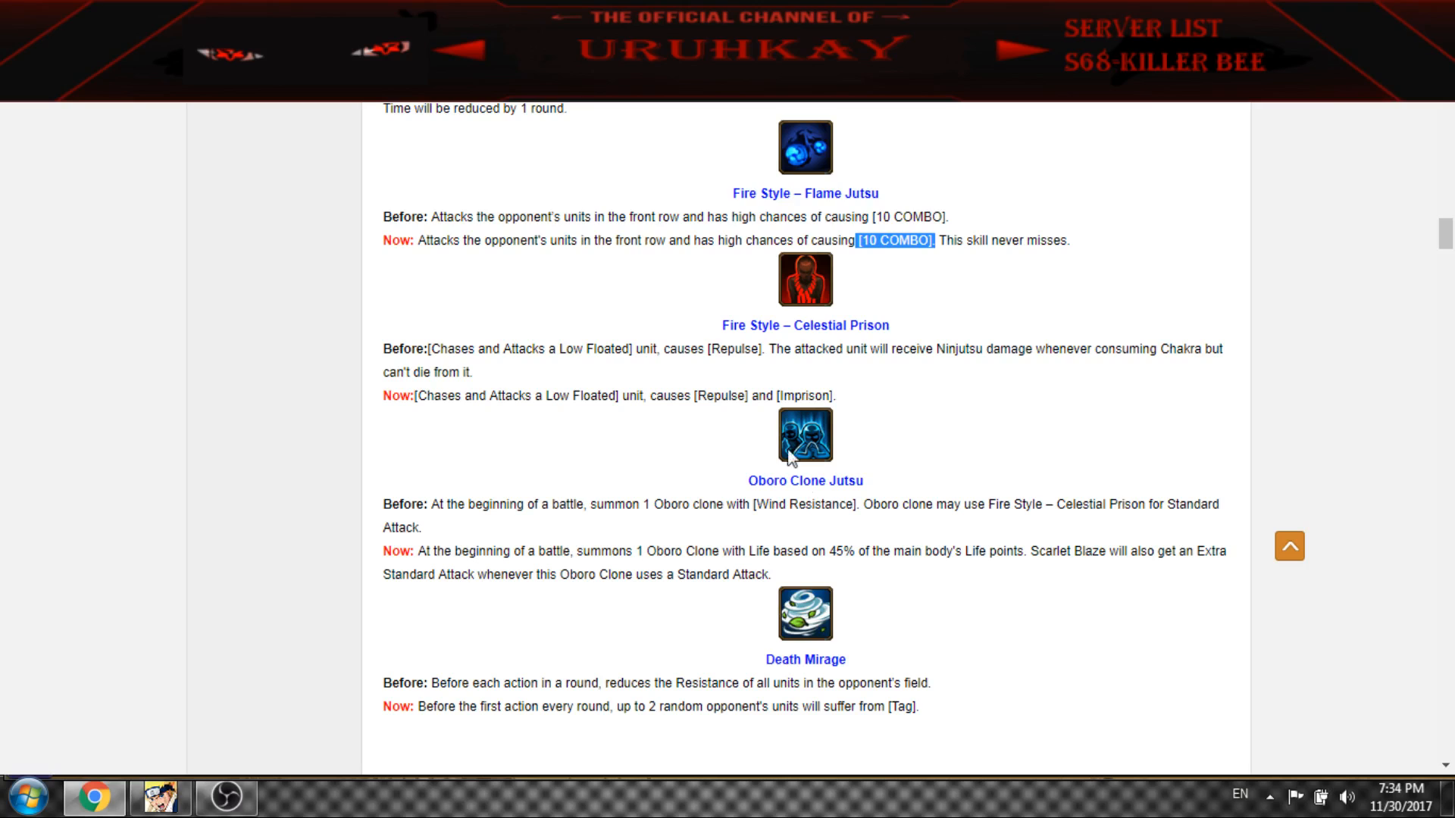
pyautogui.scroll(-3)
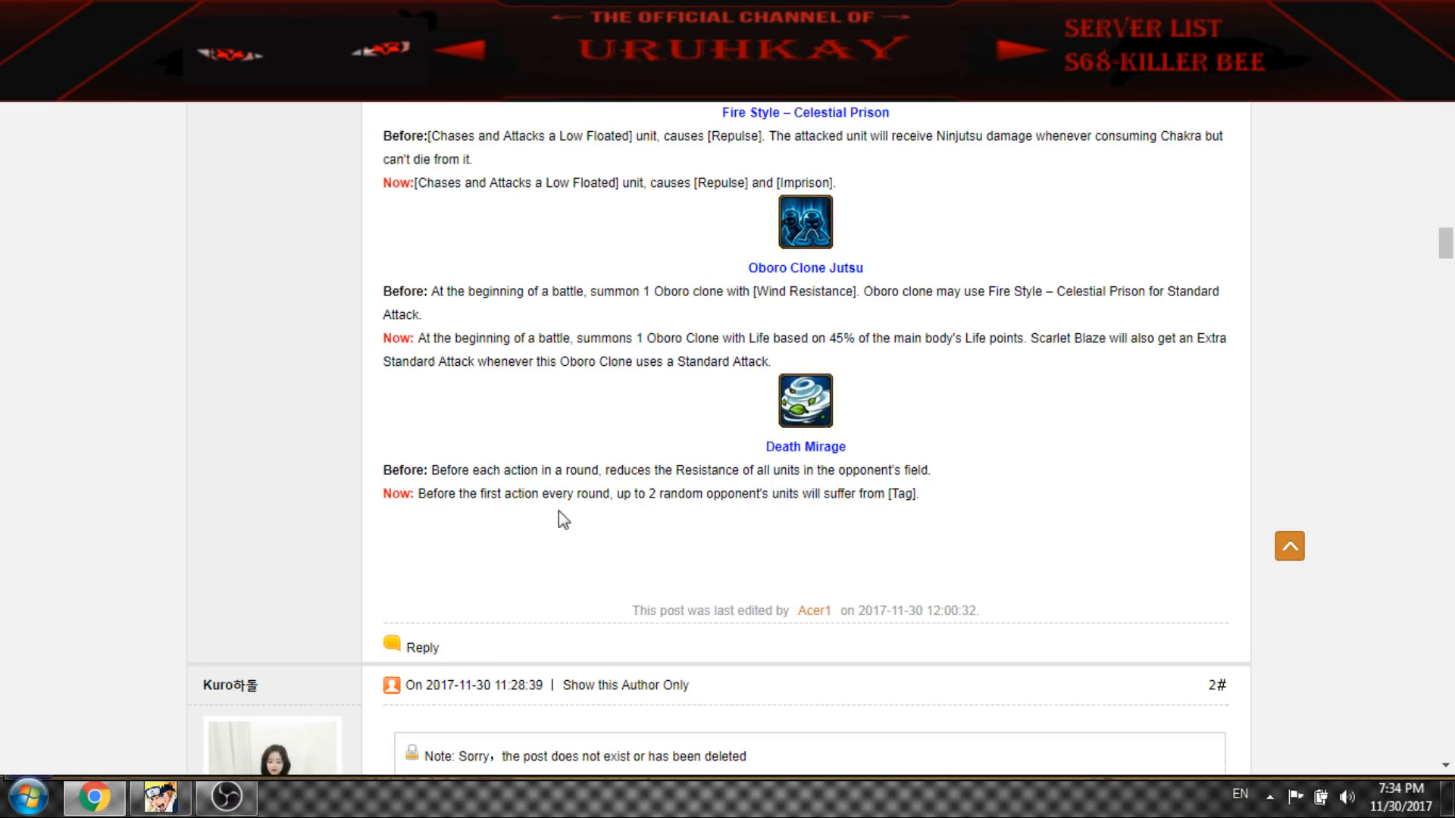
pyautogui.moveTo(415, 492); pyautogui.dragTo(533, 493)
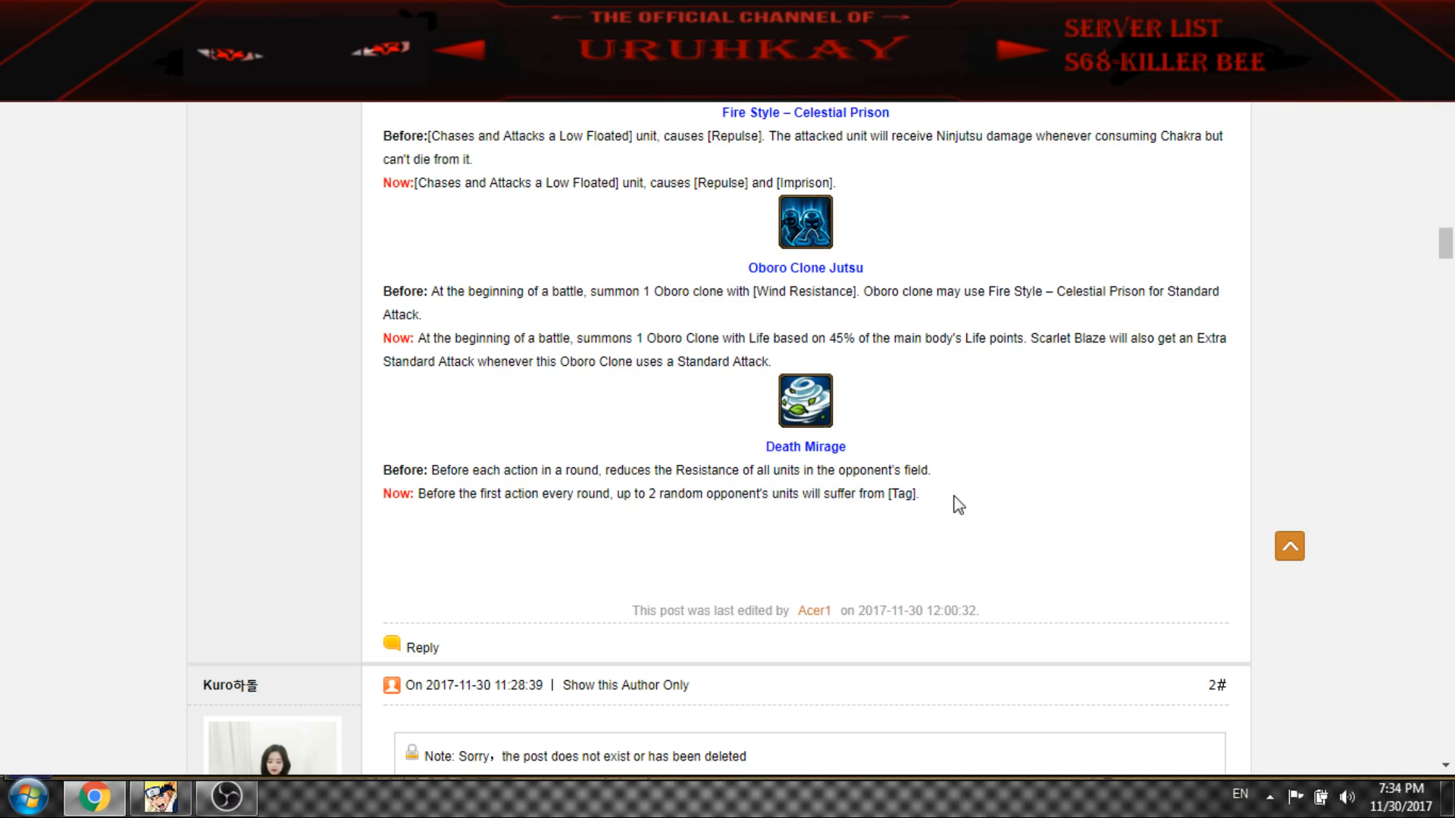
# Read Breeze Dancer's changes from Hurricane Jutsu, highlighting key phrases in each Before/Now note
pyautogui.scroll(-3)
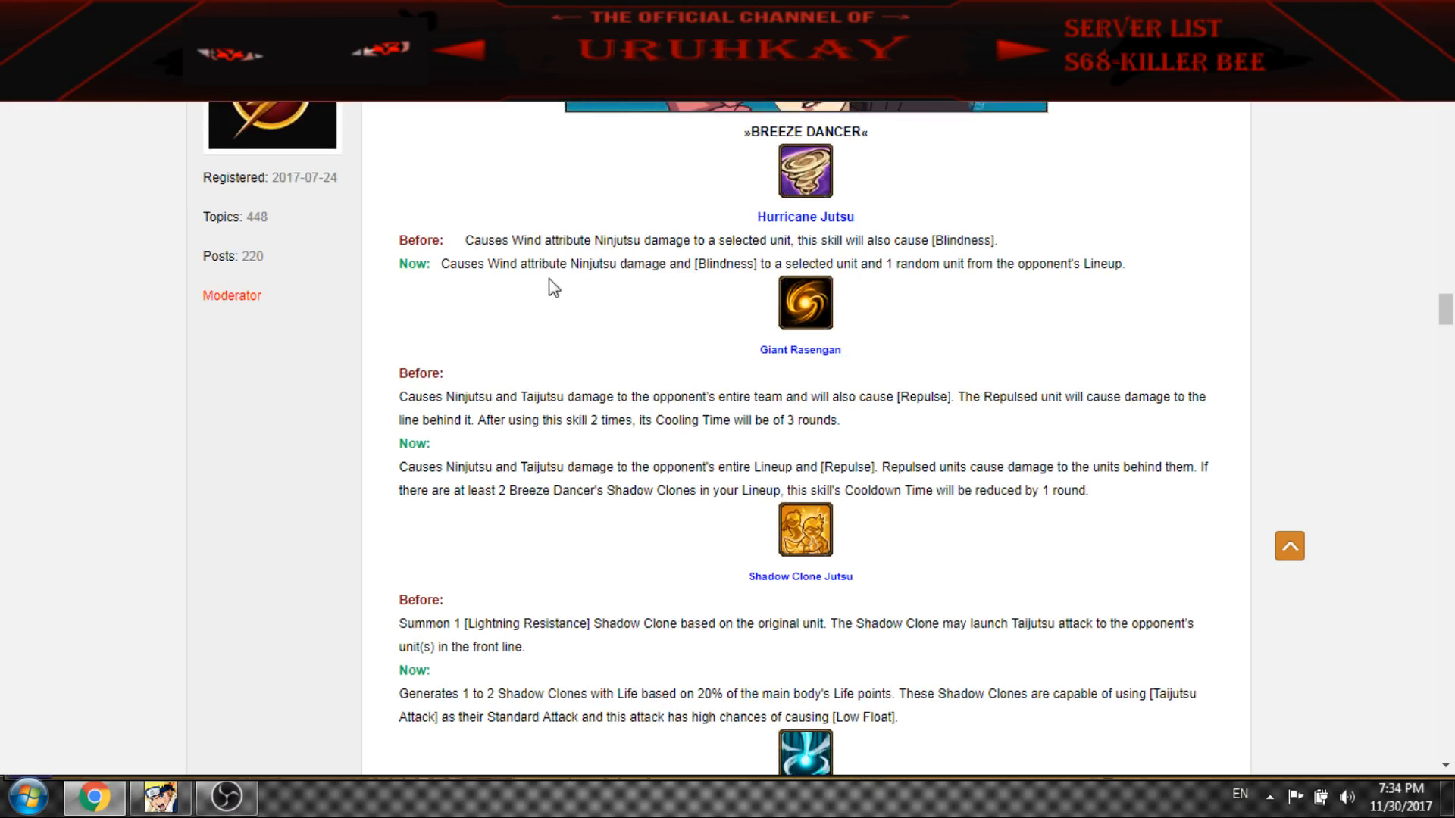
pyautogui.moveTo(643, 263); pyautogui.dragTo(1093, 264)
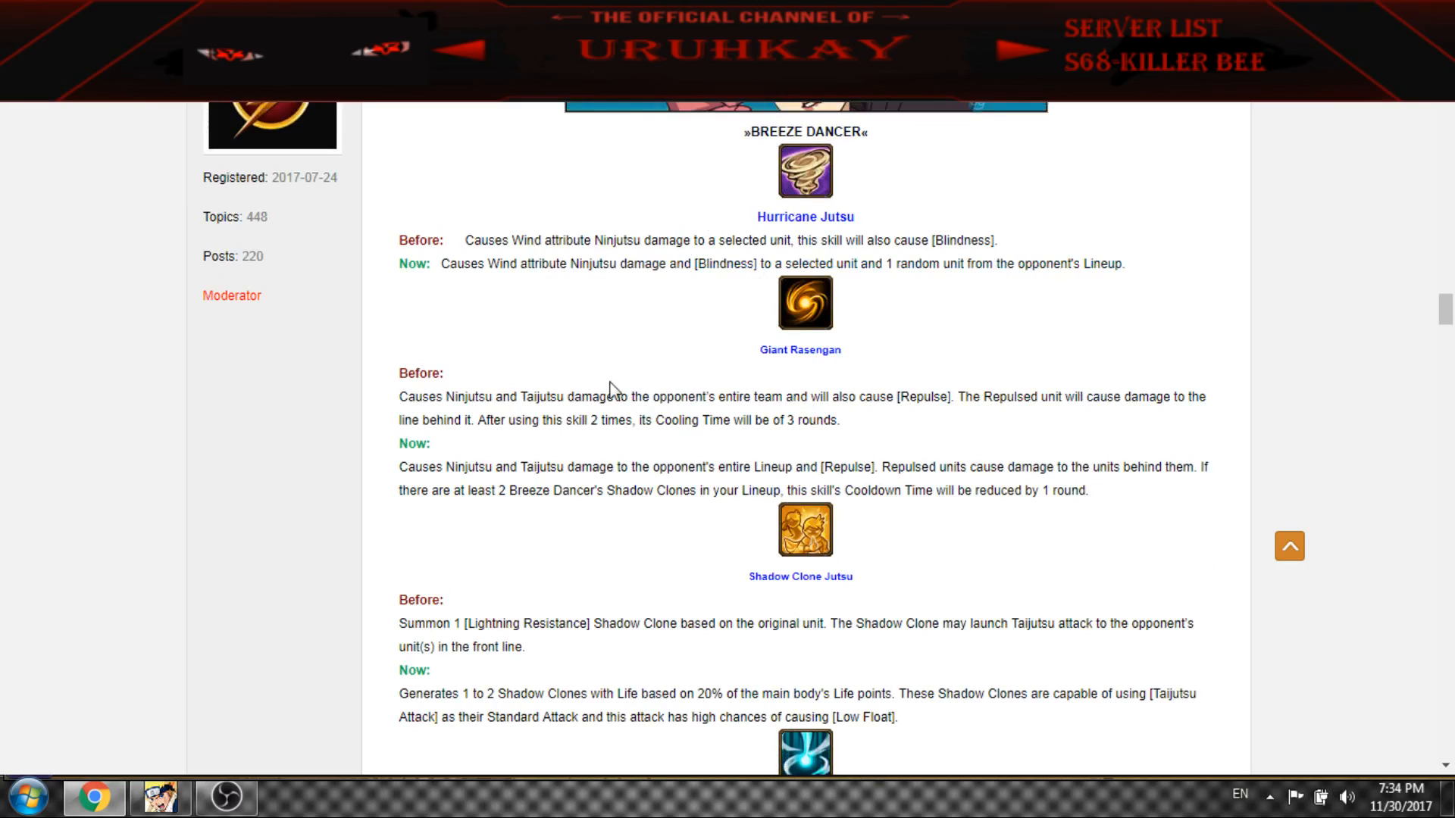
pyautogui.moveTo(509, 468)
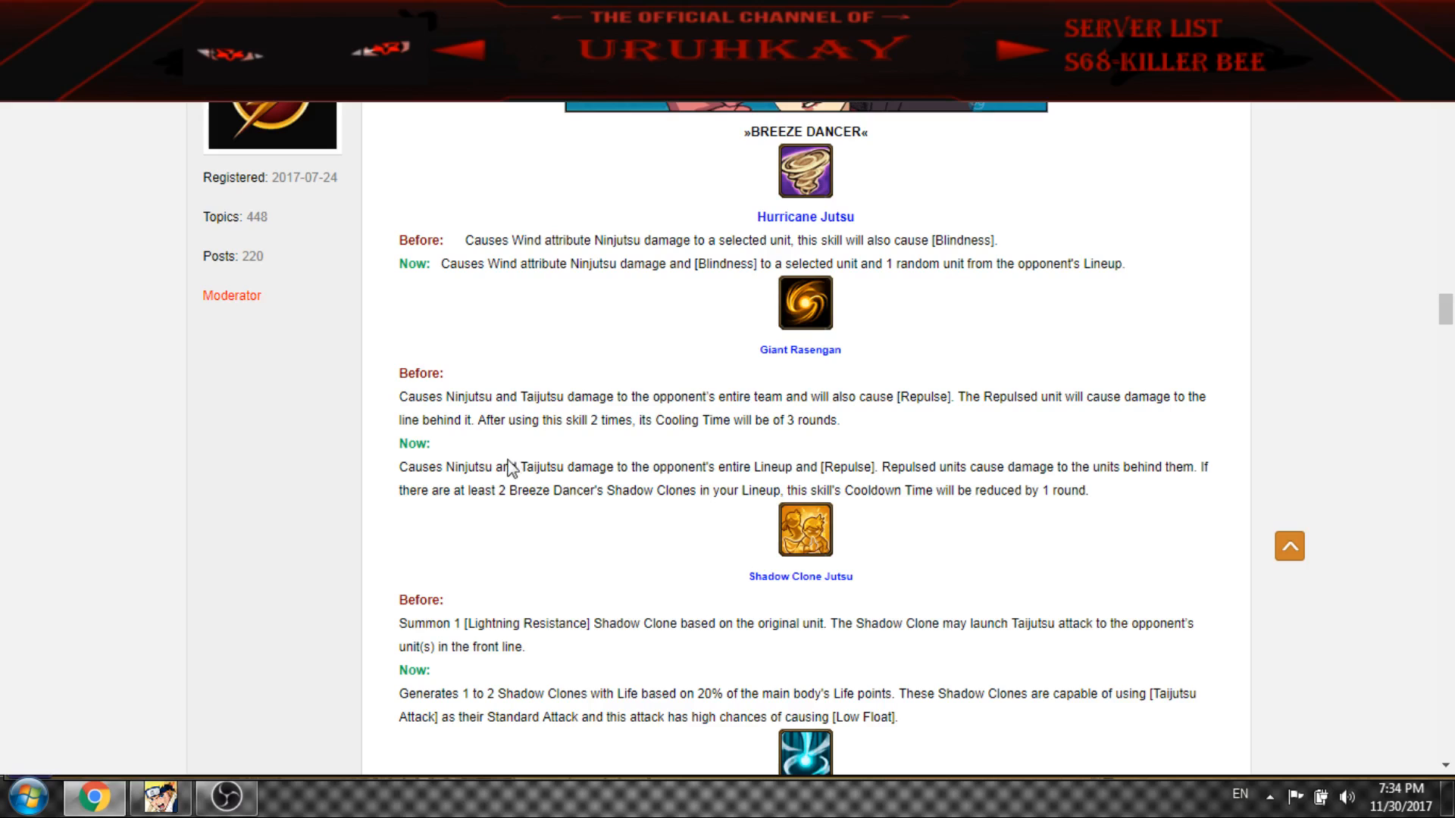
pyautogui.moveTo(824, 475)
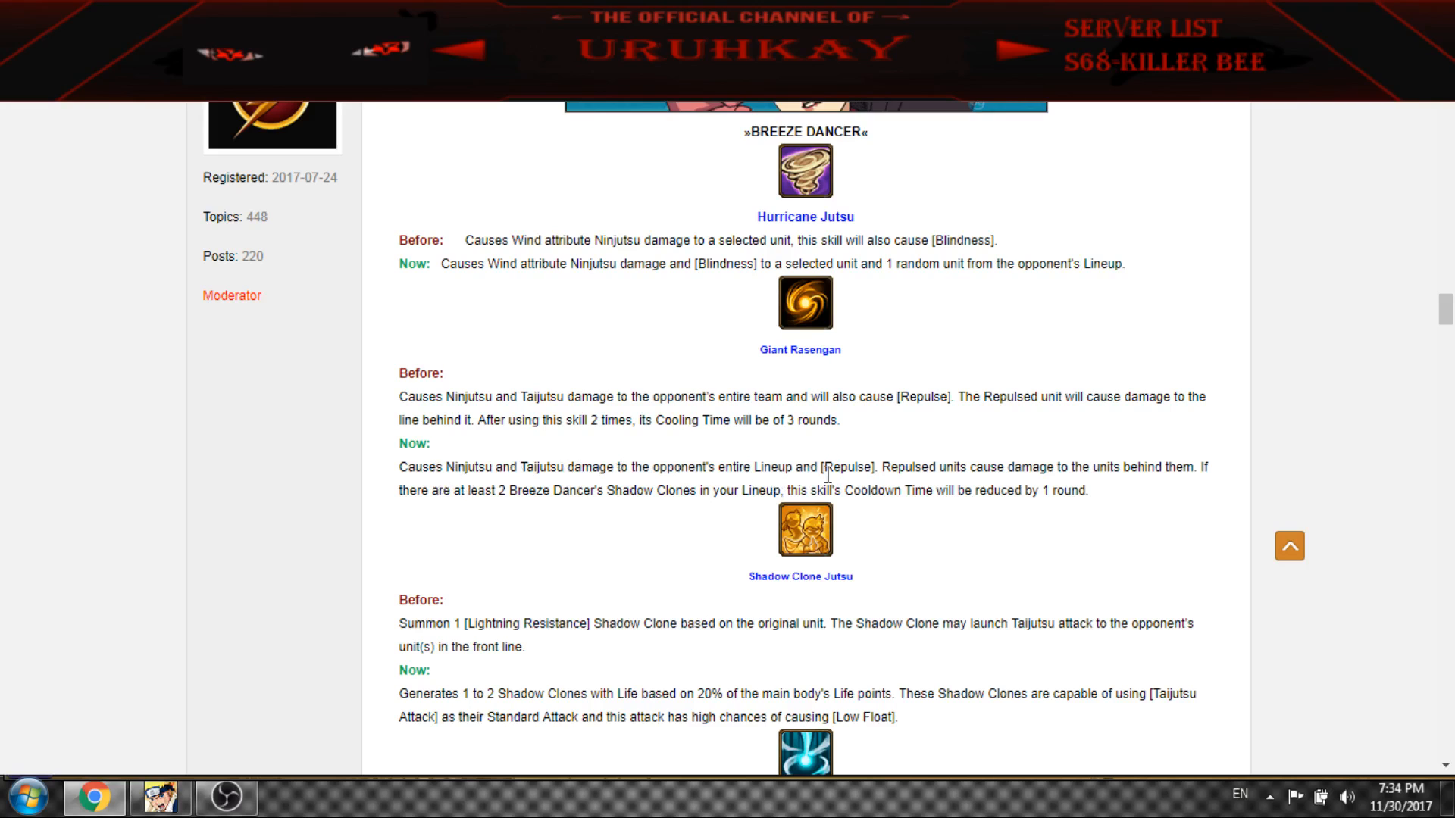
pyautogui.moveTo(879, 467); pyautogui.dragTo(1068, 466)
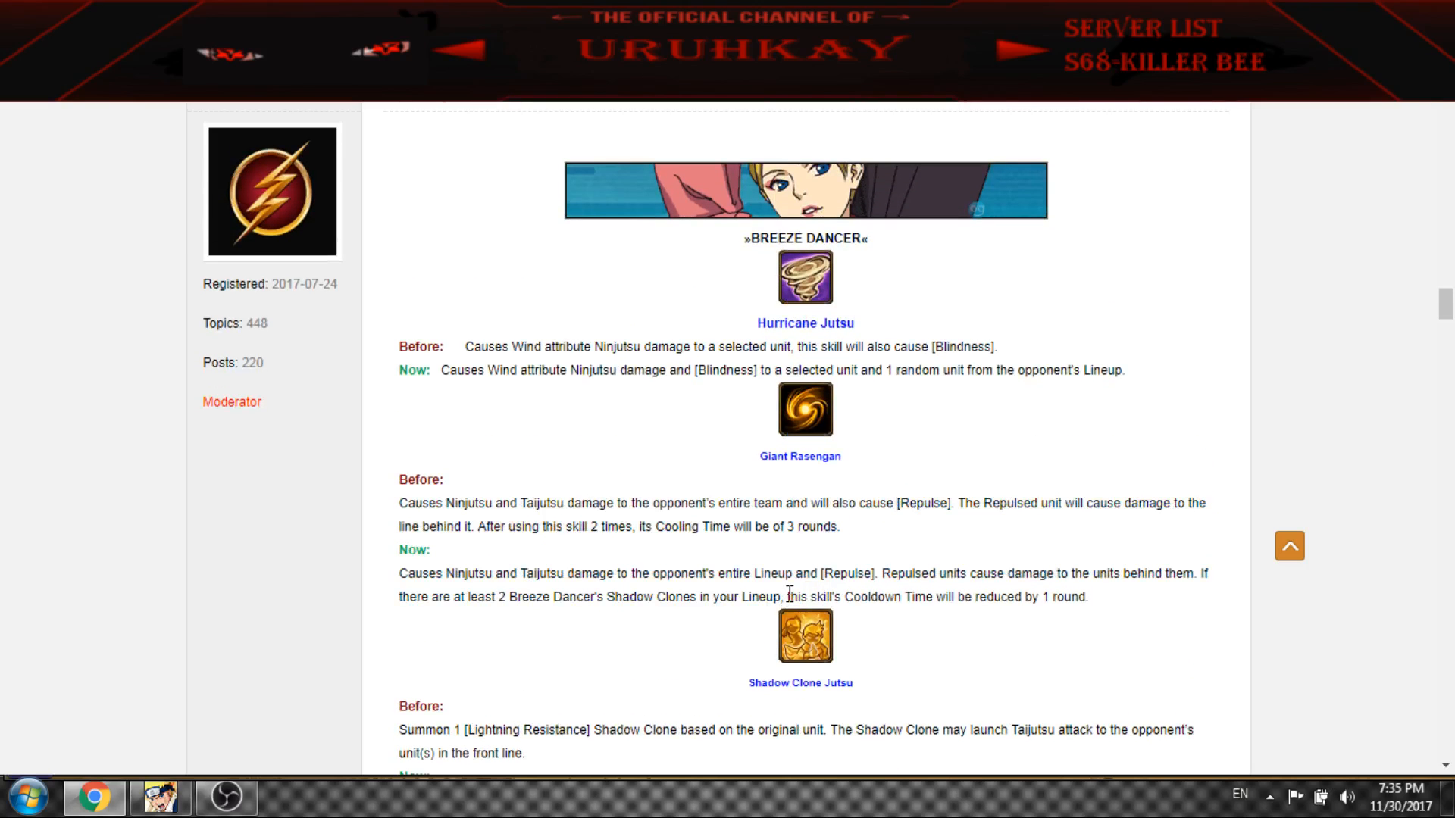
pyautogui.moveTo(1109, 604)
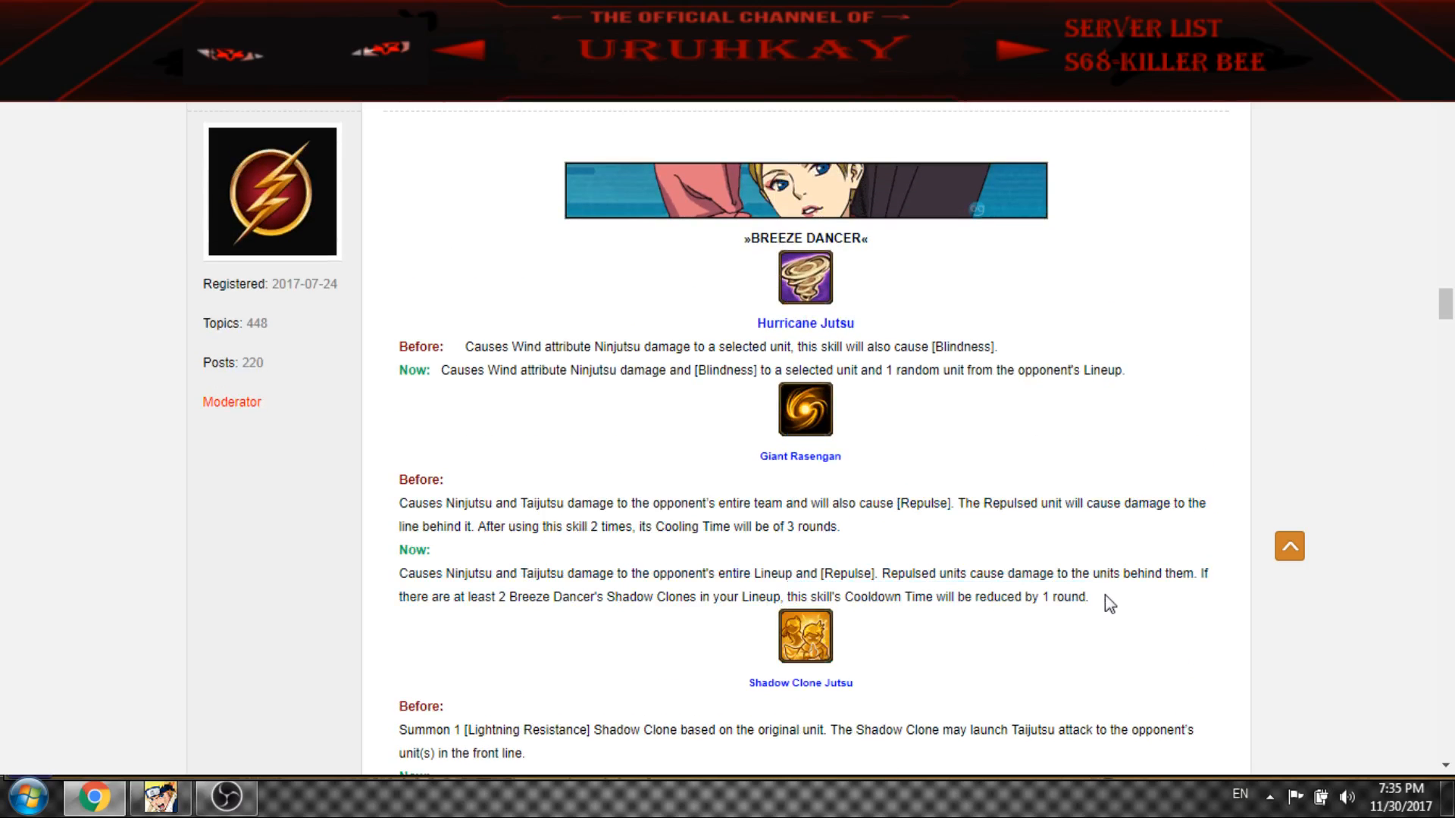
pyautogui.moveTo(809, 635)
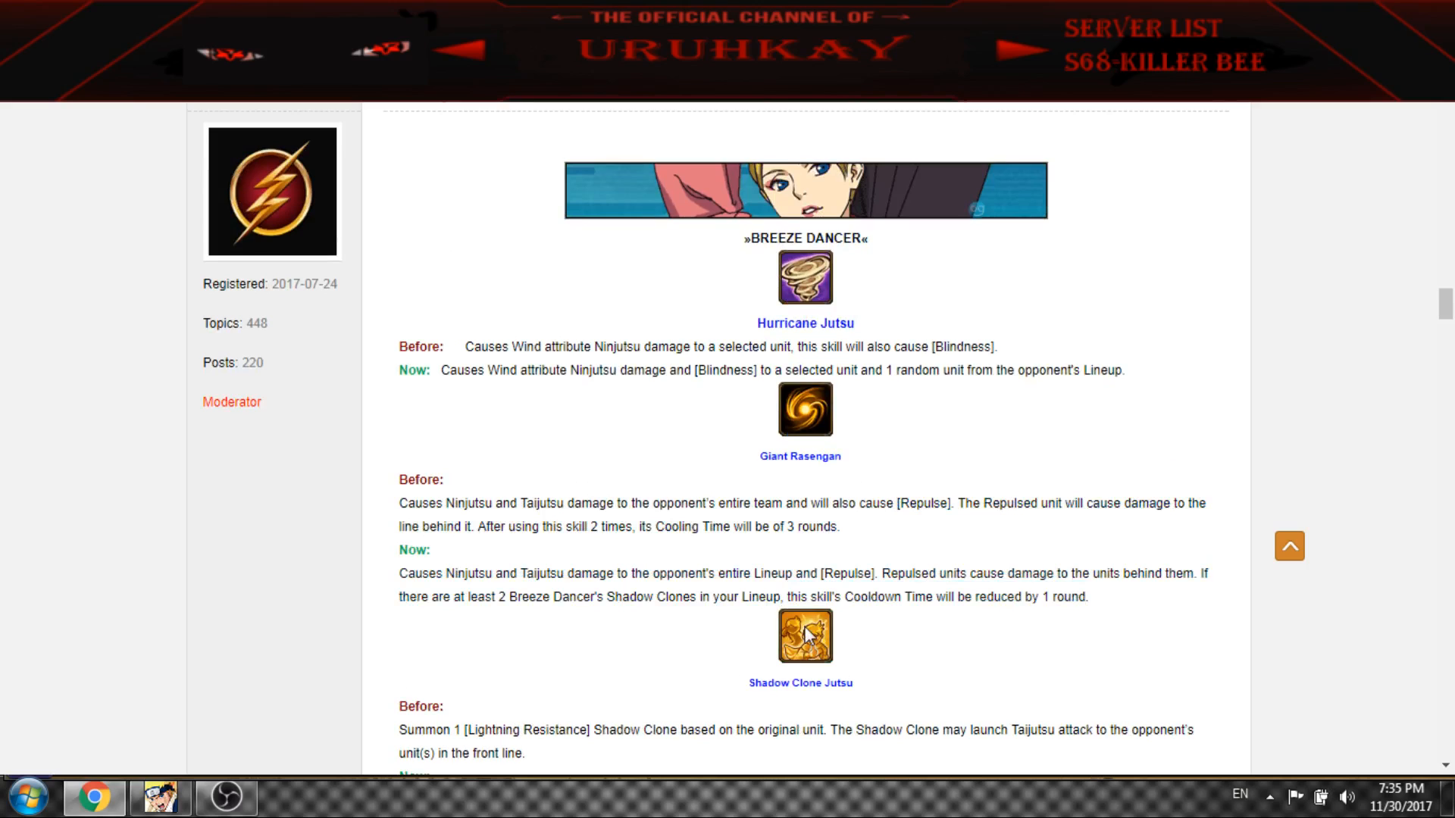
pyautogui.moveTo(811, 597)
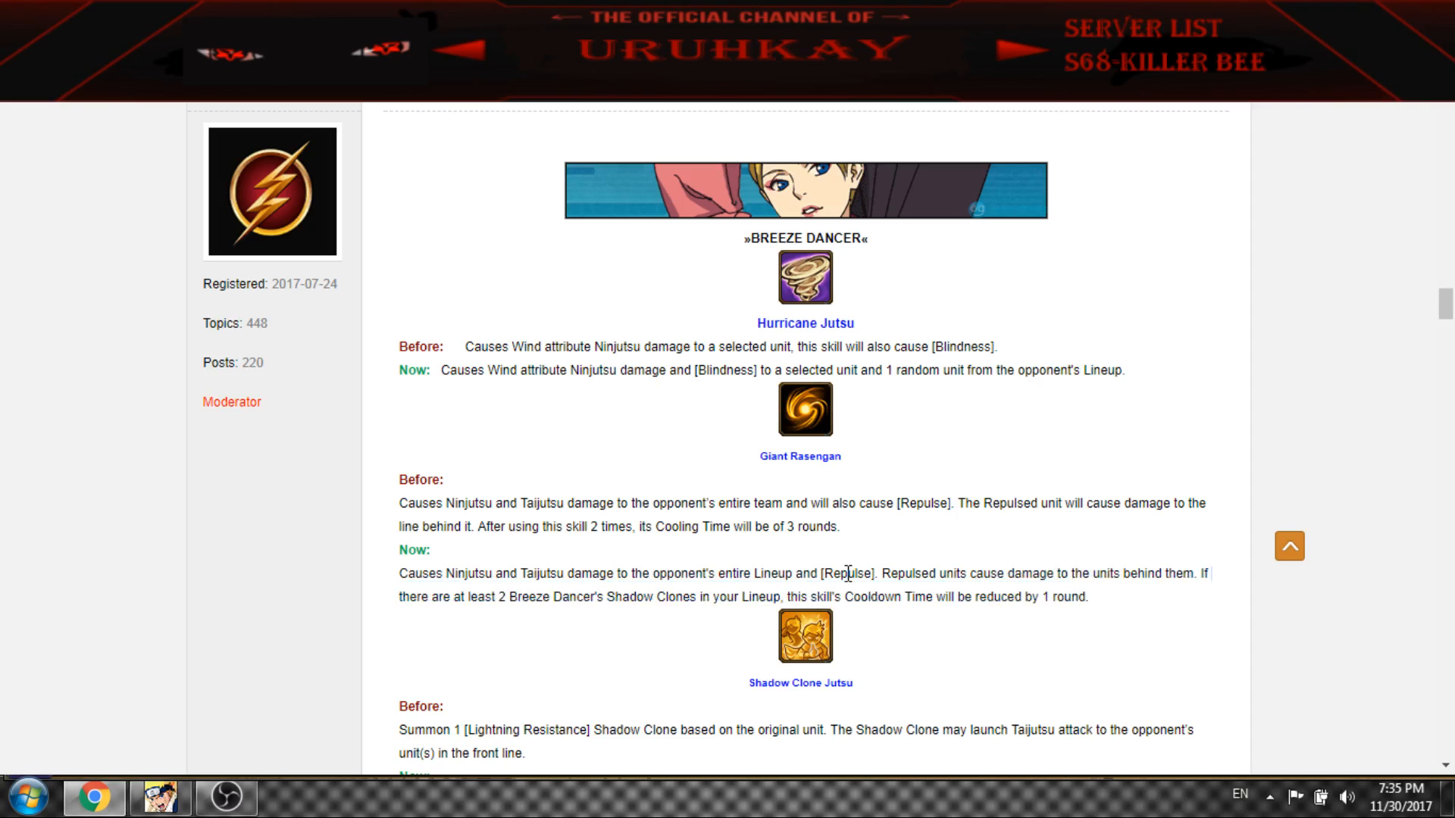
pyautogui.moveTo(783, 597); pyautogui.dragTo(970, 597)
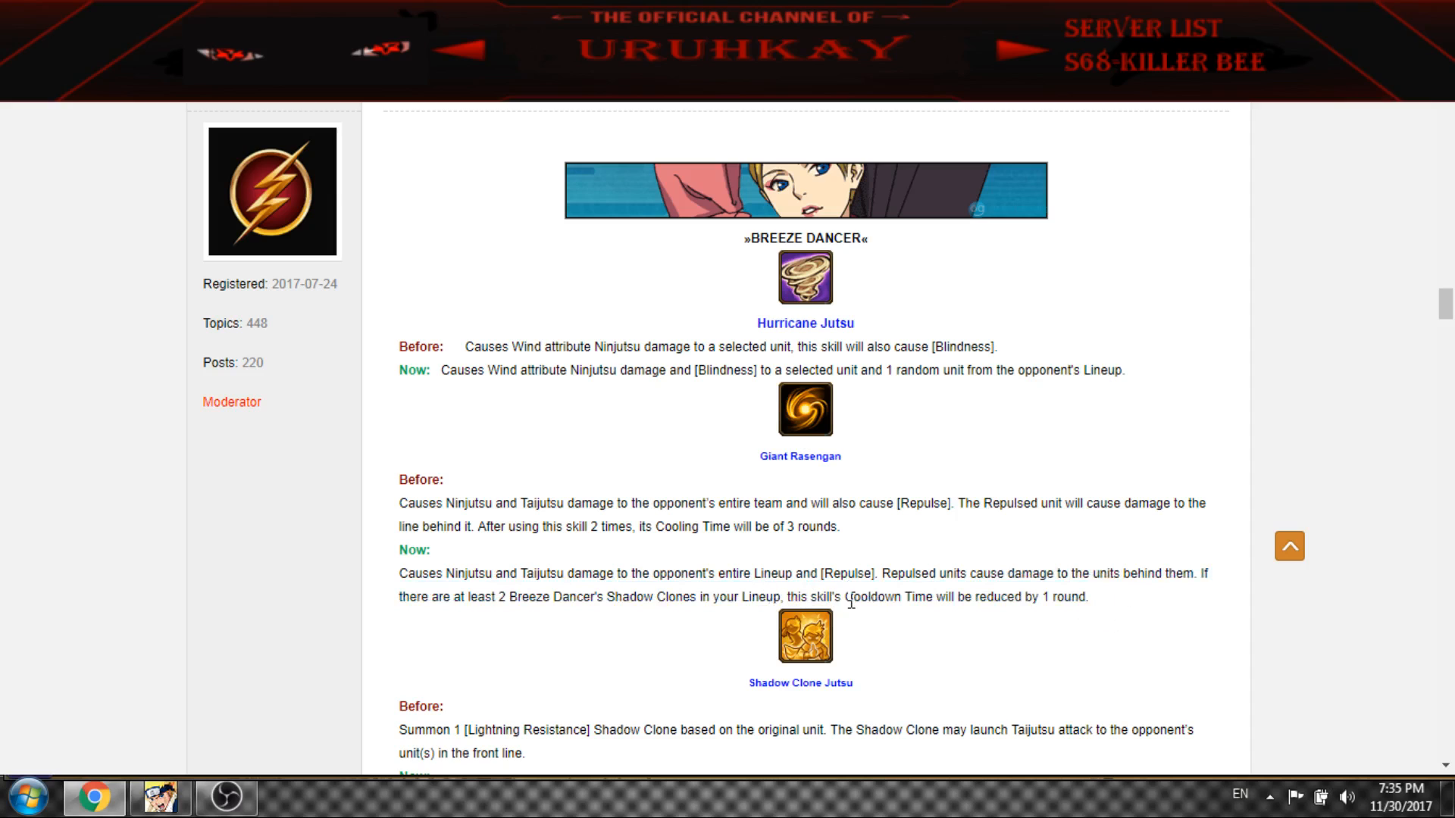
pyautogui.moveTo(777, 575)
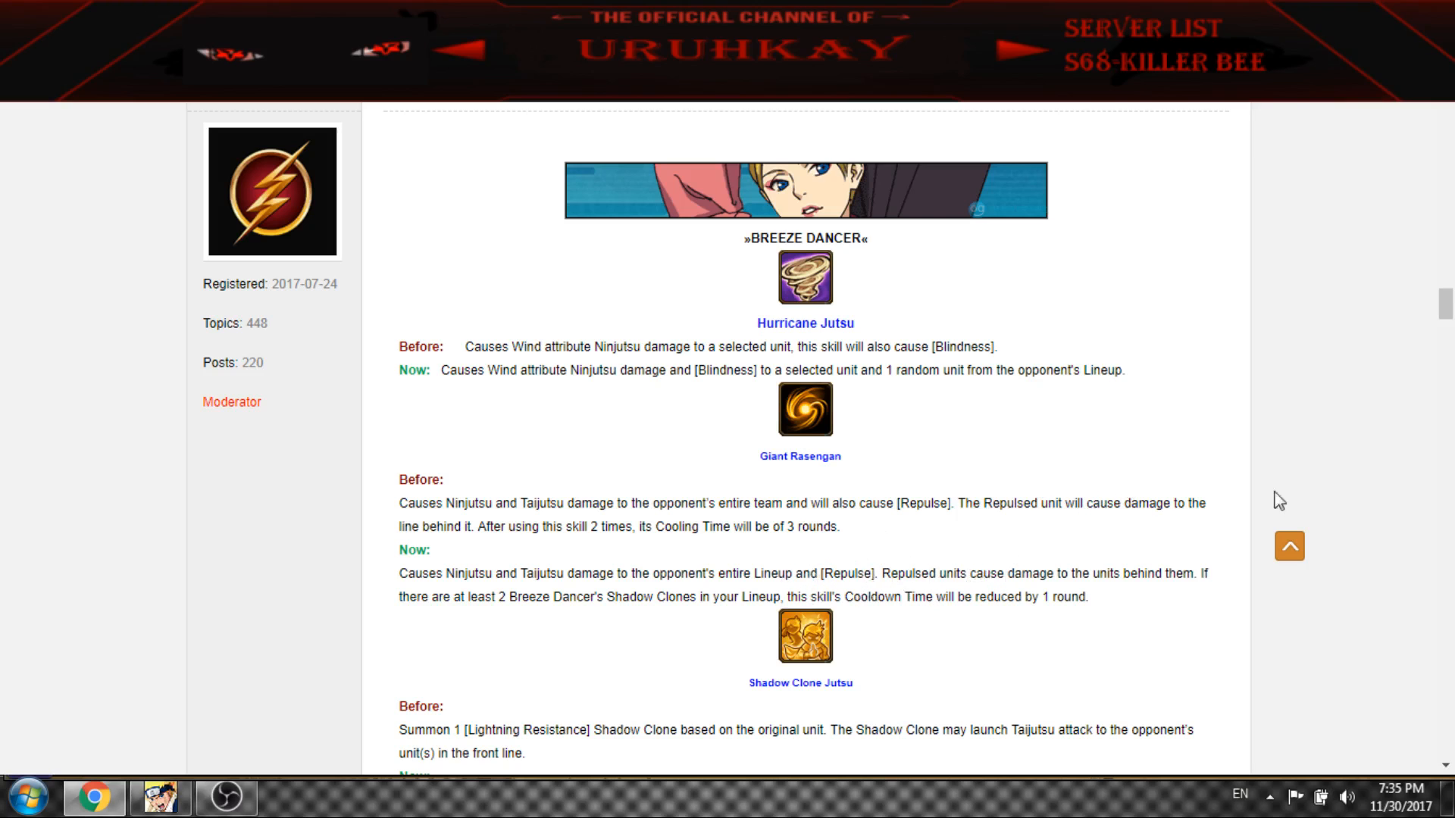
pyautogui.scroll(-3)
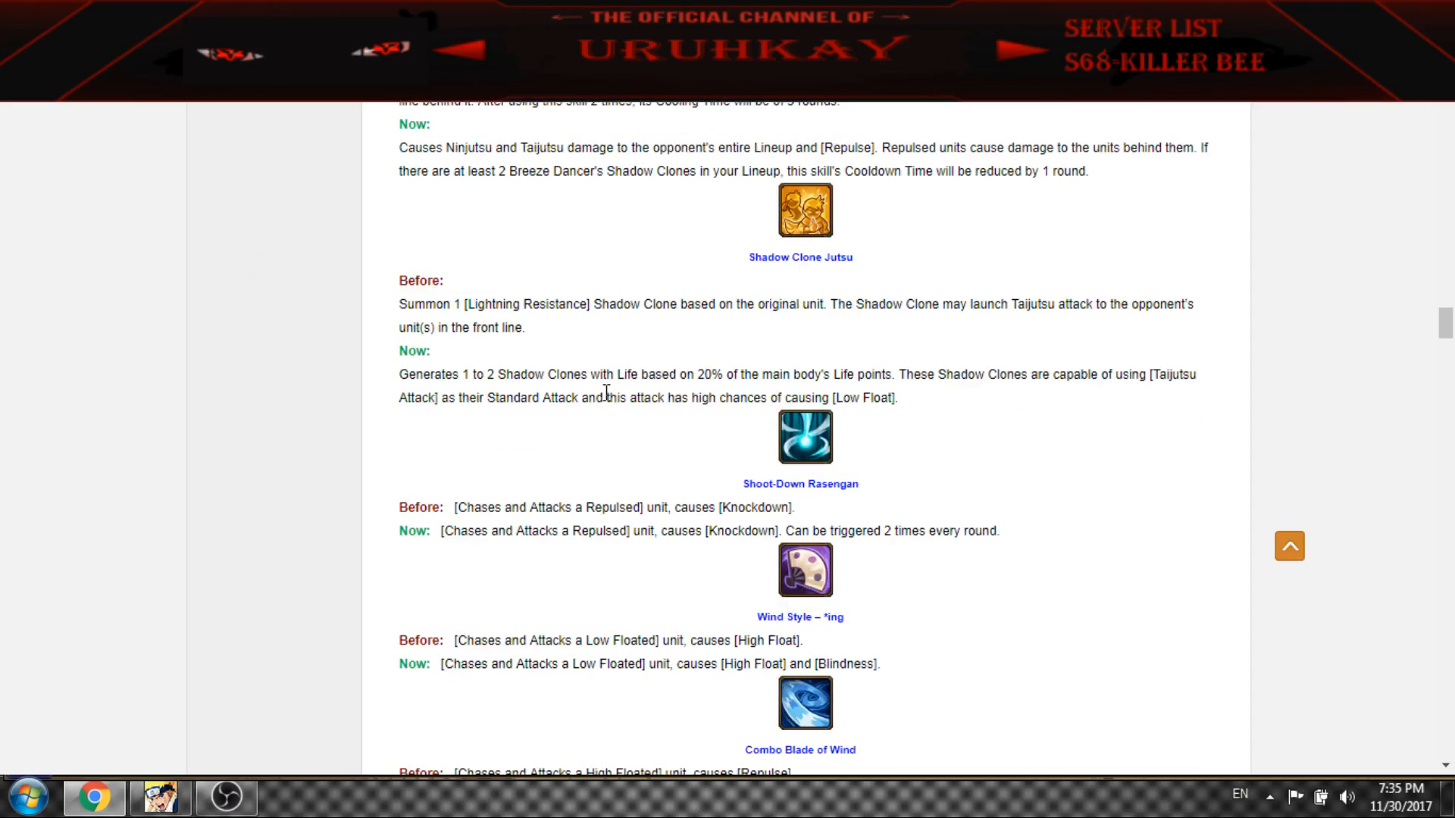
pyautogui.moveTo(468, 371)
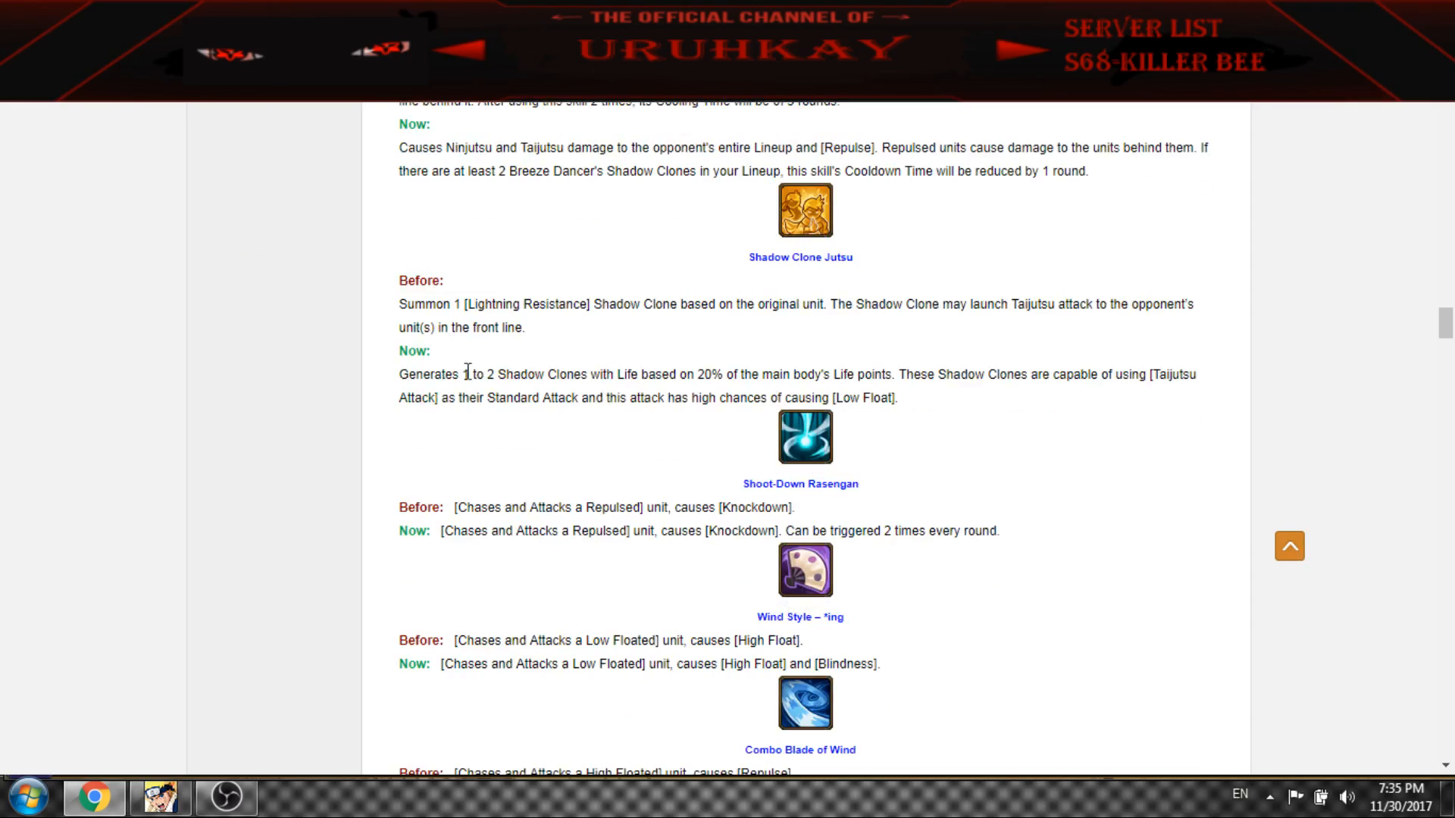
pyautogui.moveTo(464, 374); pyautogui.dragTo(497, 374)
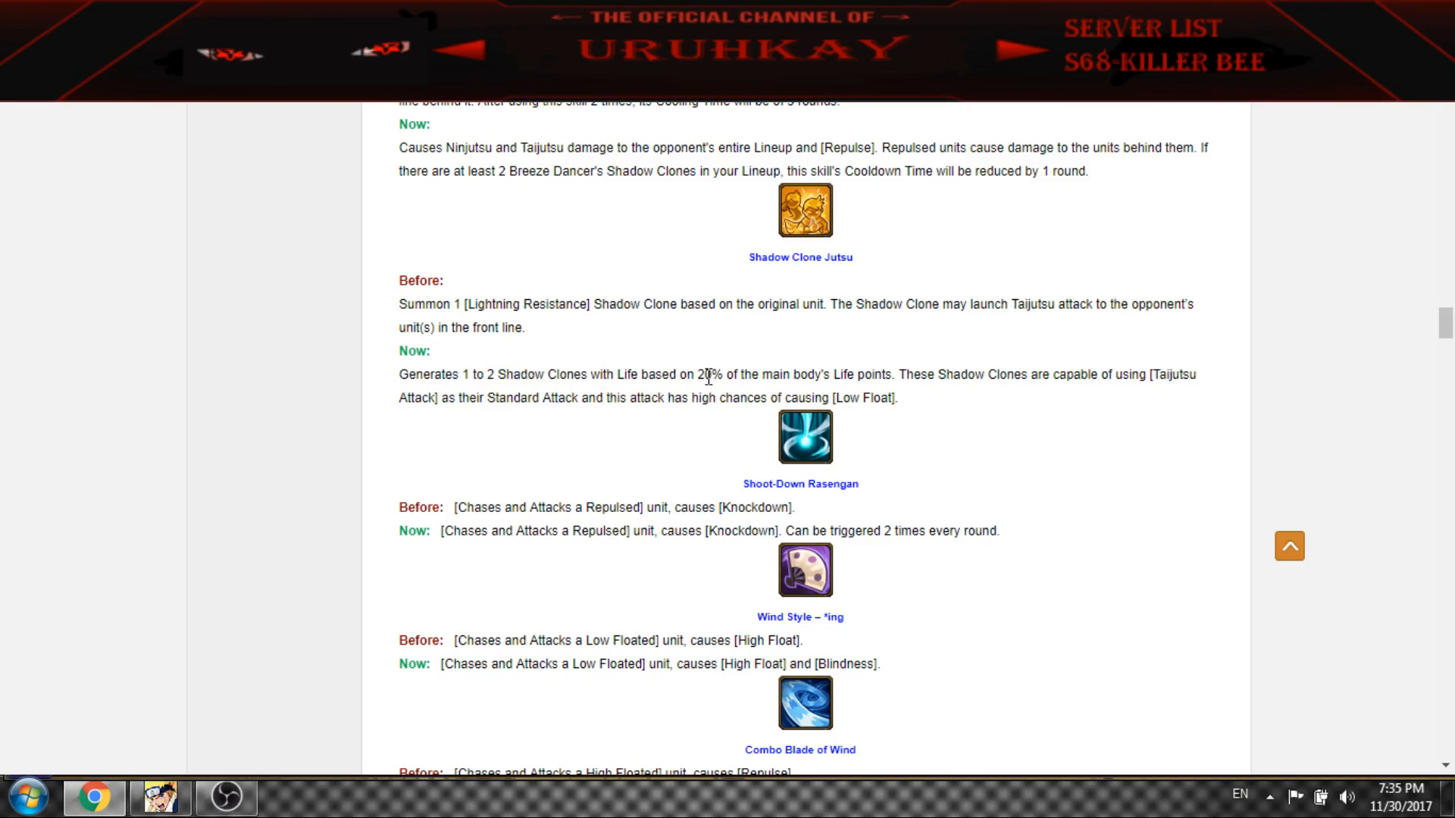
pyautogui.moveTo(1166, 379)
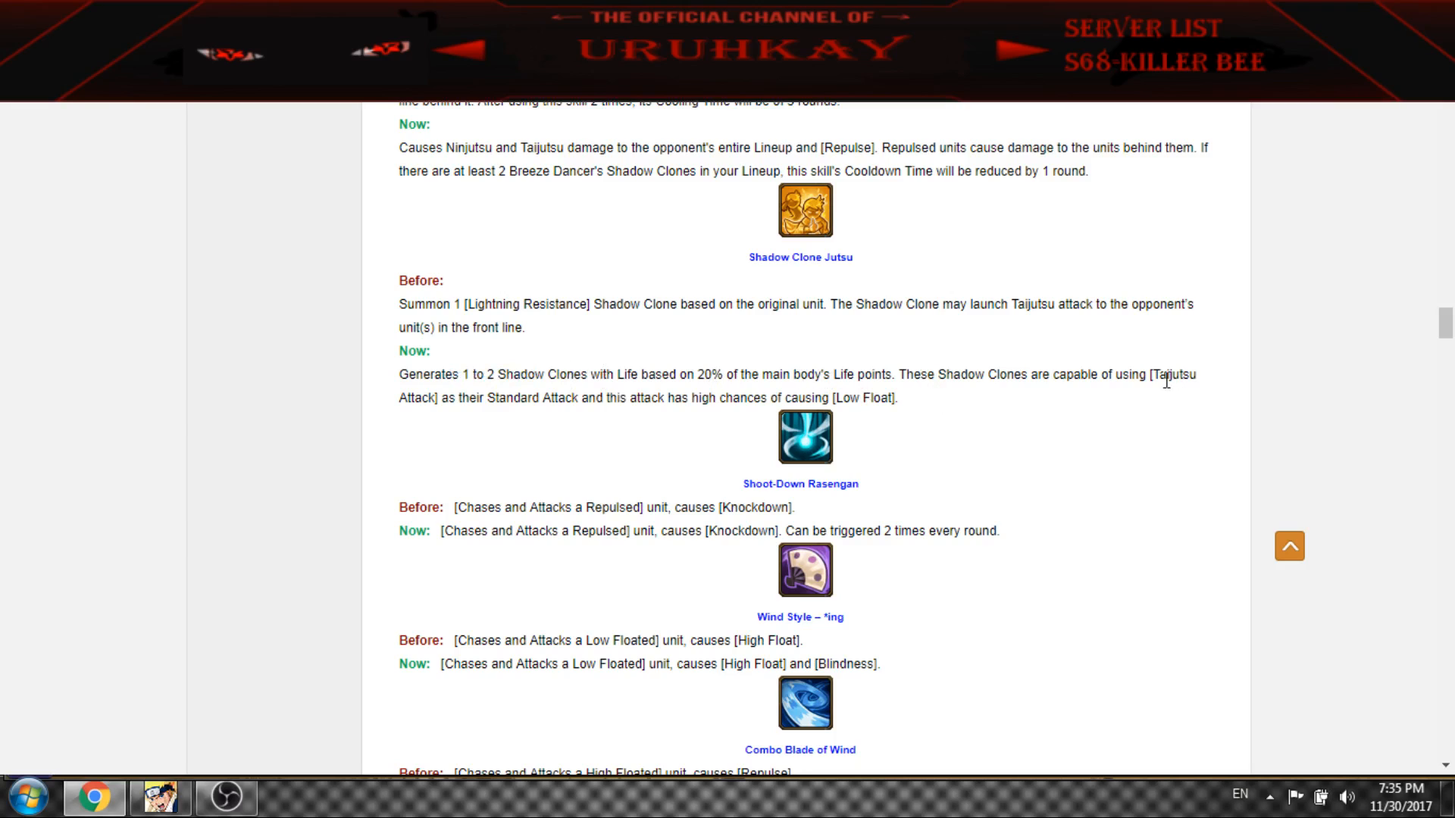
# Highlight Combo Blade of Wind's extra Standard Attack and the new Blindness effect, reaching Flower Guard
pyautogui.scroll(-3)
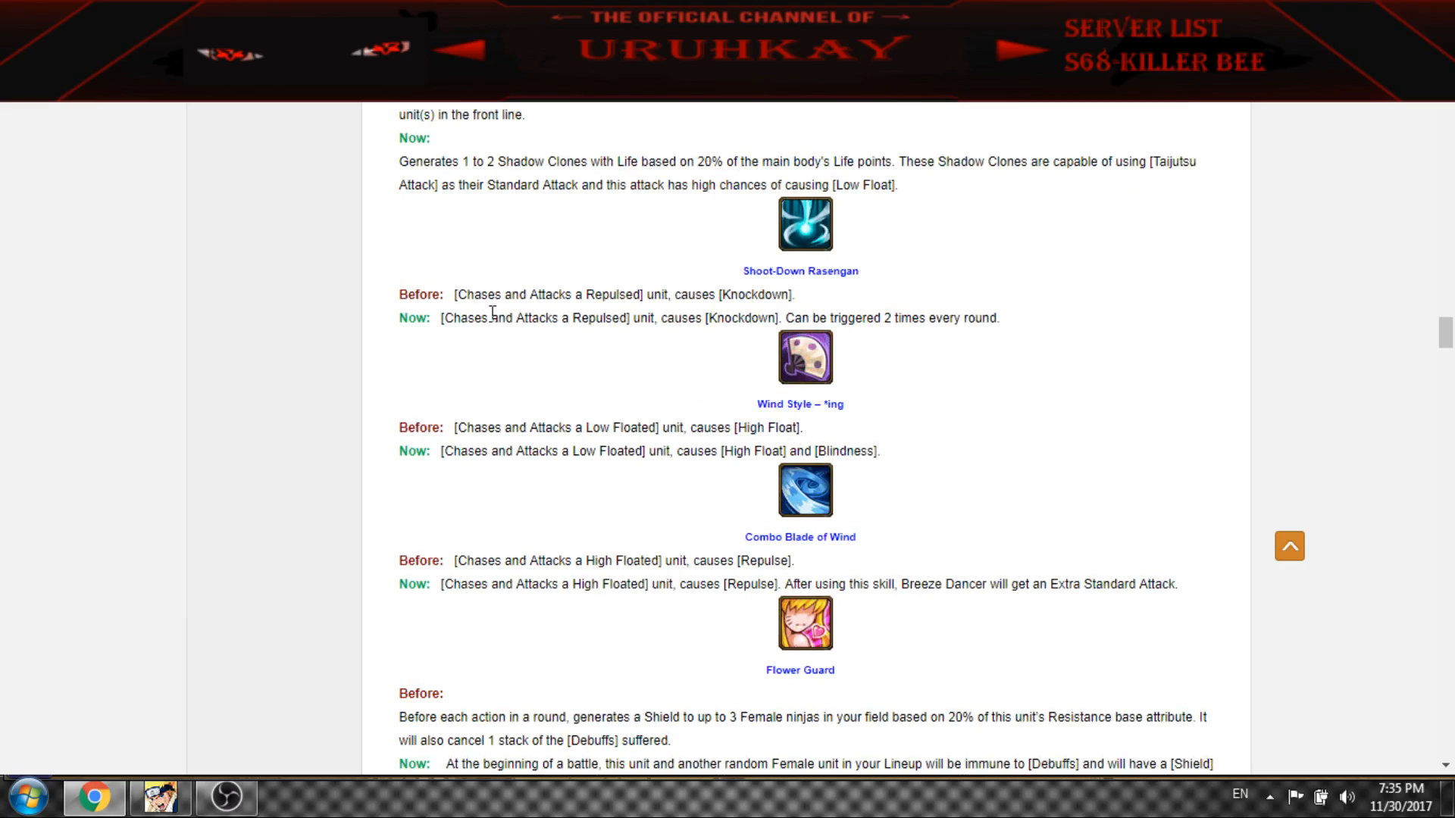
pyautogui.moveTo(482, 319); pyautogui.dragTo(700, 319)
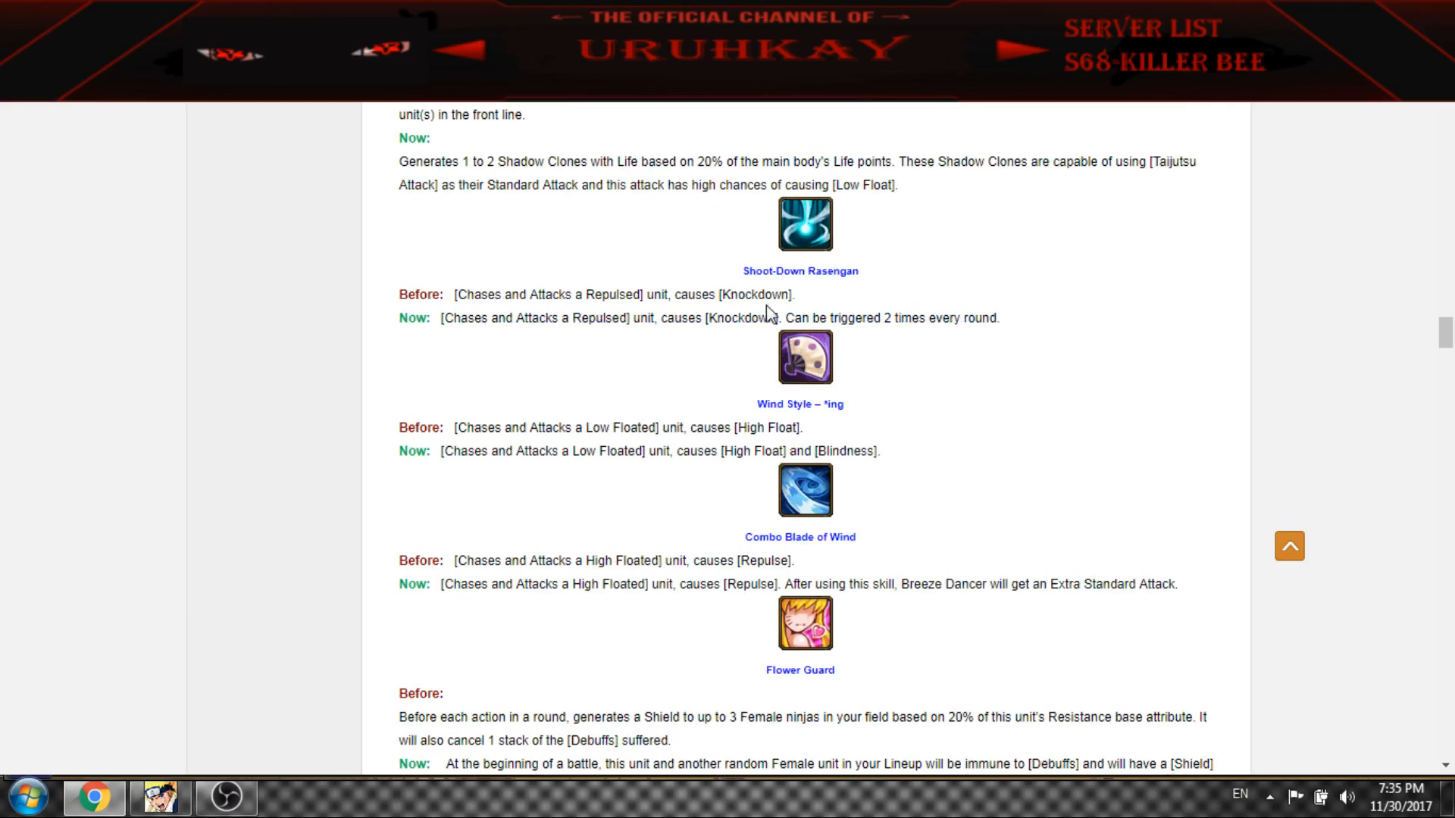
pyautogui.moveTo(731, 293)
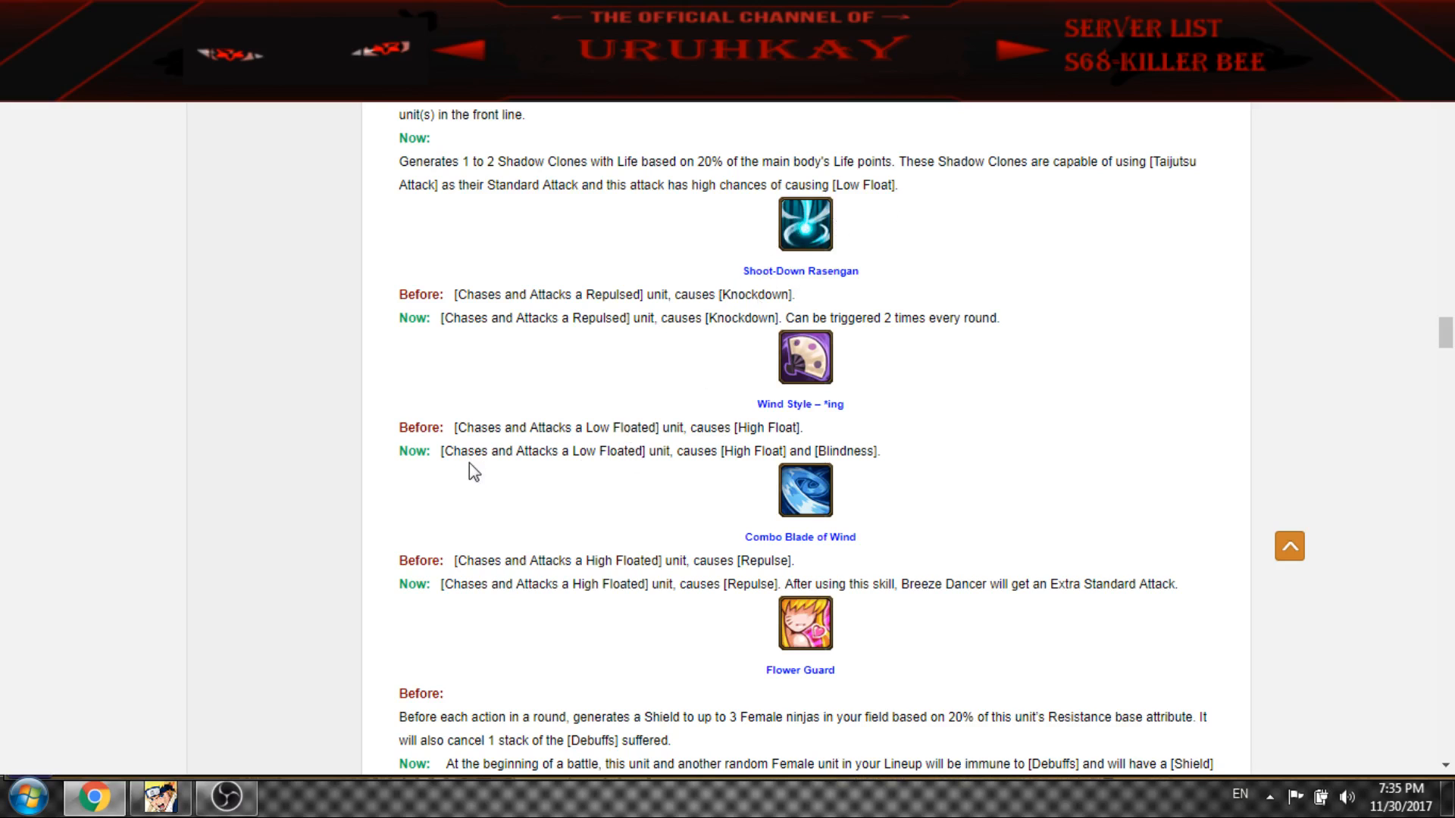
pyautogui.moveTo(670, 487)
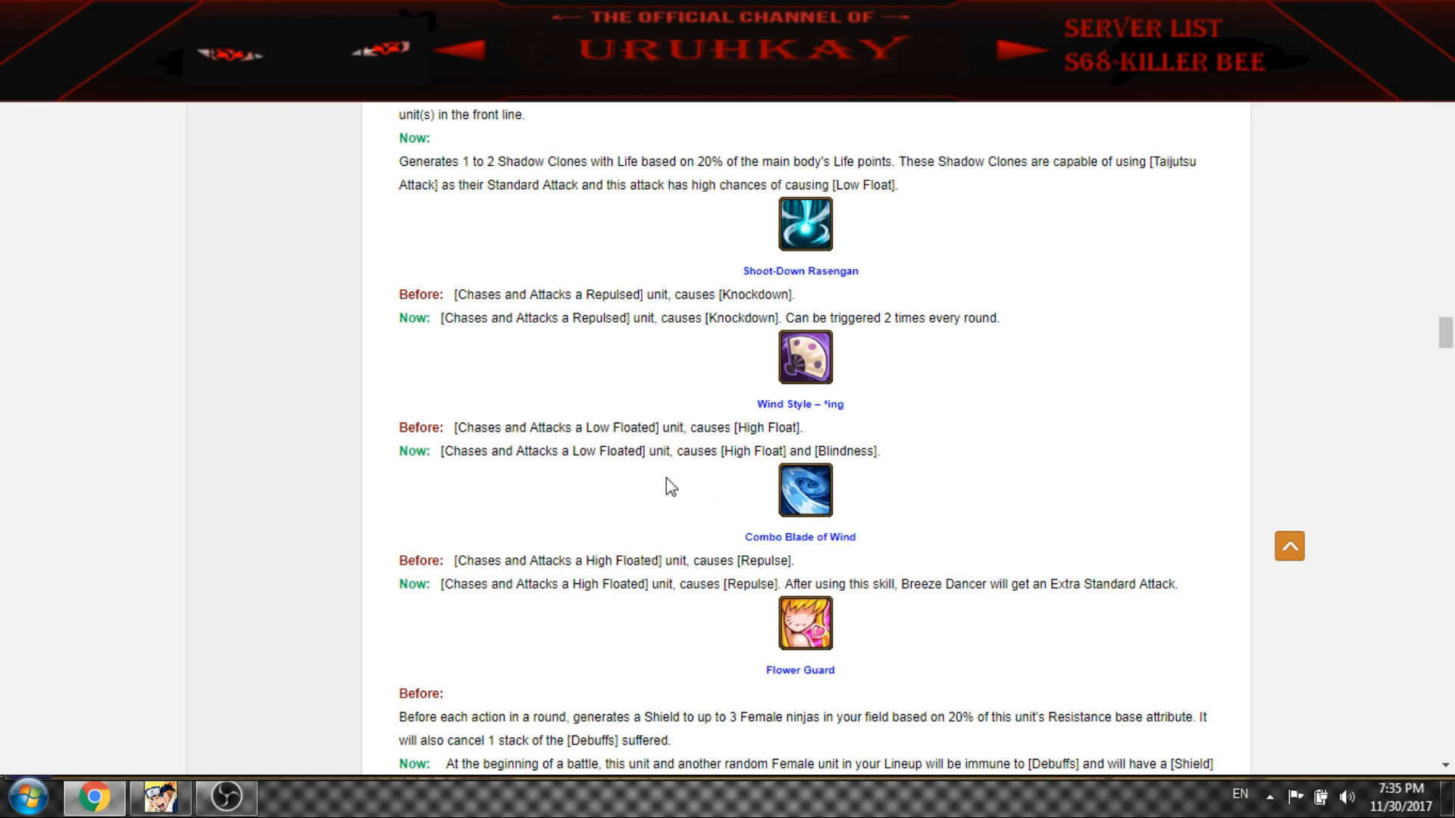
pyautogui.moveTo(788, 452); pyautogui.dragTo(830, 452)
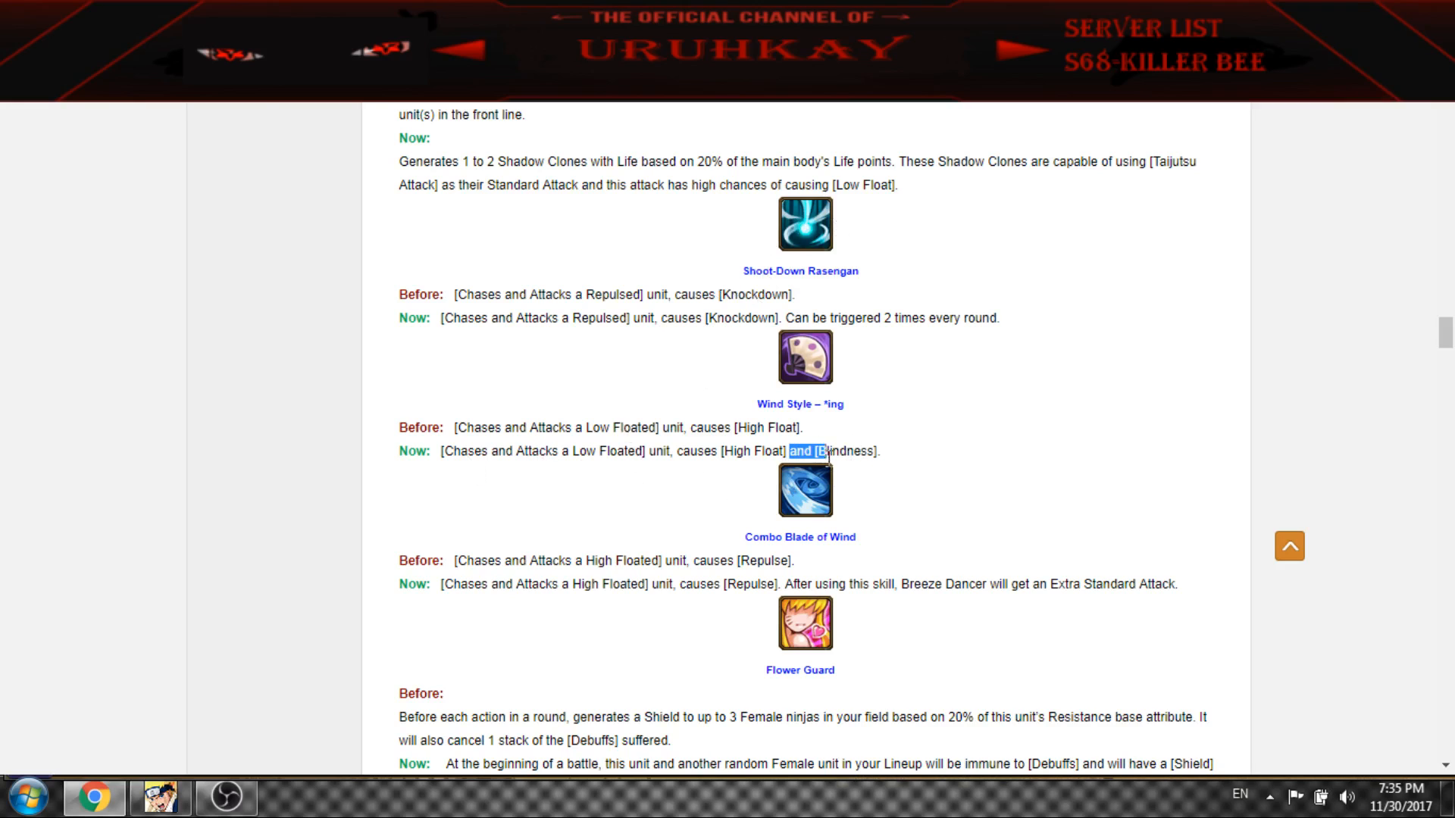
pyautogui.scroll(-3)
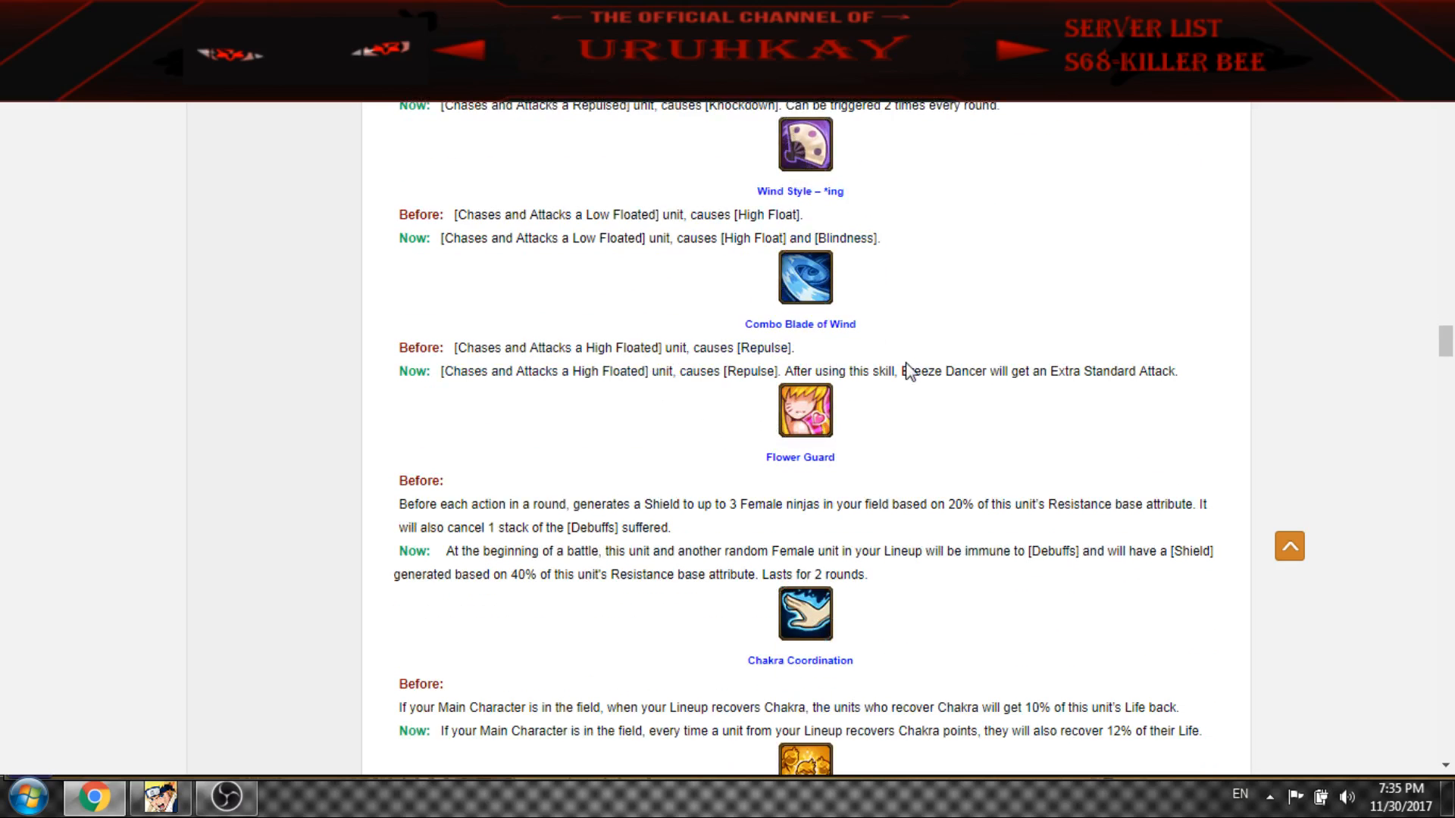
pyautogui.moveTo(820, 274)
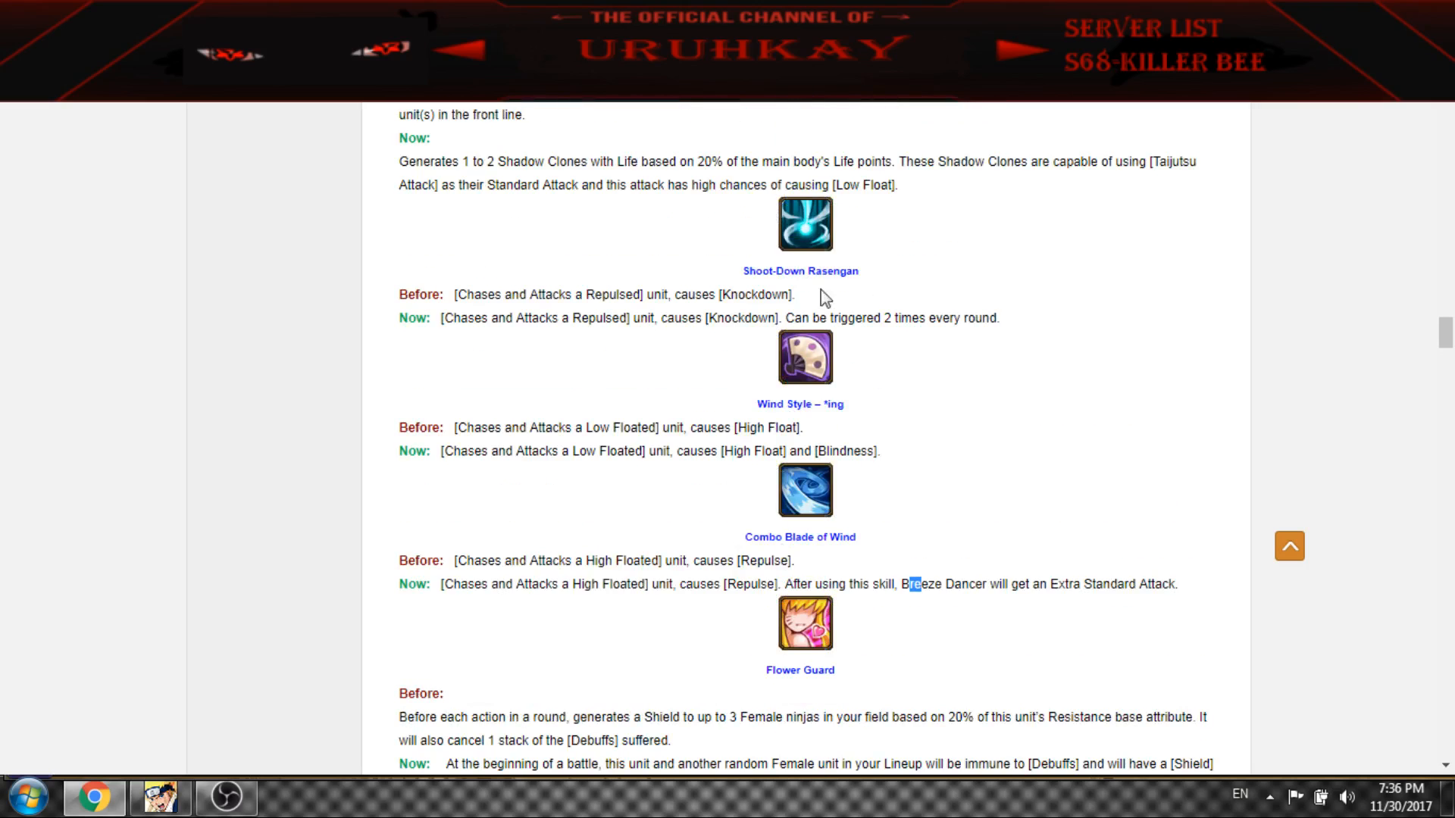
pyautogui.scroll(-3)
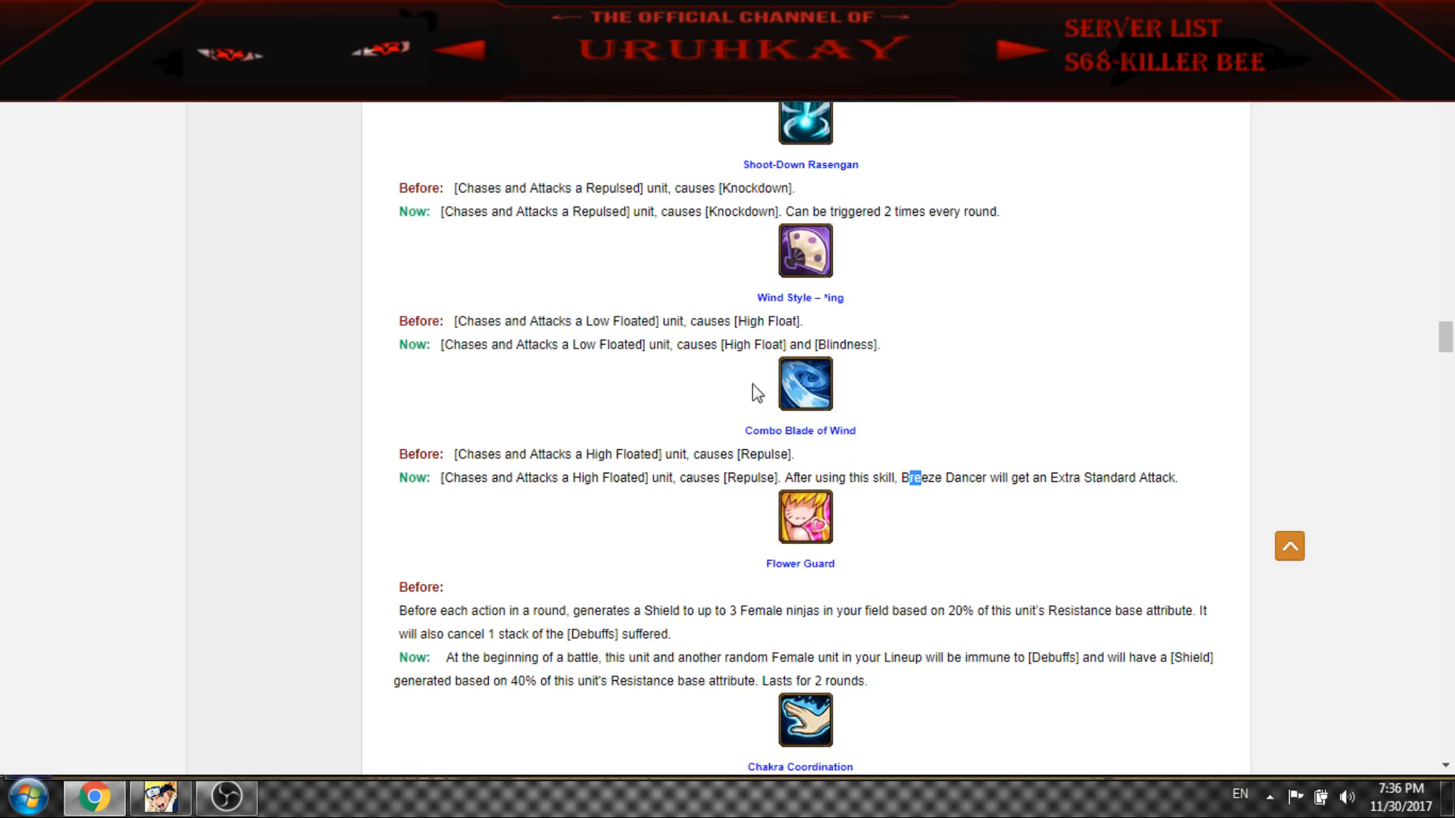
# Highlight Flower Guard's new battle-start effect and the following clauses
pyautogui.scroll(-3)
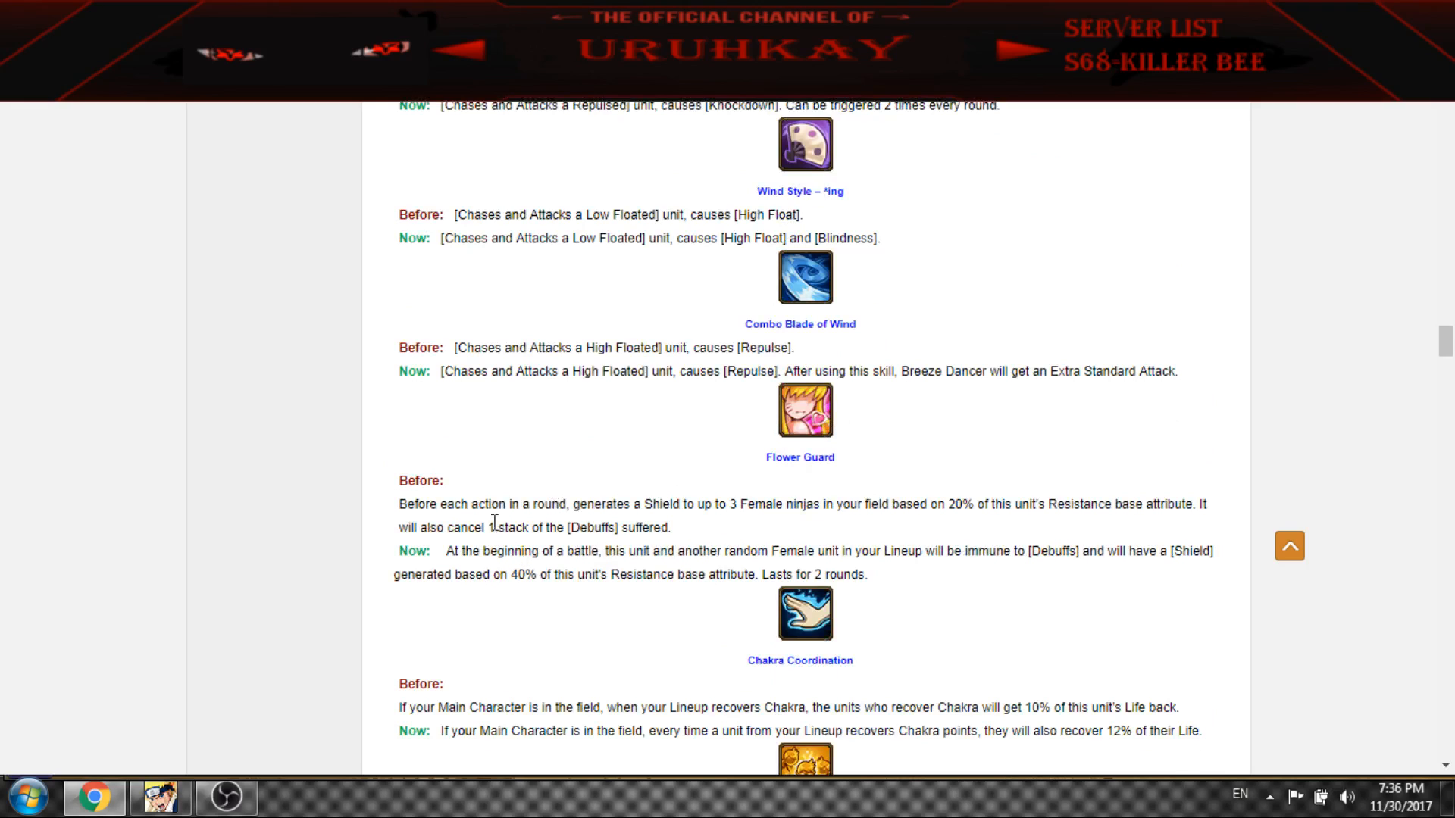
pyautogui.moveTo(445, 550); pyautogui.dragTo(685, 550)
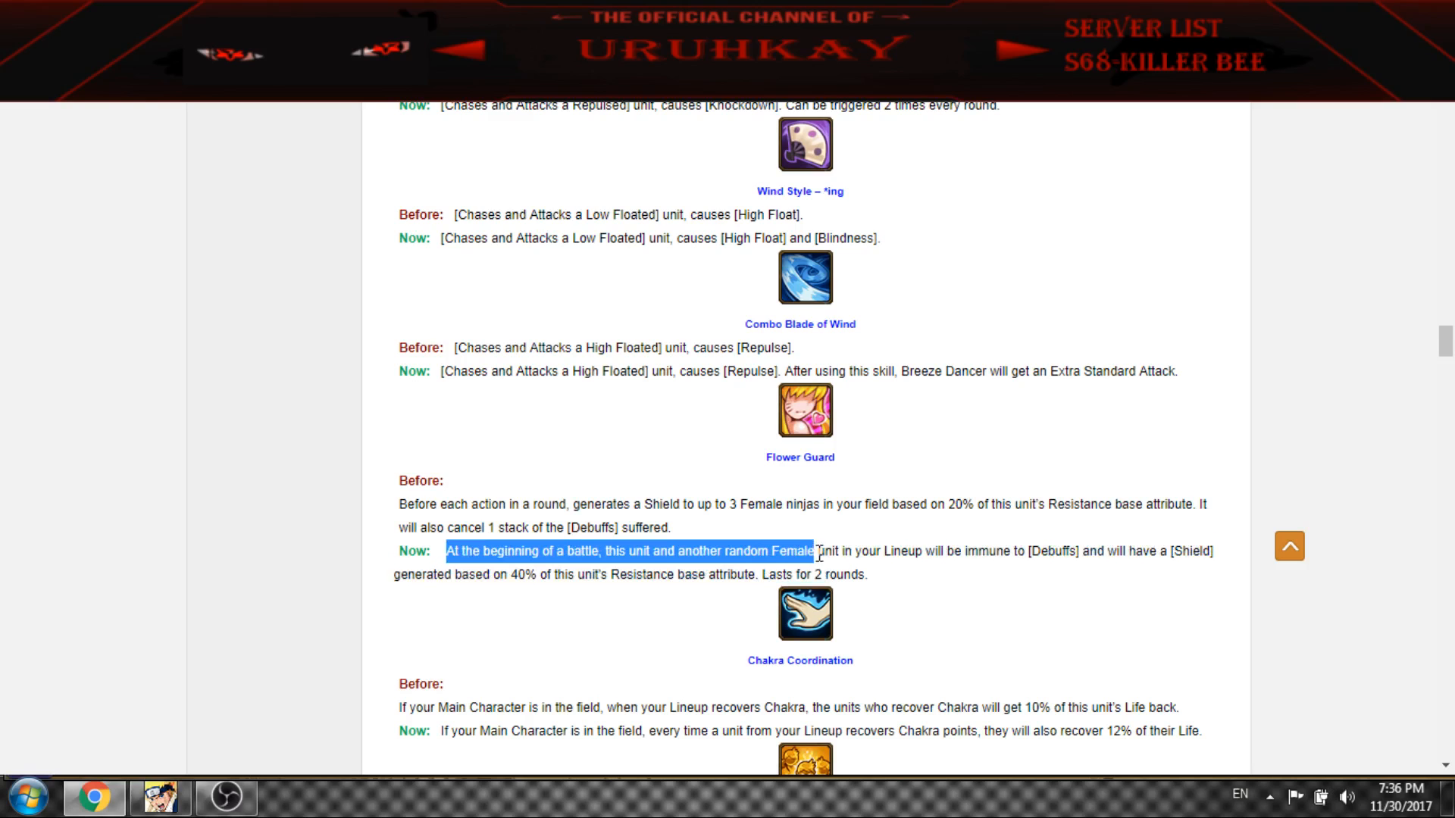
pyautogui.moveTo(815, 552); pyautogui.dragTo(1068, 552)
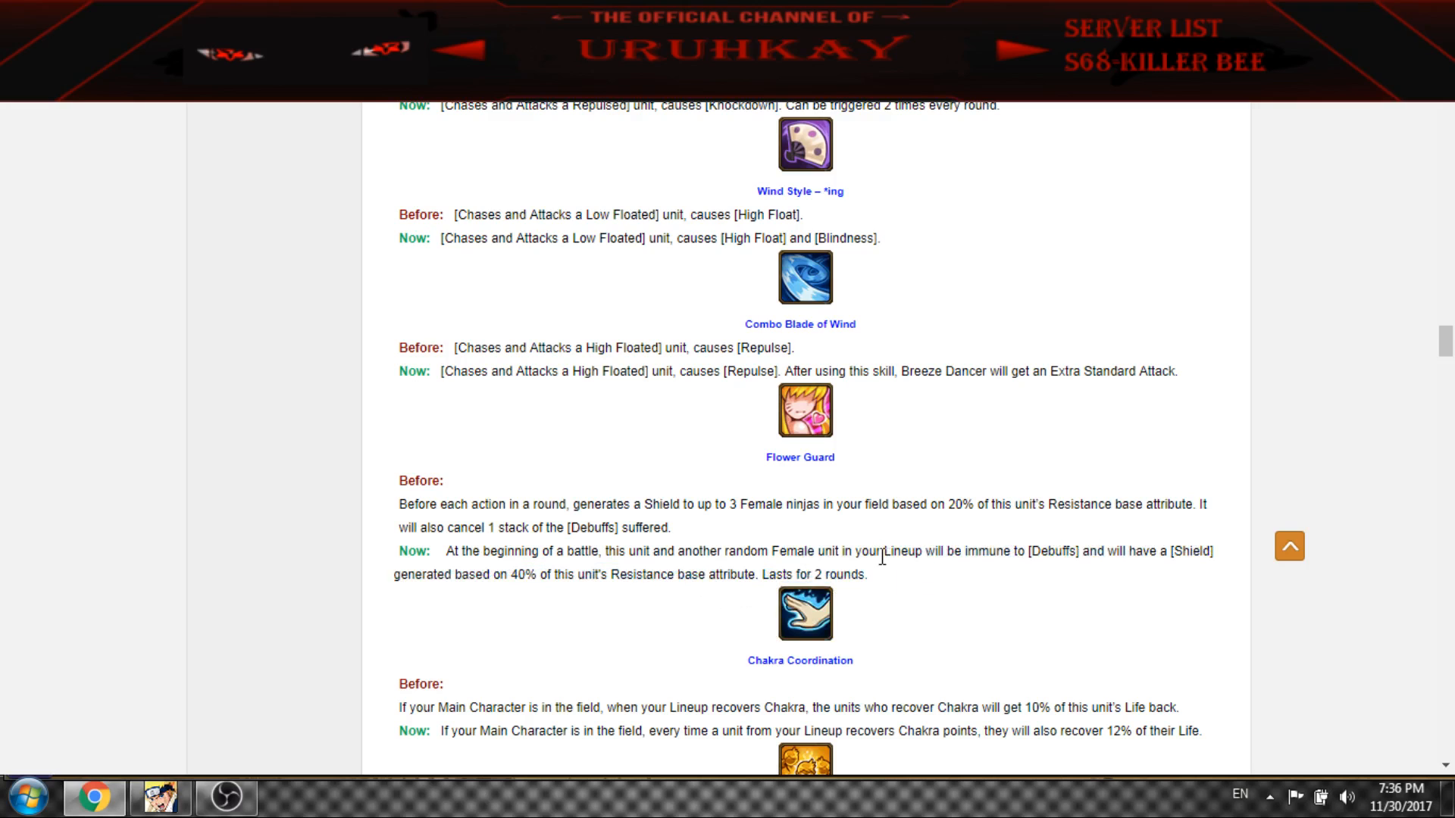
pyautogui.moveTo(914, 552); pyautogui.dragTo(1027, 552)
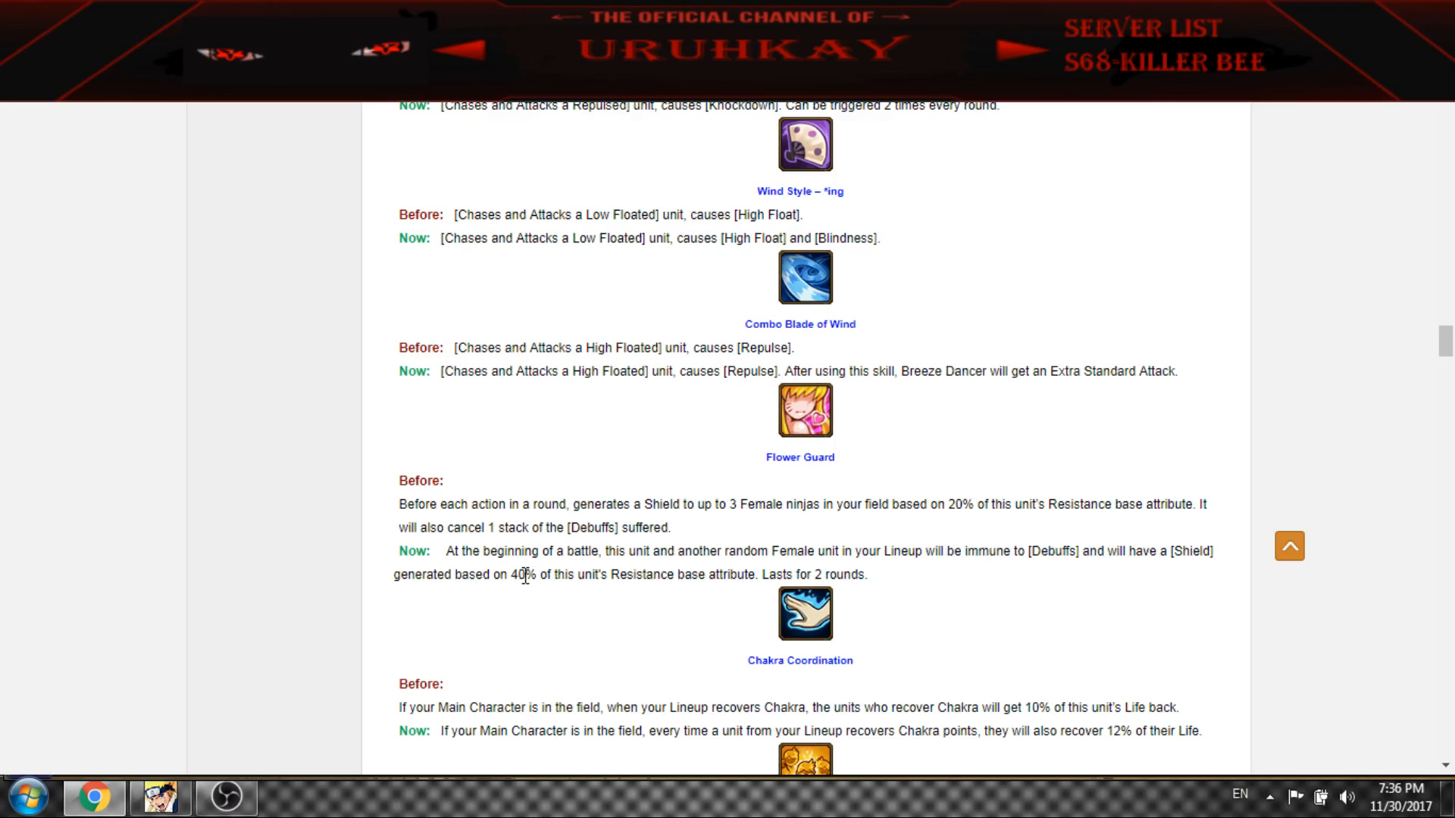
pyautogui.moveTo(526, 575); pyautogui.dragTo(870, 574)
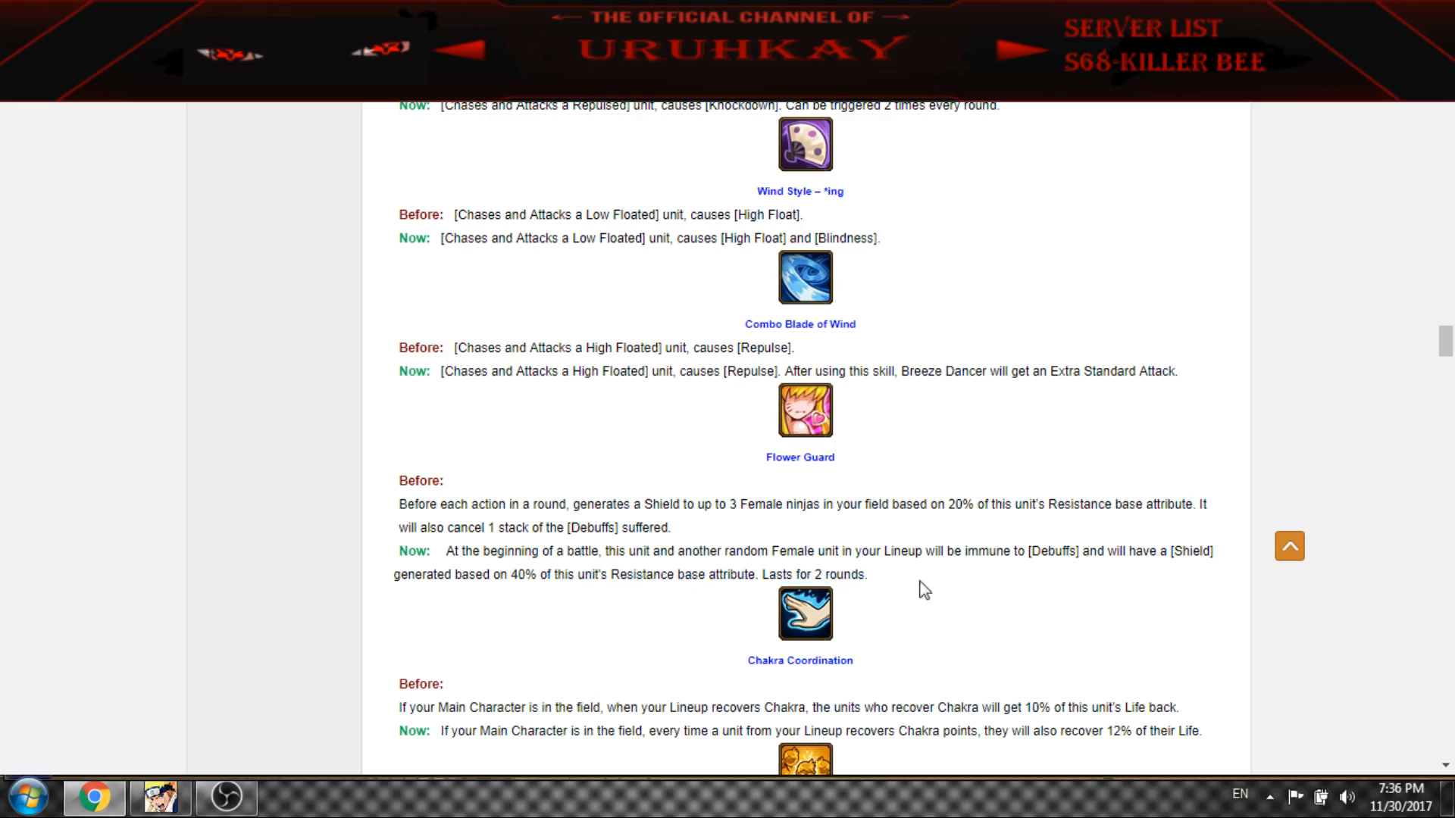
pyautogui.moveTo(747, 547)
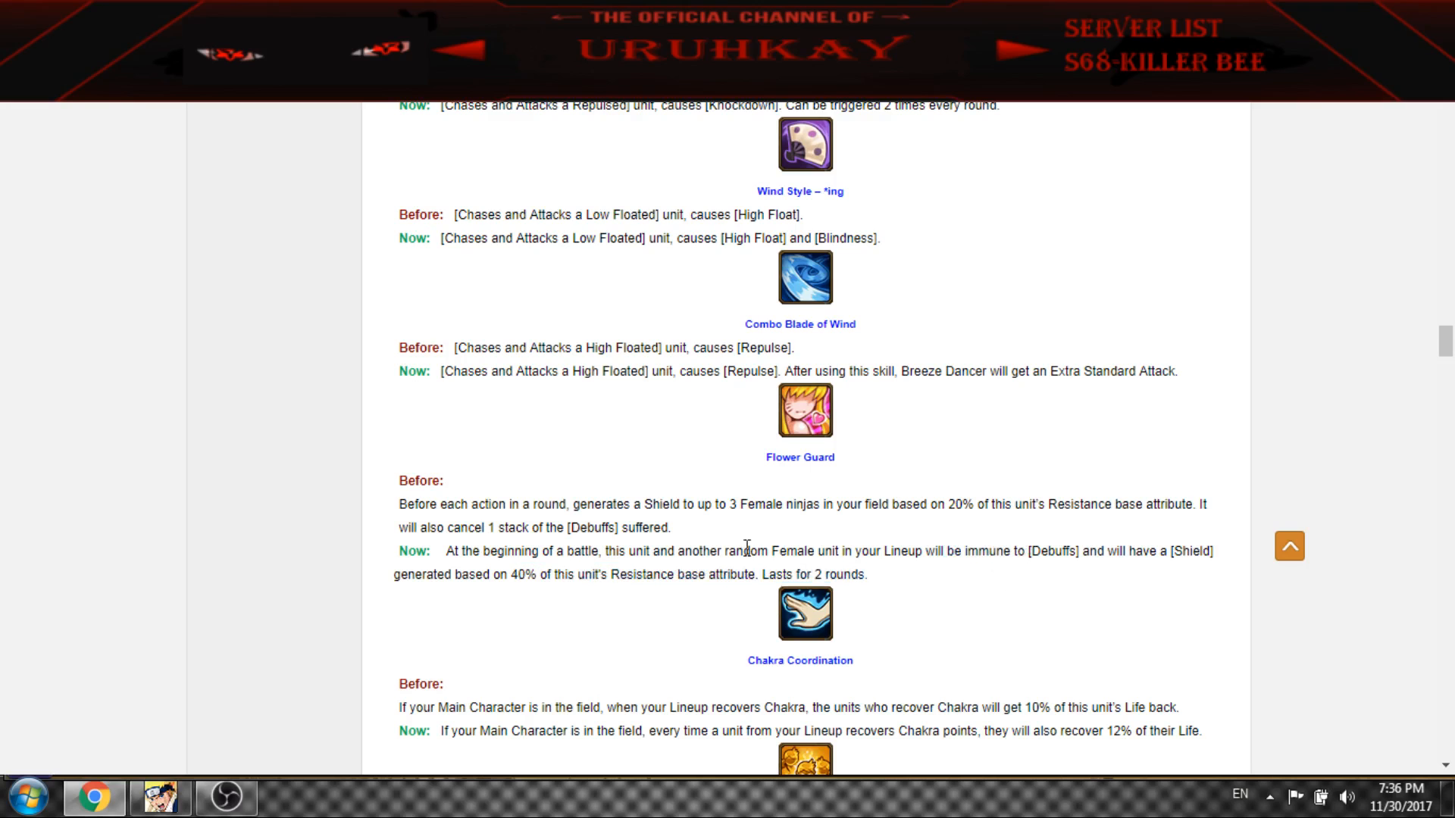
pyautogui.moveTo(697, 556)
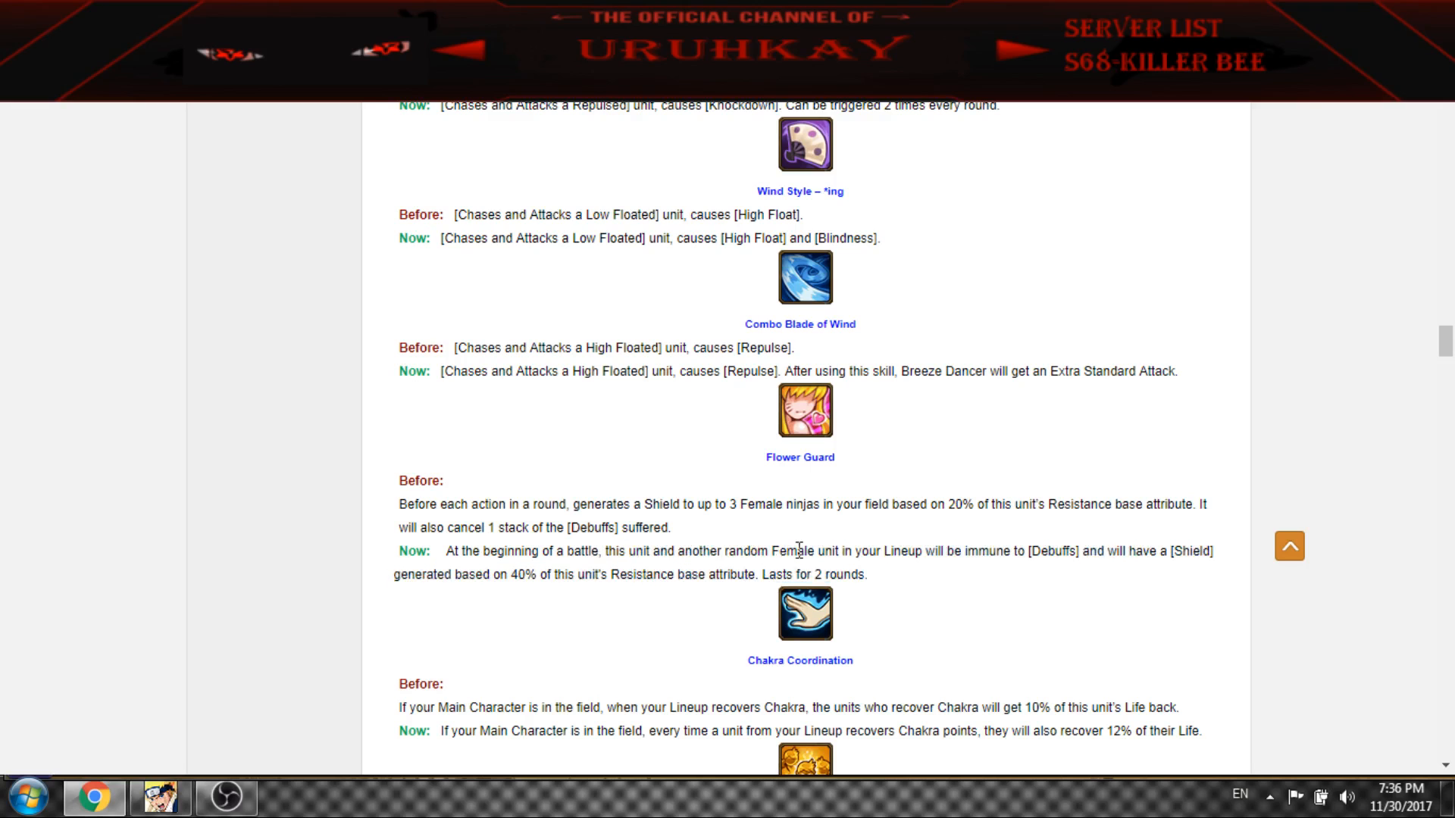
pyautogui.moveTo(1067, 582)
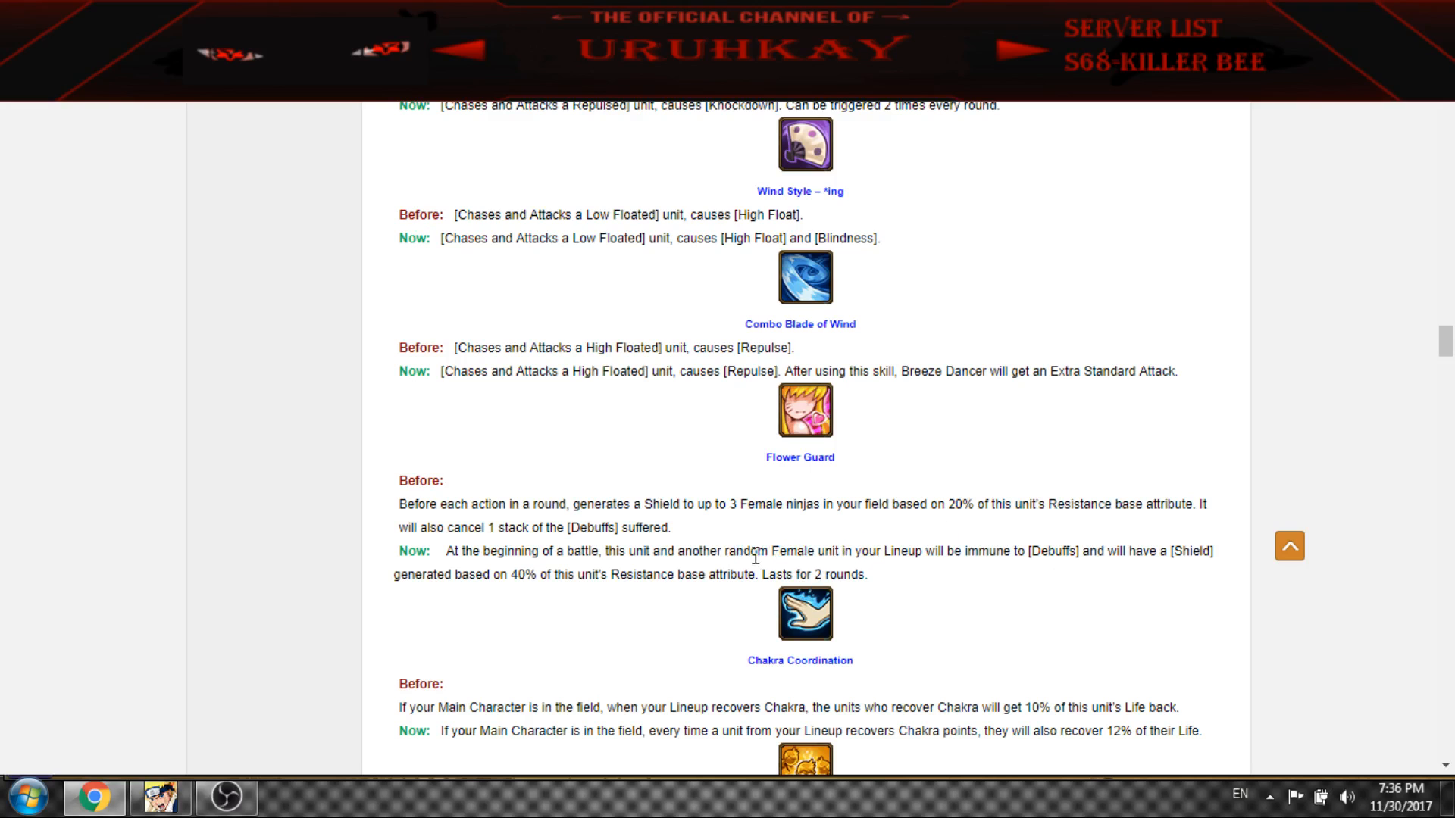
# Highlight the random Female unit wording, then reach Chakra Coordination and Natural Draining
pyautogui.moveTo(758, 551); pyautogui.dragTo(835, 551)
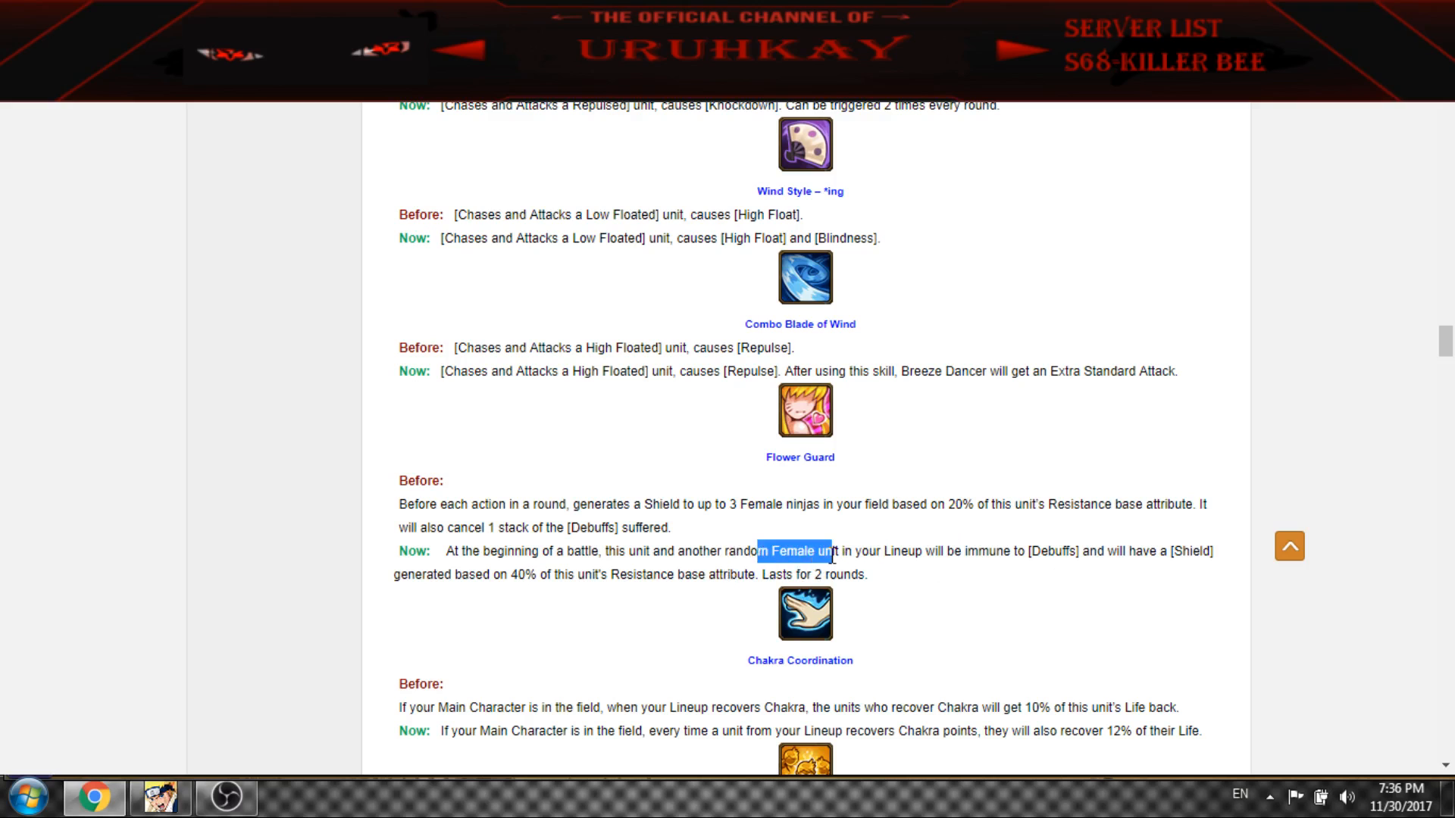
pyautogui.click(815, 552)
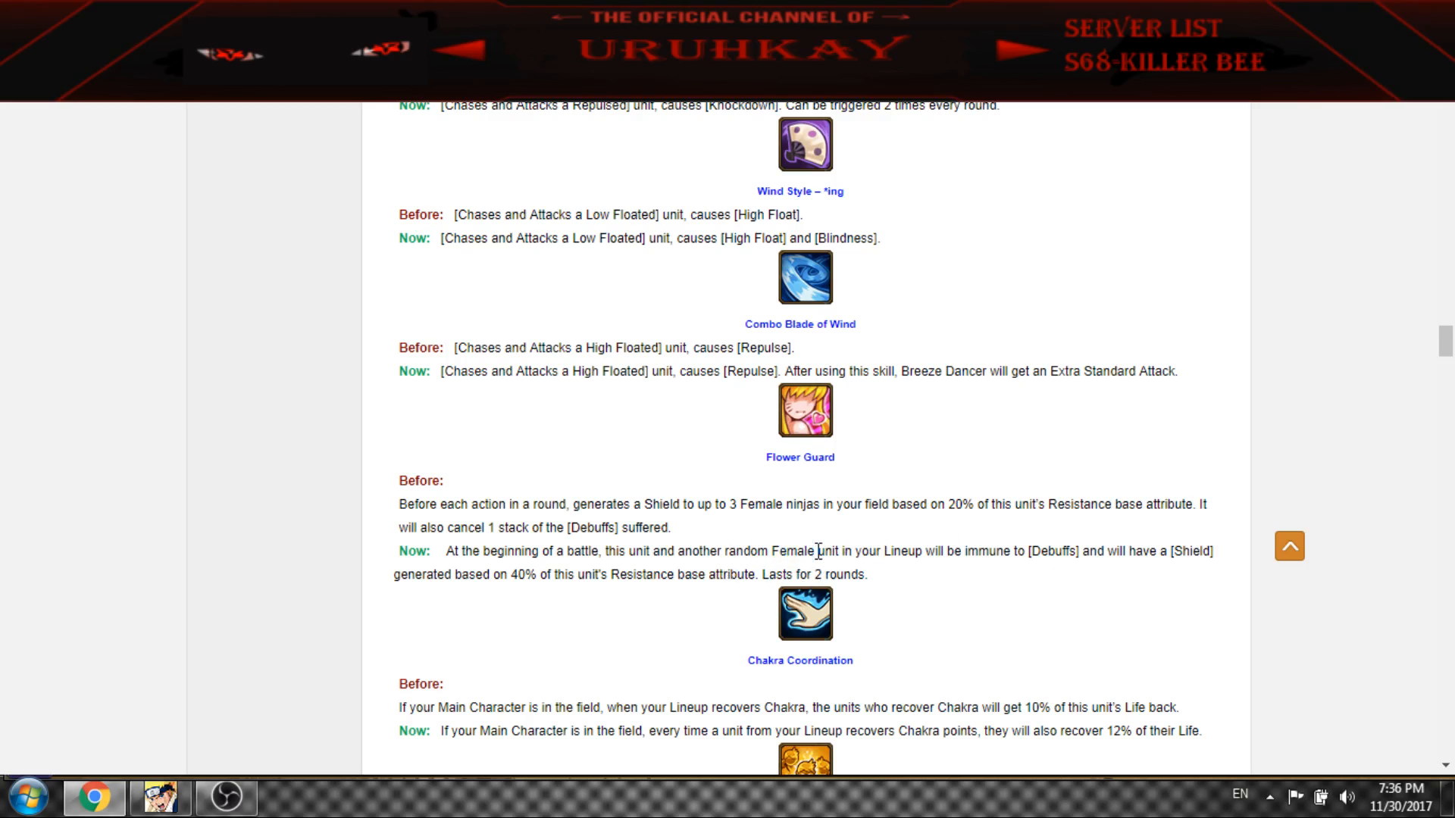
pyautogui.doubleClick(793, 551)
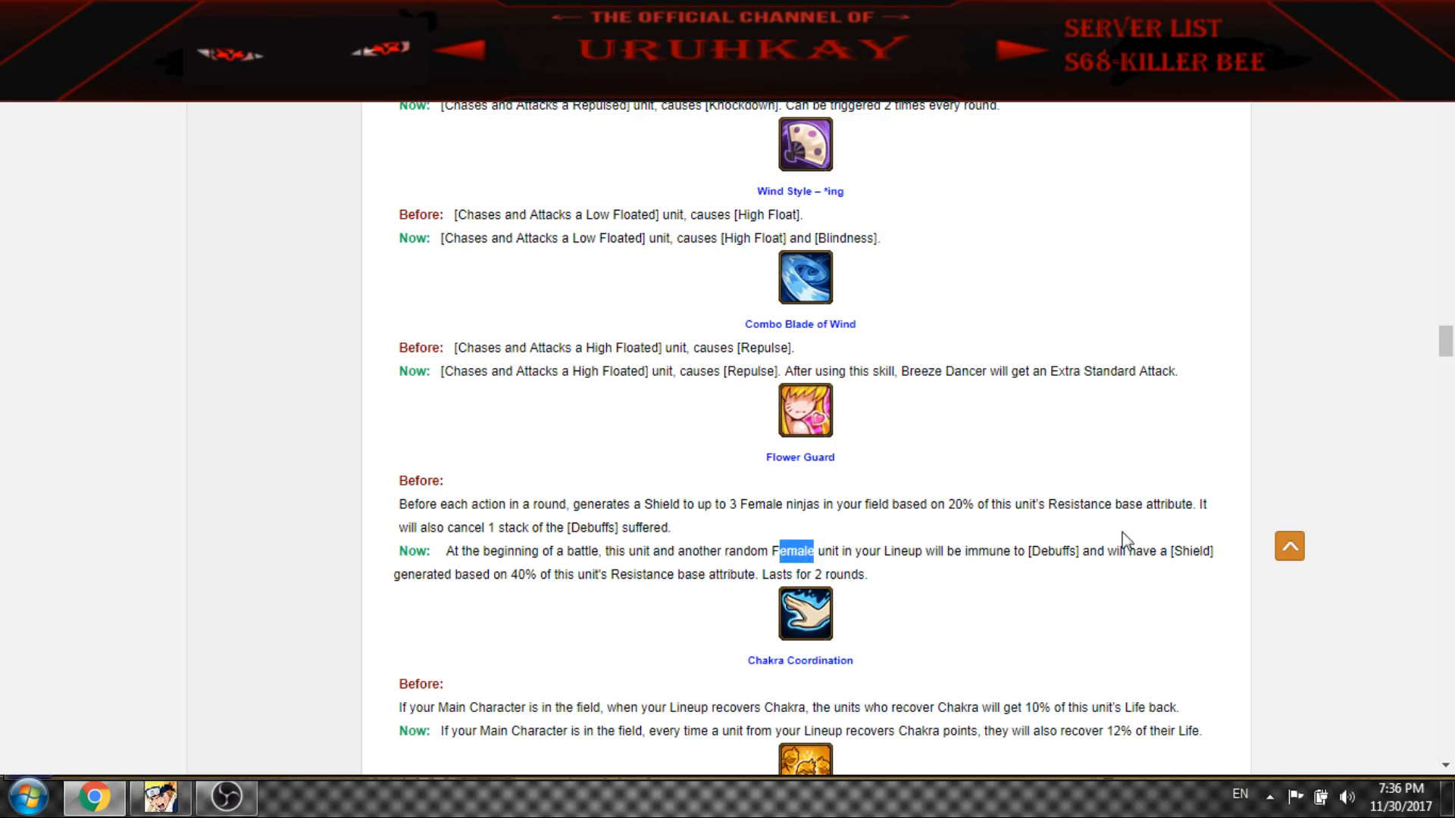
pyautogui.scroll(-3)
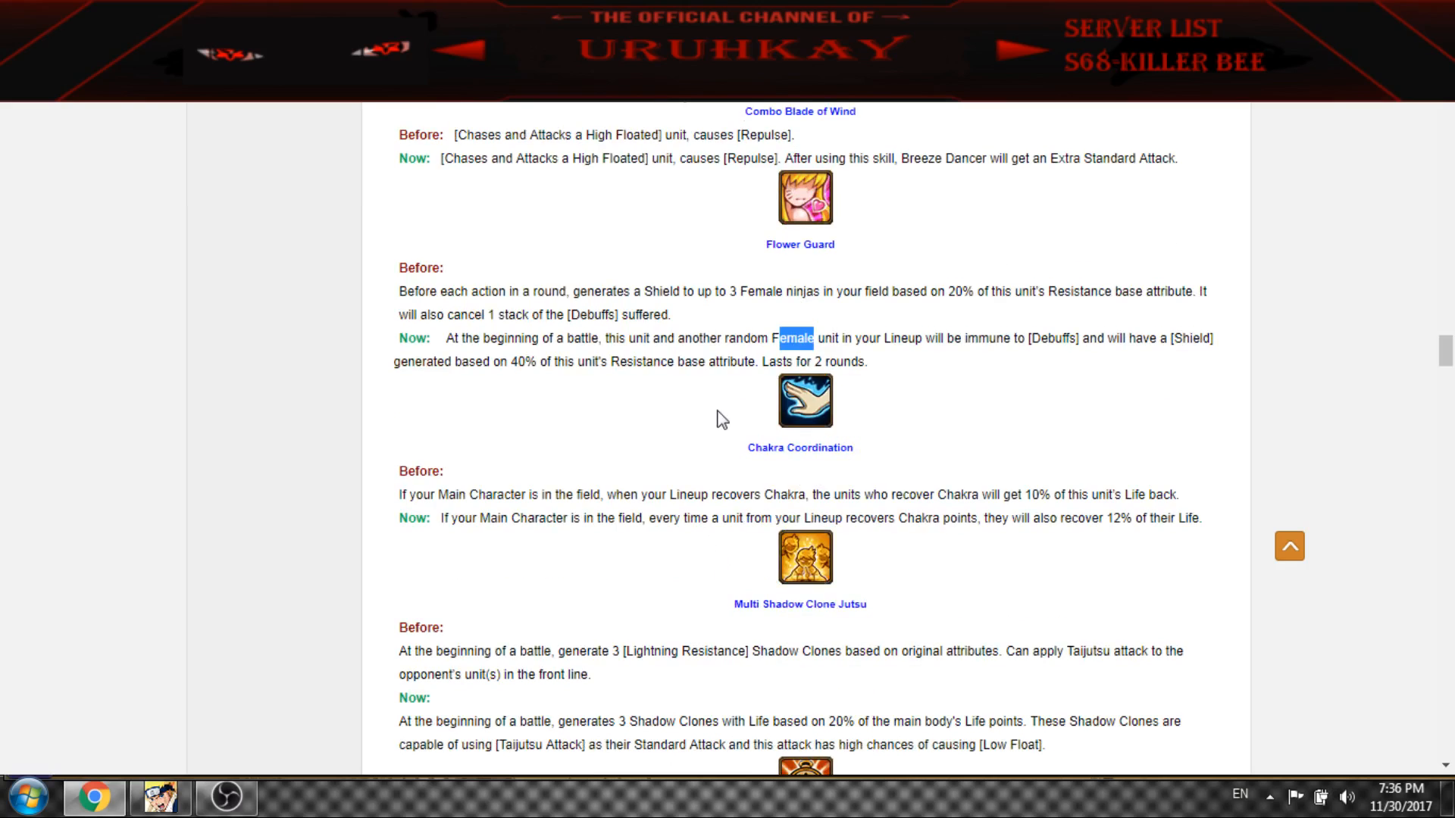
pyautogui.moveTo(711, 515)
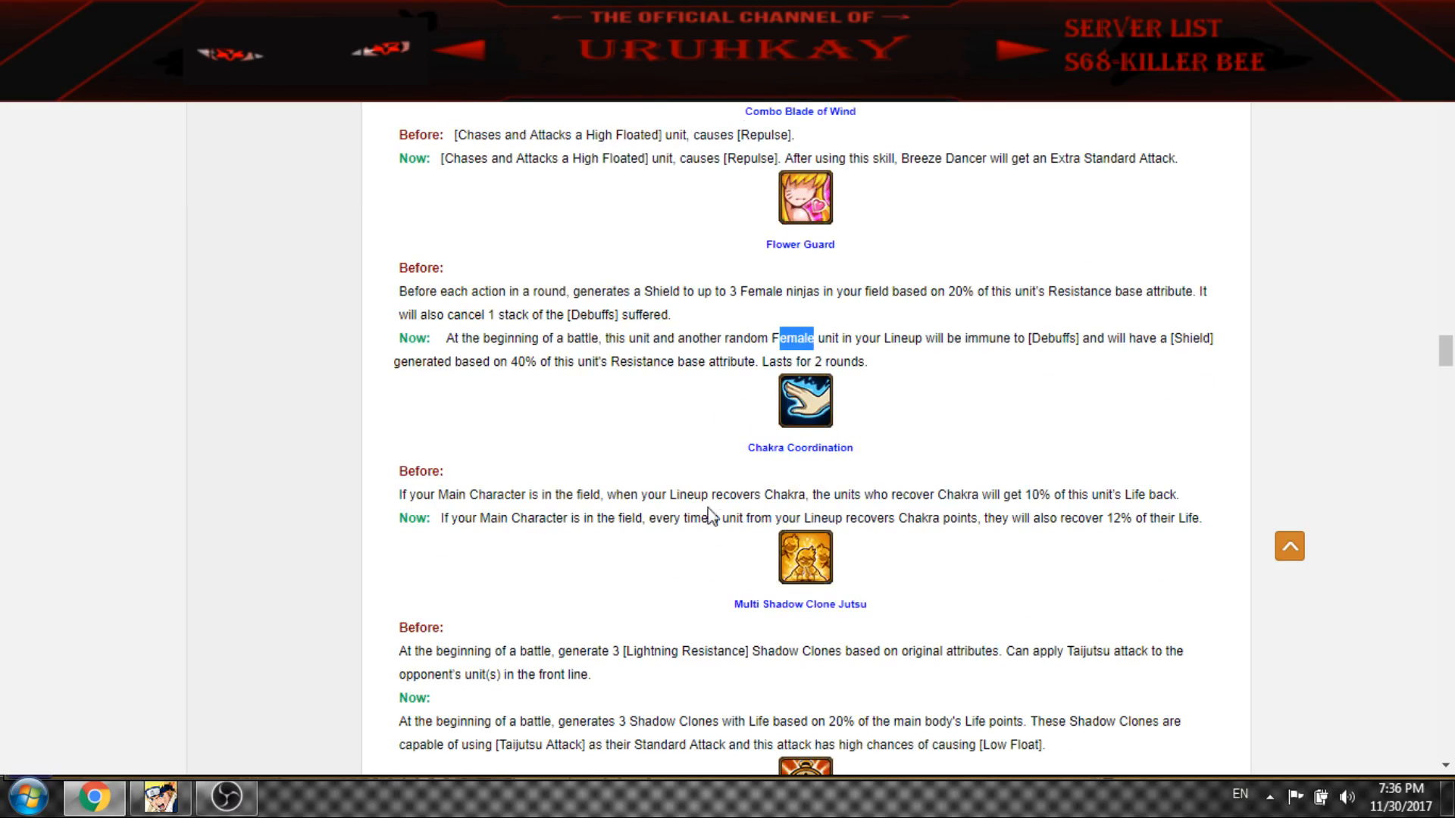
pyautogui.moveTo(826, 520)
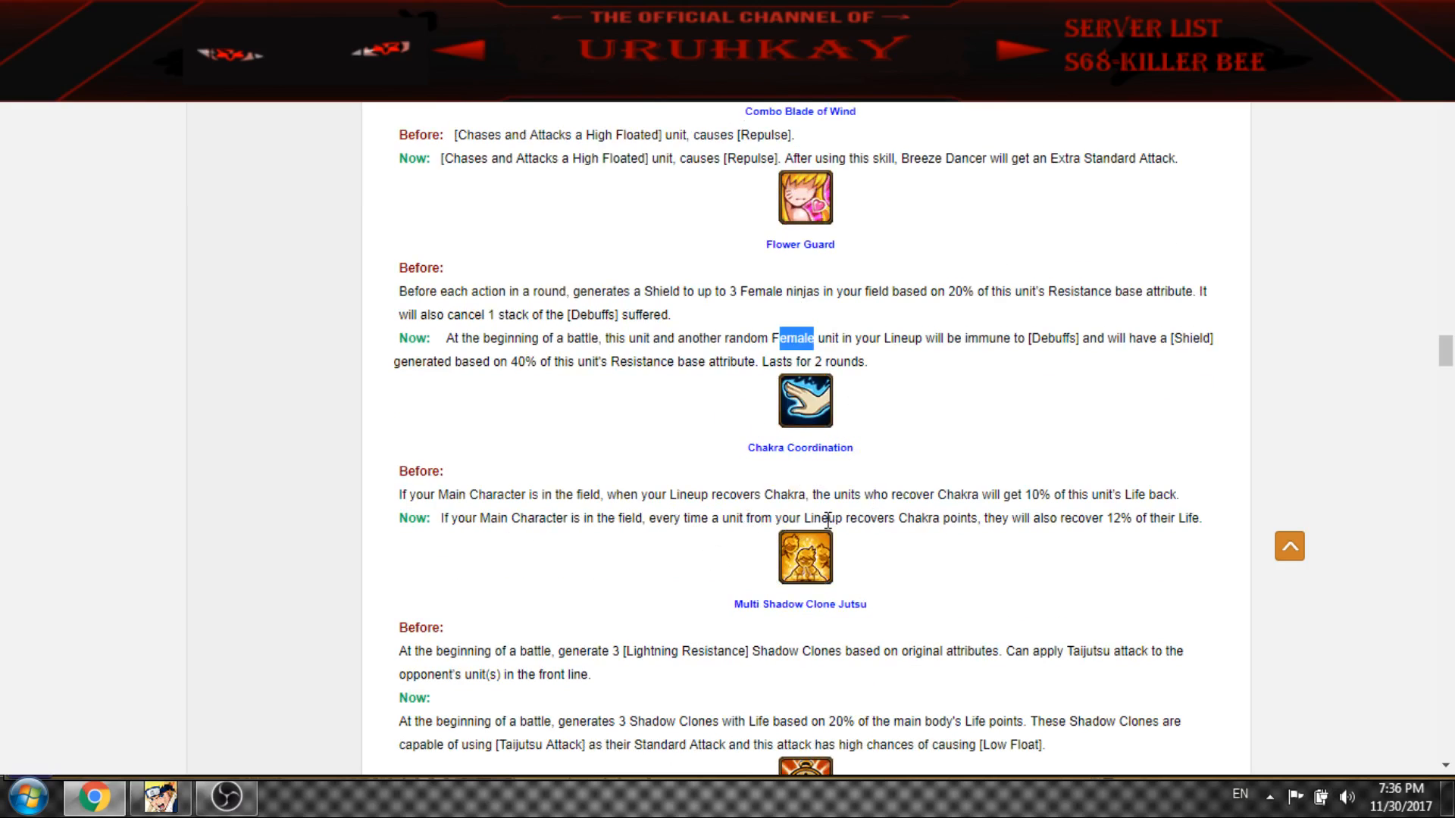
pyautogui.moveTo(1138, 542)
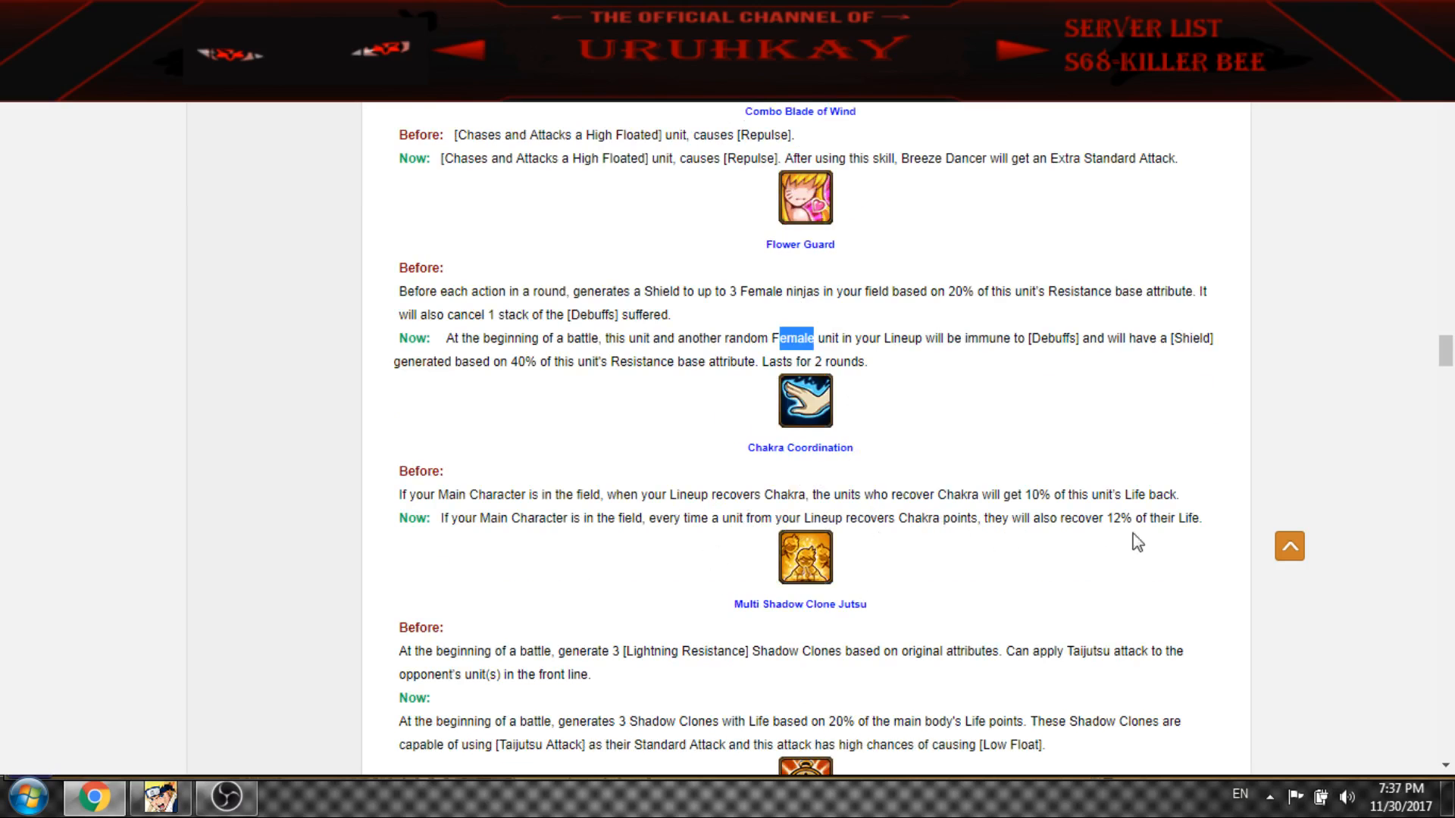
pyautogui.scroll(-3)
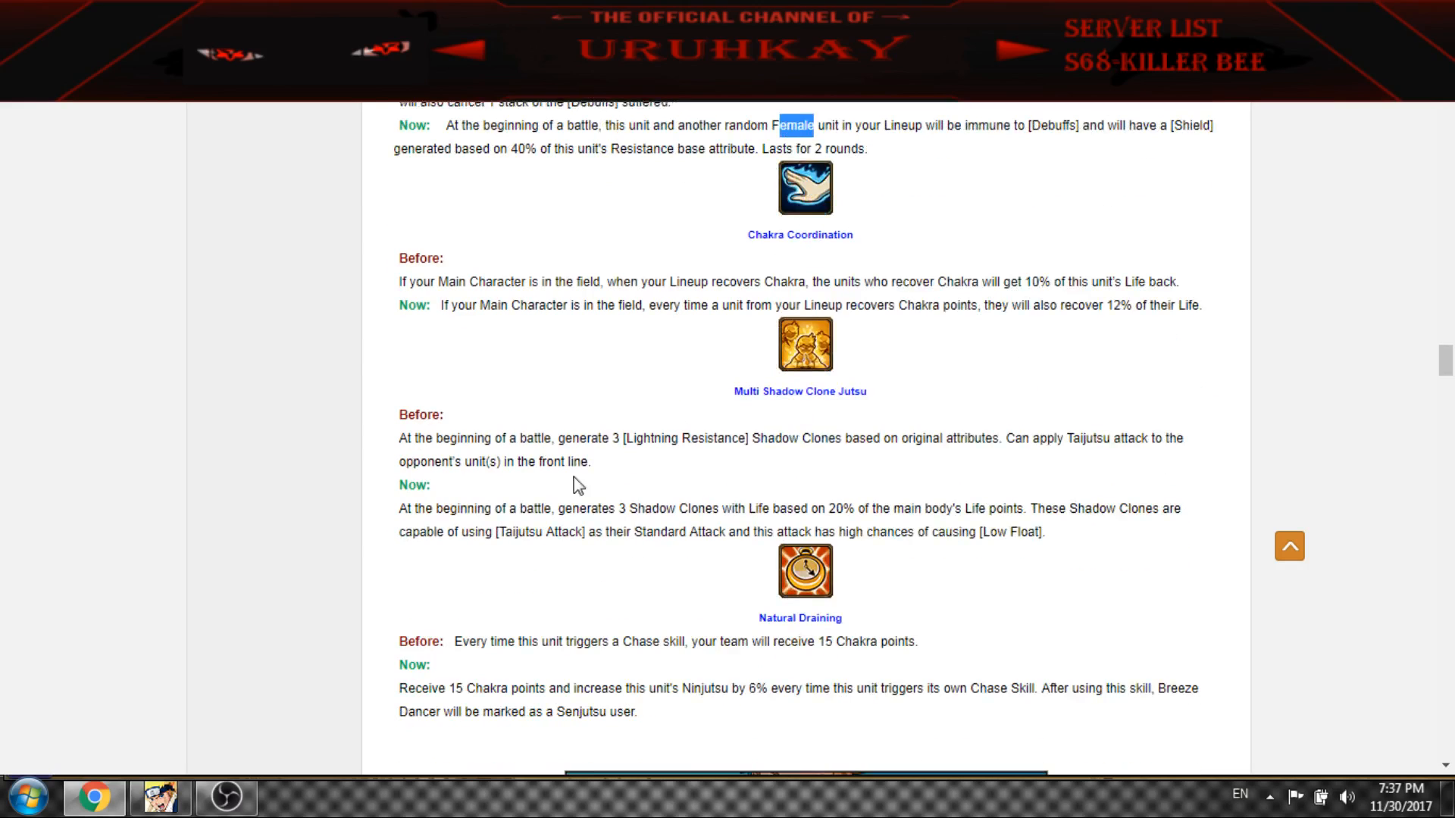
pyautogui.moveTo(611, 503)
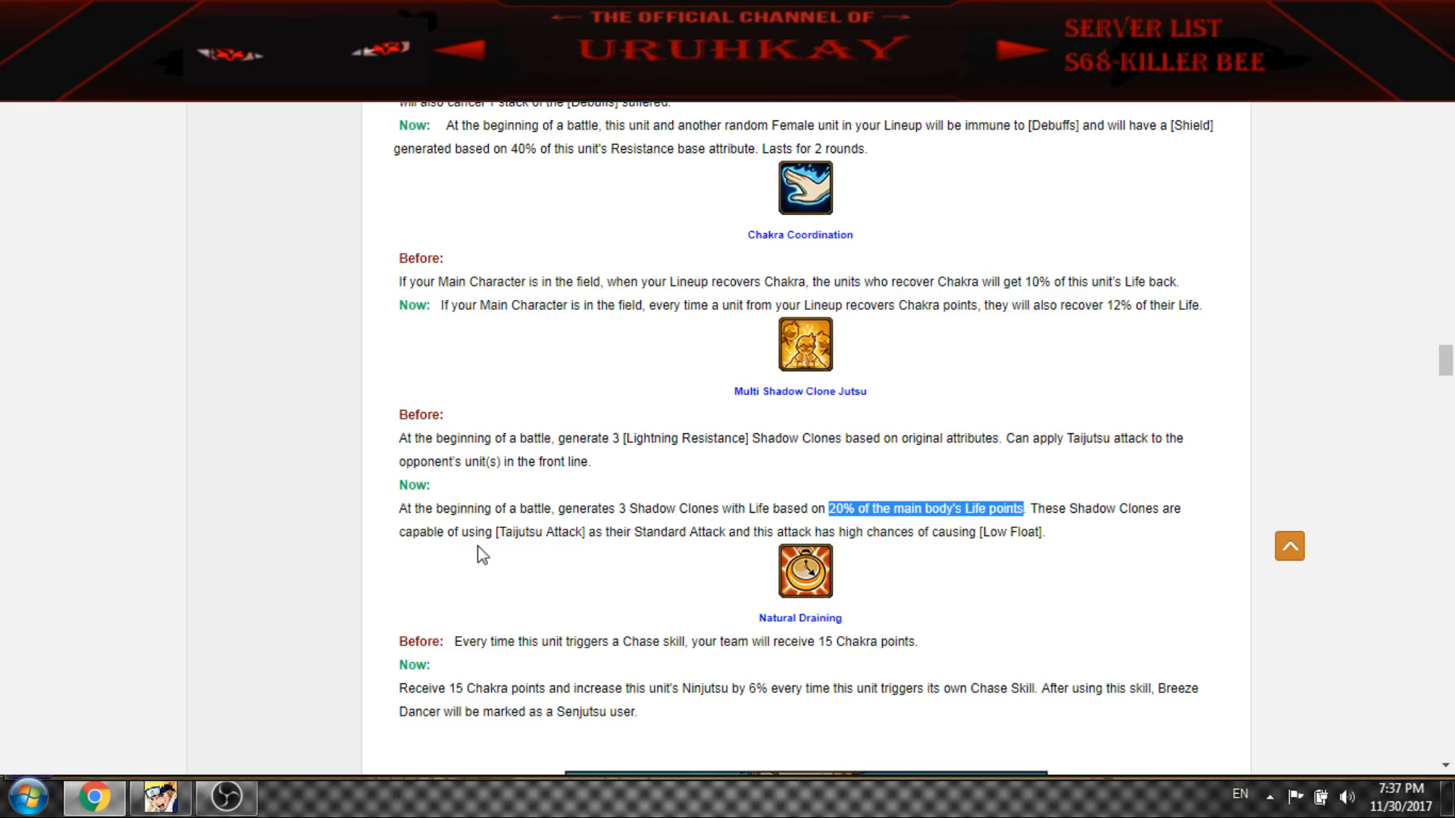
pyautogui.moveTo(1002, 532)
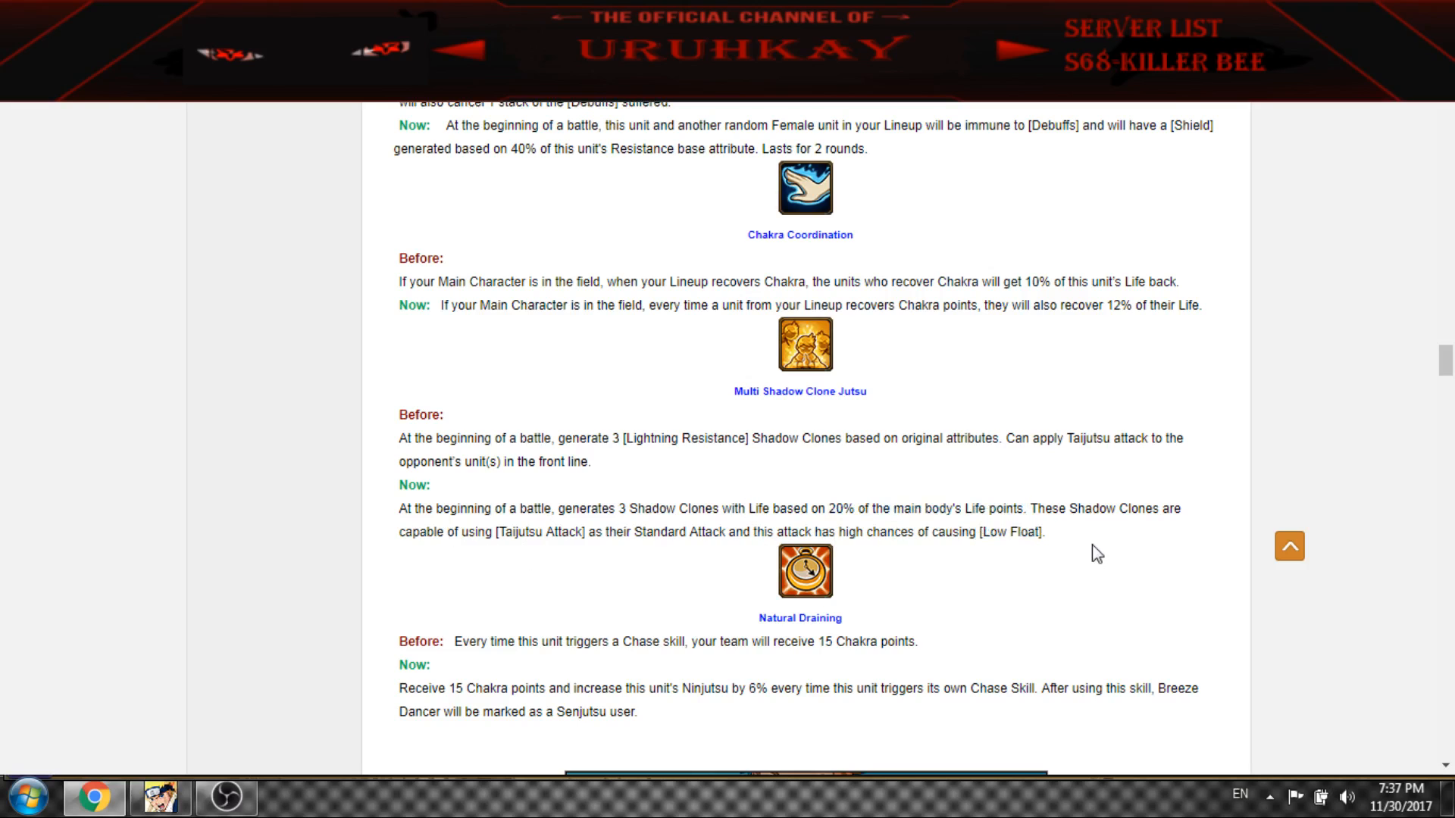
# Highlight Super Stone Fist Jutsu's shield based on 30% wording, then reach Deep Forest Wall
pyautogui.scroll(-3)
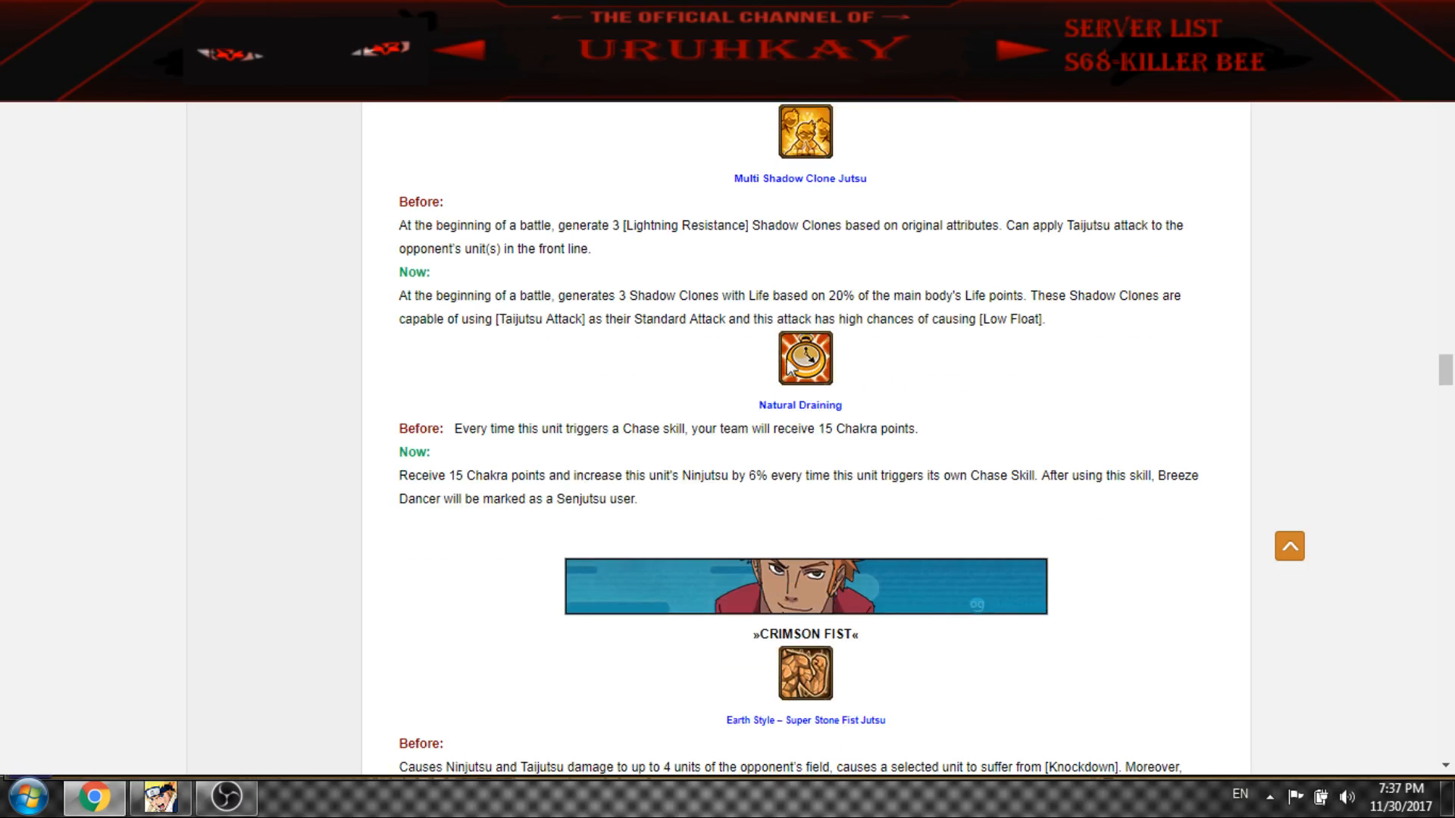
pyautogui.moveTo(829, 409)
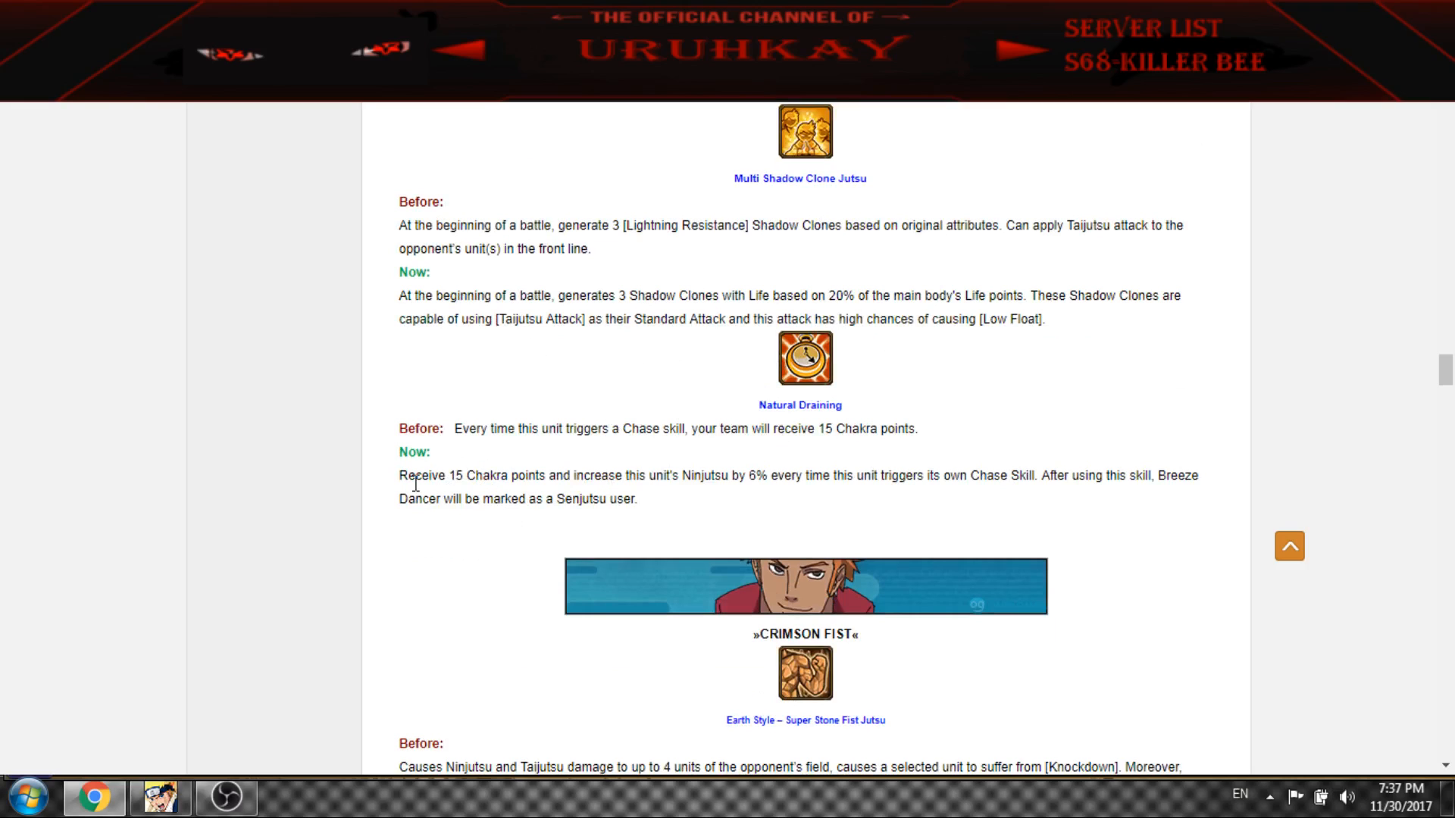
pyautogui.moveTo(691, 474)
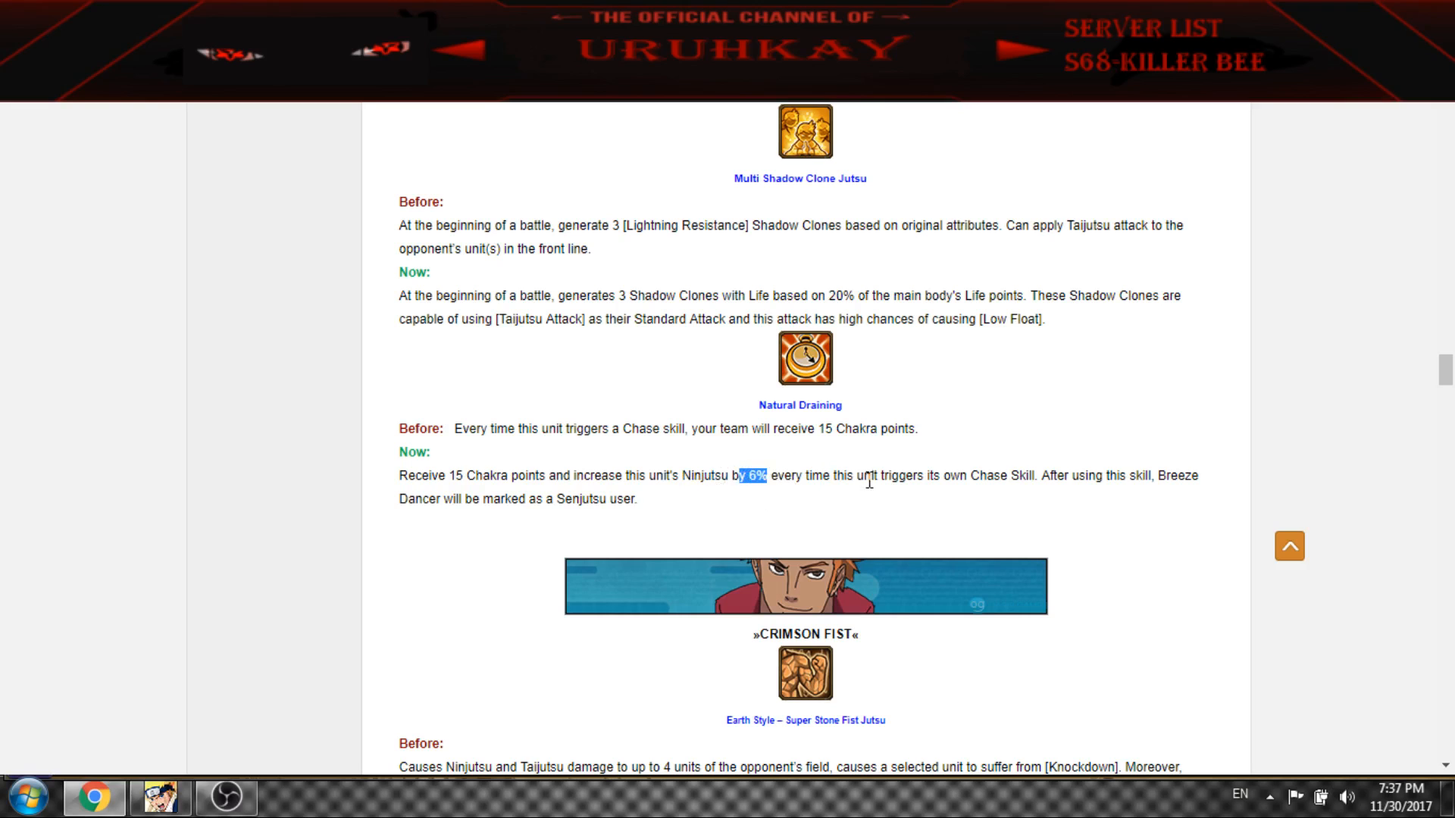
pyautogui.moveTo(1073, 482)
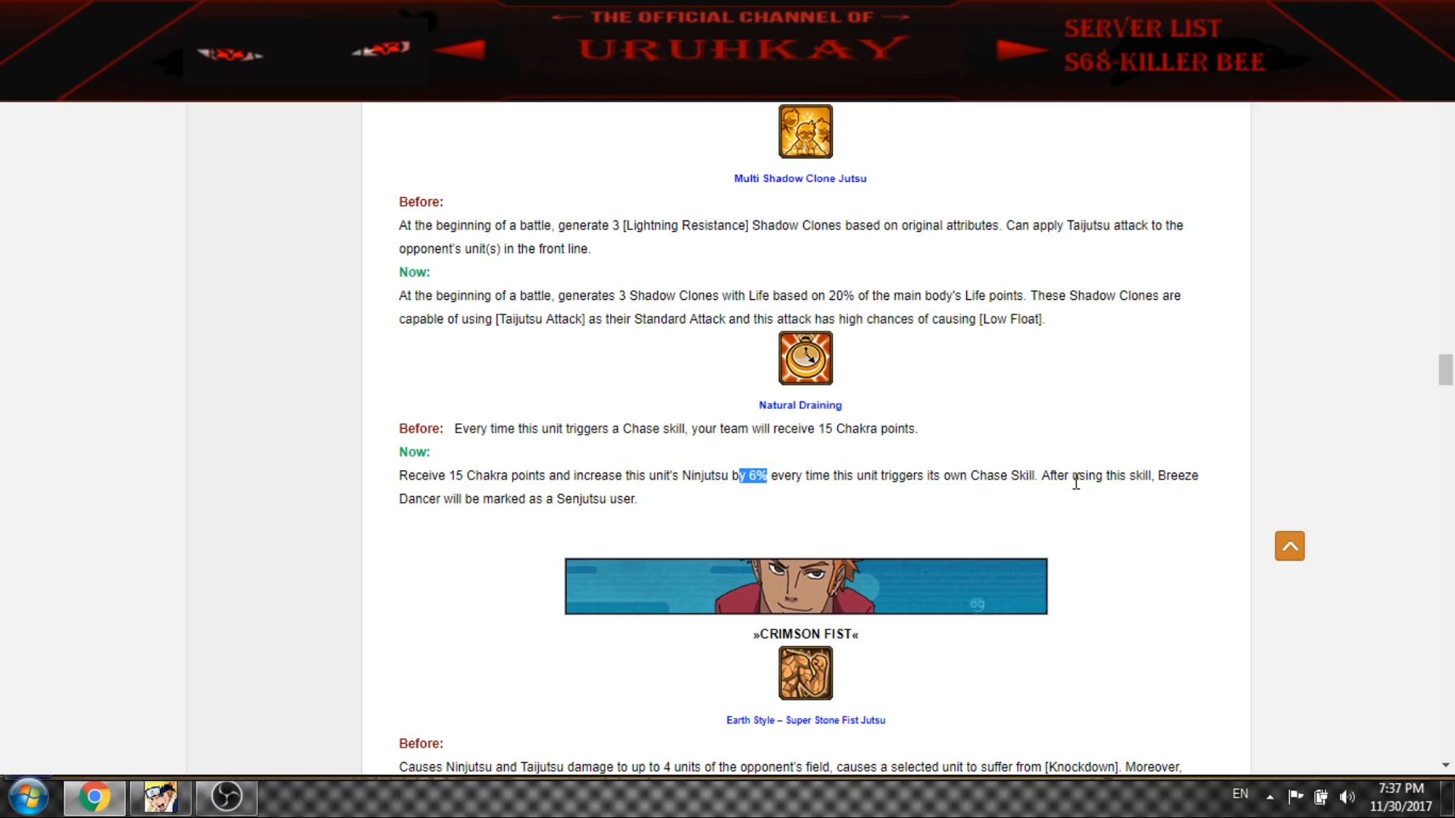
pyautogui.moveTo(458, 519)
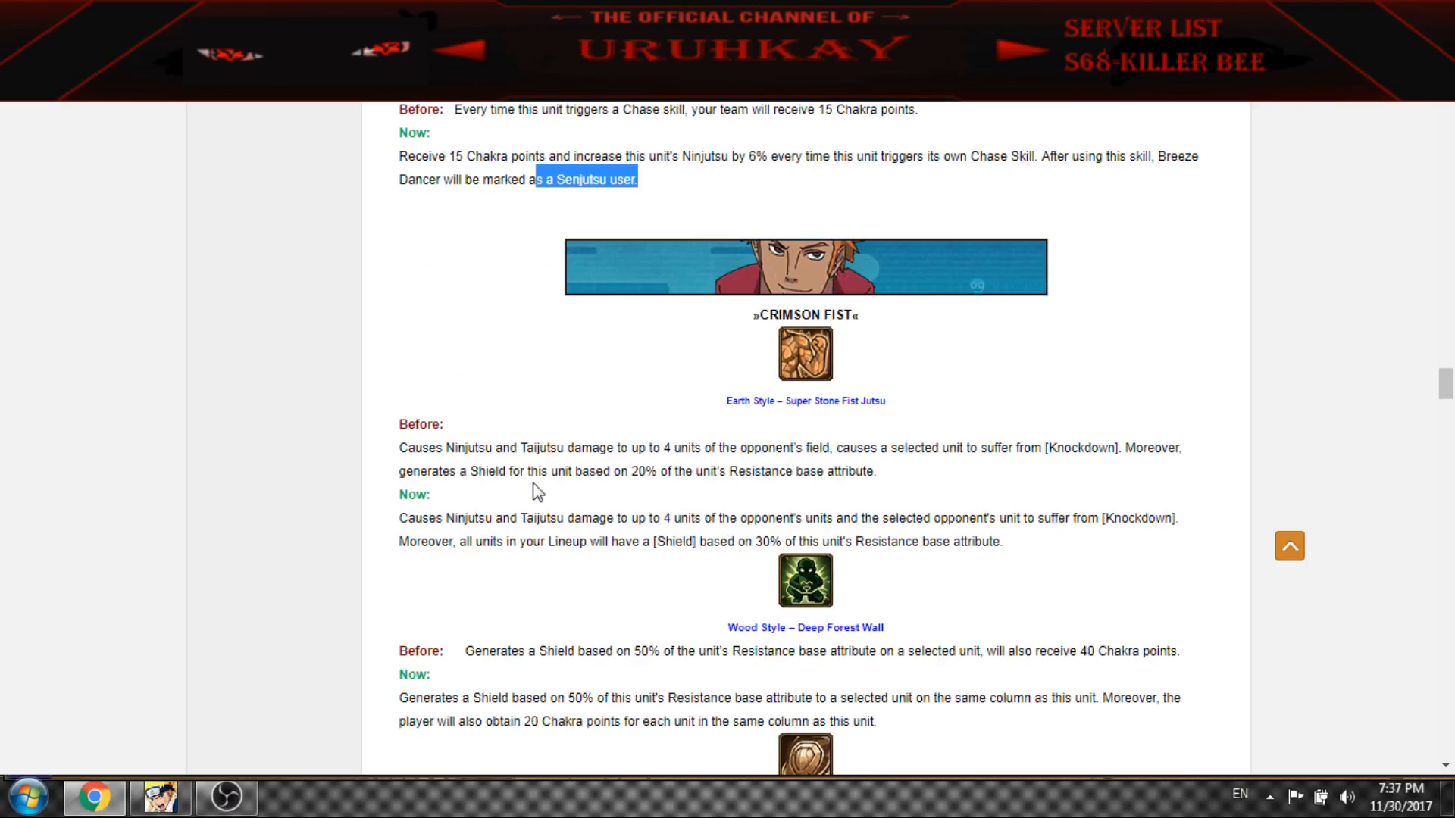
pyautogui.moveTo(784, 232)
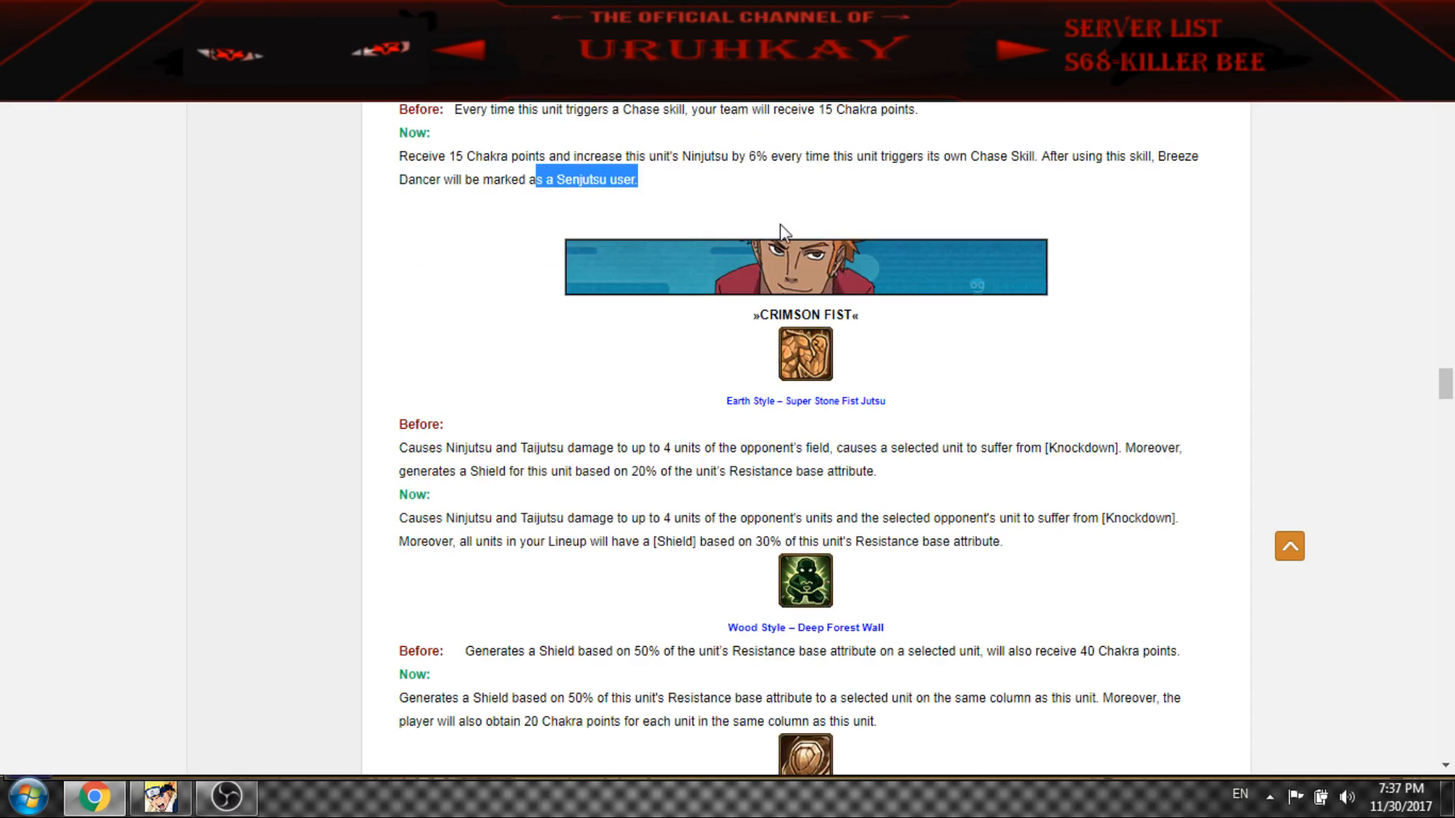
pyautogui.moveTo(507, 520)
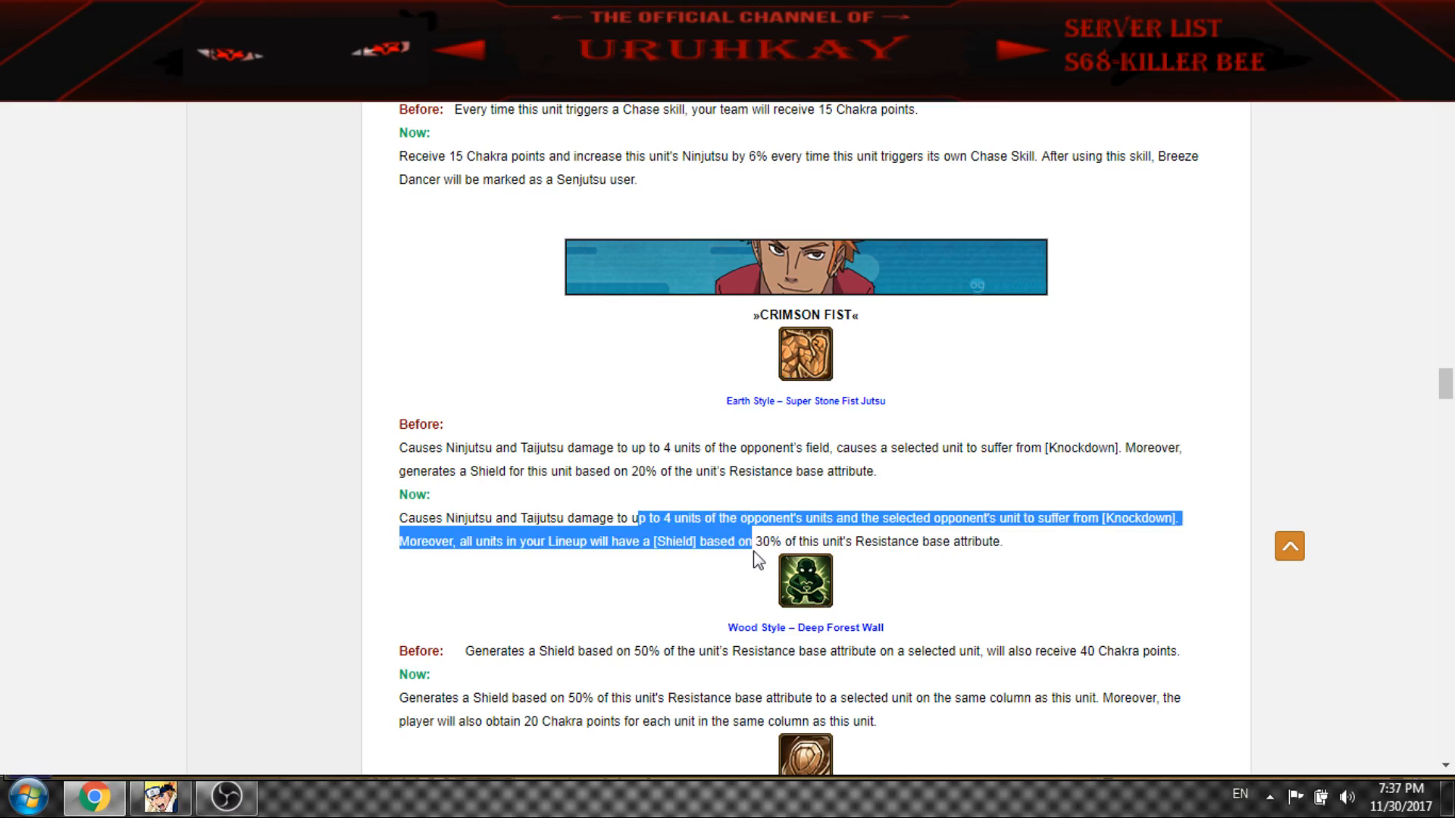
pyautogui.click(569, 534)
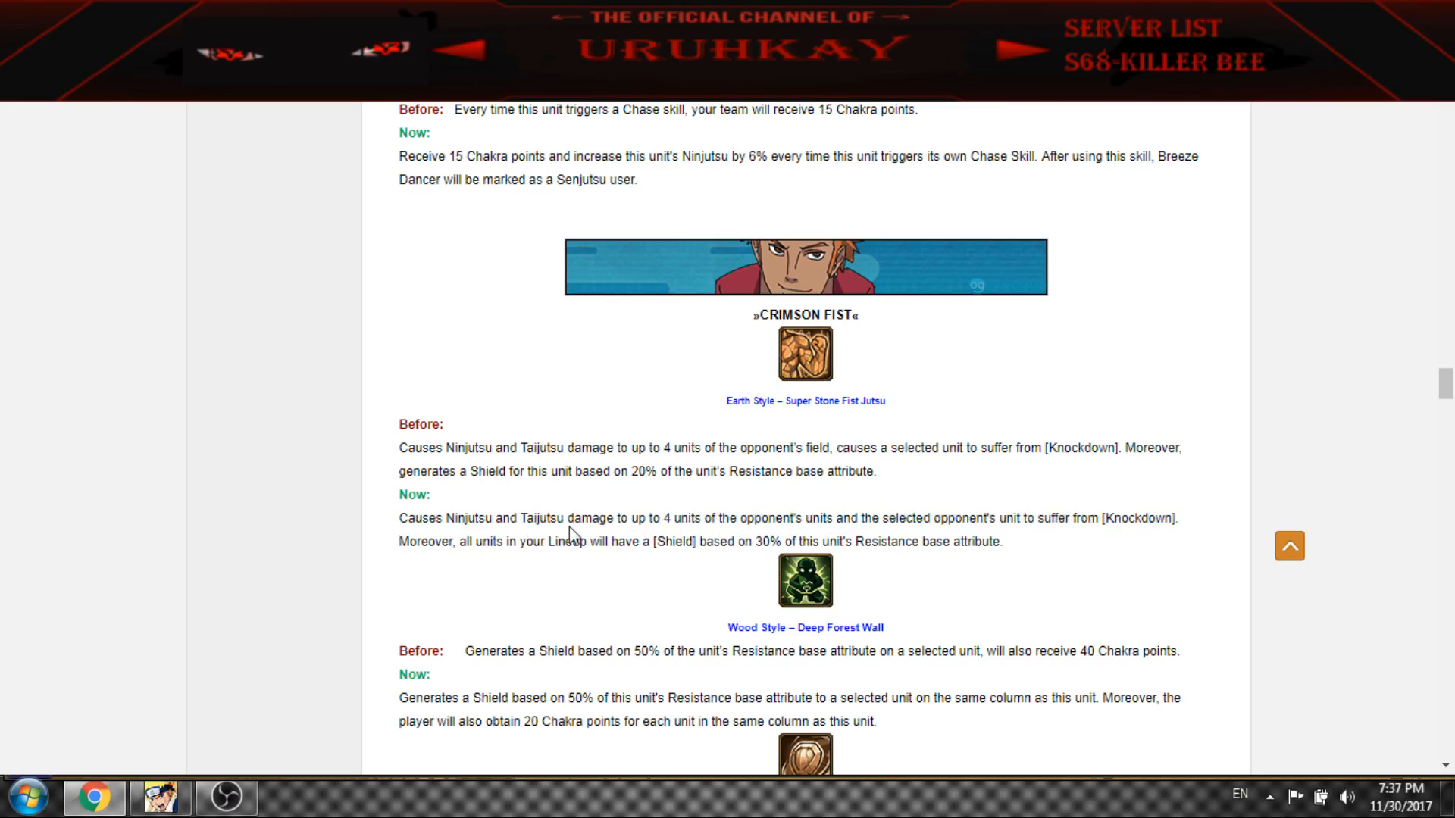
pyautogui.moveTo(913, 338)
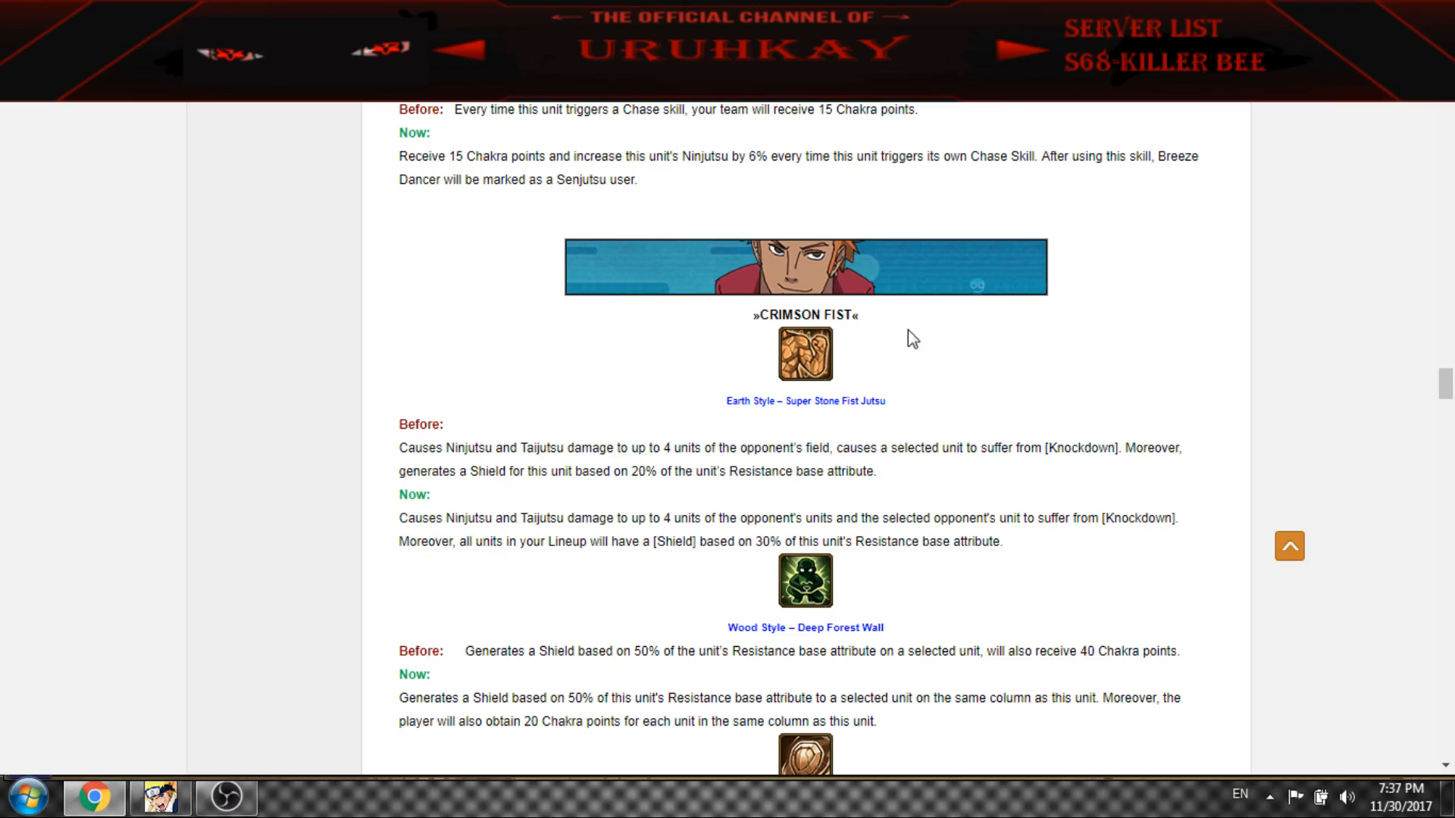
pyautogui.moveTo(590, 541); pyautogui.dragTo(800, 541)
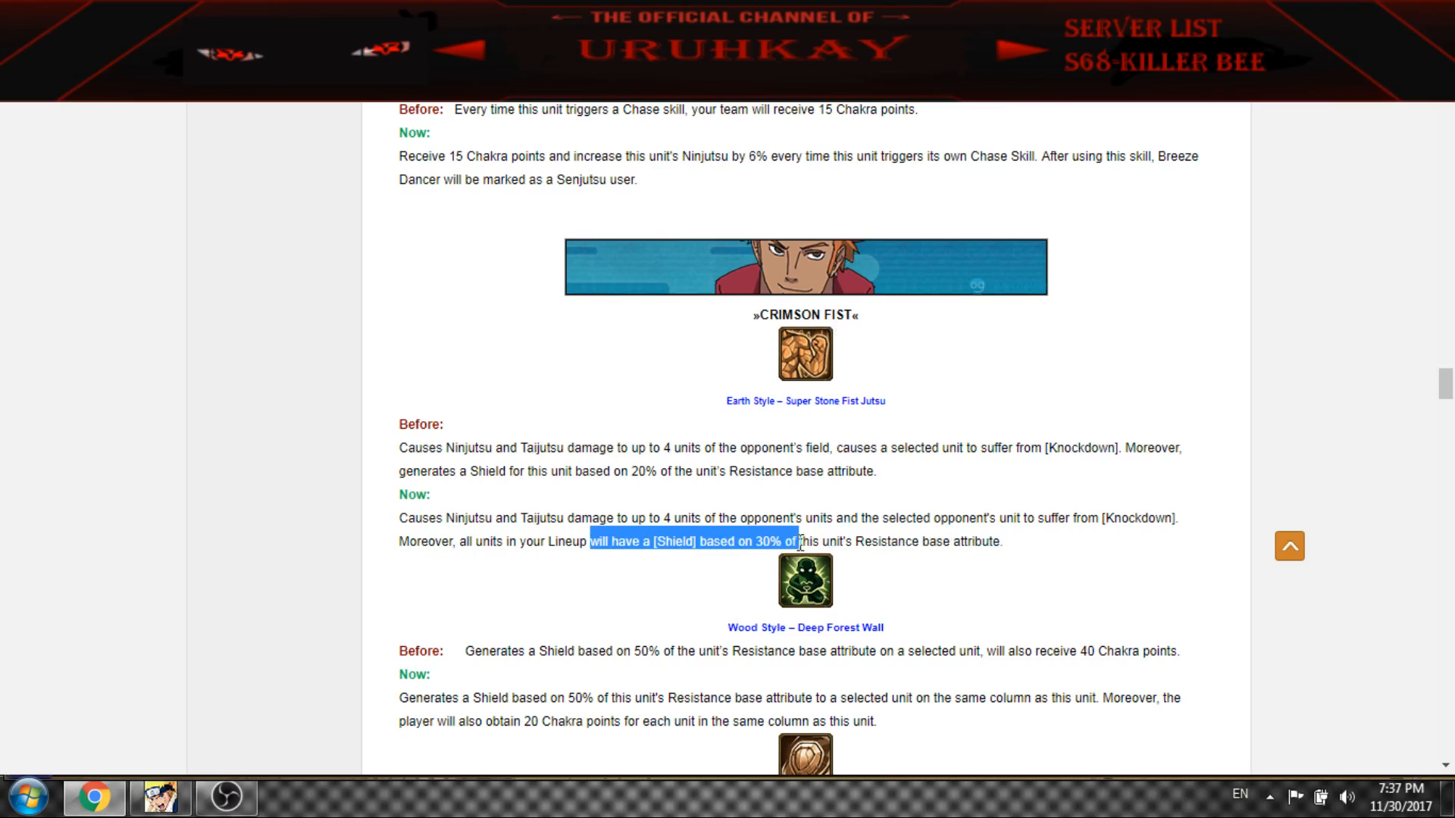
pyautogui.scroll(-3)
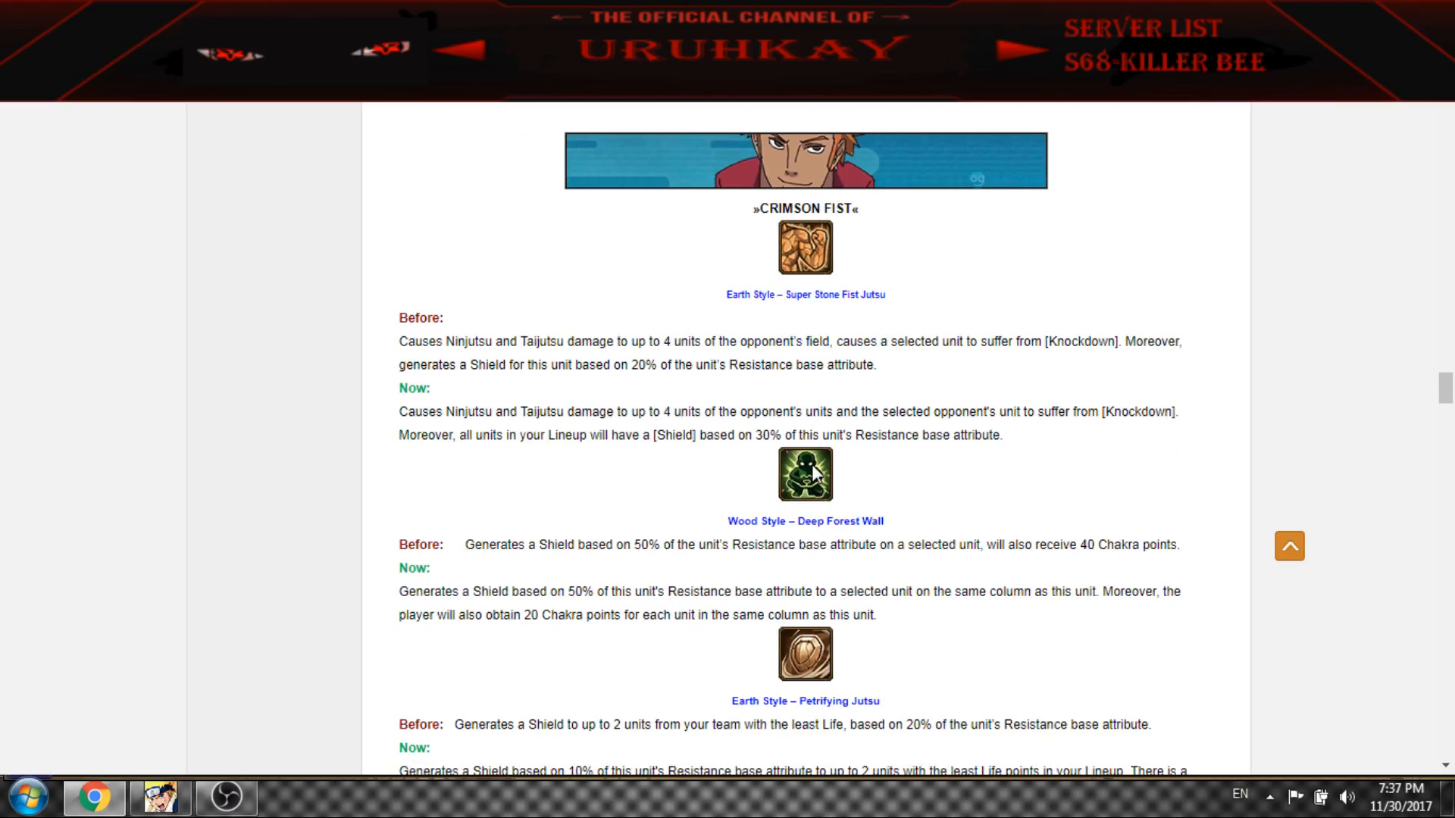
pyautogui.scroll(-3)
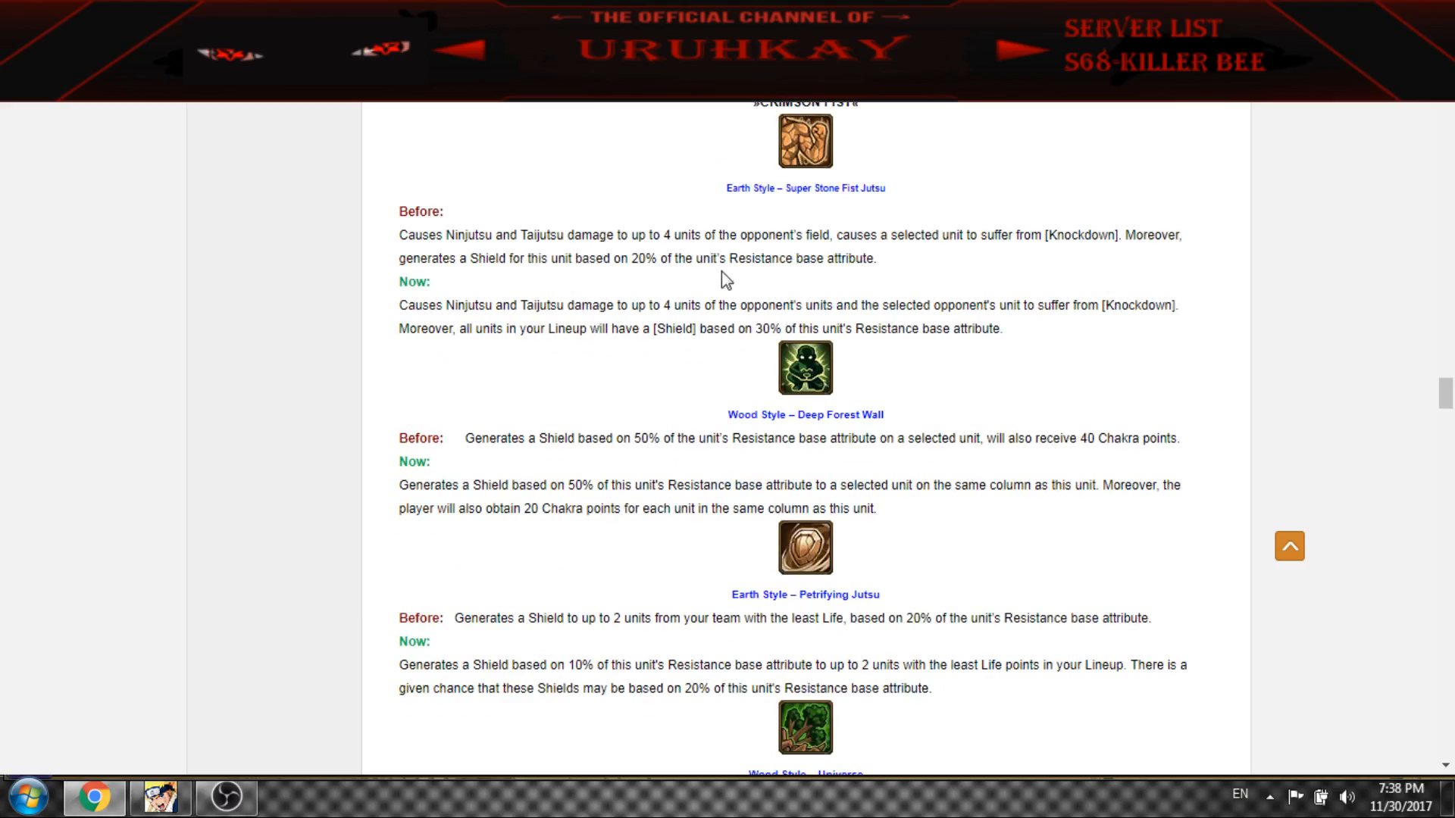
pyautogui.moveTo(809, 552)
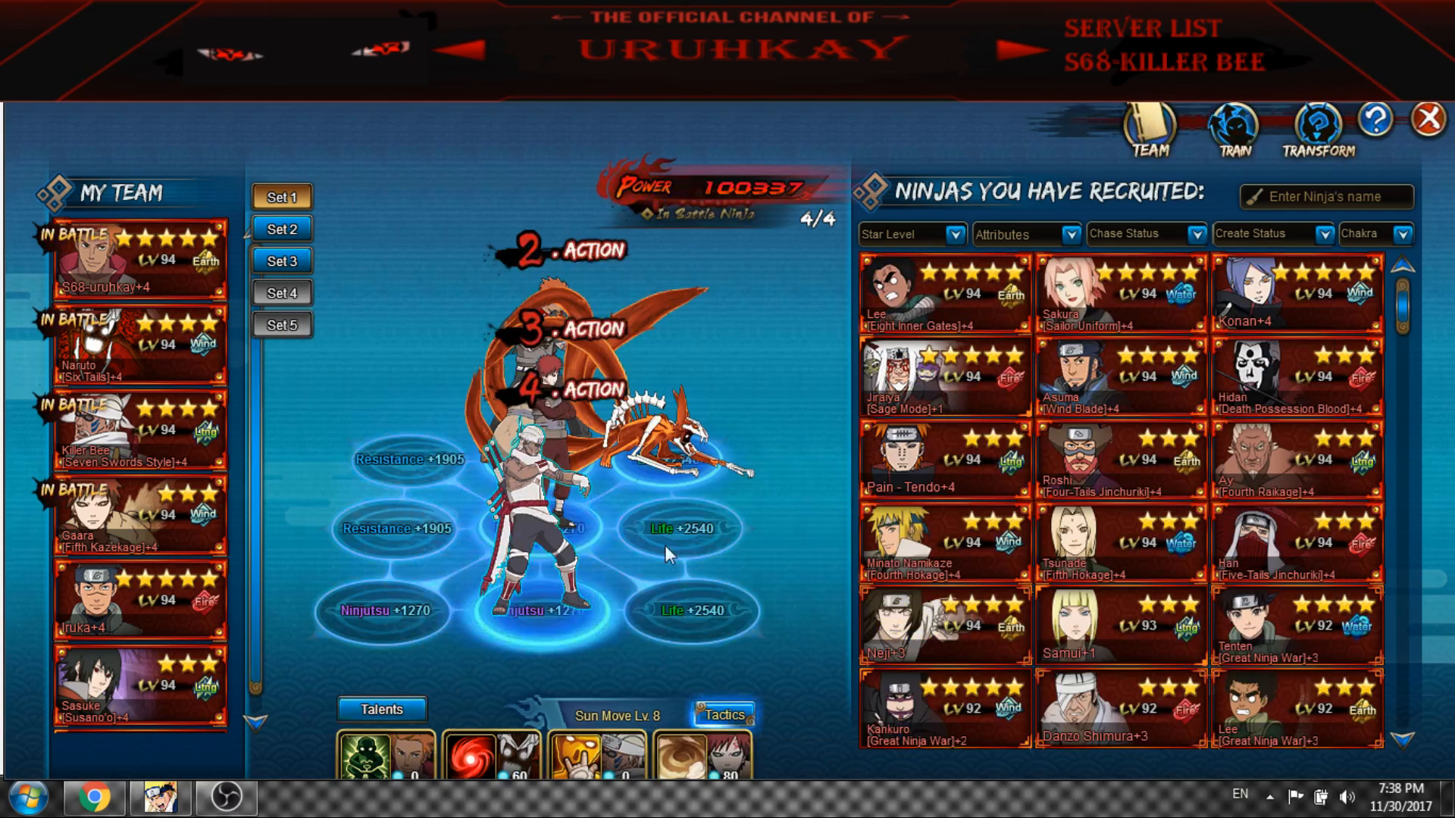
pyautogui.moveTo(761, 388)
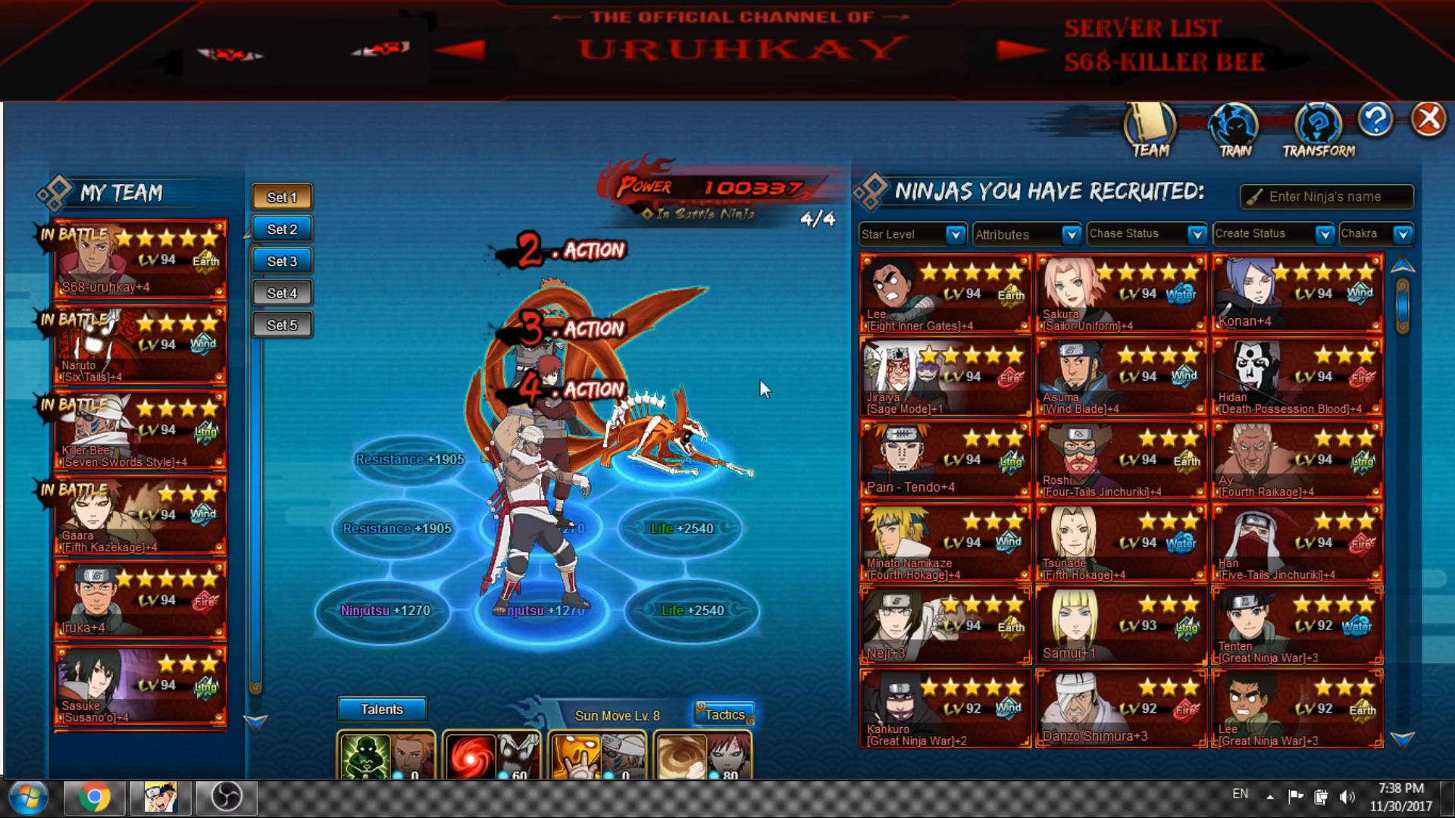
pyautogui.click(1429, 122)
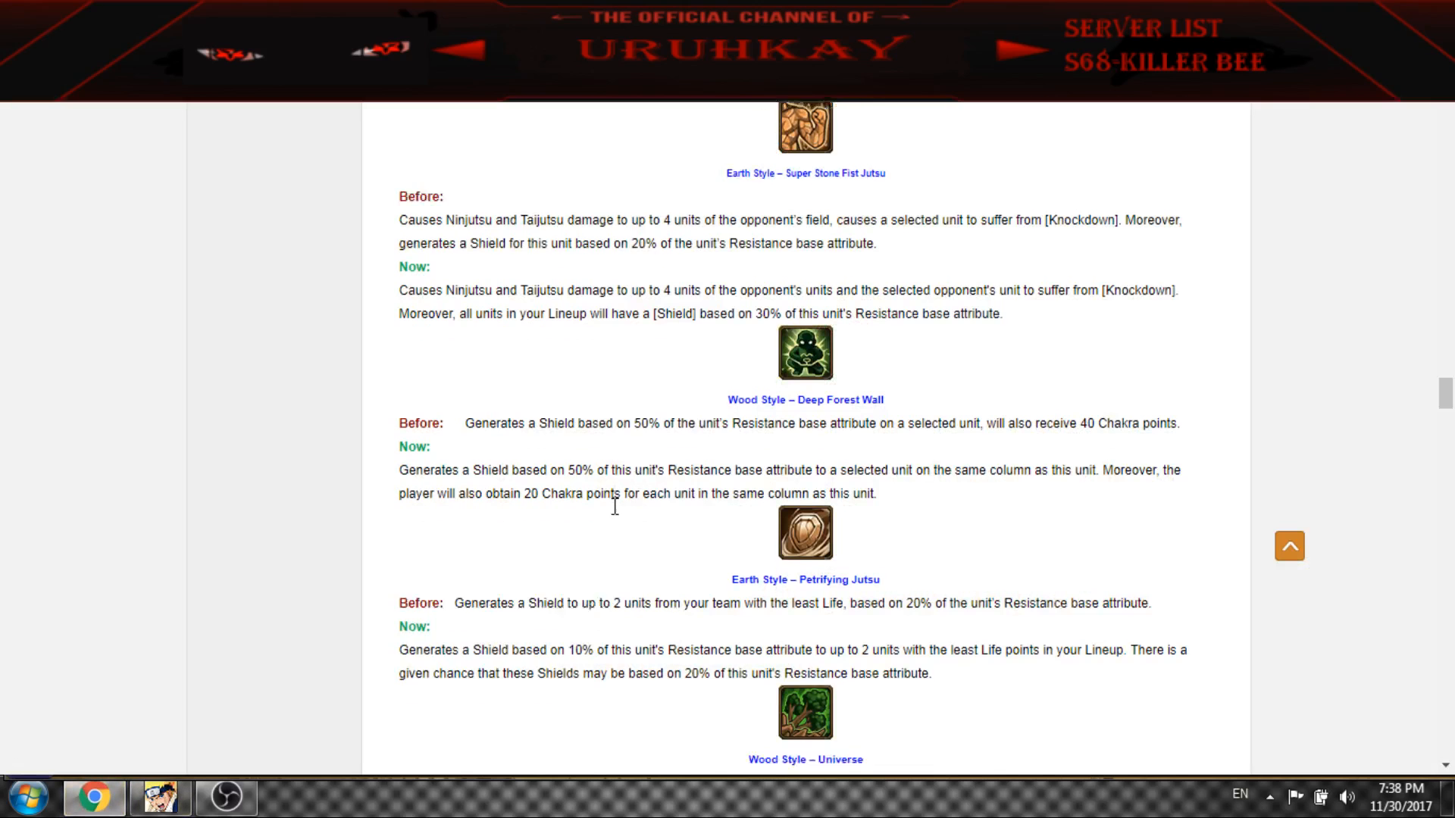
# Highlight the Petrifying Jutsu shield wording and continue down to skill changes 17 to 20
pyautogui.scroll(-3)
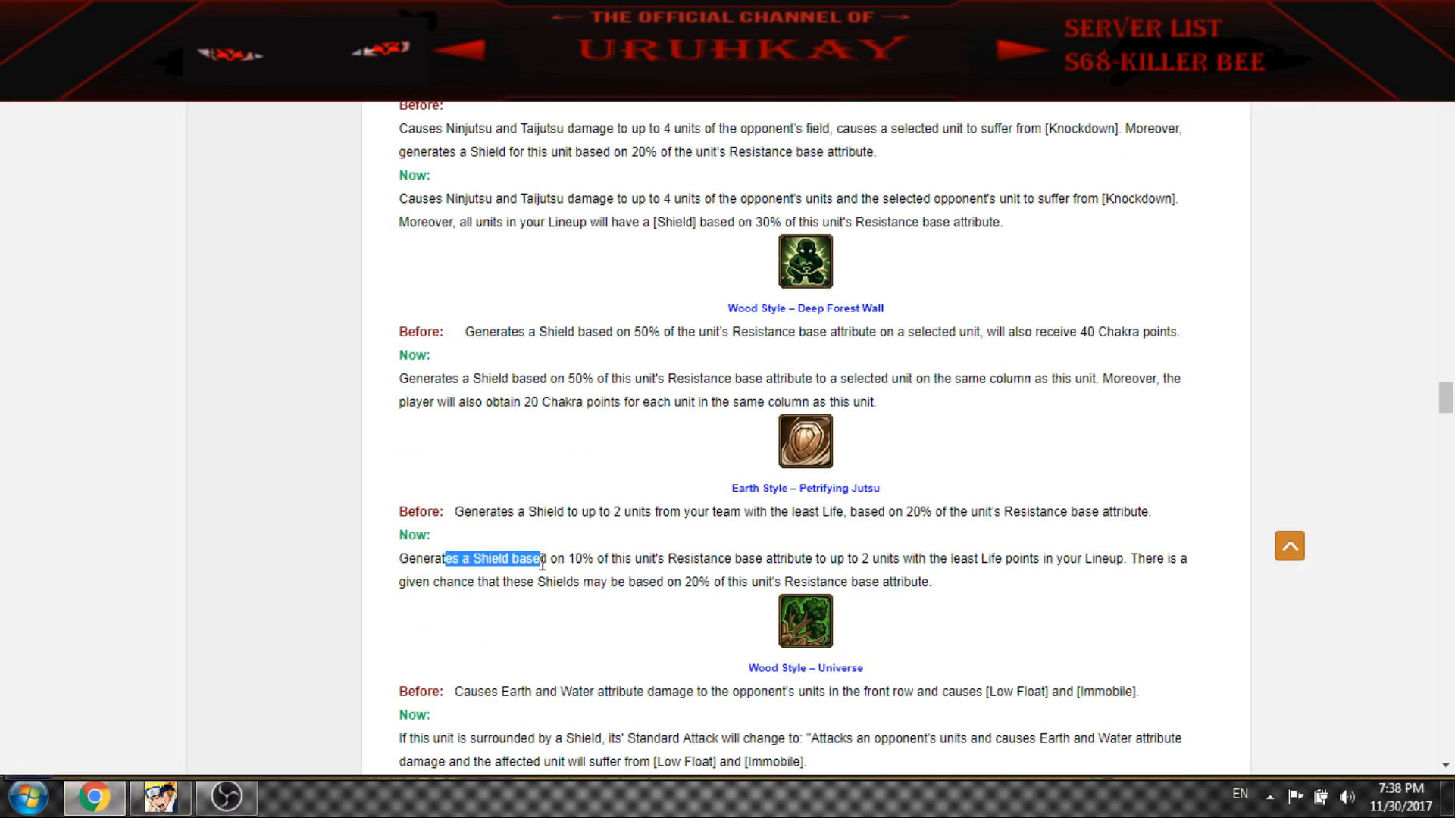
pyautogui.moveTo(541, 559); pyautogui.dragTo(849, 510)
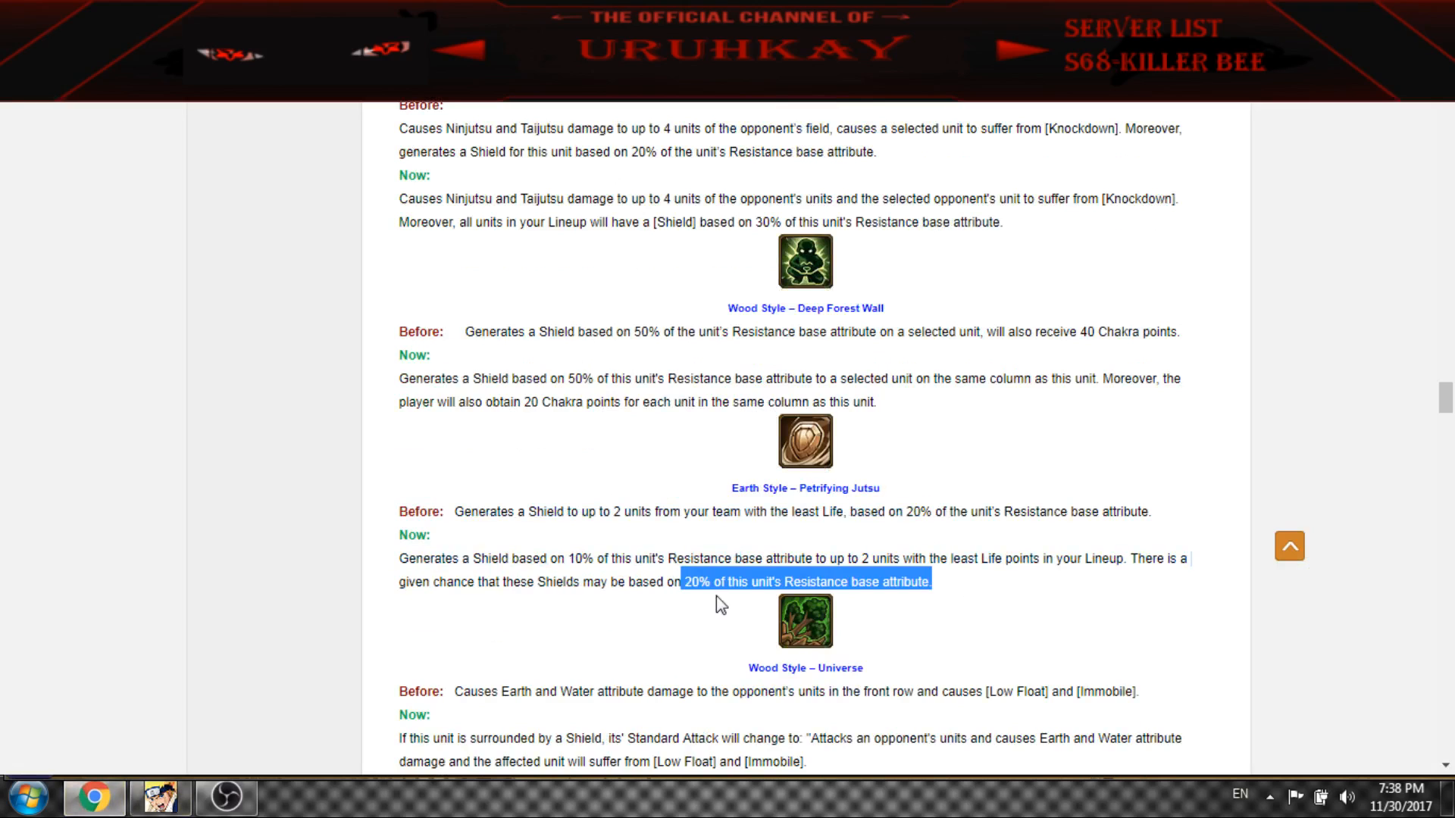
pyautogui.click(1185, 563)
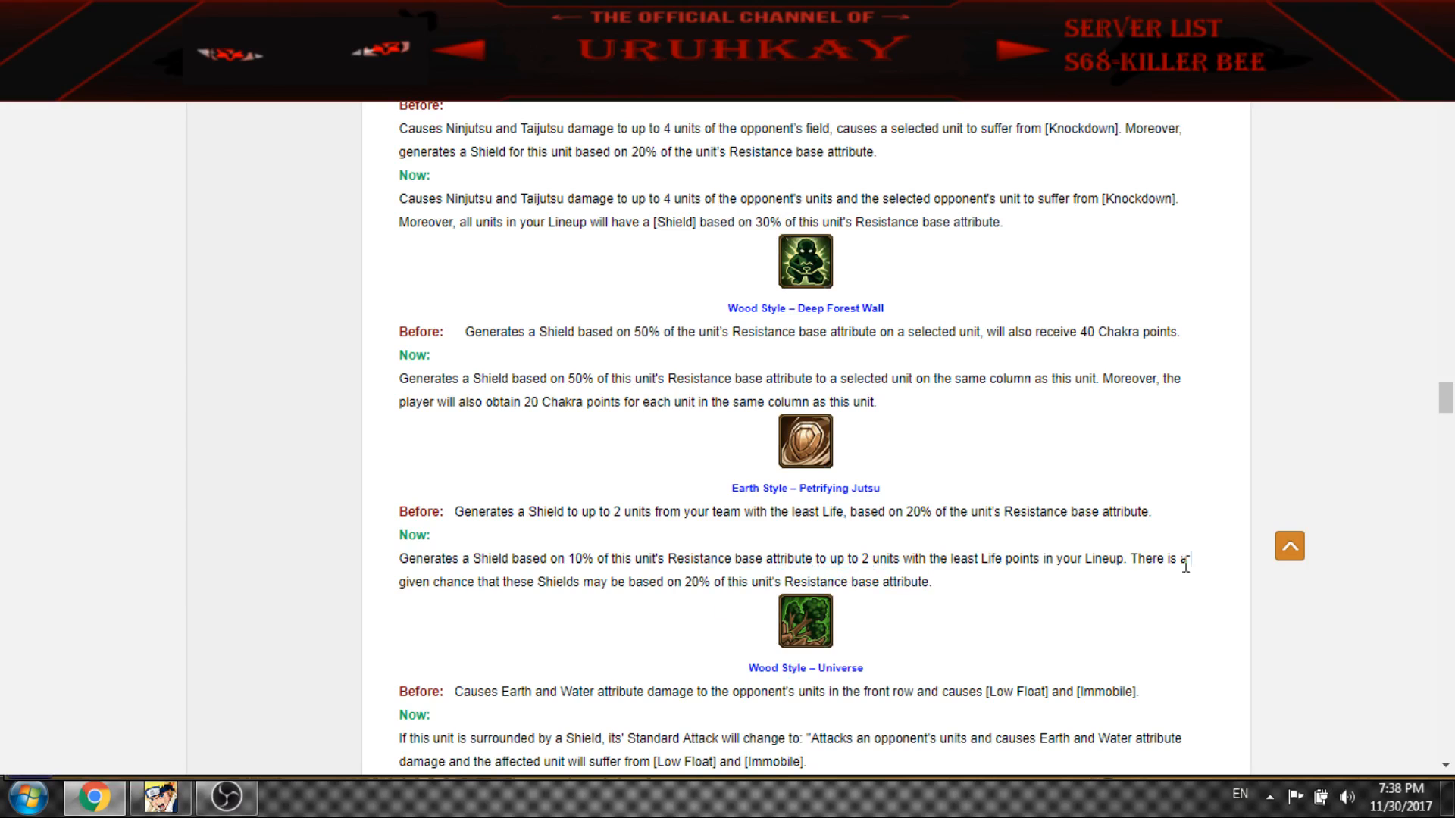
pyautogui.moveTo(521, 582)
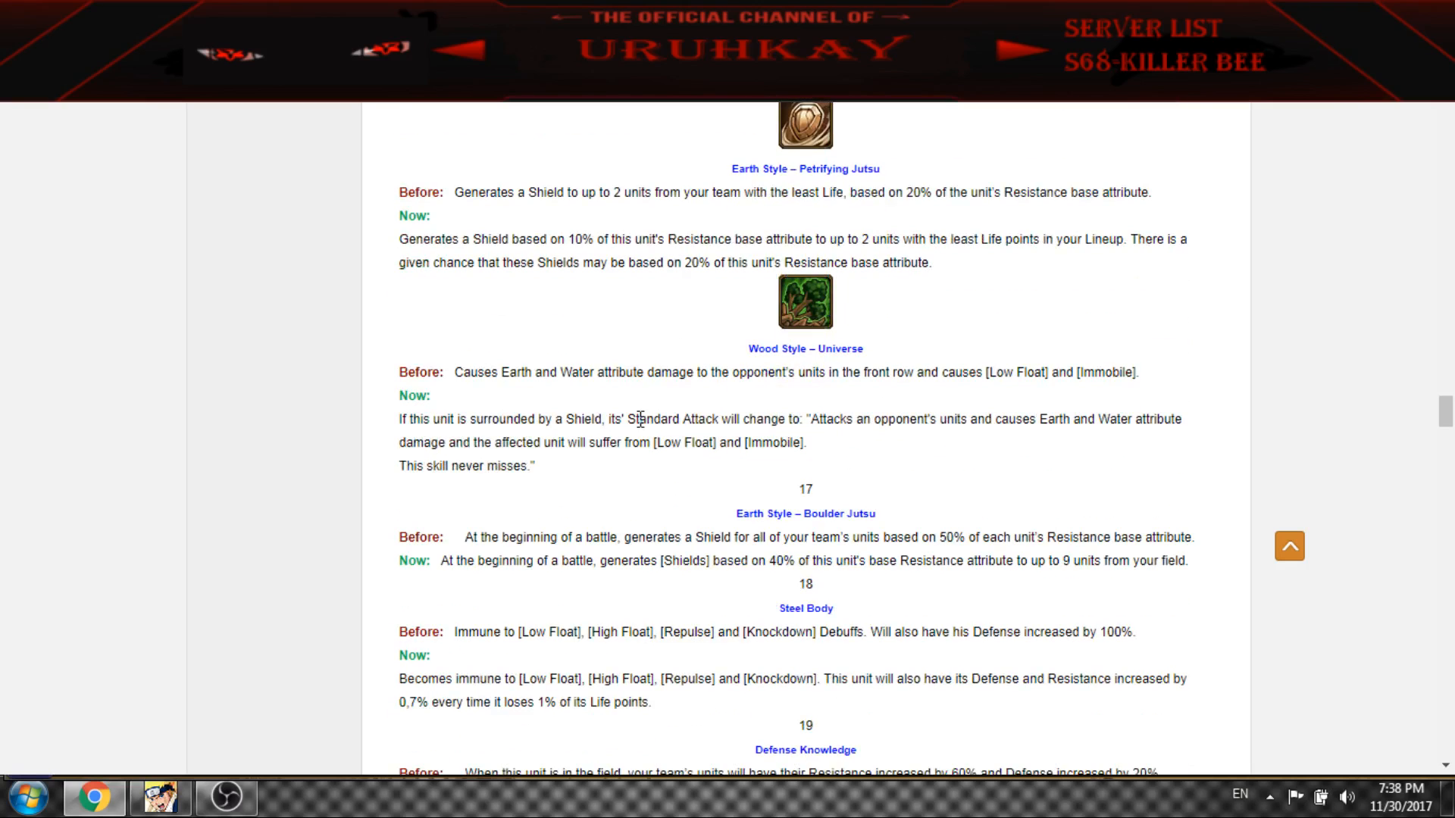
pyautogui.moveTo(592, 424)
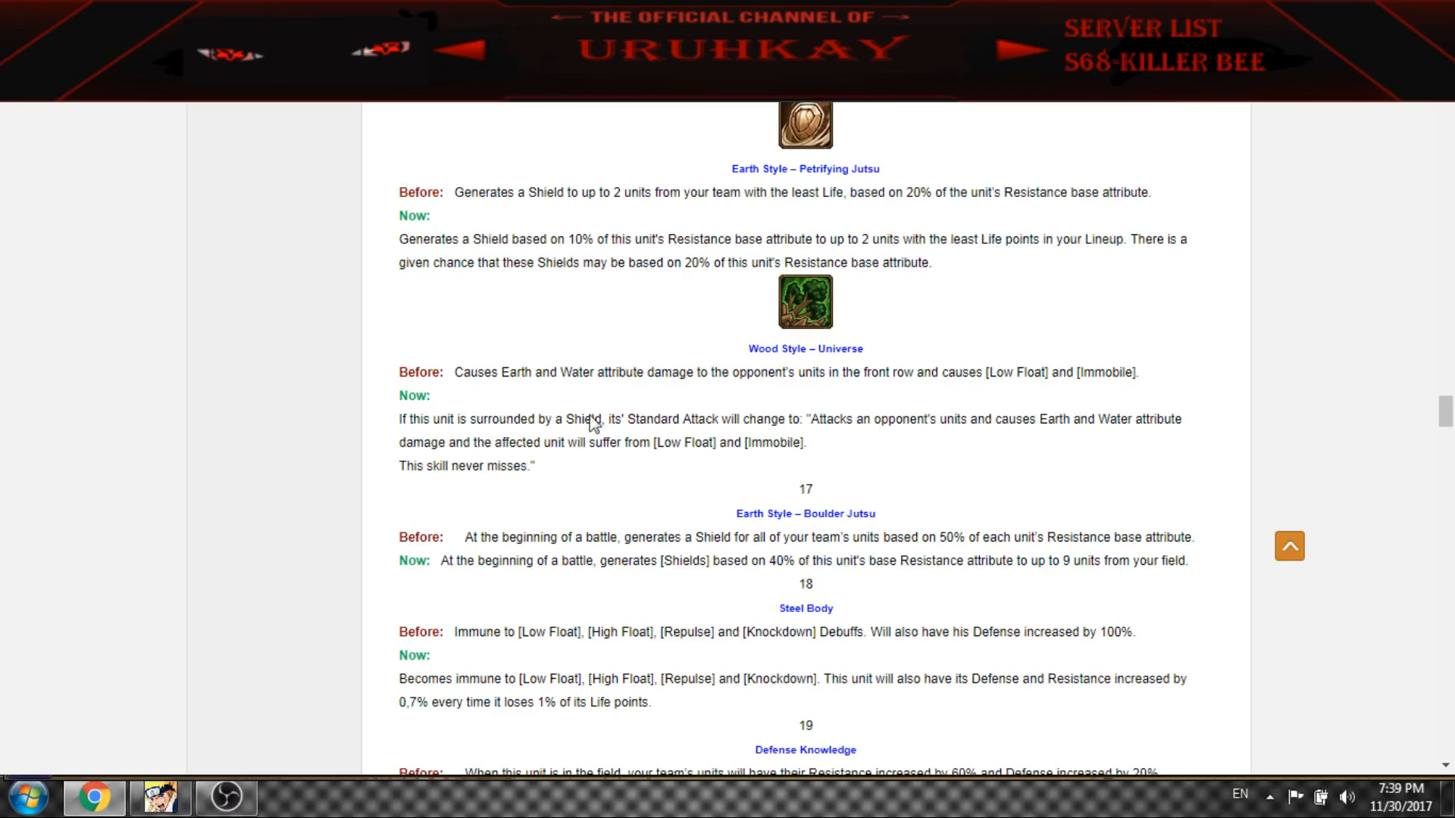
pyautogui.moveTo(831, 462)
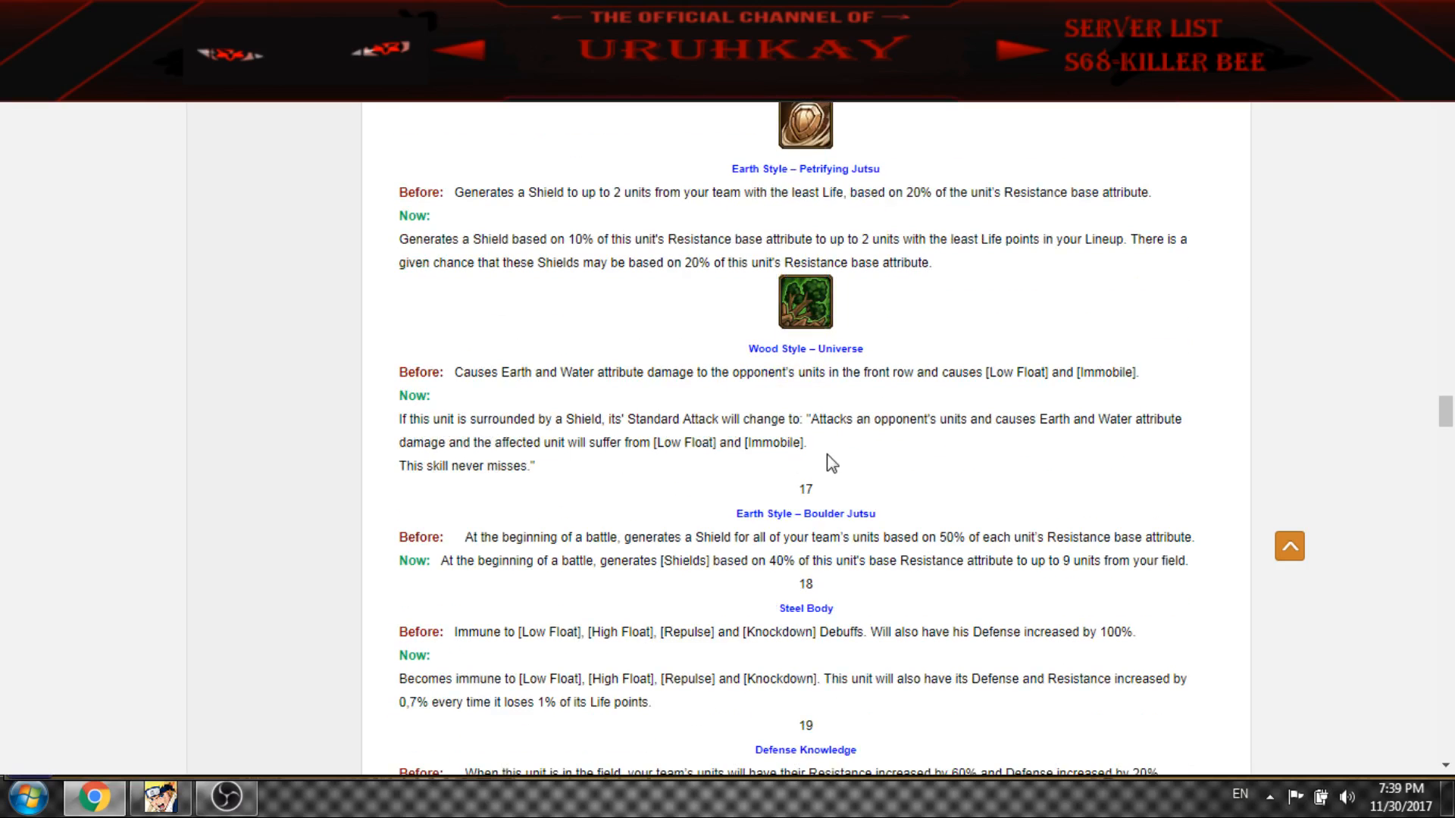
pyautogui.scroll(-3)
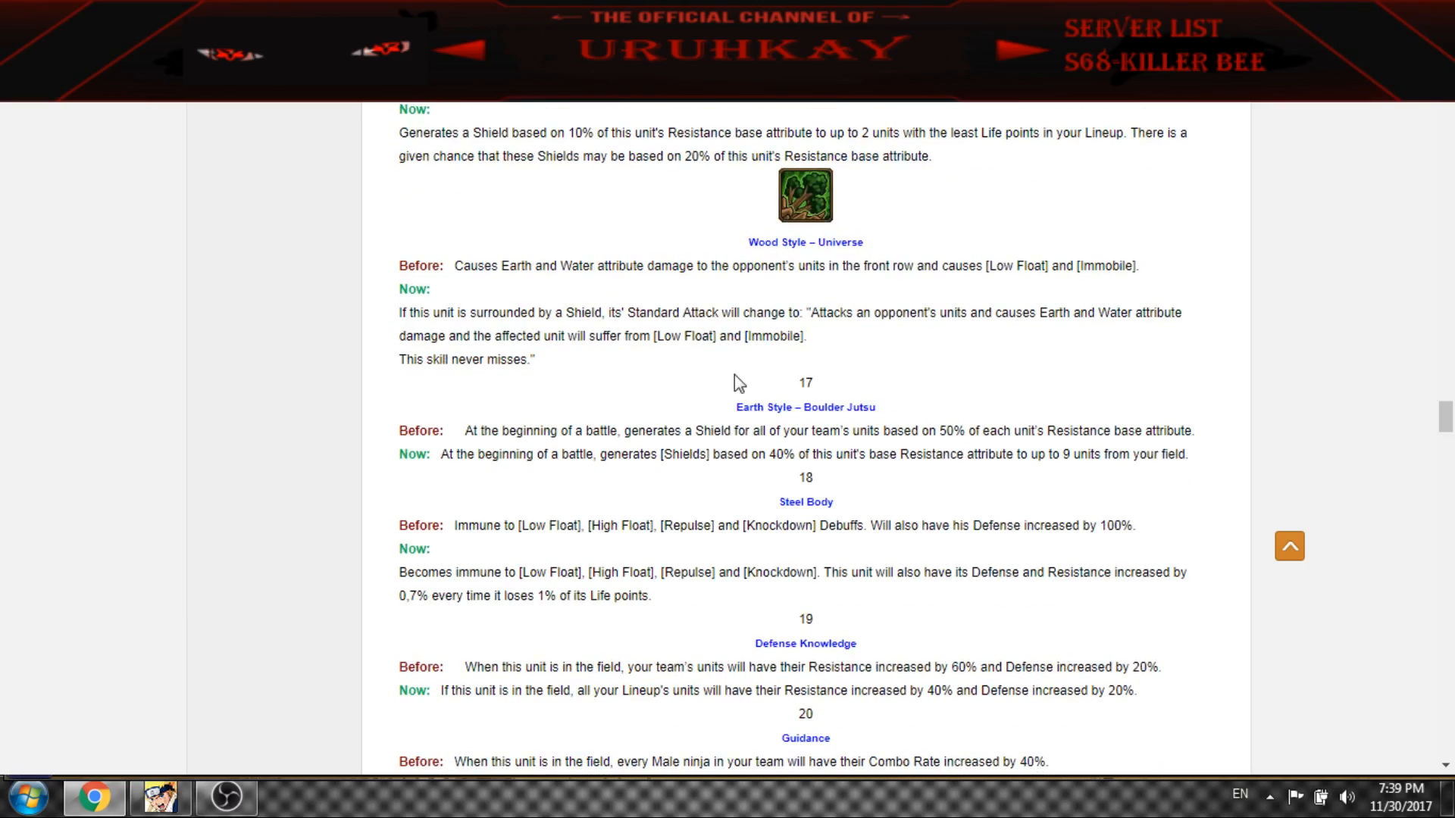
pyautogui.scroll(-3)
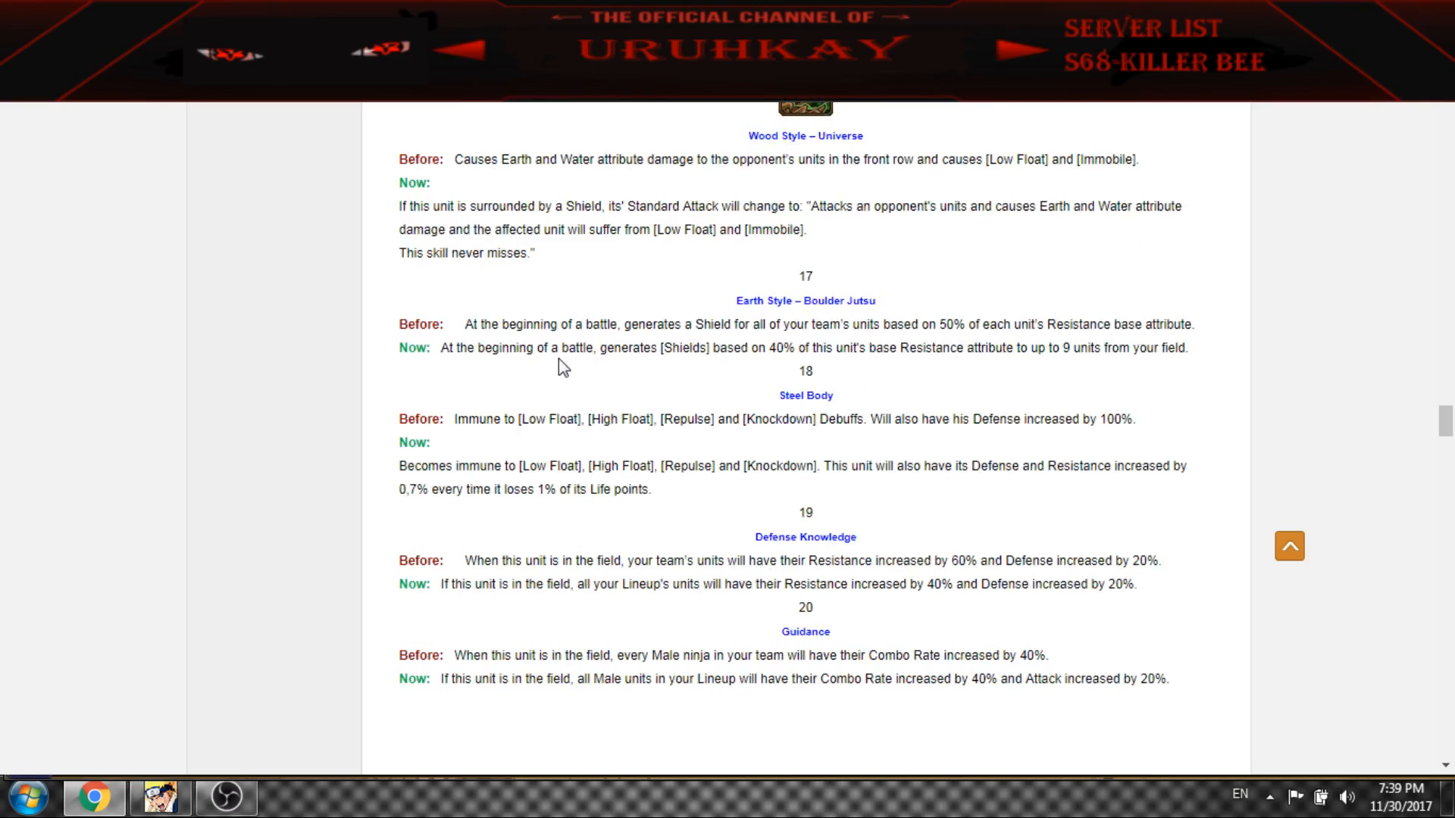
pyautogui.scroll(-3)
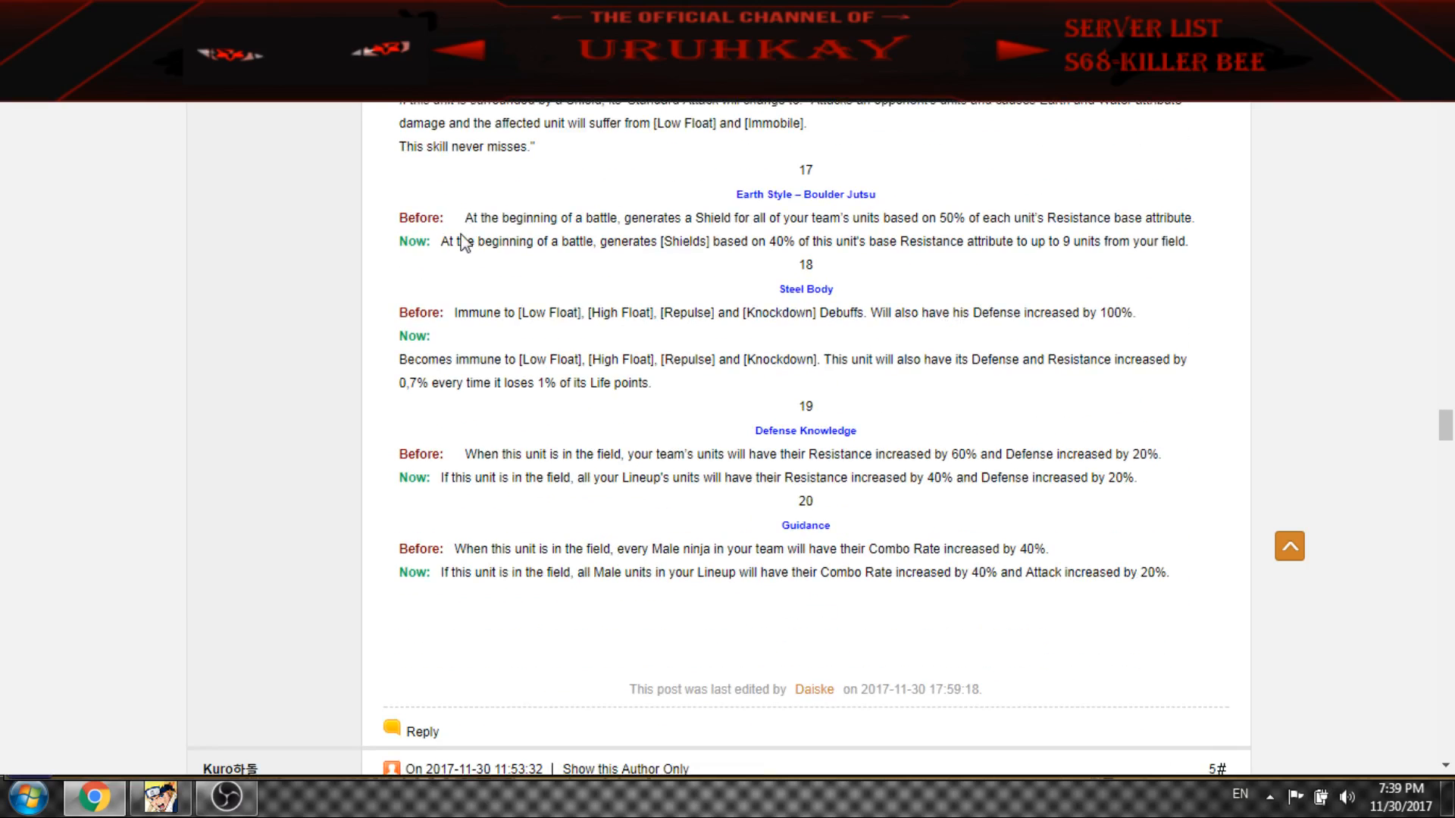
pyautogui.moveTo(450, 243); pyautogui.dragTo(734, 243)
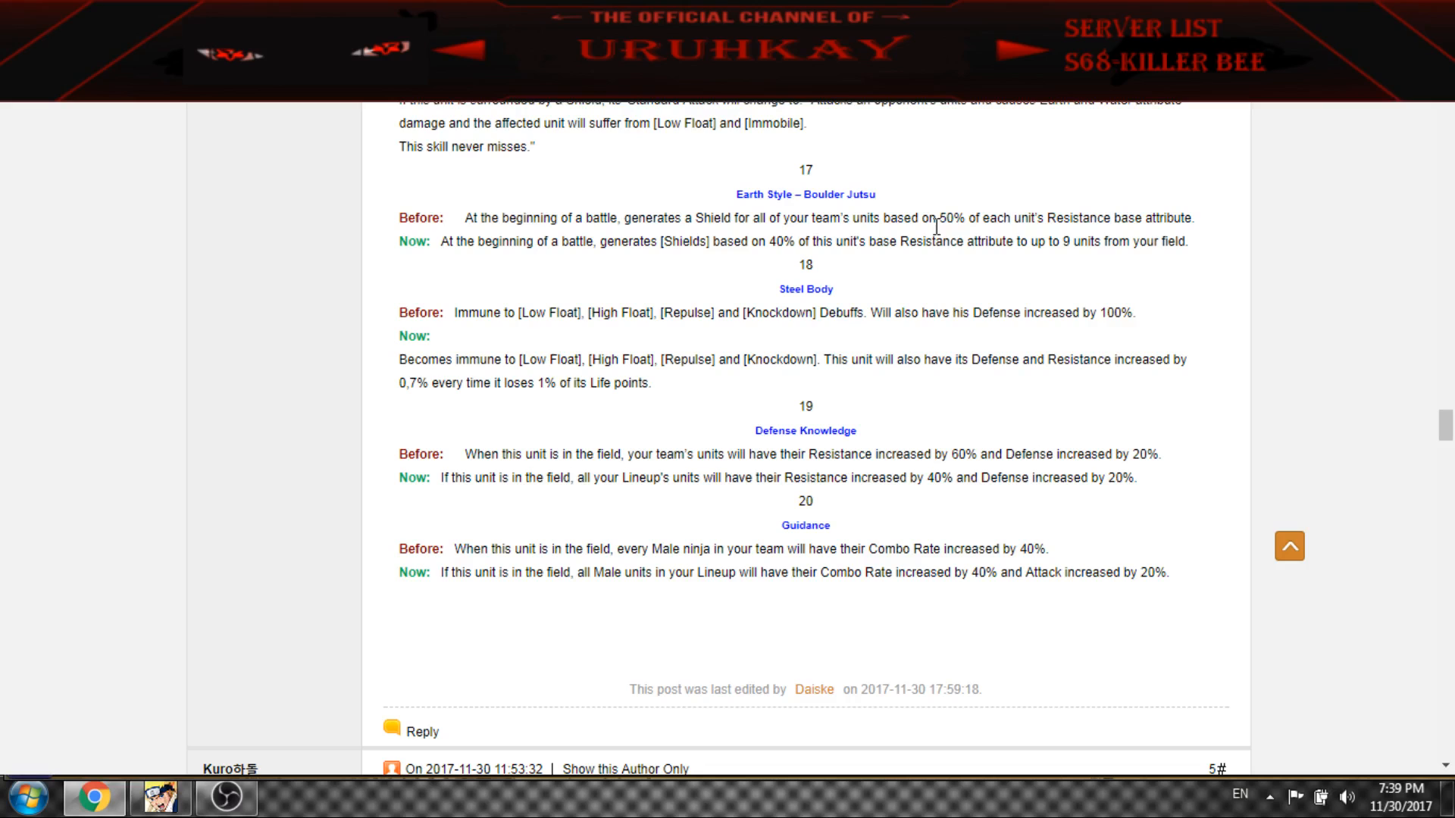
pyautogui.moveTo(1005, 241); pyautogui.dragTo(1147, 241)
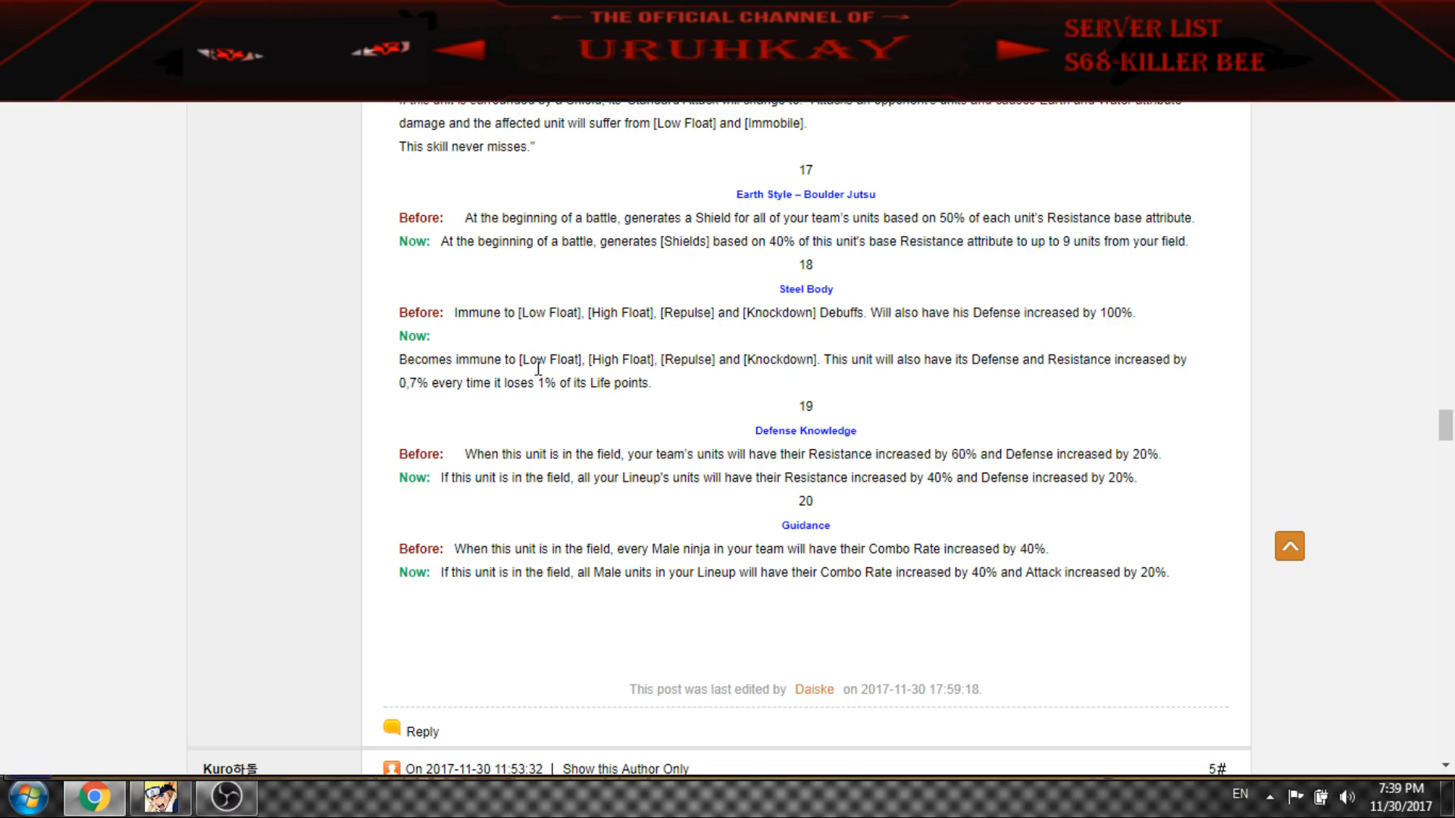
# Highlight Steel Body's old 100% Defense, Defense Knowledge's 40% Resistance and Guidance's 20% Attack increase
pyautogui.moveTo(941, 313); pyautogui.dragTo(1100, 312)
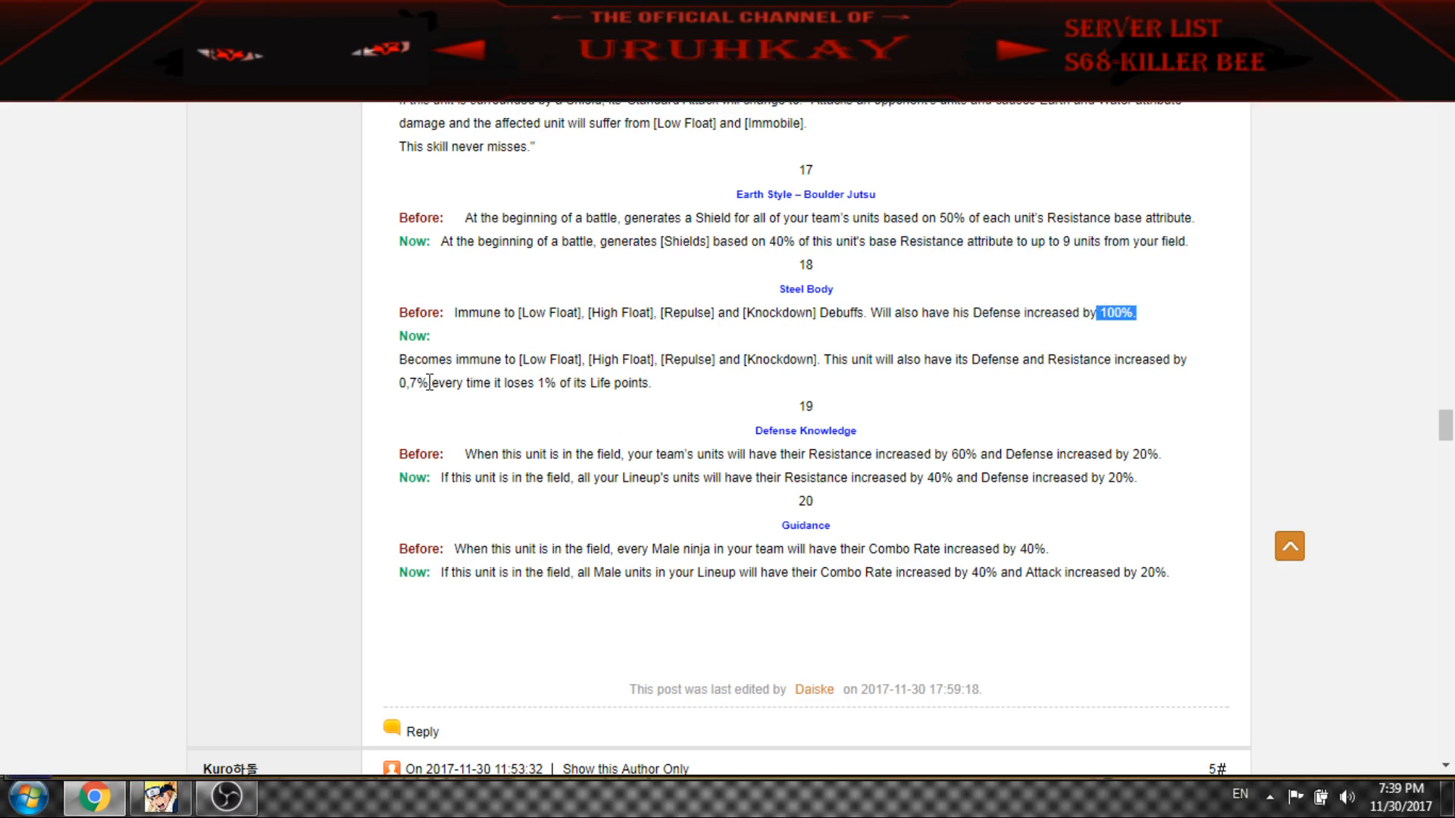
pyautogui.click(444, 381)
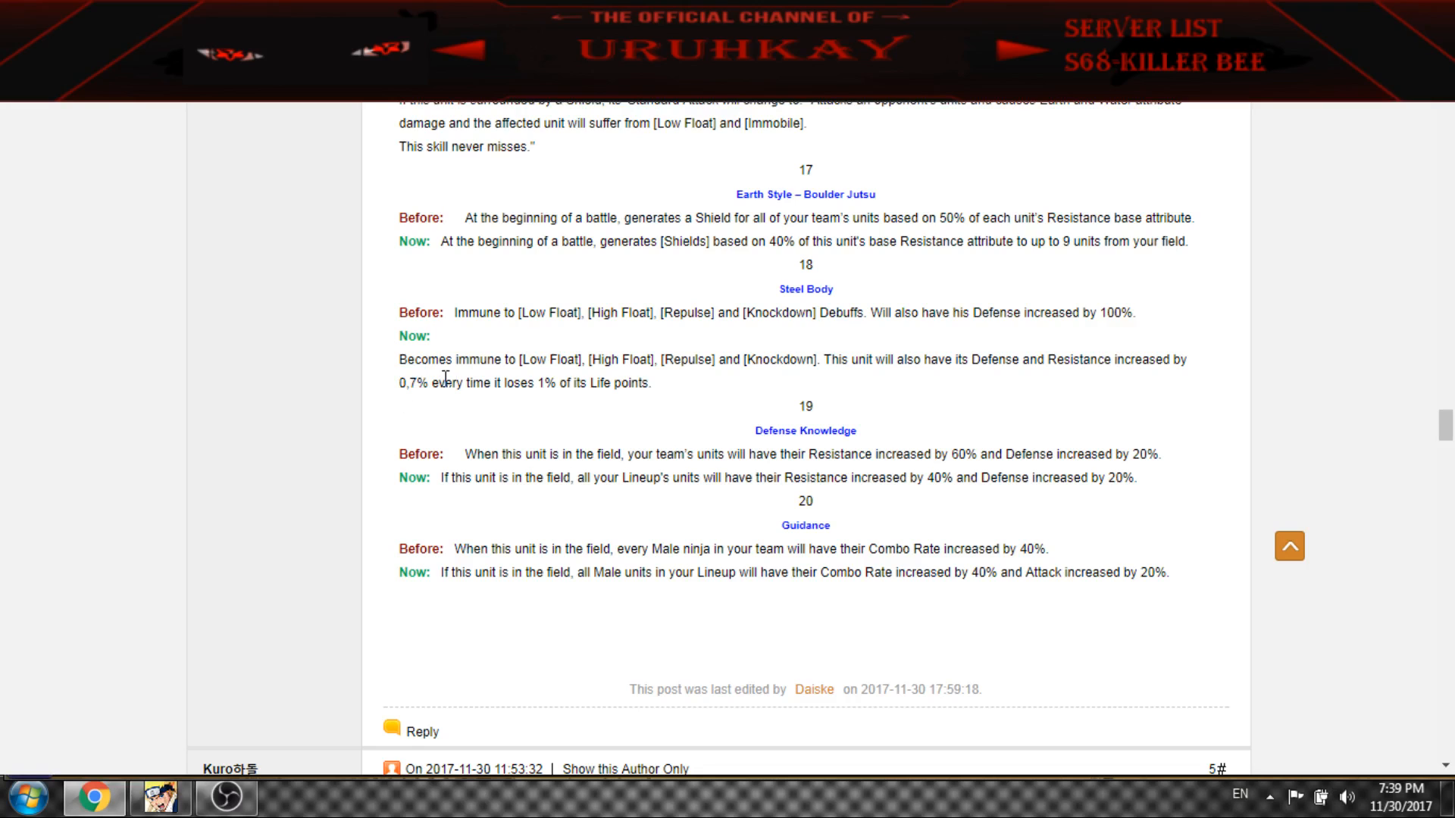
pyautogui.moveTo(446, 379); pyautogui.dragTo(602, 384)
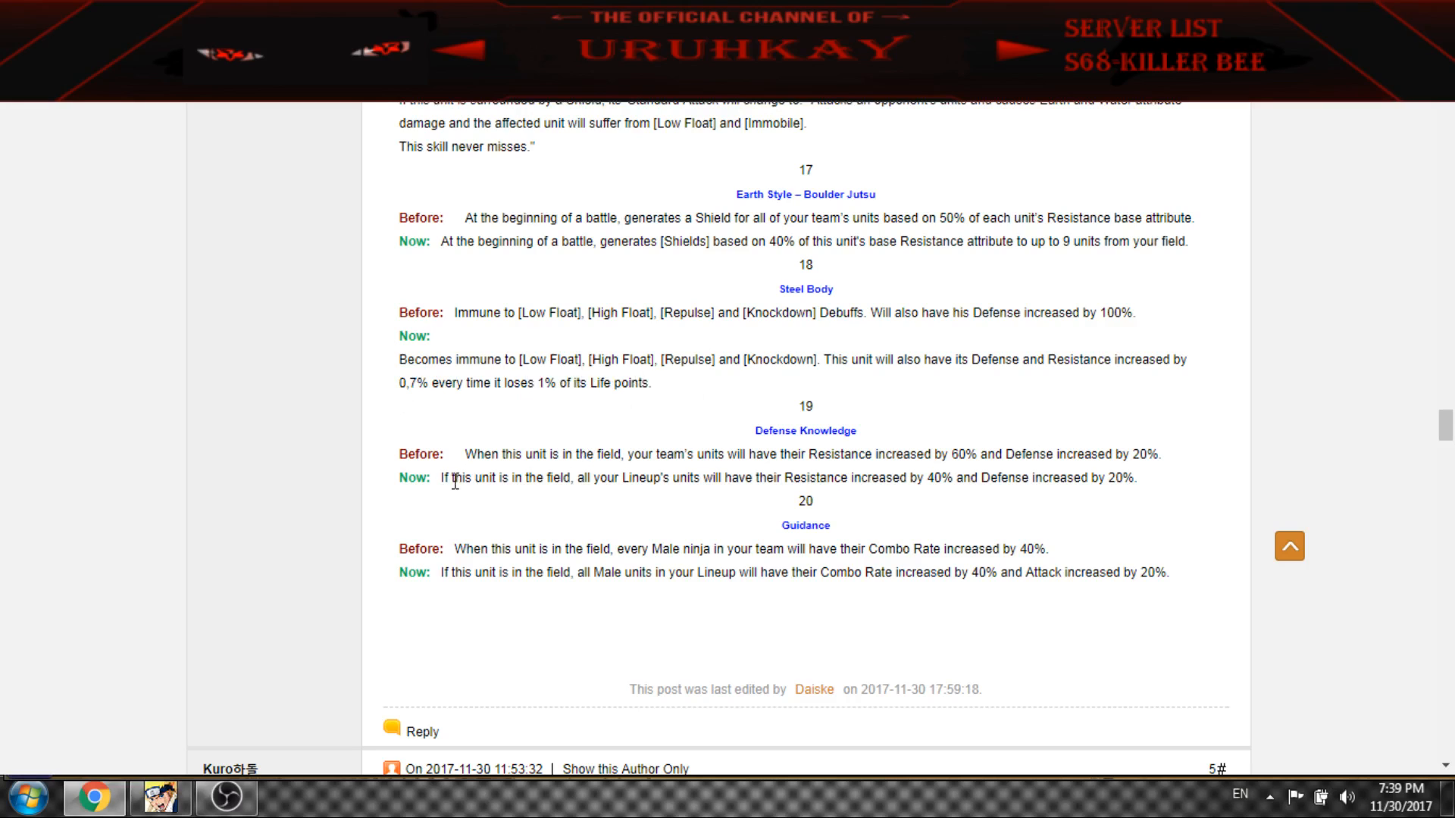
pyautogui.moveTo(441, 478); pyautogui.dragTo(724, 477)
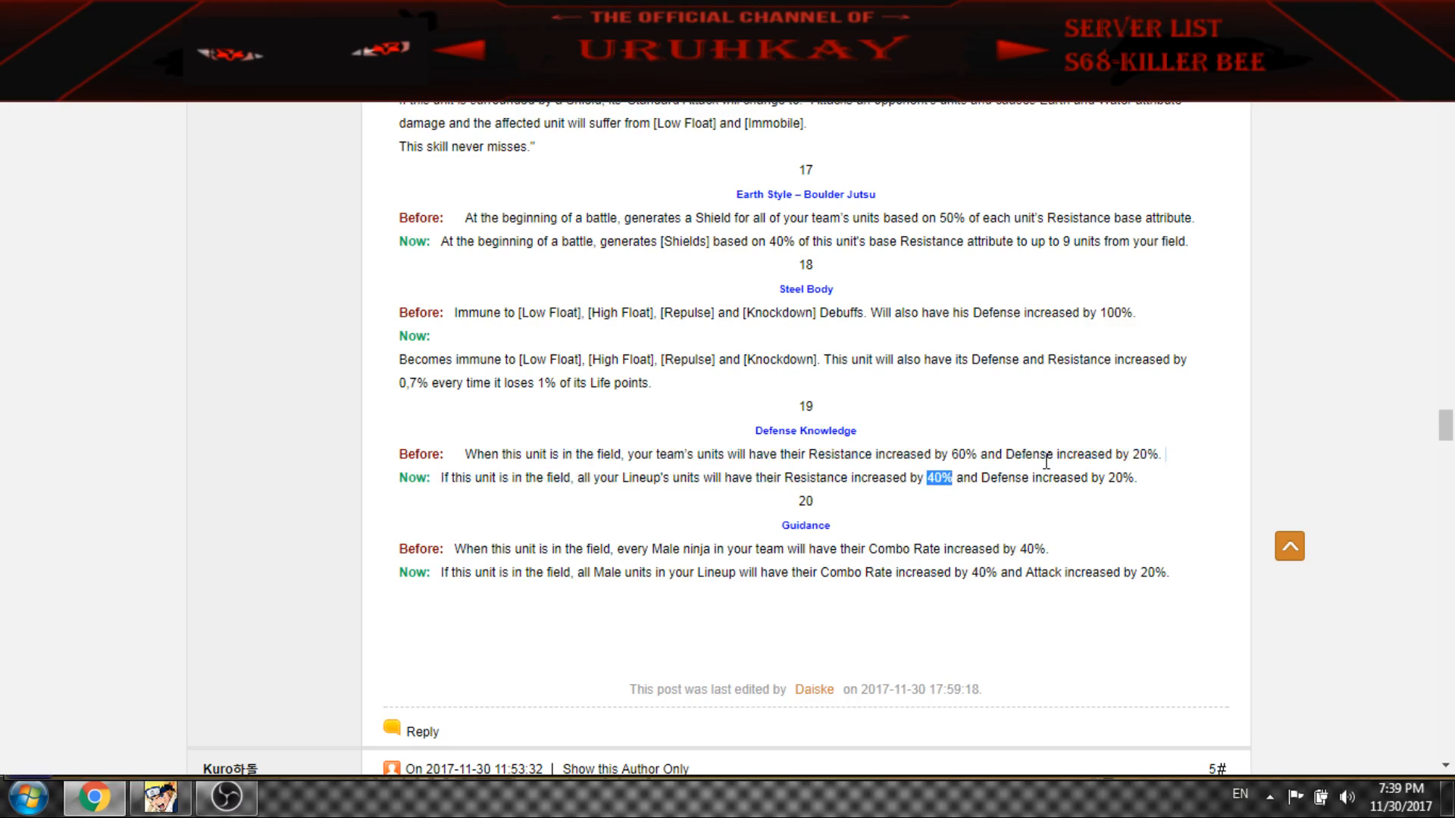
pyautogui.scroll(-3)
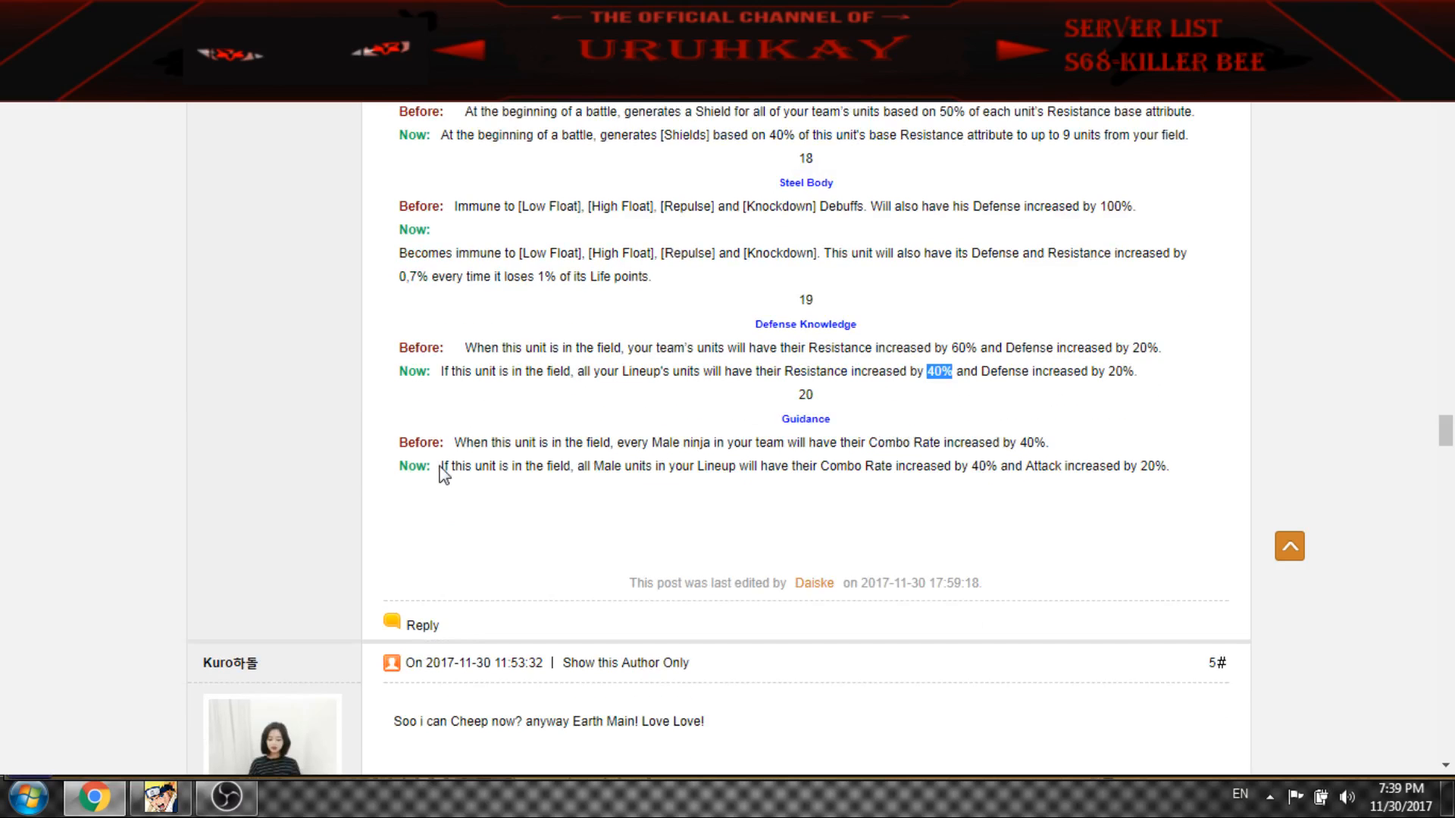
pyautogui.moveTo(438, 466); pyautogui.dragTo(890, 466)
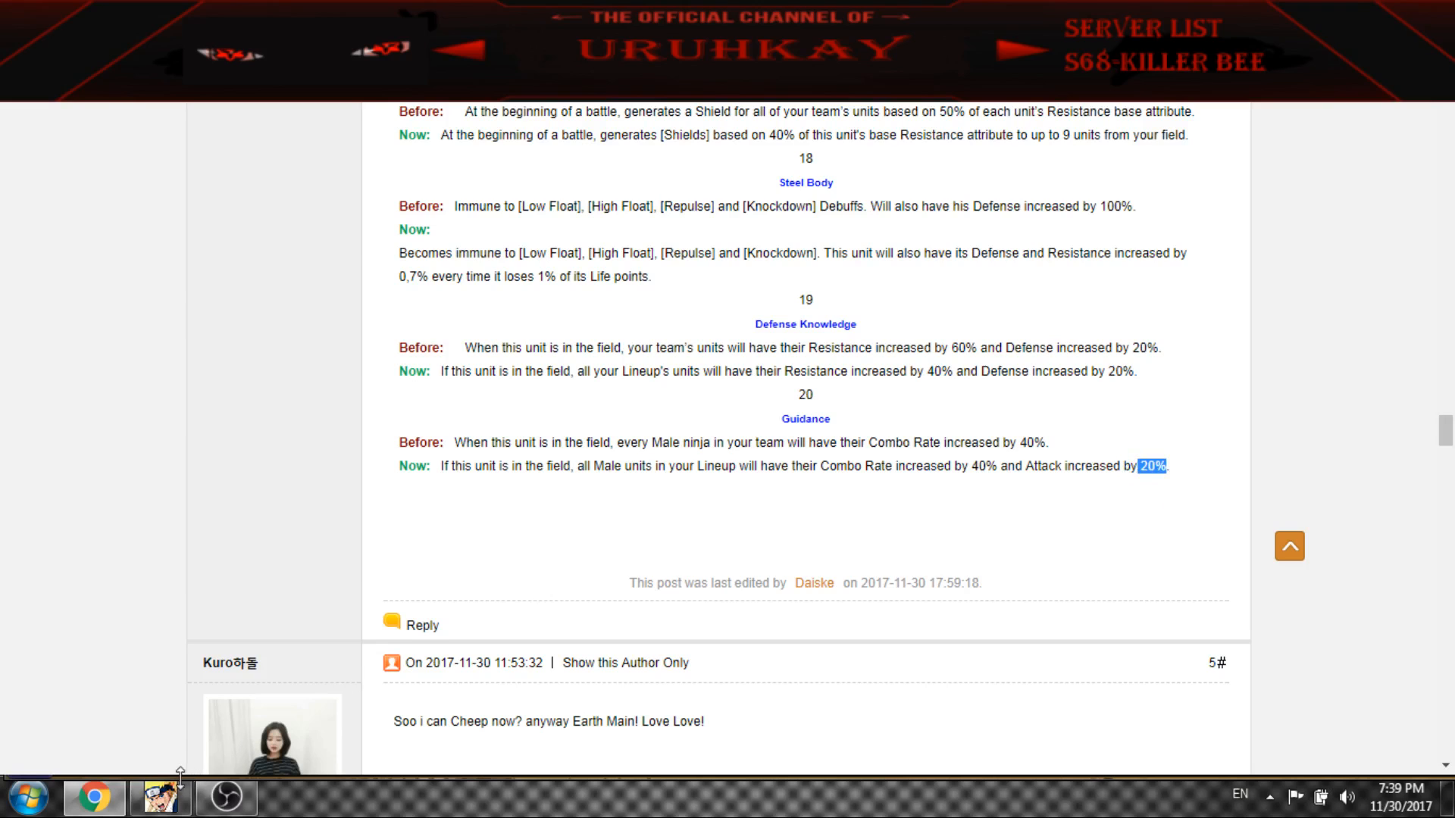
pyautogui.click(159, 796)
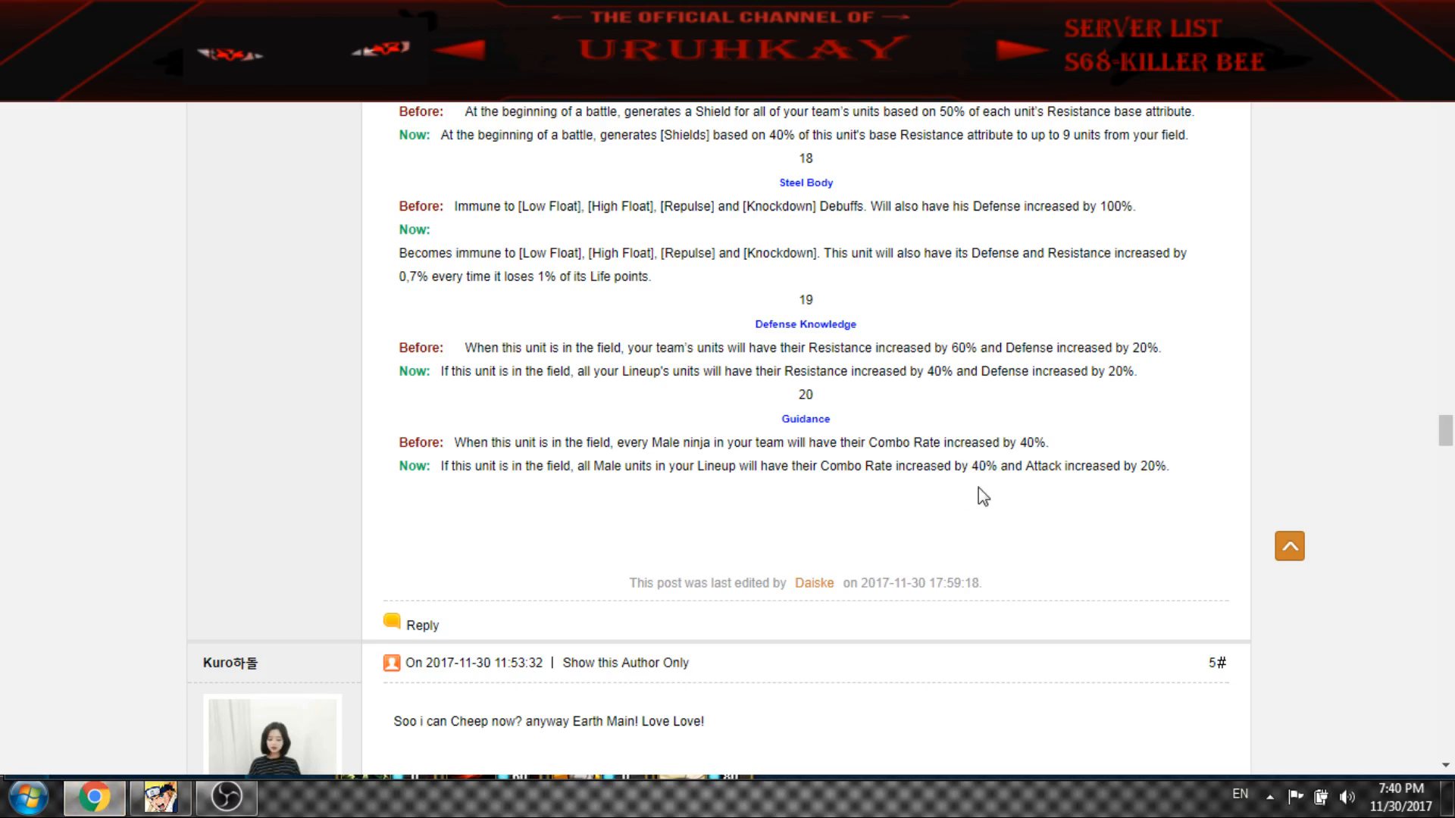
# Scroll past the replies and back up to the top of the Unit Skills & Marks post
pyautogui.scroll(-3)
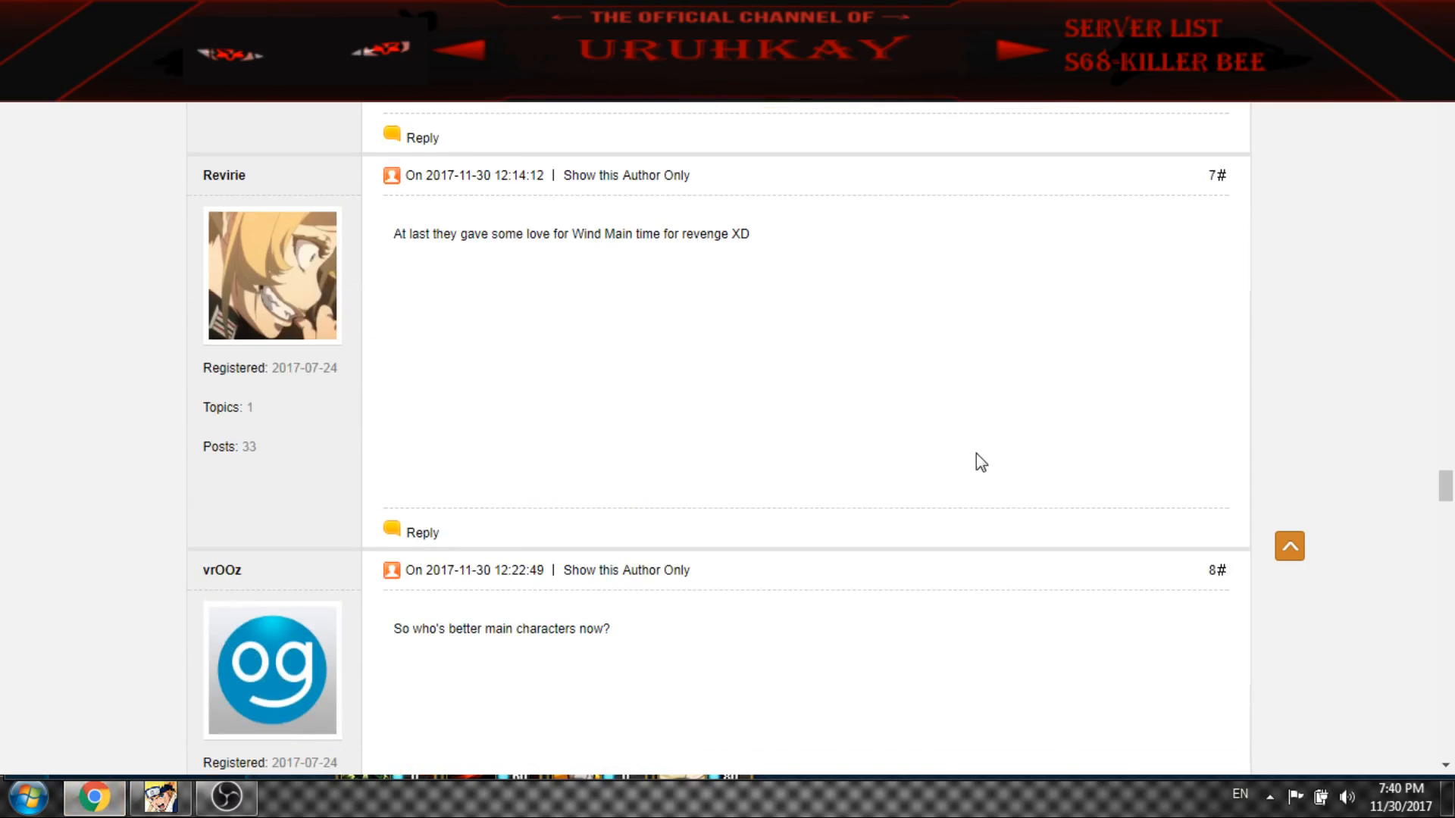
pyautogui.scroll(-3)
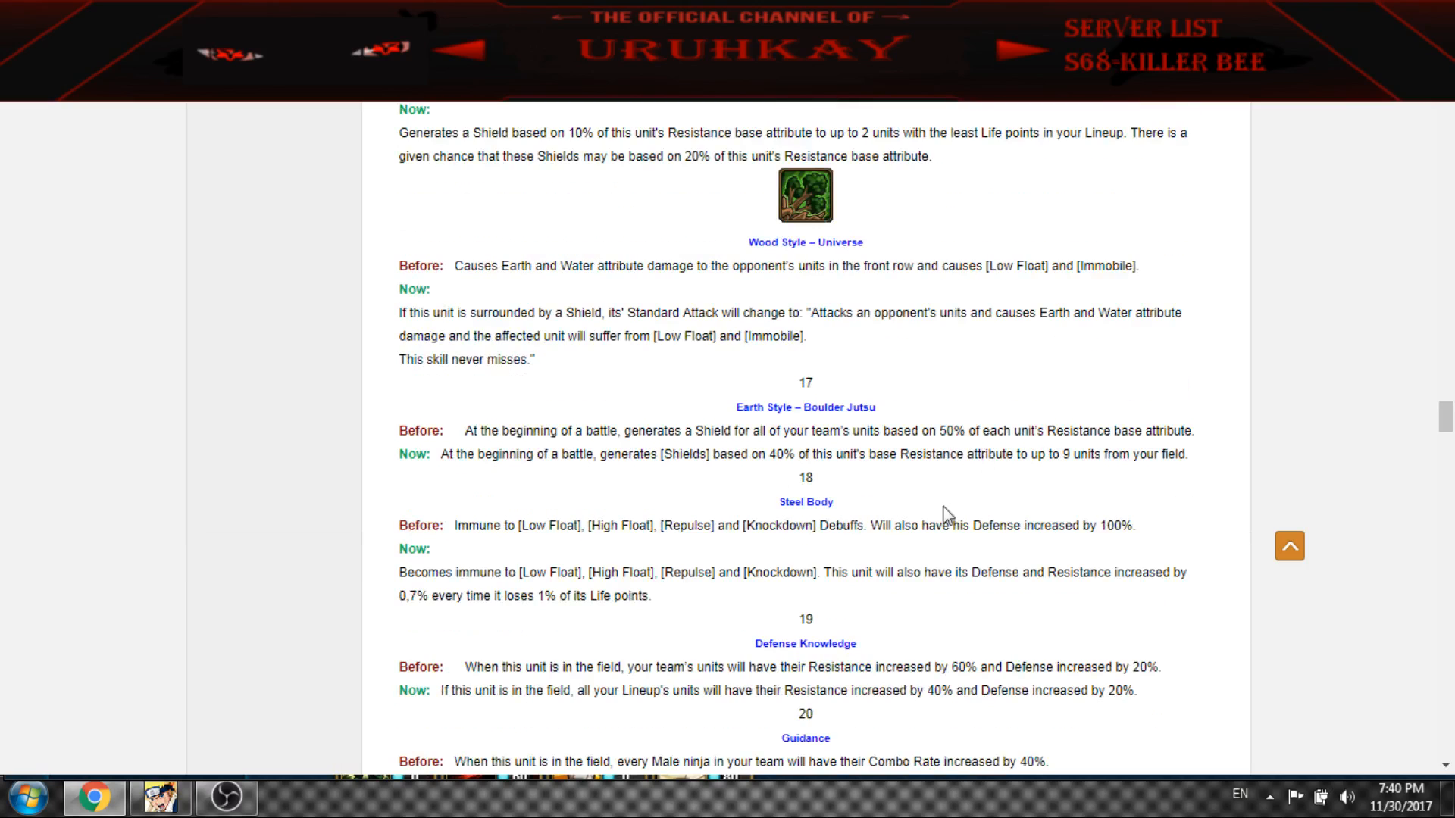
pyautogui.scroll(-3)
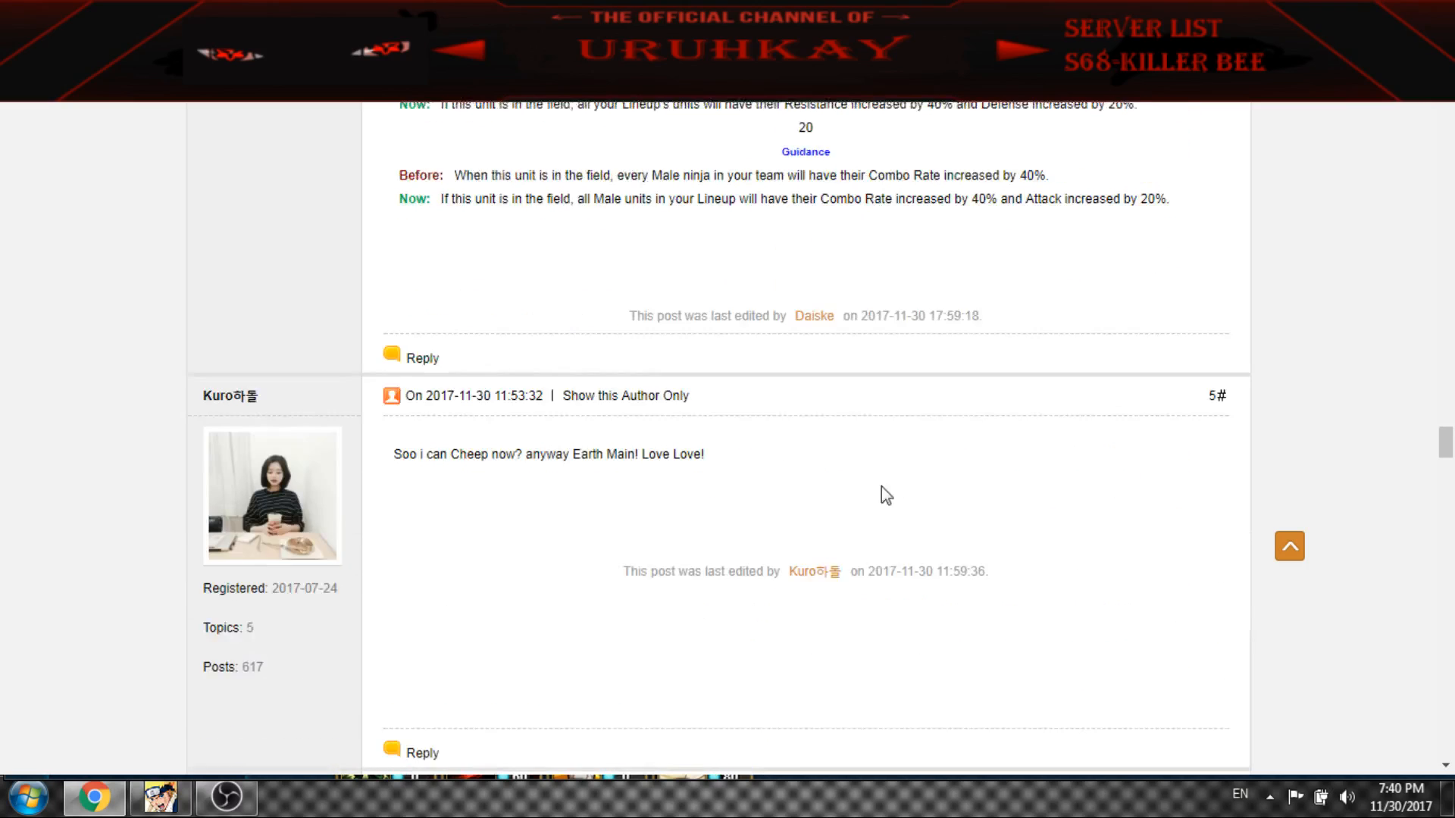
pyautogui.scroll(3)
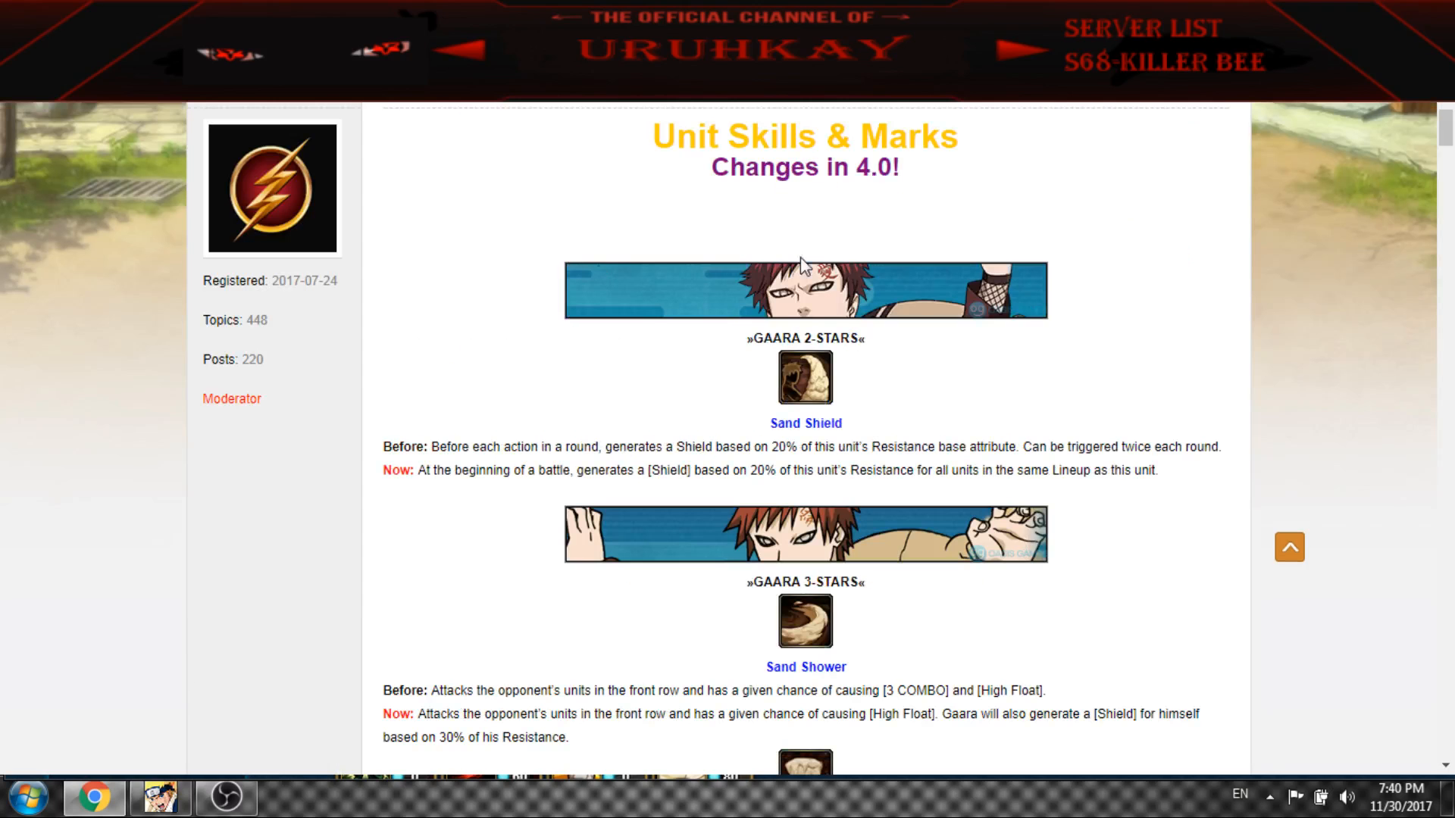
pyautogui.moveTo(1015, 255)
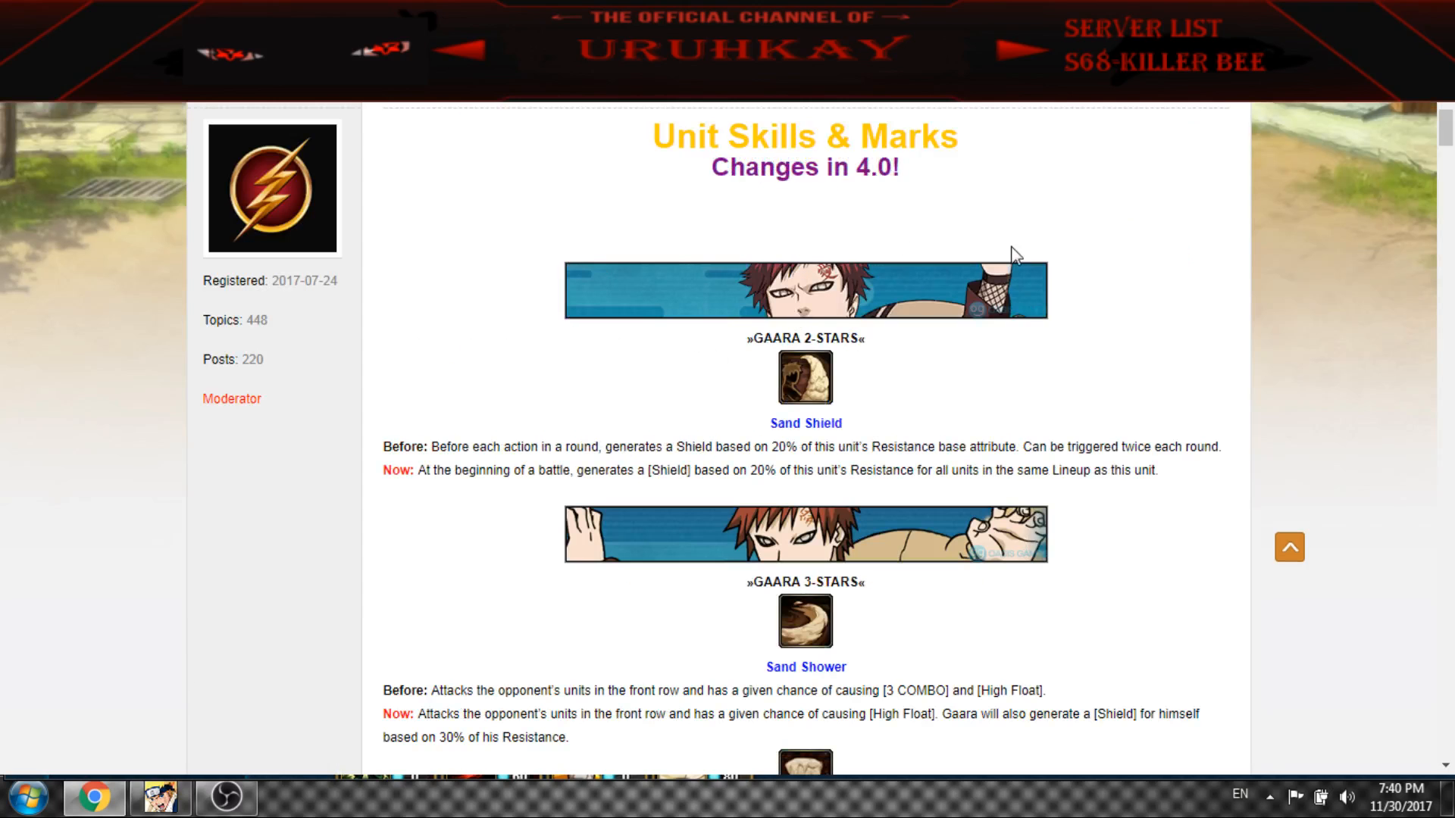
# Read Gaara's skill changes, highlighting his new Resistance-based shield value
pyautogui.scroll(-3)
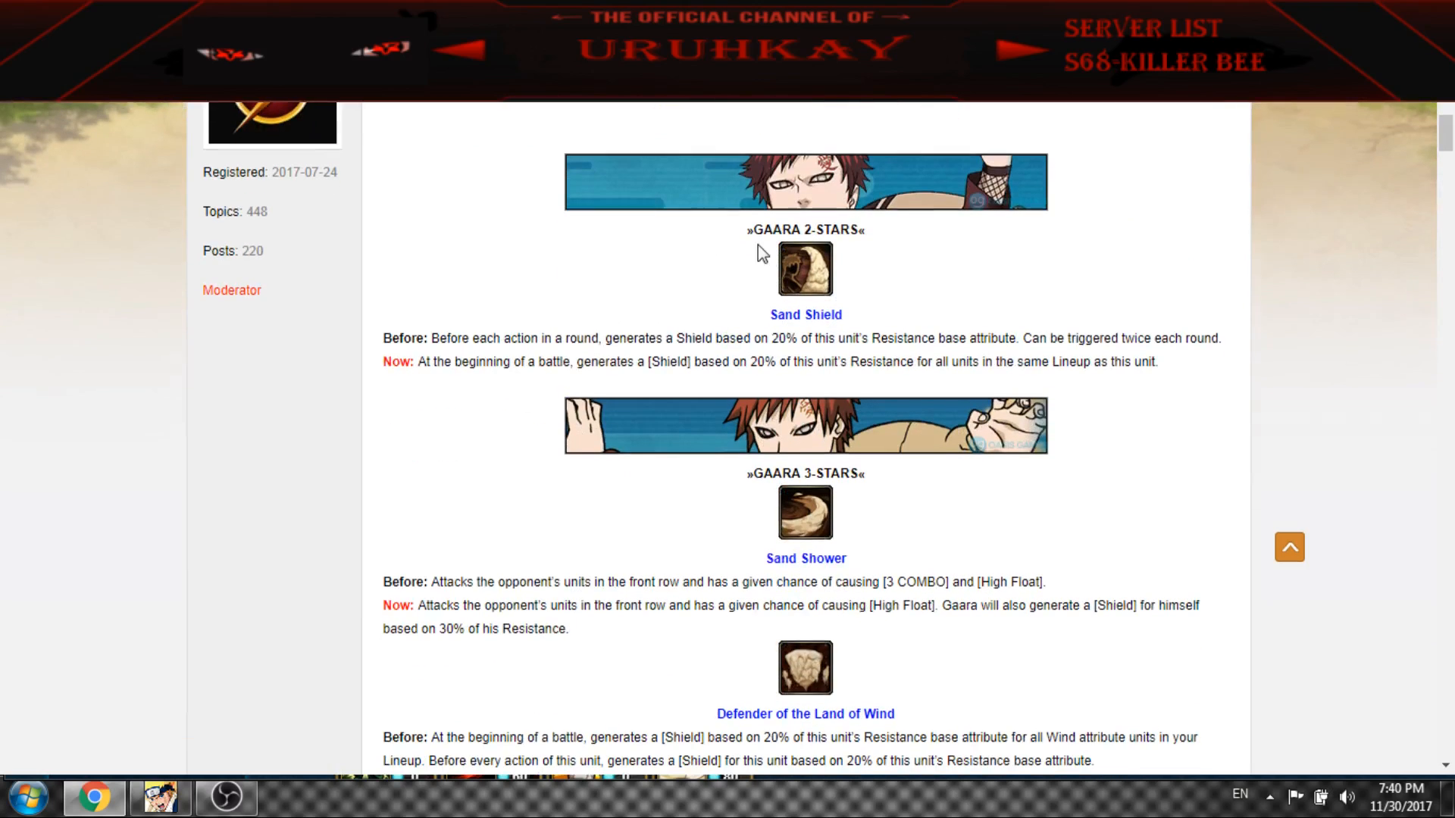
pyautogui.scroll(-3)
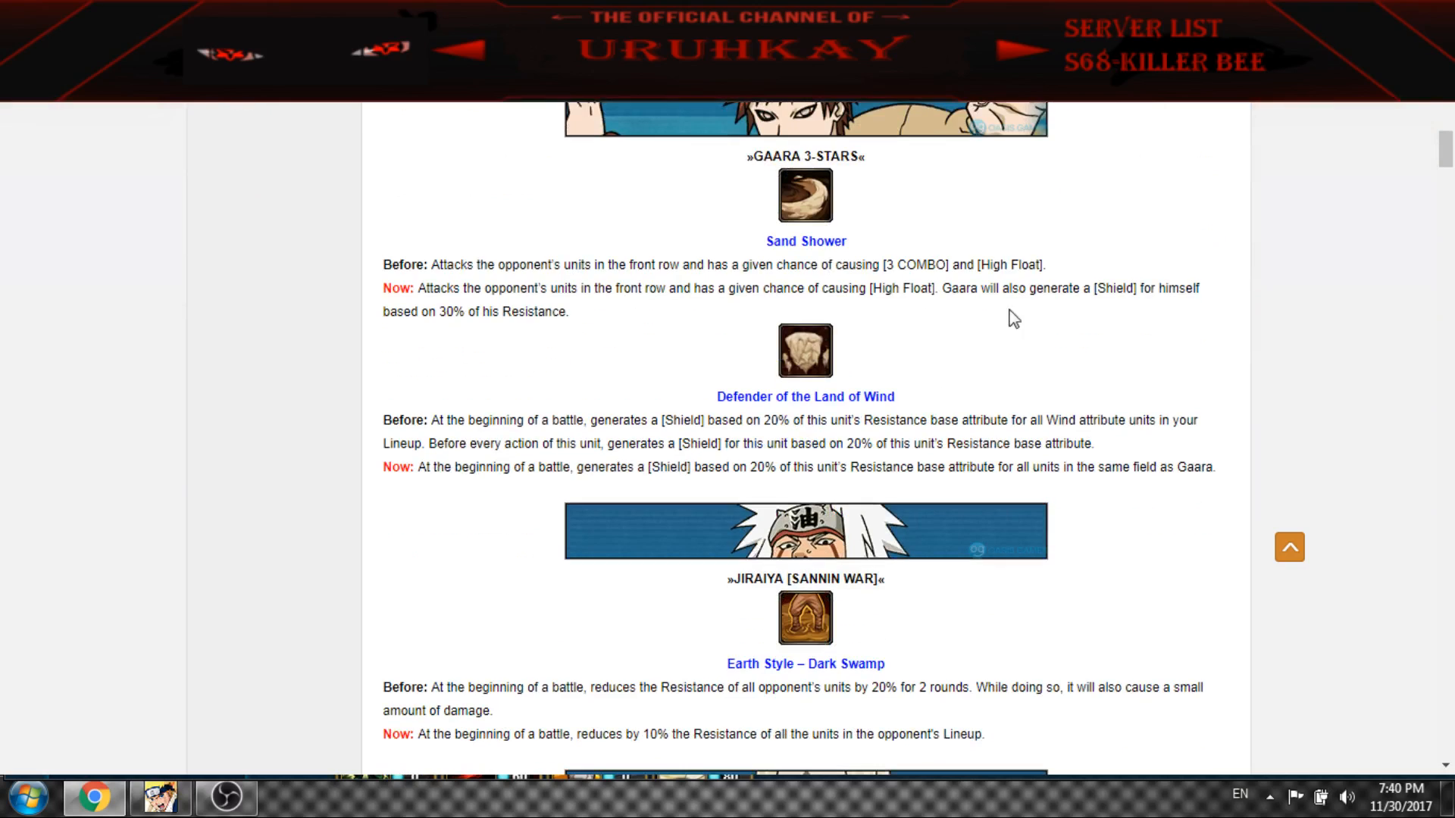
pyautogui.moveTo(1118, 281)
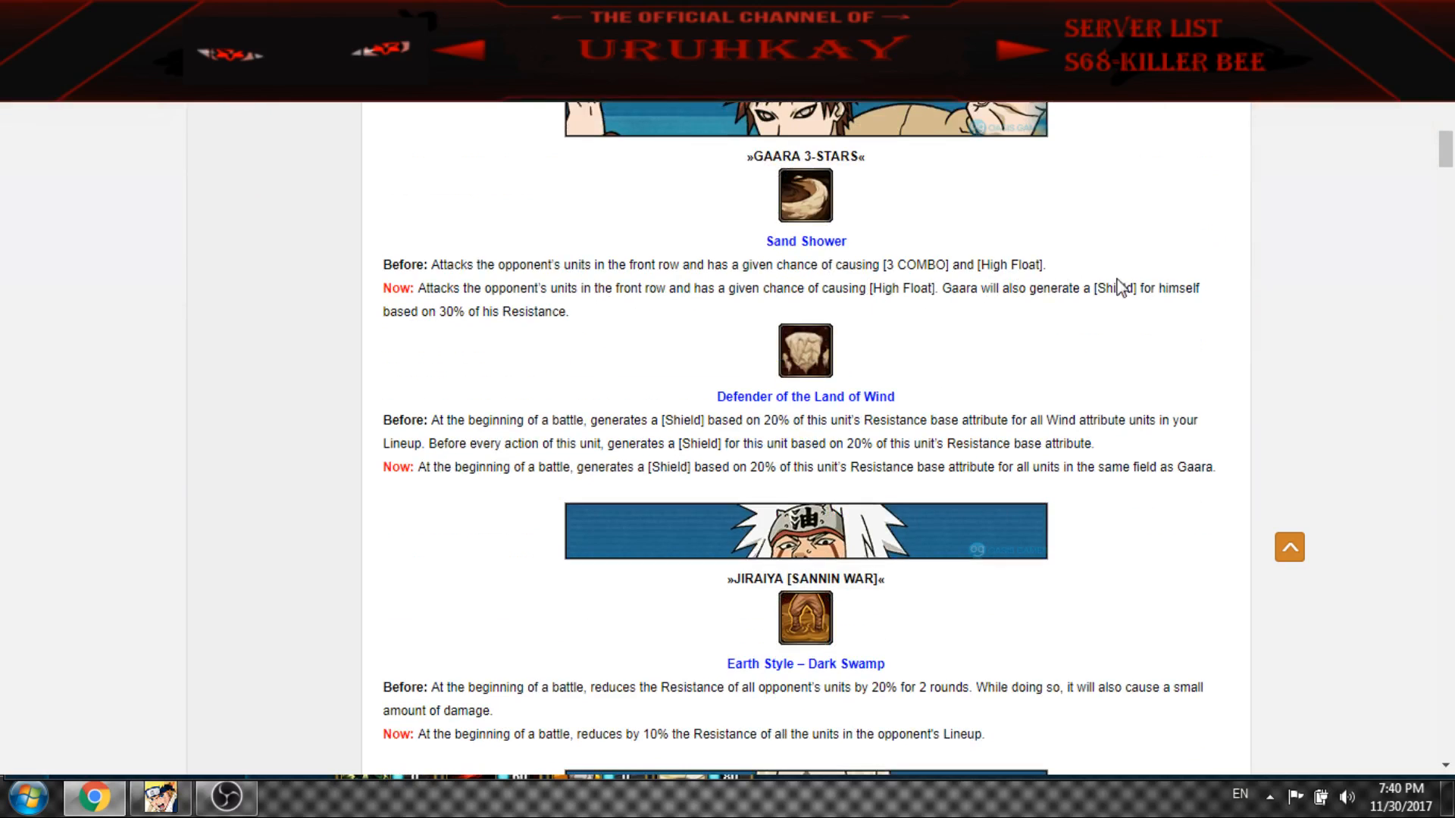
pyautogui.moveTo(437, 312); pyautogui.dragTo(535, 312)
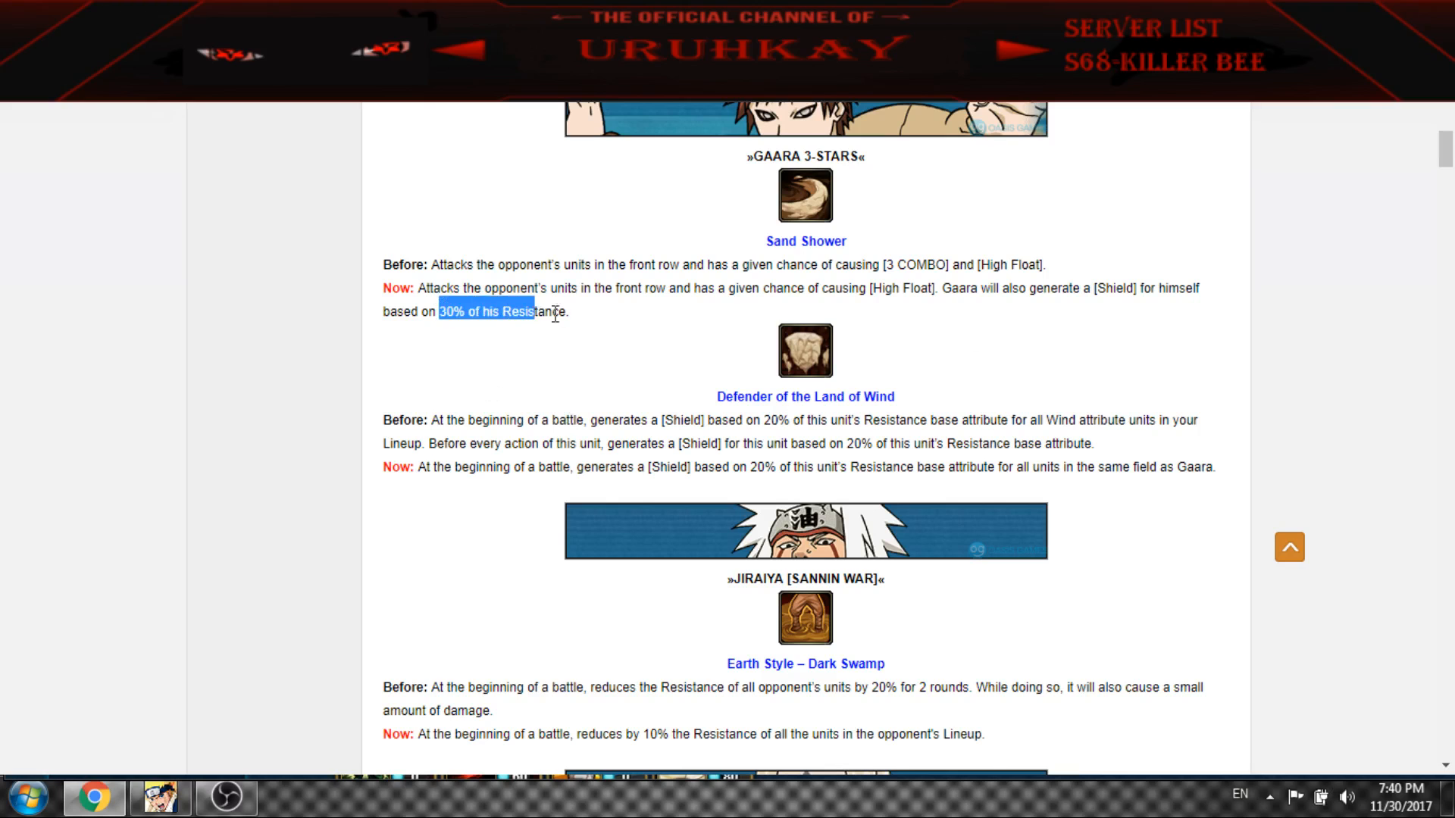
pyautogui.scroll(-3)
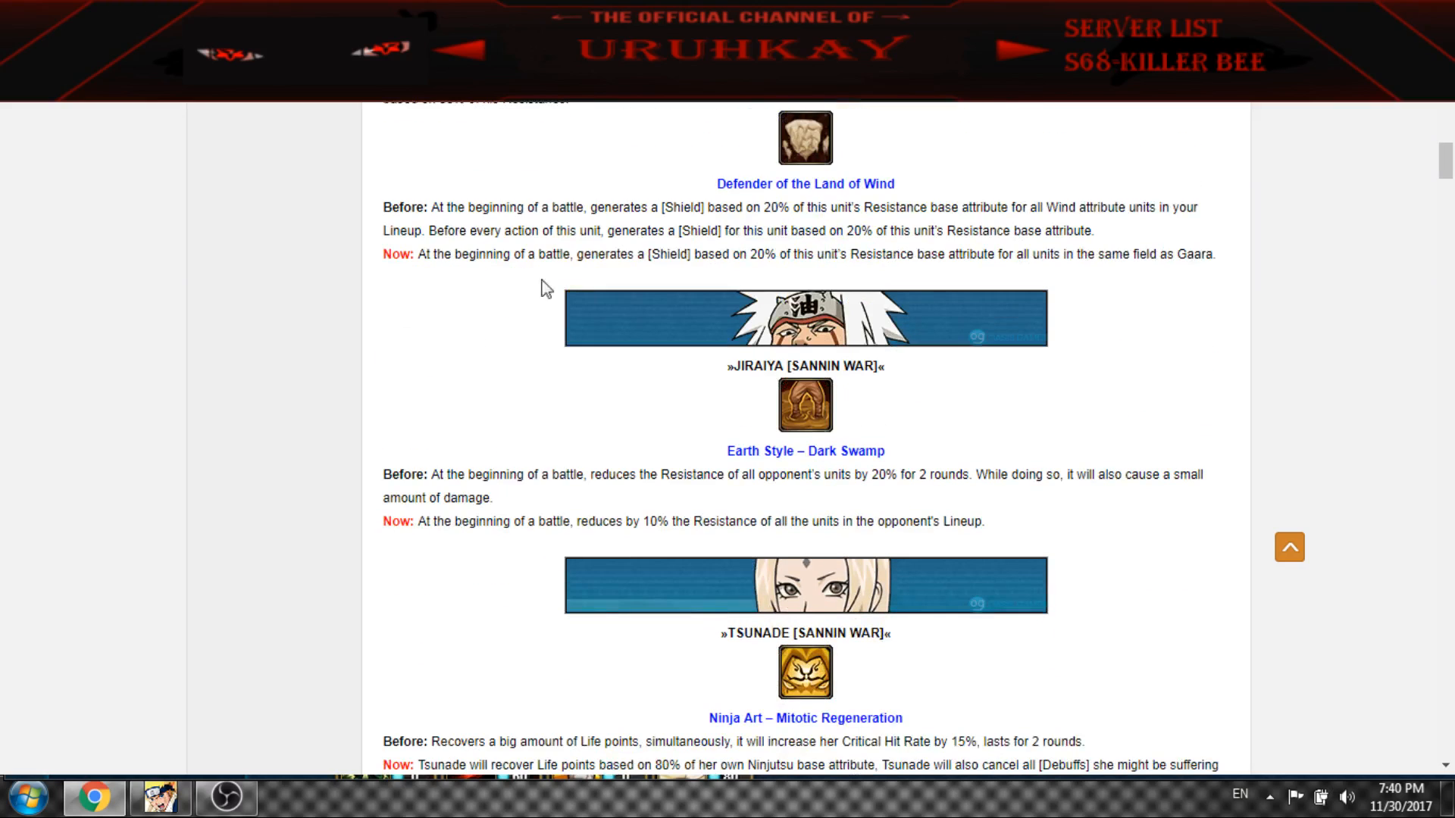
pyautogui.moveTo(949, 248)
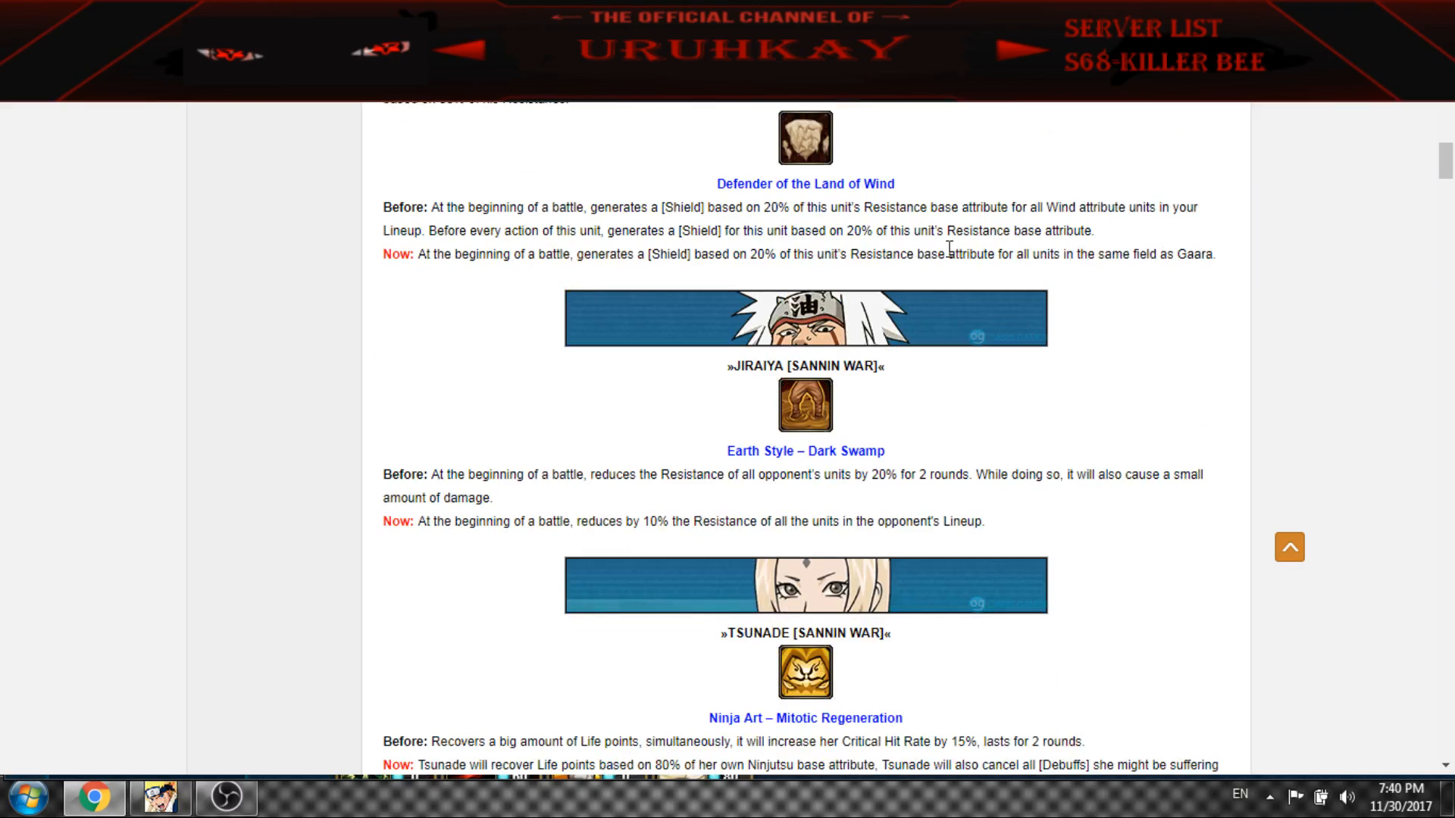
# Continue to the Jiraiya and Tsunade entries, highlighting the new Dark Swamp Resistance reduction
pyautogui.moveTo(705, 253); pyautogui.dragTo(807, 253)
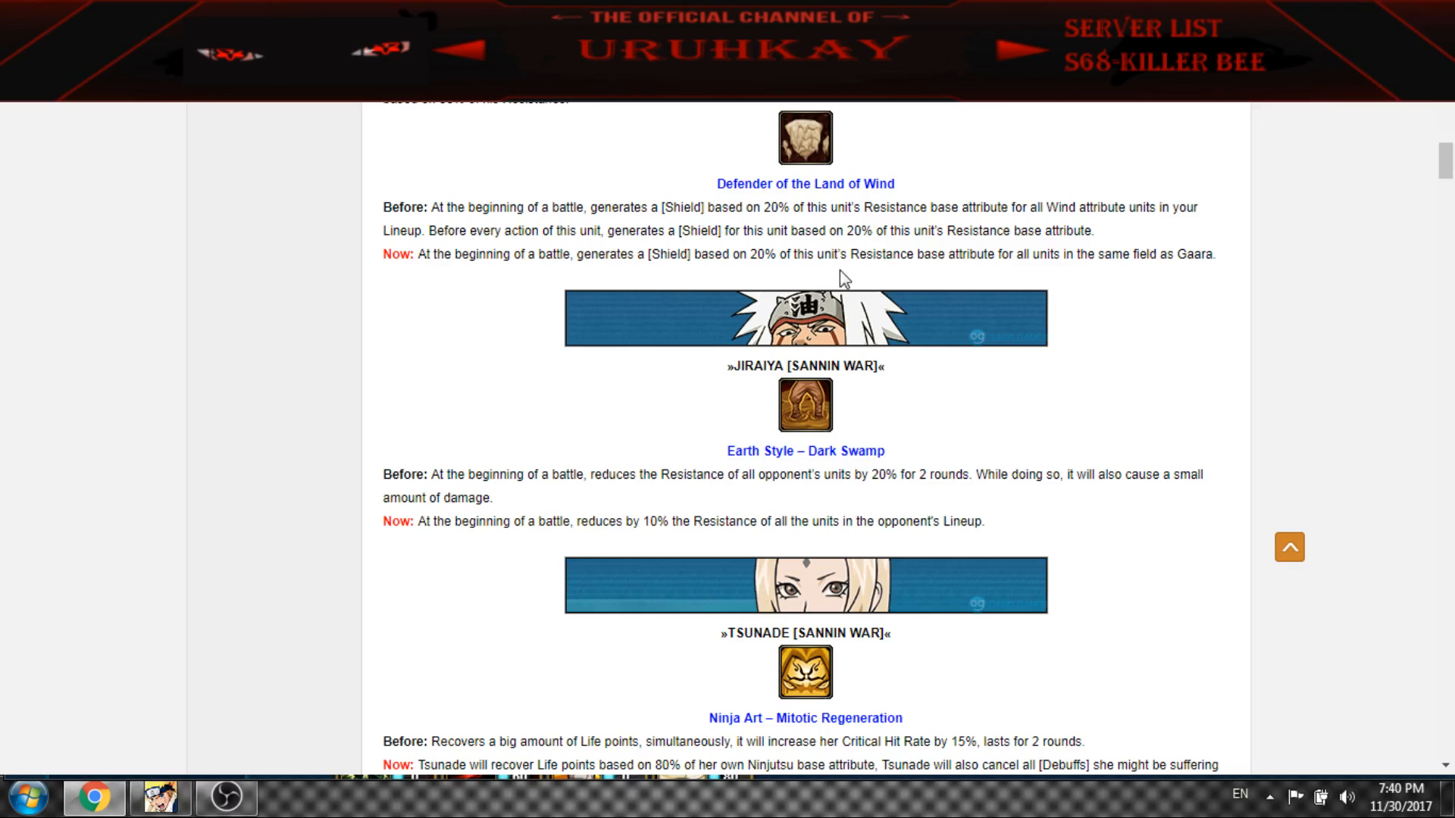
pyautogui.scroll(-3)
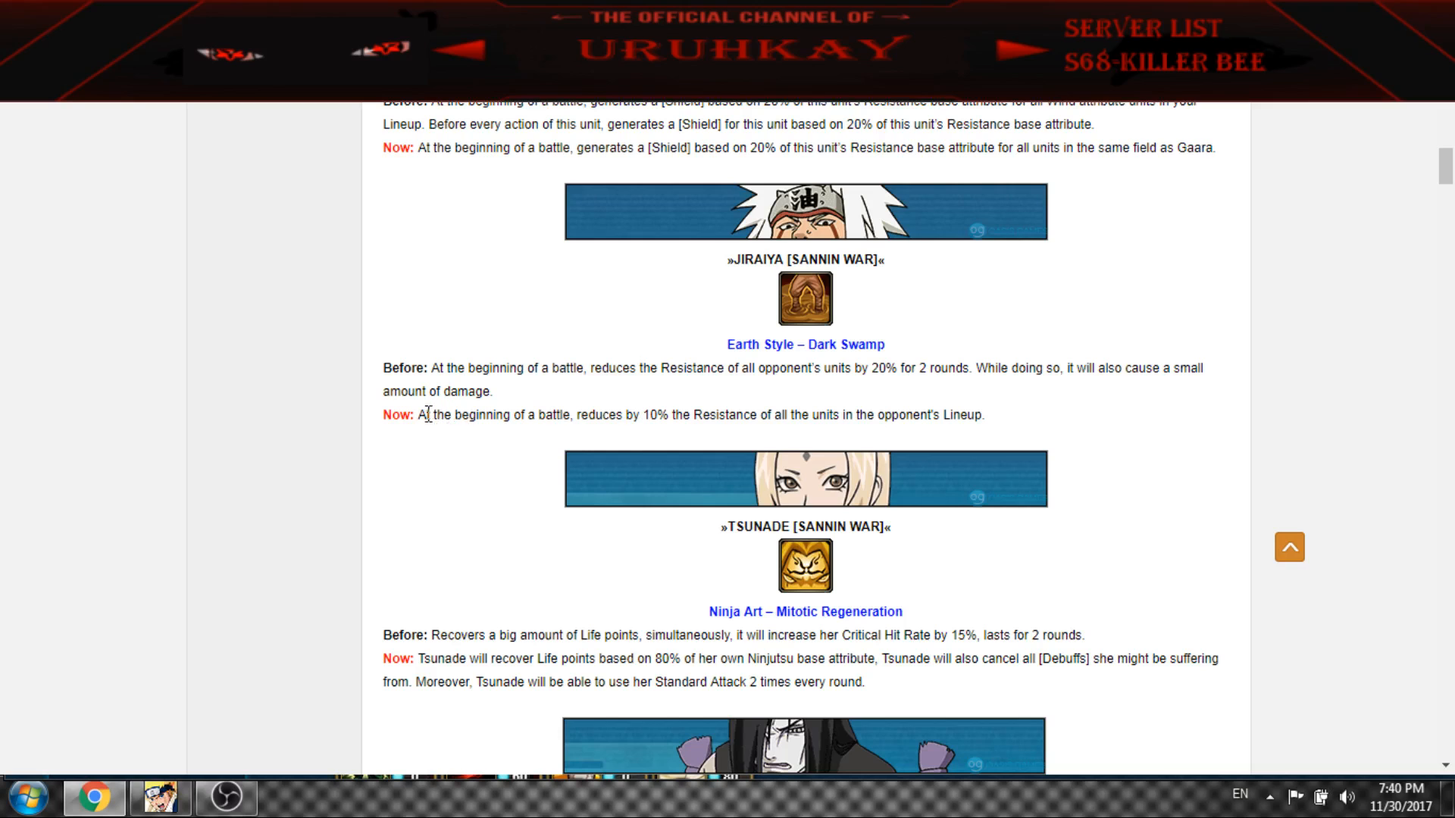
pyautogui.moveTo(423, 415); pyautogui.dragTo(663, 415)
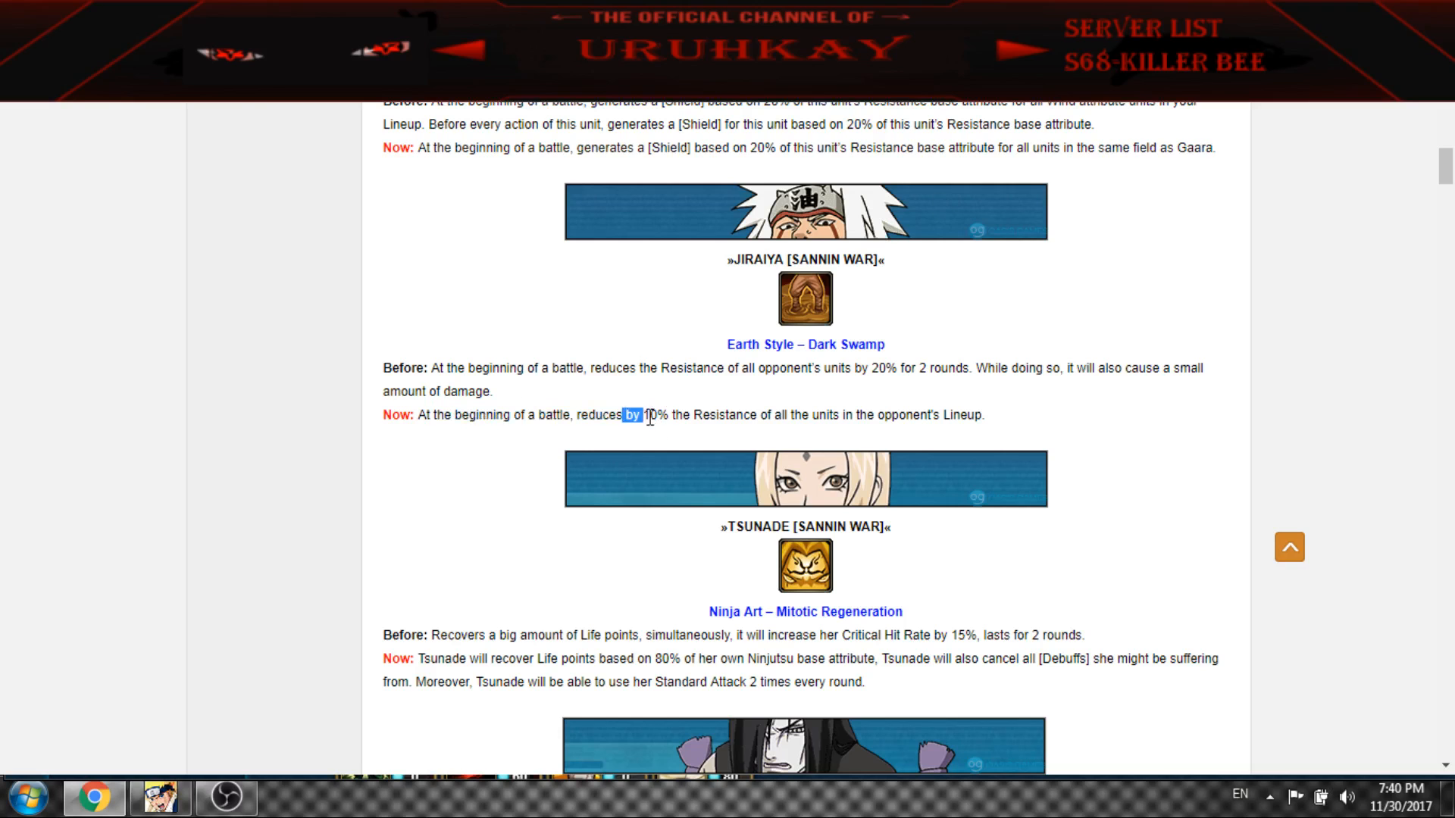
pyautogui.scroll(-3)
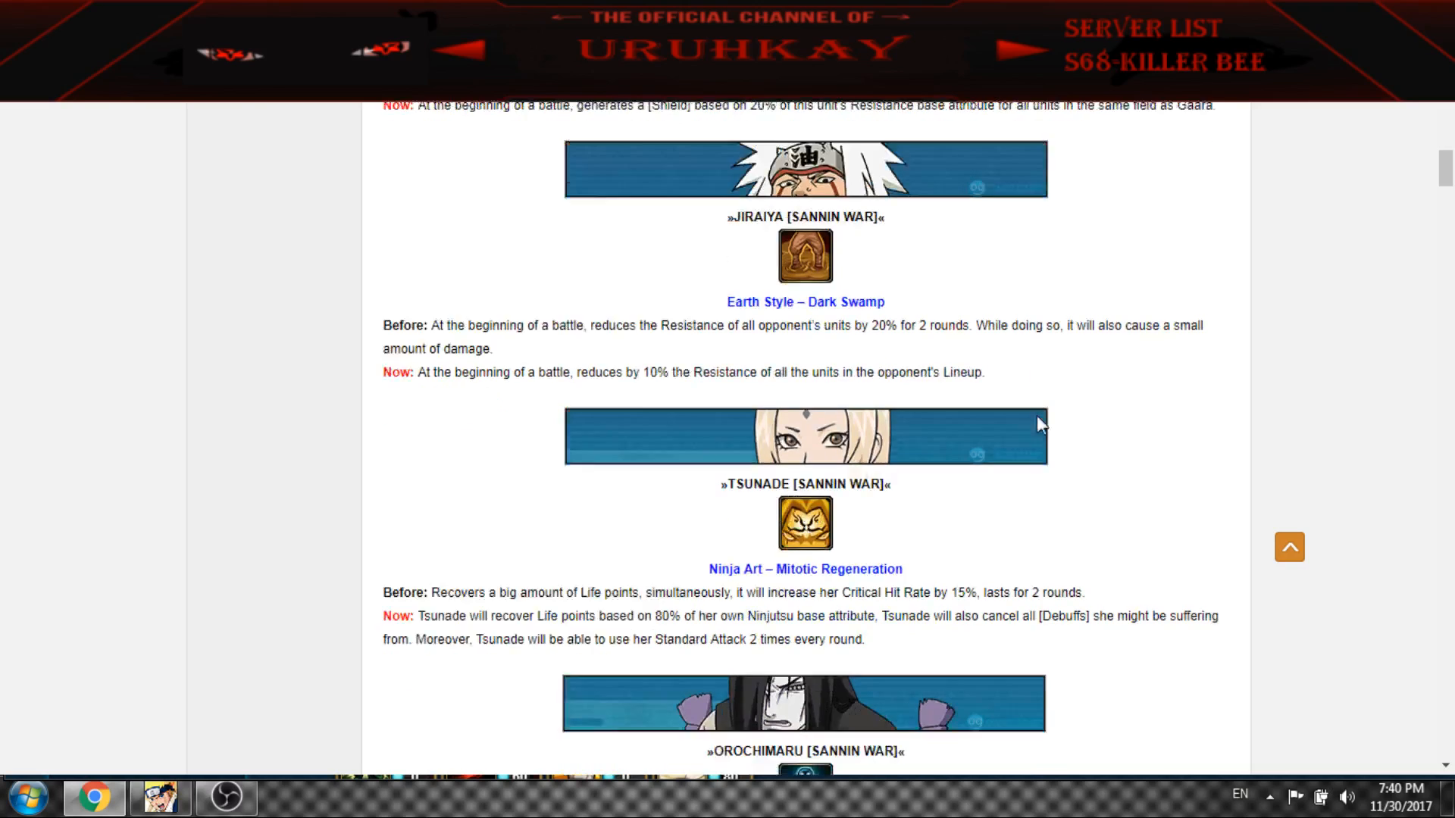
pyautogui.scroll(-3)
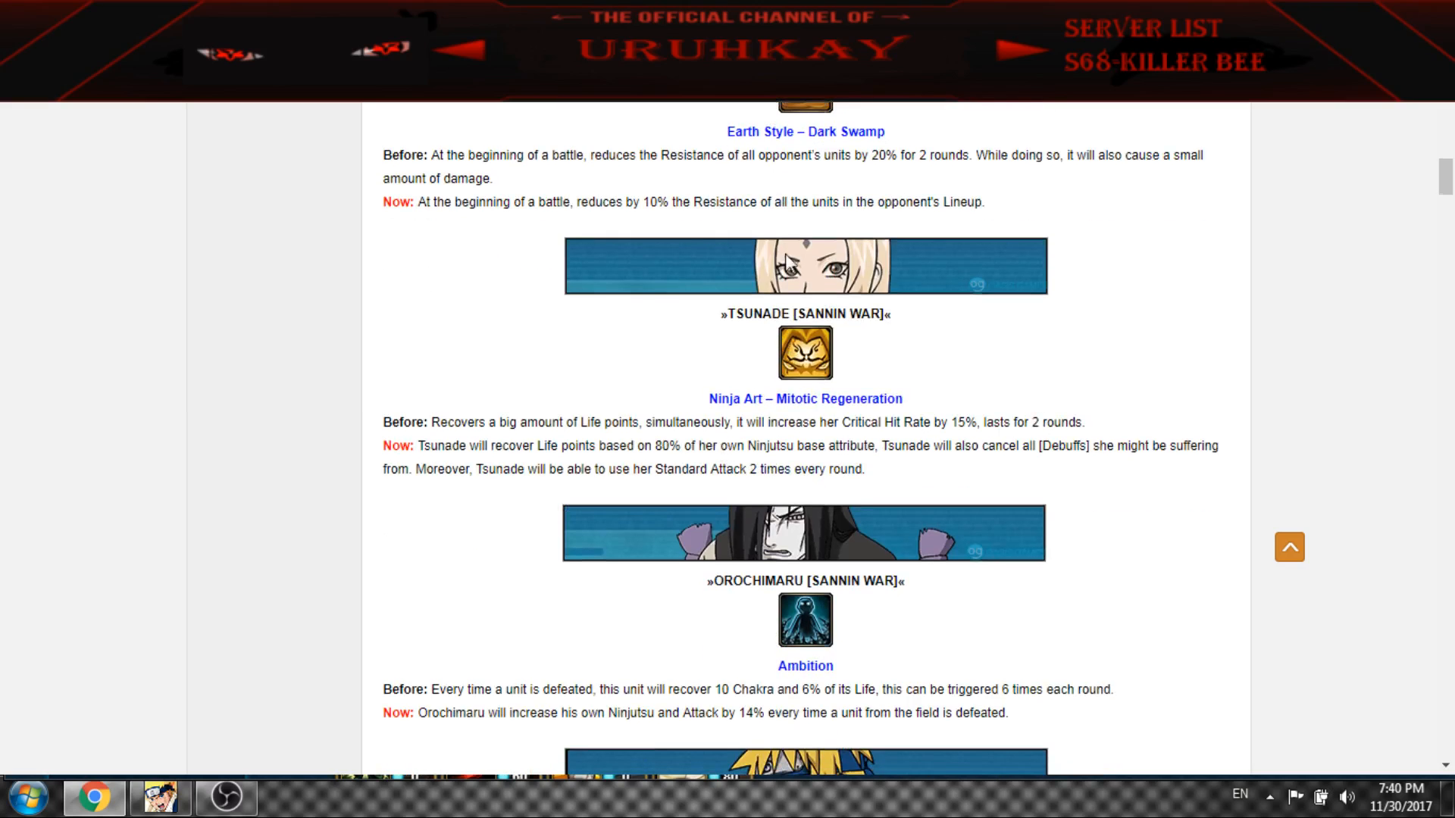
pyautogui.moveTo(443, 451)
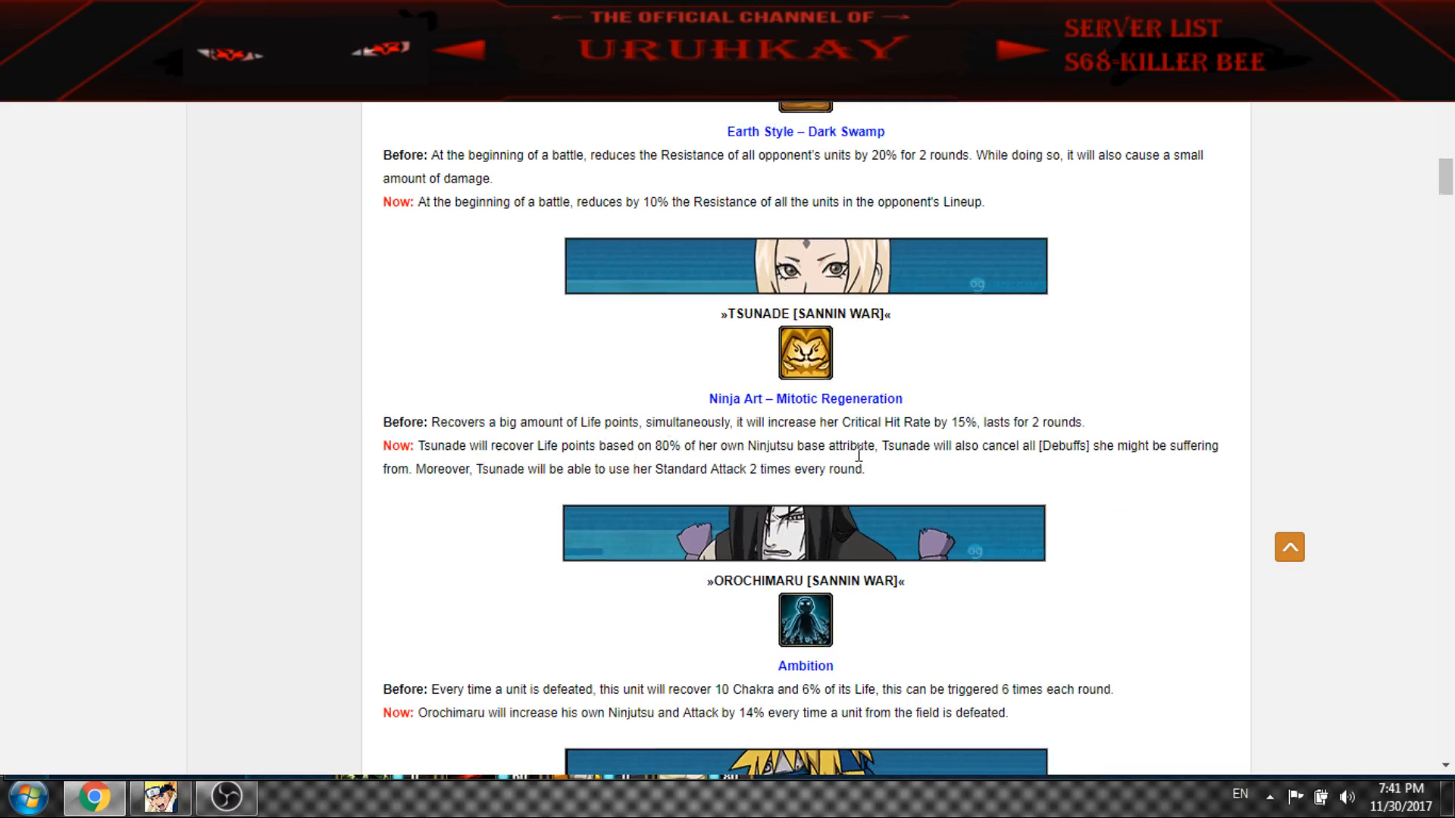
pyautogui.moveTo(1119, 445)
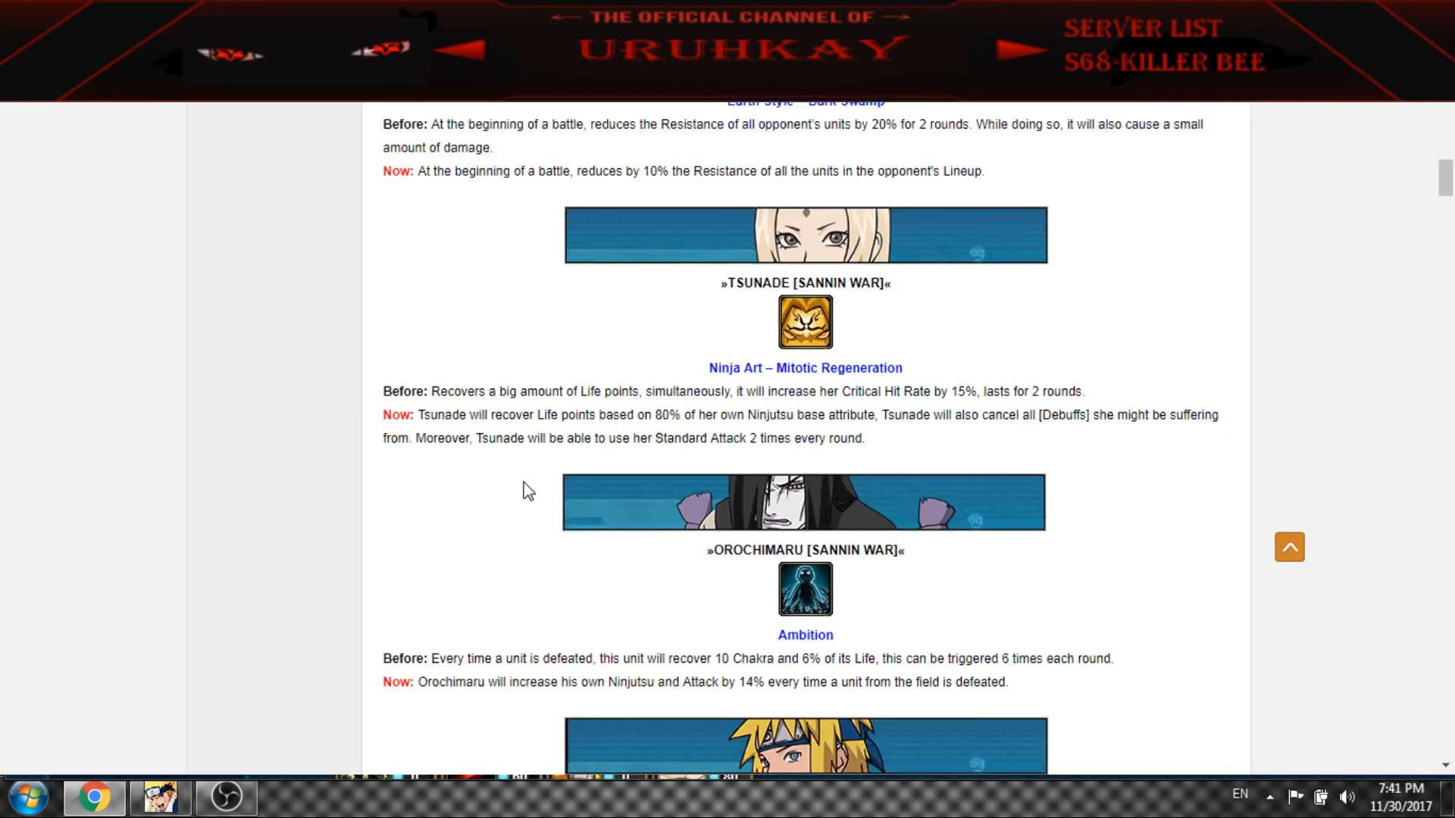
pyautogui.scroll(-3)
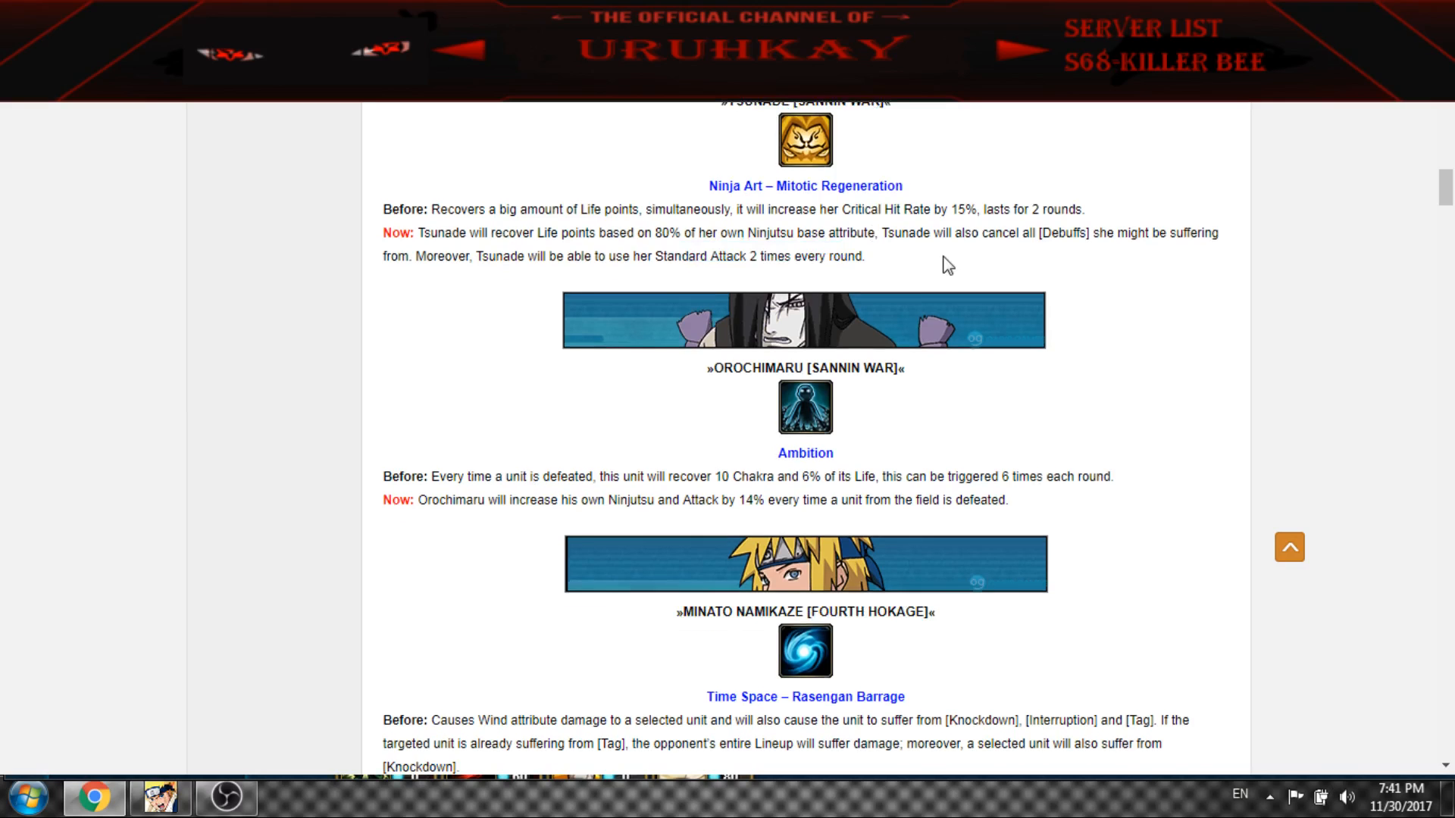
pyautogui.scroll(-3)
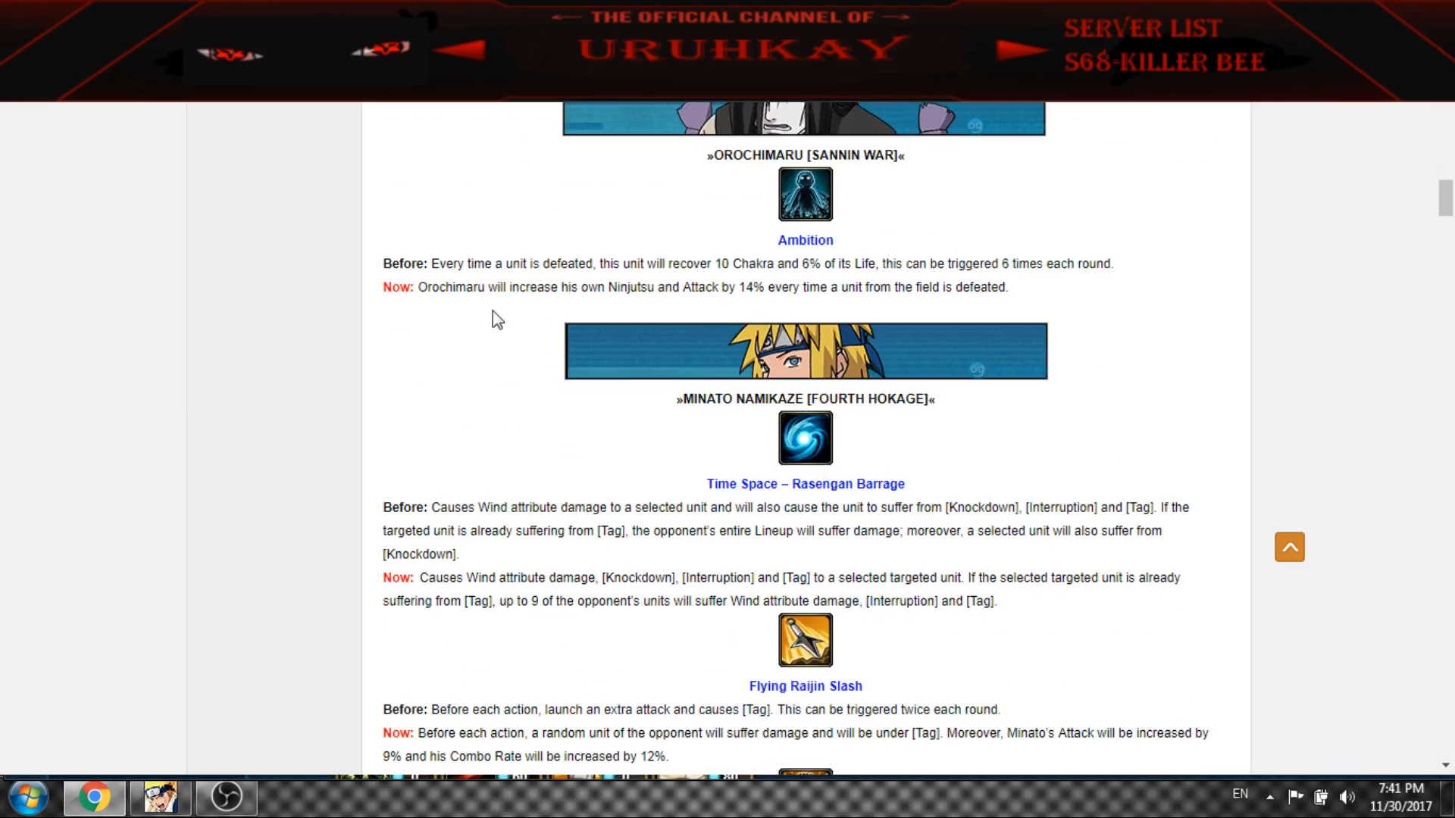
pyautogui.moveTo(455, 286); pyautogui.dragTo(760, 287)
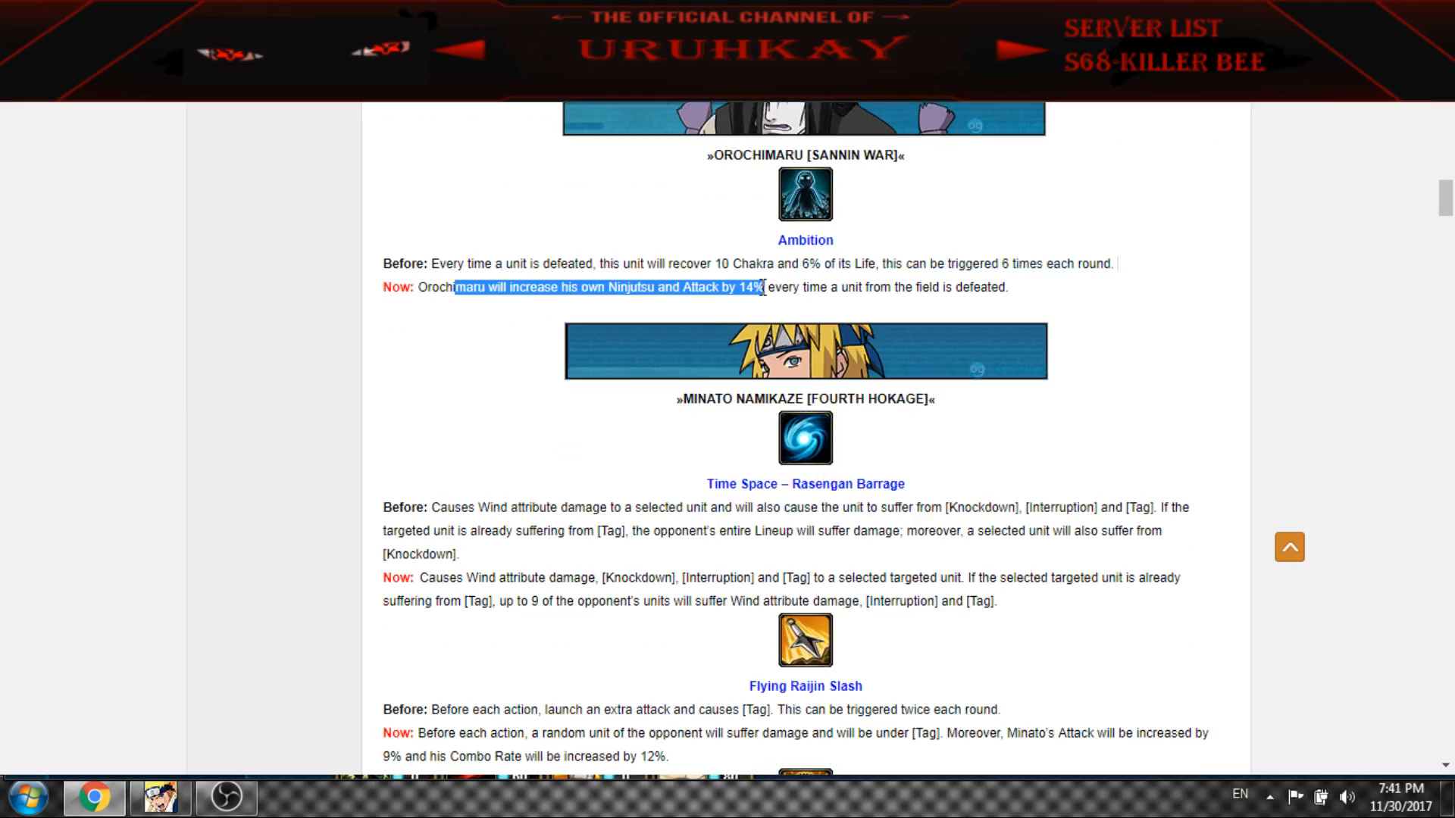
pyautogui.click(752, 291)
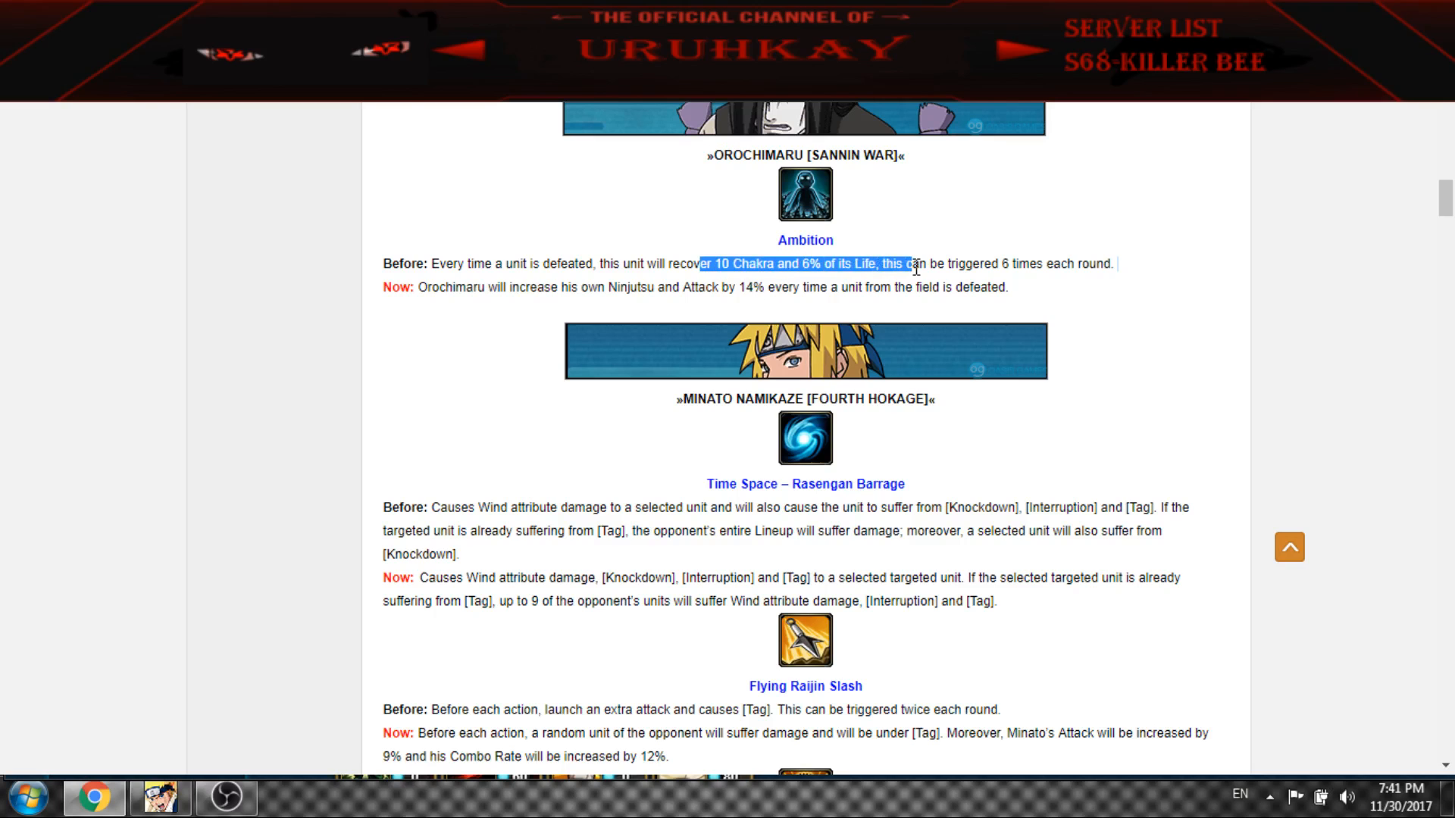
pyautogui.scroll(-3)
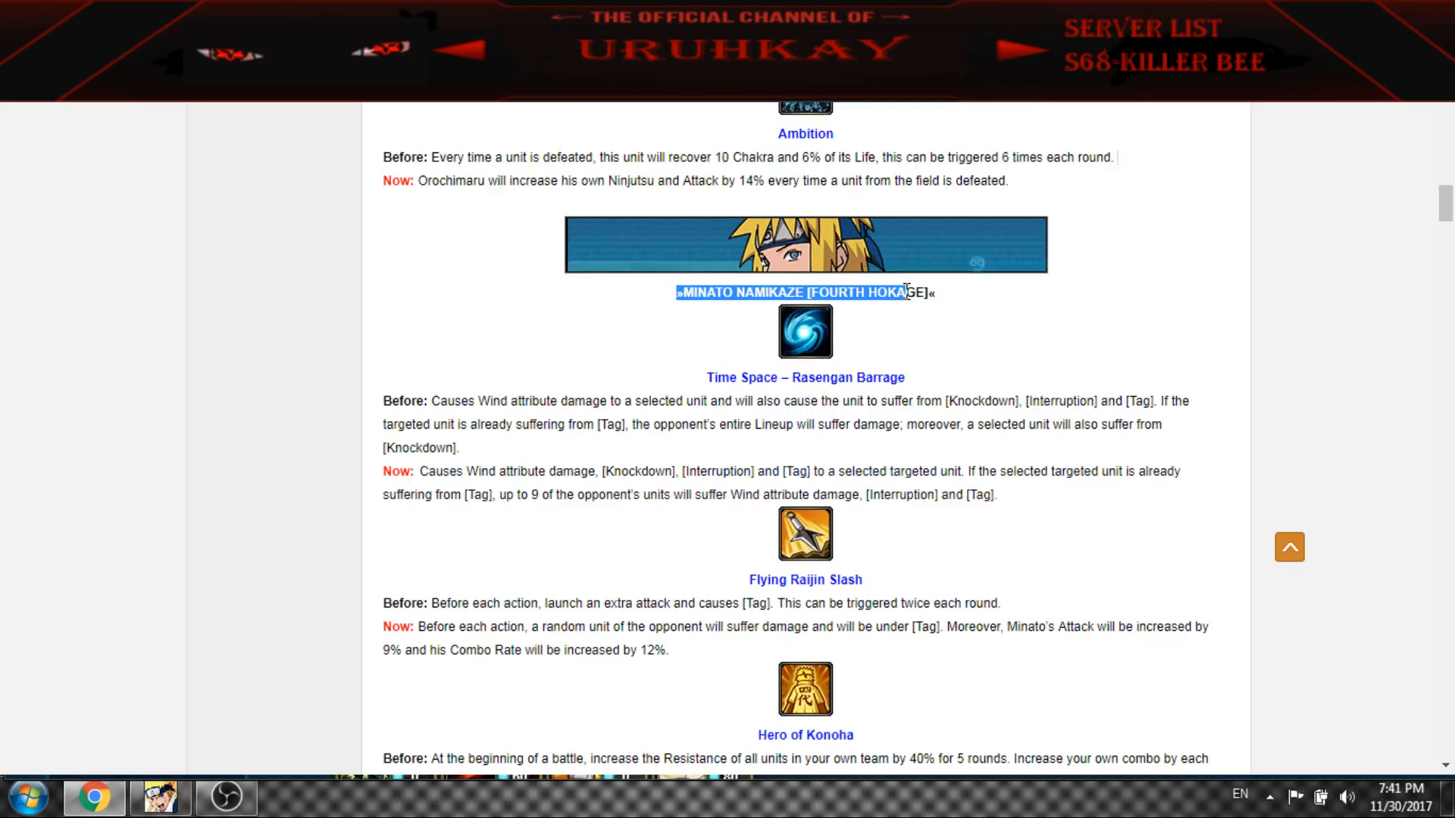
pyautogui.click(554, 383)
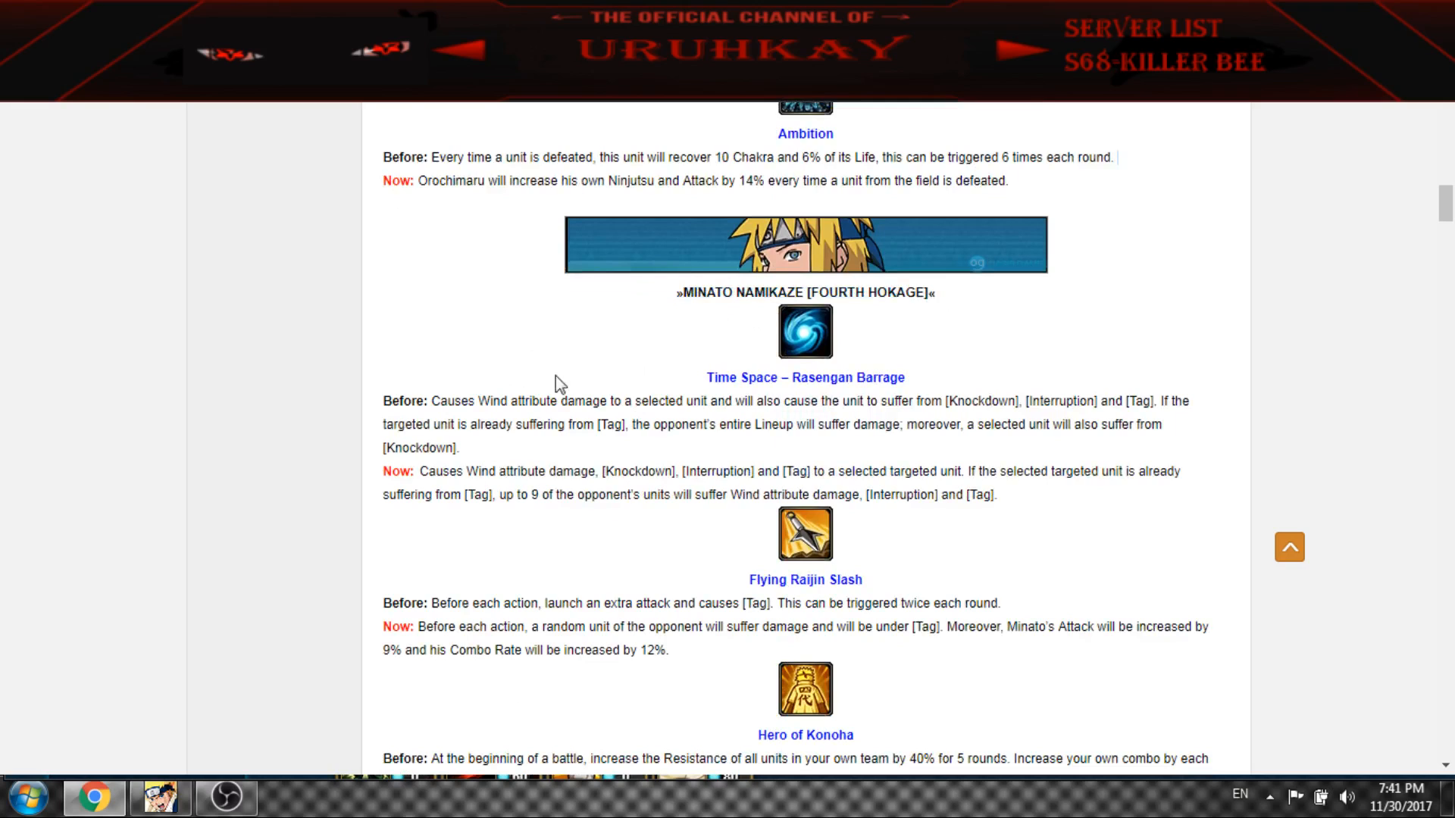
pyautogui.moveTo(775, 464)
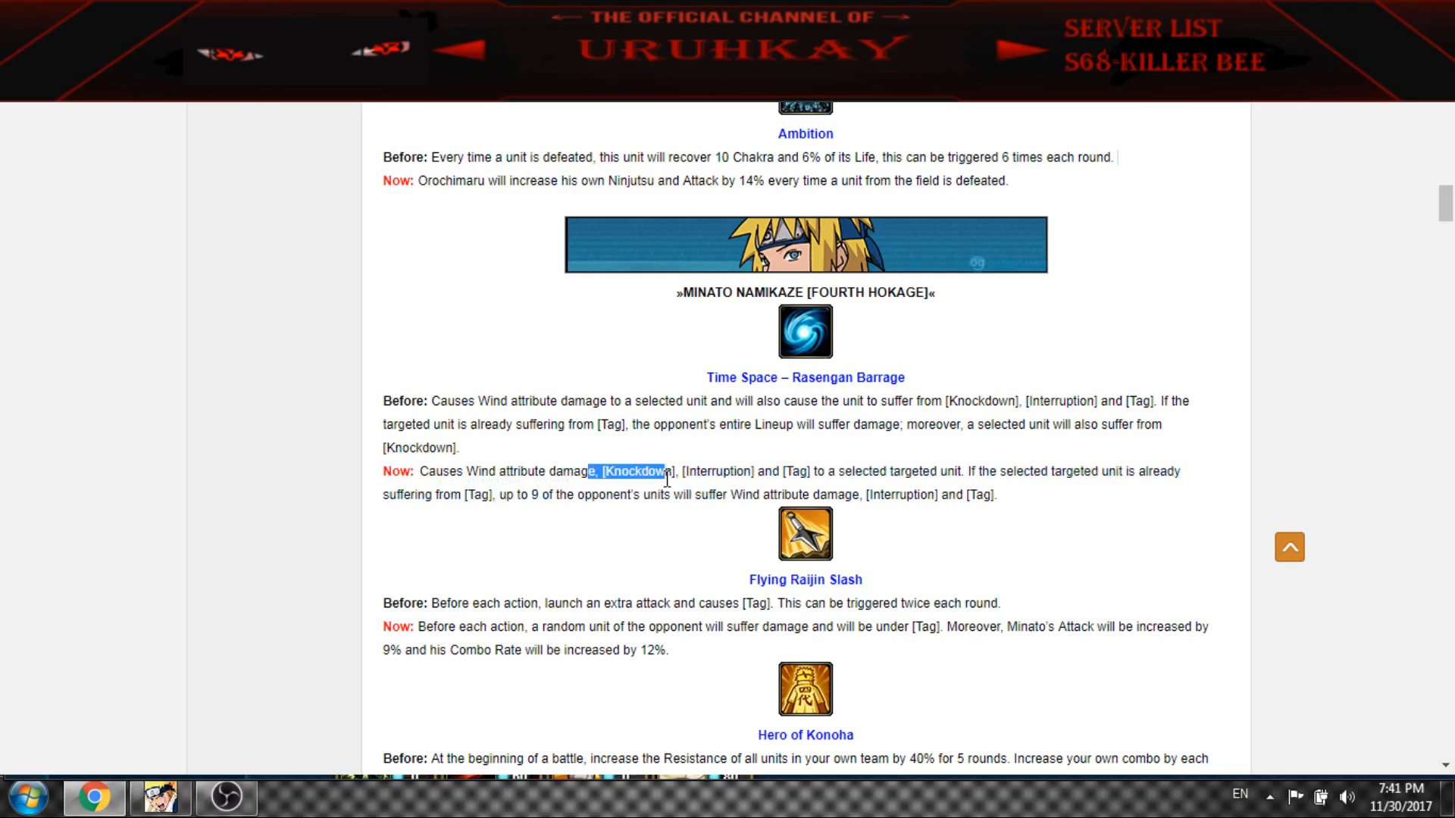
pyautogui.click(853, 491)
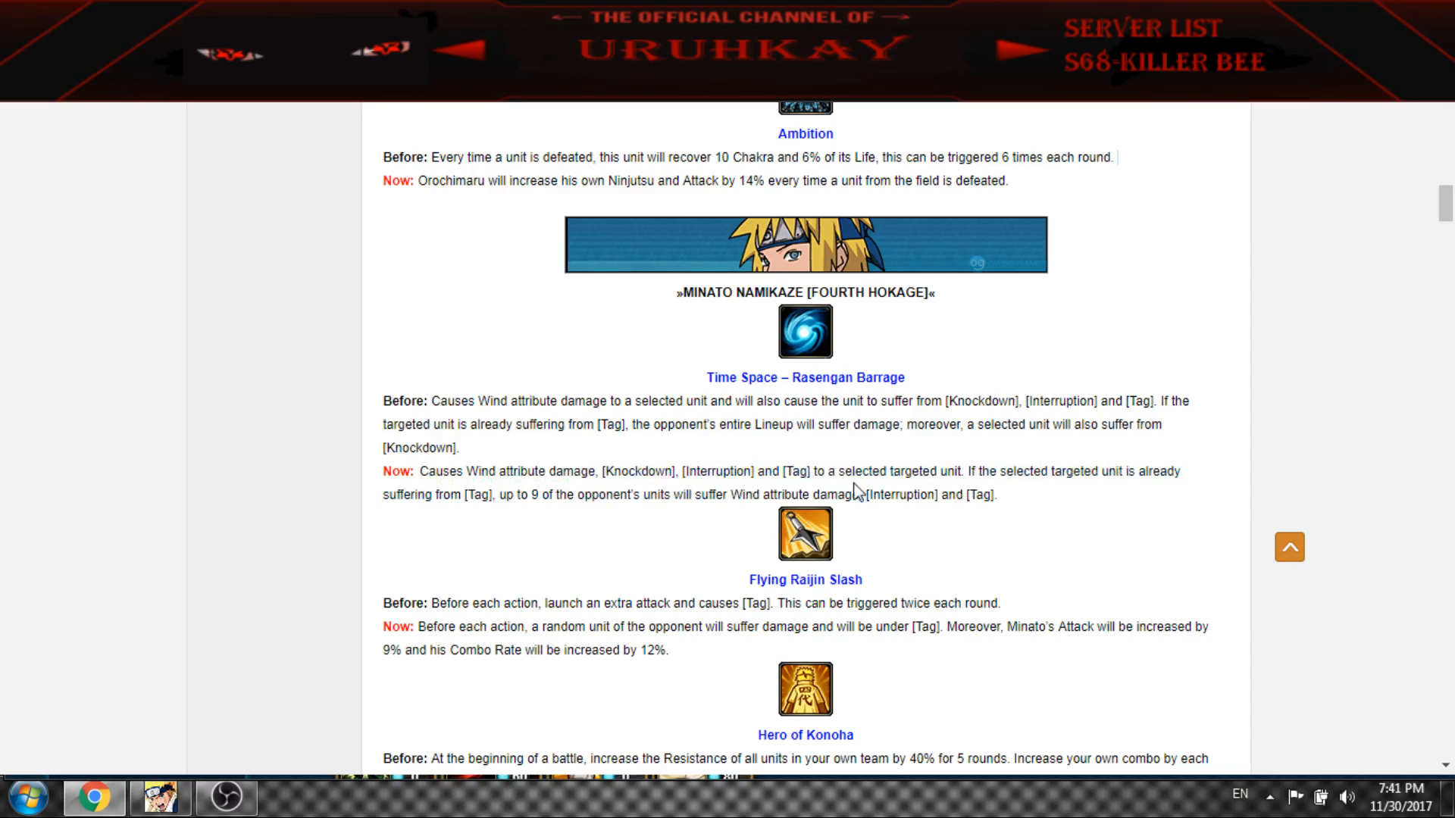
pyautogui.scroll(-3)
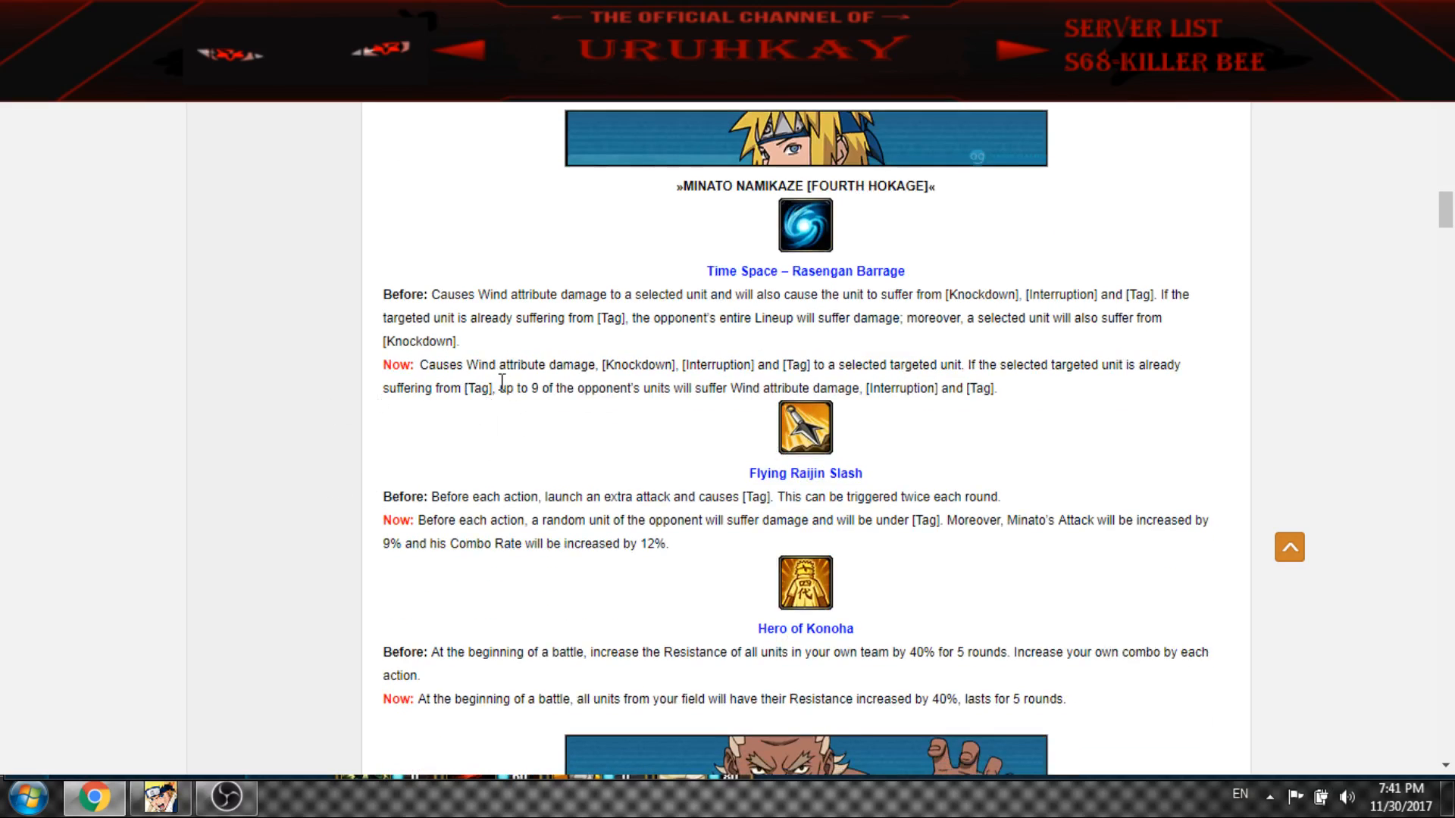
pyautogui.moveTo(538, 388); pyautogui.dragTo(619, 388)
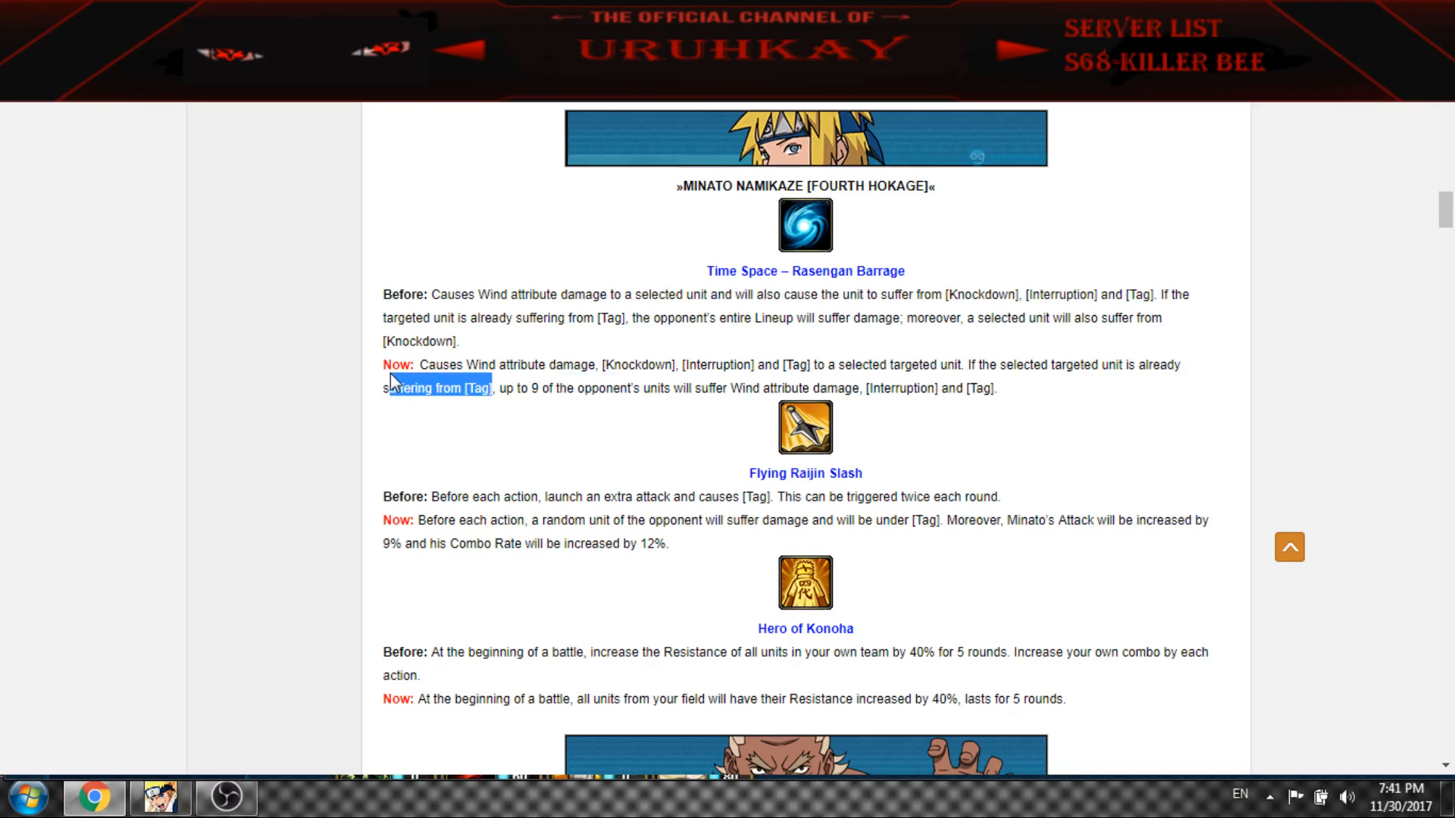
pyautogui.moveTo(526, 385)
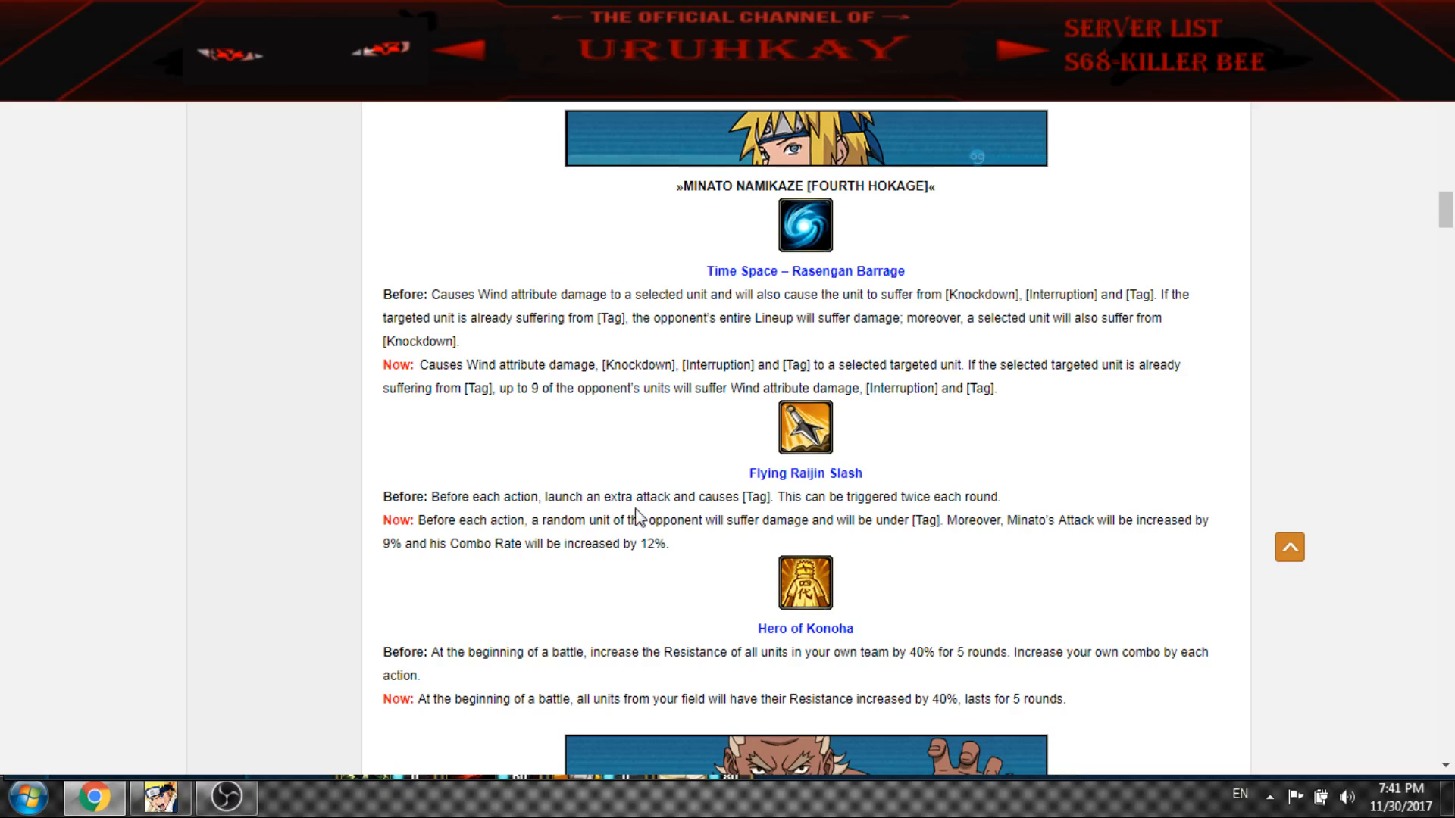
pyautogui.moveTo(517, 523)
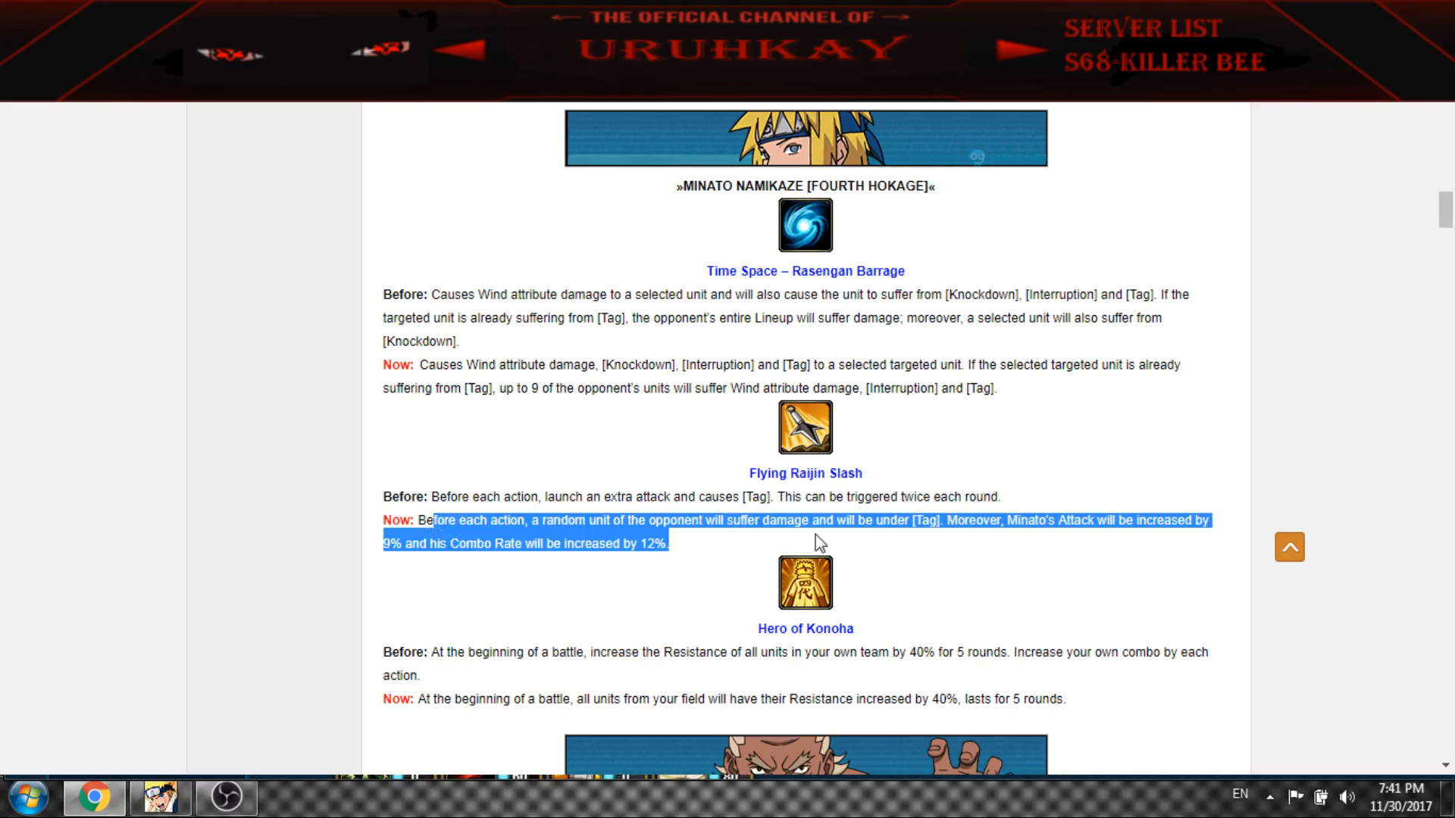
pyautogui.click(844, 542)
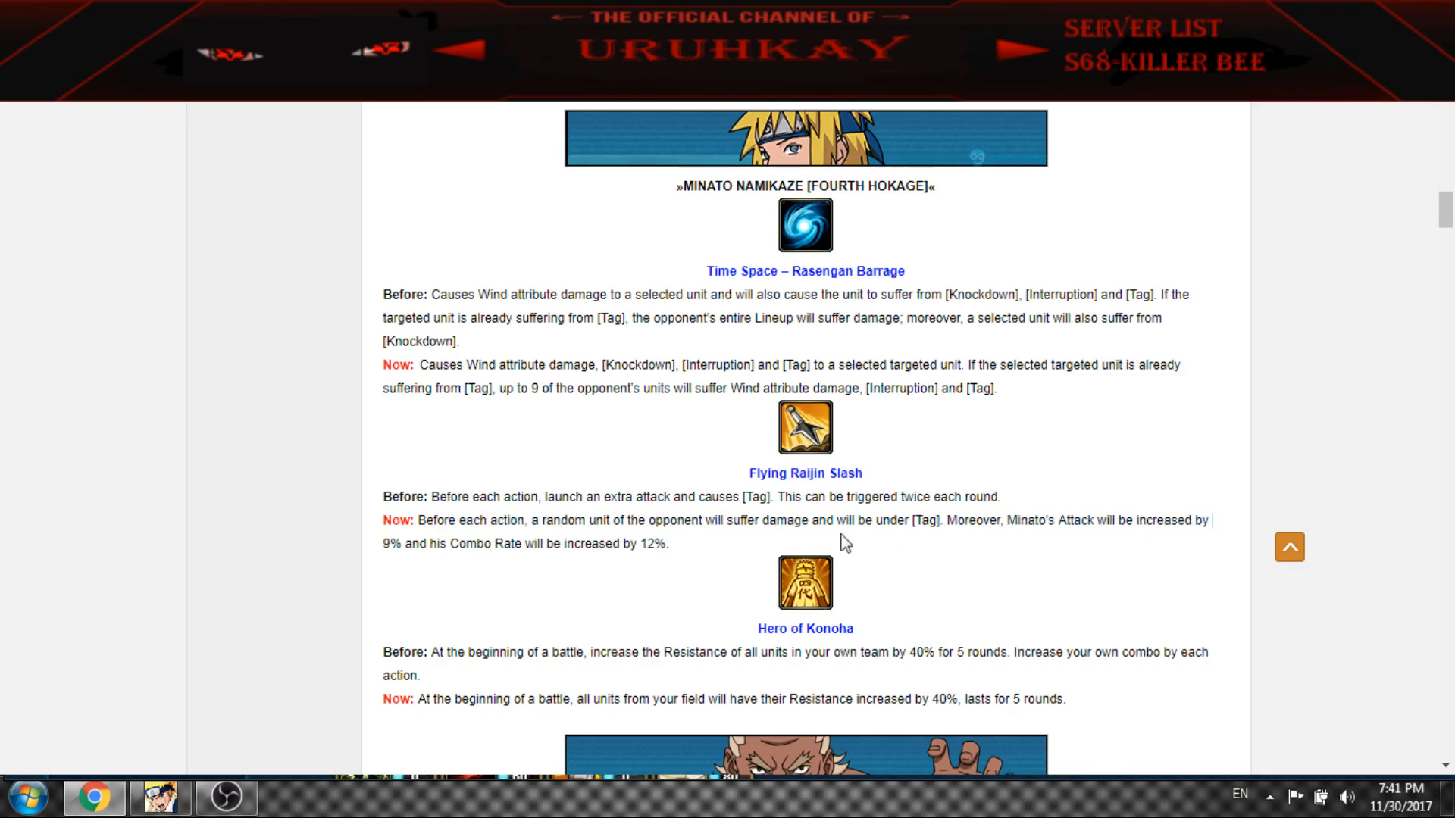
pyautogui.moveTo(958, 547)
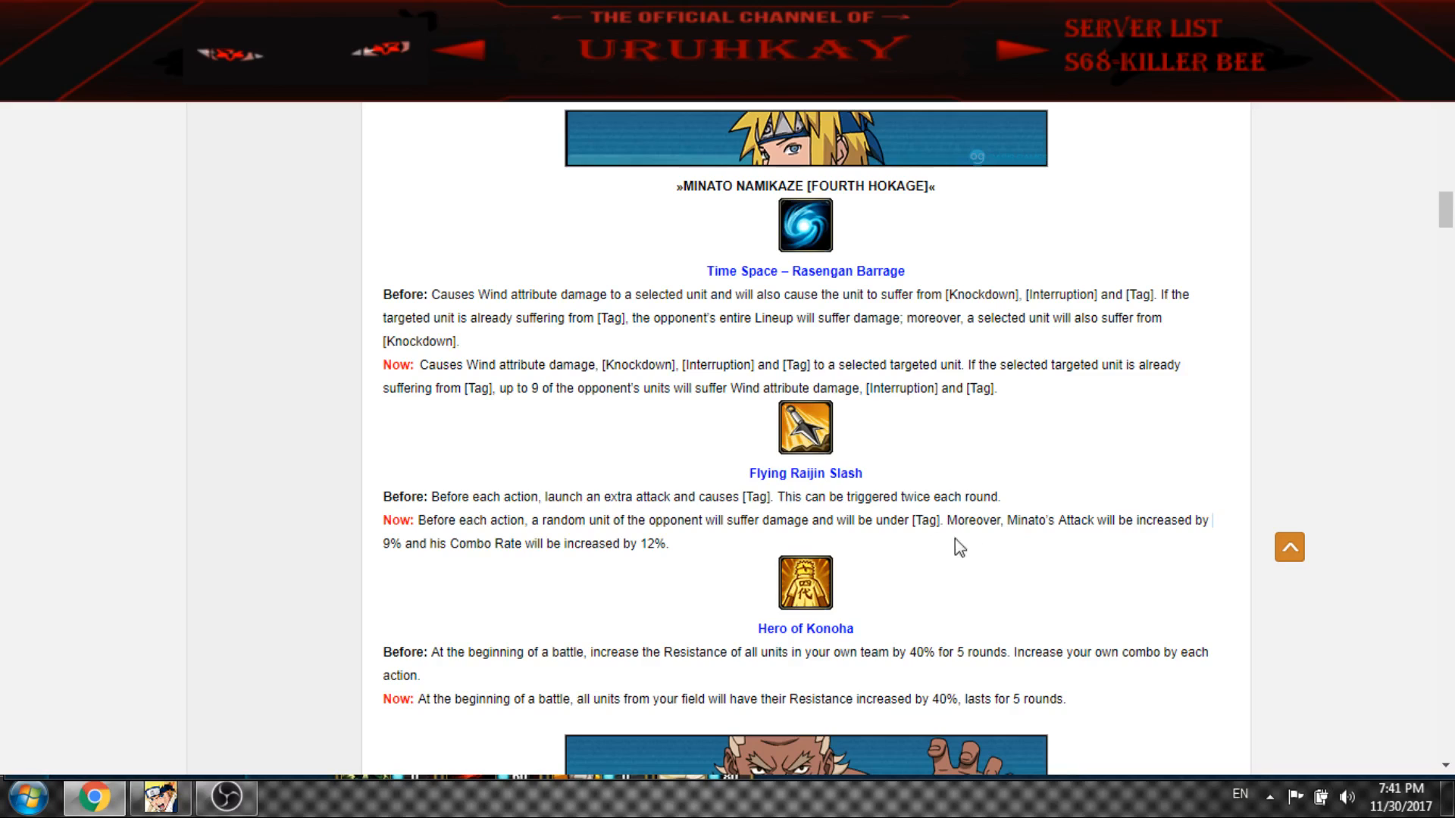
pyautogui.moveTo(1049, 520)
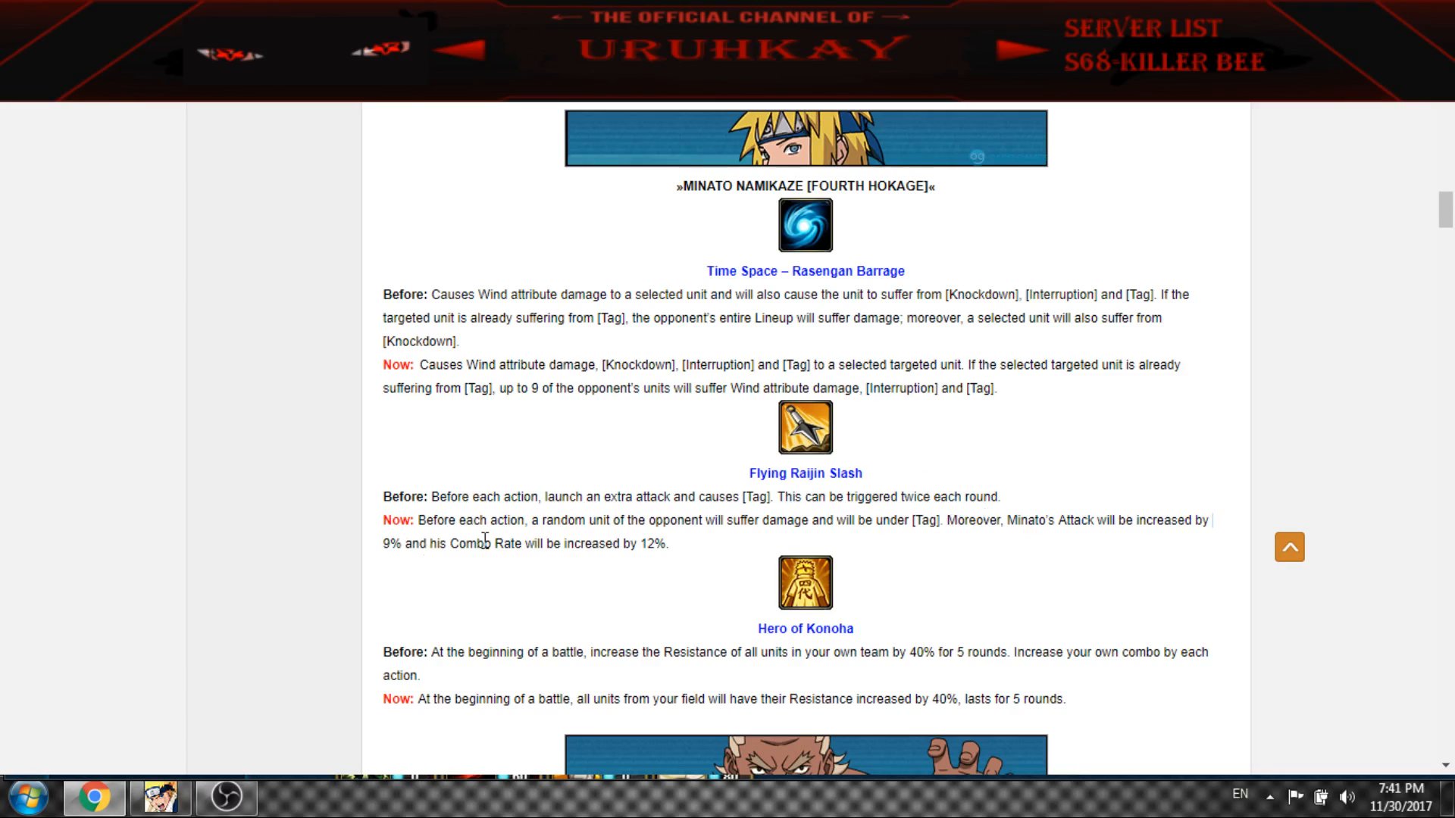
pyautogui.moveTo(738, 524)
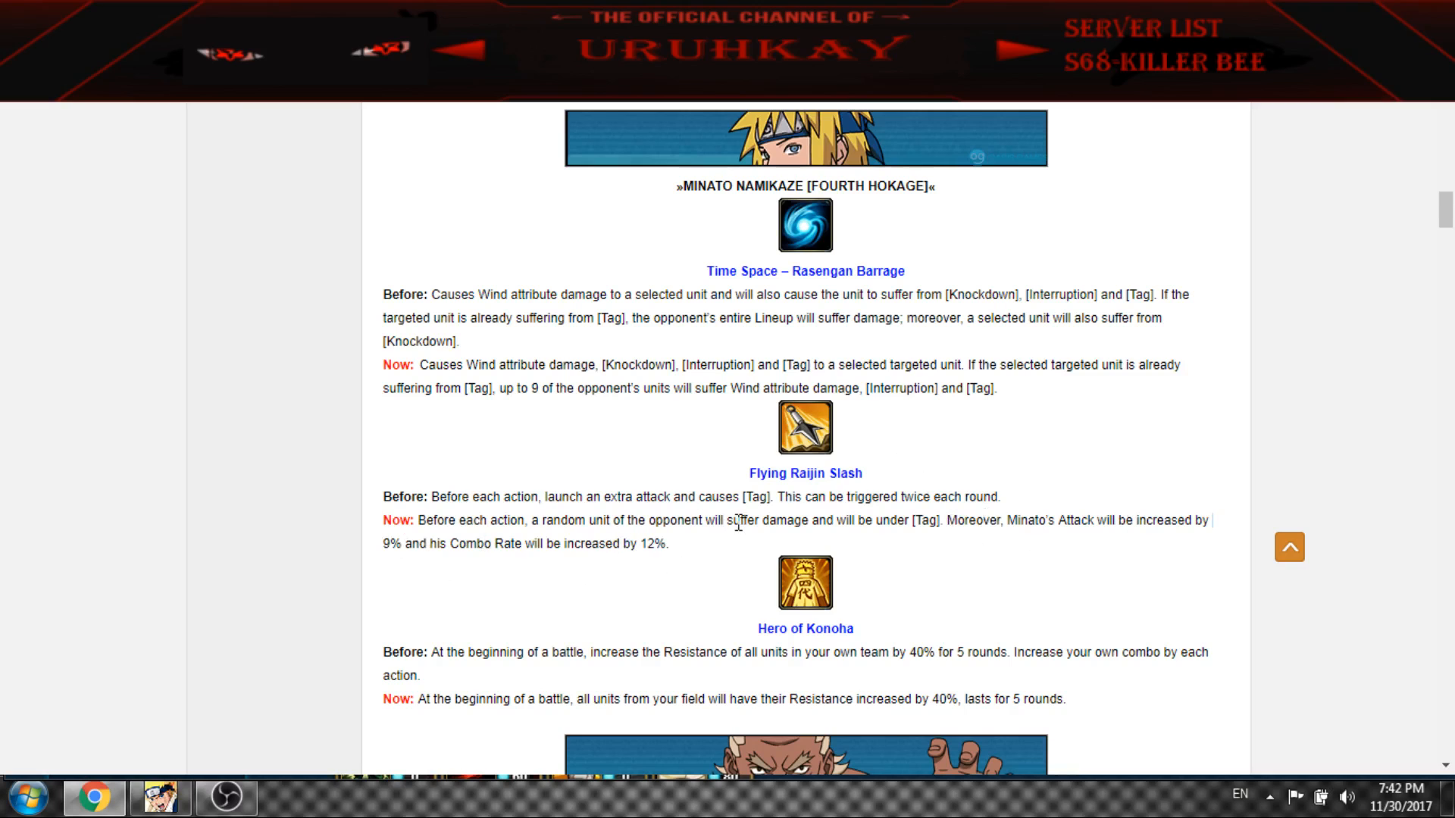
pyautogui.scroll(-3)
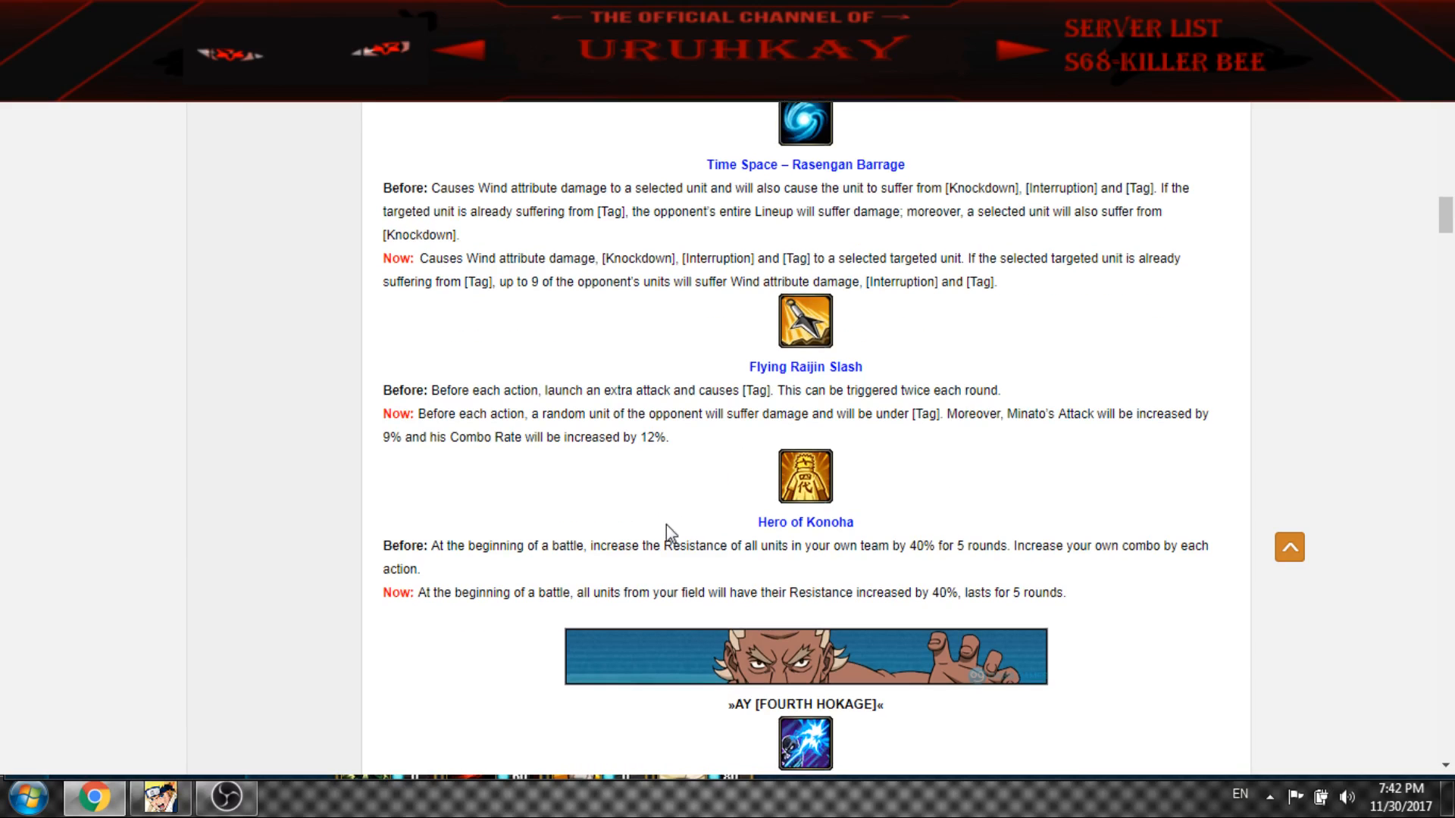
pyautogui.moveTo(918, 550)
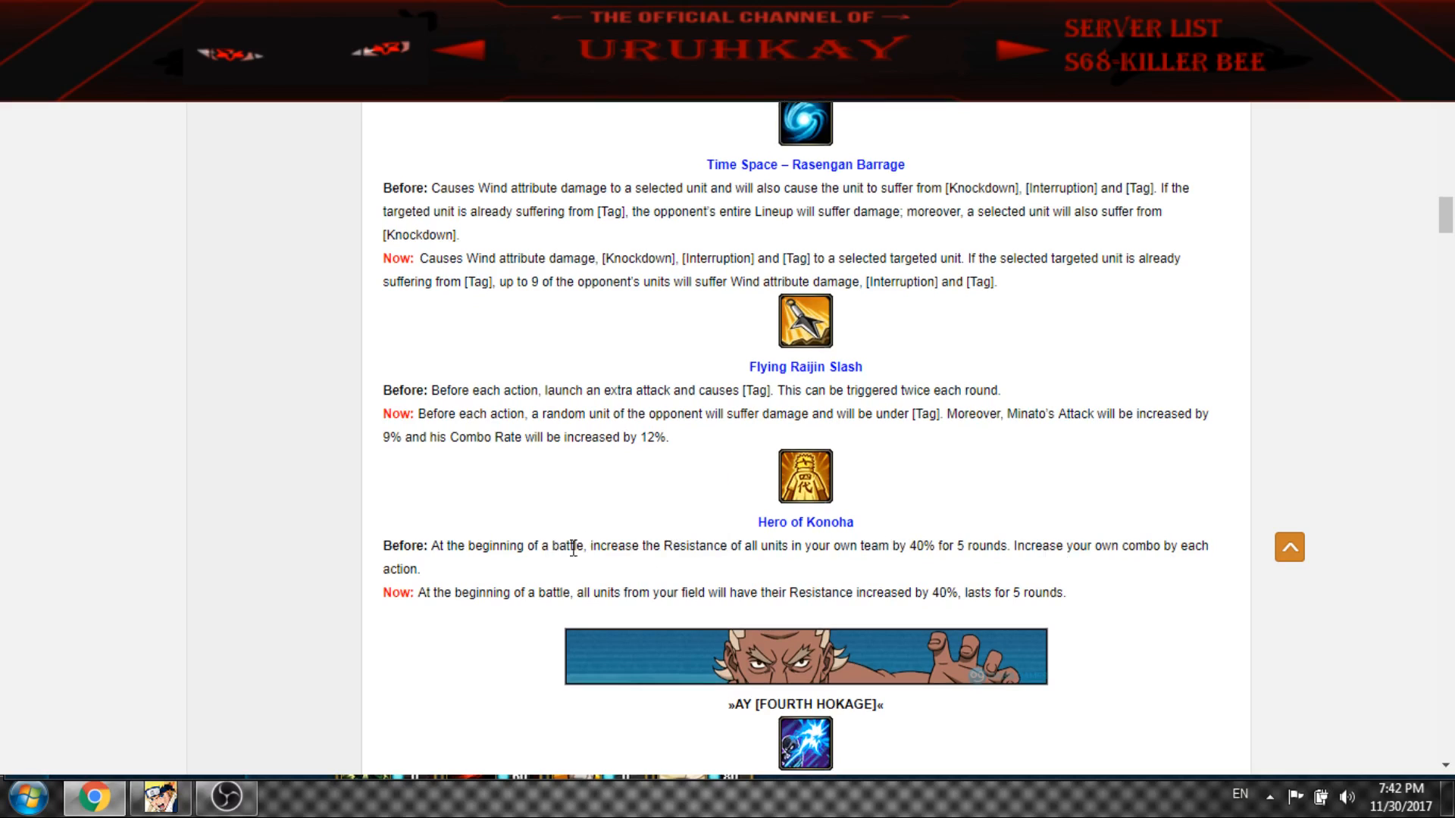
pyautogui.moveTo(951, 548)
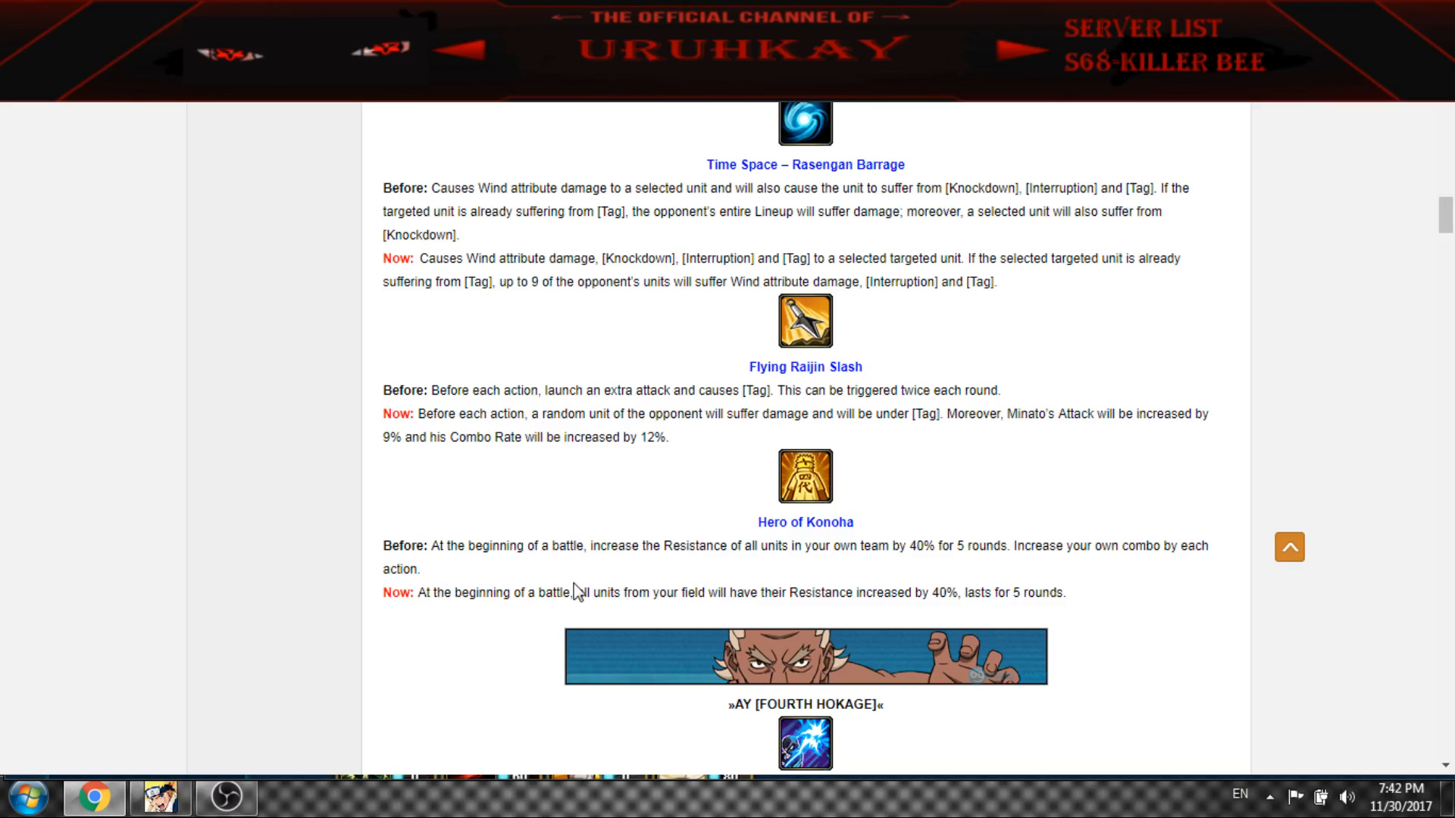
pyautogui.moveTo(949, 597)
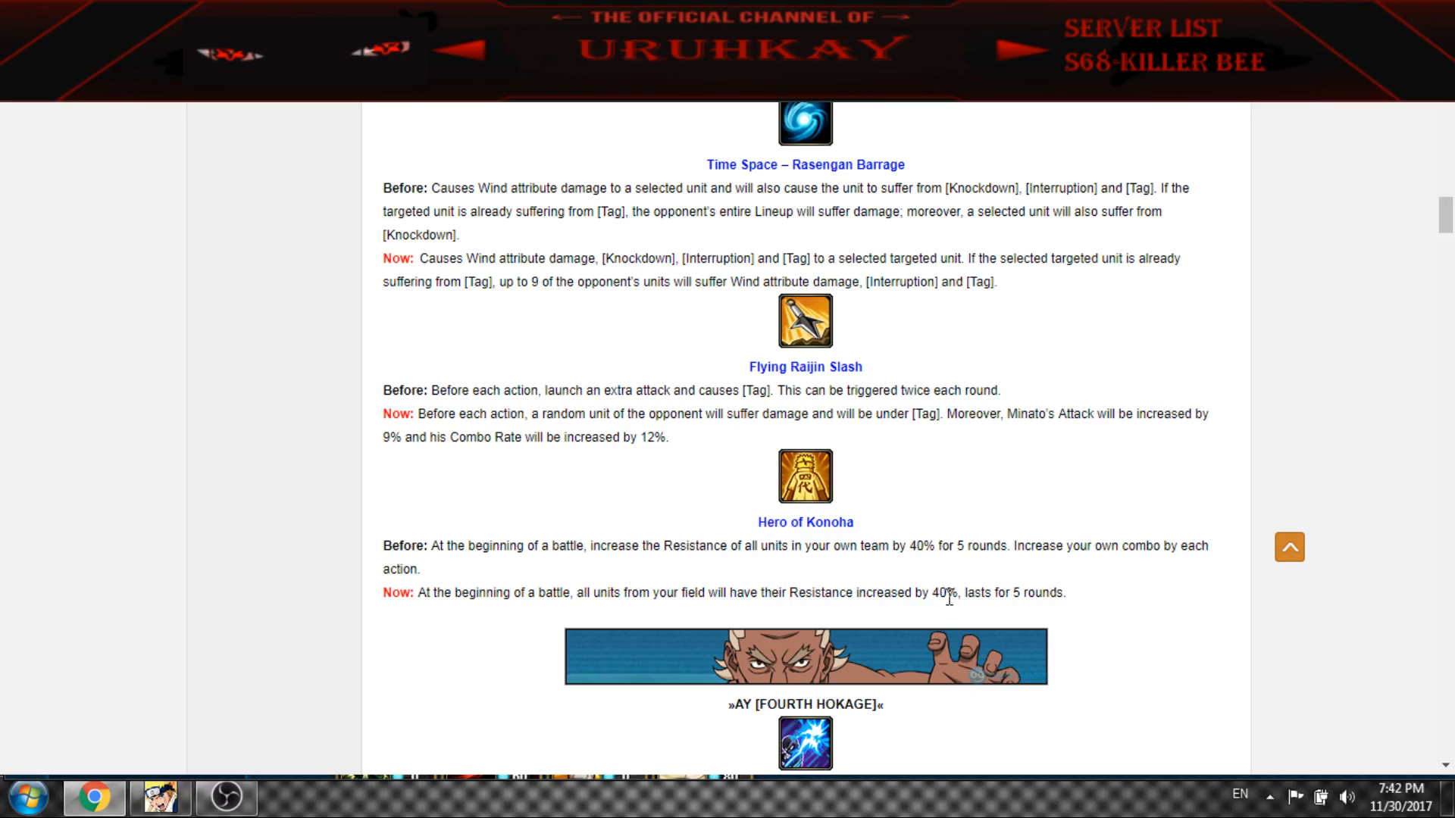
pyautogui.moveTo(963, 597)
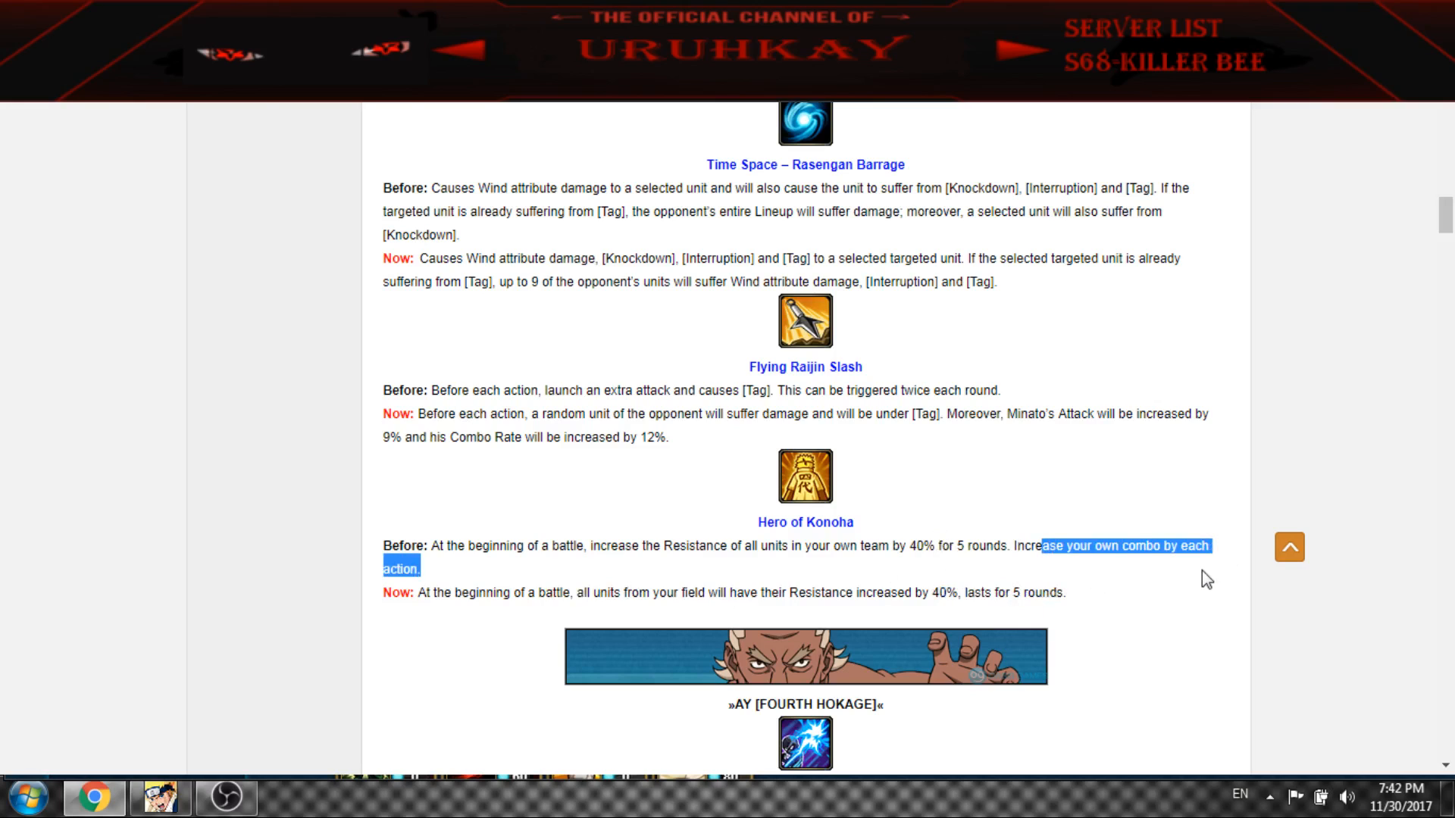
pyautogui.click(603, 416)
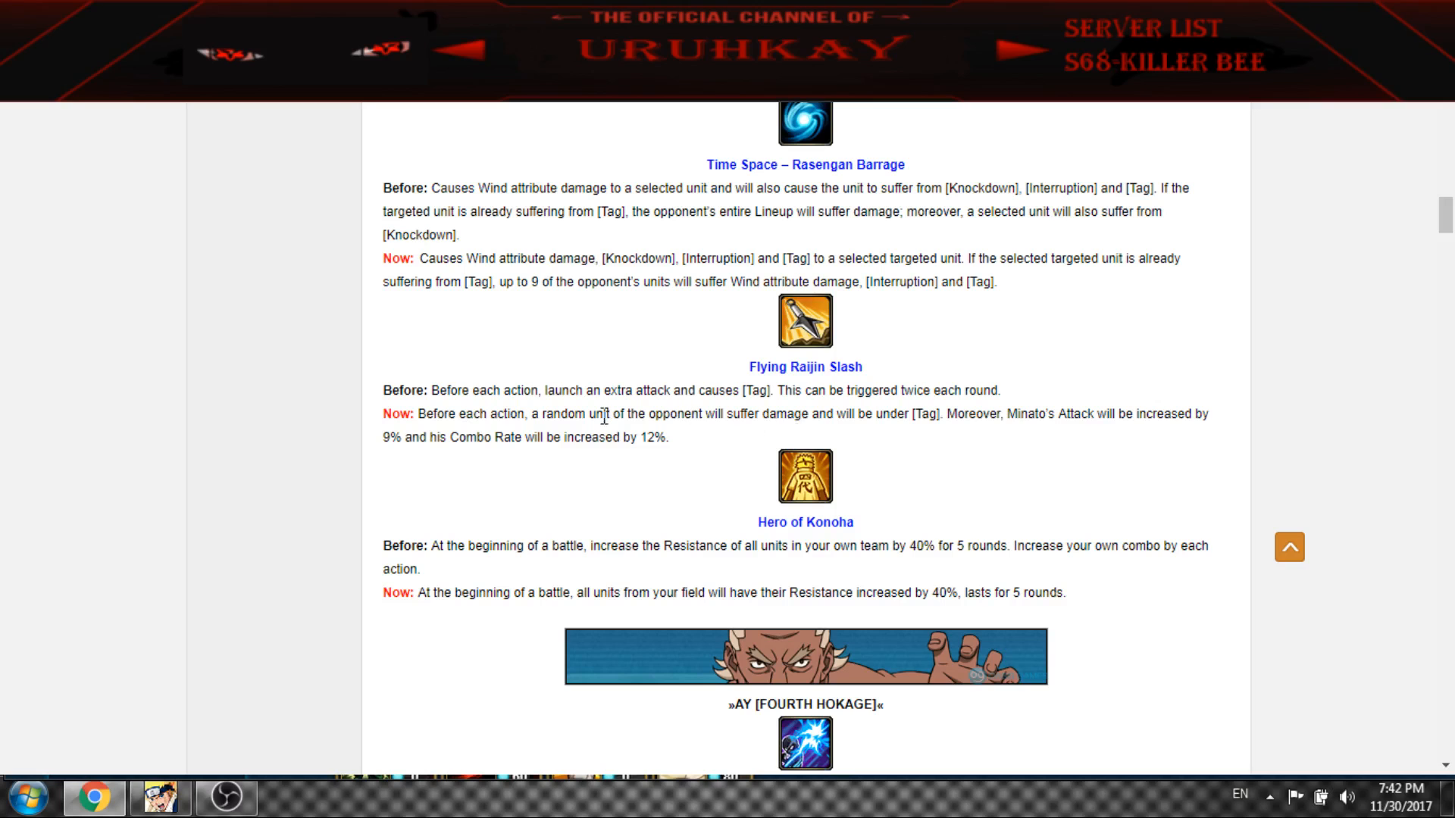
pyautogui.scroll(-3)
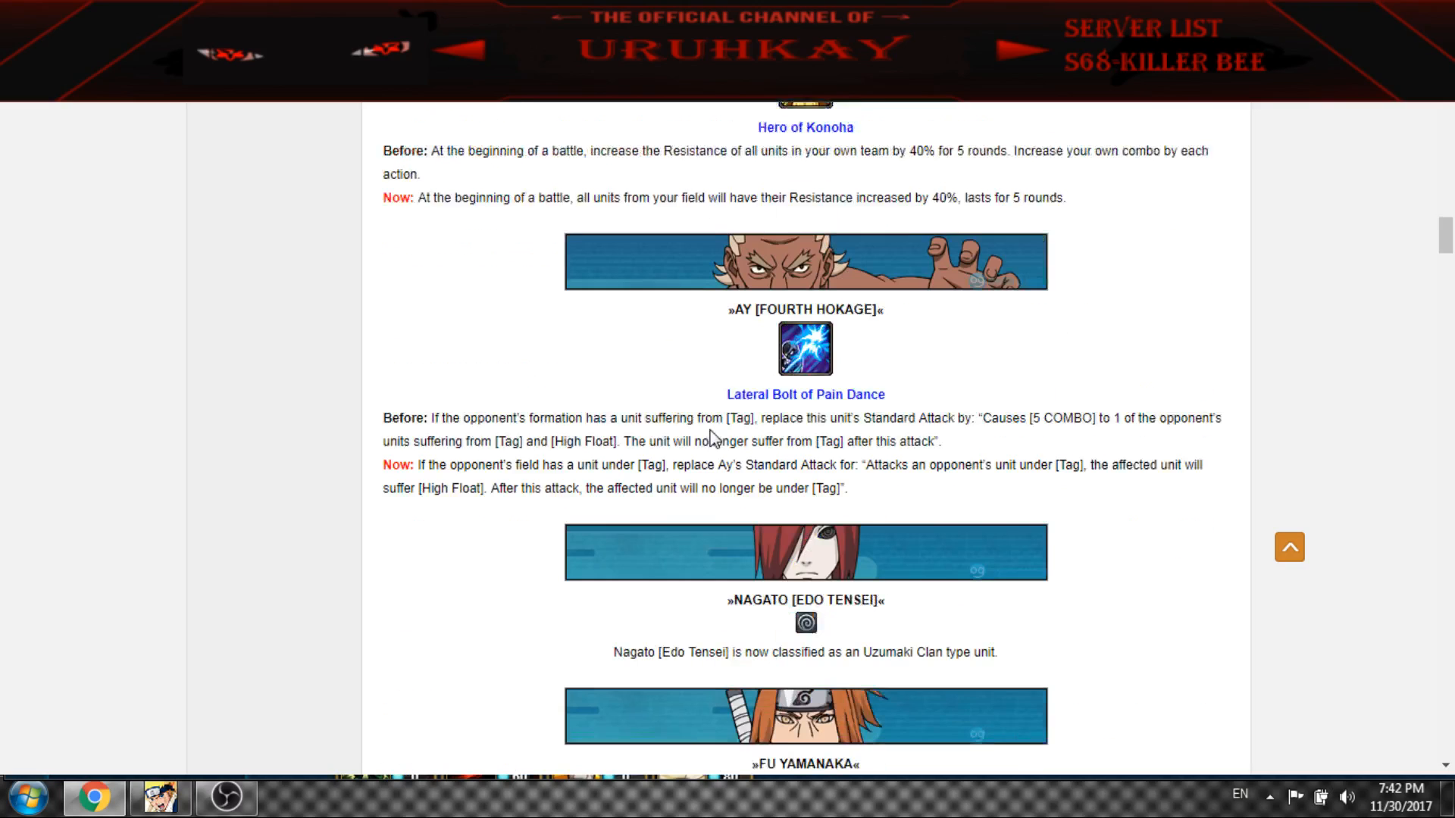
# Scroll past Ay's Lateral Bolt of Pain Dance entry to the Nagato, Fu and Torune reclassification notes
pyautogui.scroll(-3)
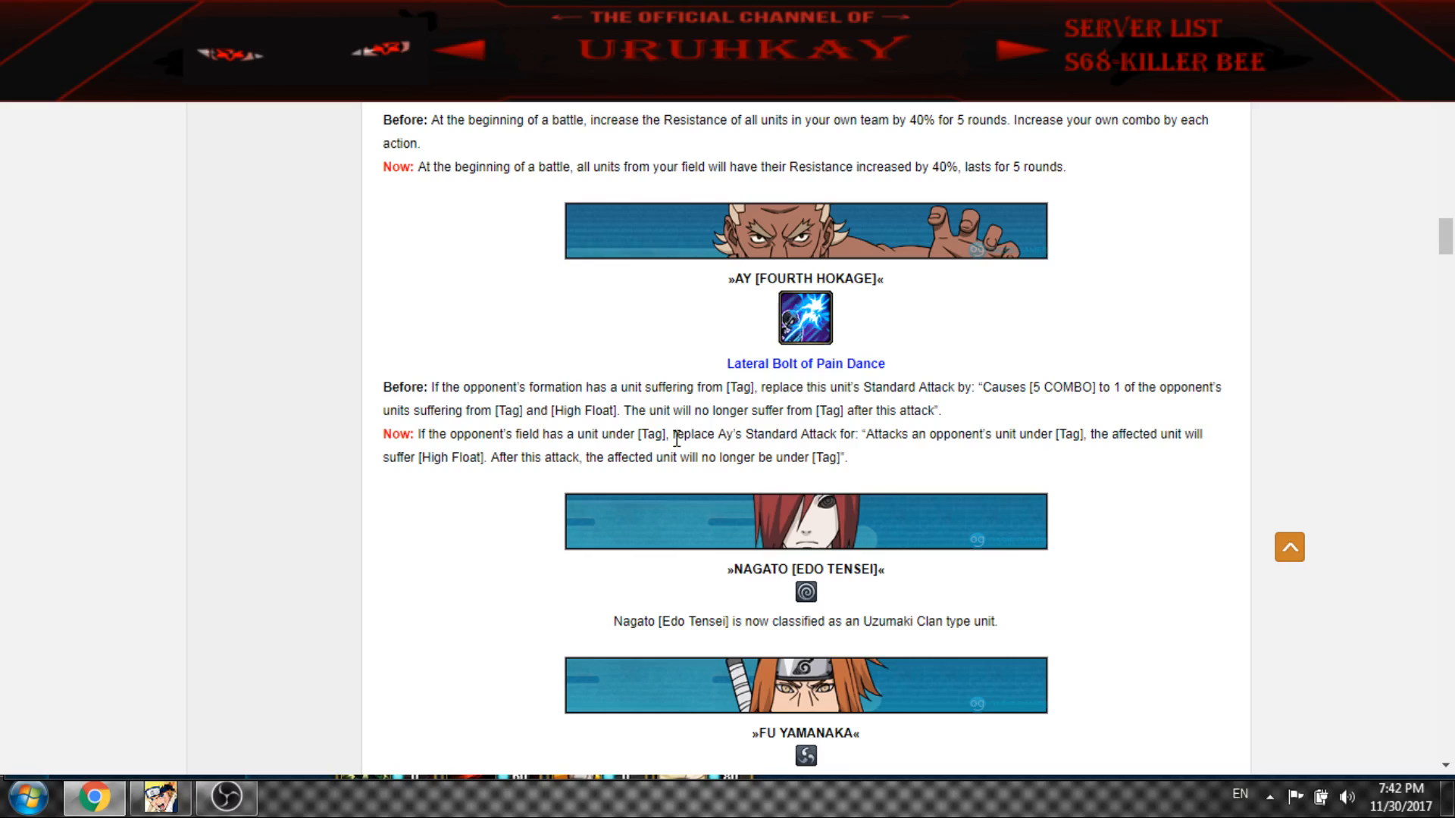
pyautogui.moveTo(848, 441)
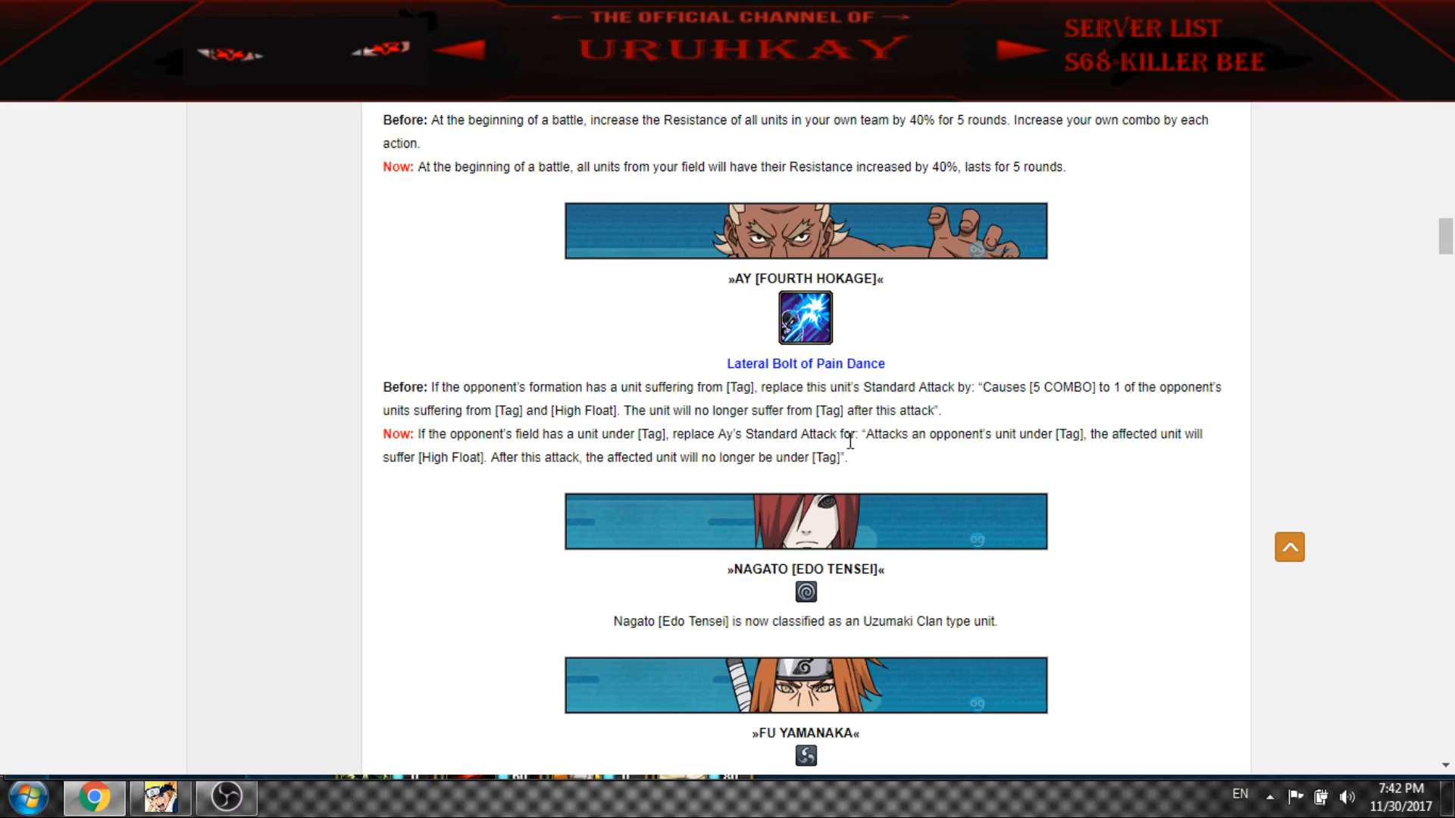
pyautogui.moveTo(1092, 435)
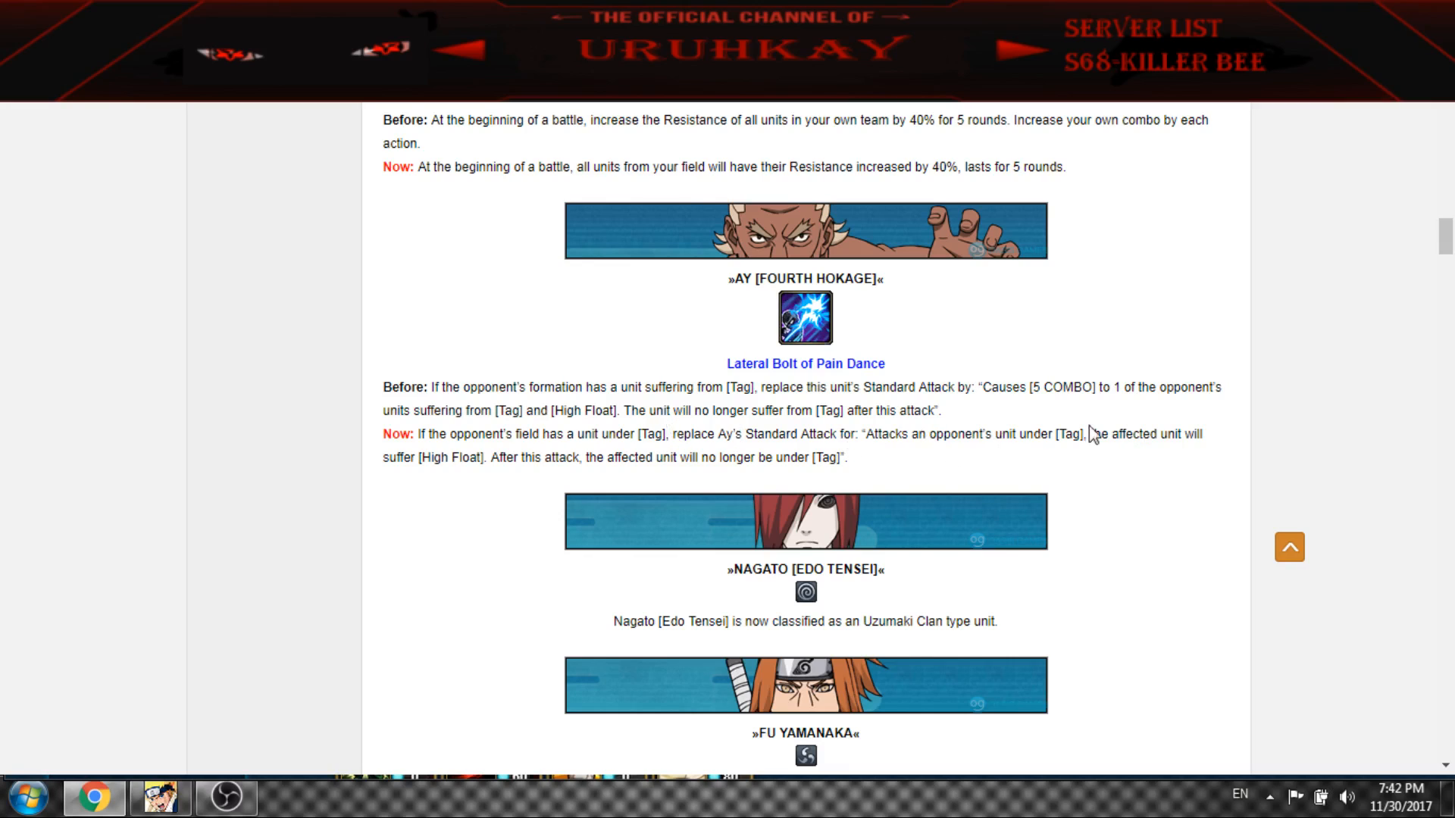
pyautogui.moveTo(485, 456)
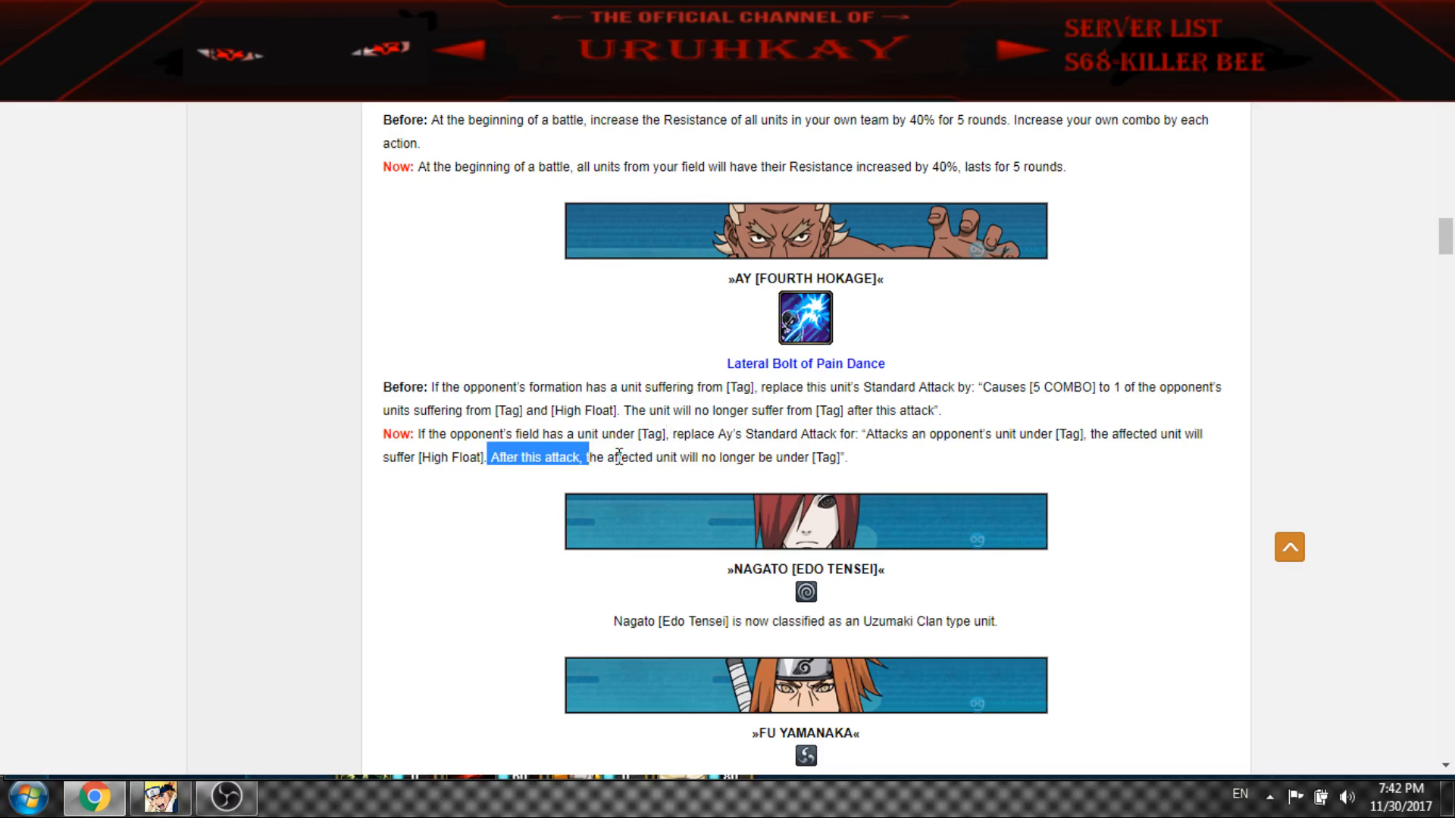
pyautogui.click(768, 481)
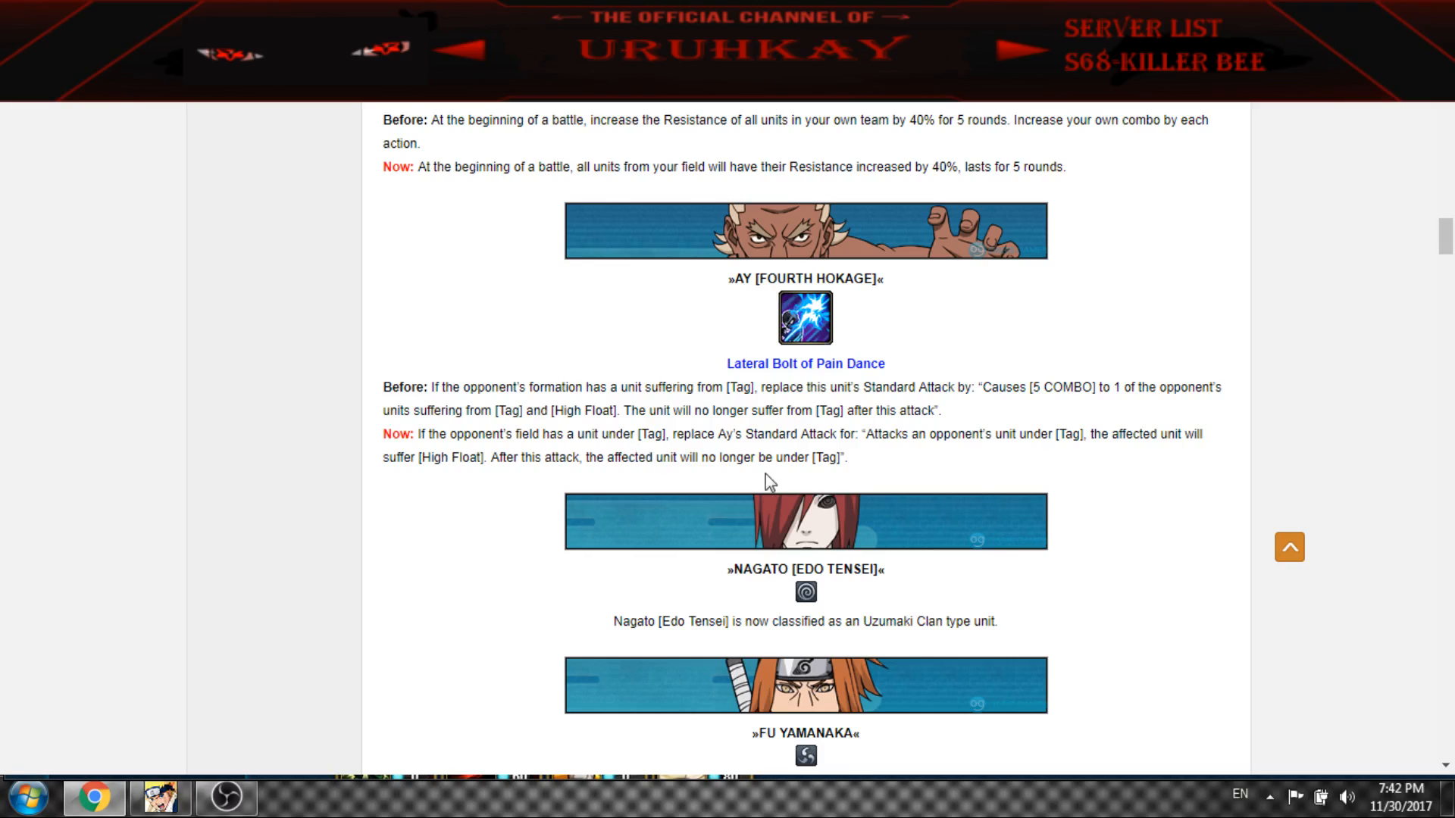
pyautogui.moveTo(837, 435)
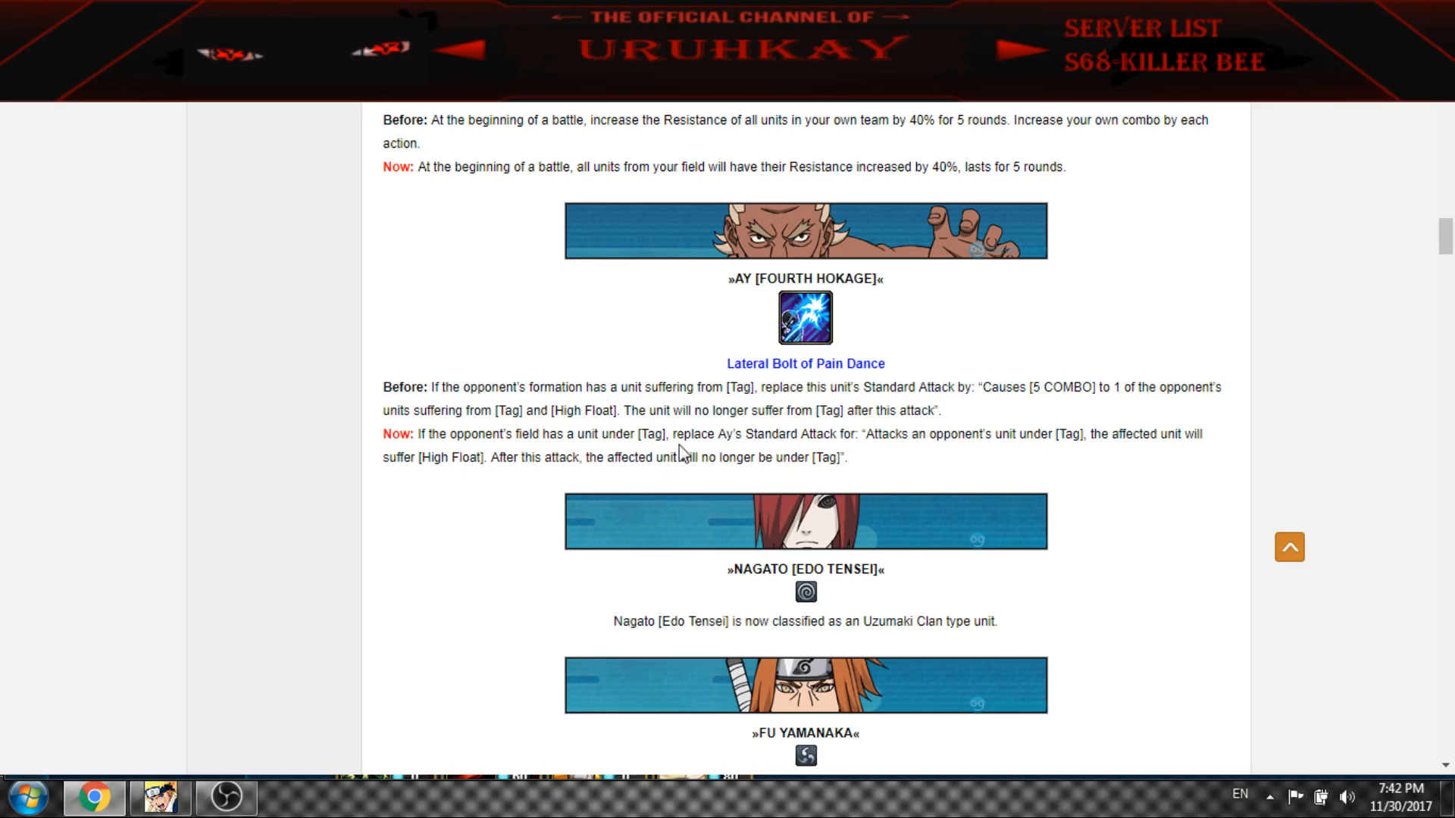
pyautogui.moveTo(873, 464)
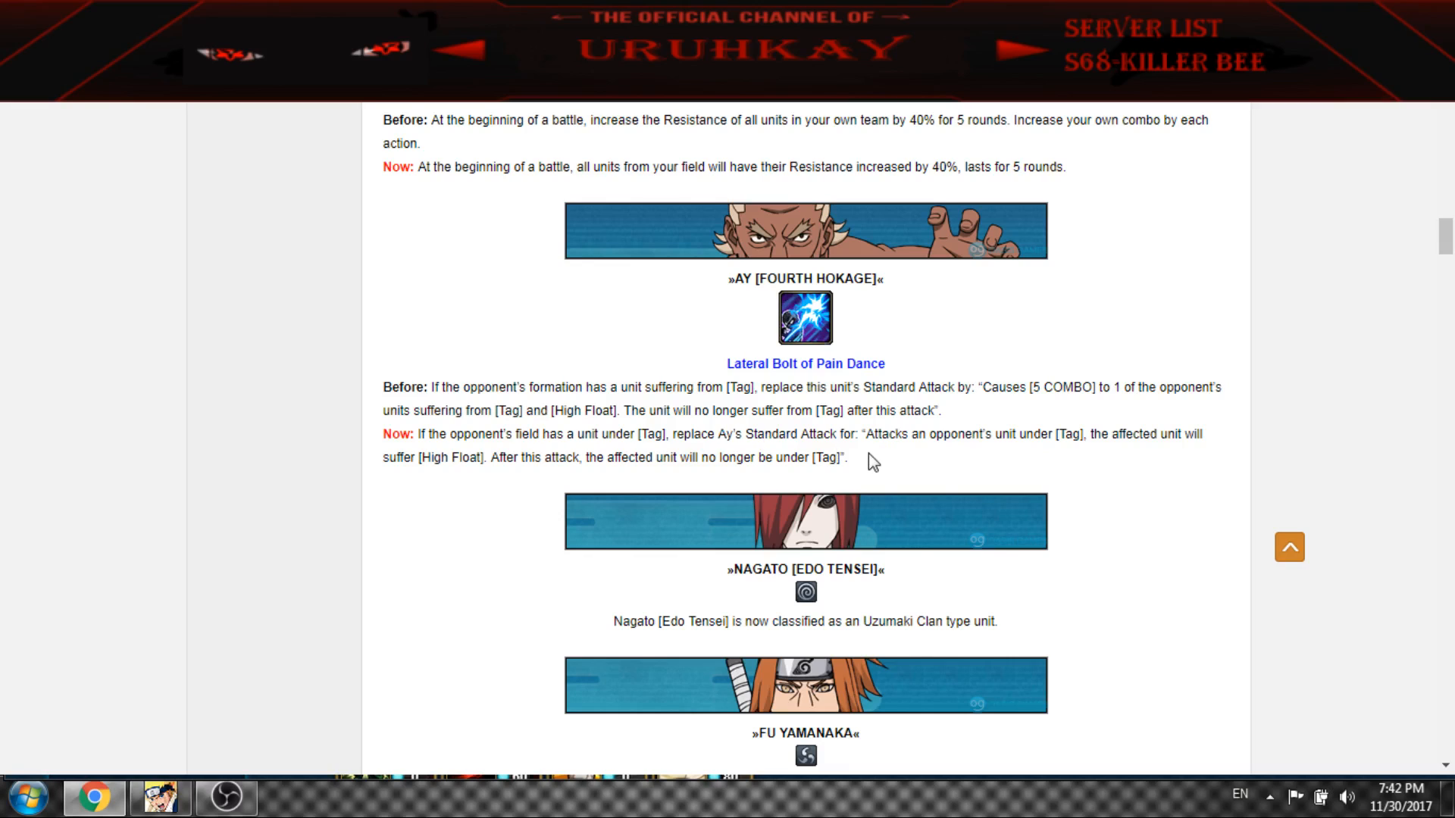
pyautogui.moveTo(450, 491)
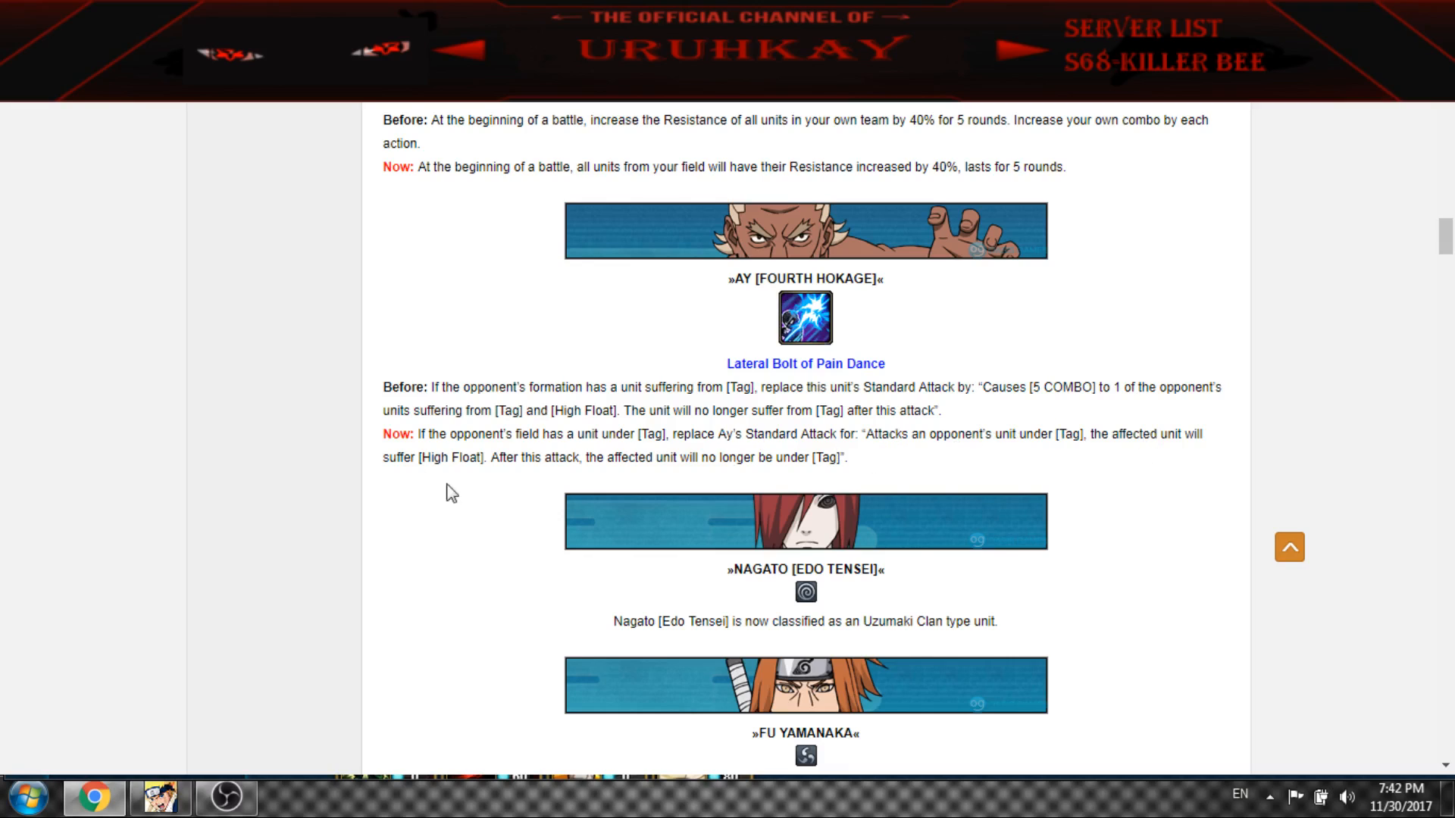
pyautogui.moveTo(501, 464)
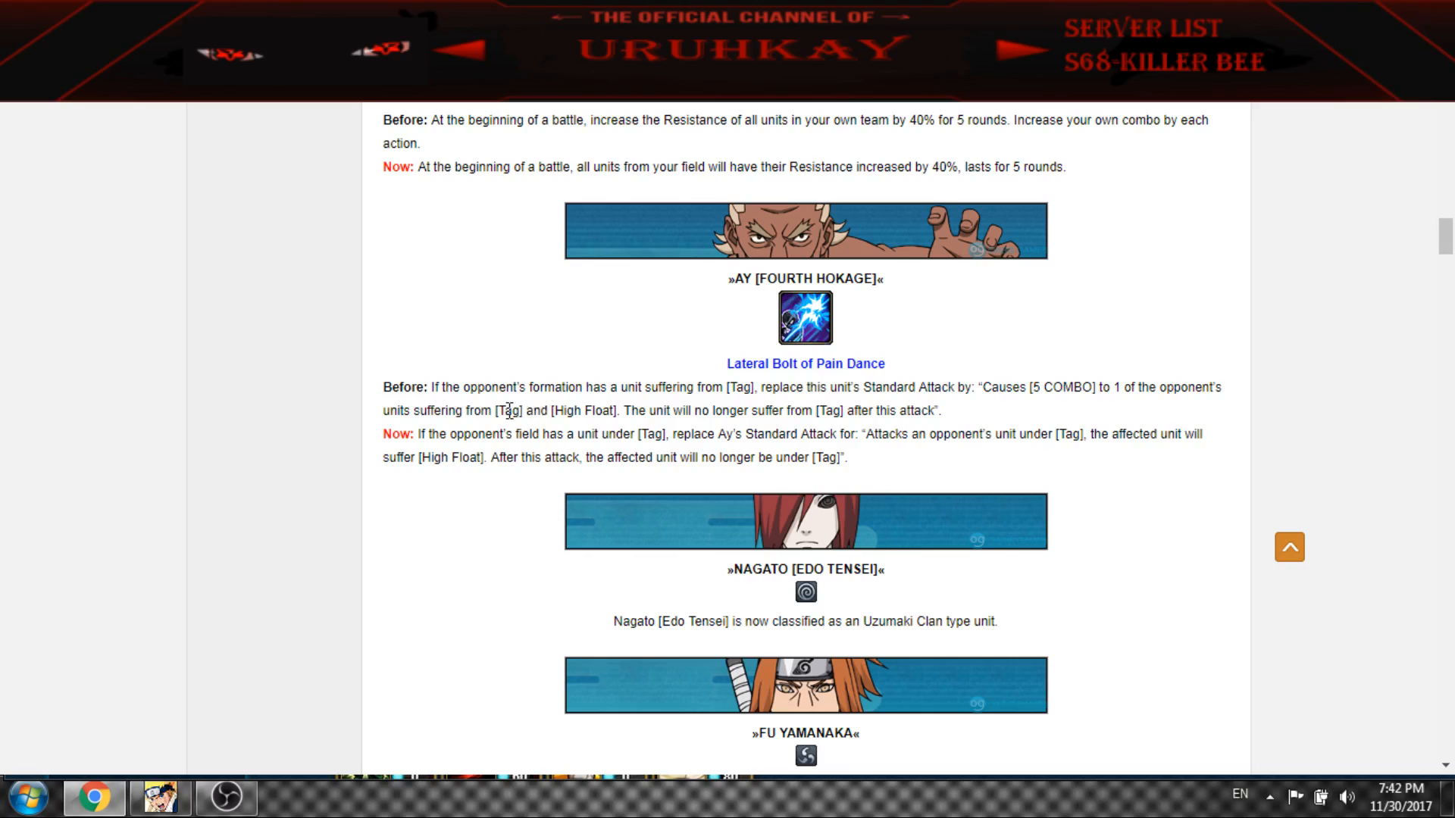
pyautogui.moveTo(935, 410)
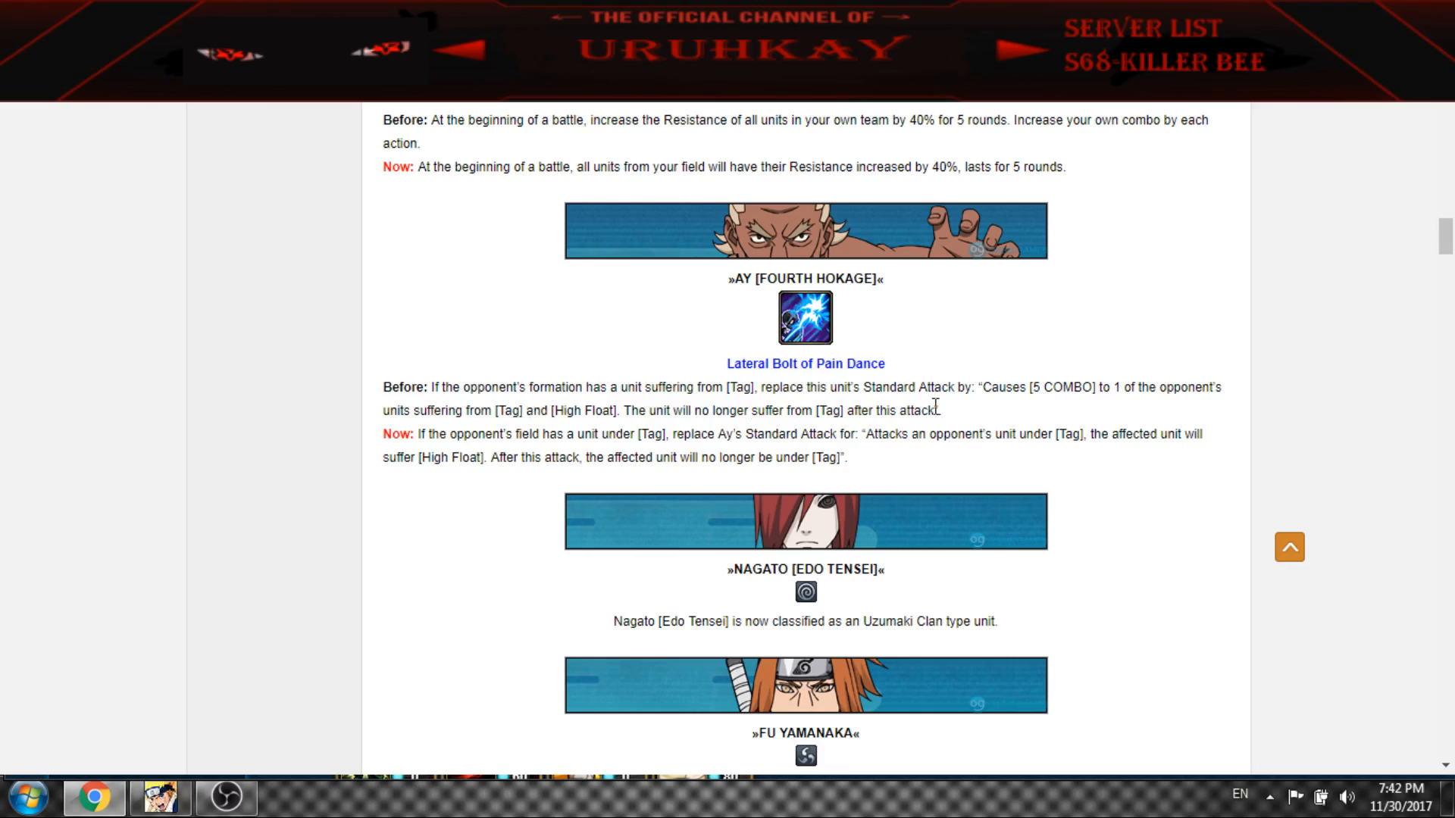
pyautogui.scroll(-3)
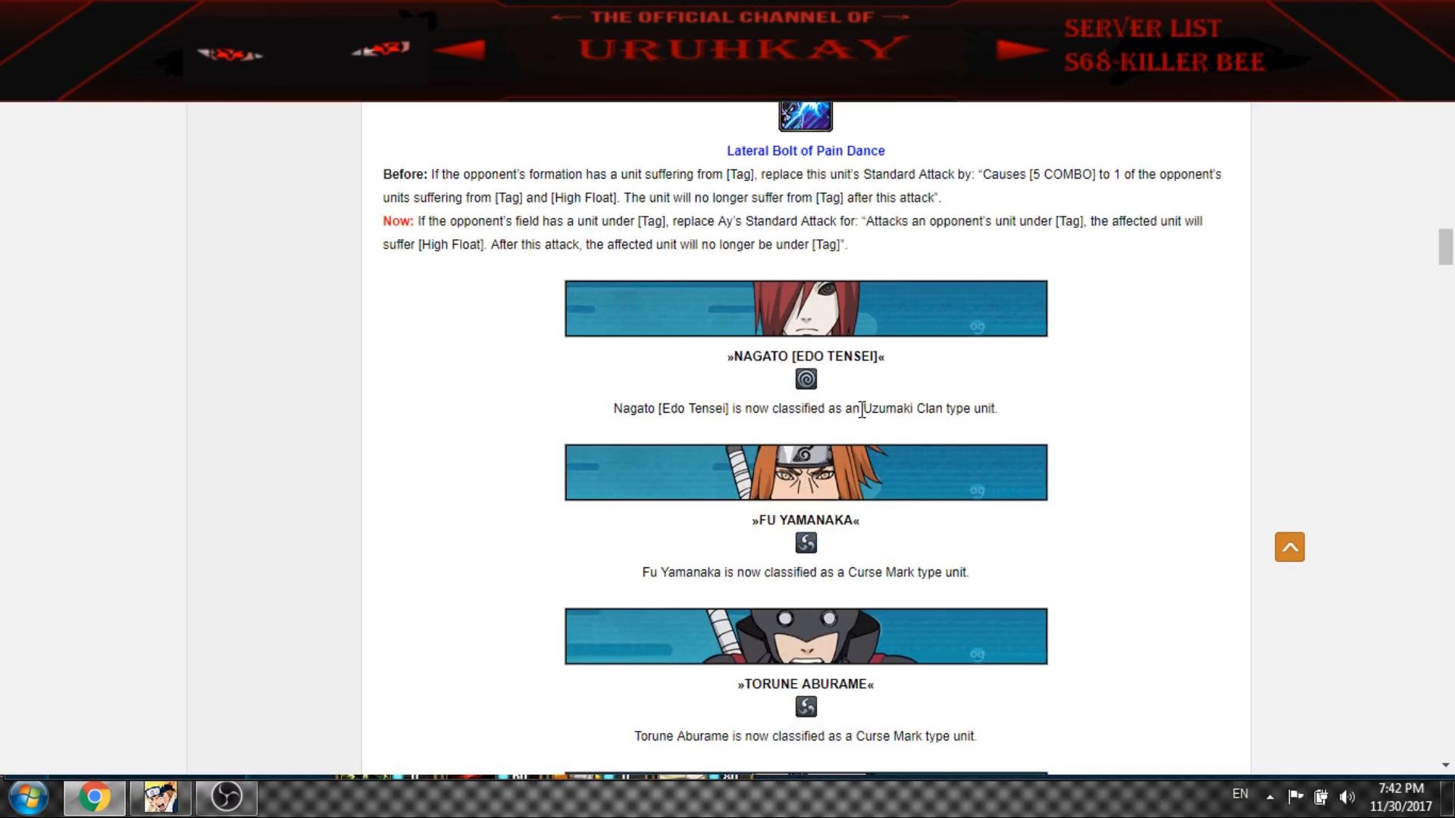
# Scroll through the Darui and Utakata reclassification notes to the first reply
pyautogui.scroll(-3)
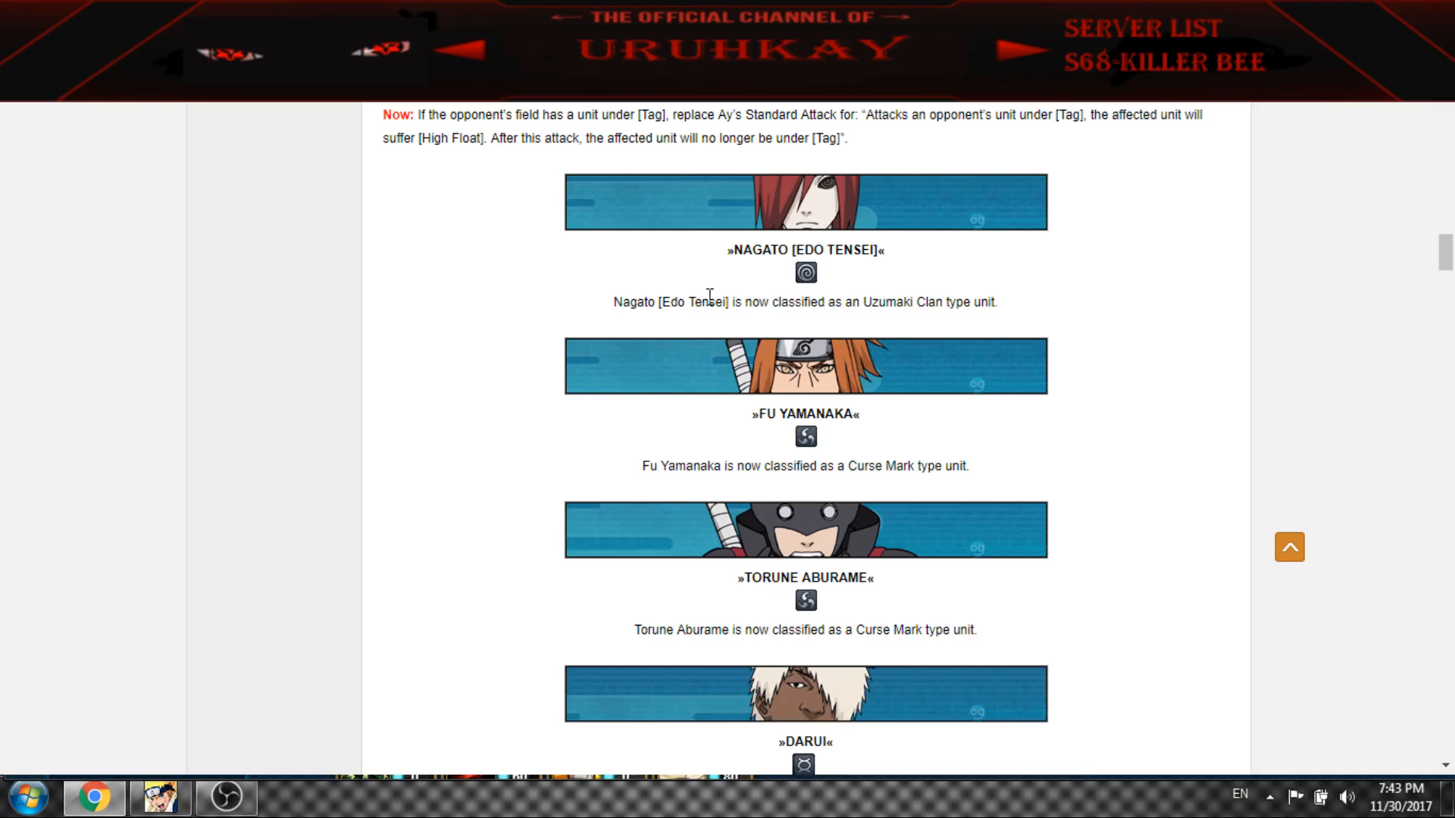
pyautogui.scroll(-3)
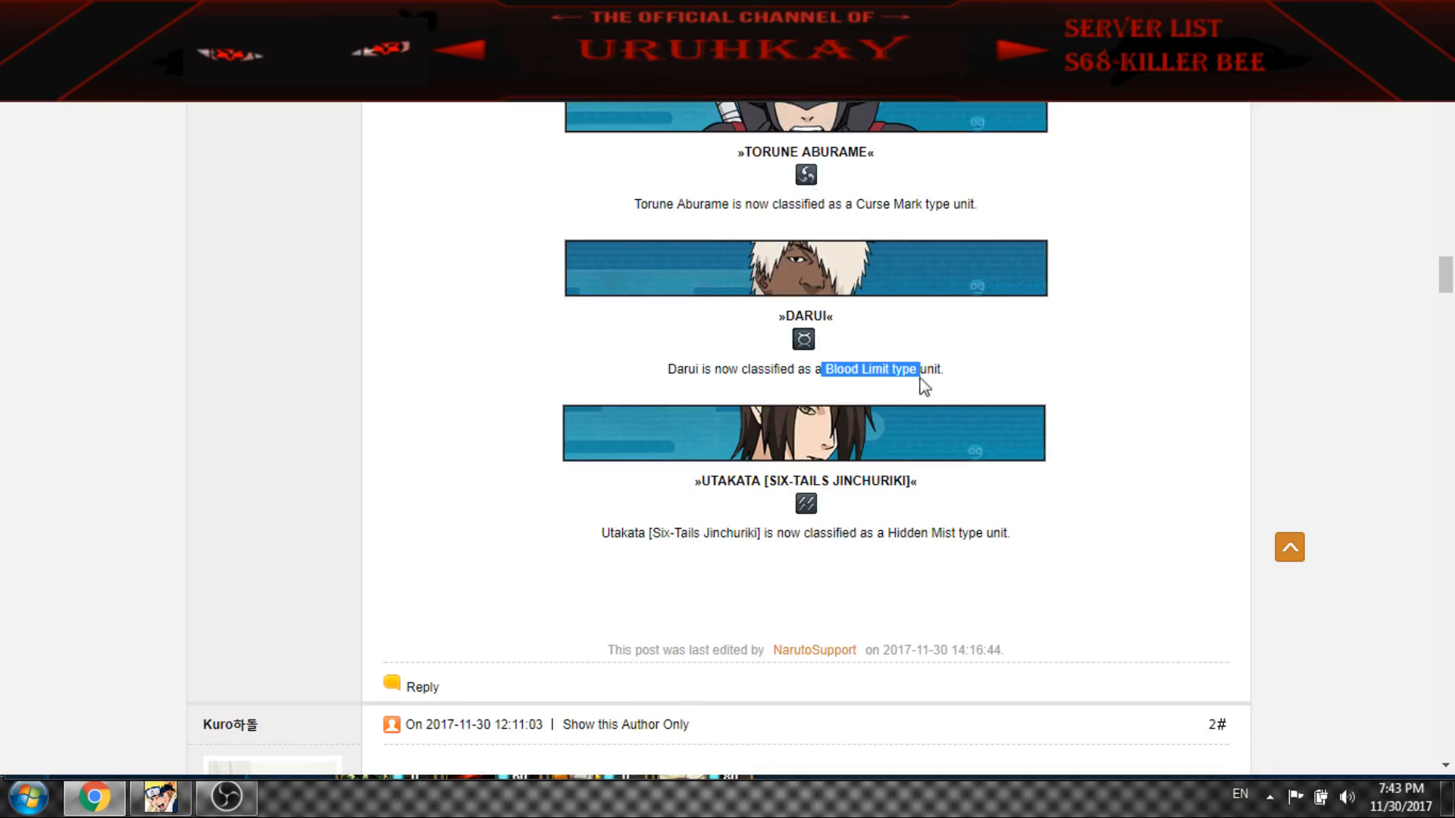
pyautogui.scroll(-3)
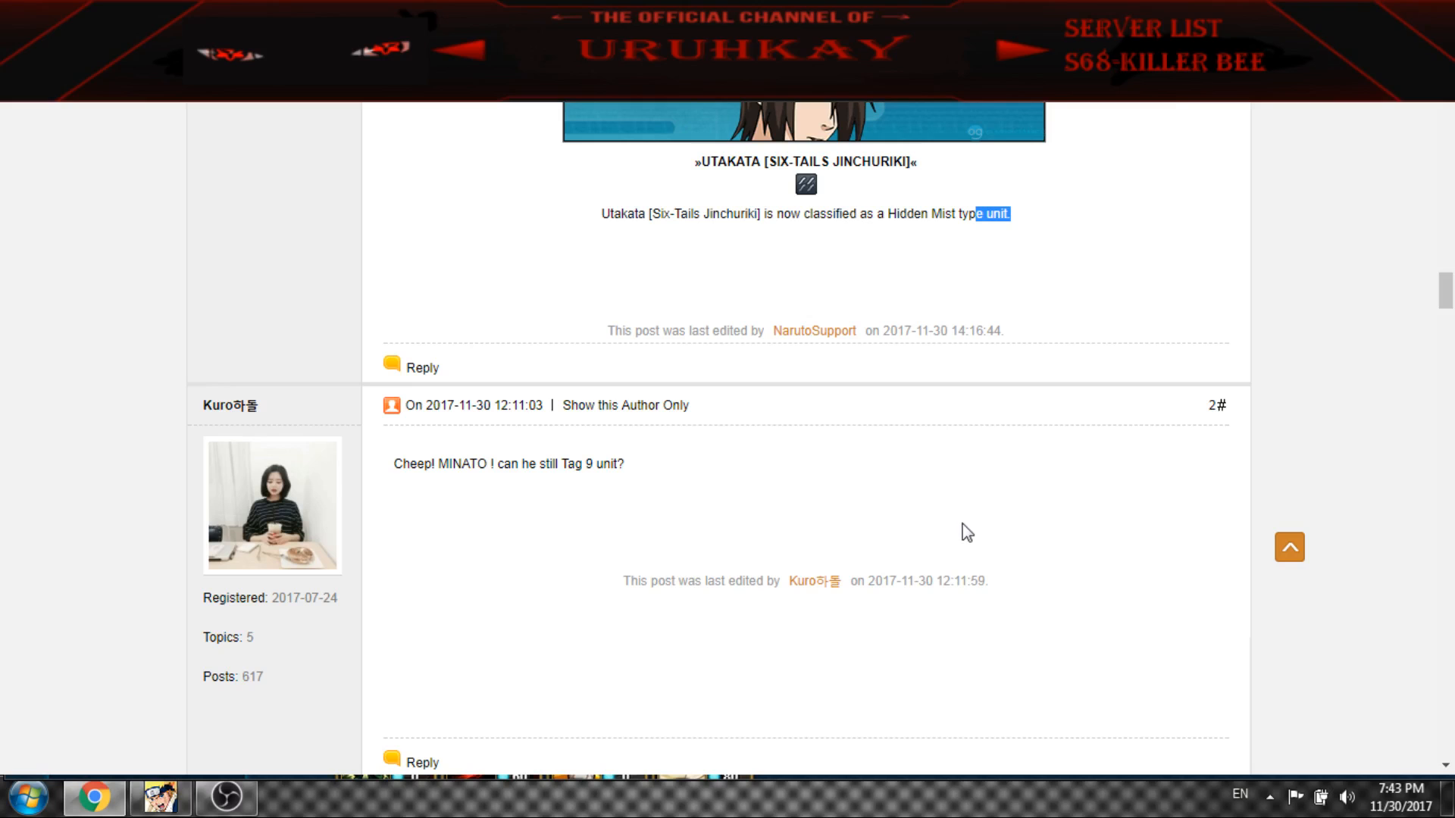
pyautogui.scroll(-3)
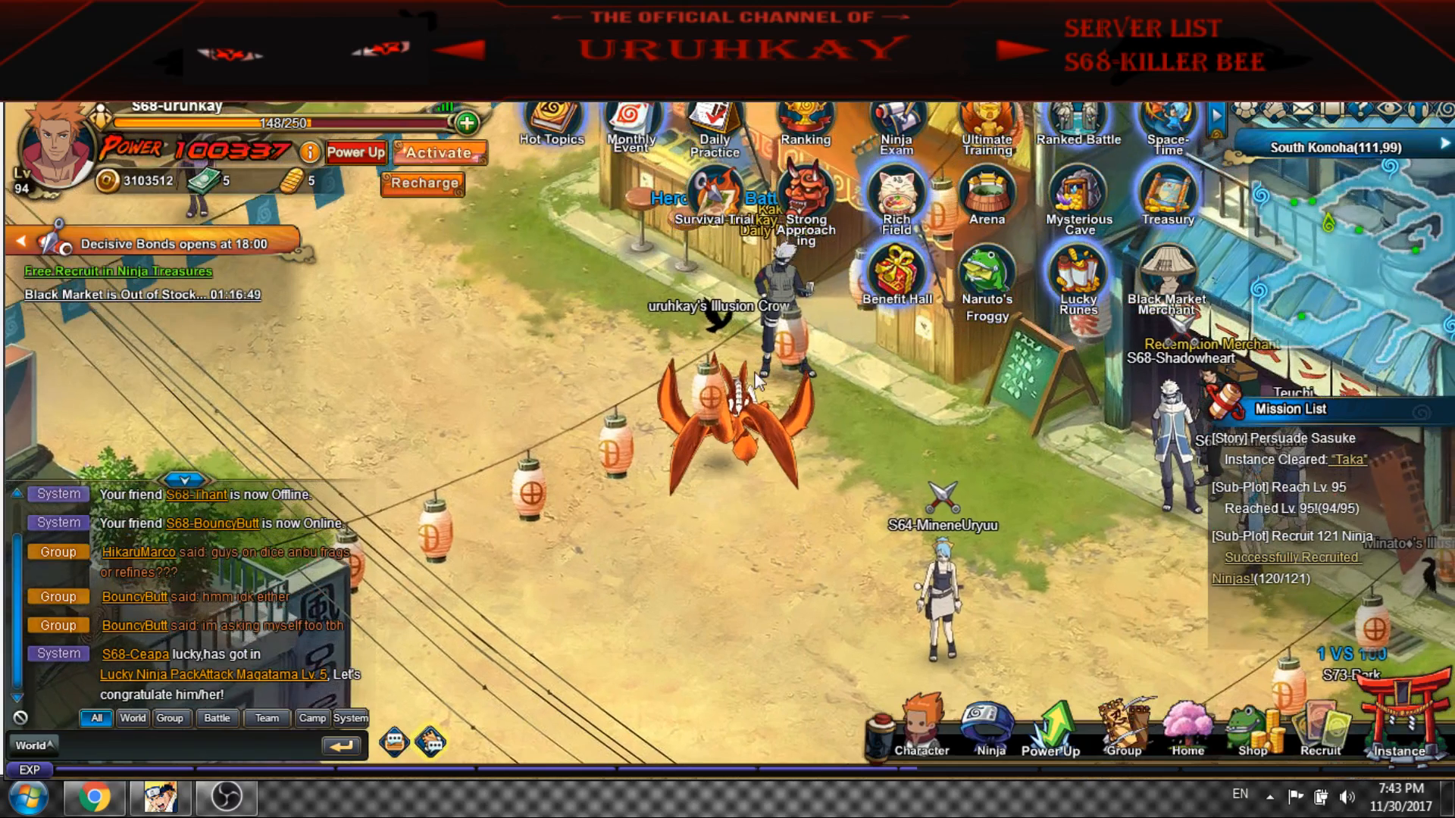
# Browse Daily Activities: Daily Practice list, Timed Events and the 200% Daily Bonus
pyautogui.click(713, 121)
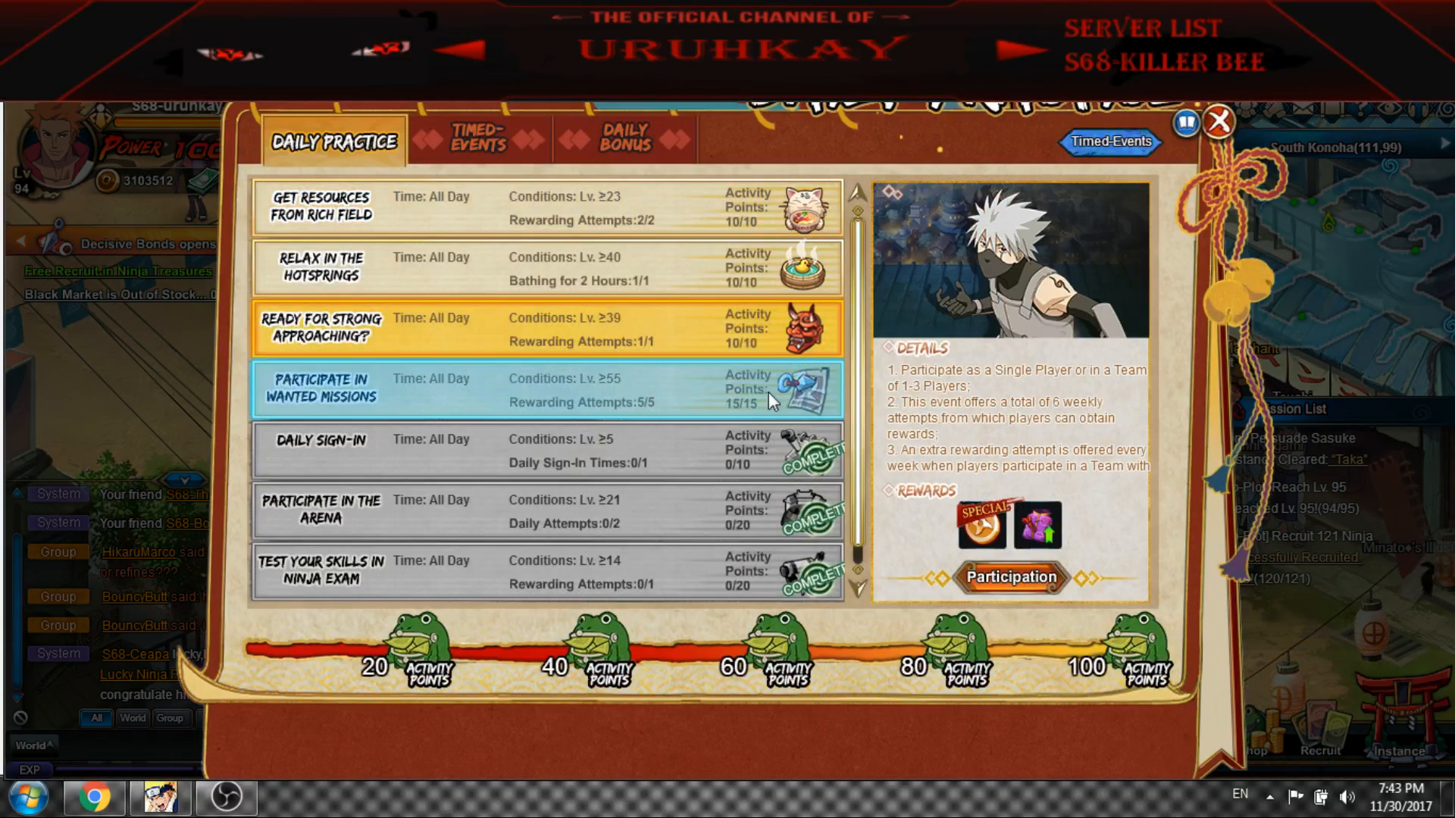
pyautogui.scroll(-3)
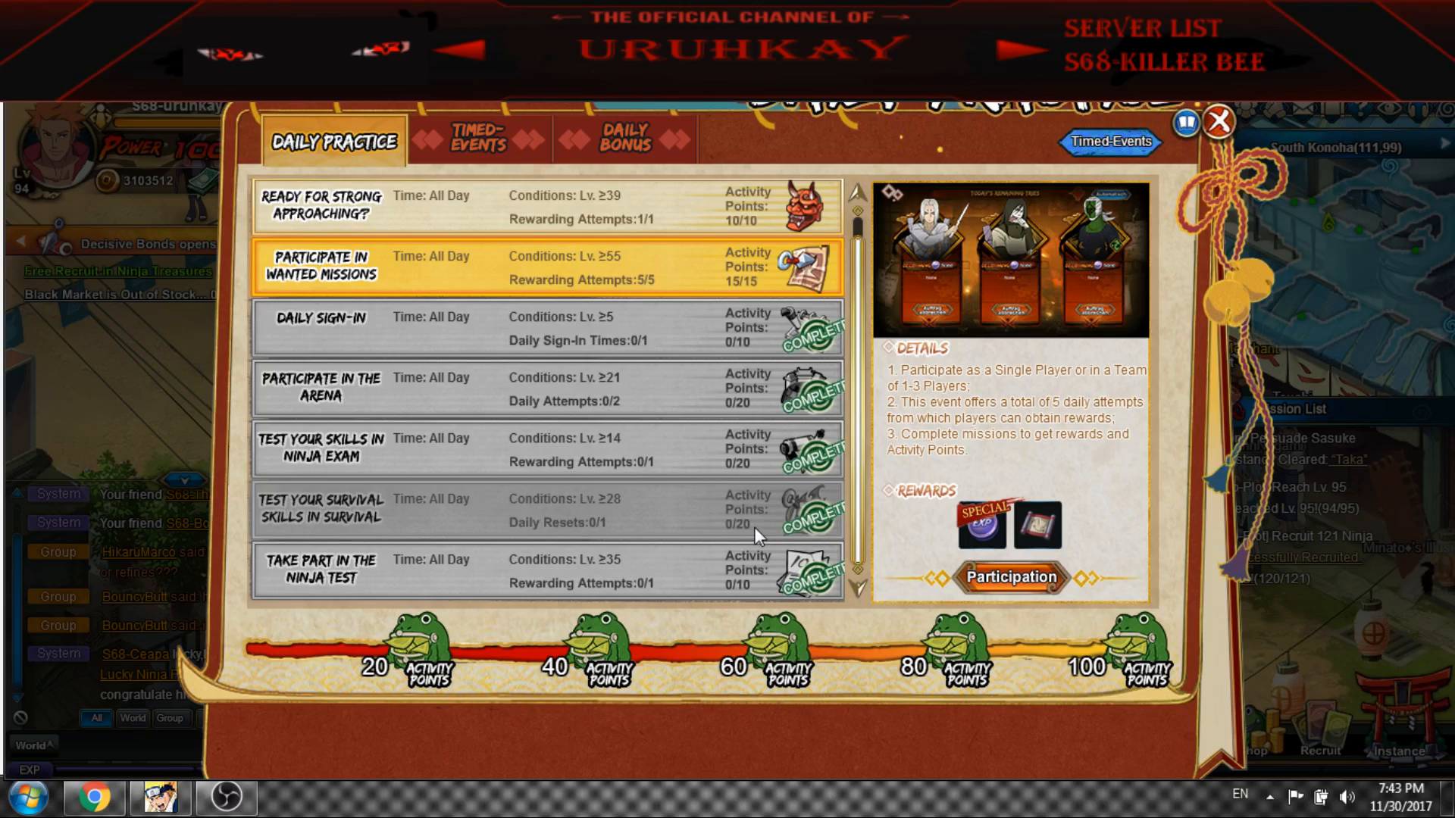
pyautogui.click(477, 141)
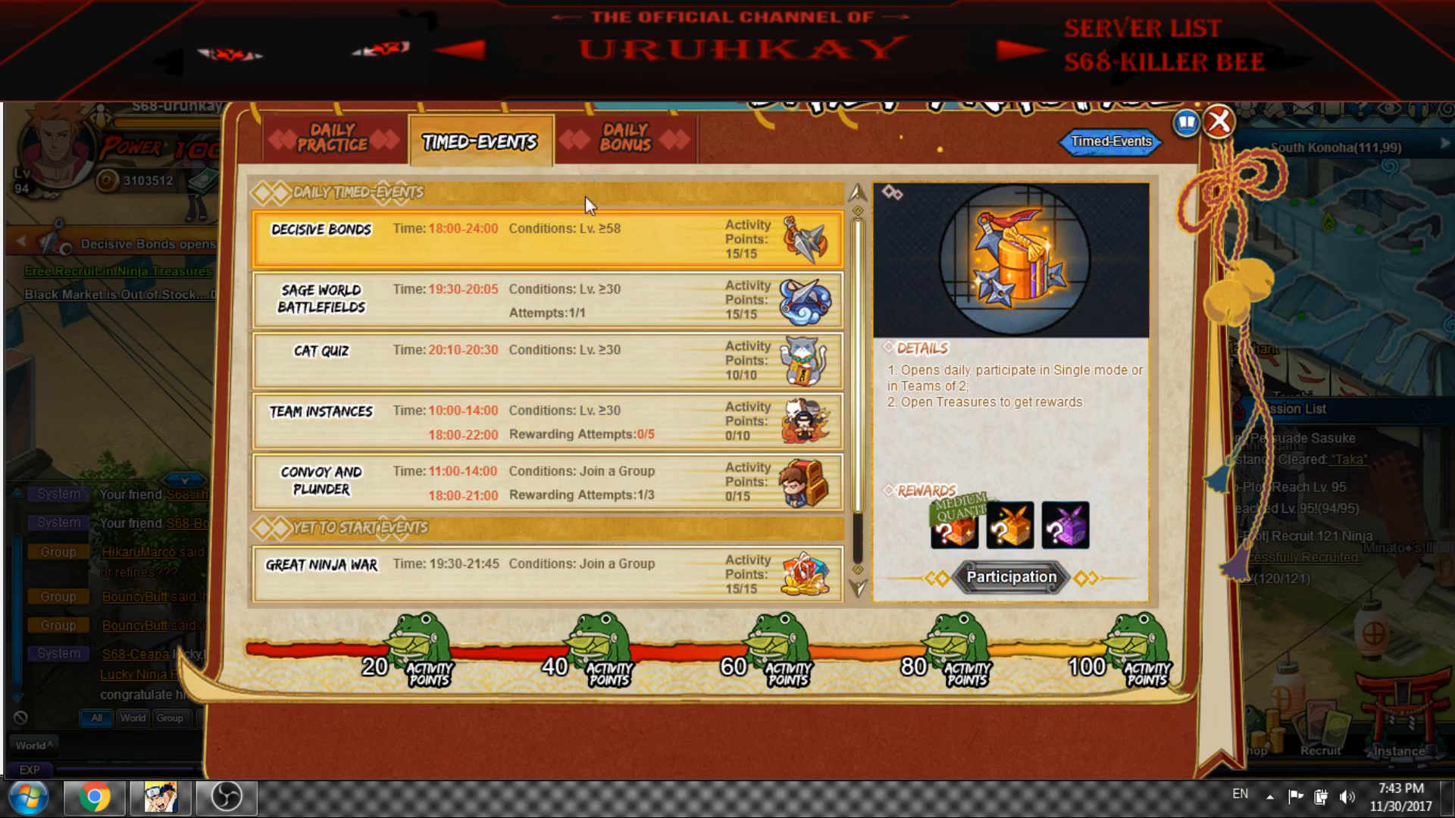
pyautogui.click(626, 139)
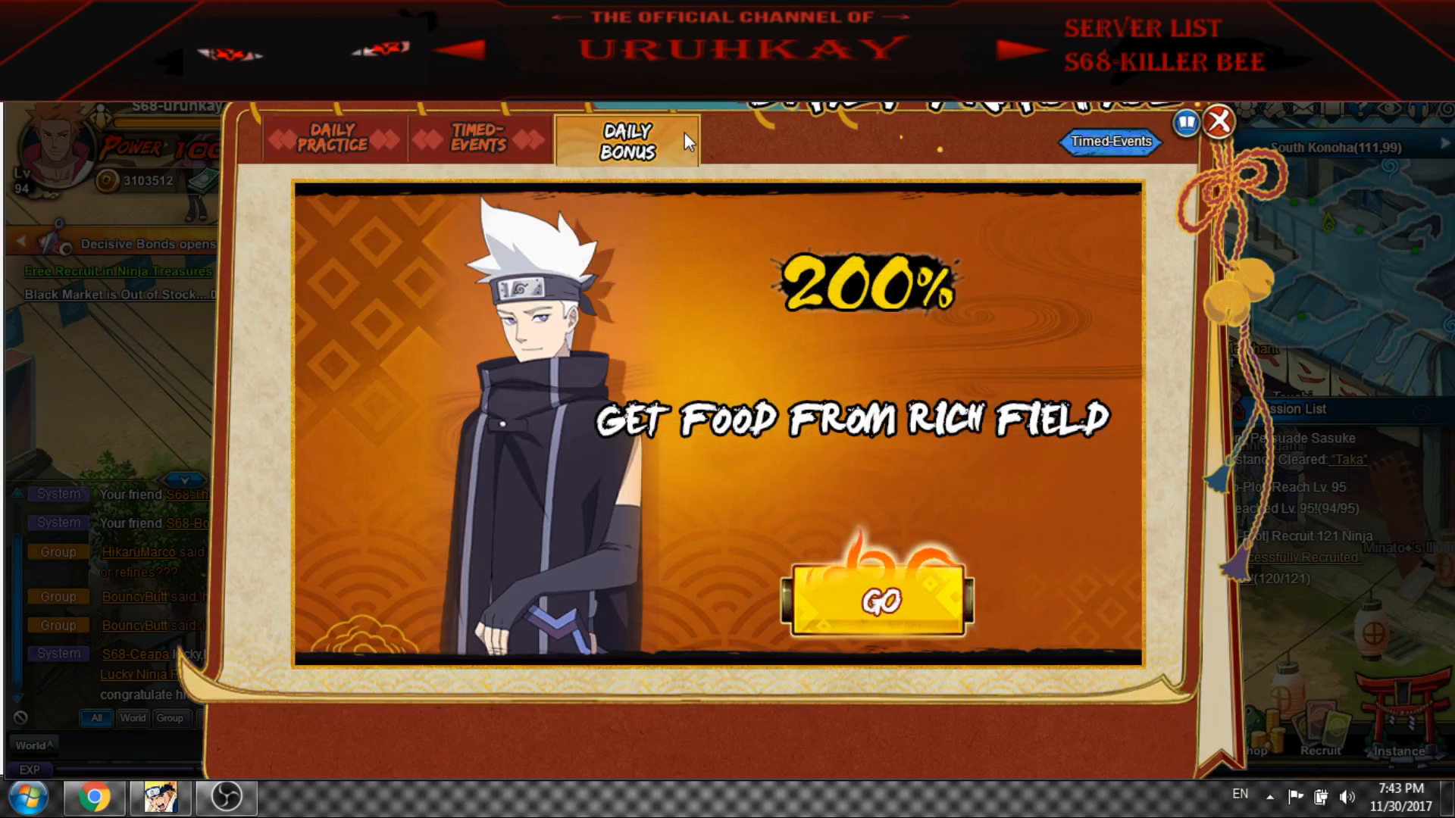
pyautogui.click(332, 139)
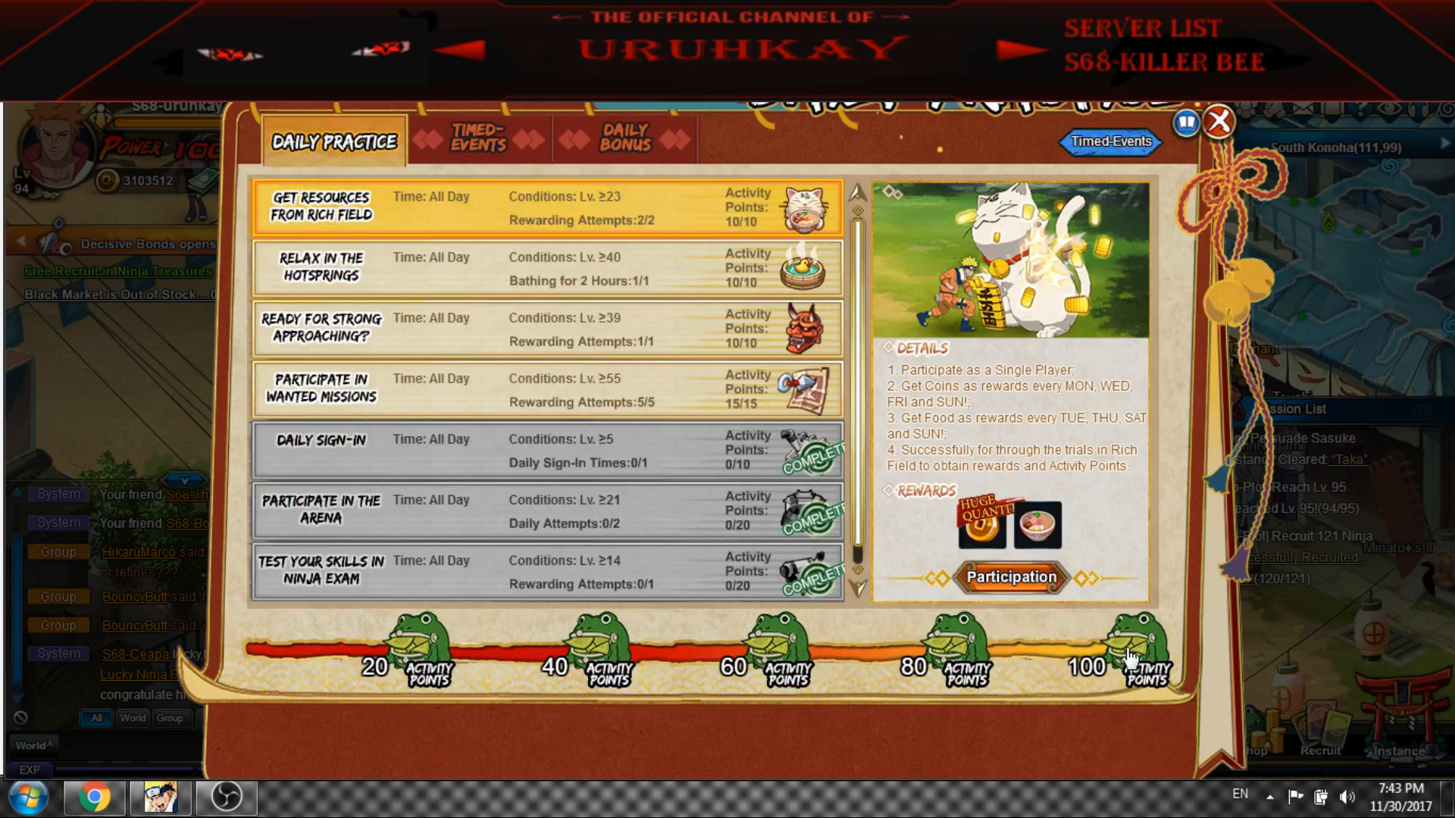
# Bring up the Events panel showing the Try Your Luck spin wheel
pyautogui.click(1217, 121)
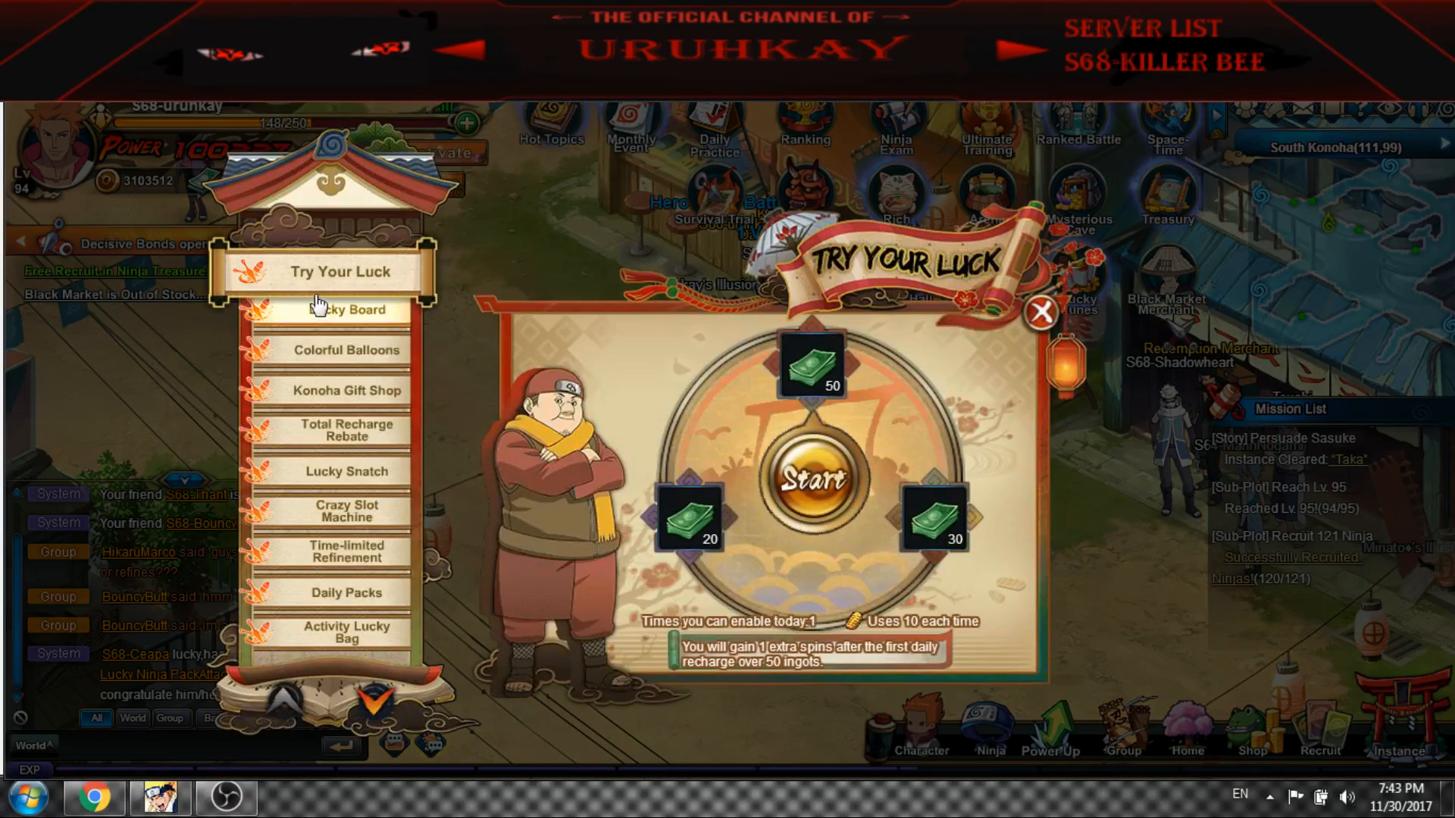
# Flip through Konoha Gift Shop, Total Recharge Rebate, Lucky Snatch and Daily Packs, ending on Lucky Board
pyautogui.click(345, 390)
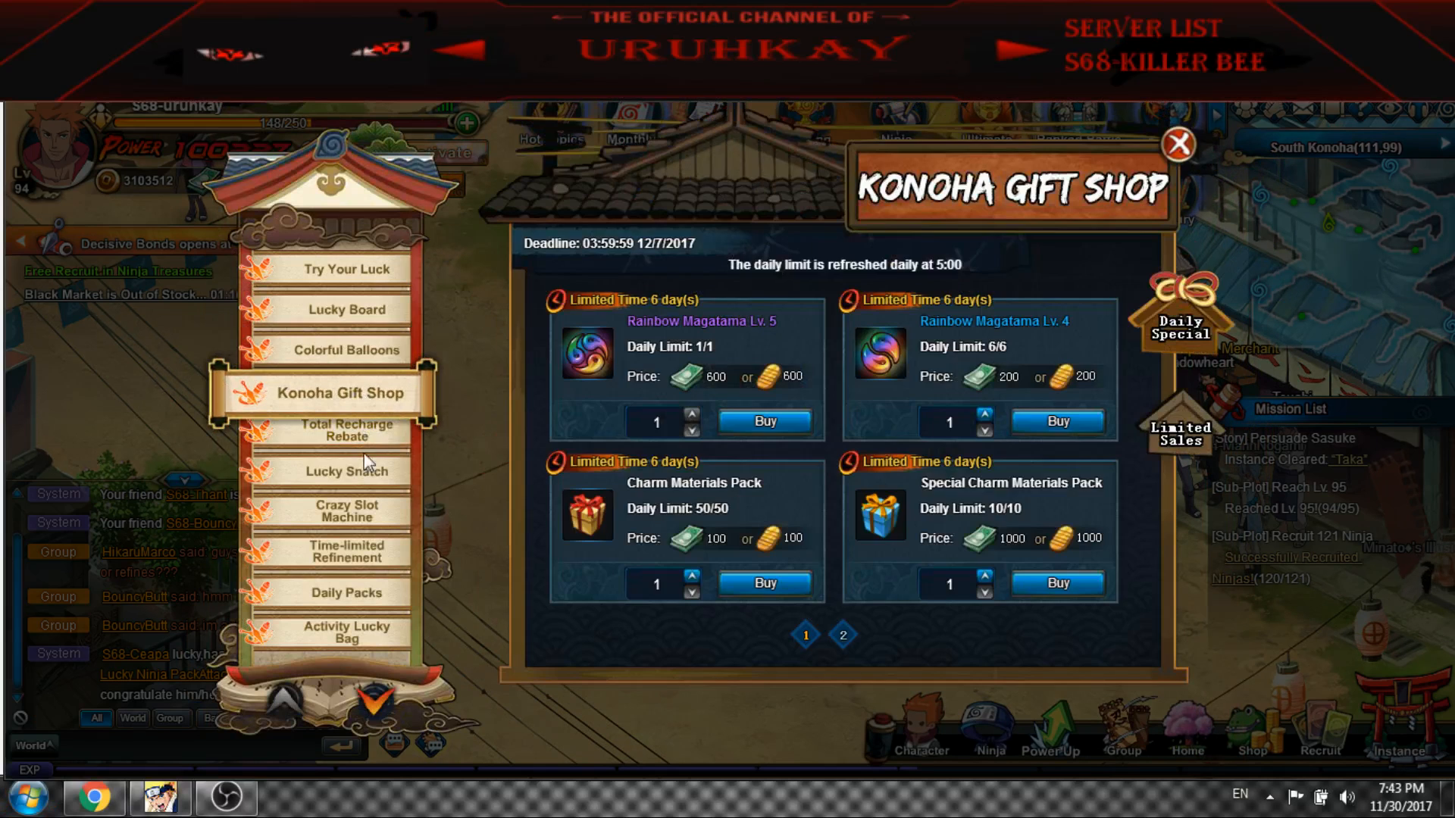
pyautogui.click(346, 431)
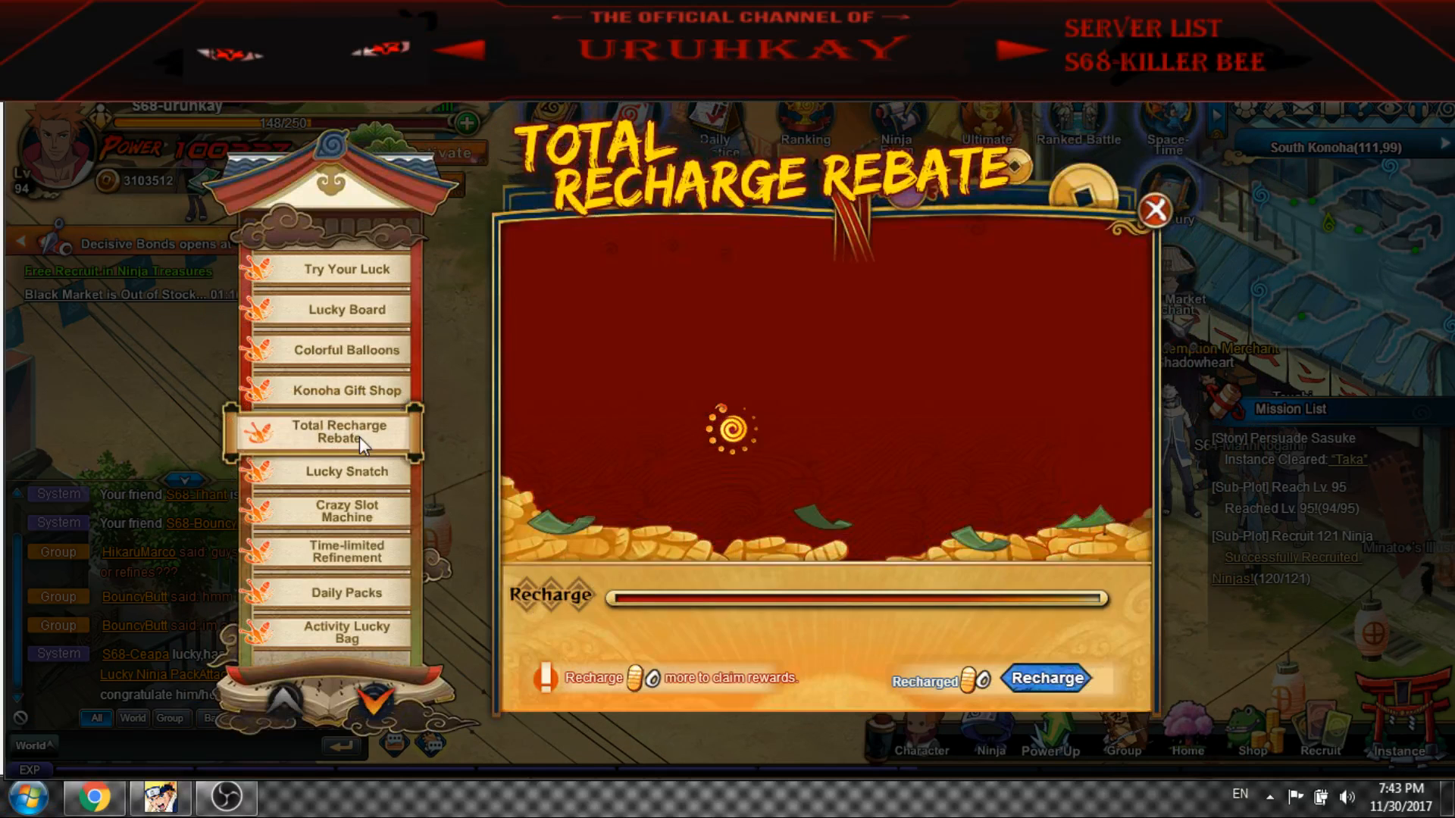
pyautogui.click(347, 473)
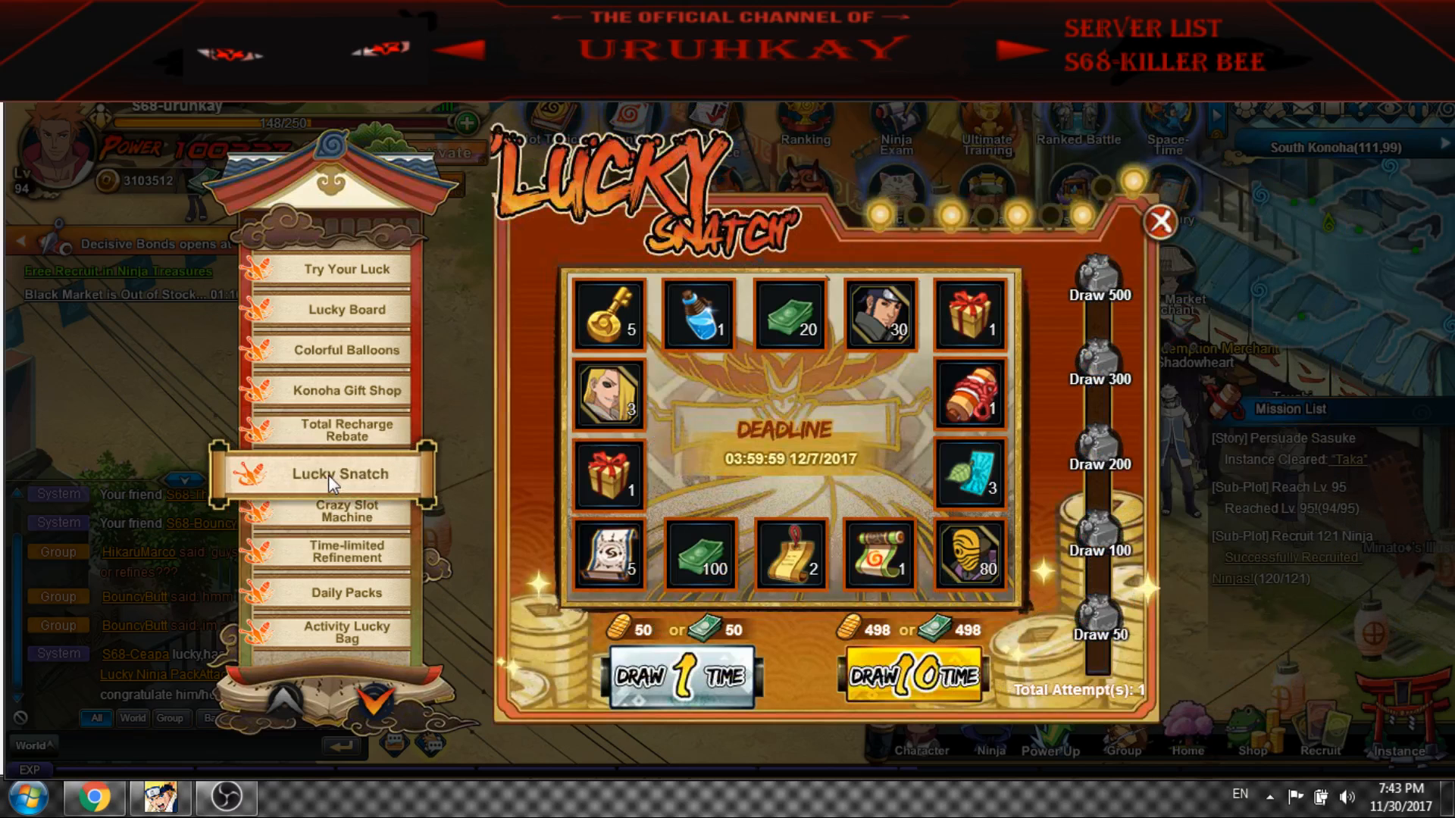
pyautogui.click(346, 594)
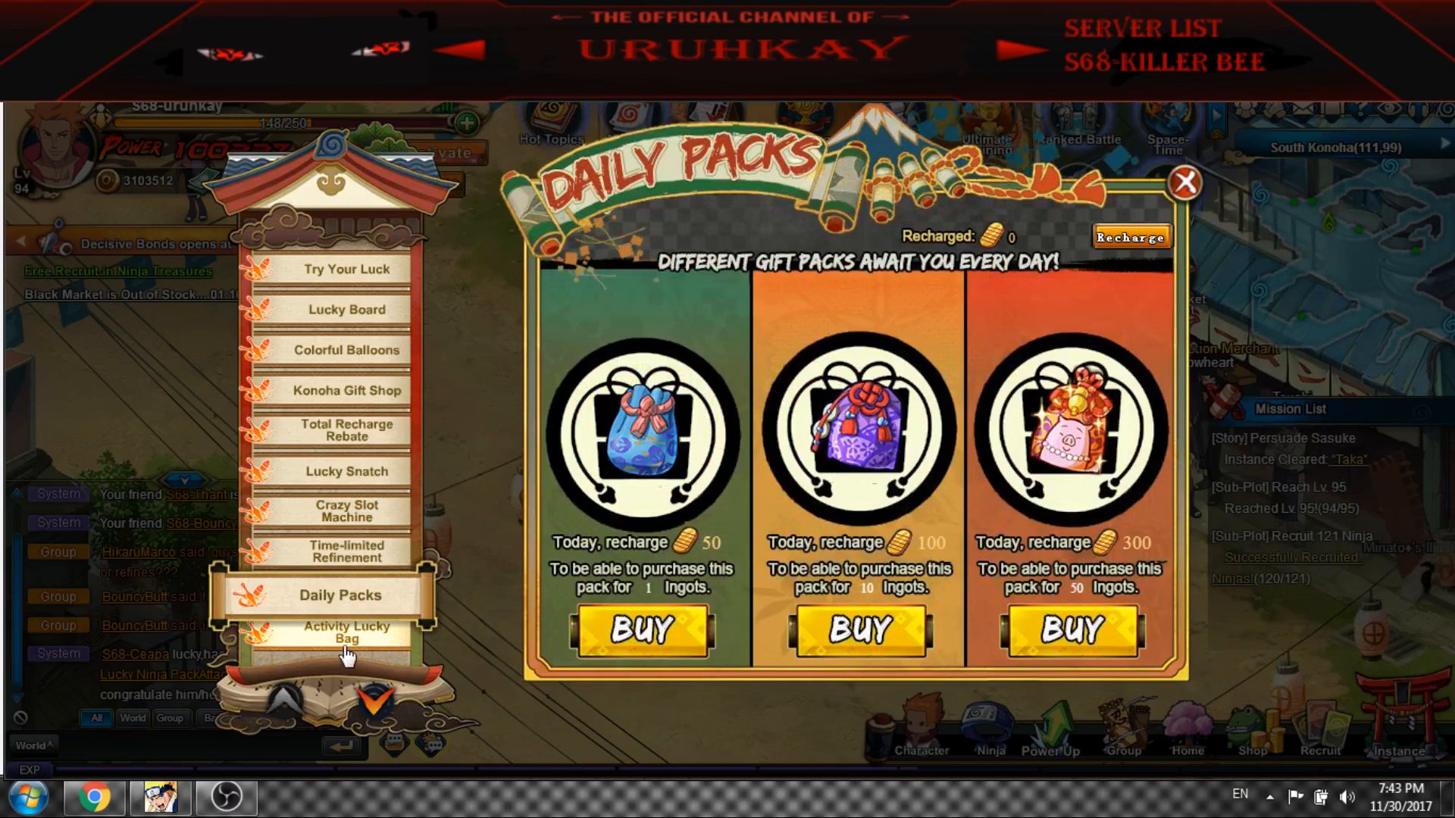
pyautogui.click(345, 309)
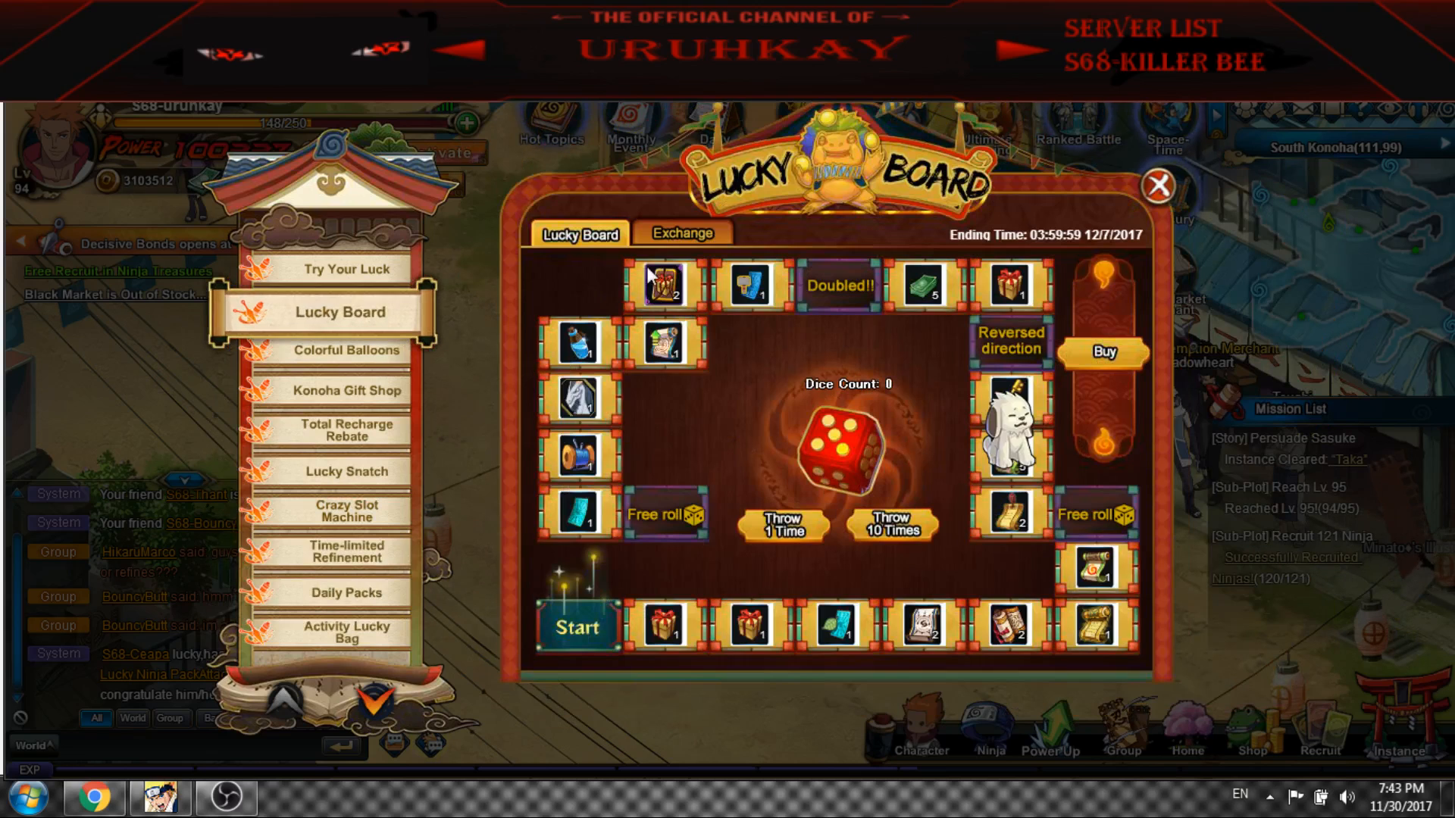
# Check the Lucky Board exchange rewards and Colorful Balloons, then close the events panel
pyautogui.click(681, 233)
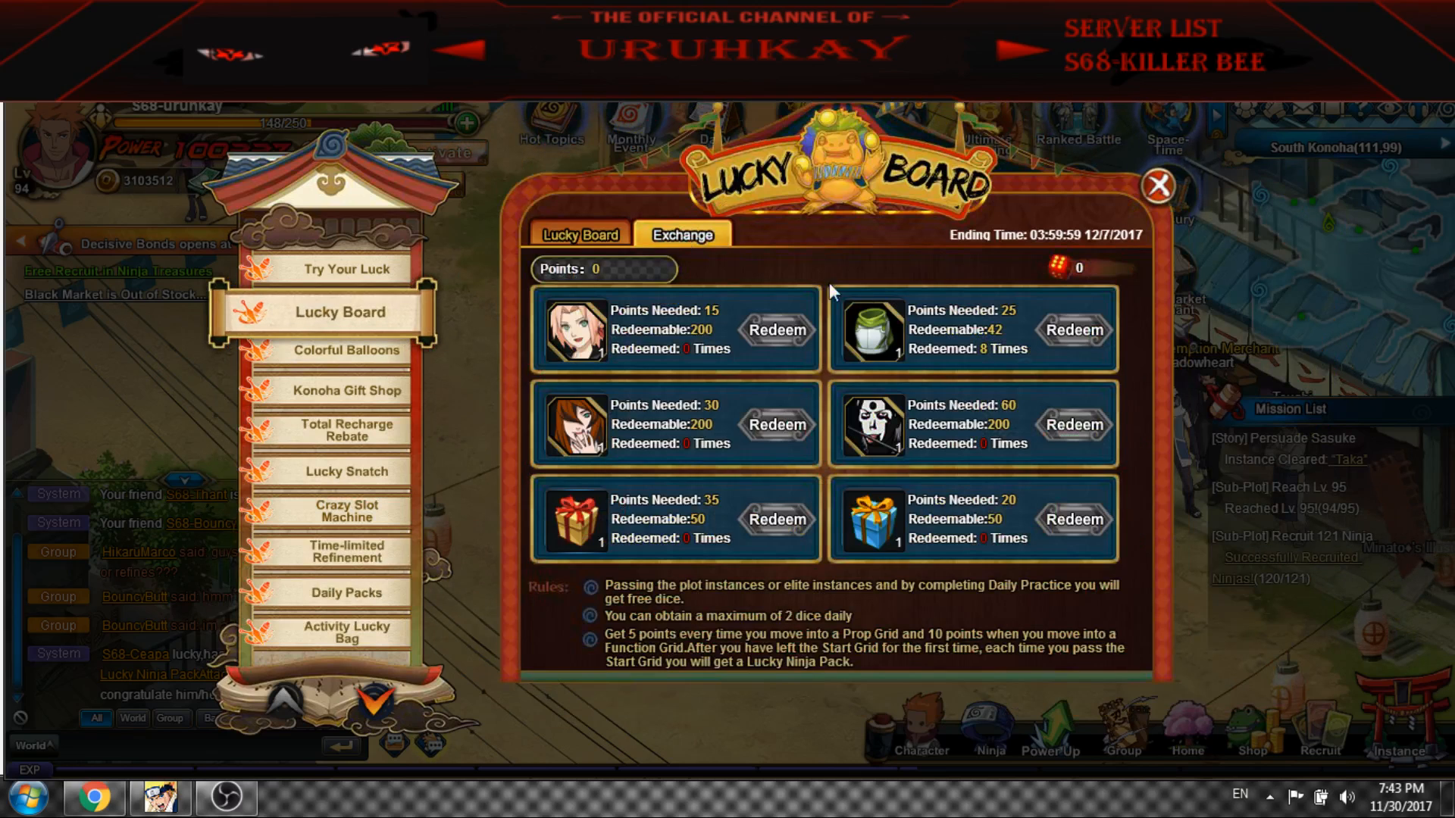
pyautogui.moveTo(870, 329)
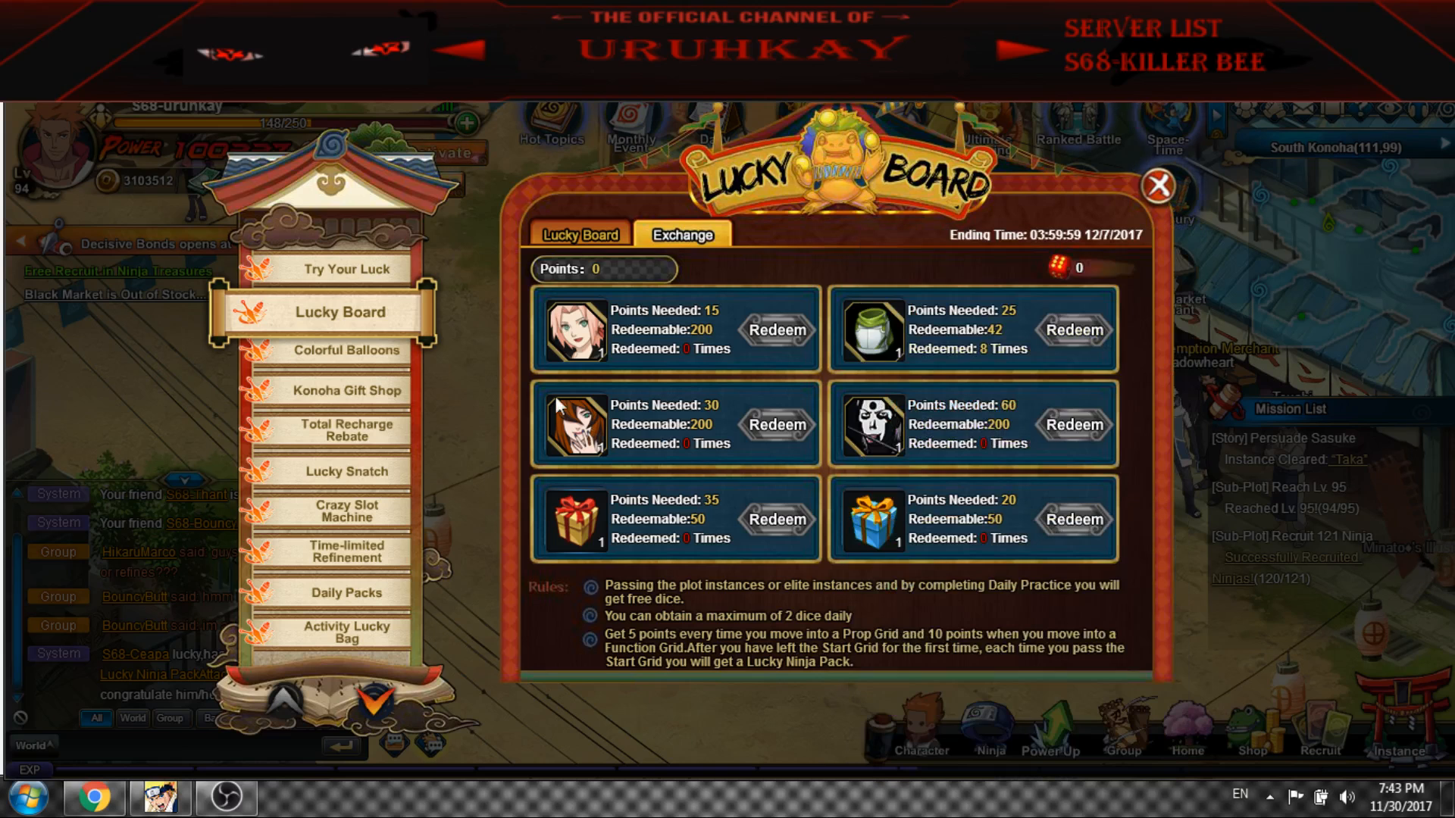
pyautogui.moveTo(961, 464)
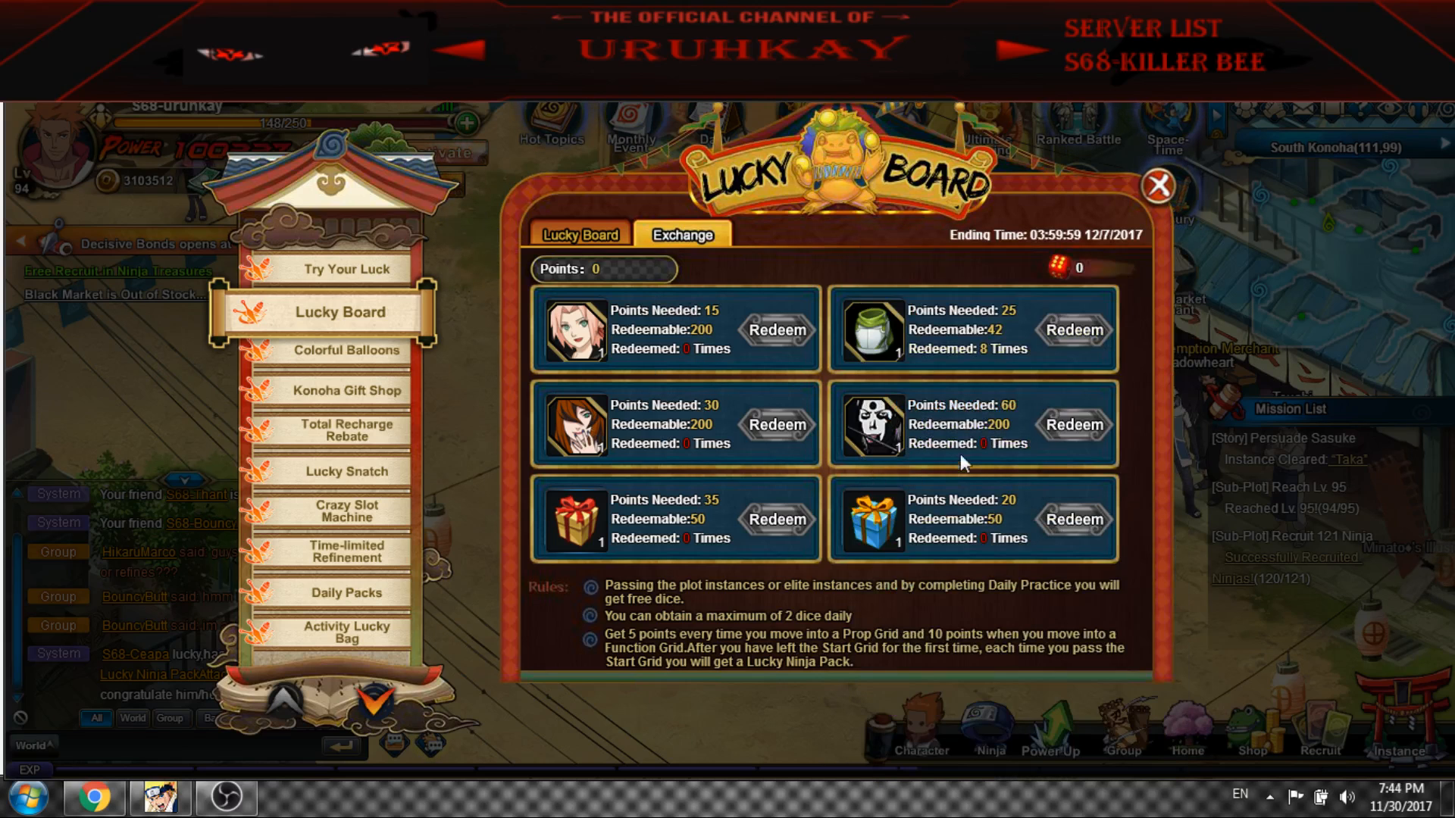
pyautogui.click(346, 350)
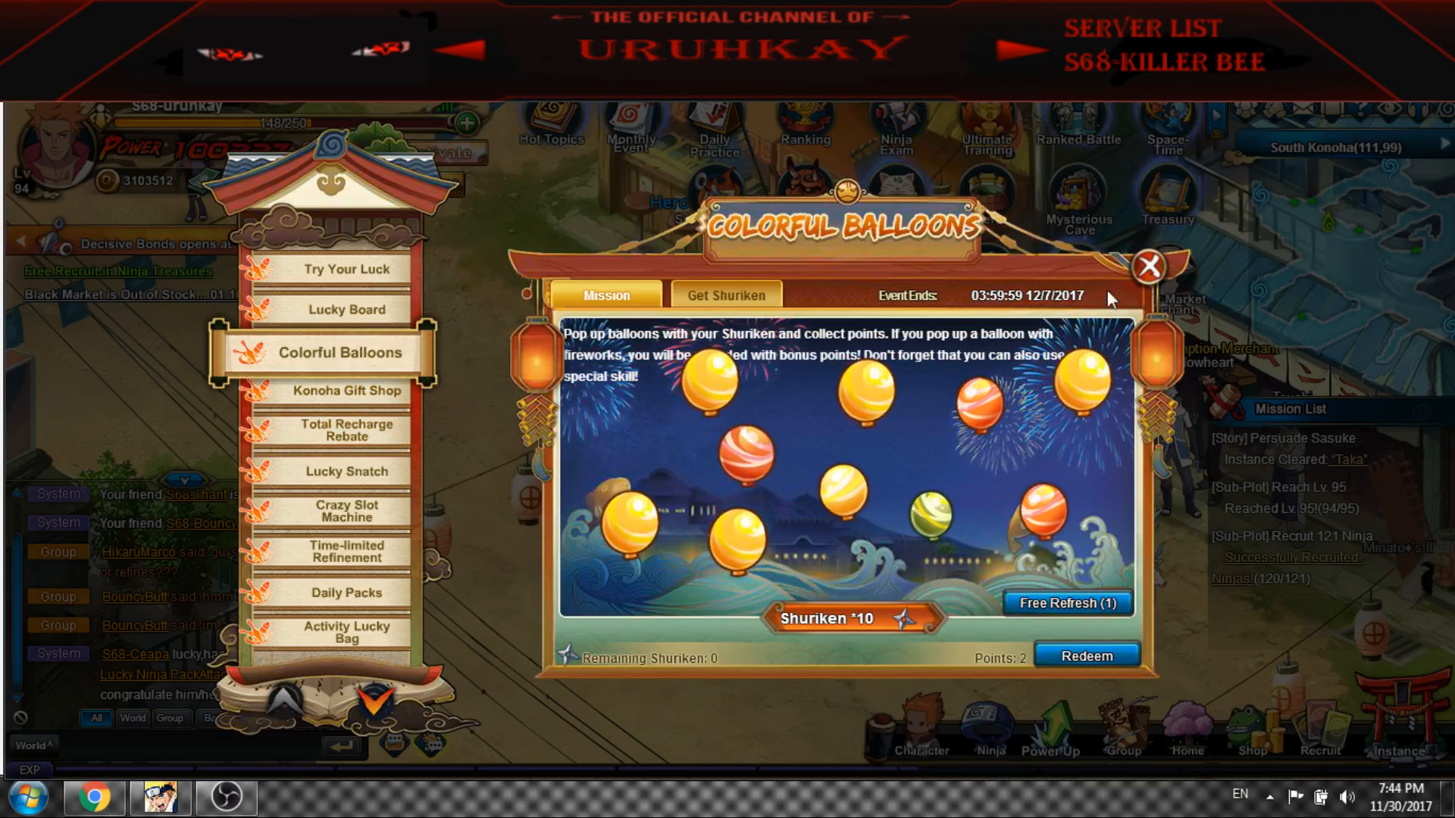
pyautogui.click(1148, 267)
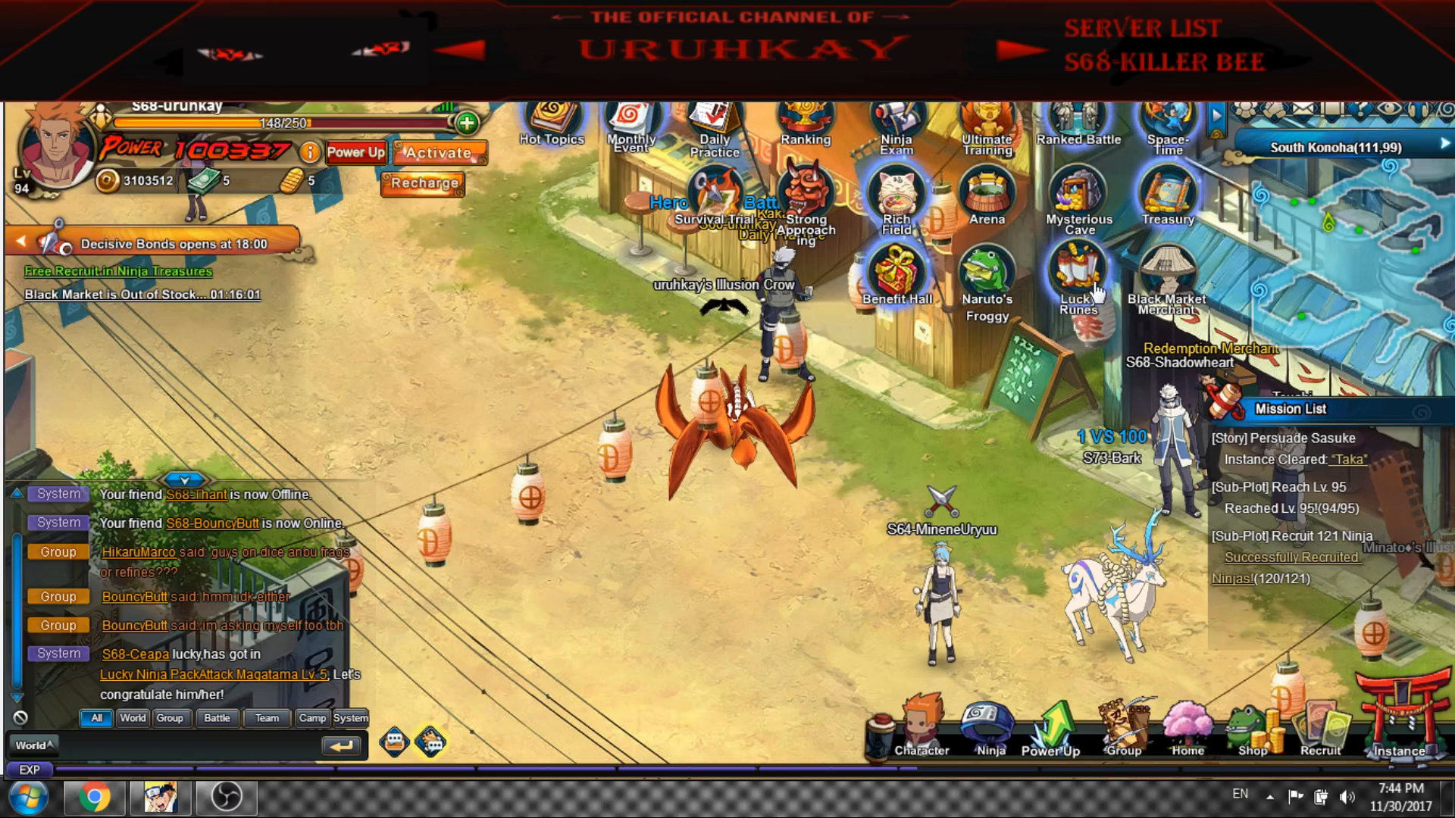